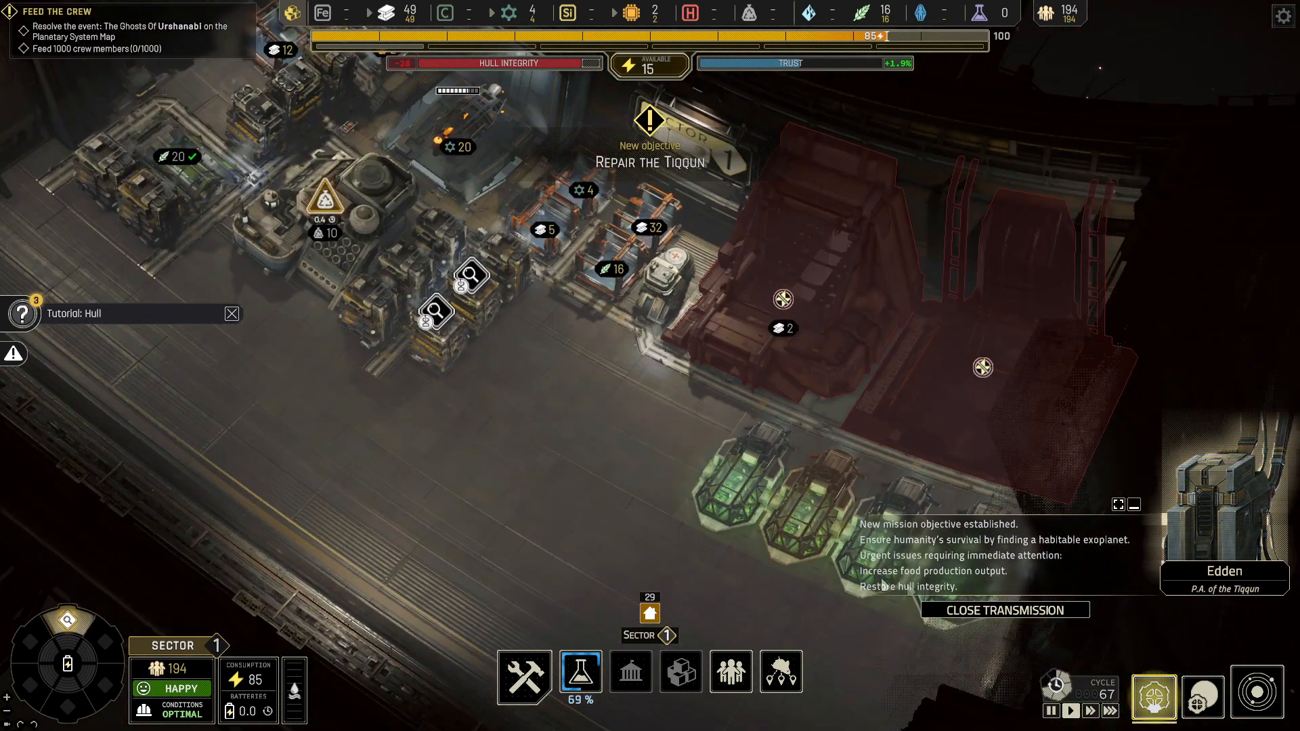
- Dismiss Edden's new-objective transmission and the Tutorial: Hull notice
{"action": "left_click", "coordinate": [1004, 609]}
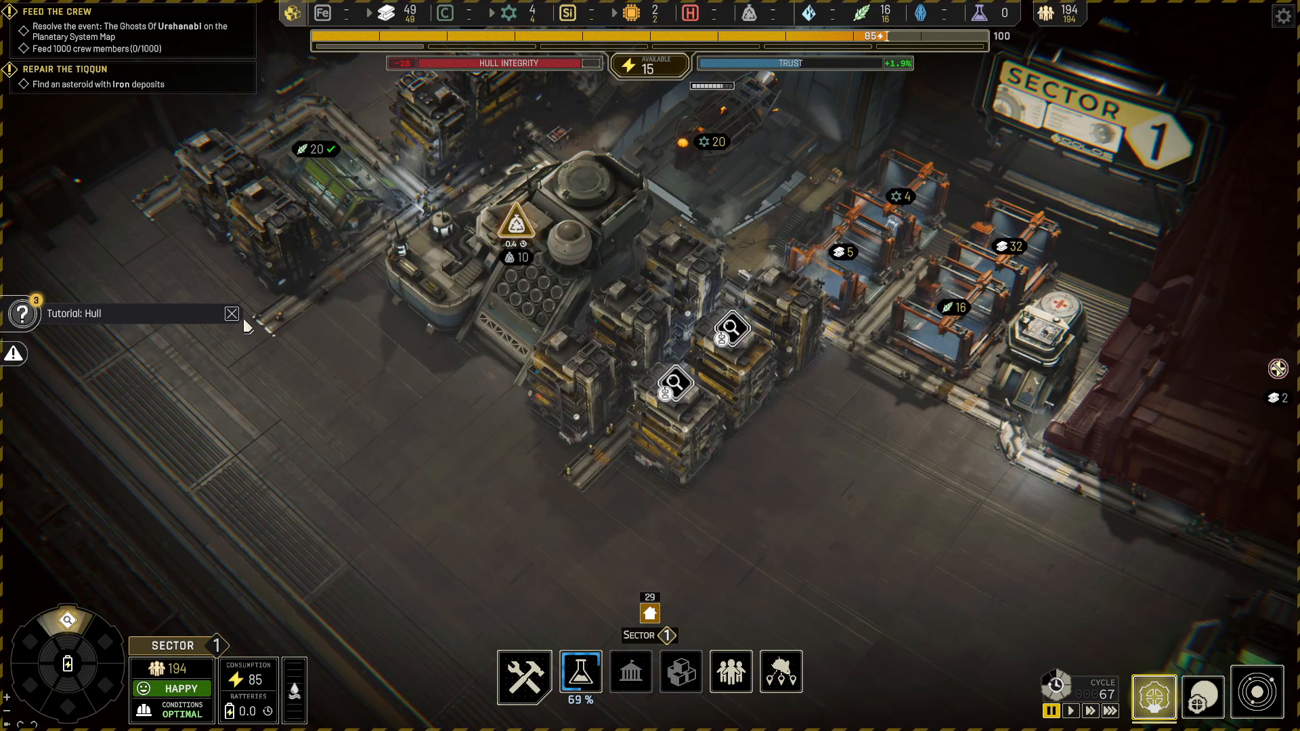
{"action": "left_click", "coordinate": [232, 314]}
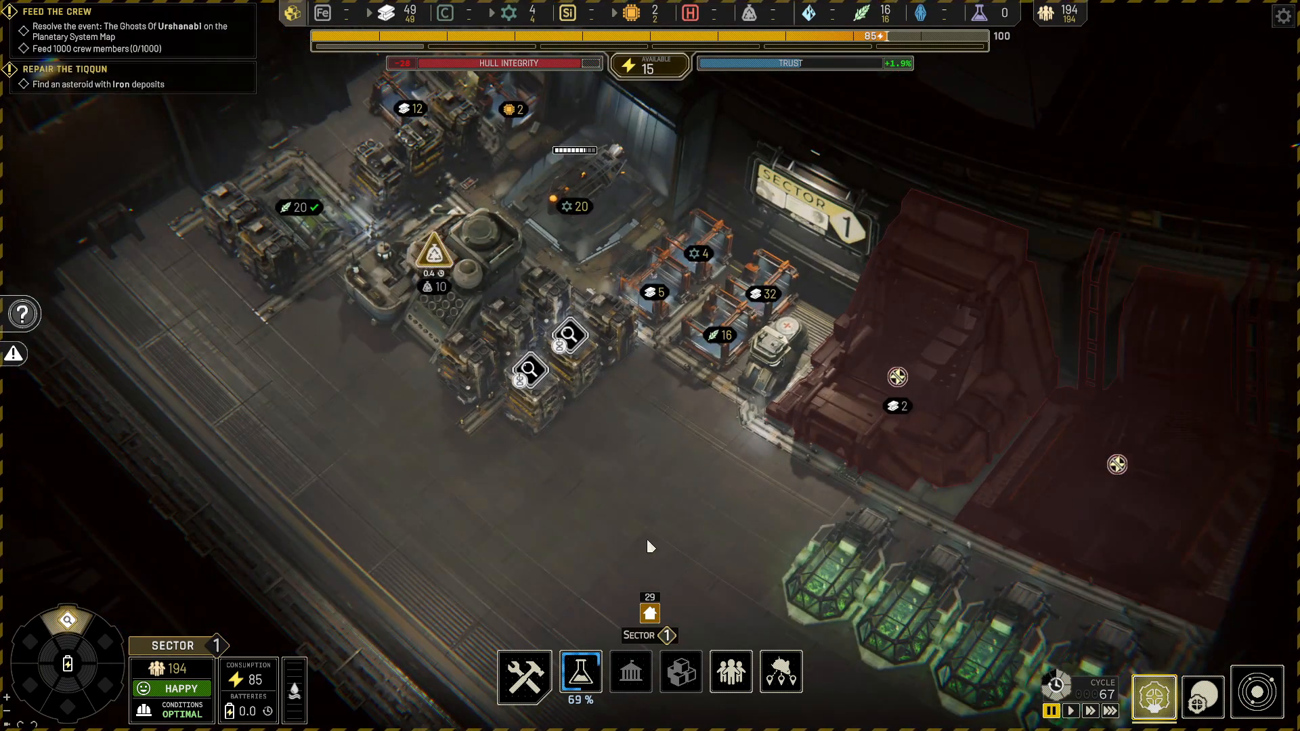
{"action": "mouse_move", "coordinate": [646, 535]}
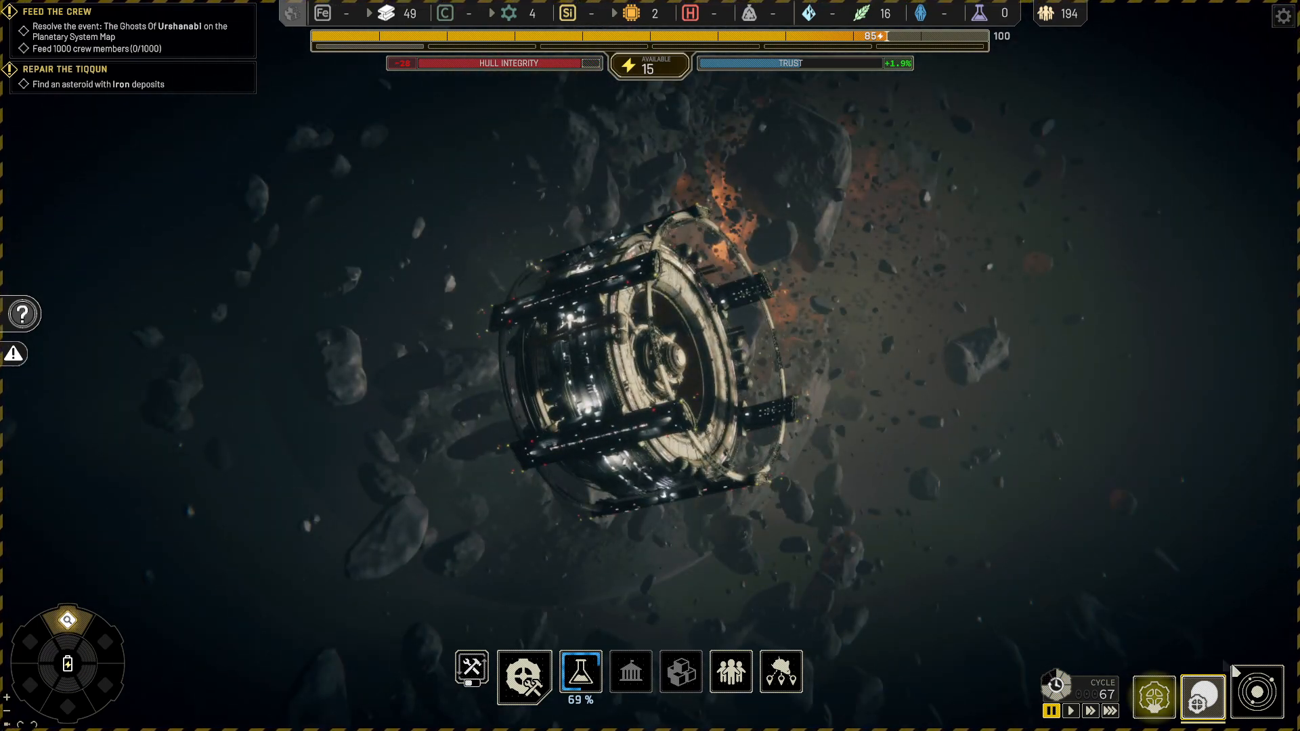
- Return to the station interior and switch on power to the EVA Airlock
{"action": "left_click", "coordinate": [1257, 696]}
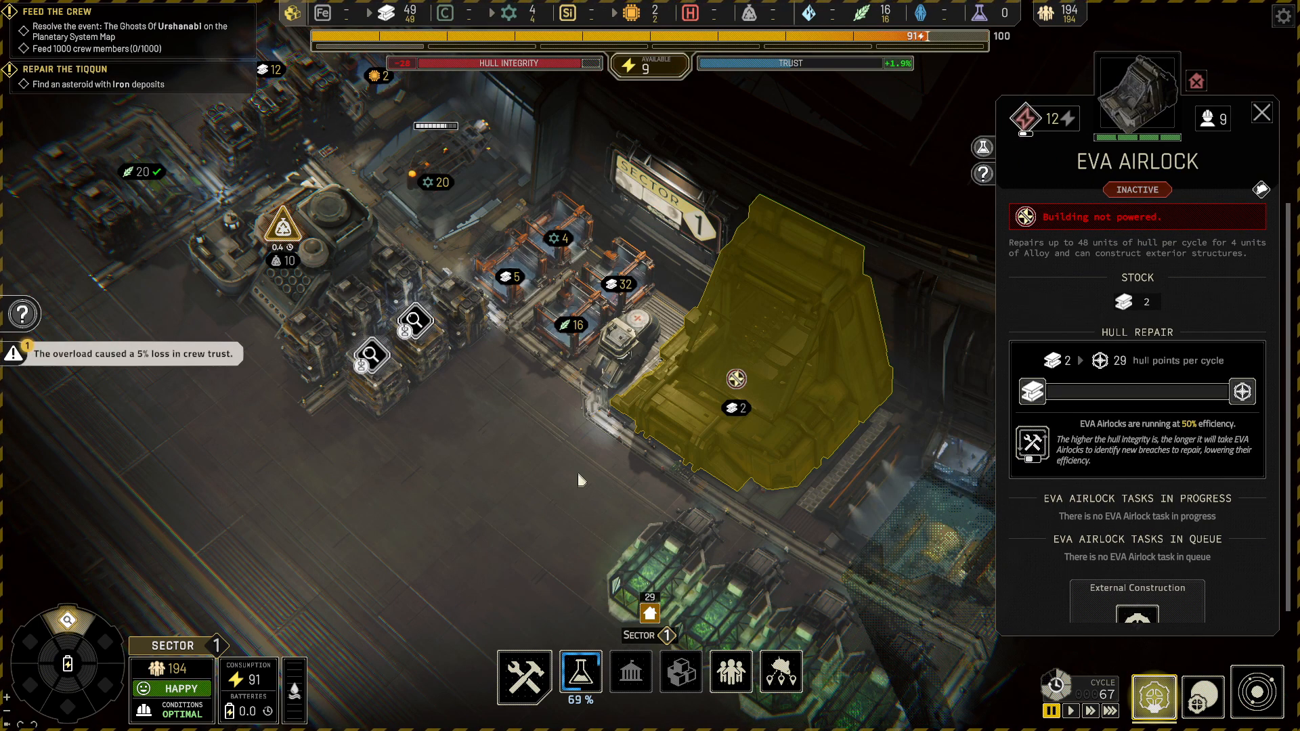
{"action": "mouse_move", "coordinate": [512, 487]}
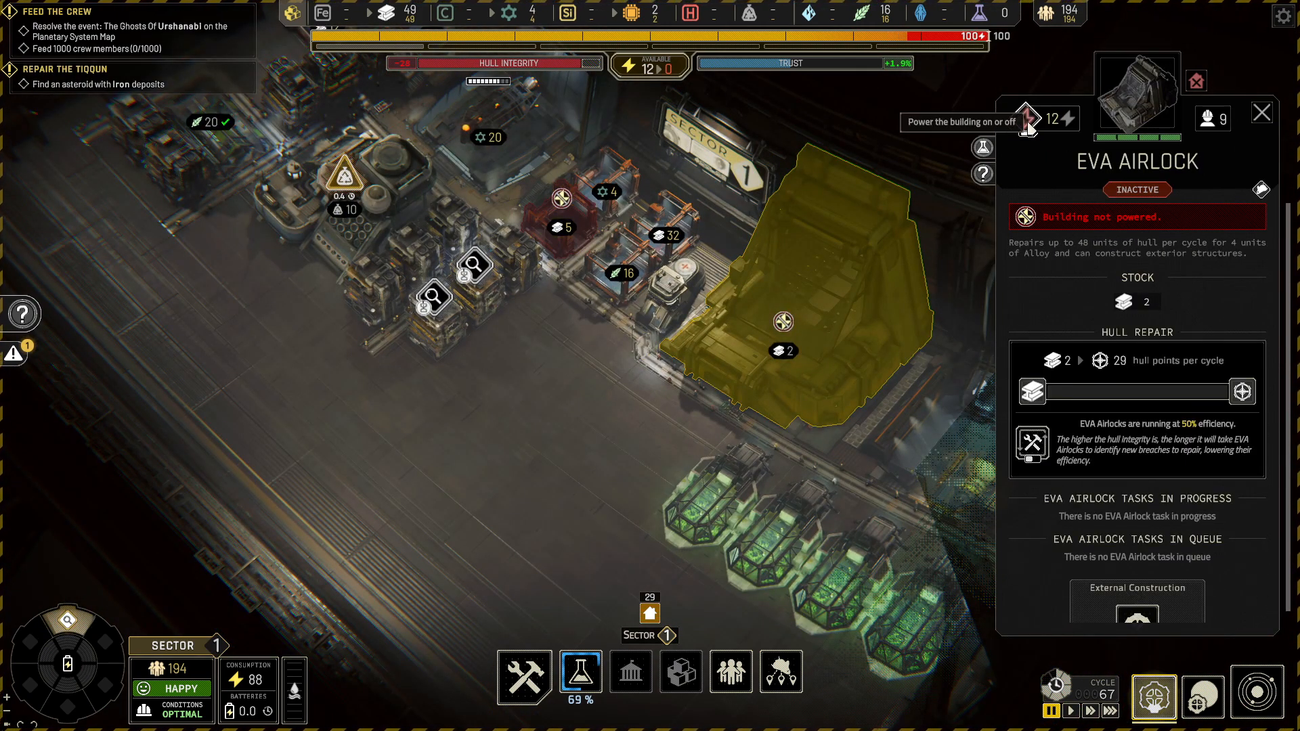
{"action": "left_click", "coordinate": [1261, 112]}
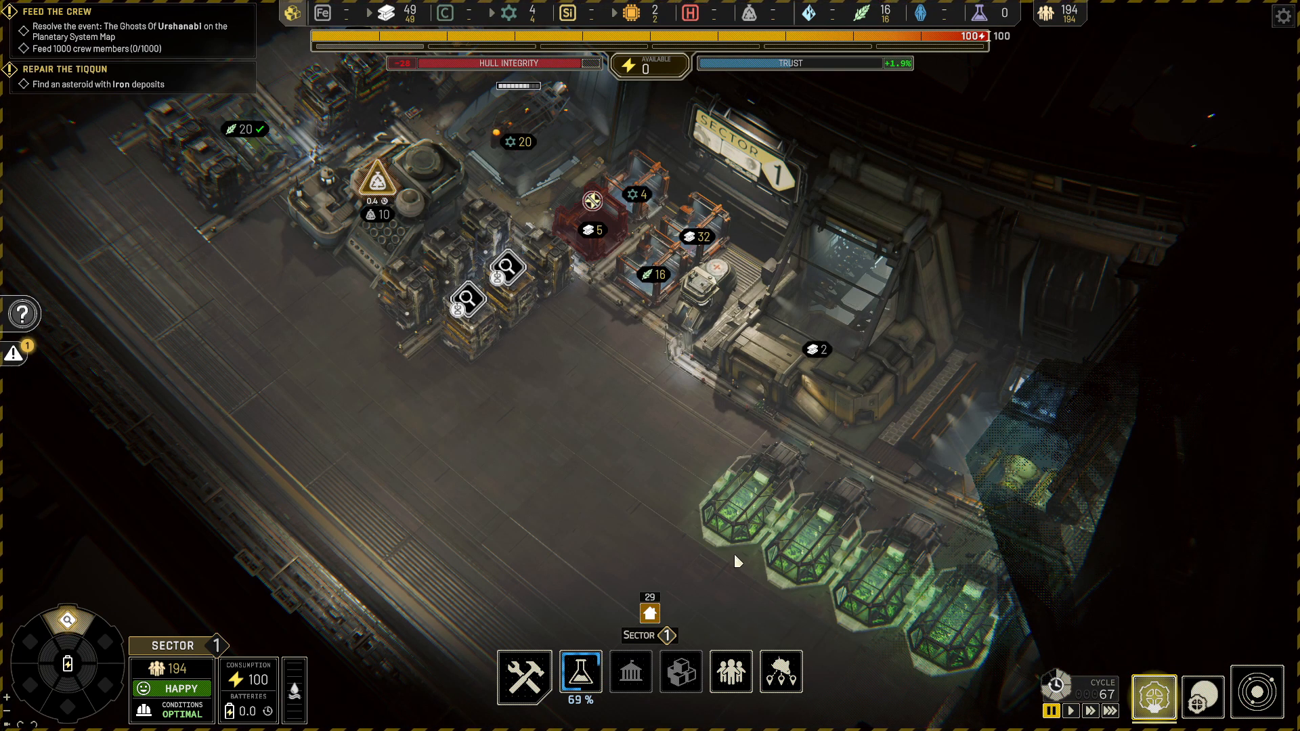
{"action": "mouse_move", "coordinate": [722, 463]}
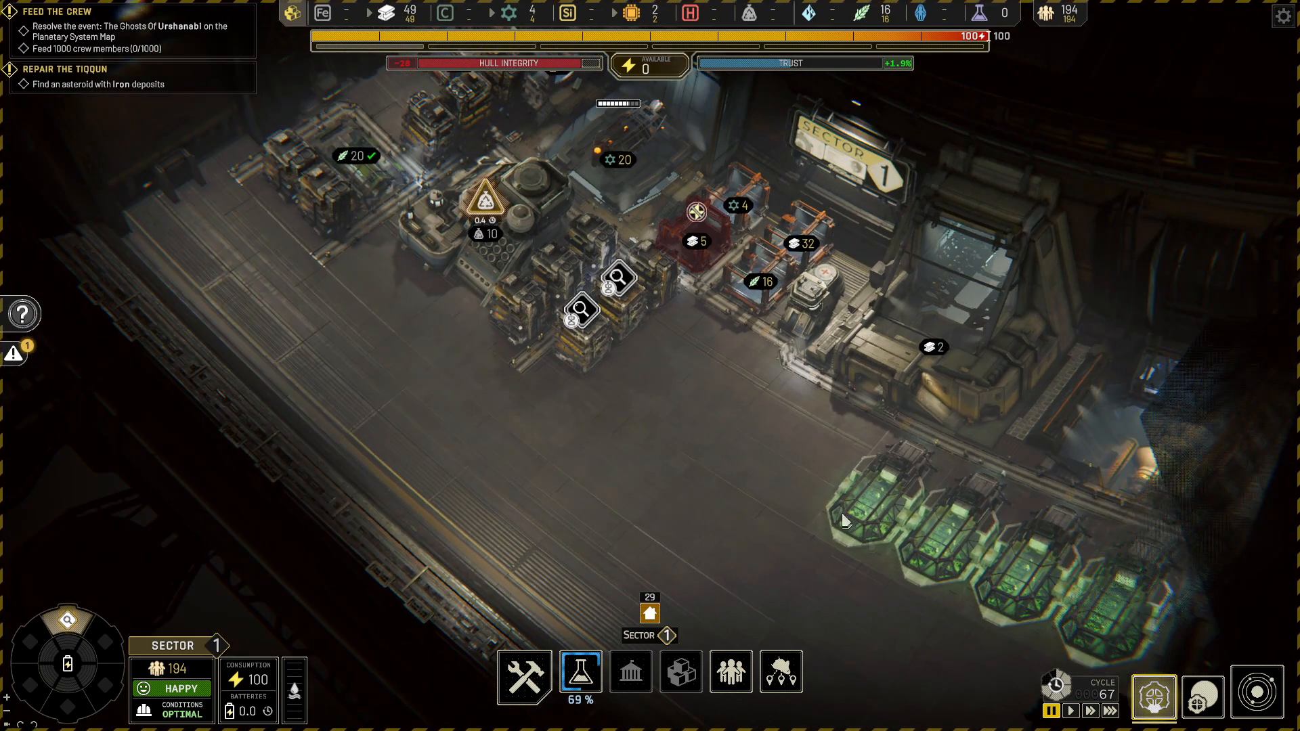
{"action": "left_click", "coordinate": [1202, 695]}
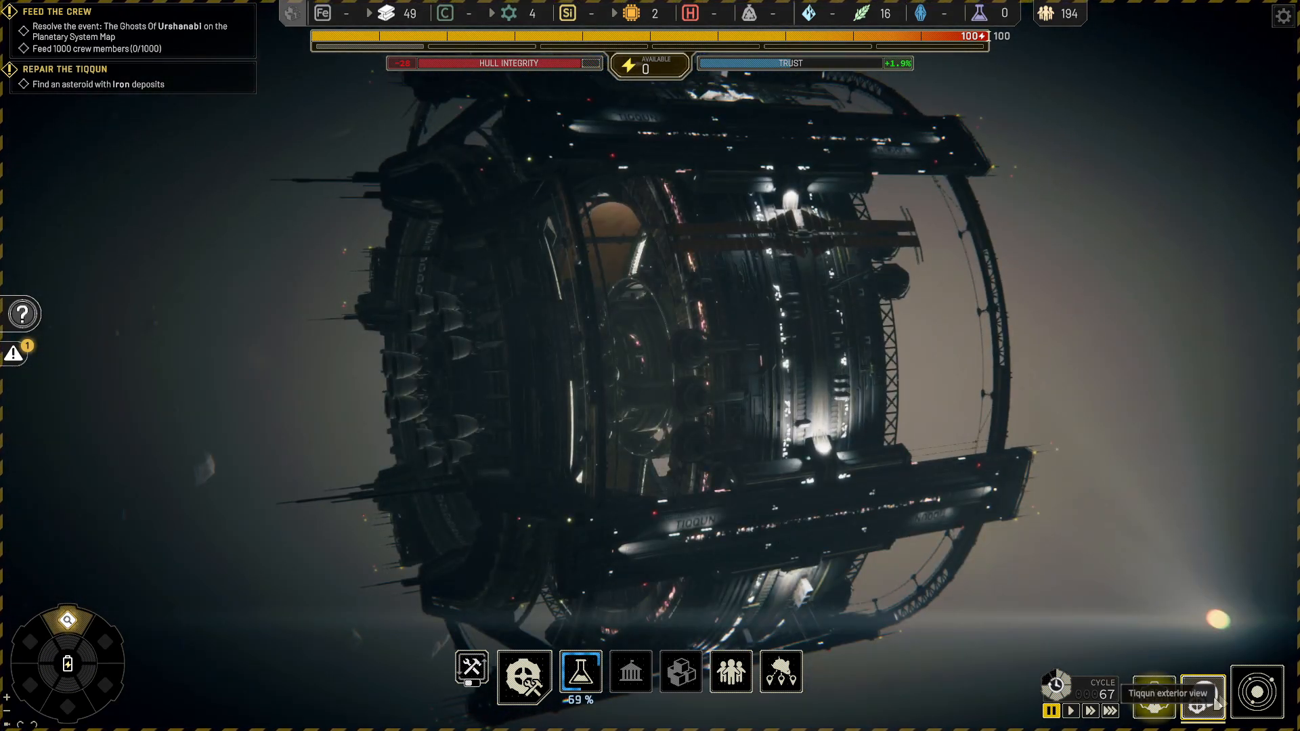
{"action": "left_click", "coordinate": [1154, 697]}
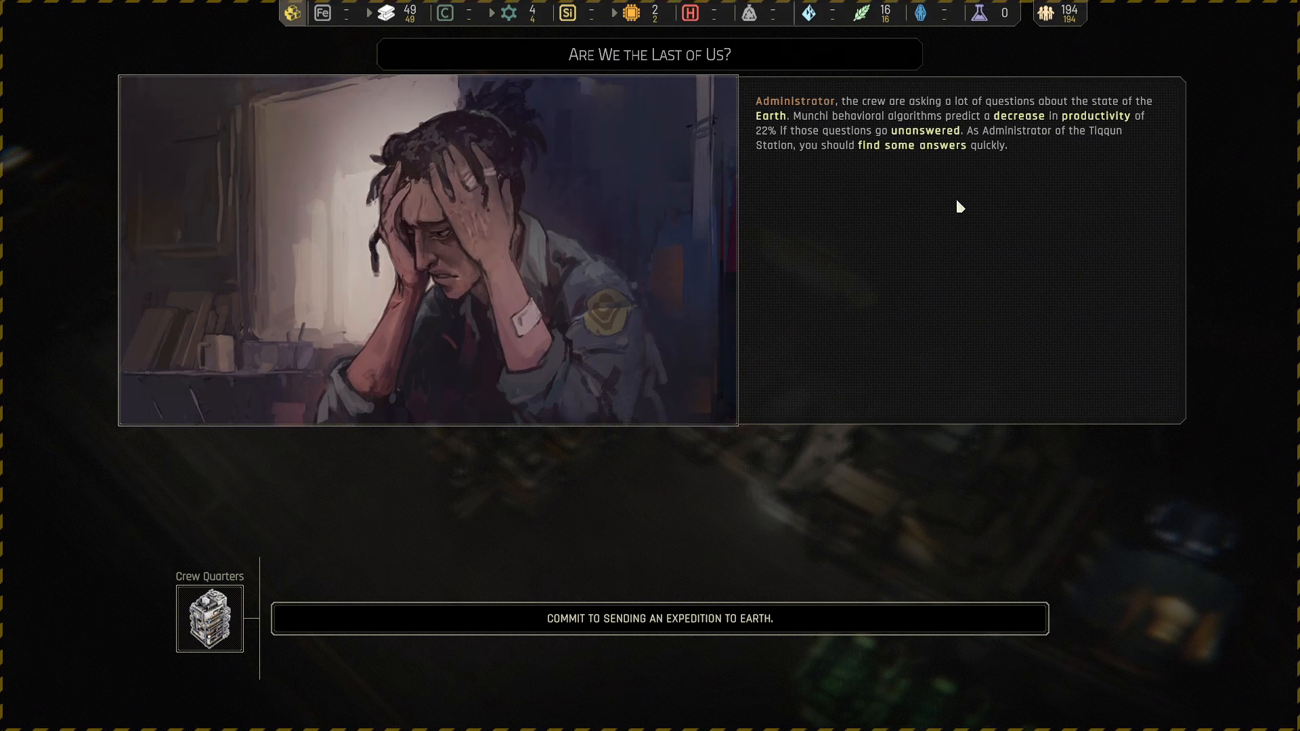
{"action": "mouse_move", "coordinate": [938, 197]}
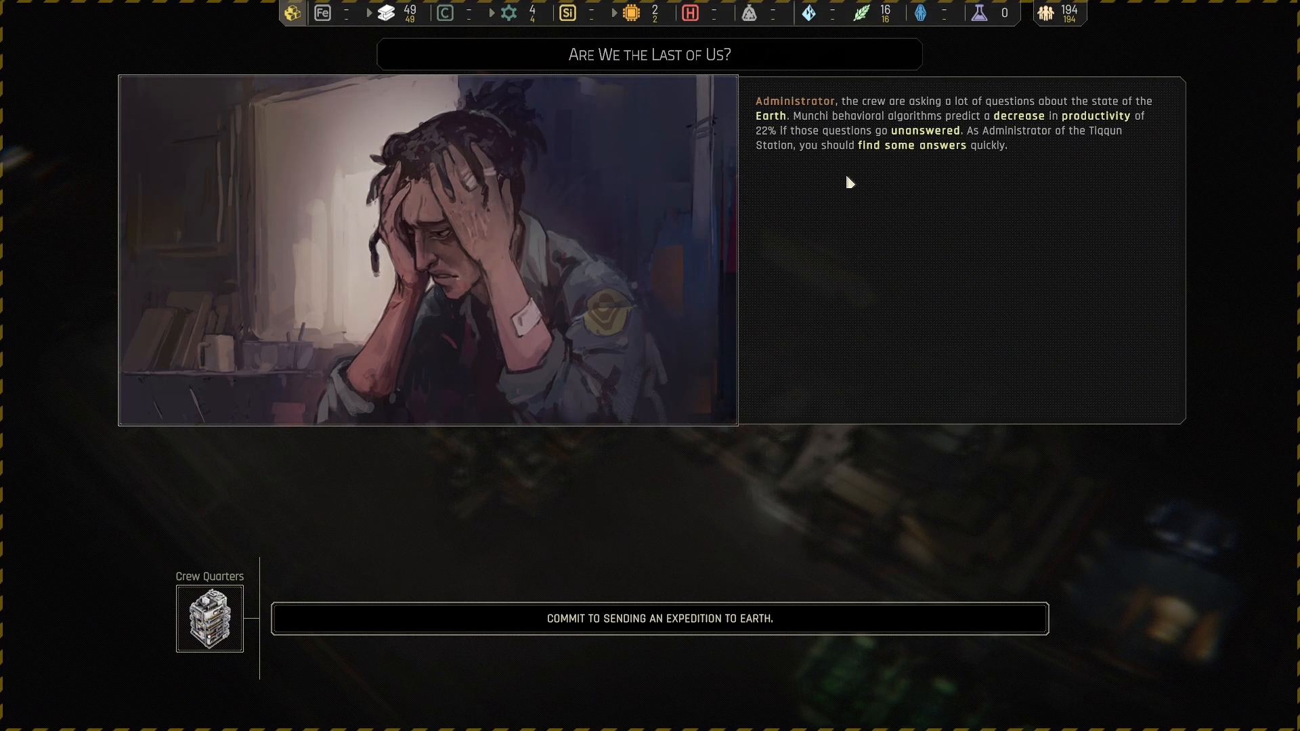
{"action": "mouse_move", "coordinate": [1016, 158]}
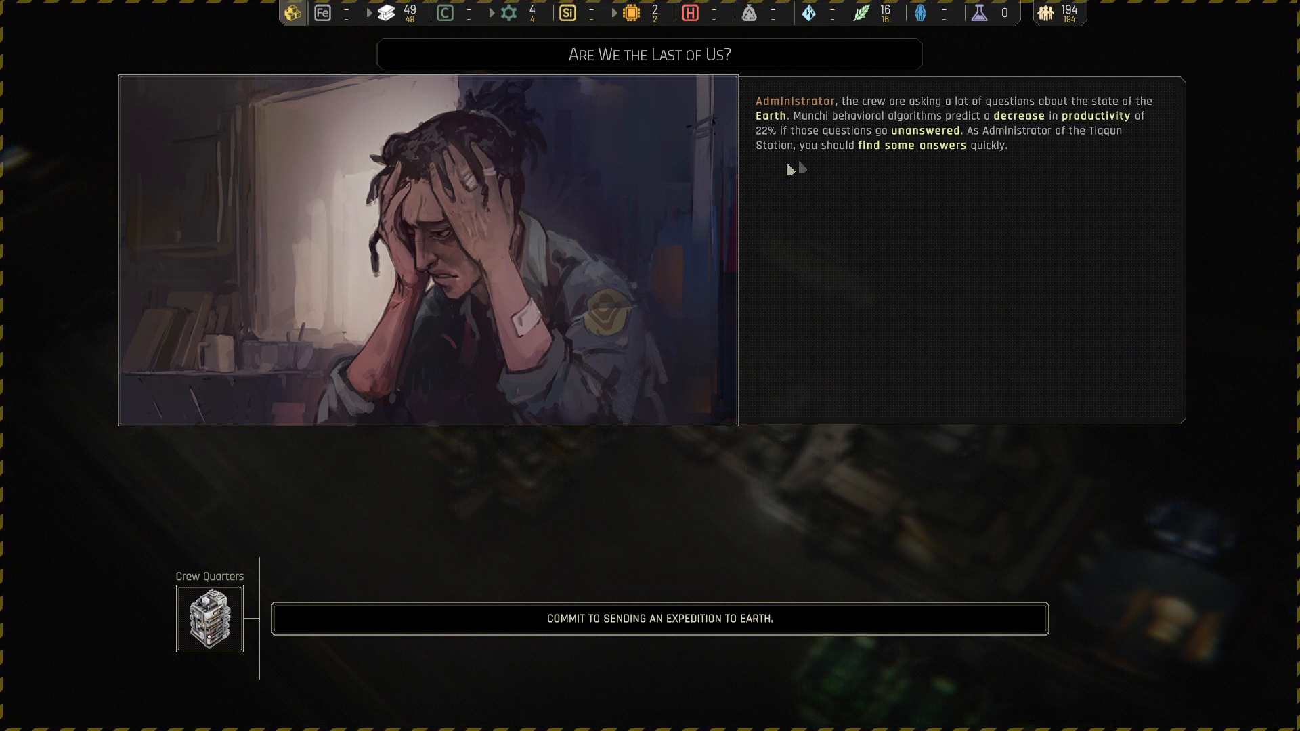
{"action": "mouse_move", "coordinate": [1064, 151]}
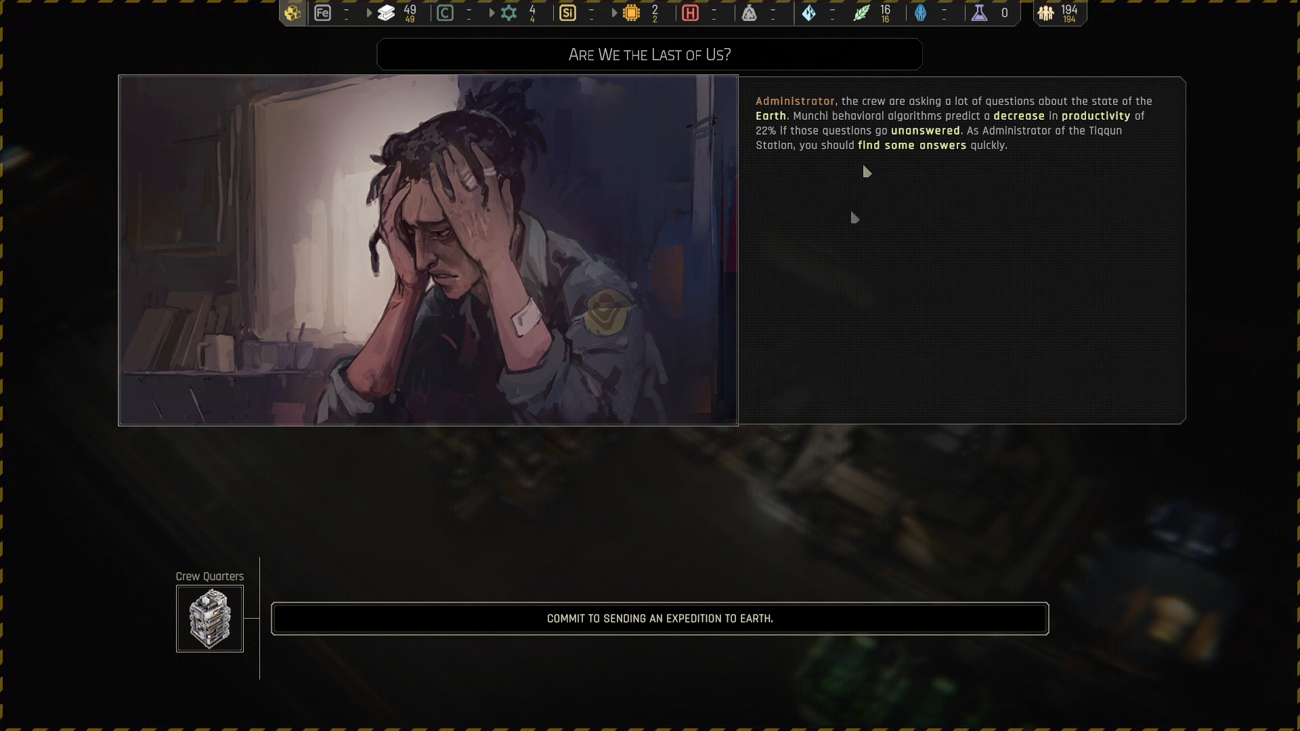
- Choose 'Commit to sending an expedition to Earth' and end the data listening protocol
{"action": "left_click", "coordinate": [650, 618]}
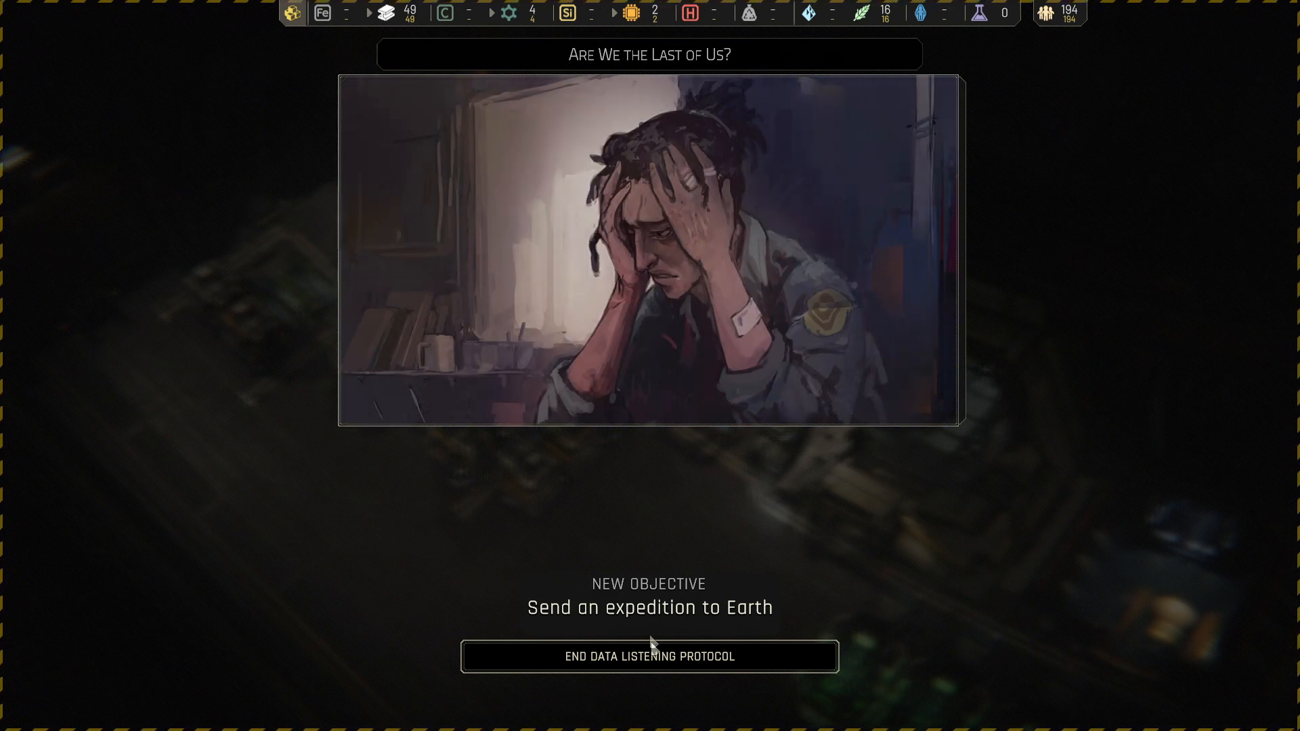
{"action": "left_click", "coordinate": [649, 656]}
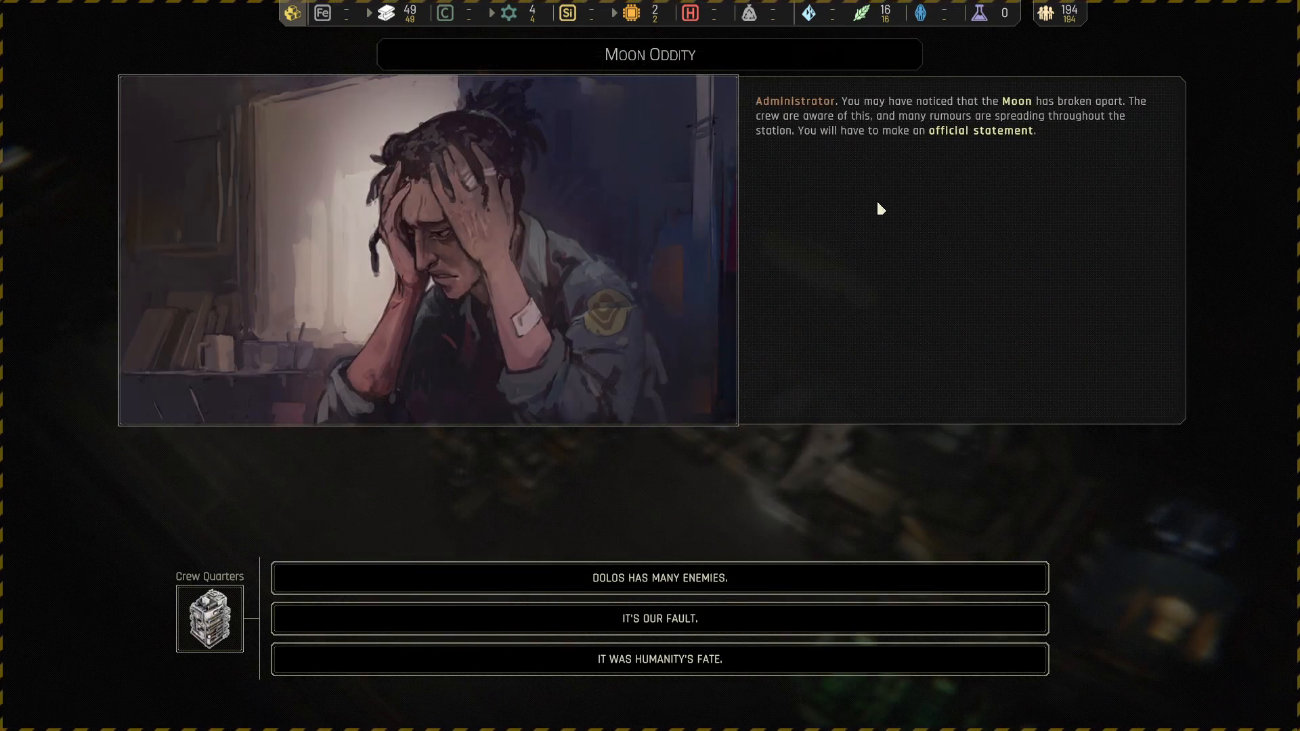
{"action": "mouse_move", "coordinate": [1075, 138]}
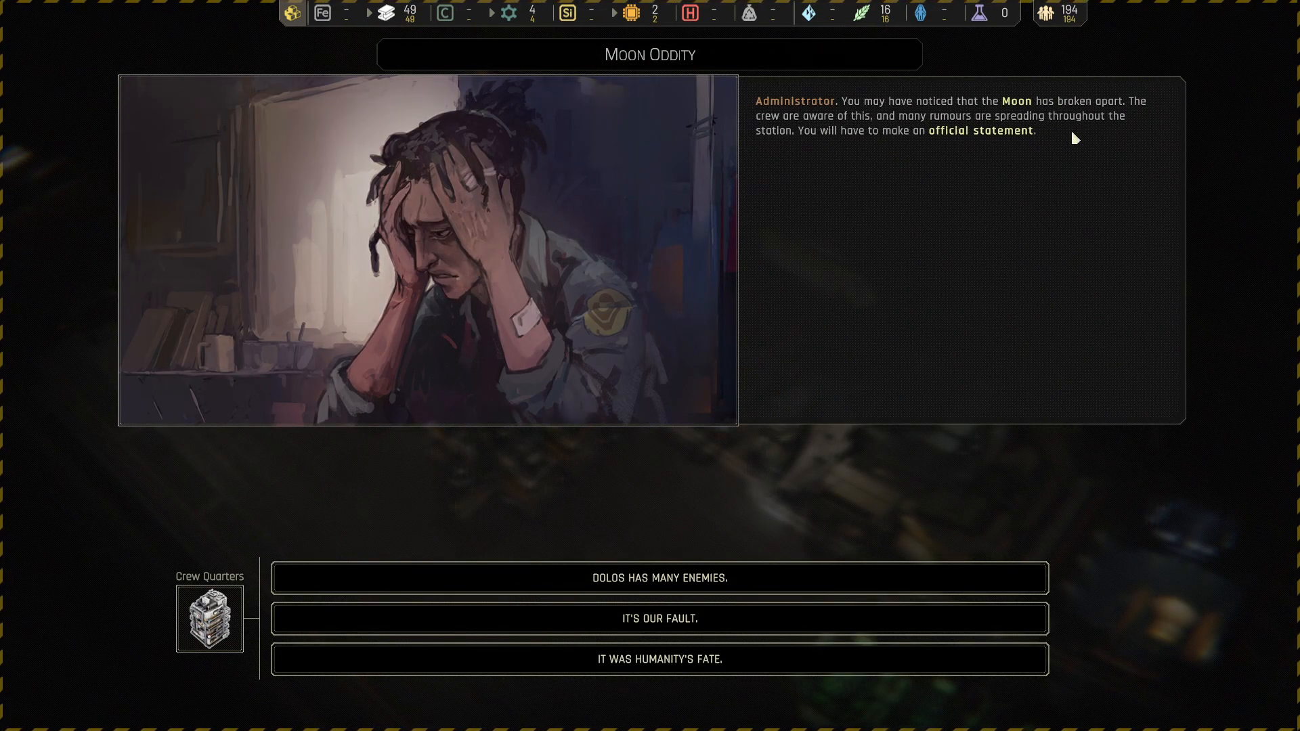
{"action": "mouse_move", "coordinate": [1135, 140]}
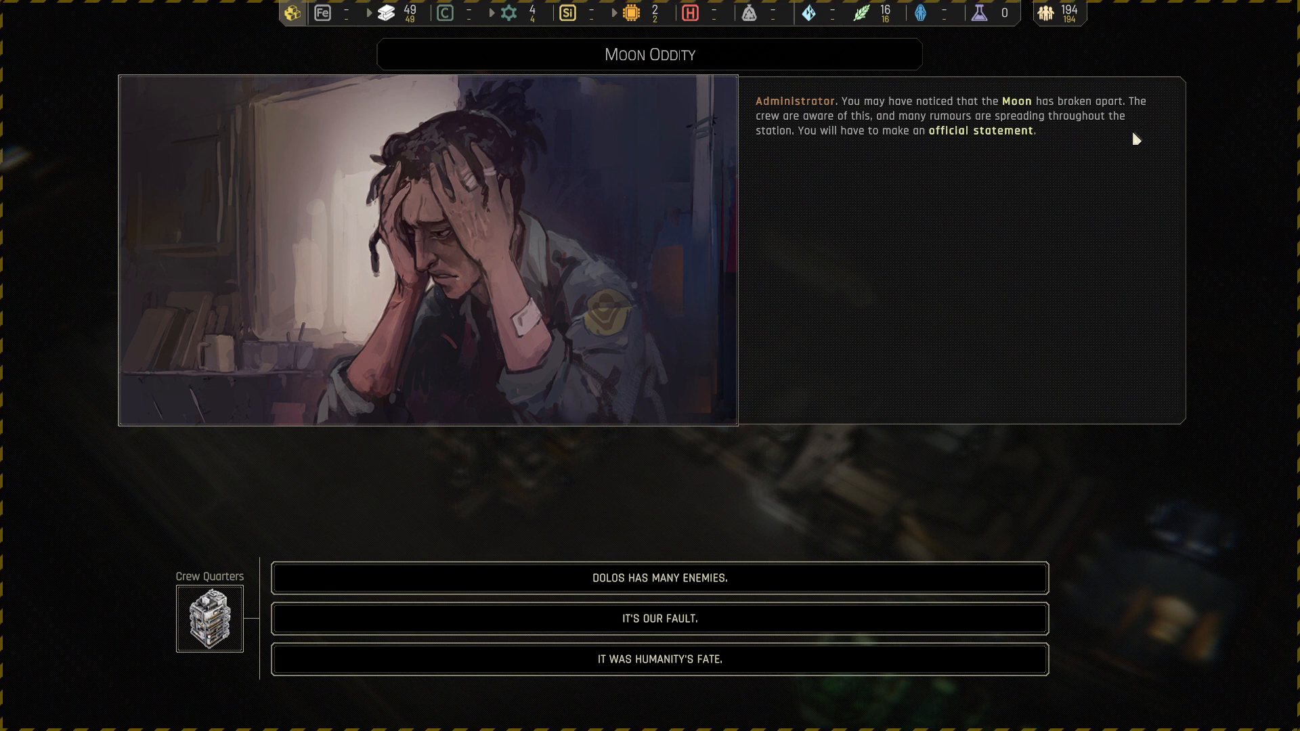
{"action": "mouse_move", "coordinate": [1071, 144]}
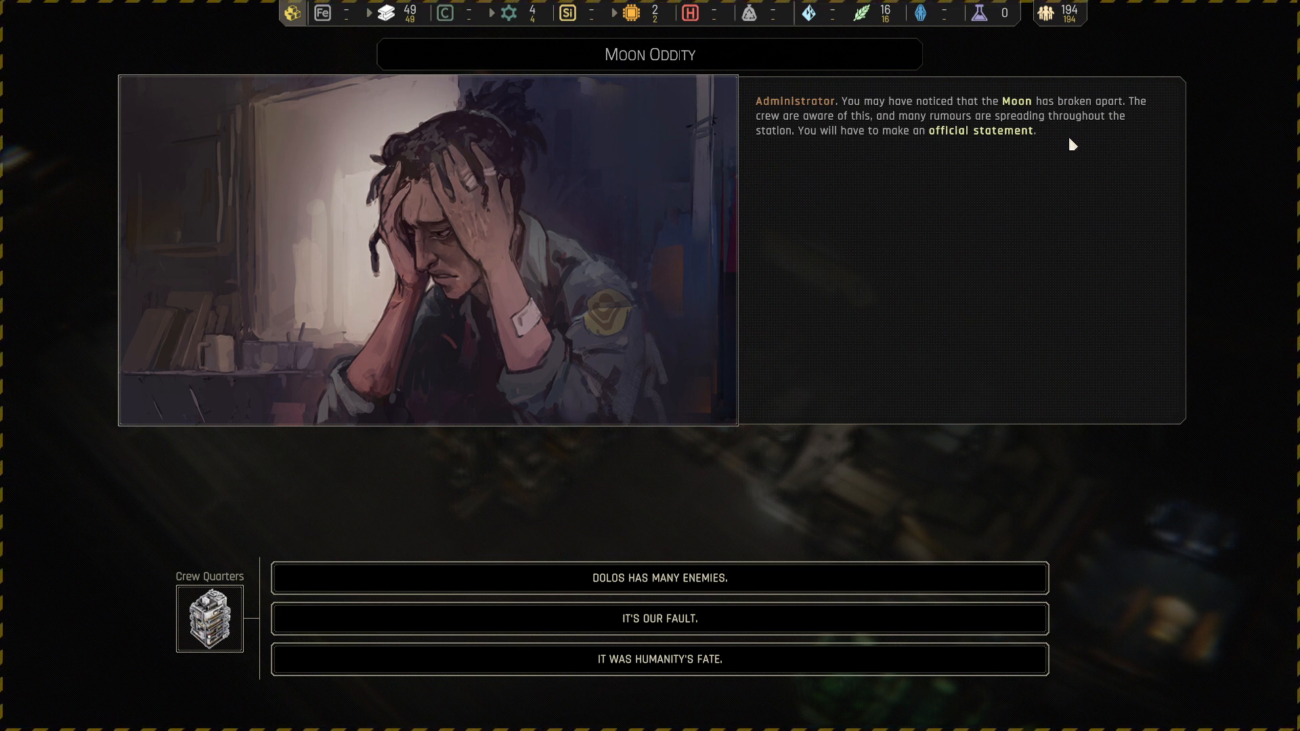
{"action": "mouse_move", "coordinate": [984, 171]}
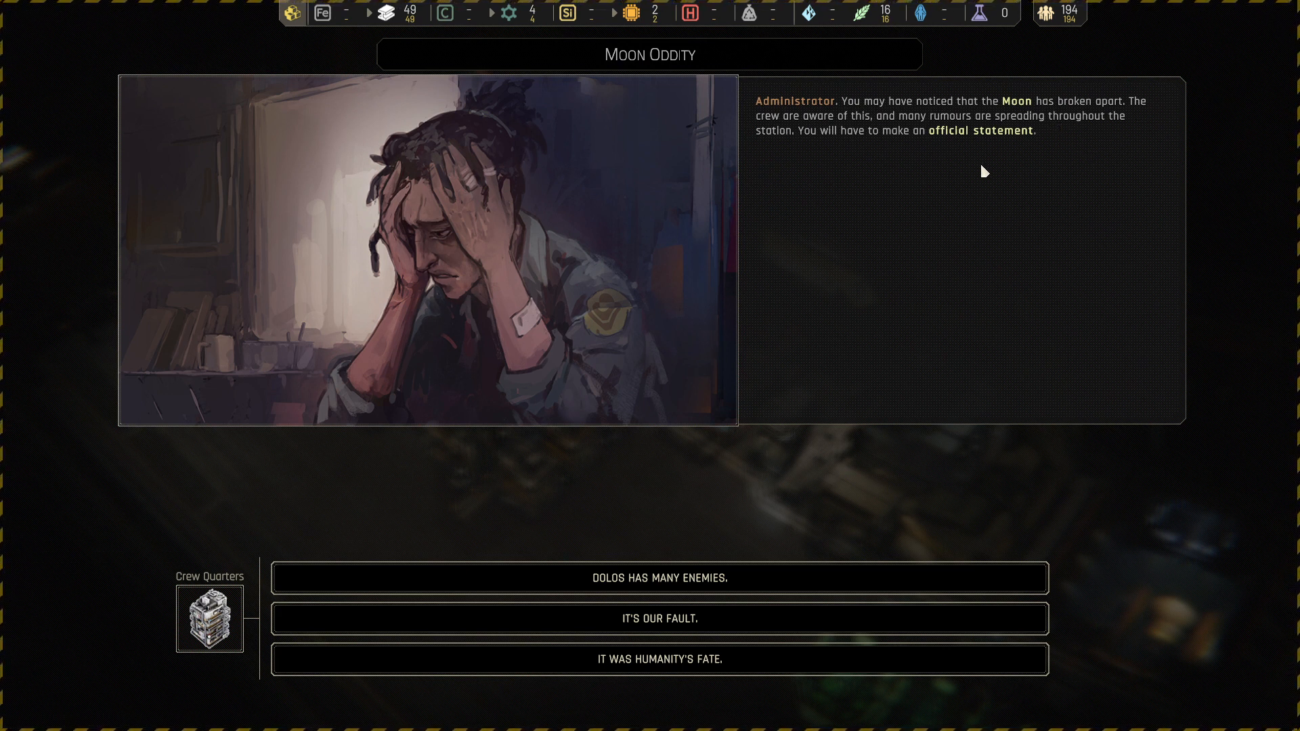
{"action": "mouse_move", "coordinate": [742, 565]}
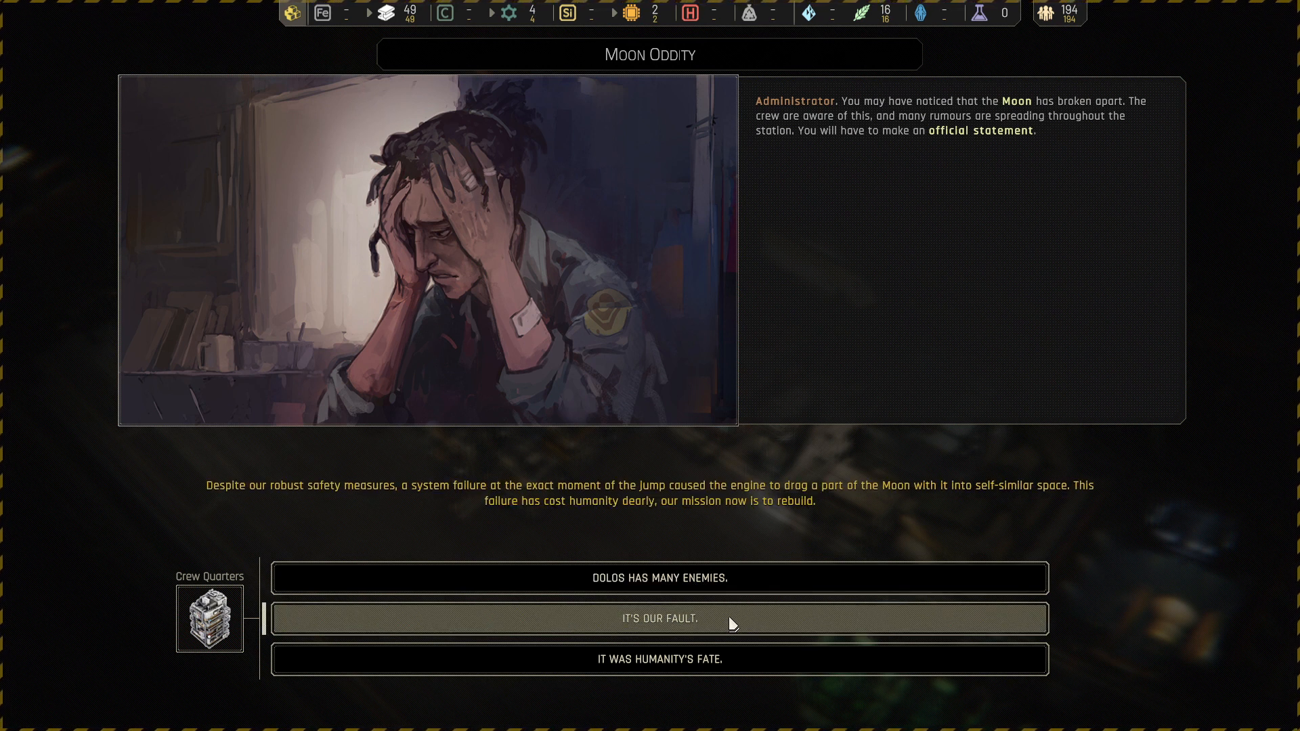
{"action": "mouse_move", "coordinate": [660, 659]}
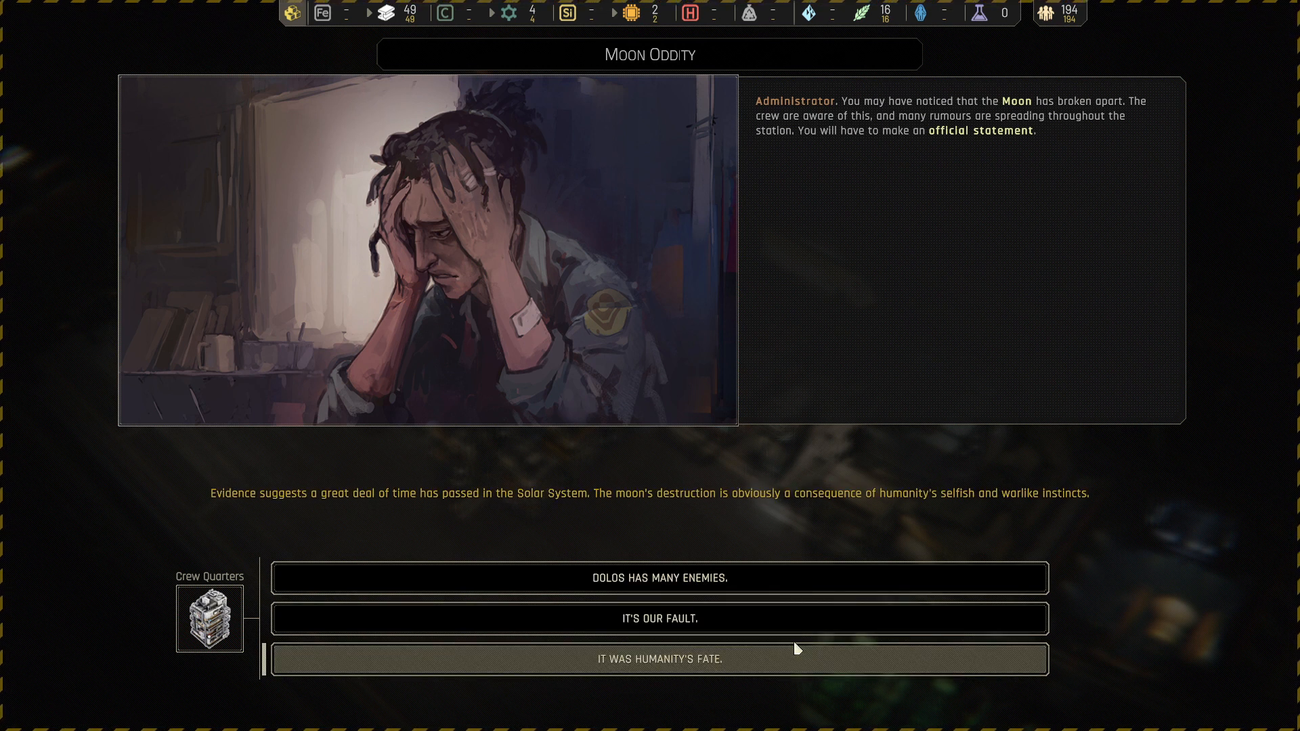
{"action": "mouse_move", "coordinate": [849, 669]}
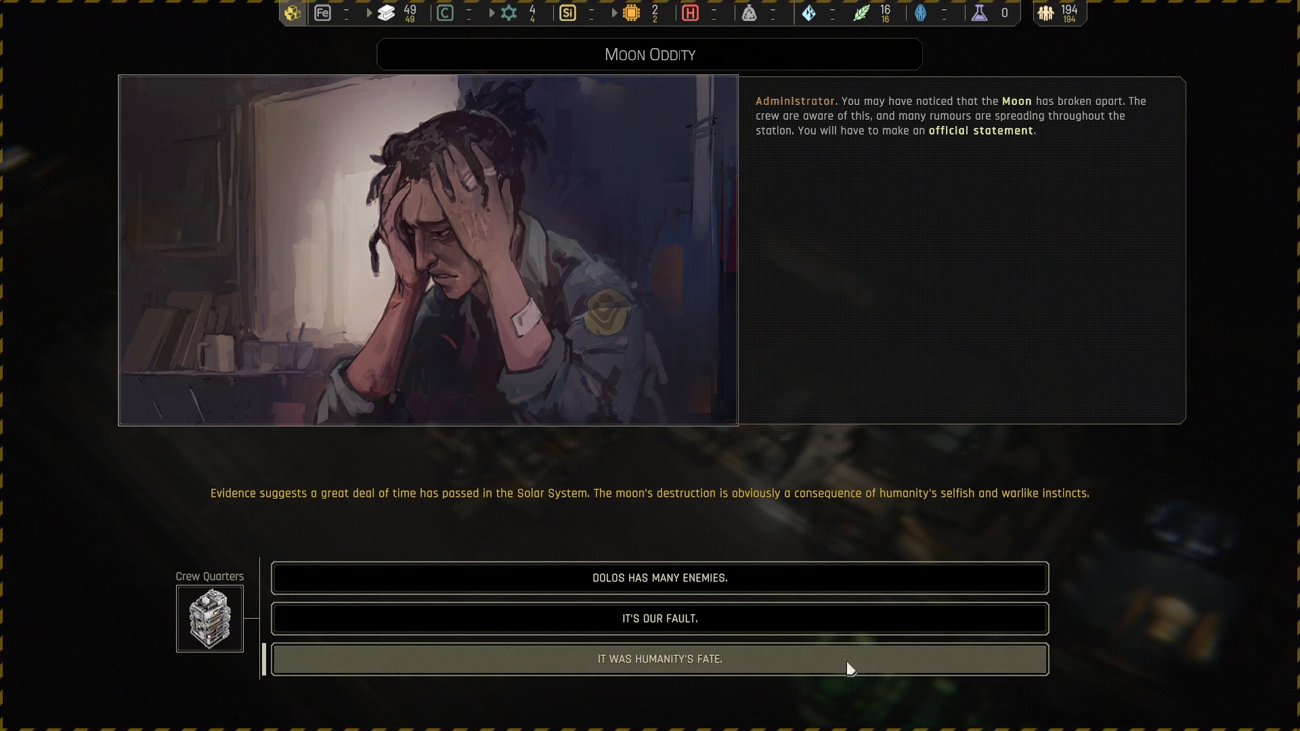
{"action": "mouse_move", "coordinate": [837, 669]}
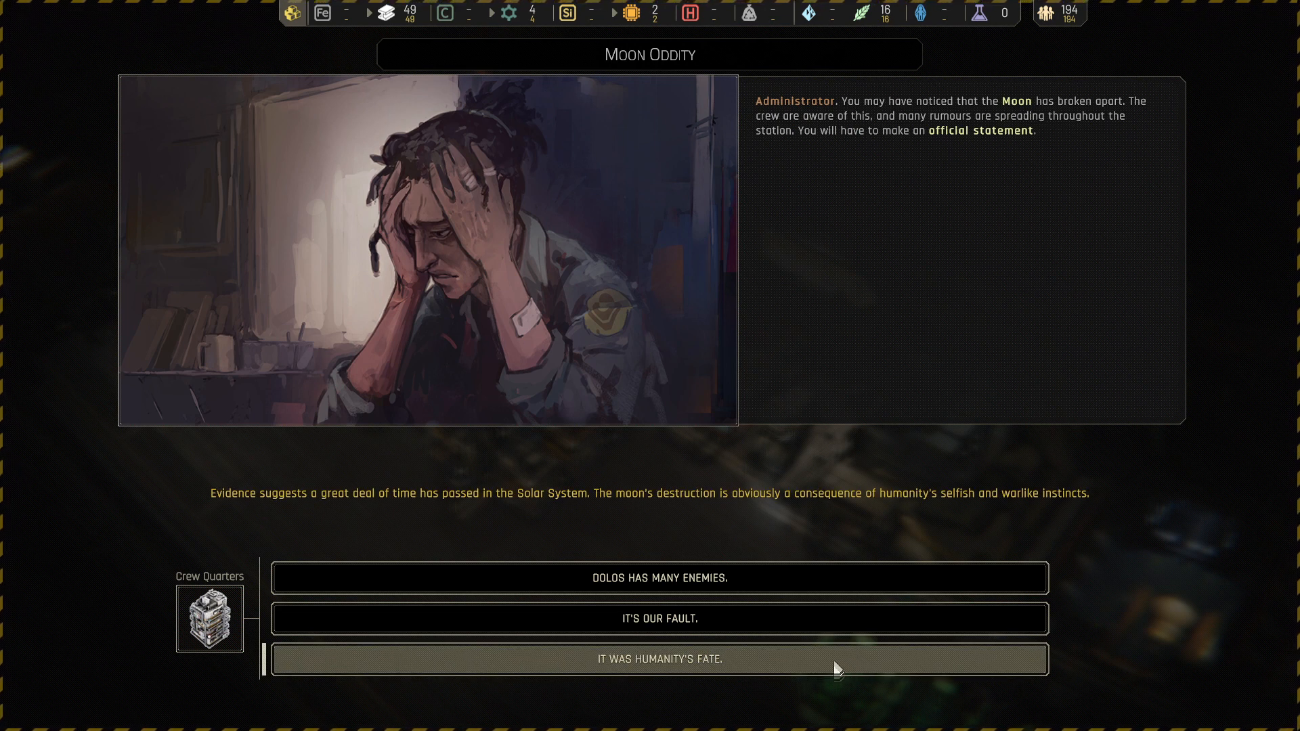
{"action": "mouse_move", "coordinate": [786, 673]}
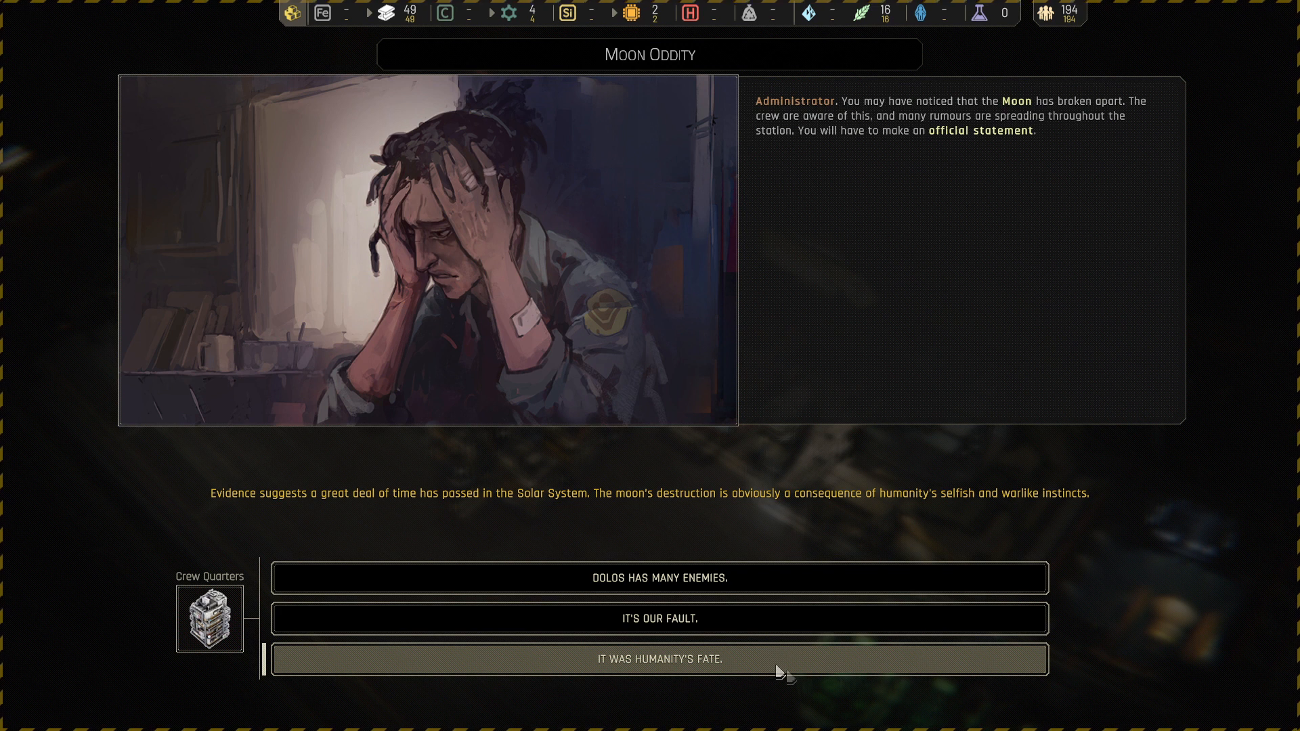
{"action": "mouse_move", "coordinate": [818, 661]}
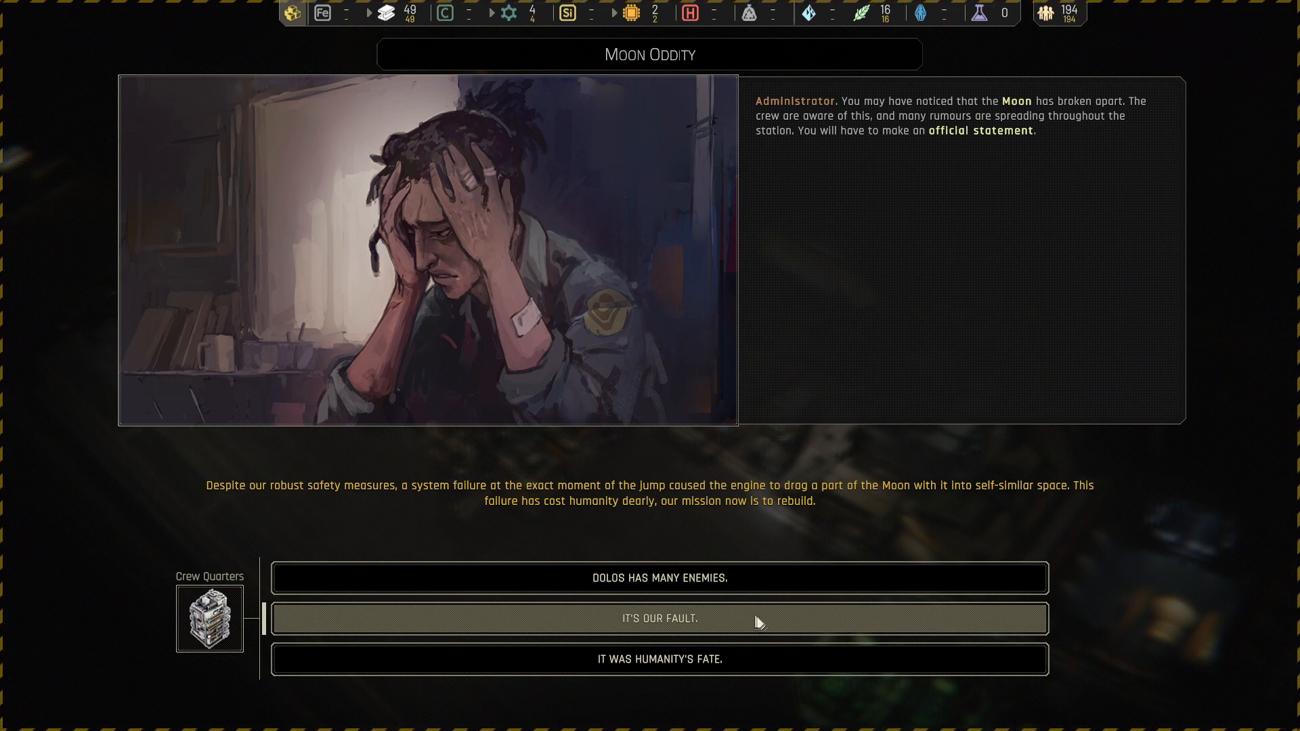
{"action": "mouse_move", "coordinate": [721, 619]}
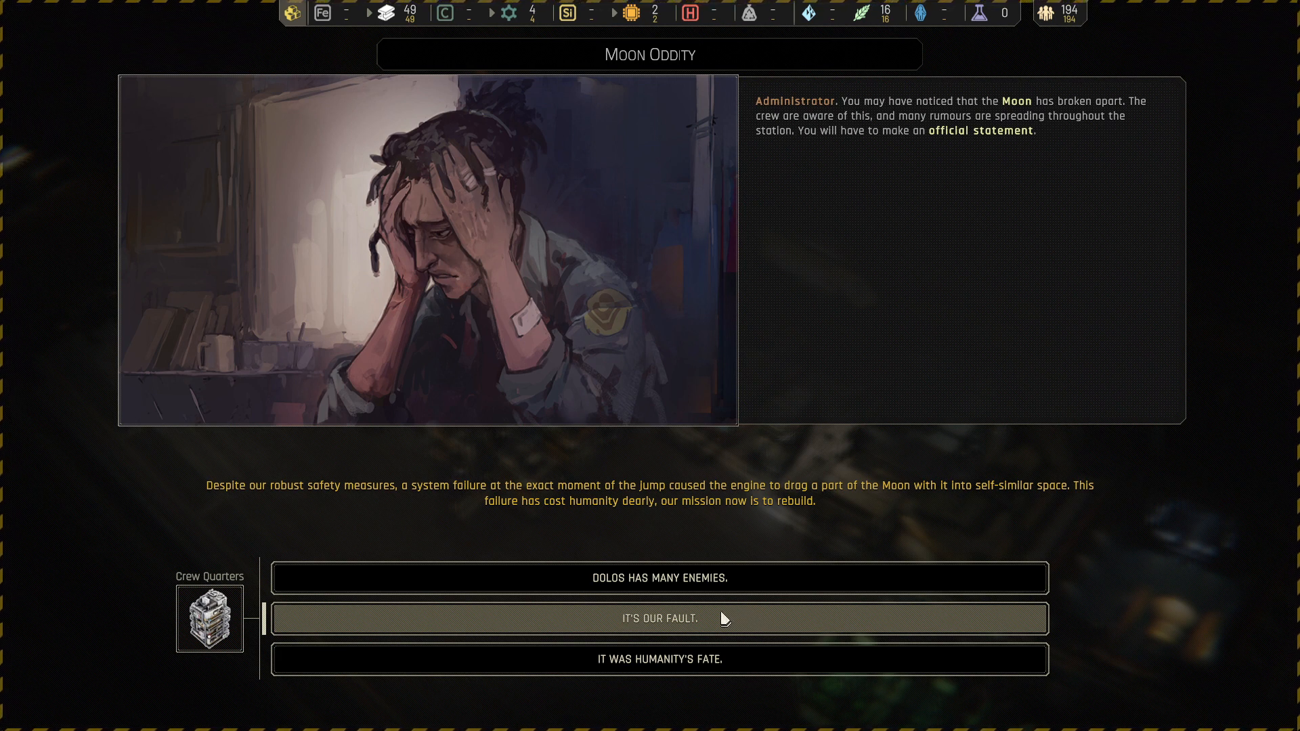
{"action": "mouse_move", "coordinate": [756, 620]}
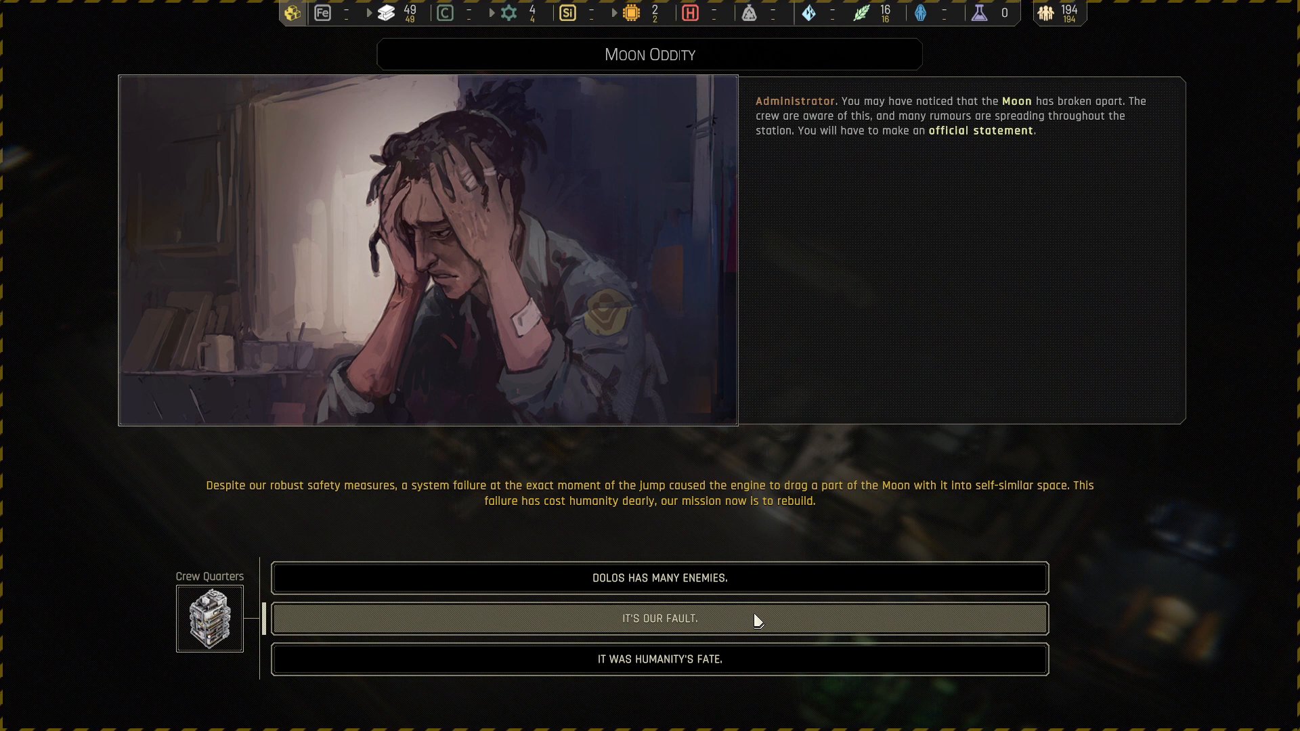
{"action": "mouse_move", "coordinate": [746, 625]}
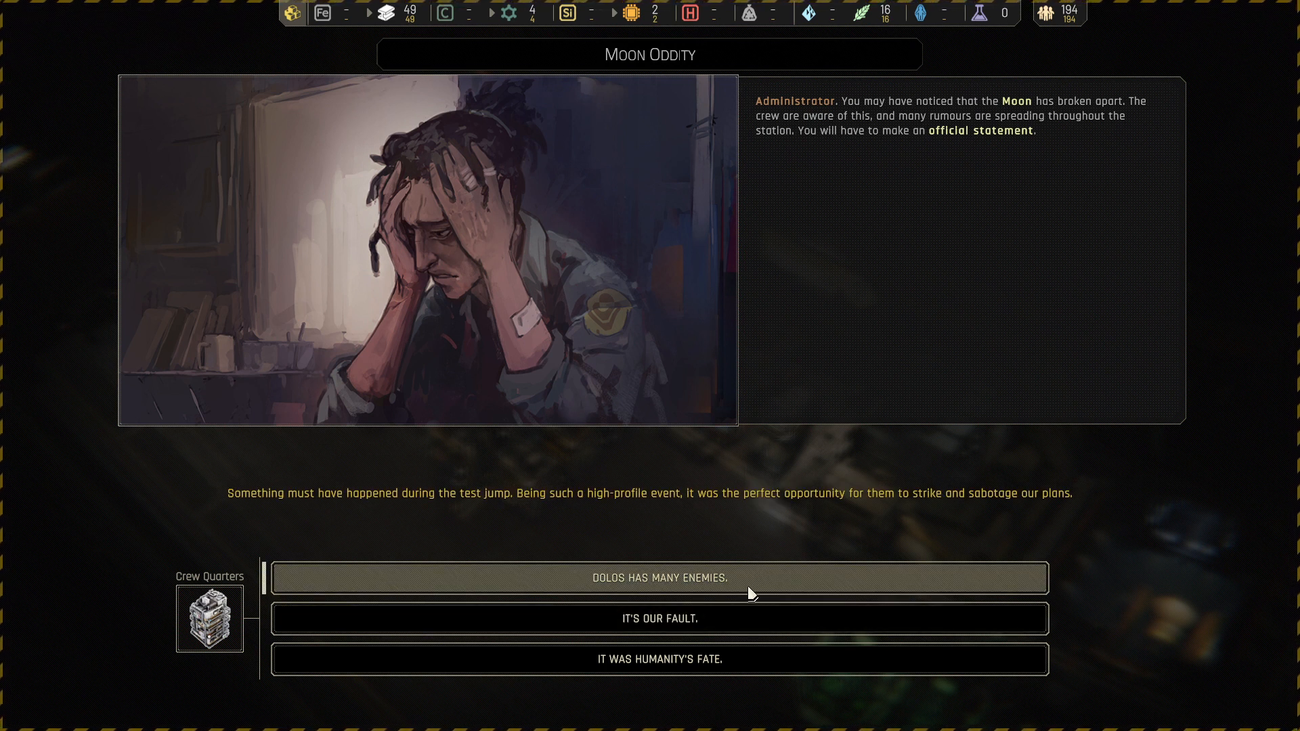
- Issue the 'Dolos has many enemies' statement, accepting the 5% trust penalty
{"action": "left_click", "coordinate": [659, 577]}
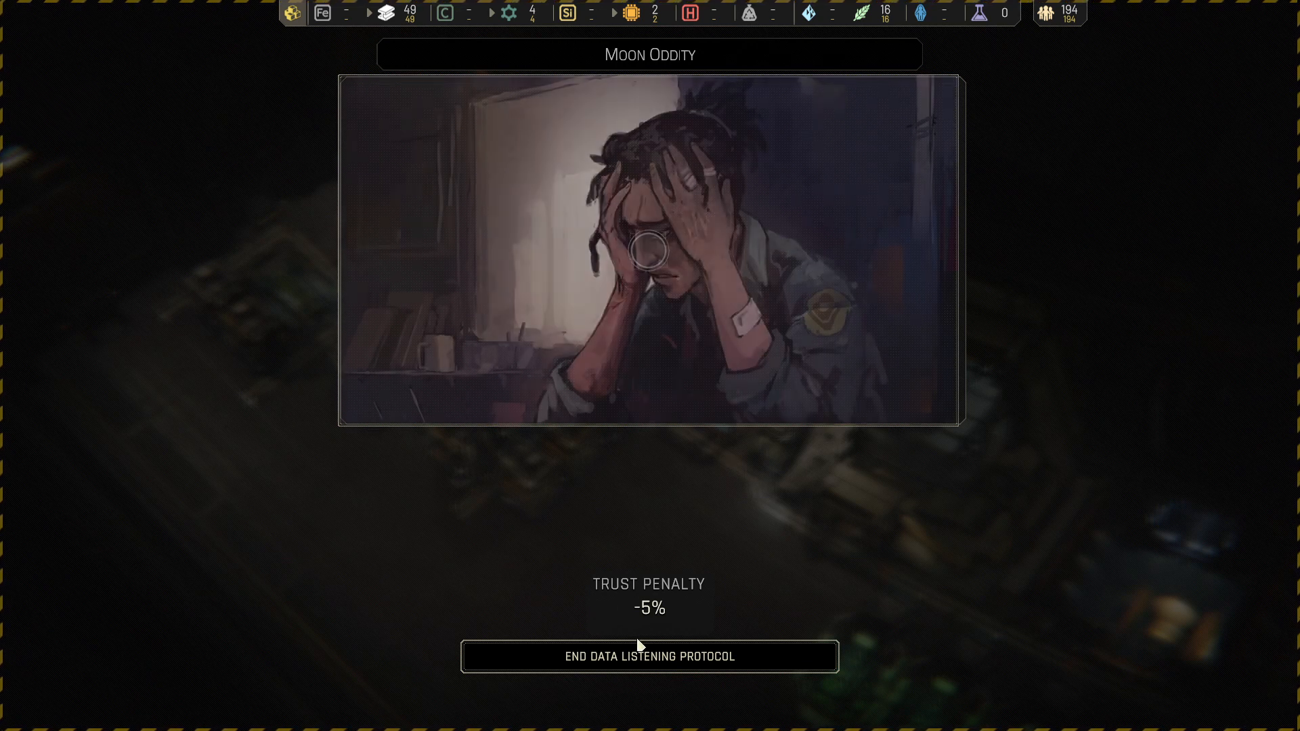
- Close the Moon Oddity event and open the Urshanabi supply ship's details on the system map
{"action": "left_click", "coordinate": [649, 656]}
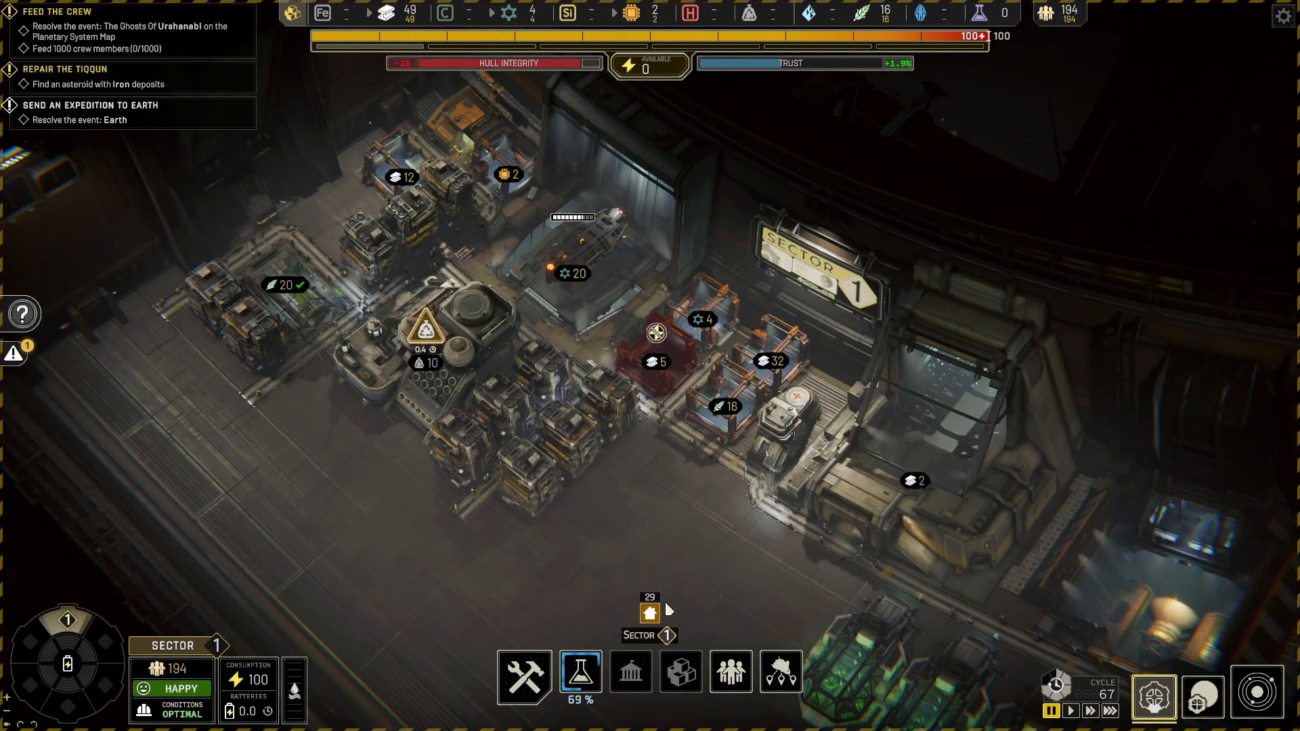
{"action": "left_click", "coordinate": [440, 348]}
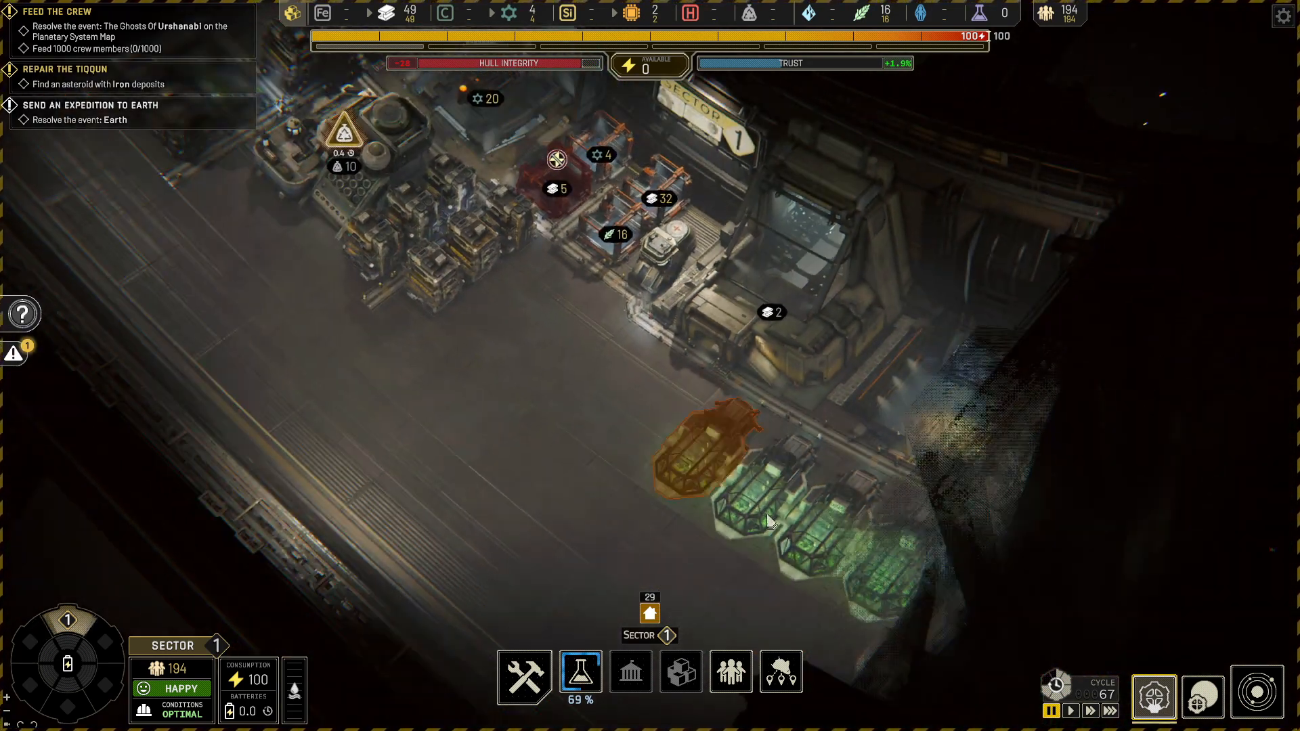
{"action": "left_click", "coordinate": [1257, 695]}
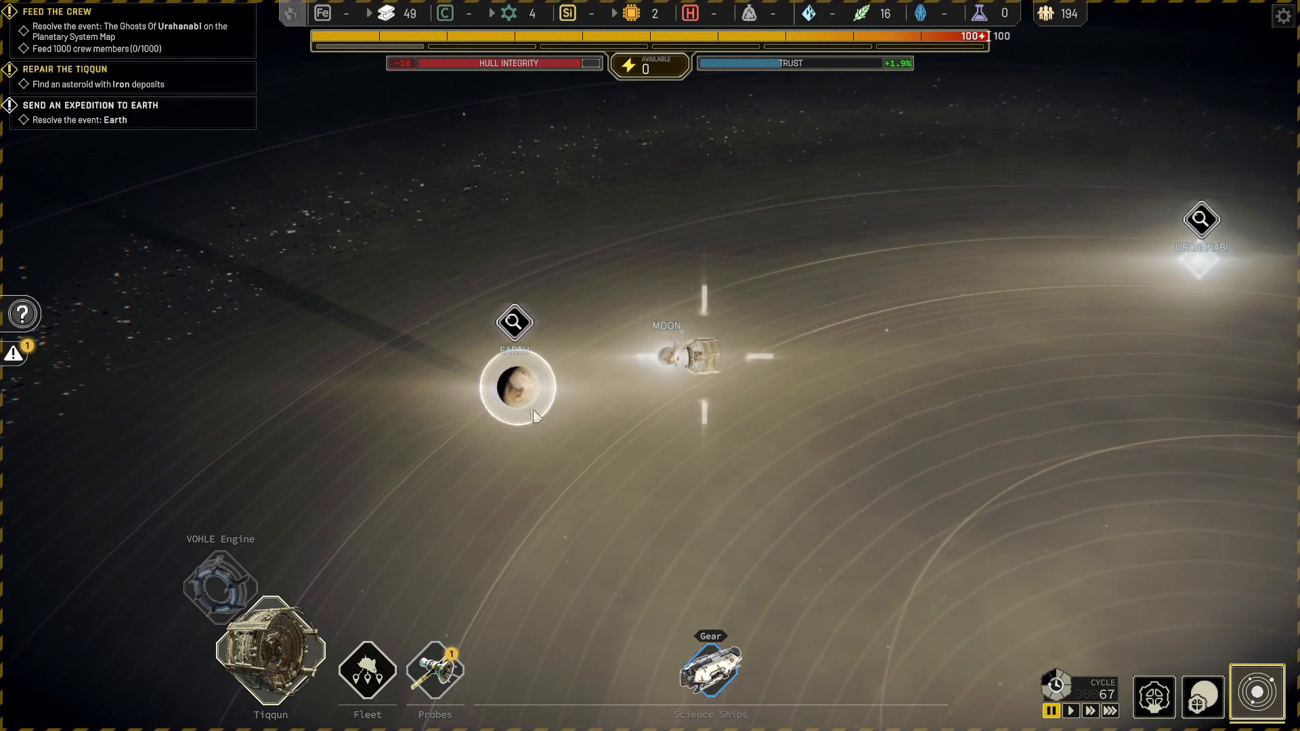
{"action": "left_click", "coordinate": [514, 387]}
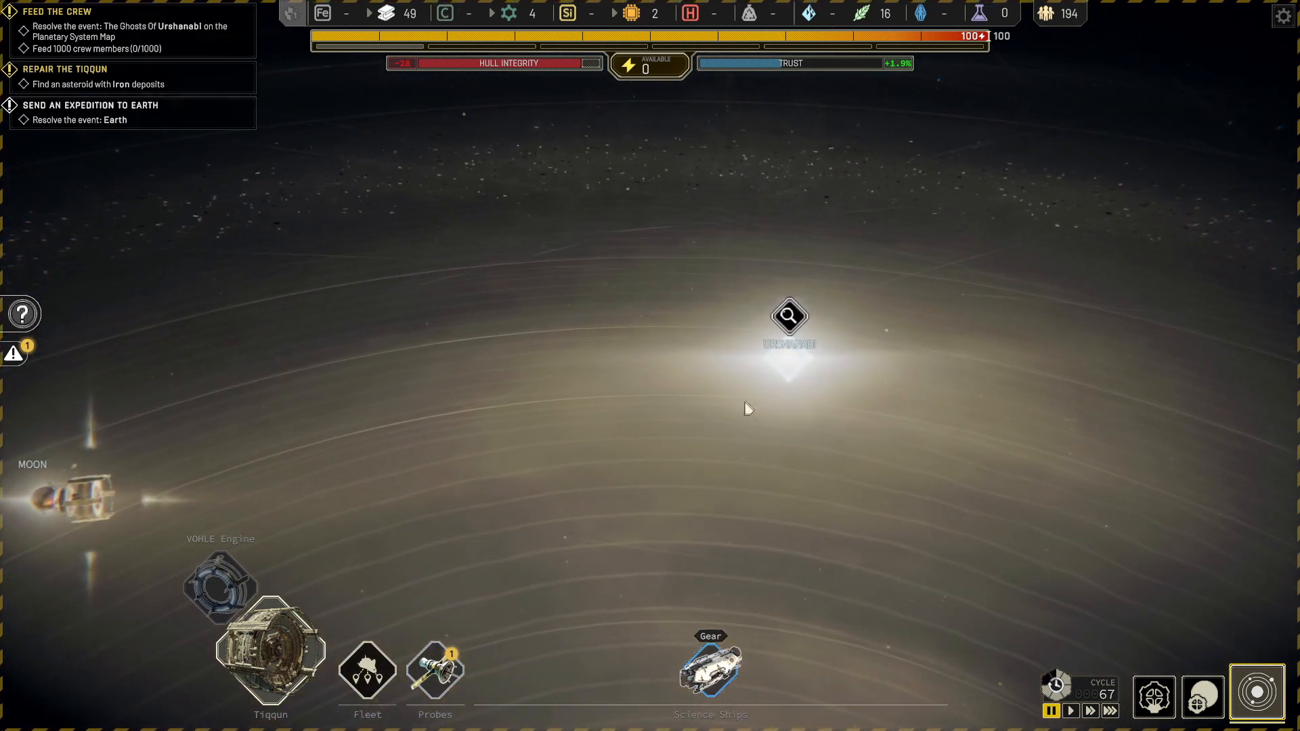
{"action": "left_click", "coordinate": [789, 318]}
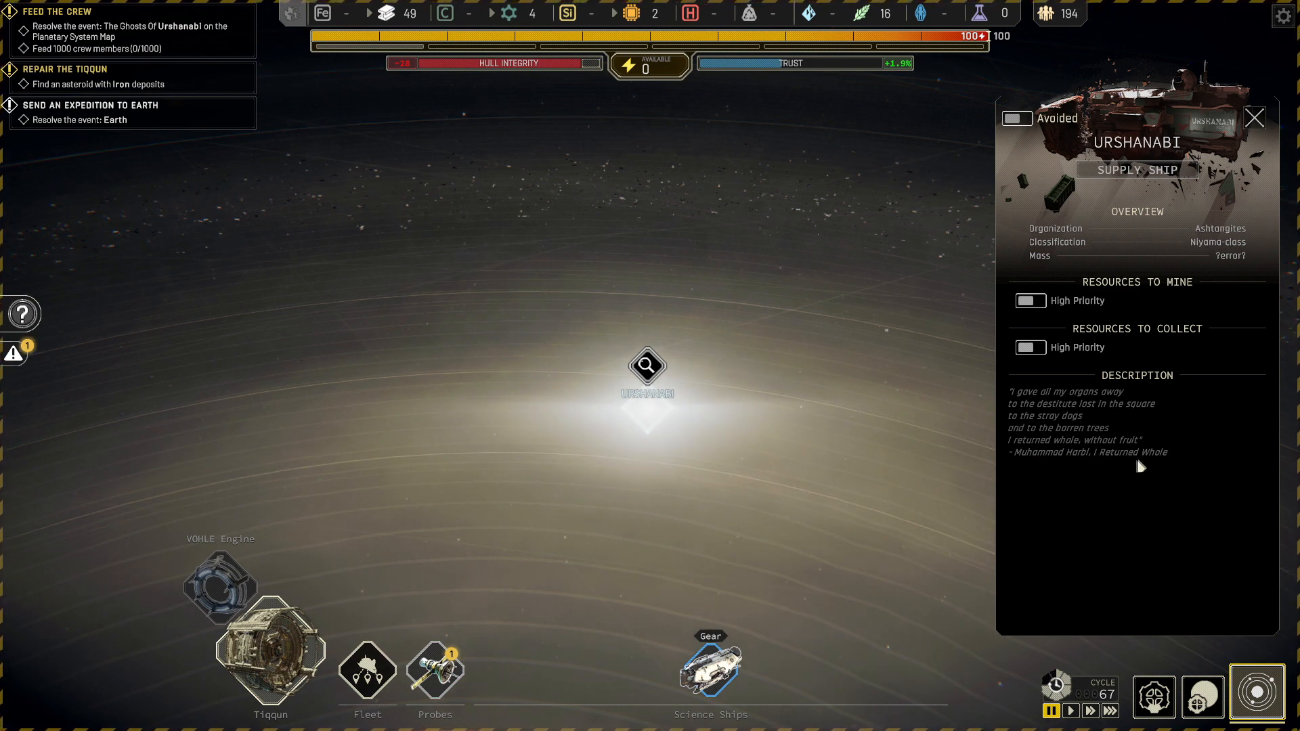
- Close the Urshanabi panel, view Earth's and the Moon's details, then close them
{"action": "left_click", "coordinate": [1254, 117]}
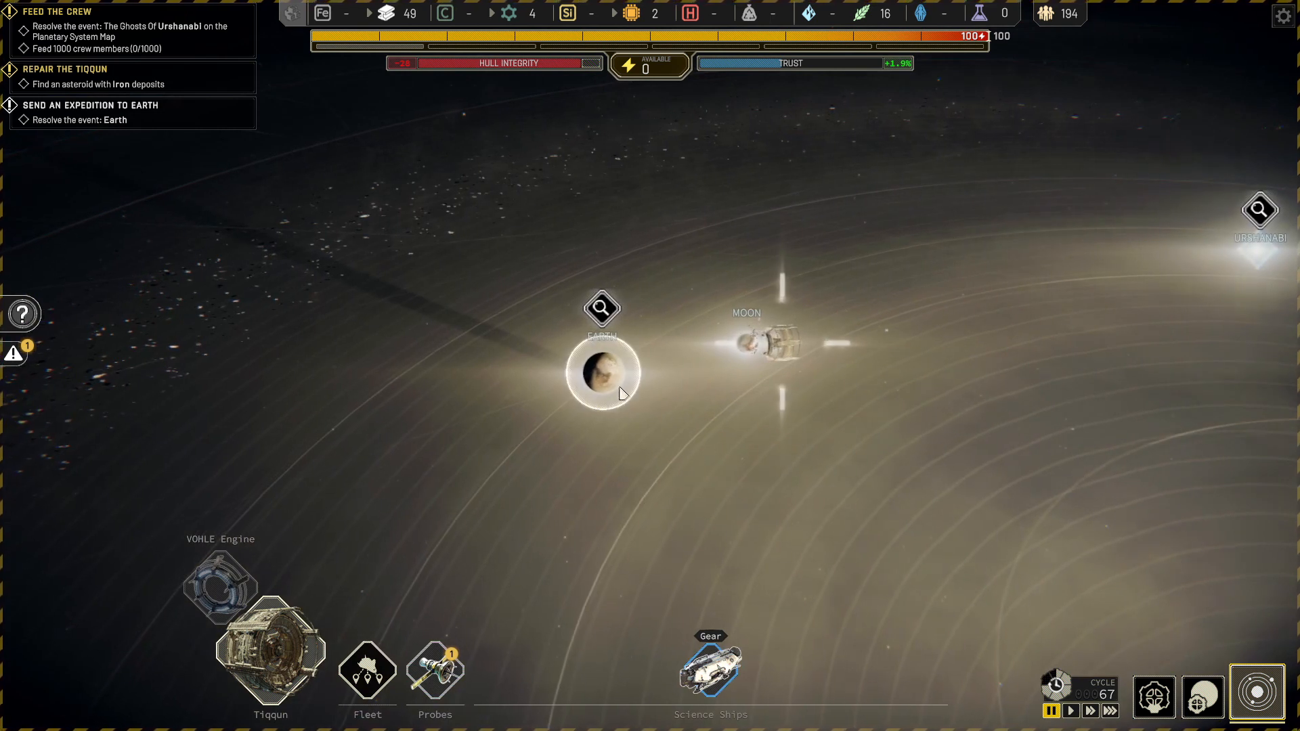
{"action": "left_click", "coordinate": [602, 372]}
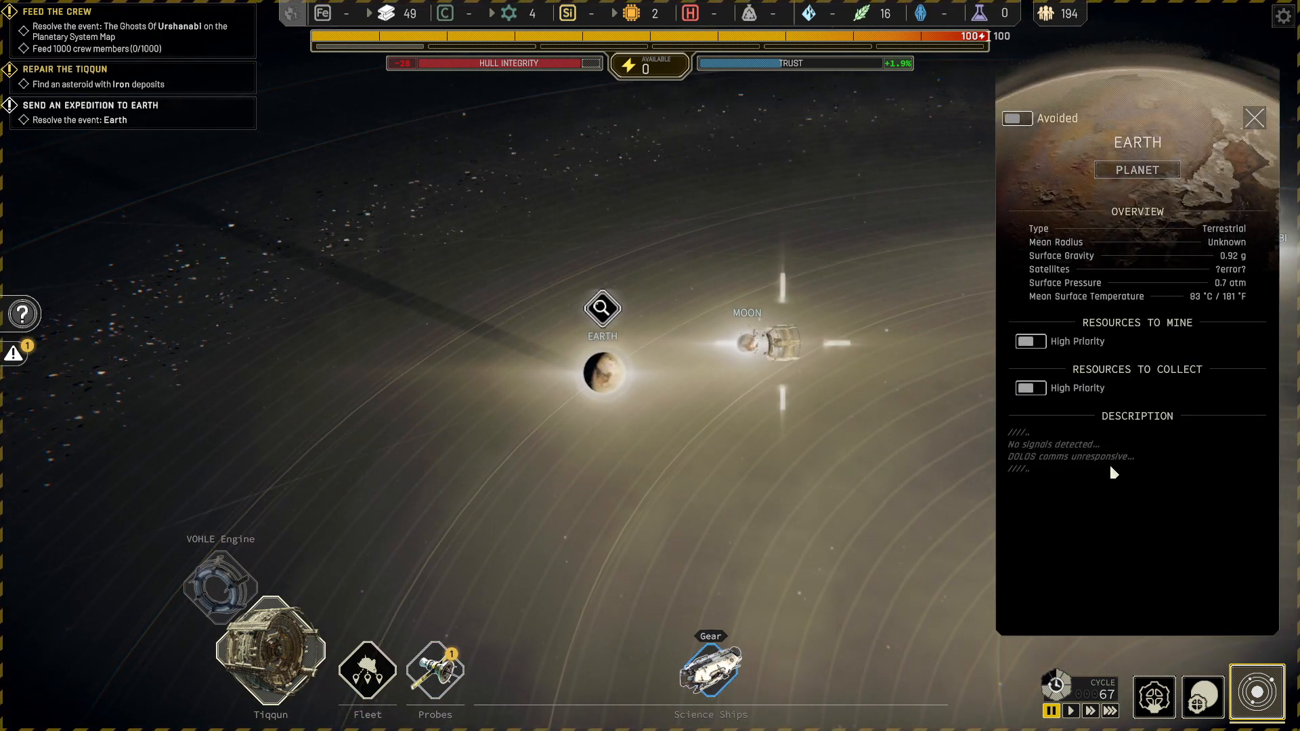
{"action": "left_click", "coordinate": [747, 340]}
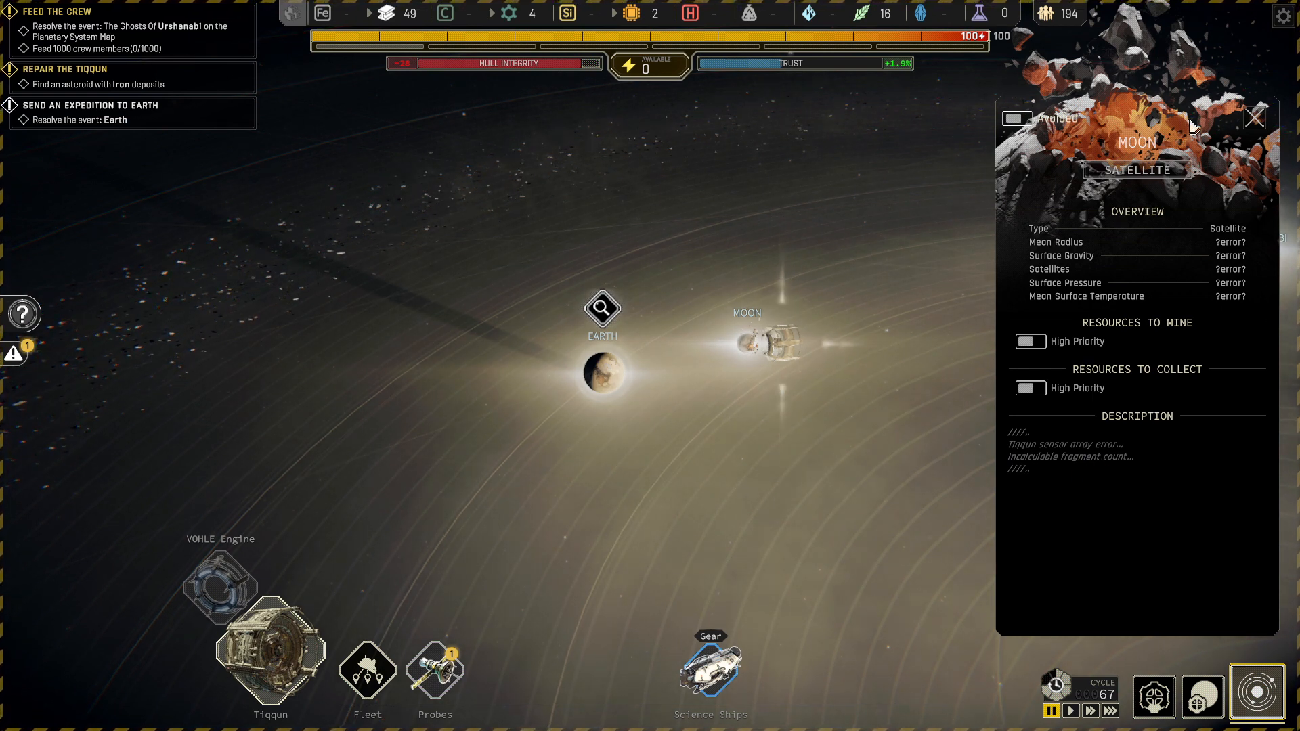
{"action": "left_click", "coordinate": [1253, 118]}
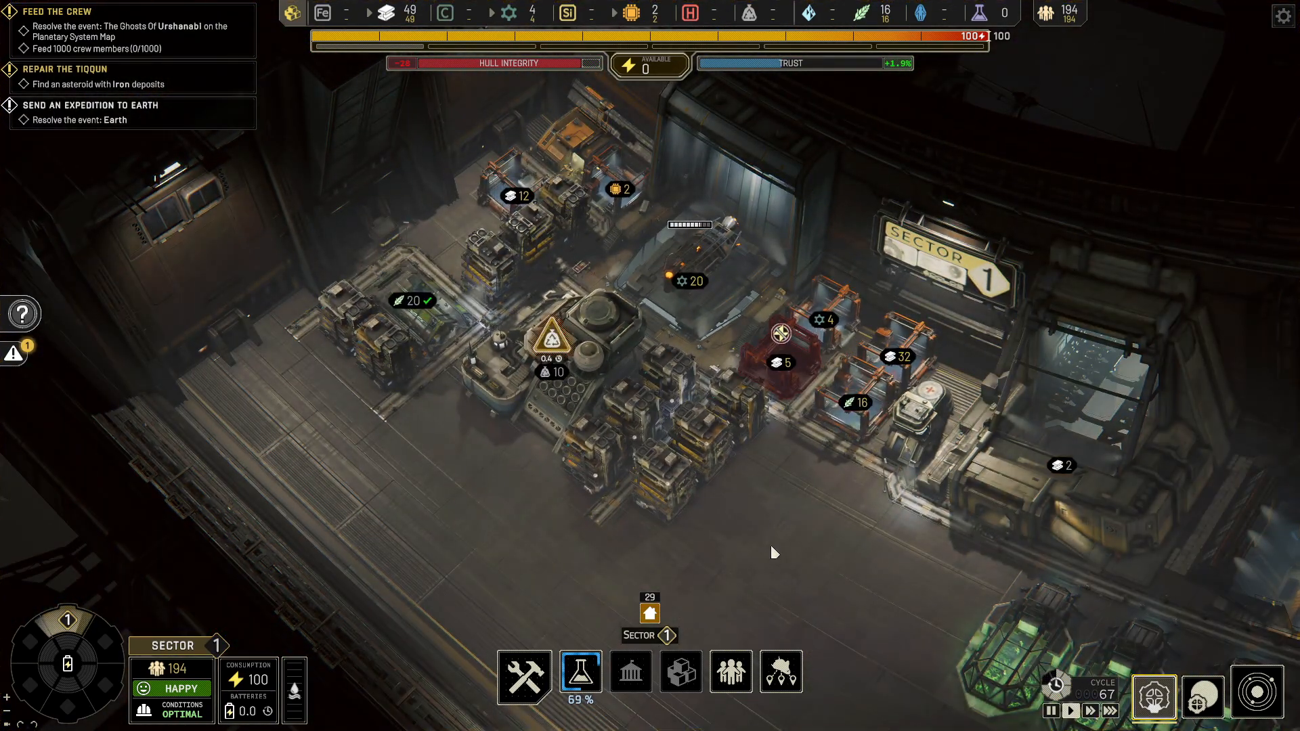
- Fast-forward time until Gear reaches Earth and open the 'What Remains of Us' event
{"action": "left_click", "coordinate": [688, 266]}
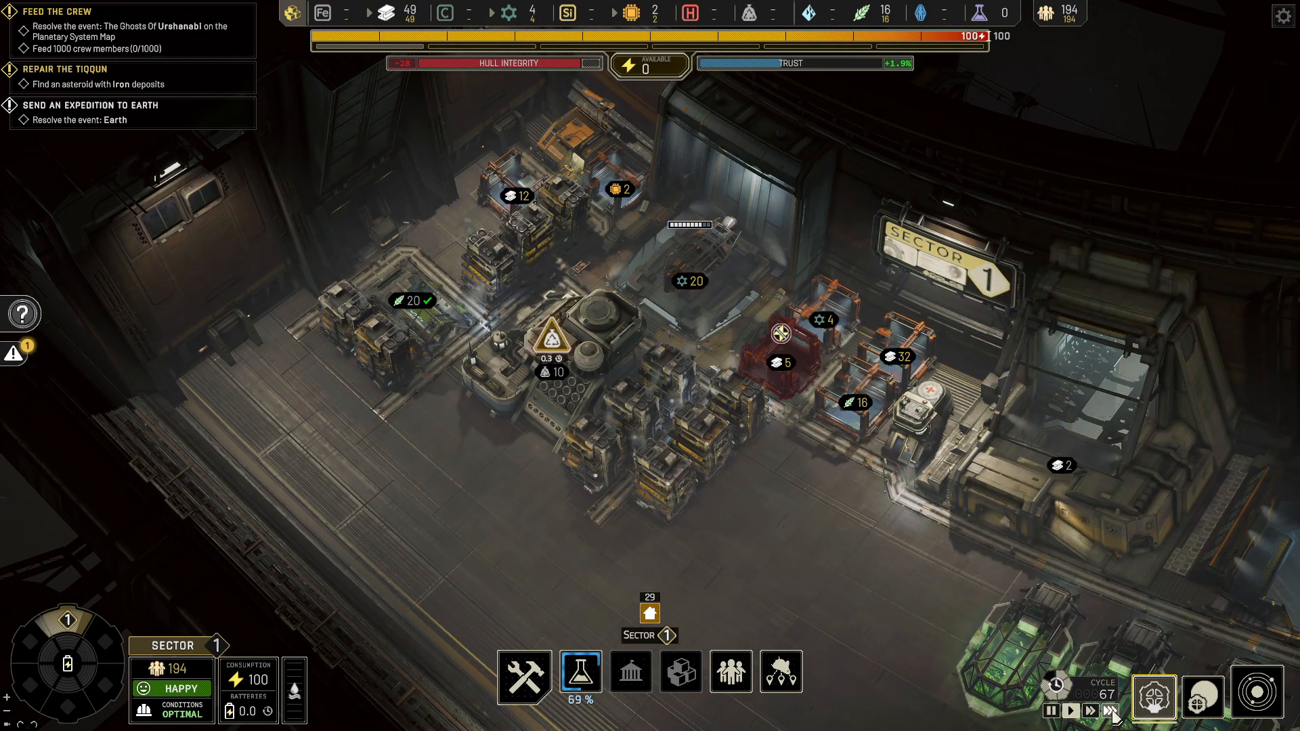
{"action": "left_click", "coordinate": [1257, 697]}
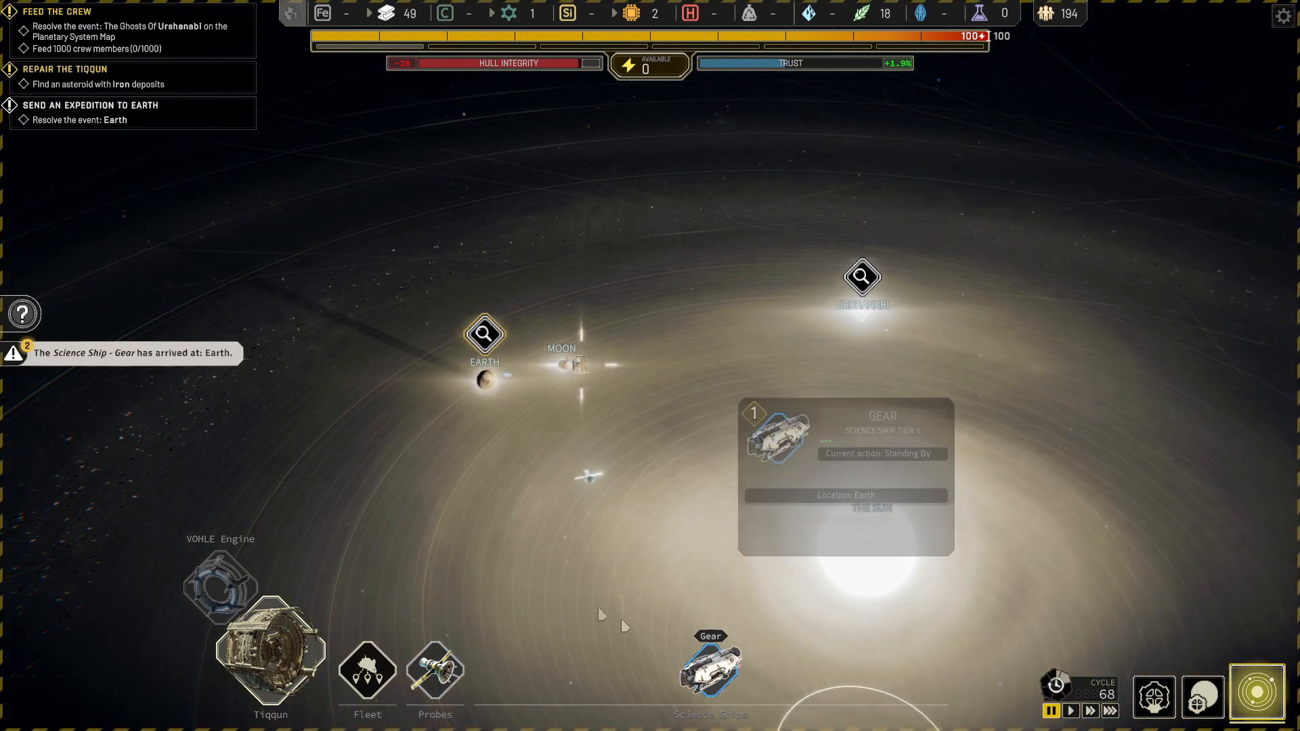
{"action": "mouse_move", "coordinate": [484, 339]}
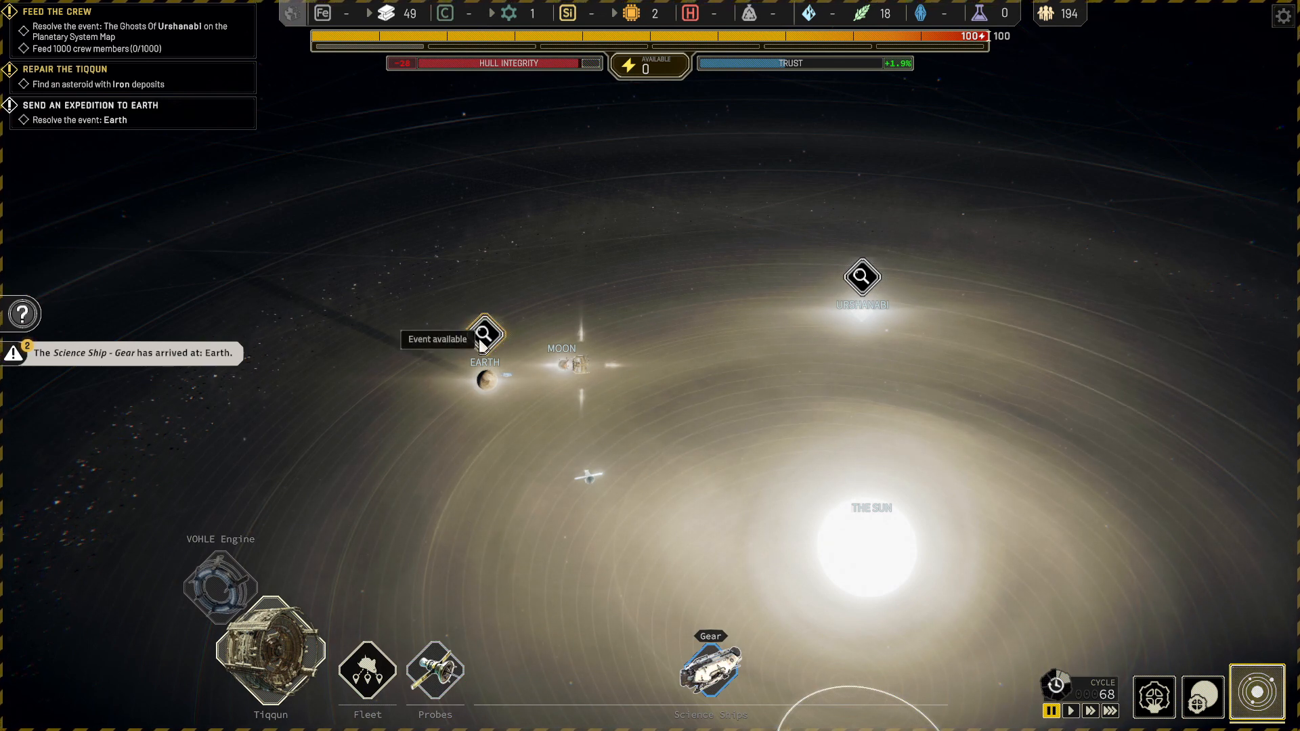
{"action": "left_click", "coordinate": [487, 336]}
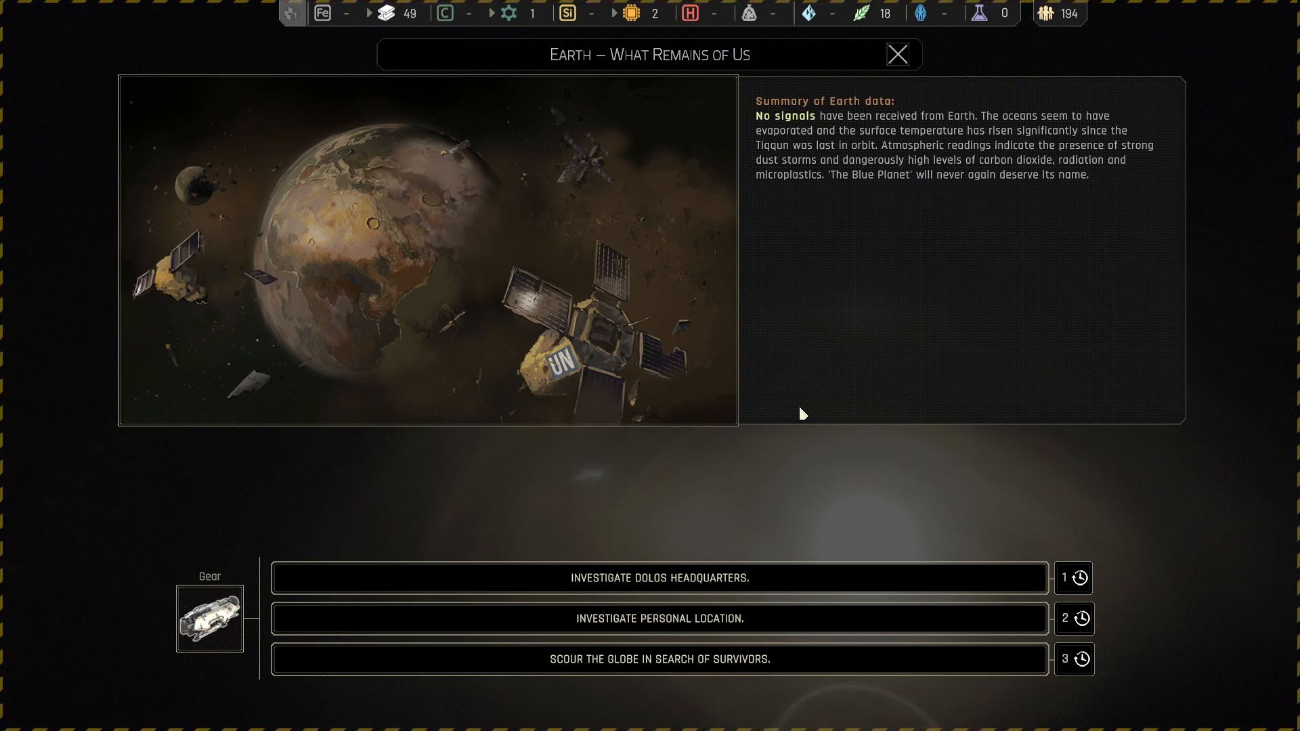
{"action": "mouse_move", "coordinate": [846, 311]}
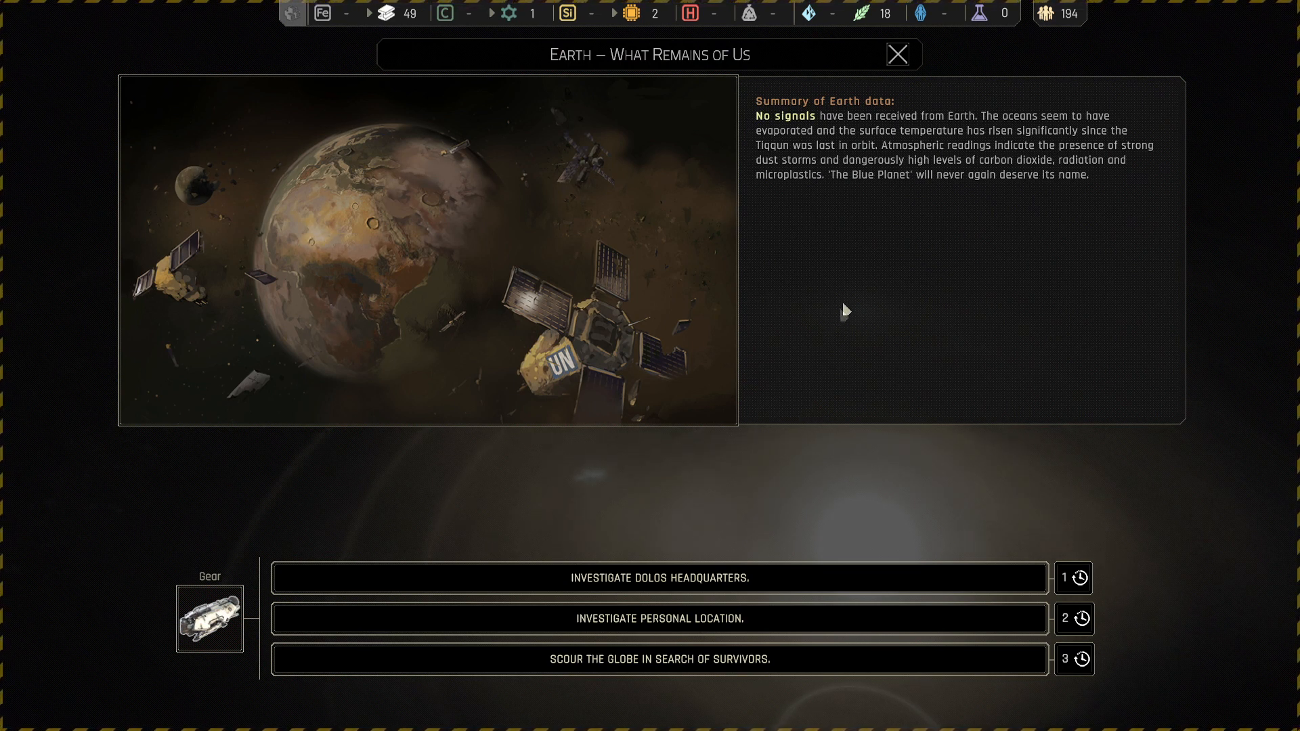
{"action": "mouse_move", "coordinate": [867, 162]}
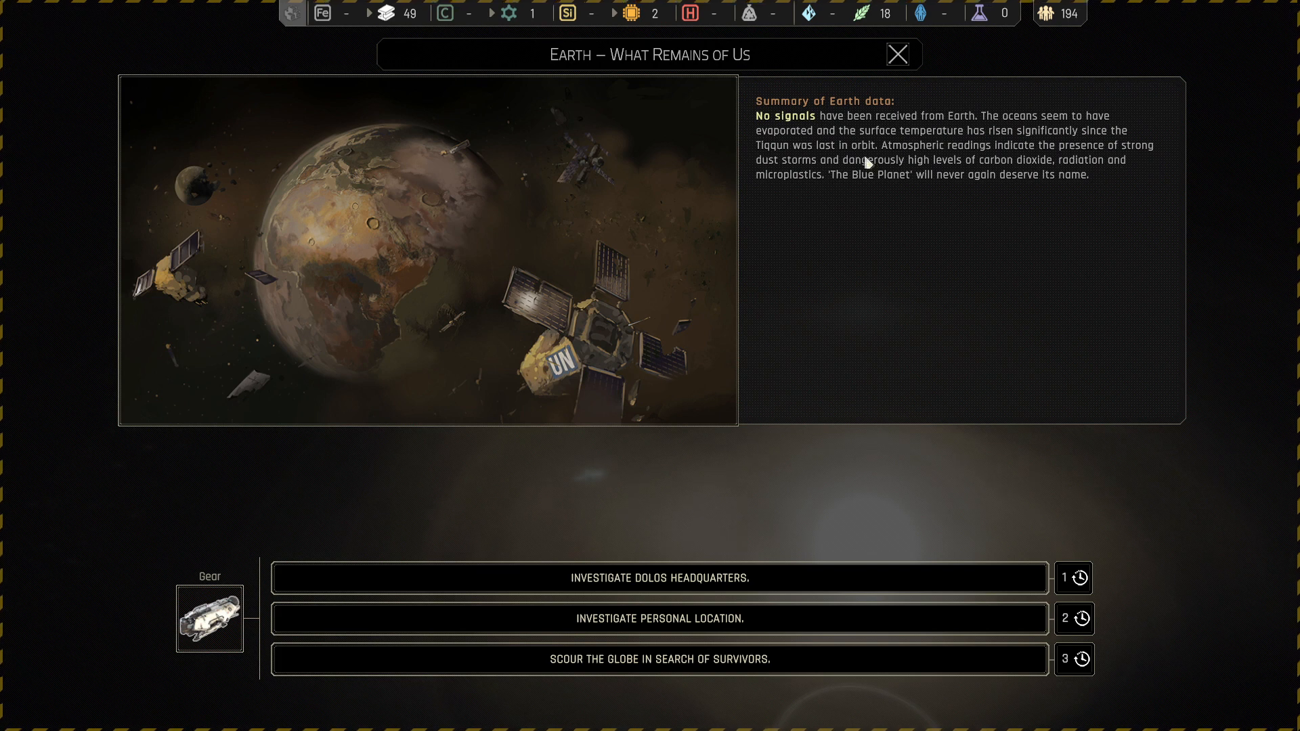
{"action": "mouse_move", "coordinate": [952, 208]}
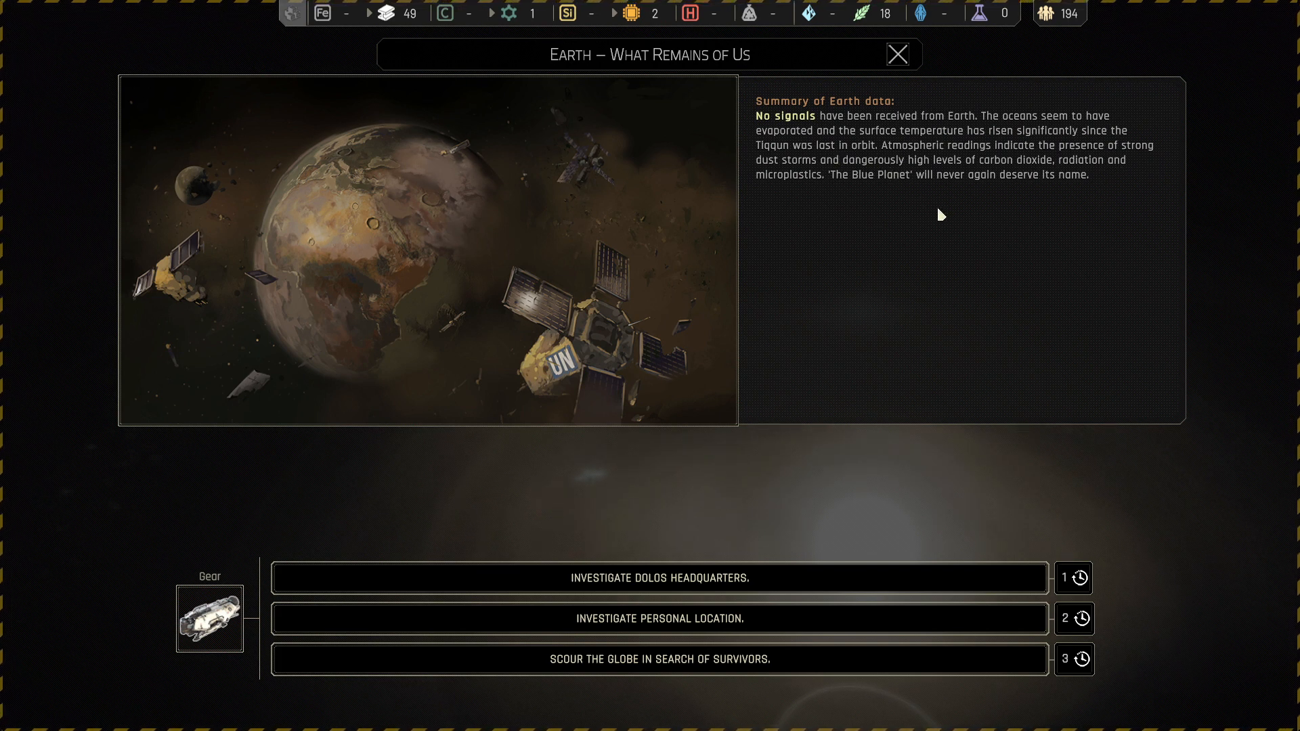
{"action": "mouse_move", "coordinate": [1049, 176]}
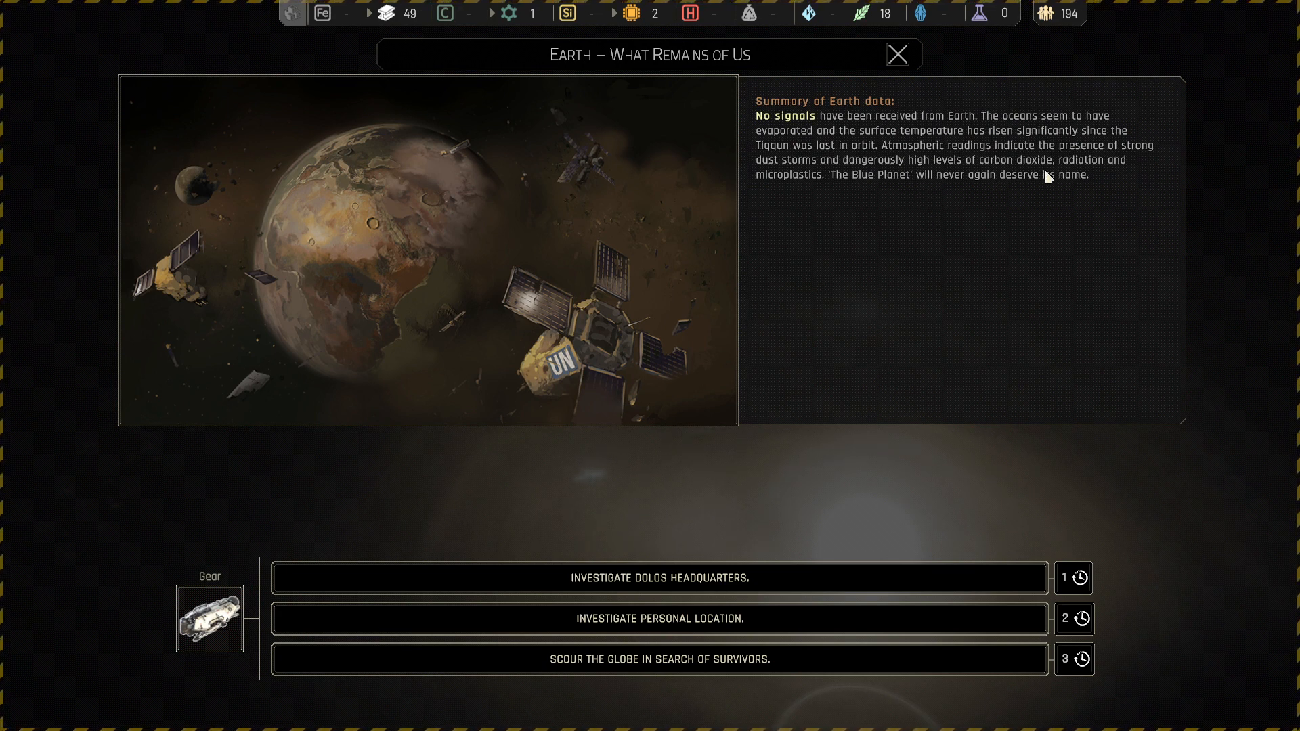
{"action": "mouse_move", "coordinate": [827, 199]}
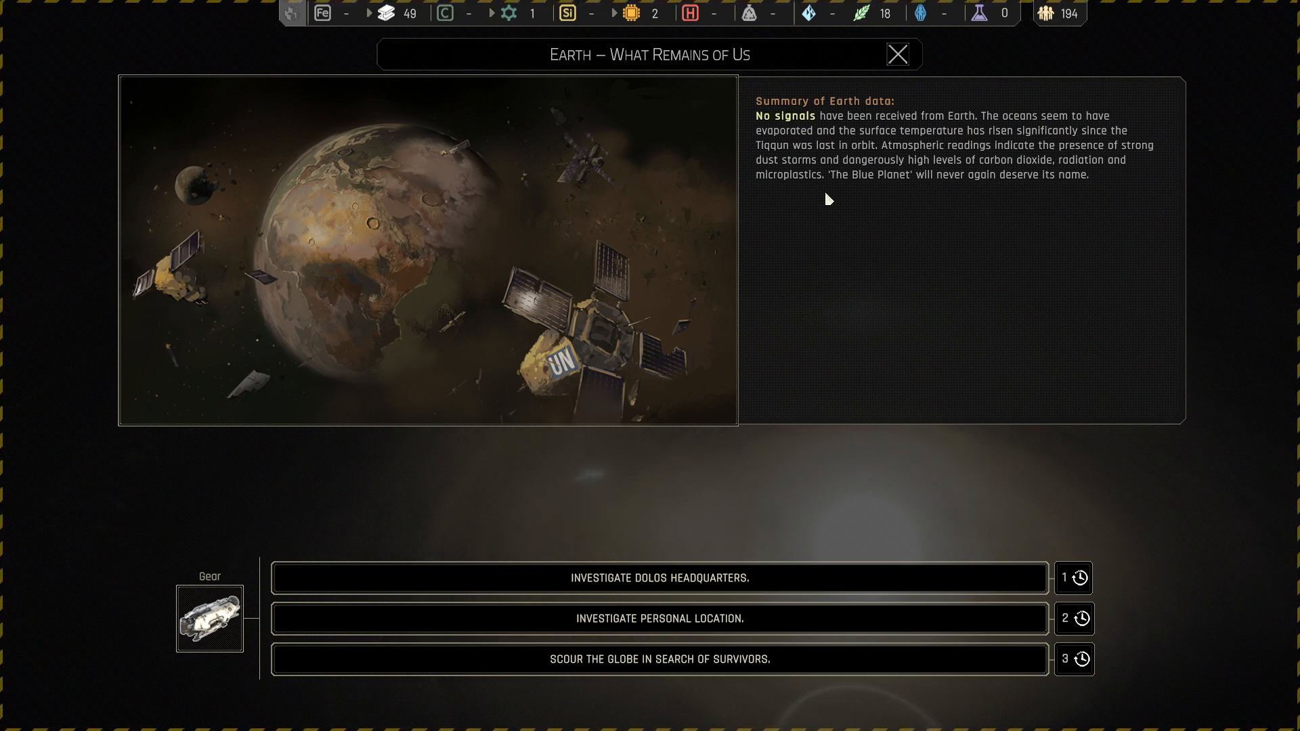
{"action": "mouse_move", "coordinate": [1016, 196]}
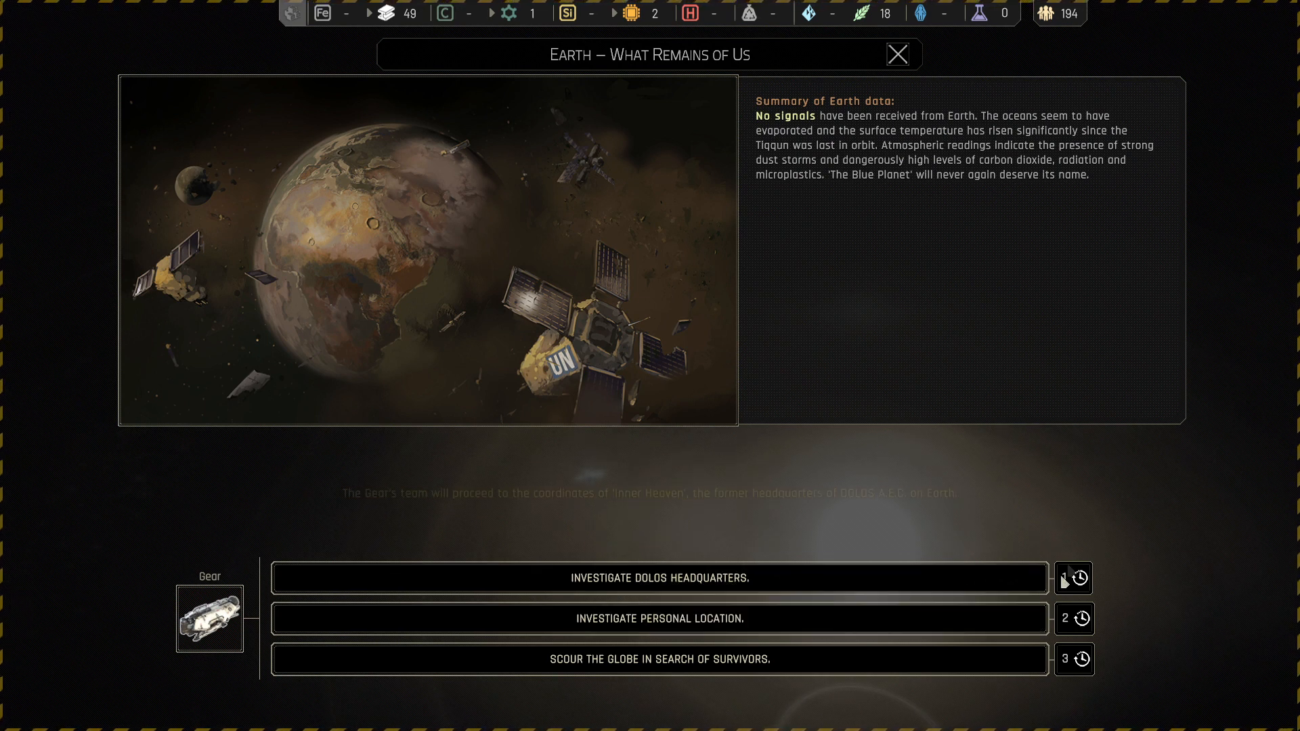
{"action": "mouse_move", "coordinate": [1083, 577]}
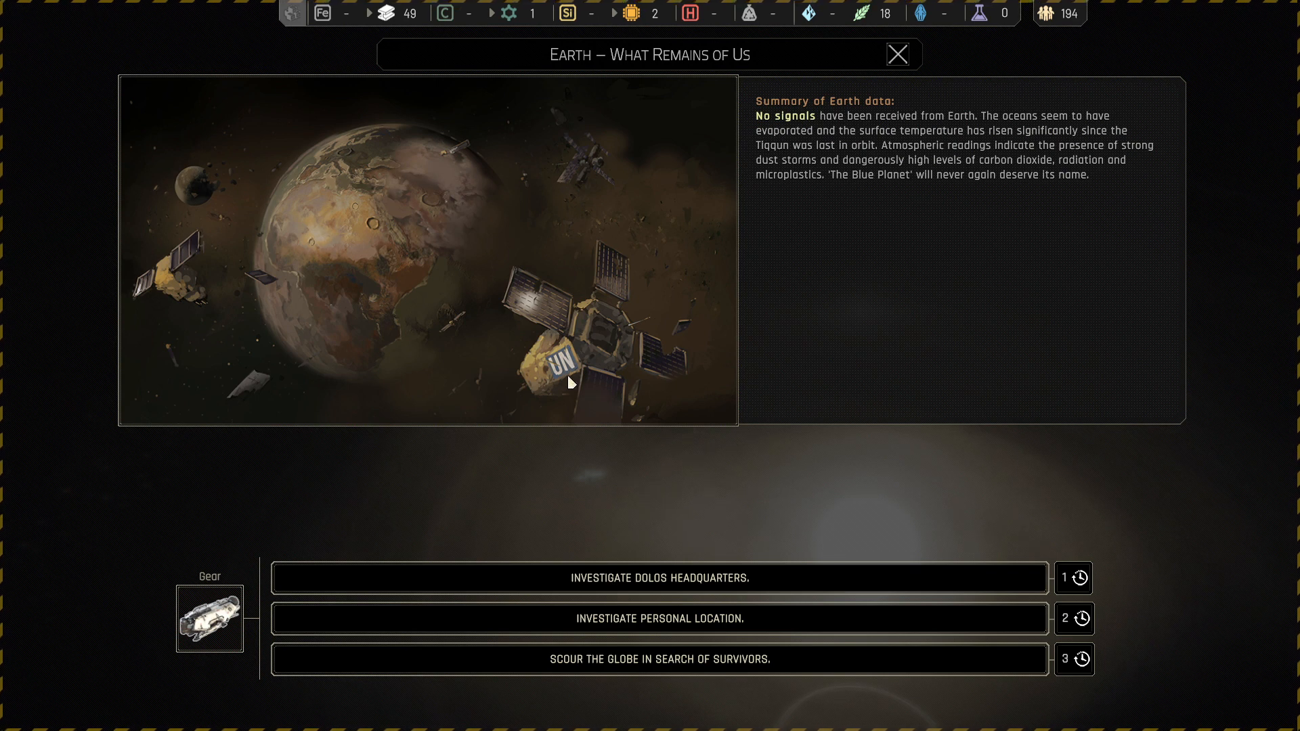
{"action": "mouse_move", "coordinate": [581, 201]}
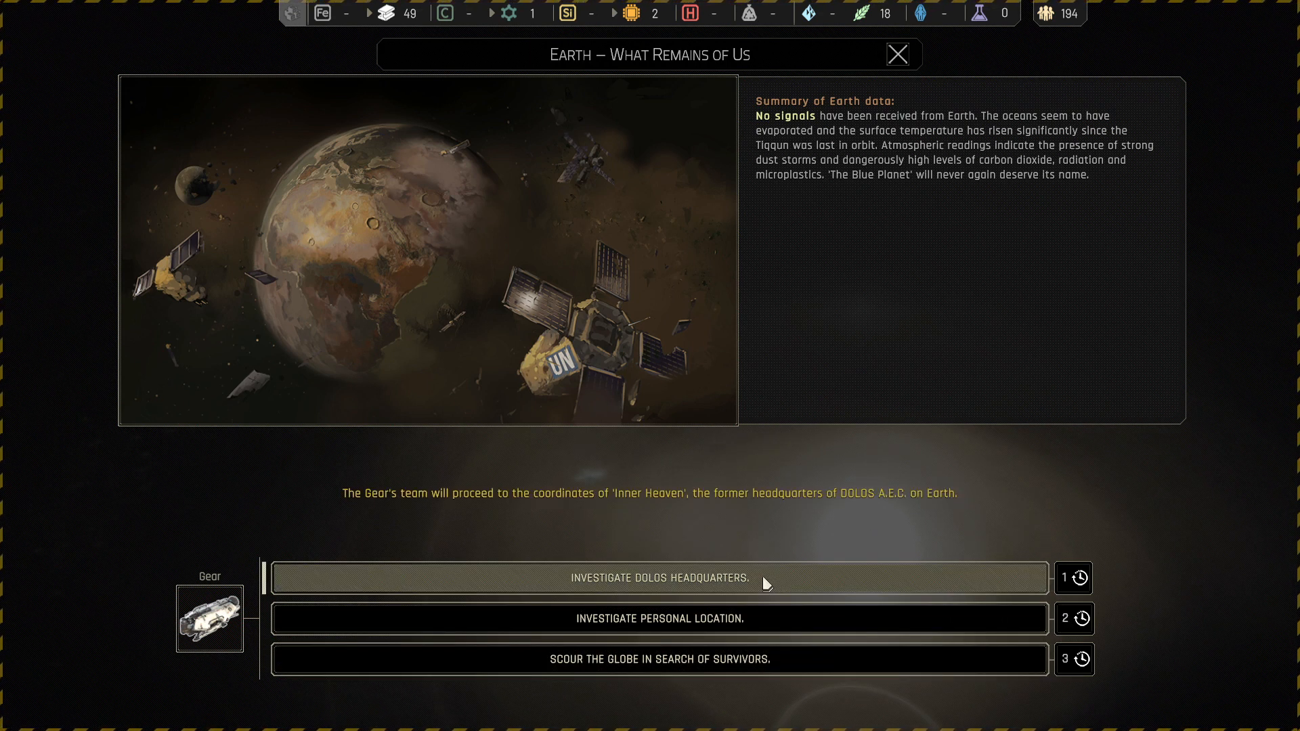
{"action": "mouse_move", "coordinate": [786, 583]}
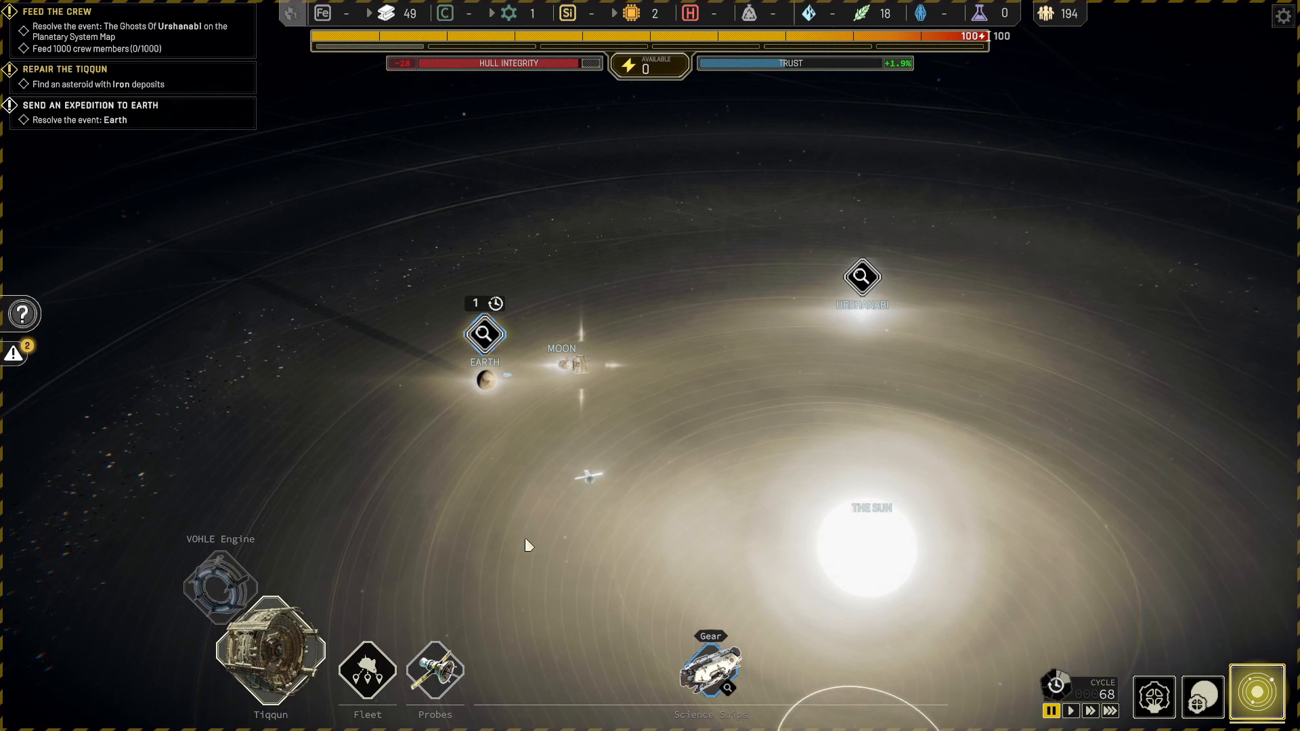
{"action": "mouse_move", "coordinate": [535, 581]}
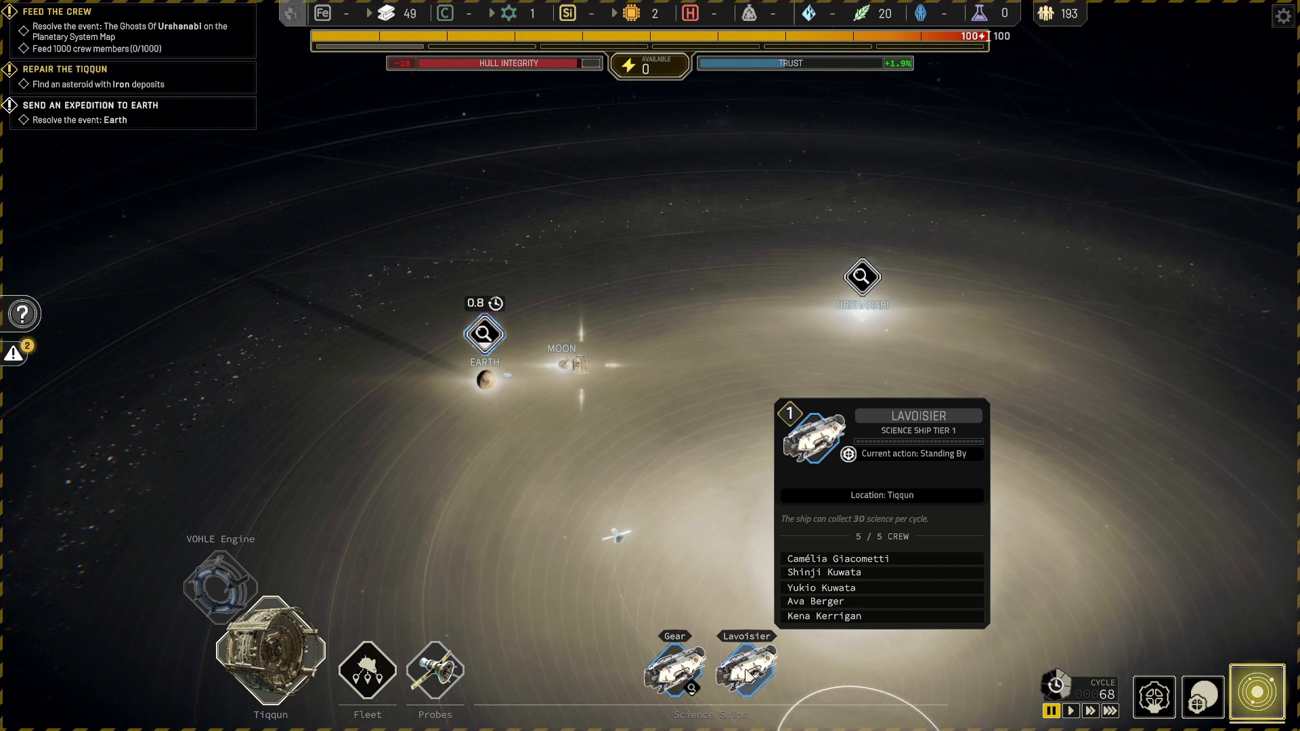
- Open the Dolos headquarters result: no survivors, 45 science and 225 materials
{"action": "left_click", "coordinate": [675, 668]}
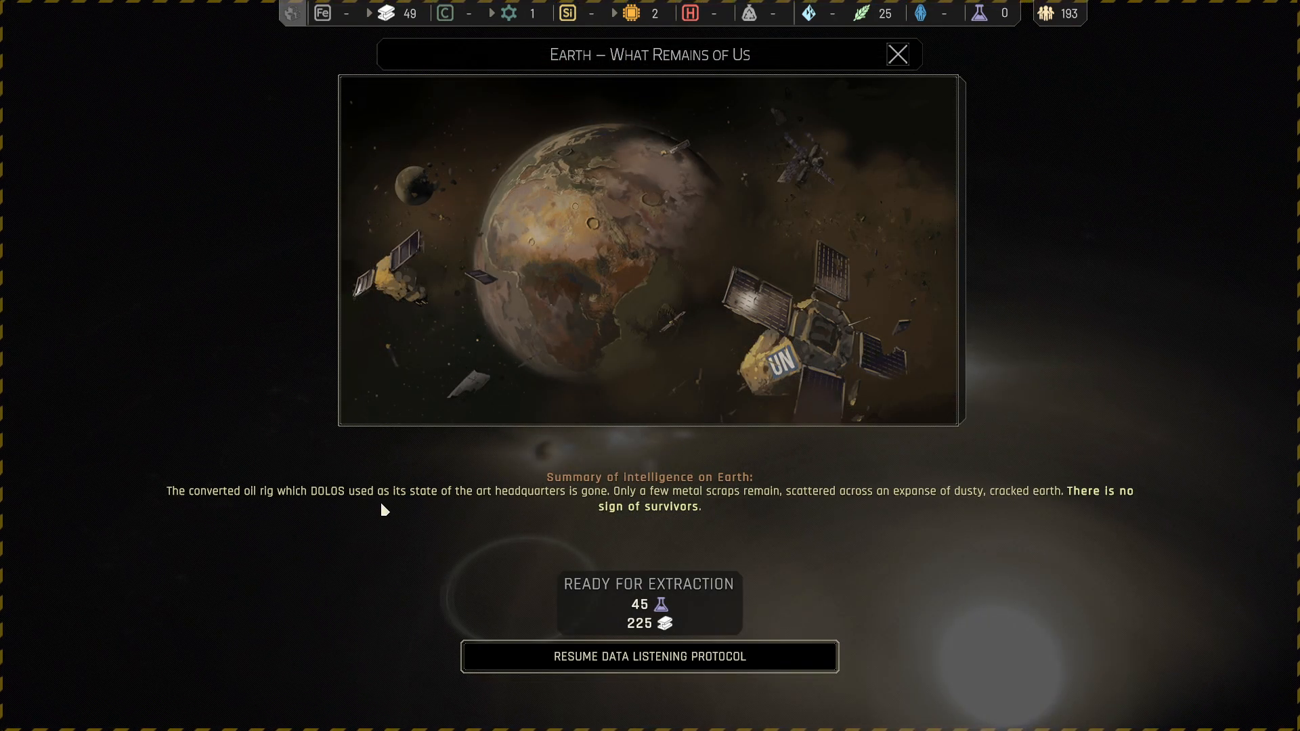
{"action": "mouse_move", "coordinate": [732, 543]}
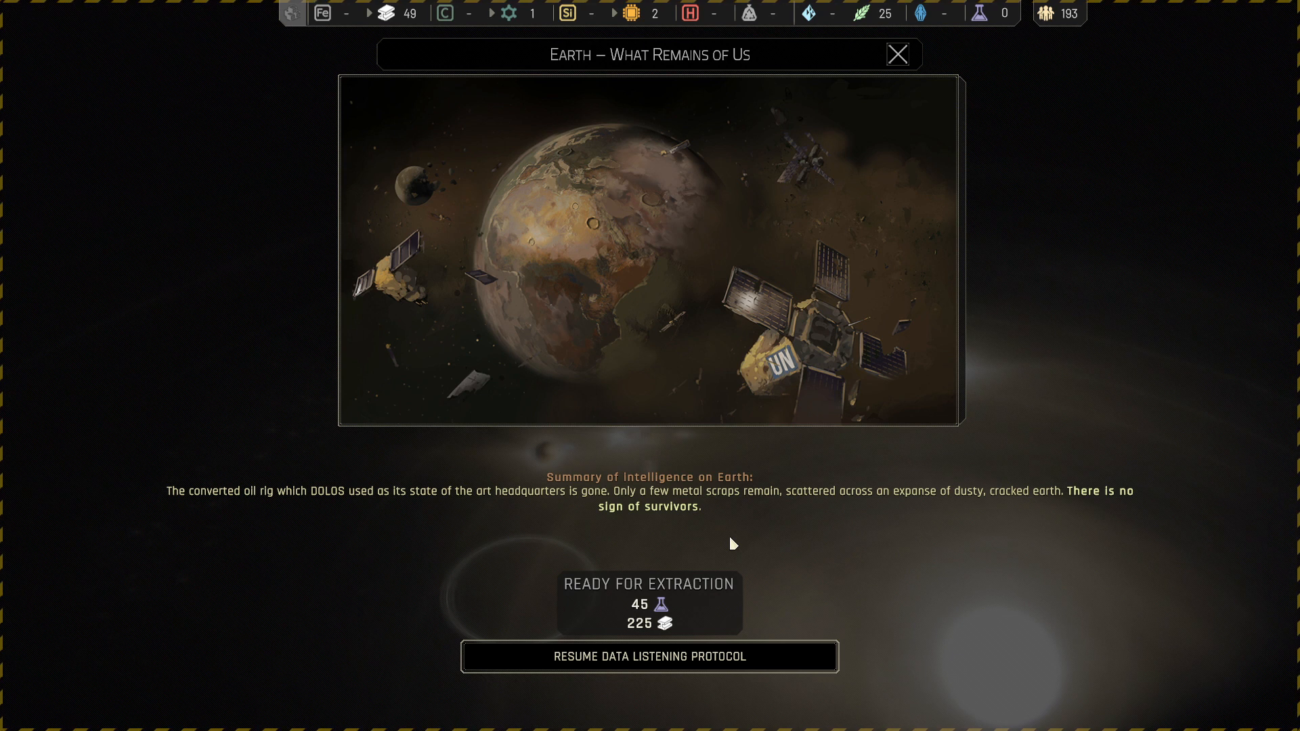
{"action": "mouse_move", "coordinate": [945, 543]}
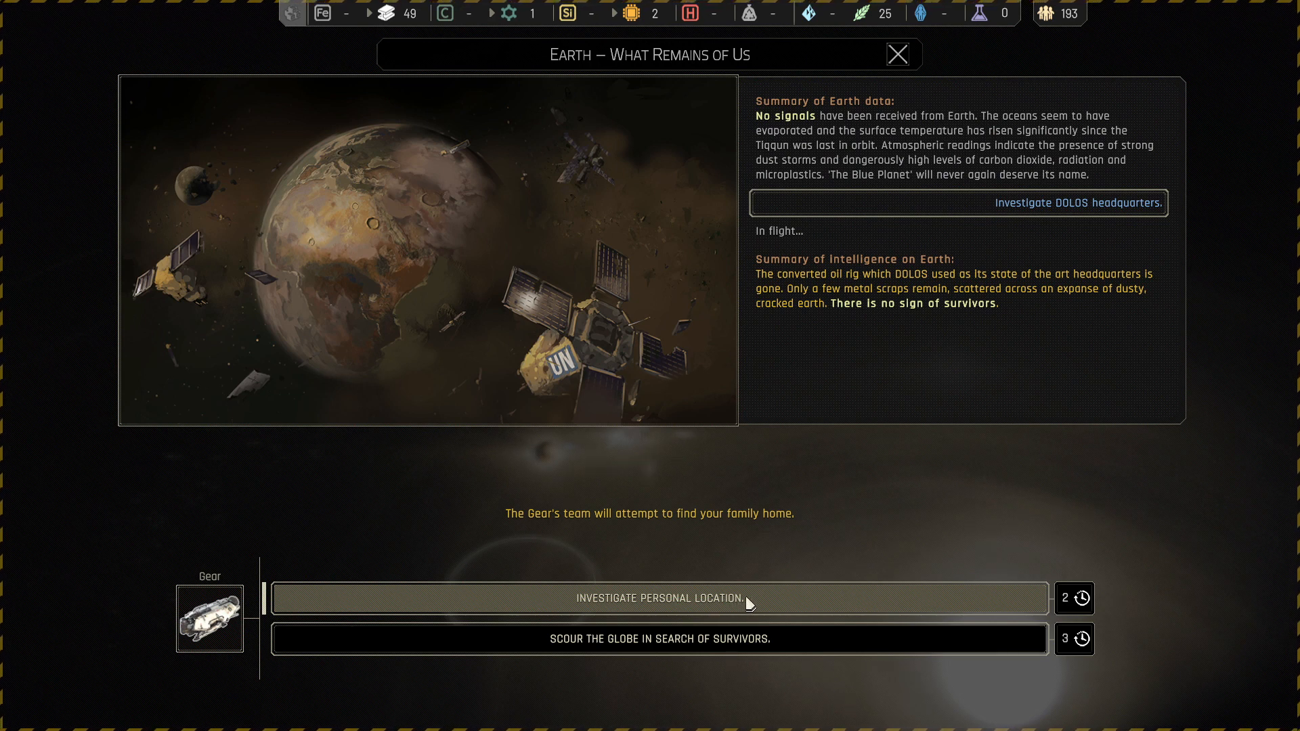
{"action": "mouse_move", "coordinate": [758, 604]}
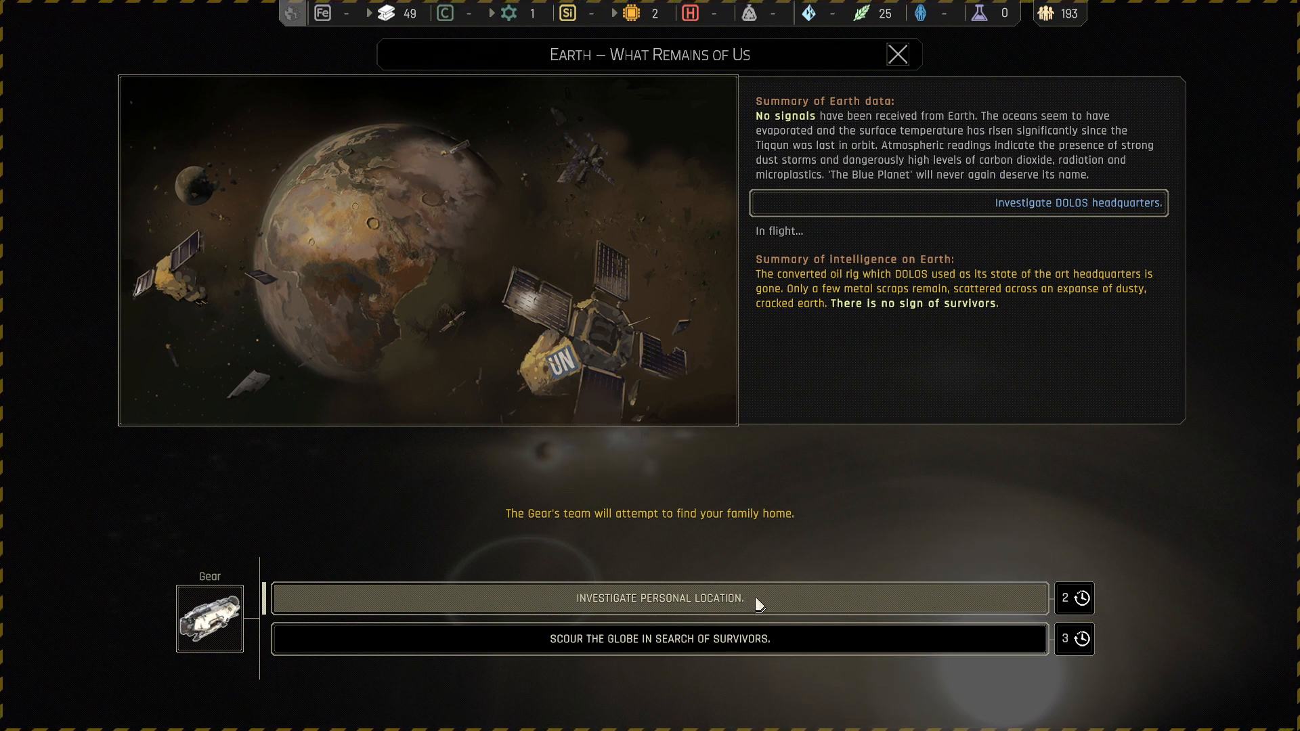
- Send Gear's team to investigate the personal location and find the family home
{"action": "left_click", "coordinate": [897, 54]}
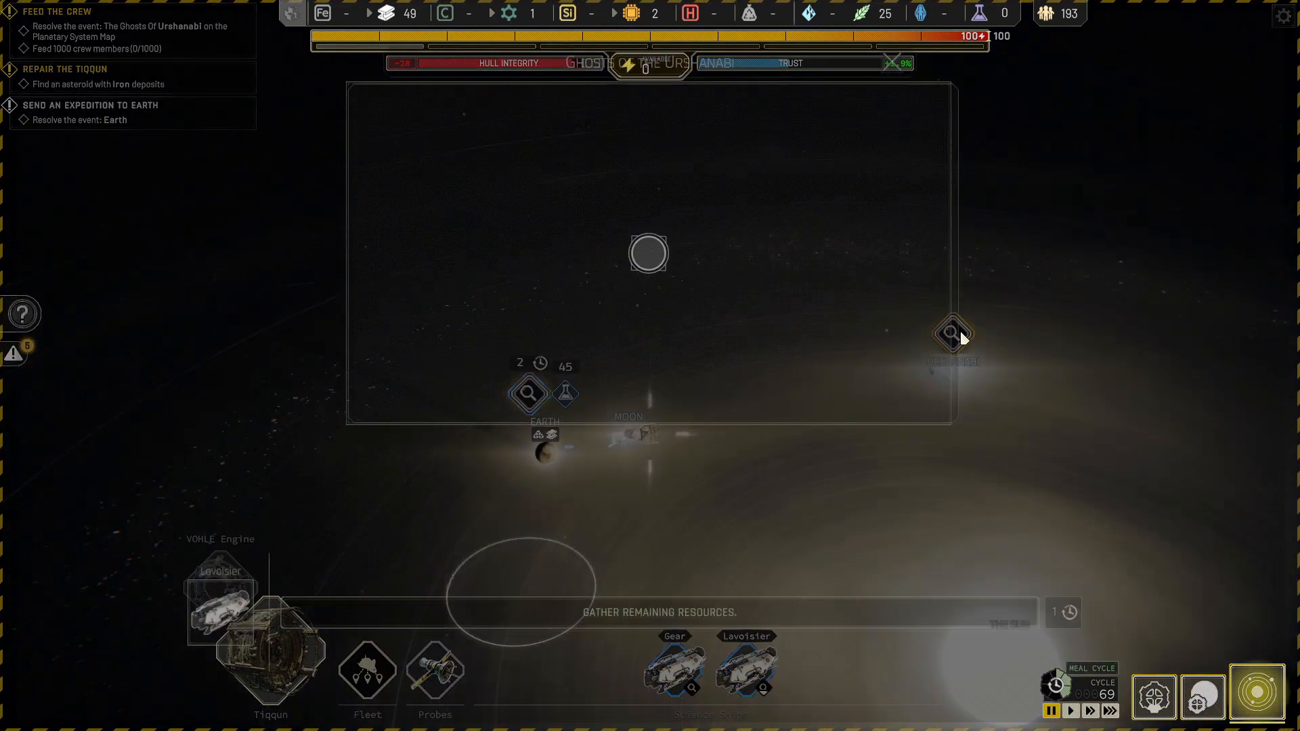
- Open the Ghosts of the Urshanabi event from its map marker
{"action": "left_click", "coordinate": [952, 336]}
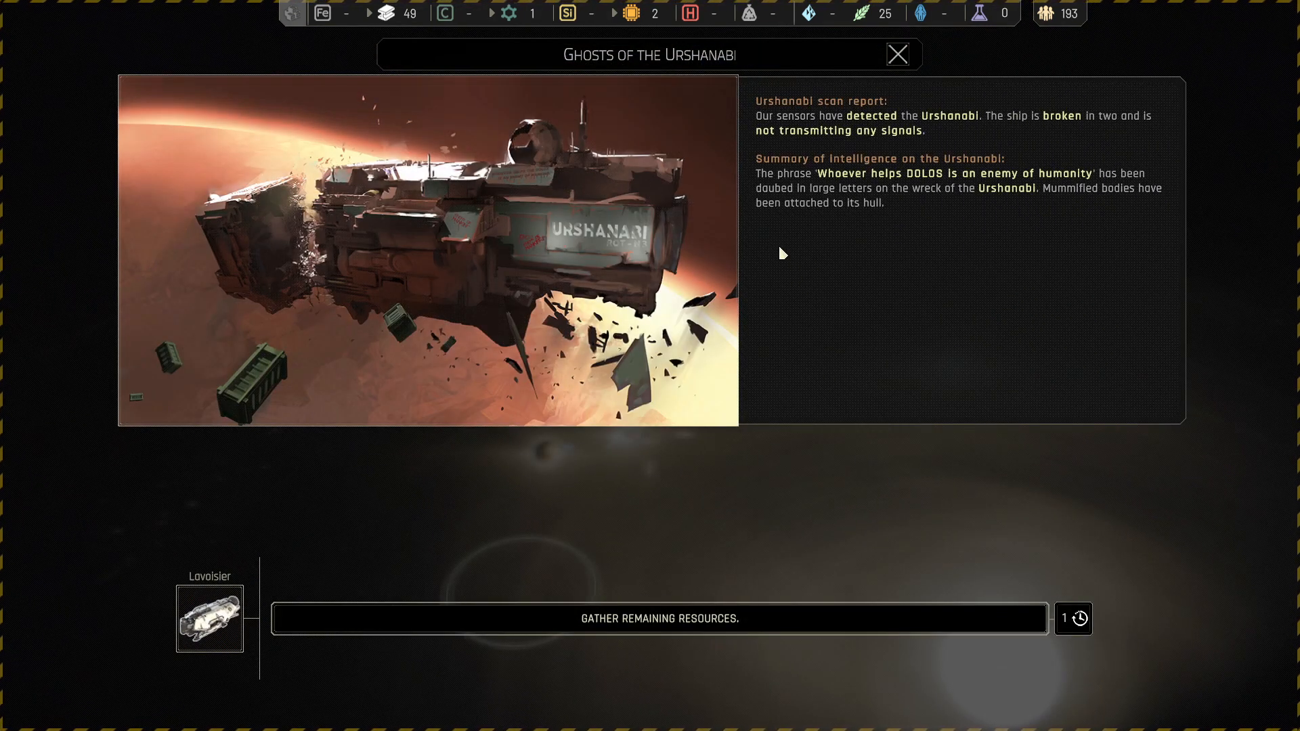
{"action": "mouse_move", "coordinate": [787, 151]}
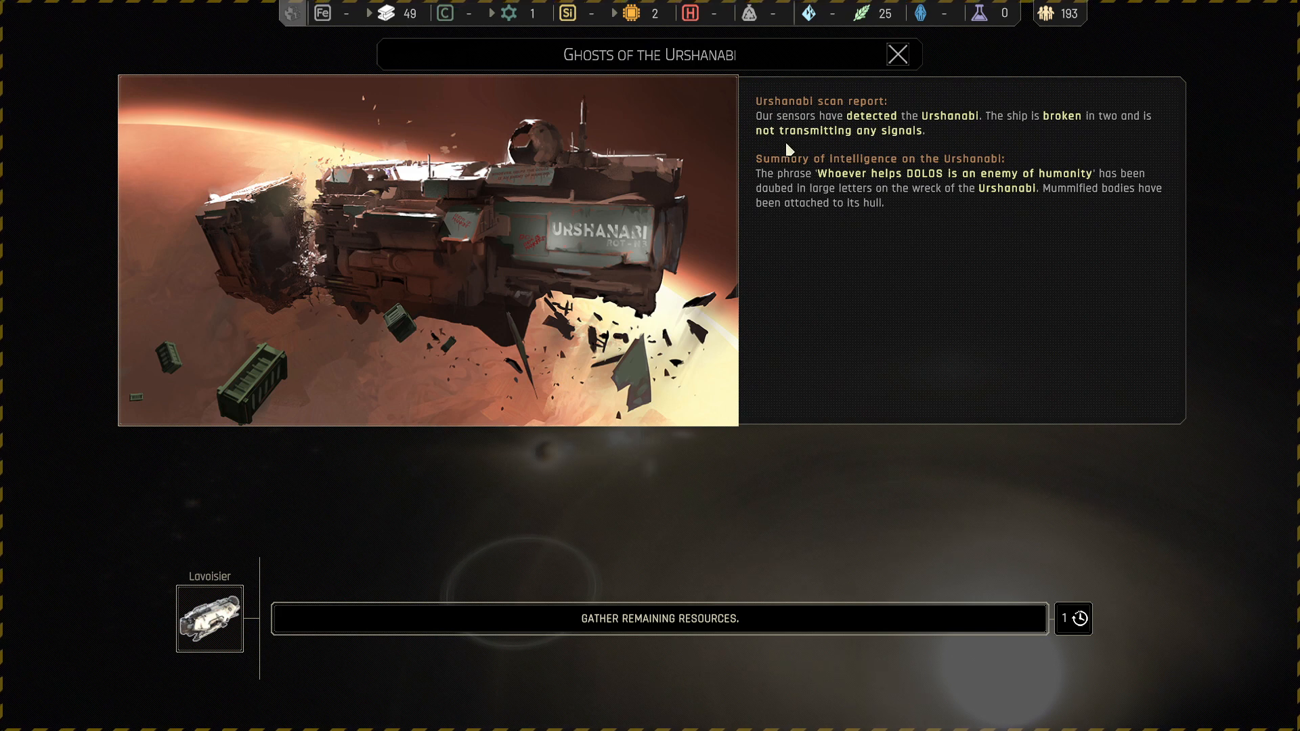
{"action": "mouse_move", "coordinate": [972, 151]}
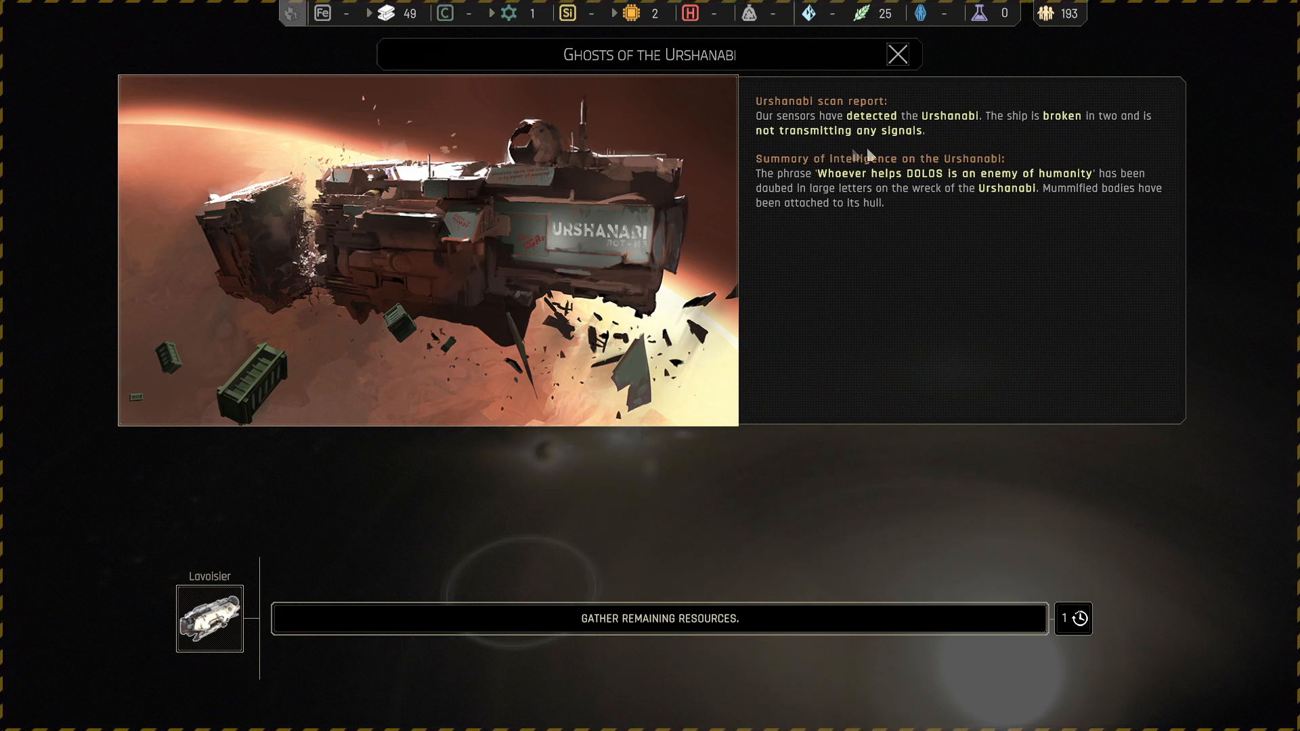
{"action": "mouse_move", "coordinate": [855, 154]}
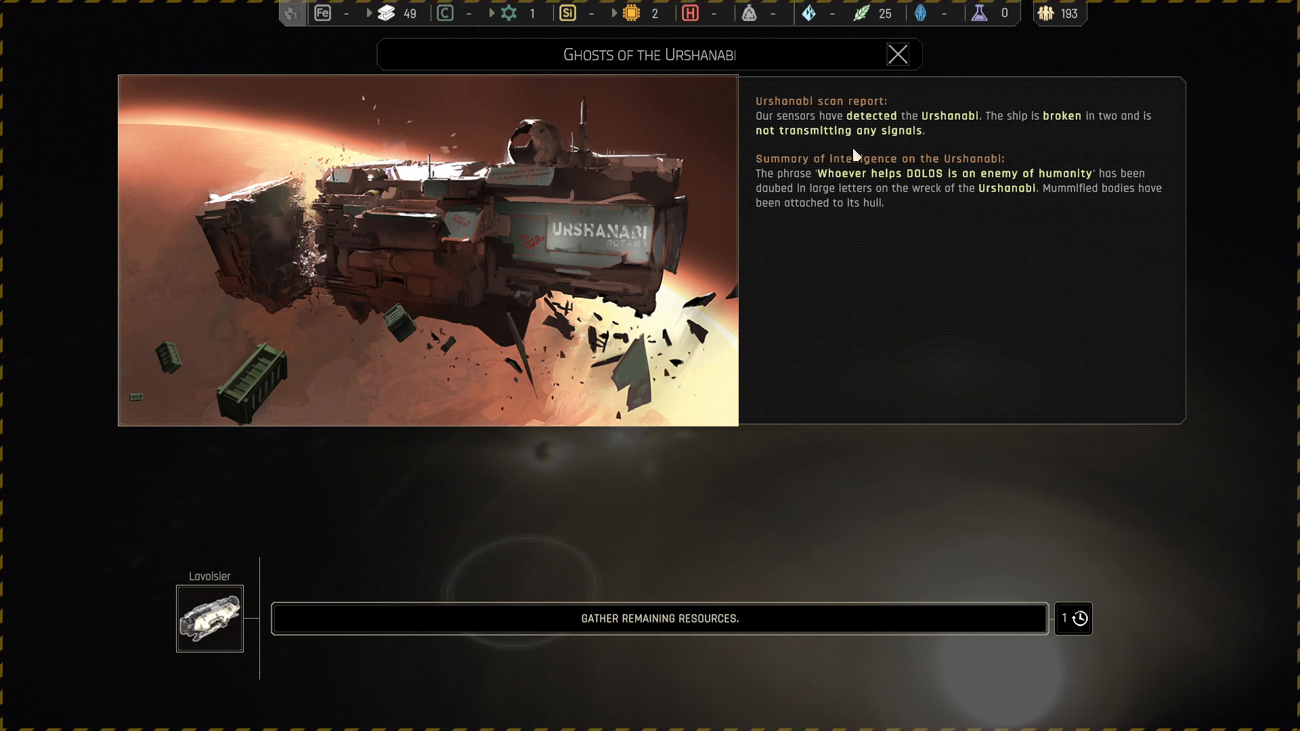
{"action": "mouse_move", "coordinate": [776, 204]}
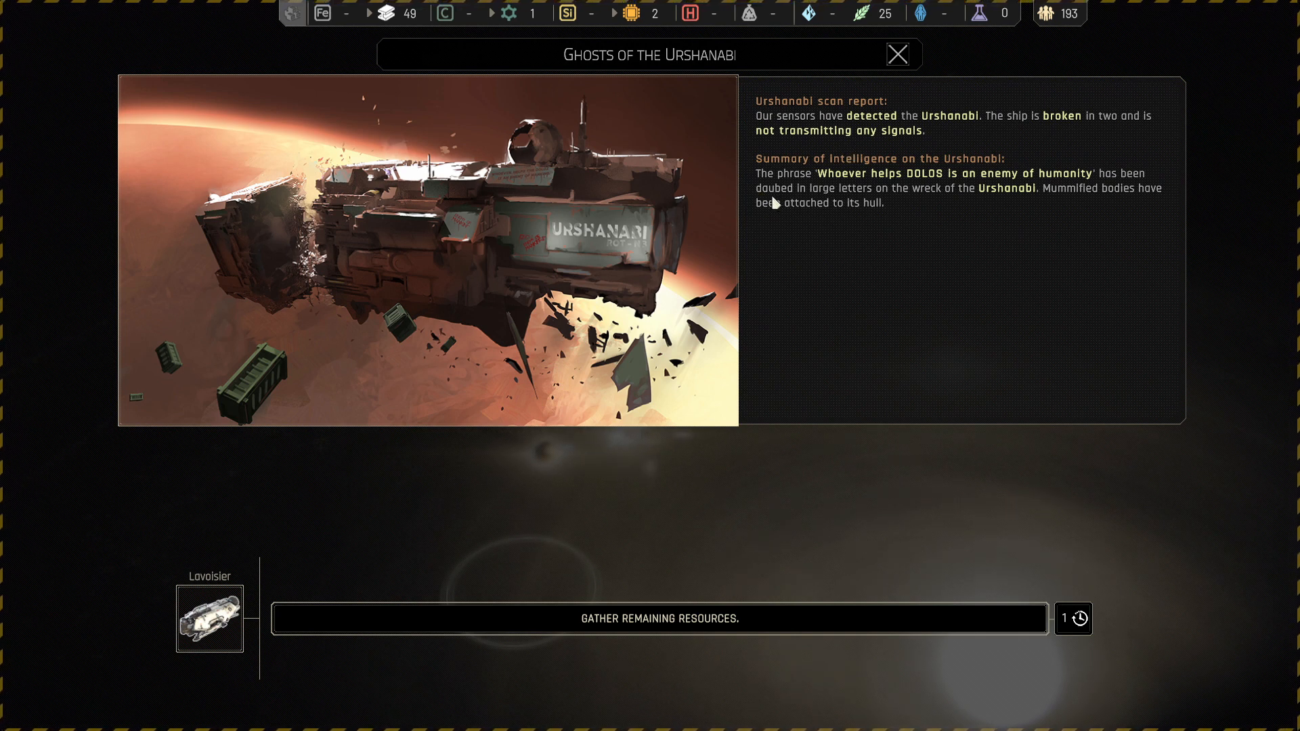
{"action": "mouse_move", "coordinate": [772, 199]}
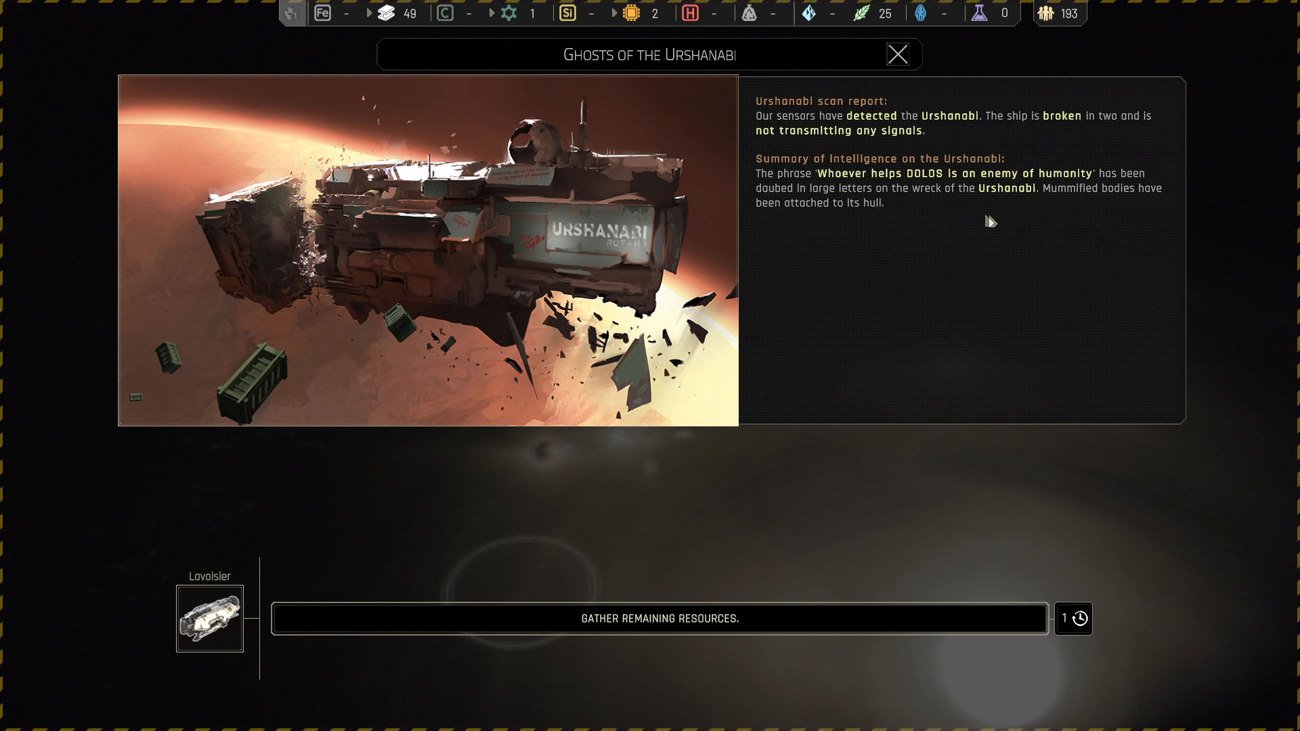
{"action": "mouse_move", "coordinate": [794, 226]}
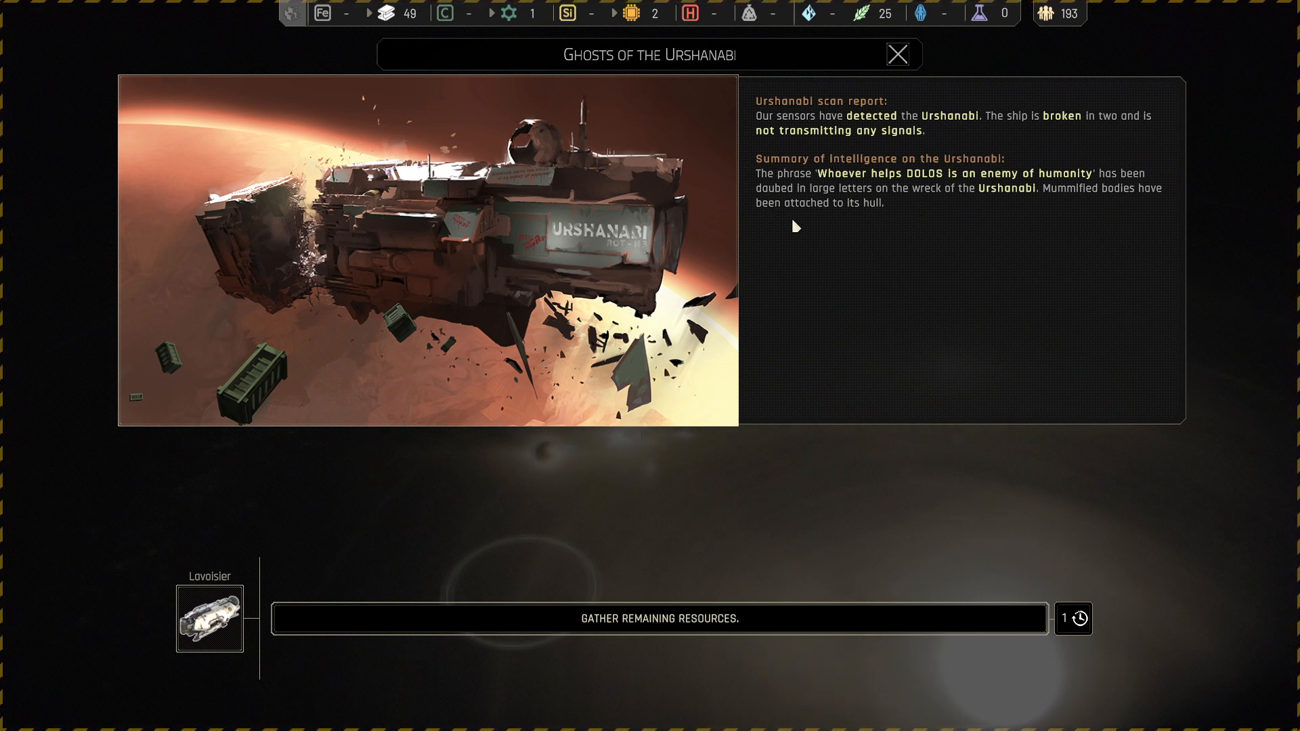
{"action": "mouse_move", "coordinate": [891, 232]}
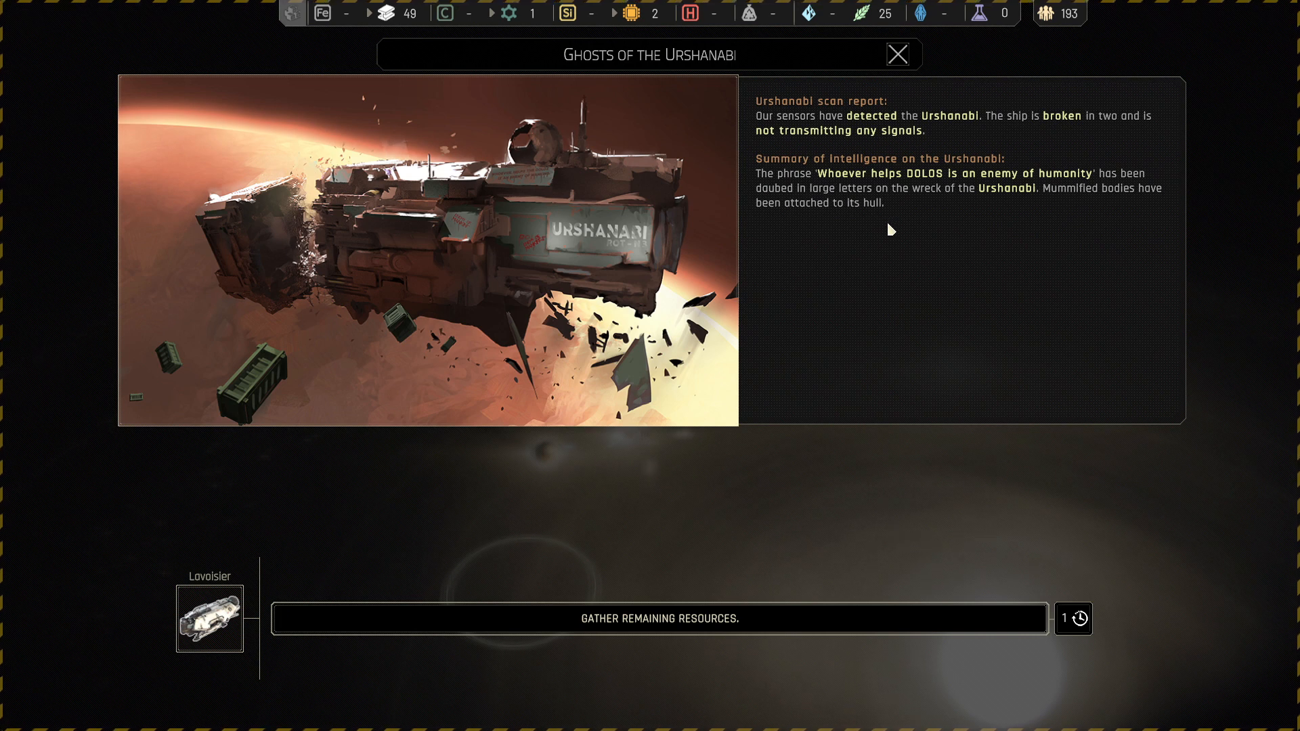
{"action": "mouse_move", "coordinate": [850, 226]}
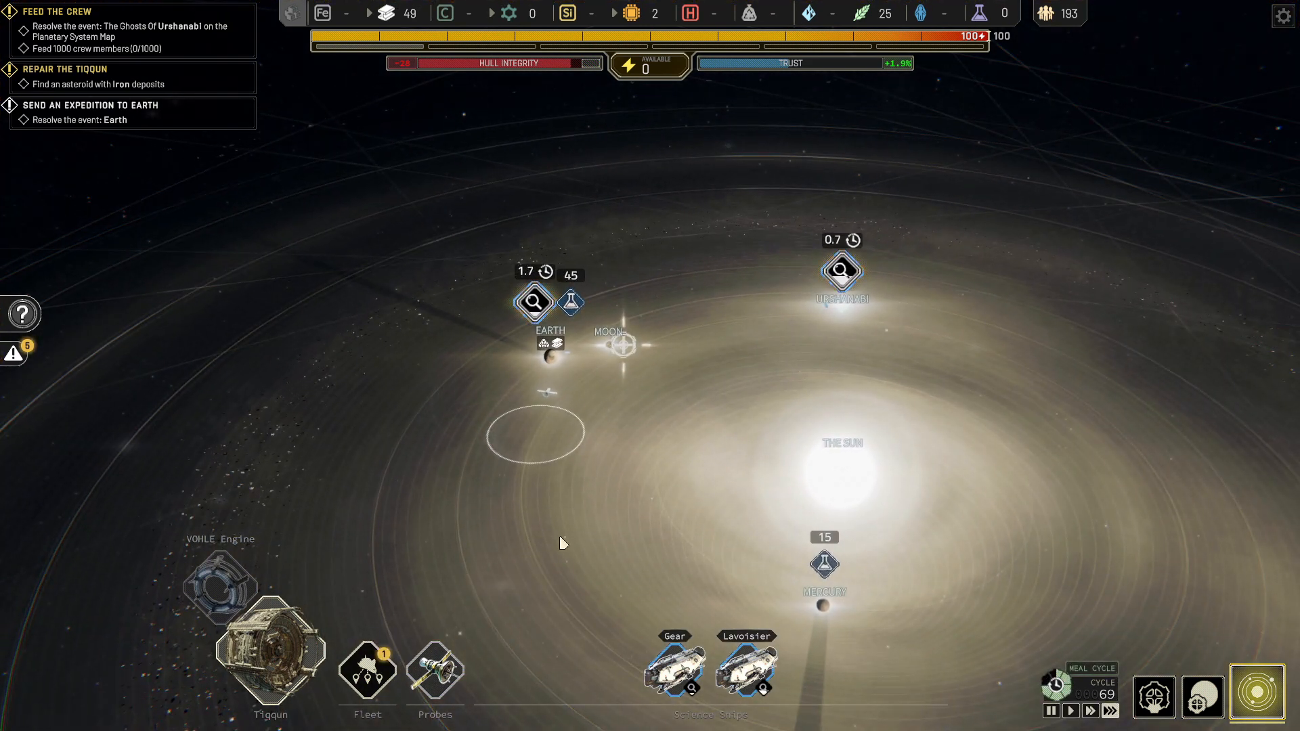
- Glance at Fleet Management, then open the Urshanabi report showing 42 food to extract
{"action": "left_click", "coordinate": [366, 672]}
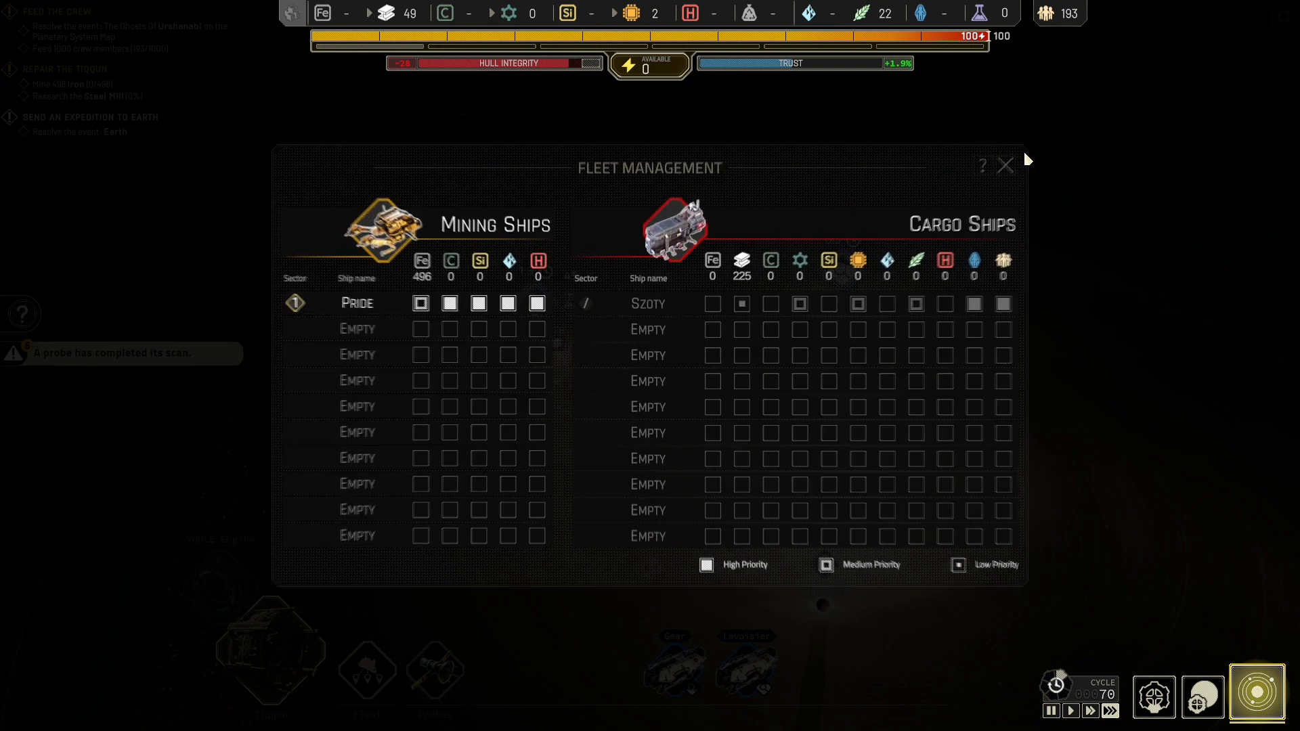
{"action": "left_click", "coordinate": [1005, 164]}
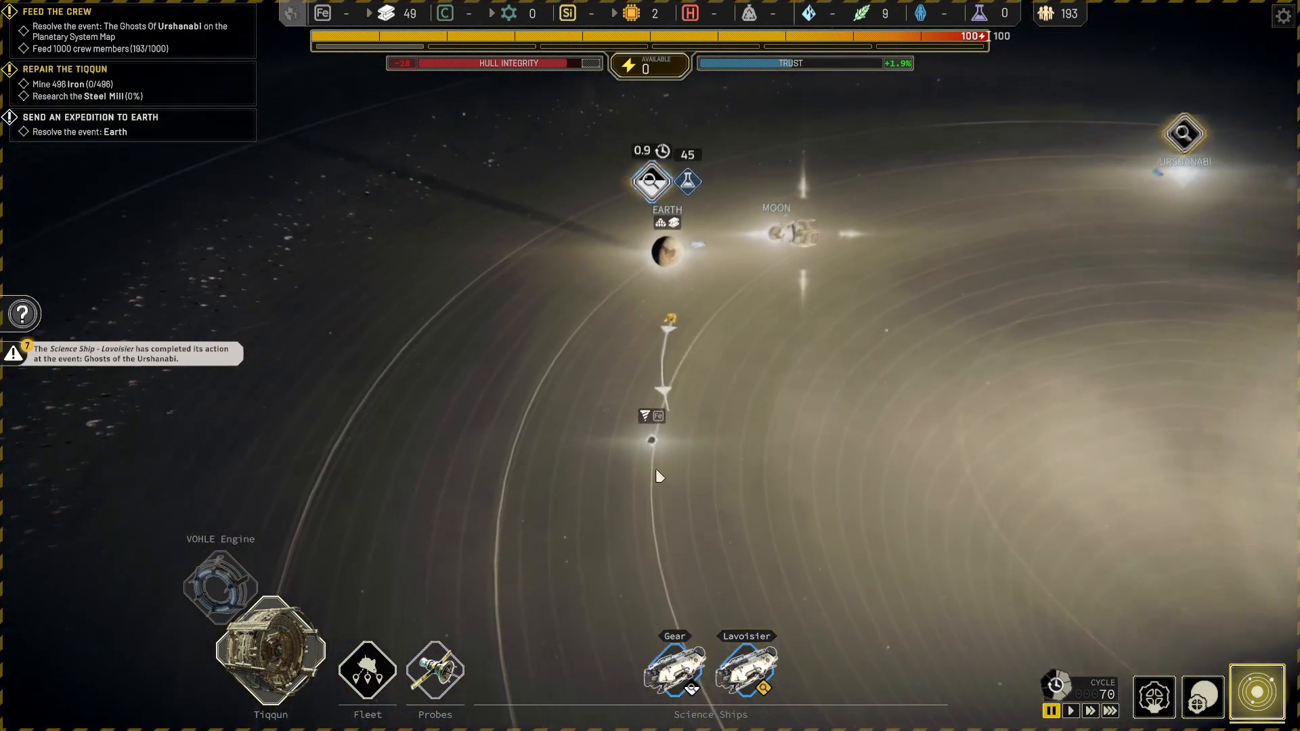
{"action": "left_click", "coordinate": [670, 318]}
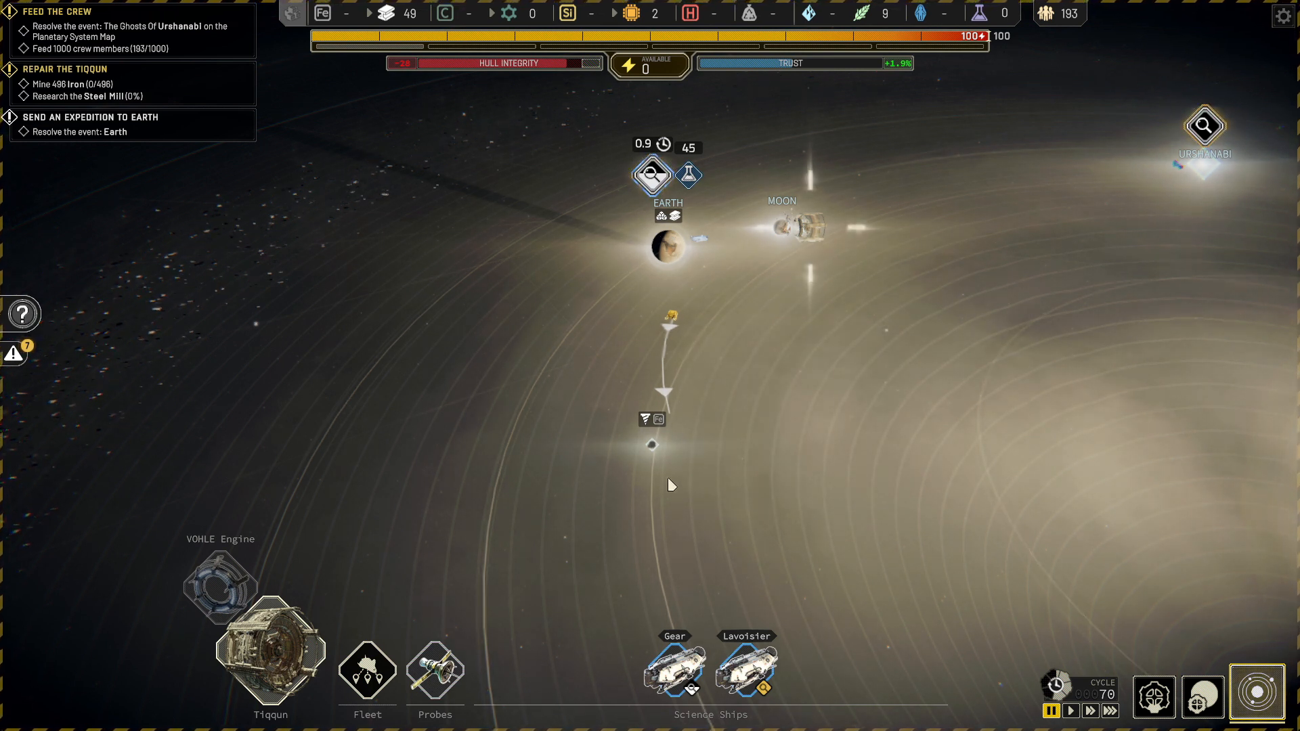
{"action": "left_click", "coordinate": [671, 318]}
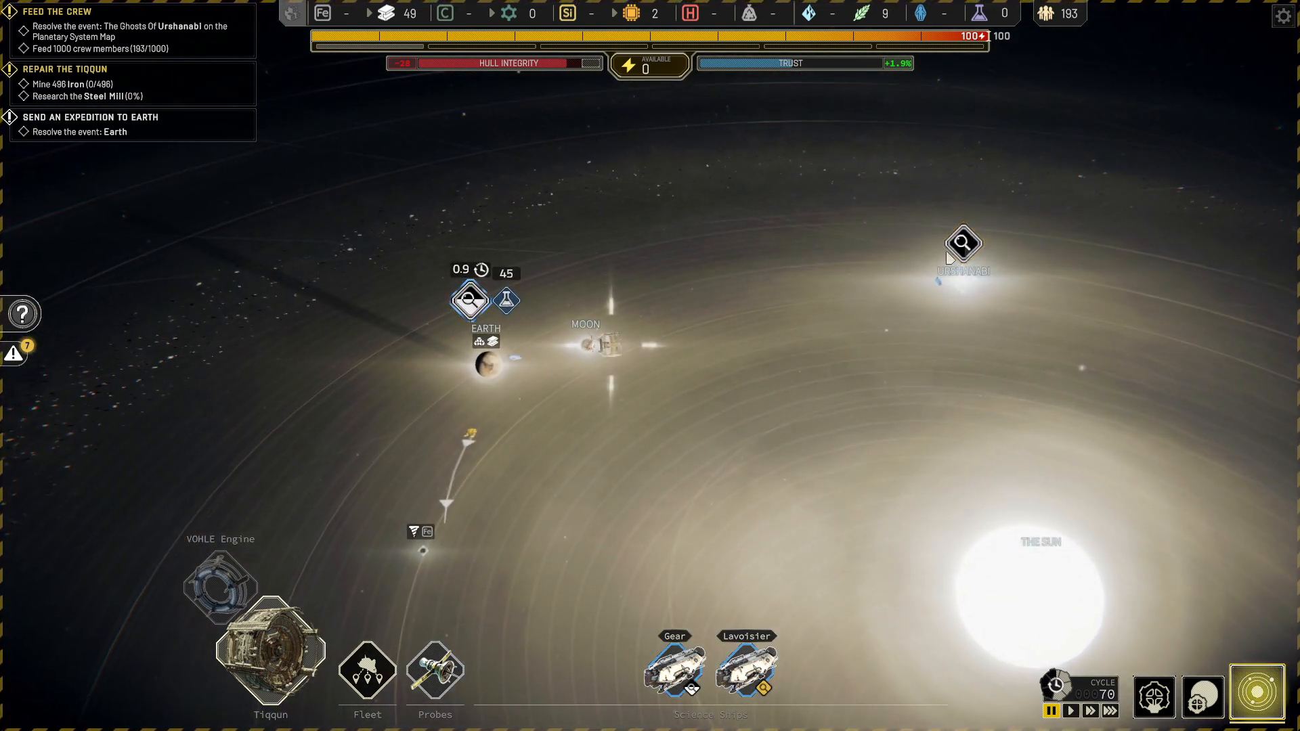
{"action": "left_click", "coordinate": [961, 246]}
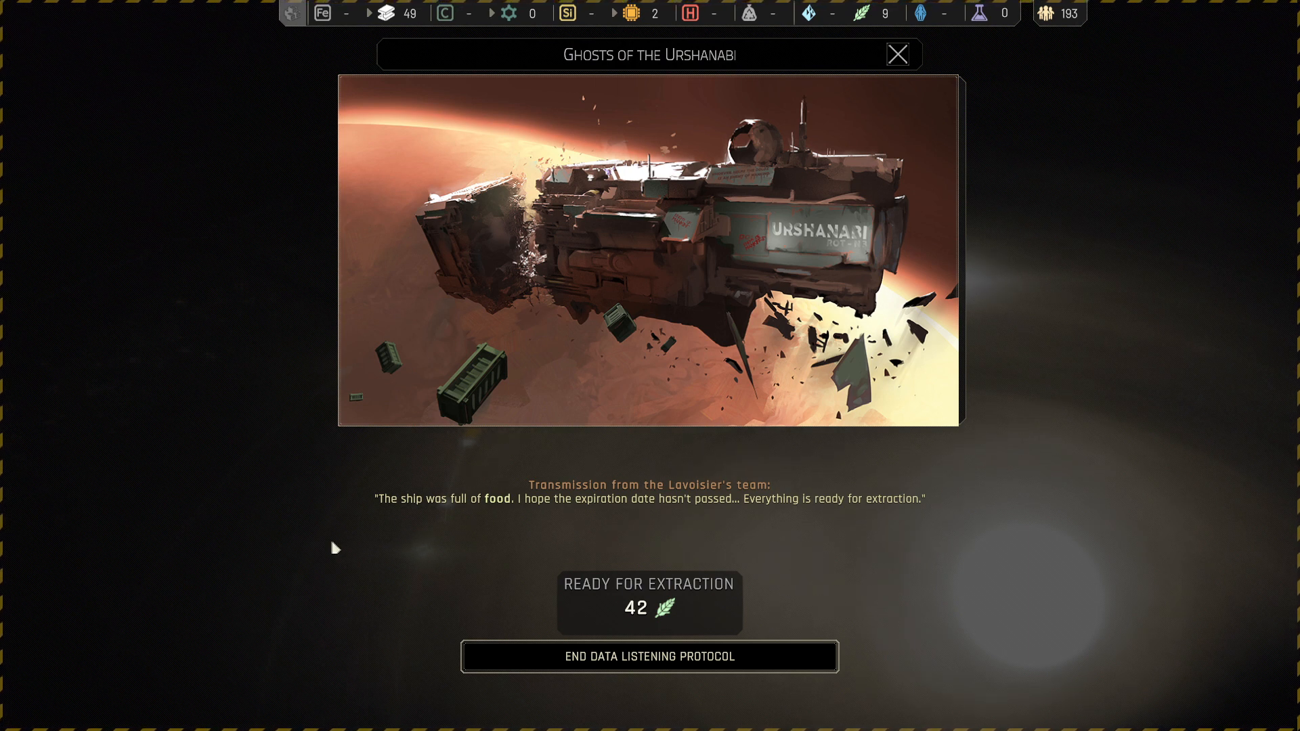
{"action": "mouse_move", "coordinate": [295, 442]}
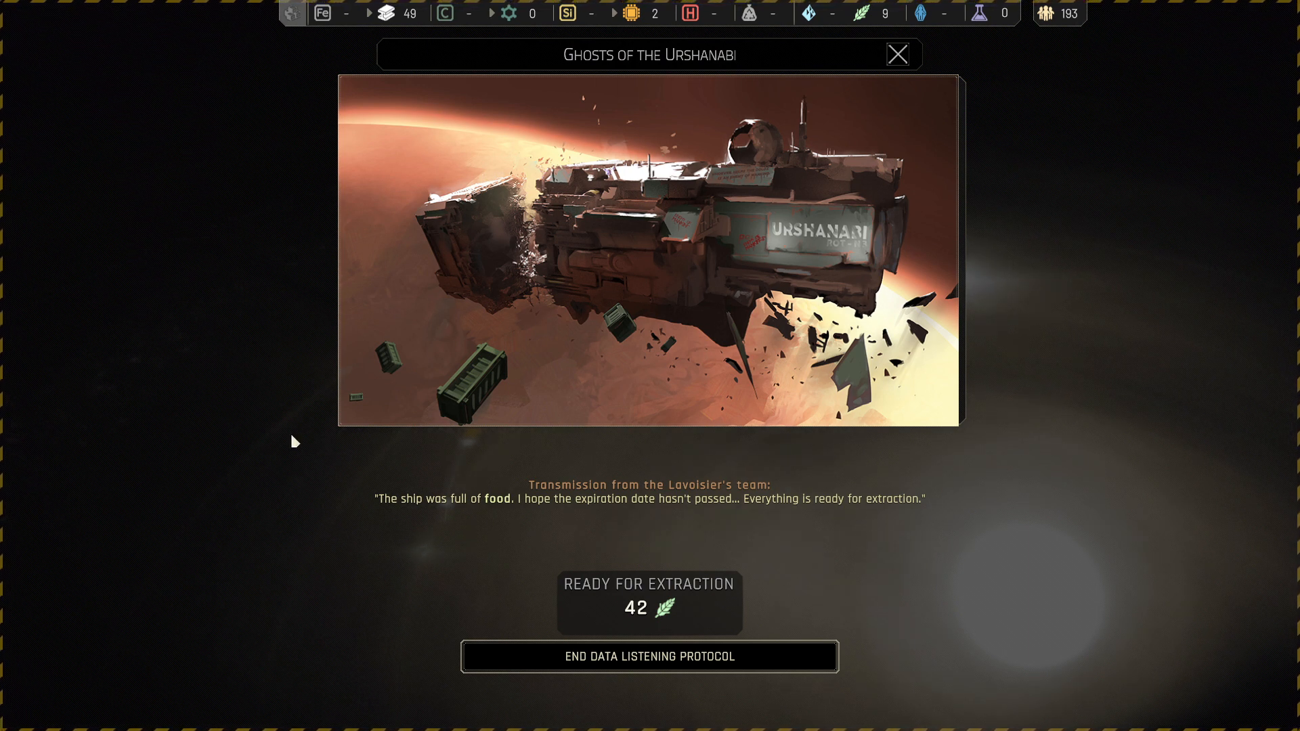
{"action": "mouse_move", "coordinate": [720, 531]}
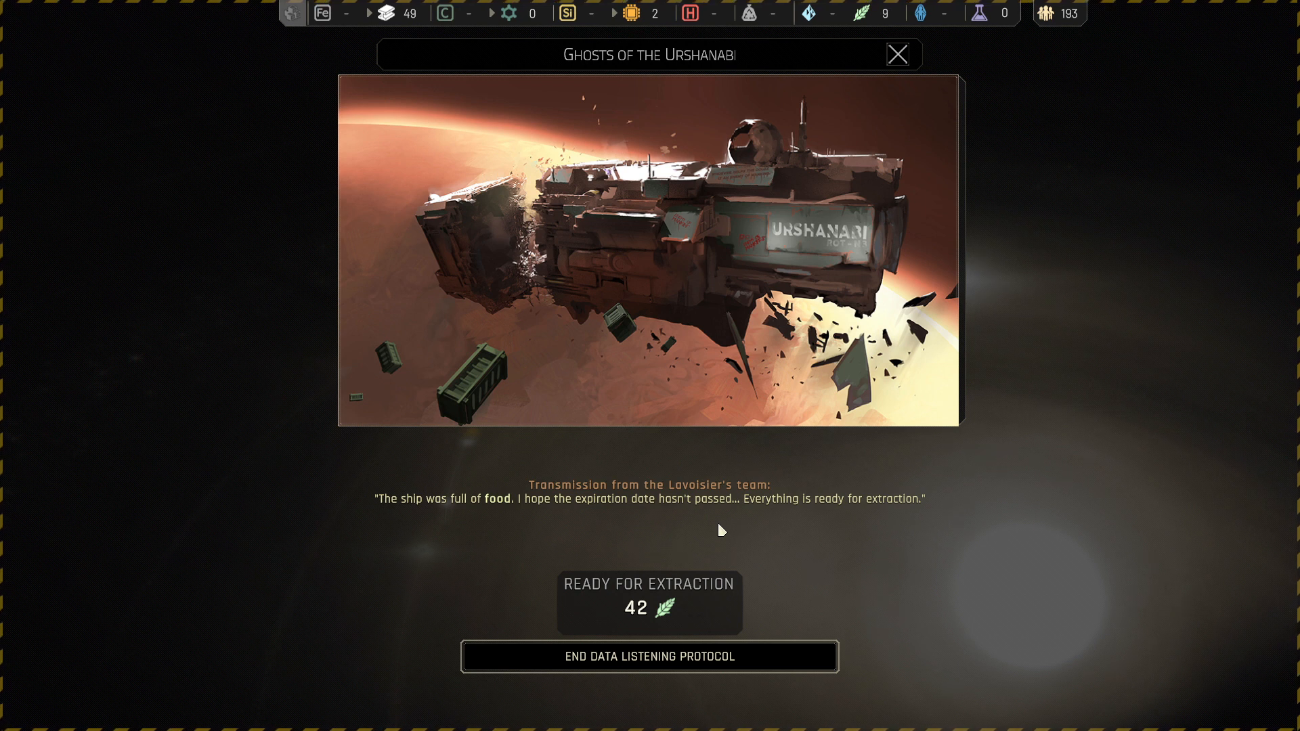
{"action": "mouse_move", "coordinate": [730, 527]}
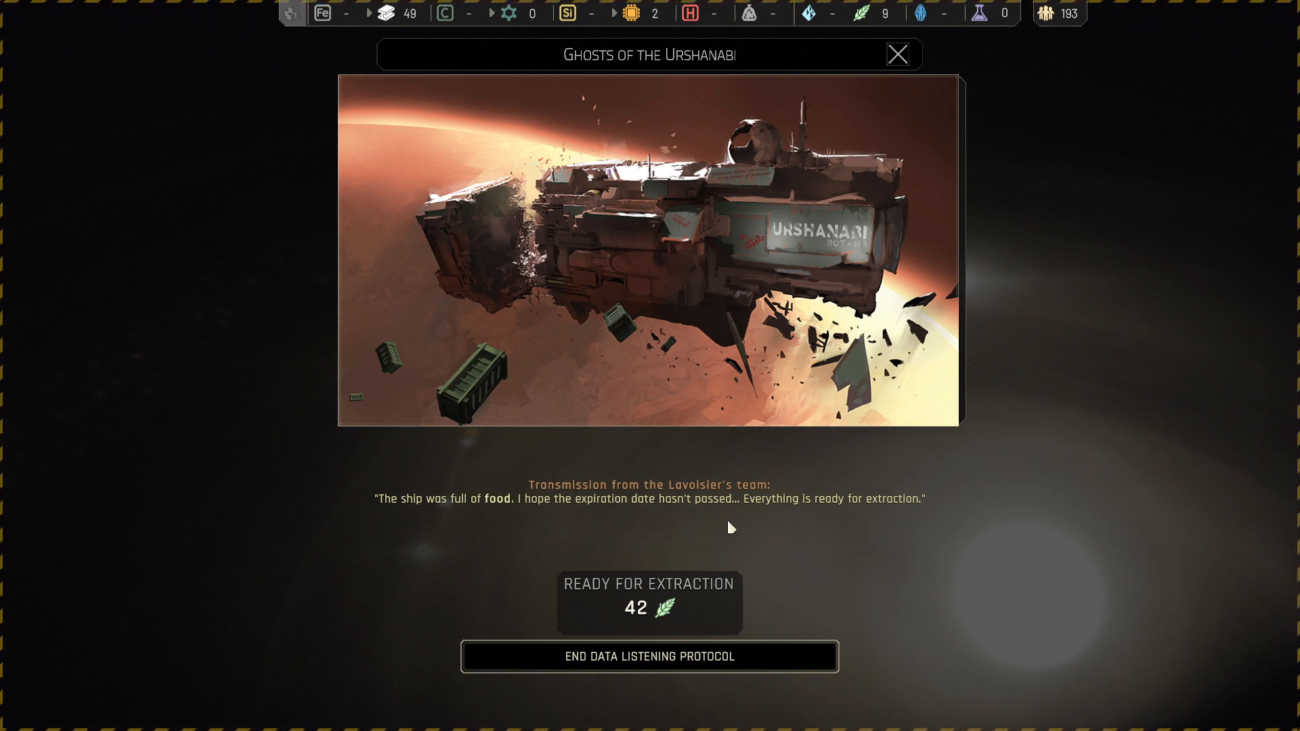
{"action": "mouse_move", "coordinate": [756, 525]}
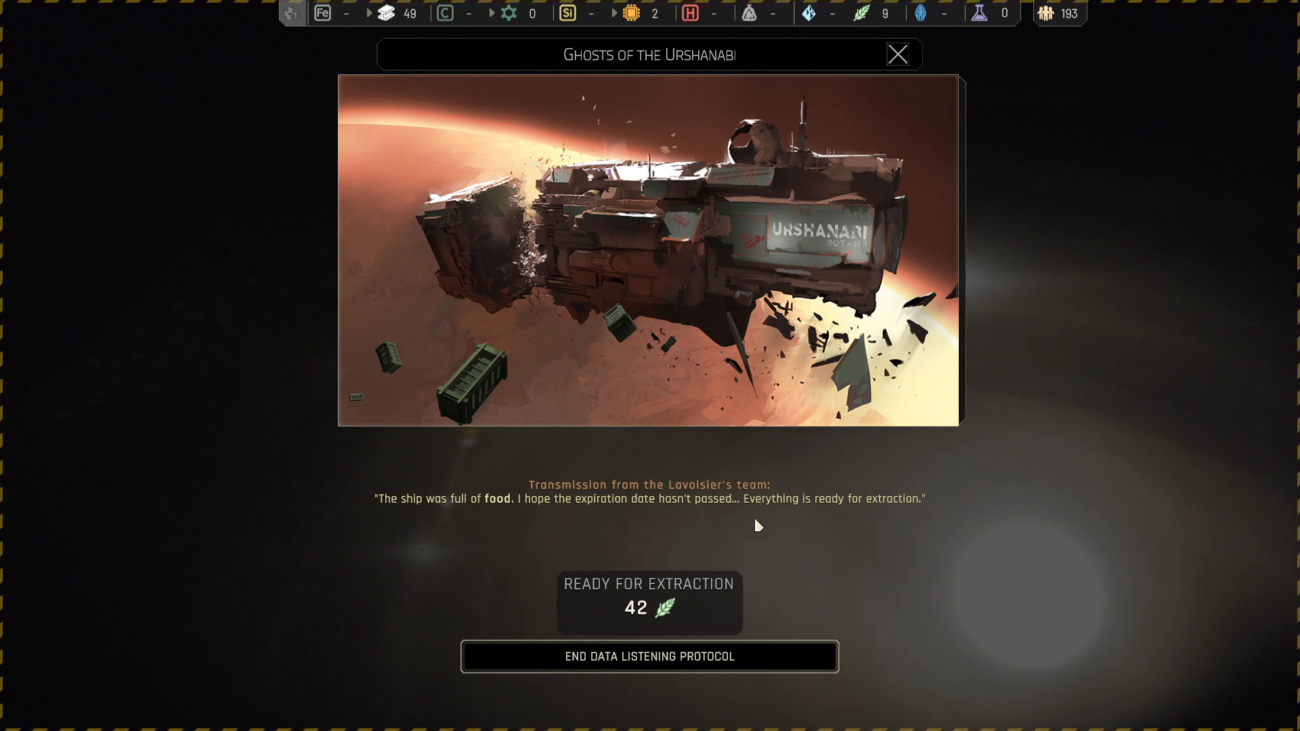
{"action": "mouse_move", "coordinate": [738, 665]}
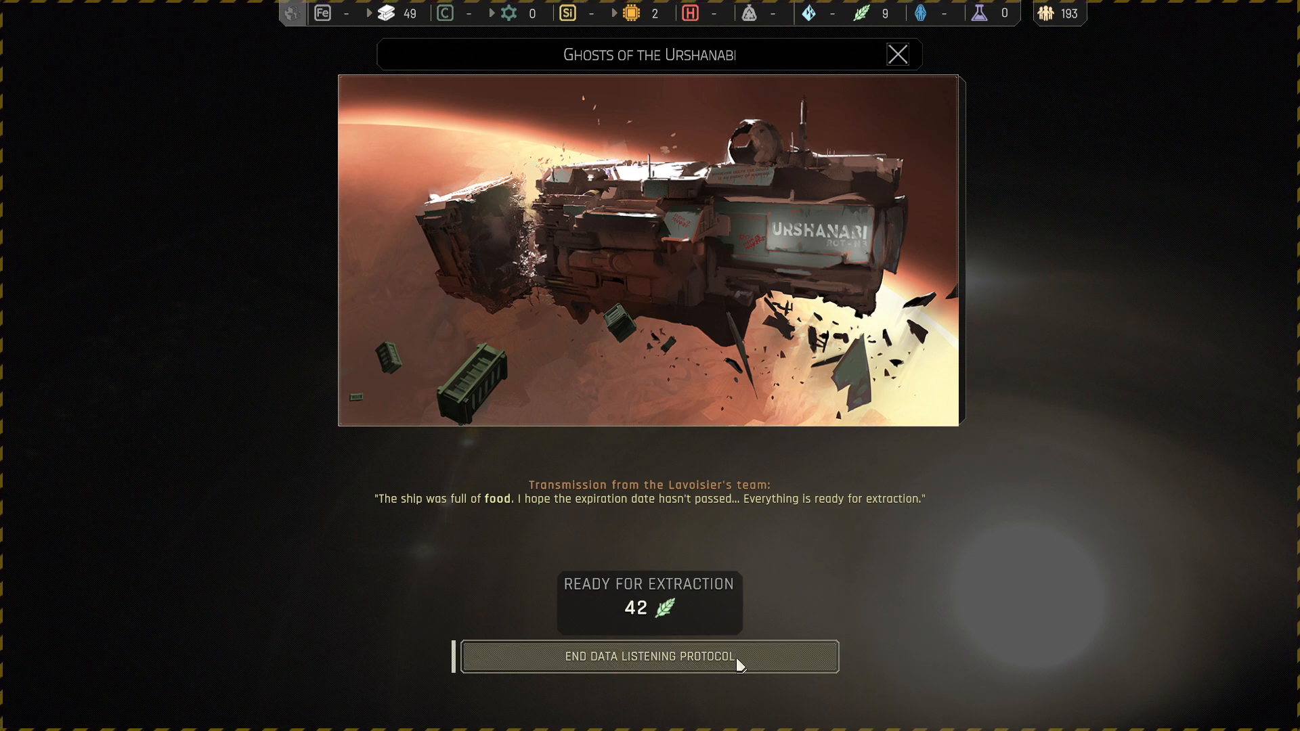
- End the Ghosts of the Urshanabi protocol, adding 42 food retrieval to Feed the Crew
{"action": "left_click", "coordinate": [649, 657]}
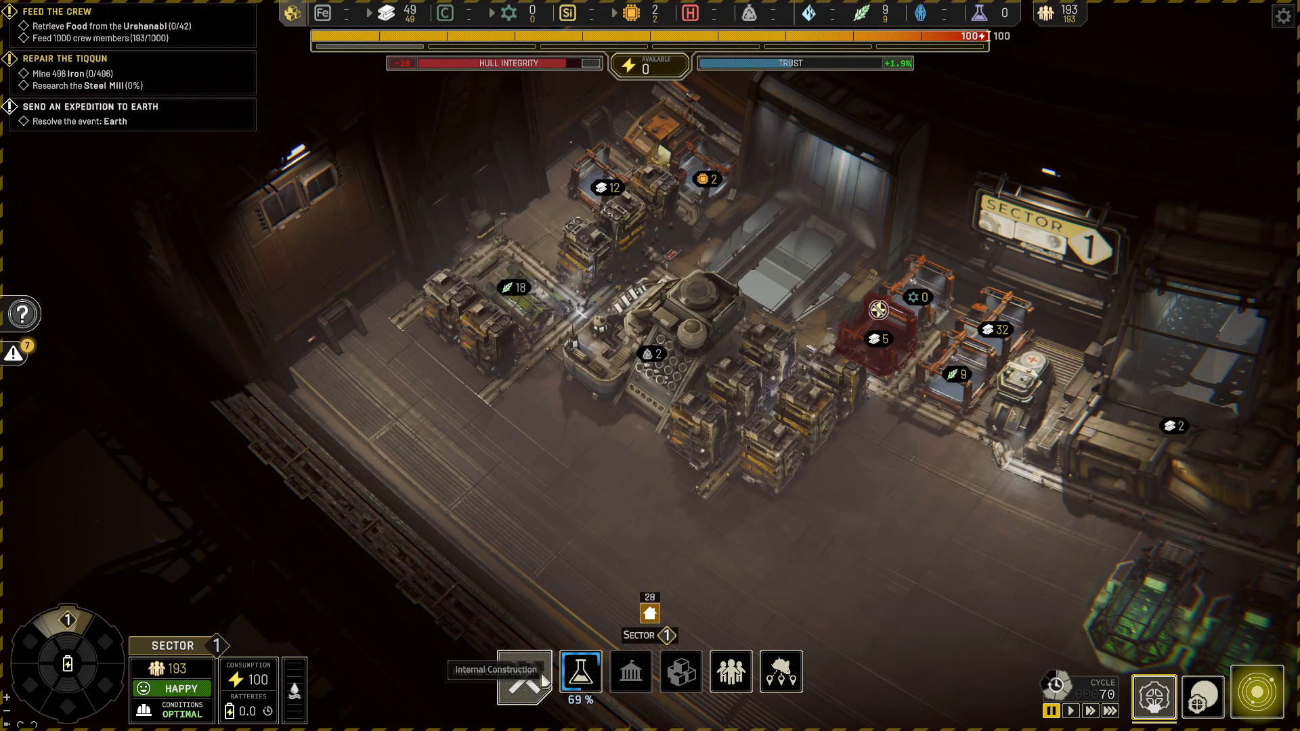
- Switch from the construction bar to the Planetary System Map with the new Earth event
{"action": "left_click", "coordinate": [523, 671]}
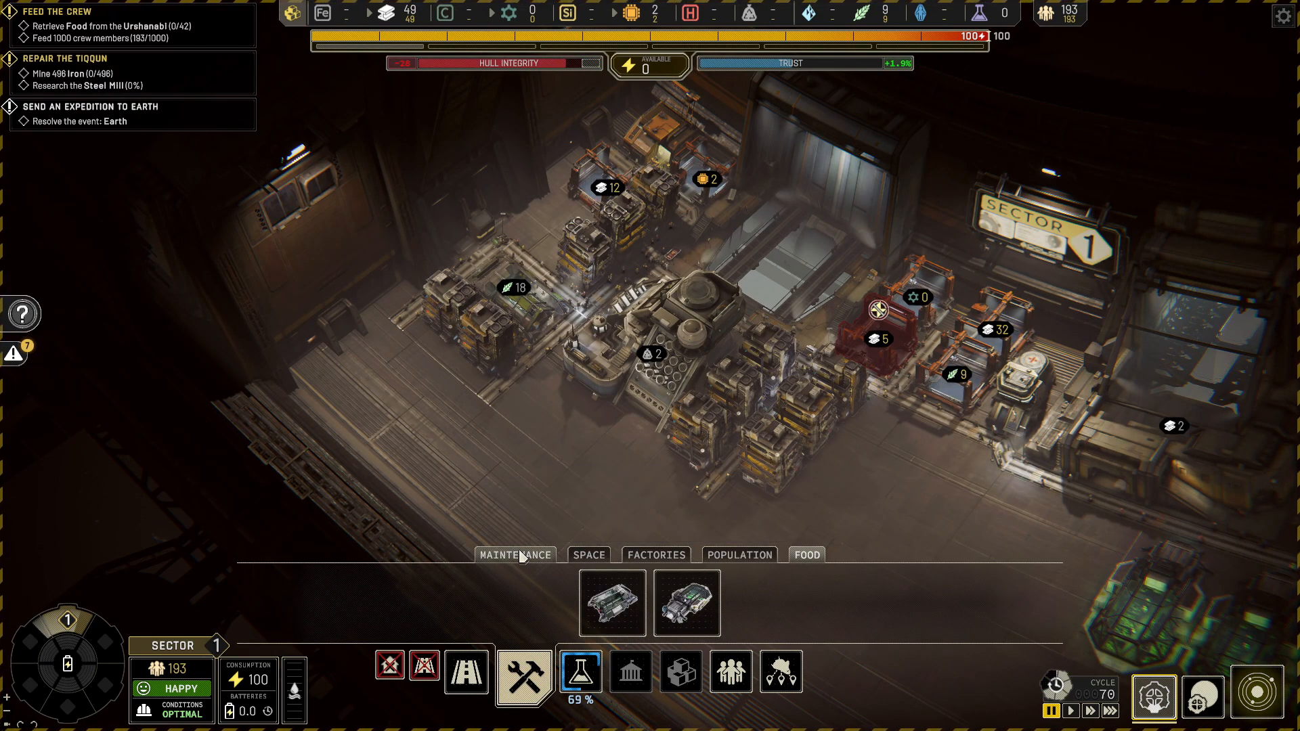
{"action": "left_click", "coordinate": [588, 555]}
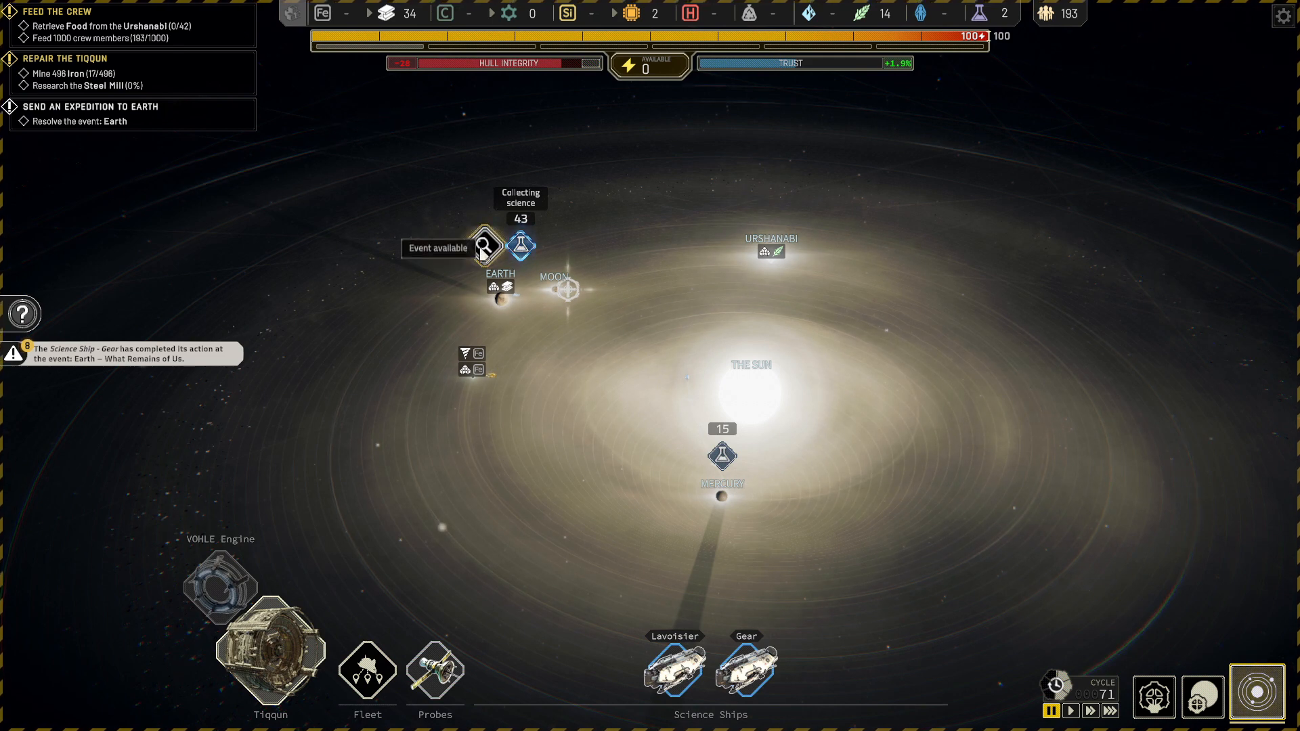
- Open the Earth – What Remains of Us report and resume its data listening protocol
{"action": "left_click", "coordinate": [485, 247]}
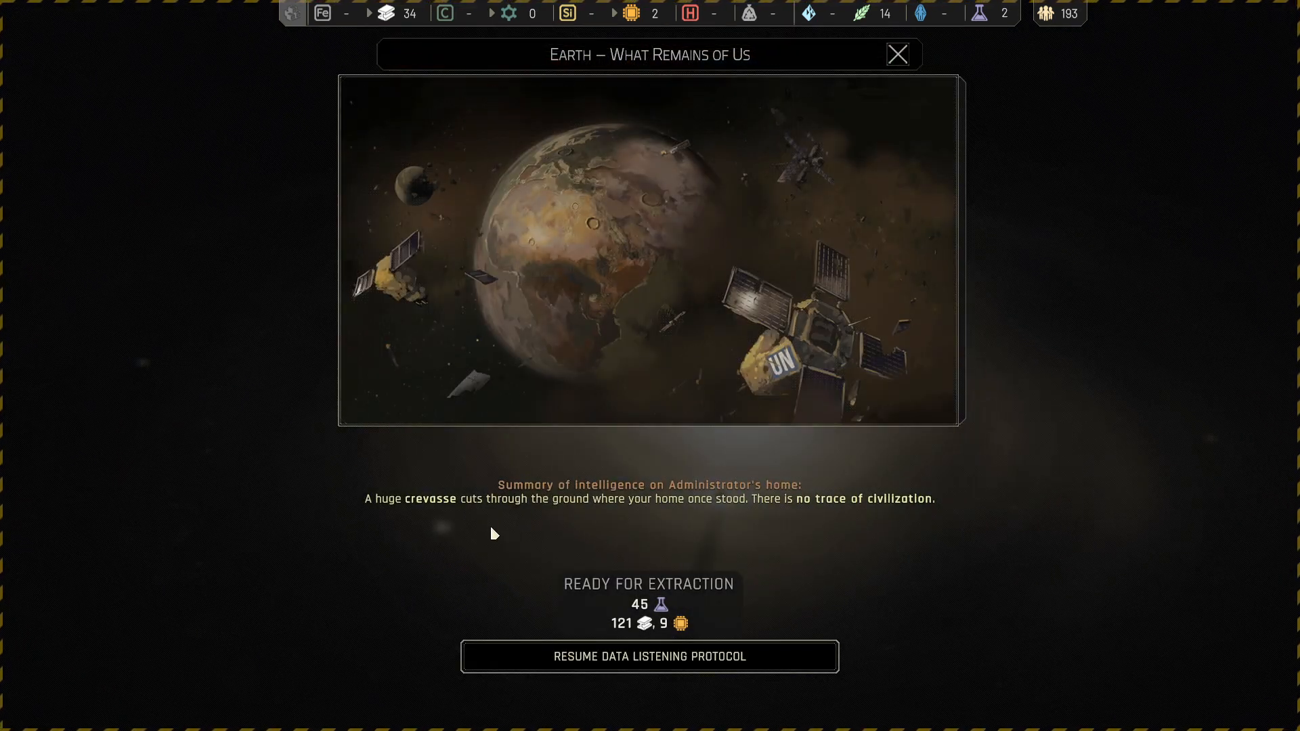
{"action": "mouse_move", "coordinate": [697, 516]}
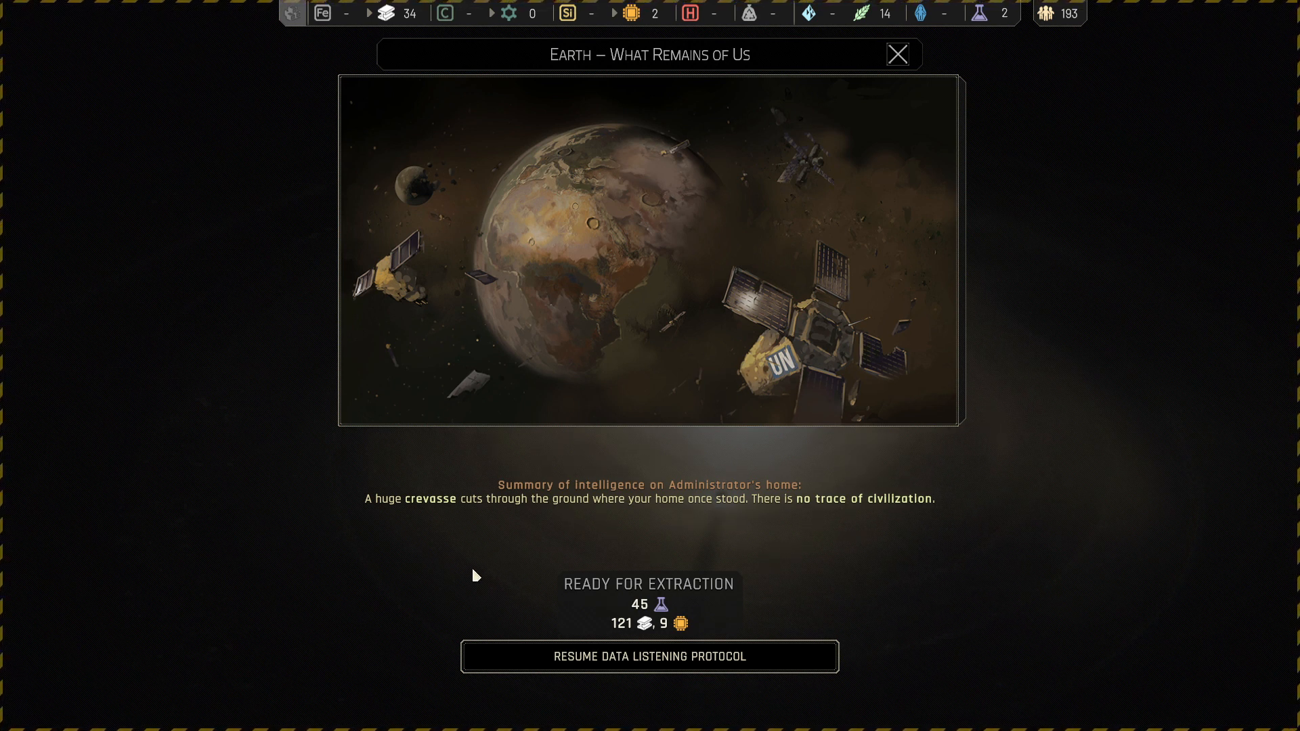
{"action": "mouse_move", "coordinate": [672, 626]}
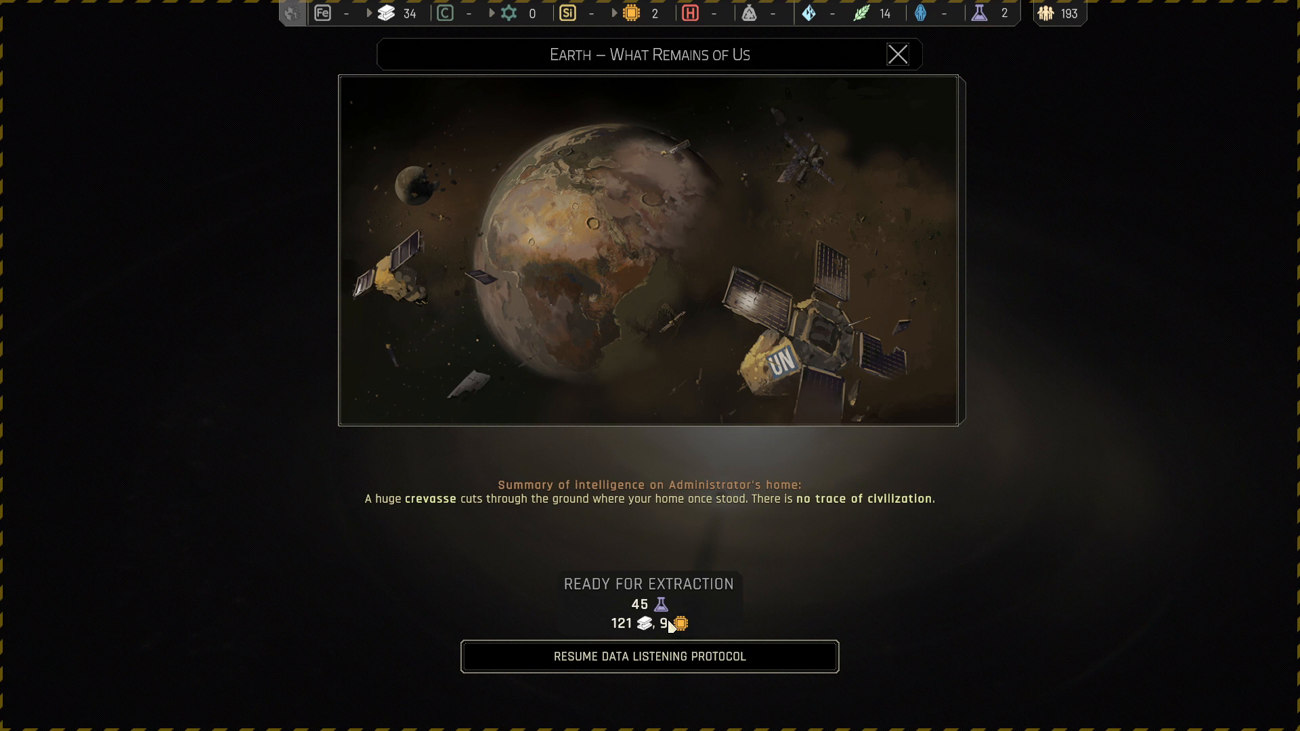
{"action": "mouse_move", "coordinate": [673, 631]}
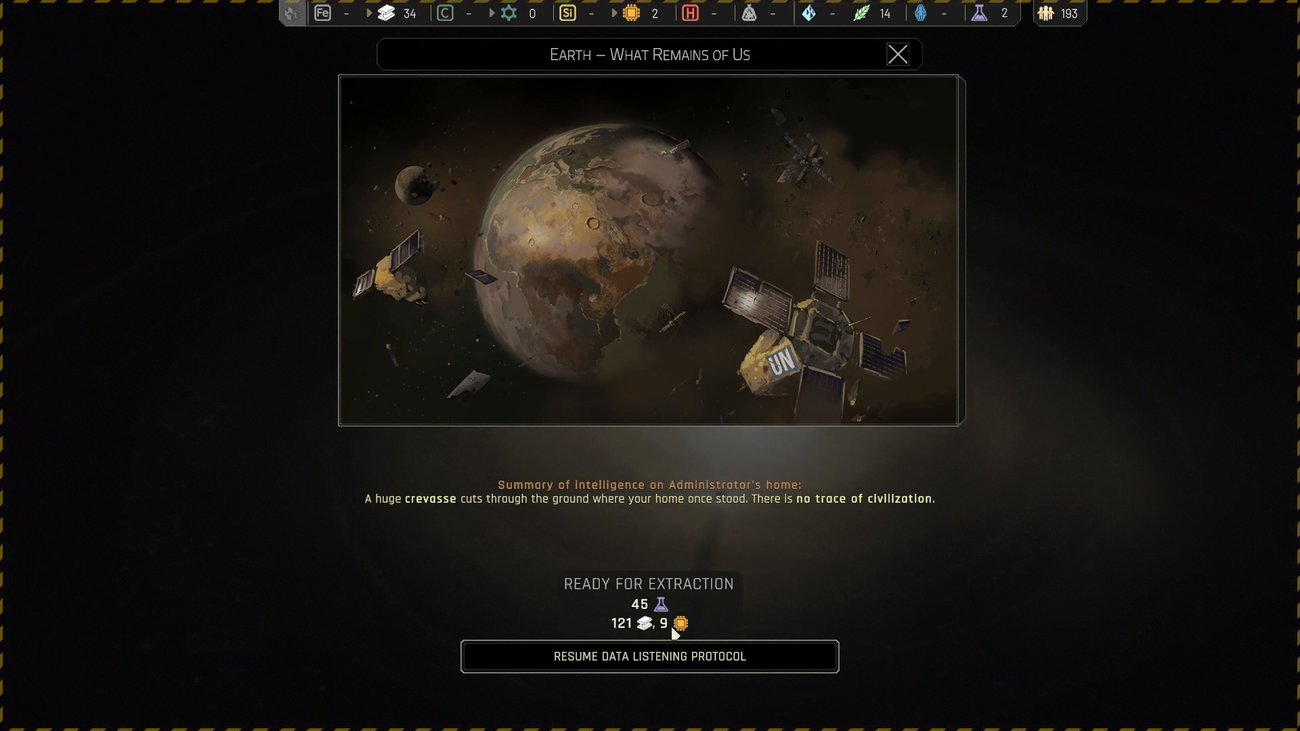
{"action": "left_click", "coordinate": [649, 656]}
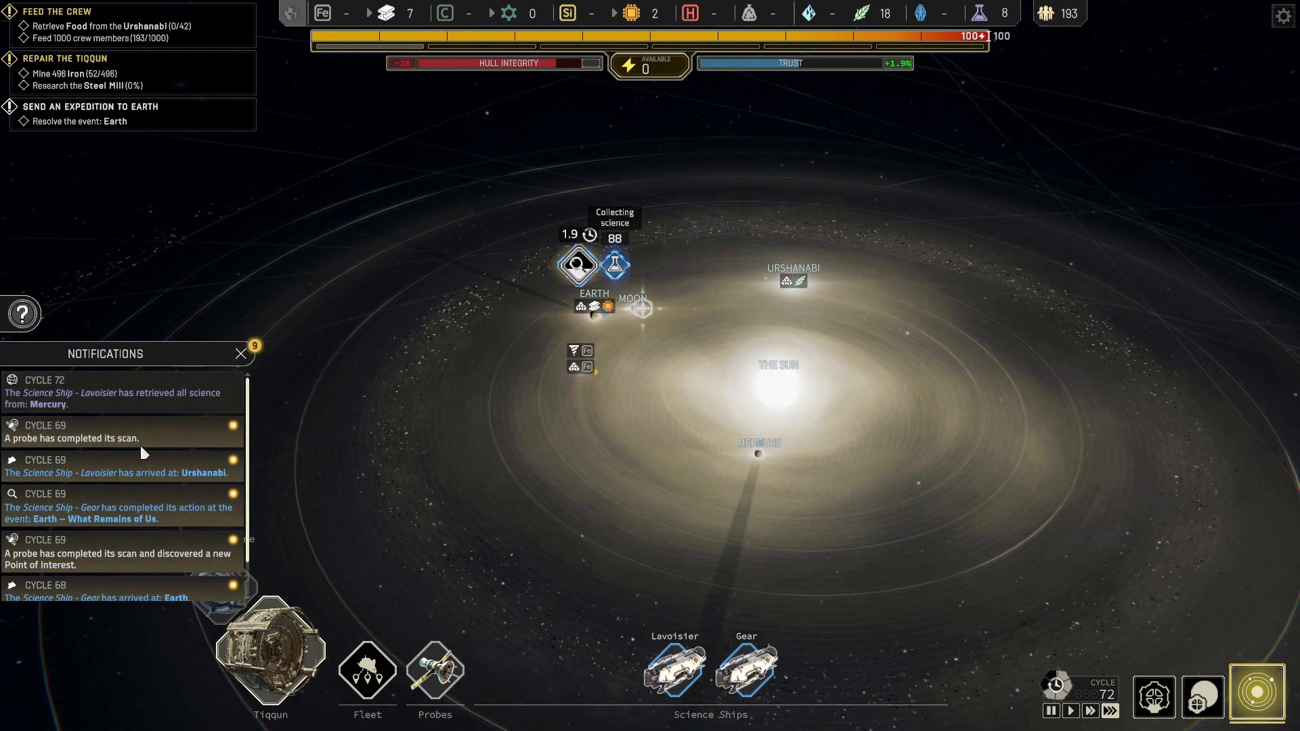
- Collapse and close the Notifications panel to return to the Sector 1 view
{"action": "left_click", "coordinate": [240, 353]}
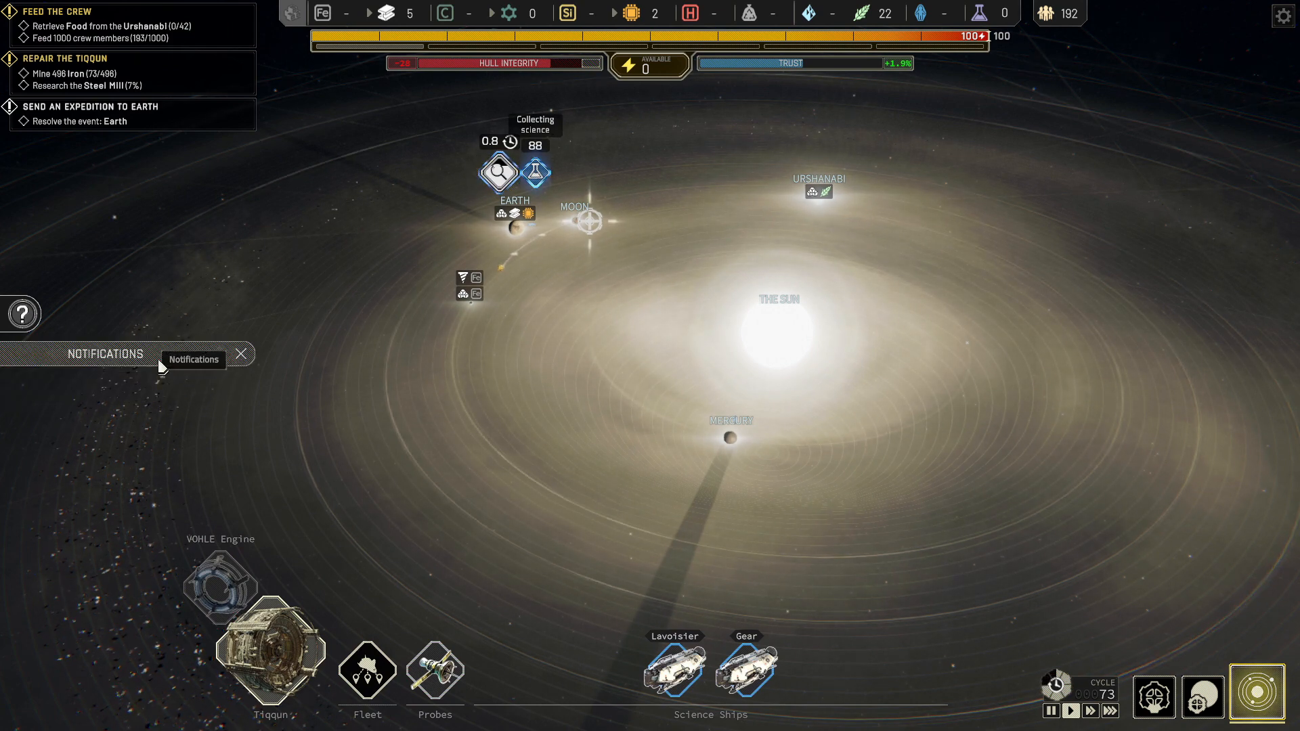
{"action": "left_click", "coordinate": [241, 353]}
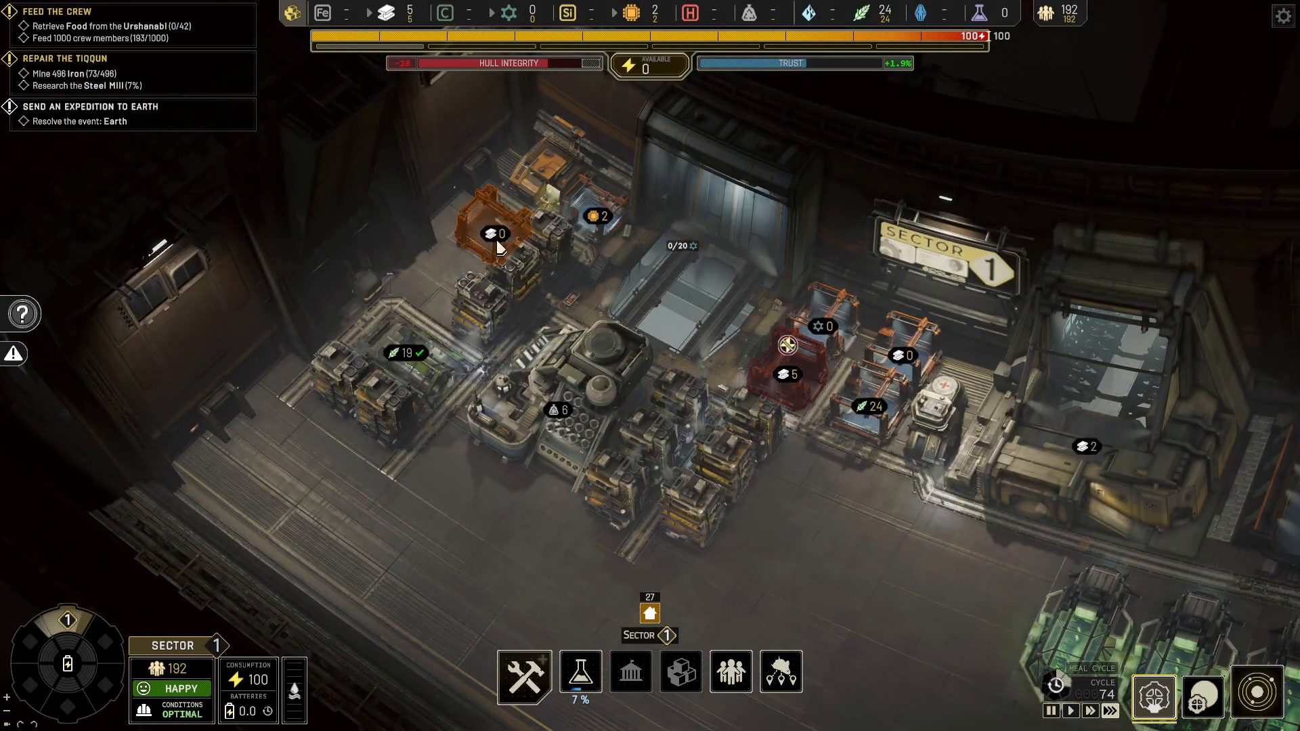
- Survey the sector view, then switch back to the Planetary System Map
{"action": "left_click", "coordinate": [904, 357]}
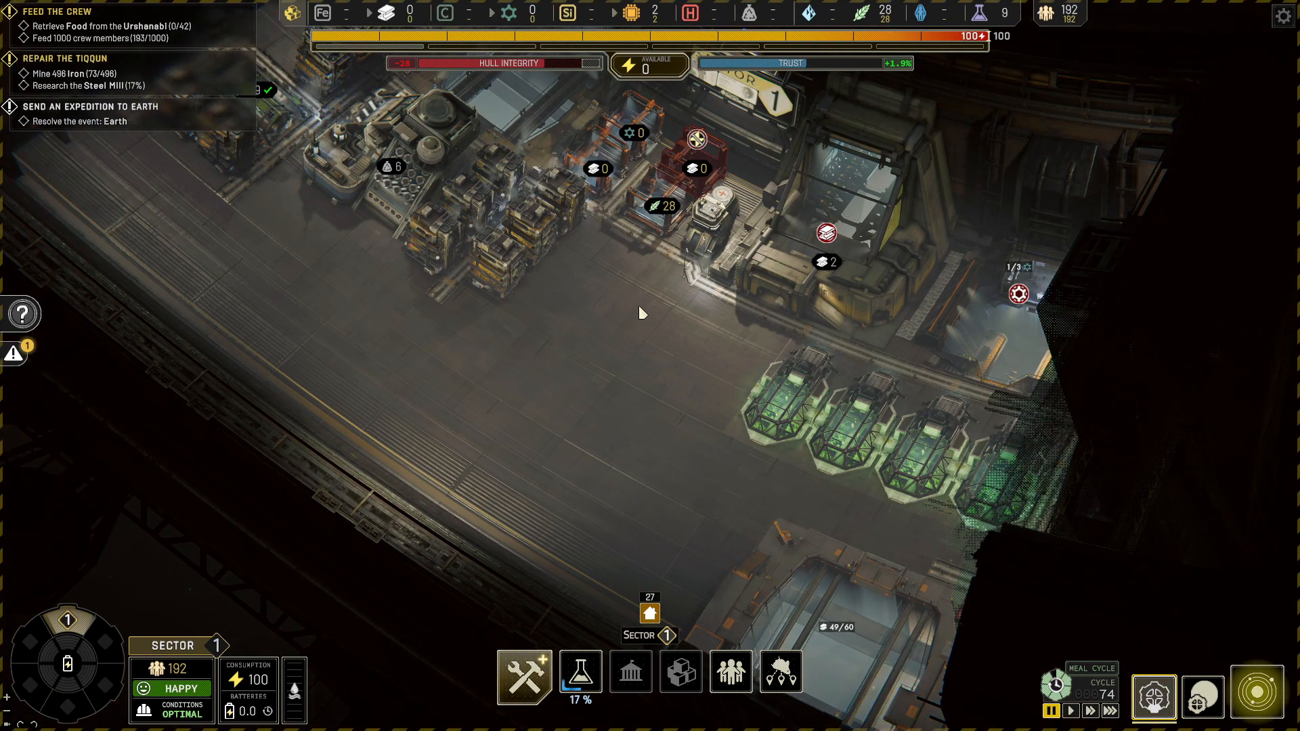
{"action": "left_click", "coordinate": [1256, 695]}
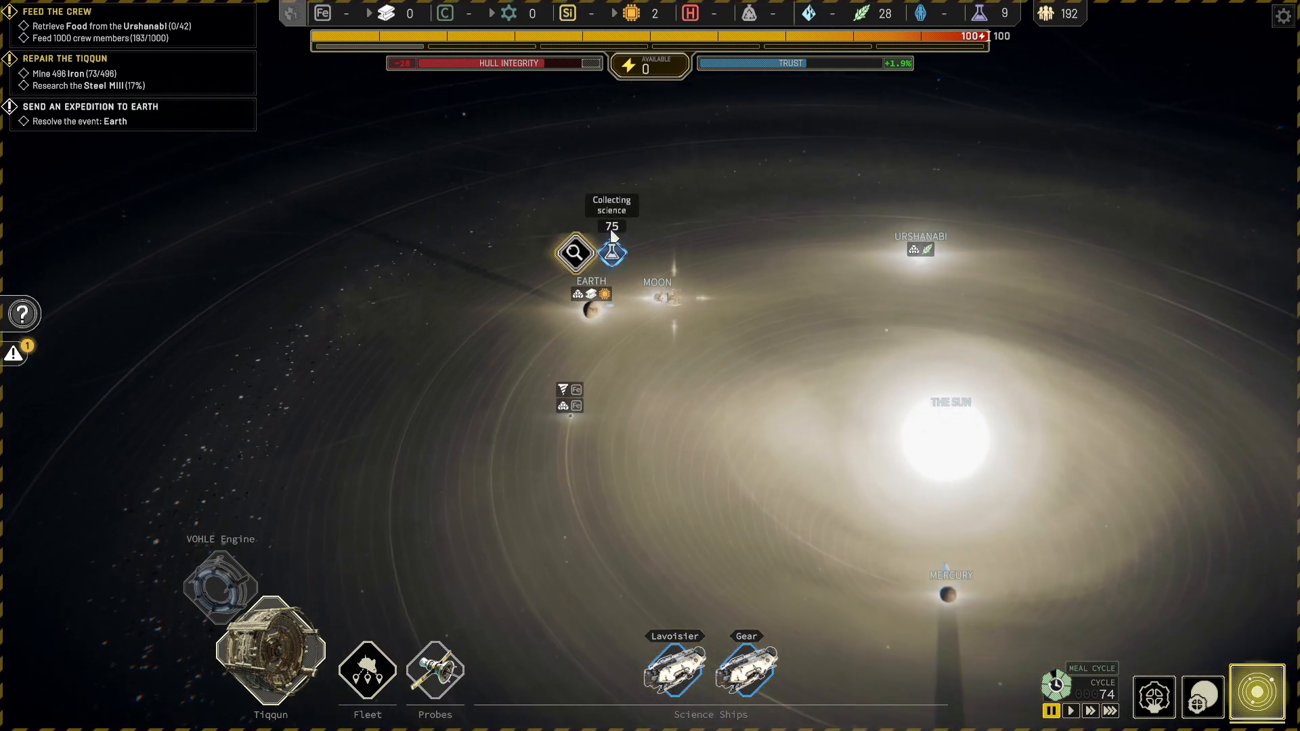
- Read the Washington stele report from Earth and end the protocol to extract resources
{"action": "left_click", "coordinate": [574, 253]}
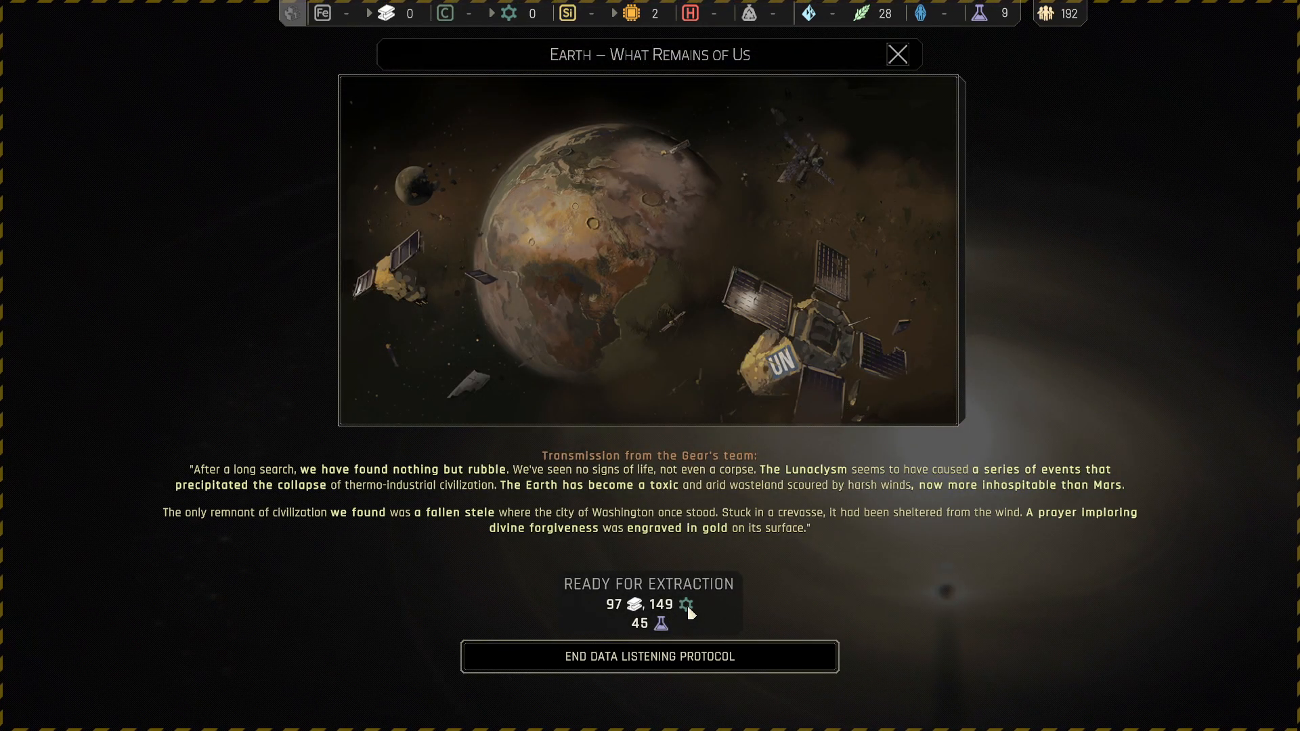
{"action": "mouse_move", "coordinate": [400, 477]}
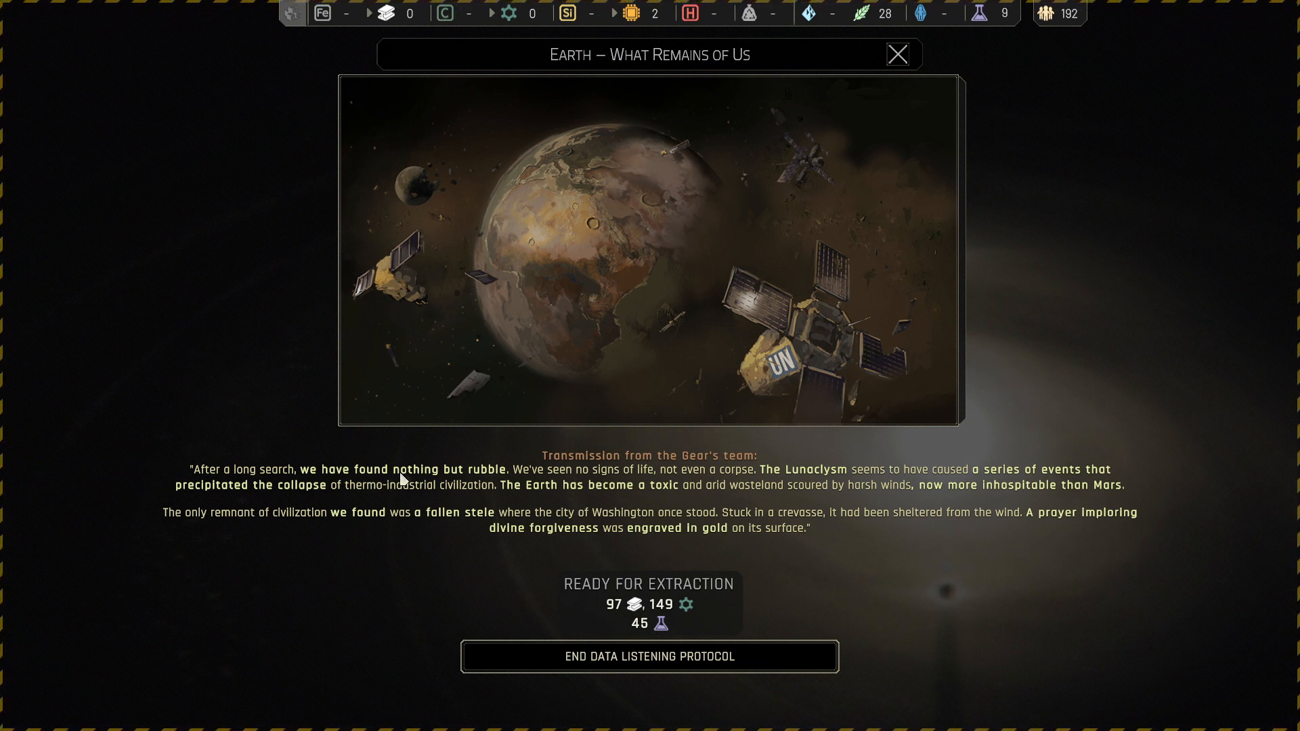
{"action": "mouse_move", "coordinate": [626, 488]}
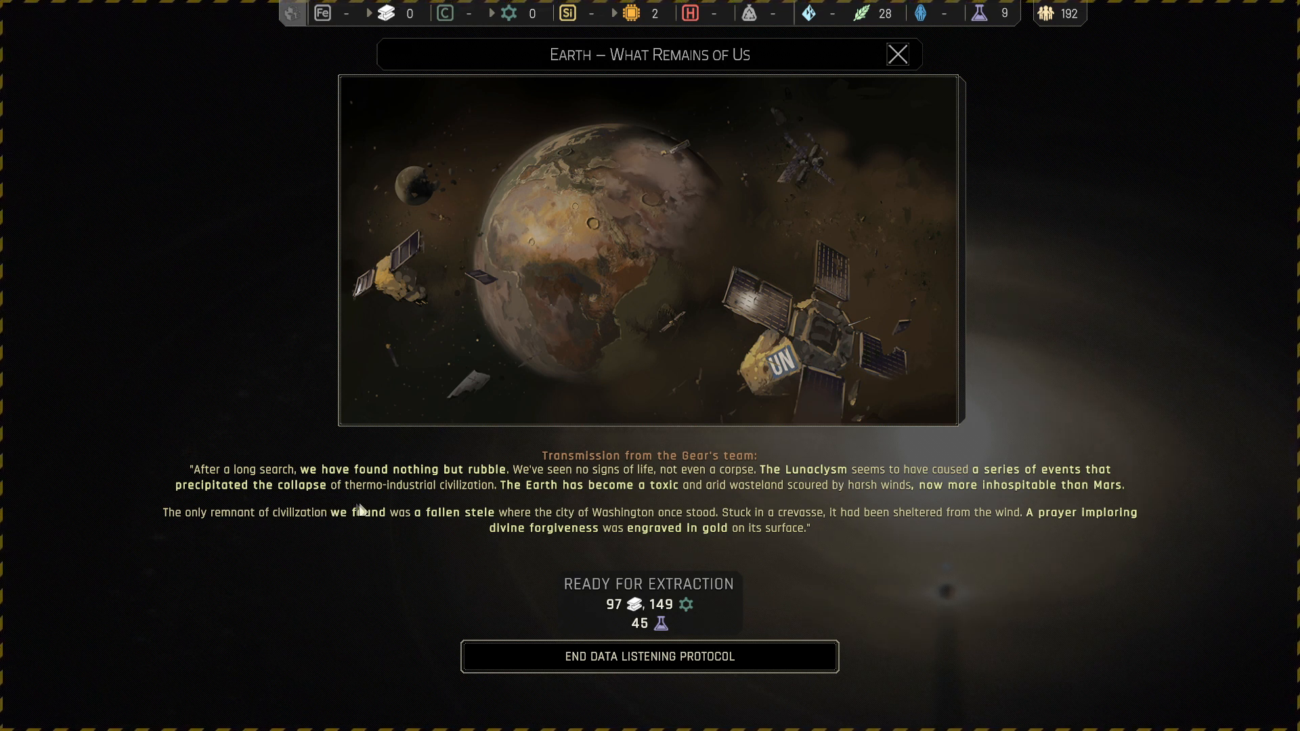
{"action": "mouse_move", "coordinate": [572, 510]}
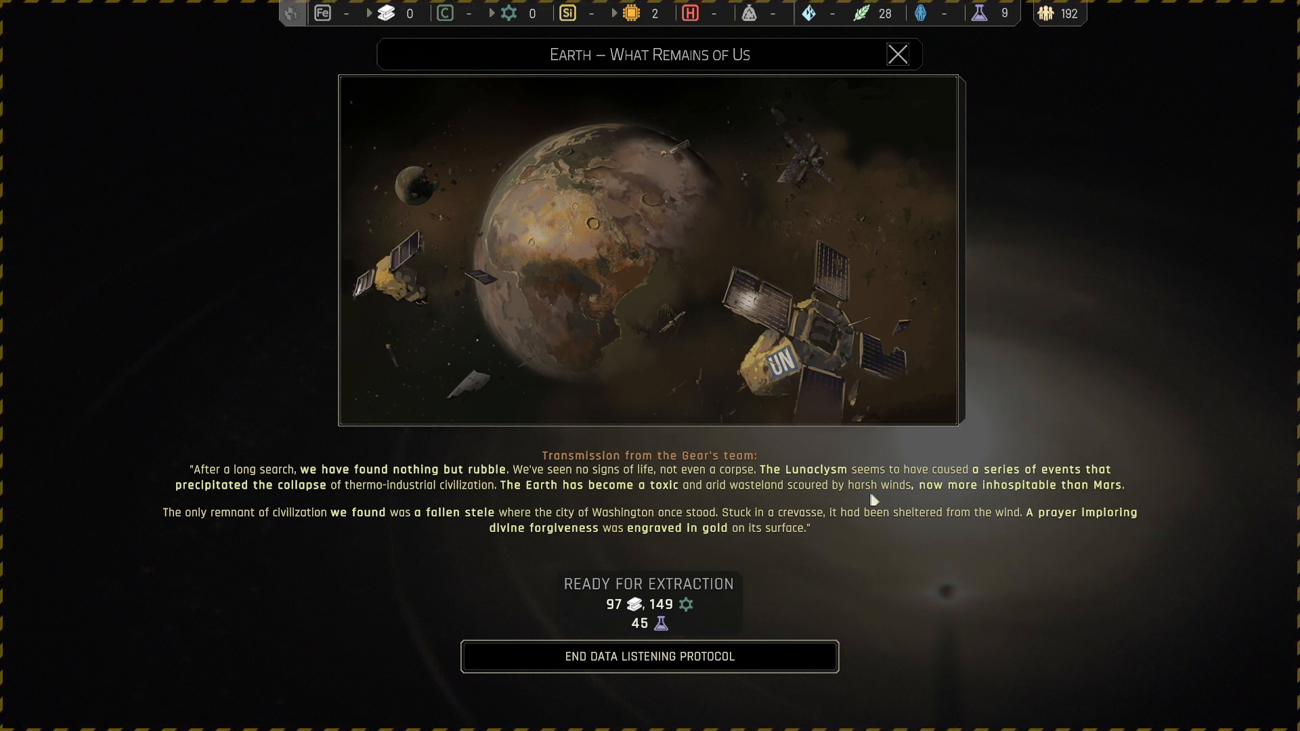
{"action": "mouse_move", "coordinate": [945, 504]}
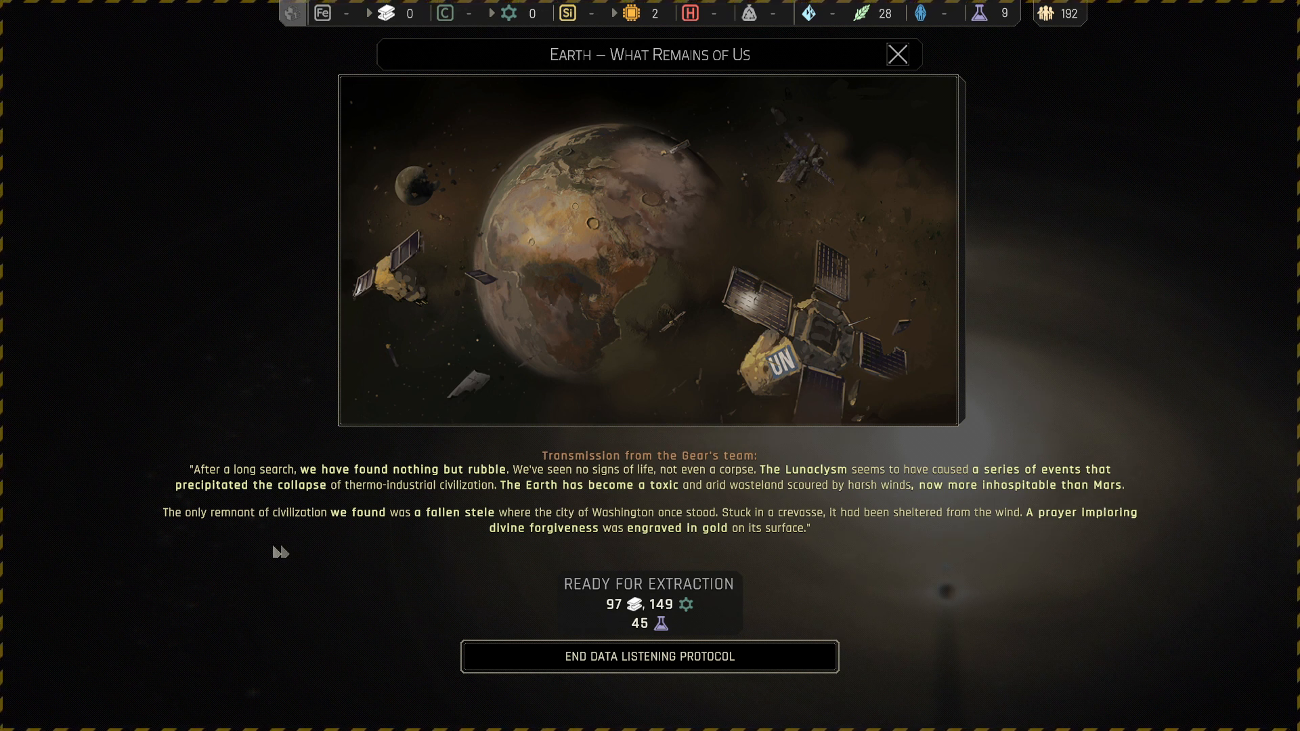
{"action": "mouse_move", "coordinate": [446, 534]}
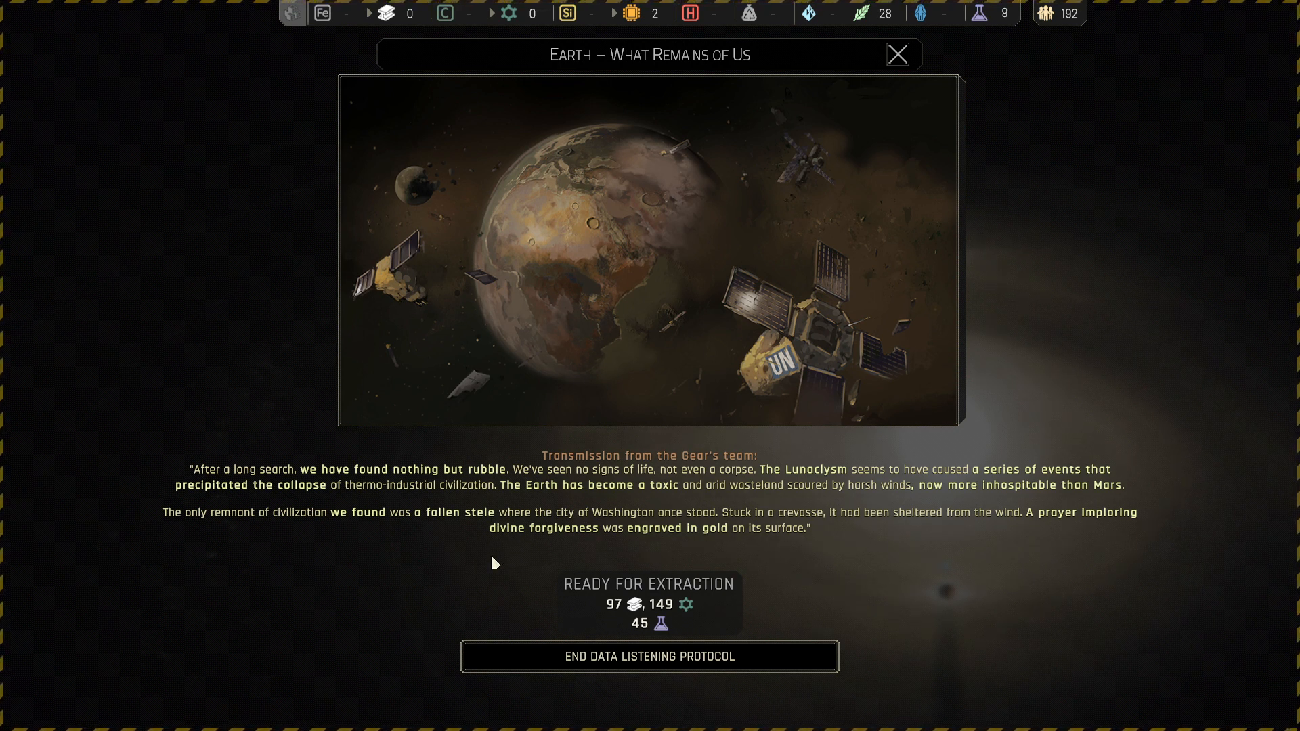
{"action": "mouse_move", "coordinate": [798, 562]}
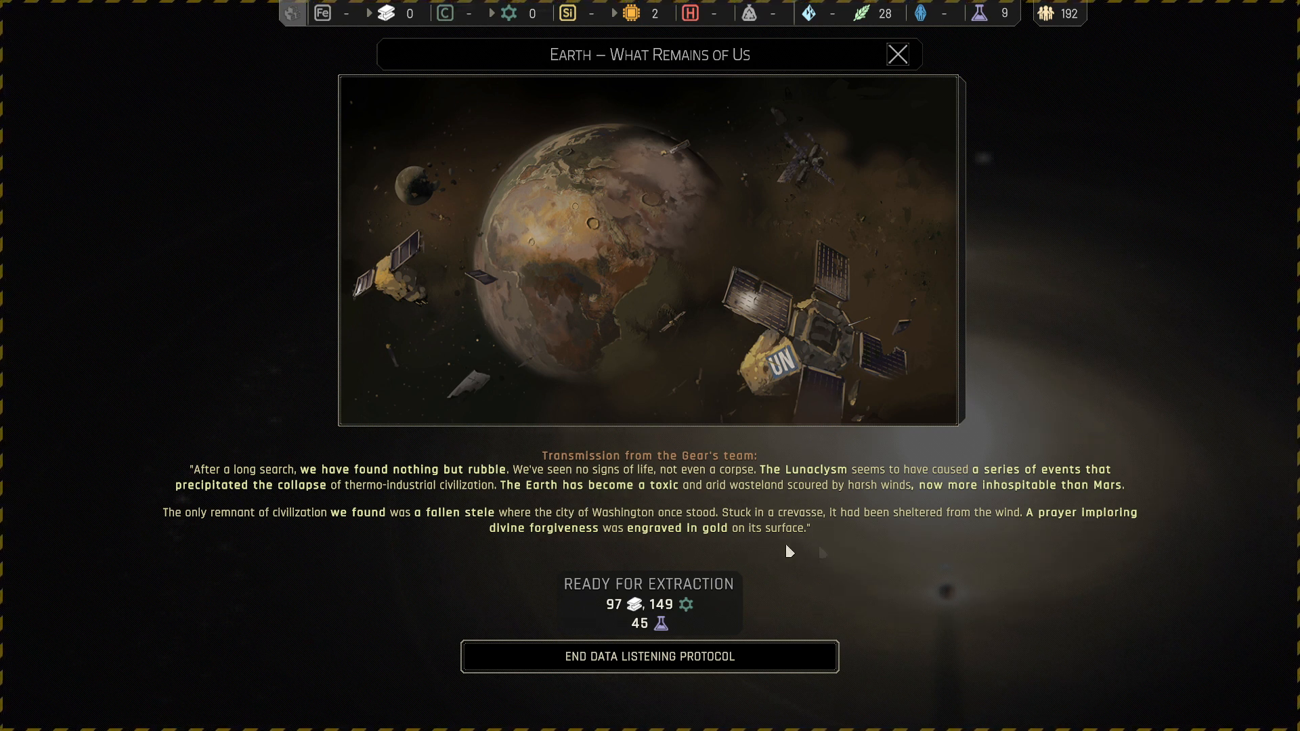
{"action": "mouse_move", "coordinate": [757, 562]}
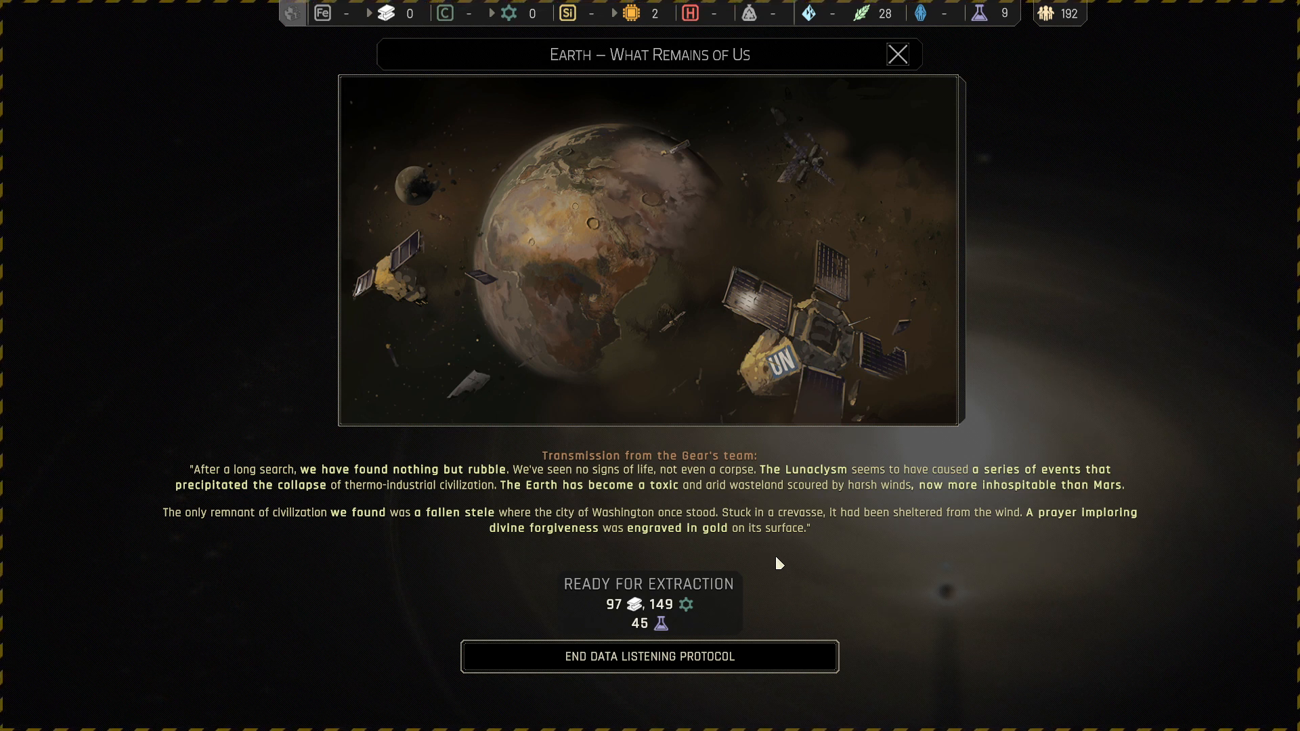
{"action": "mouse_move", "coordinate": [709, 503]}
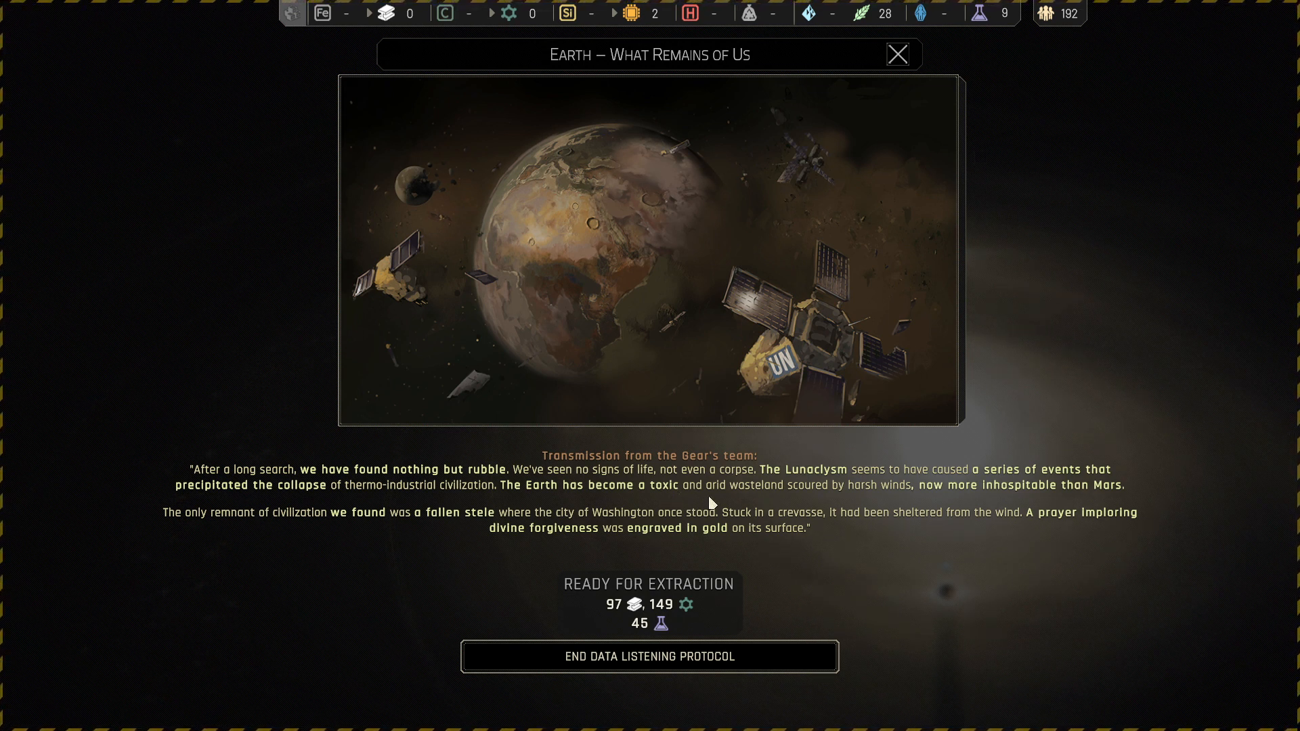
{"action": "mouse_move", "coordinate": [834, 564]}
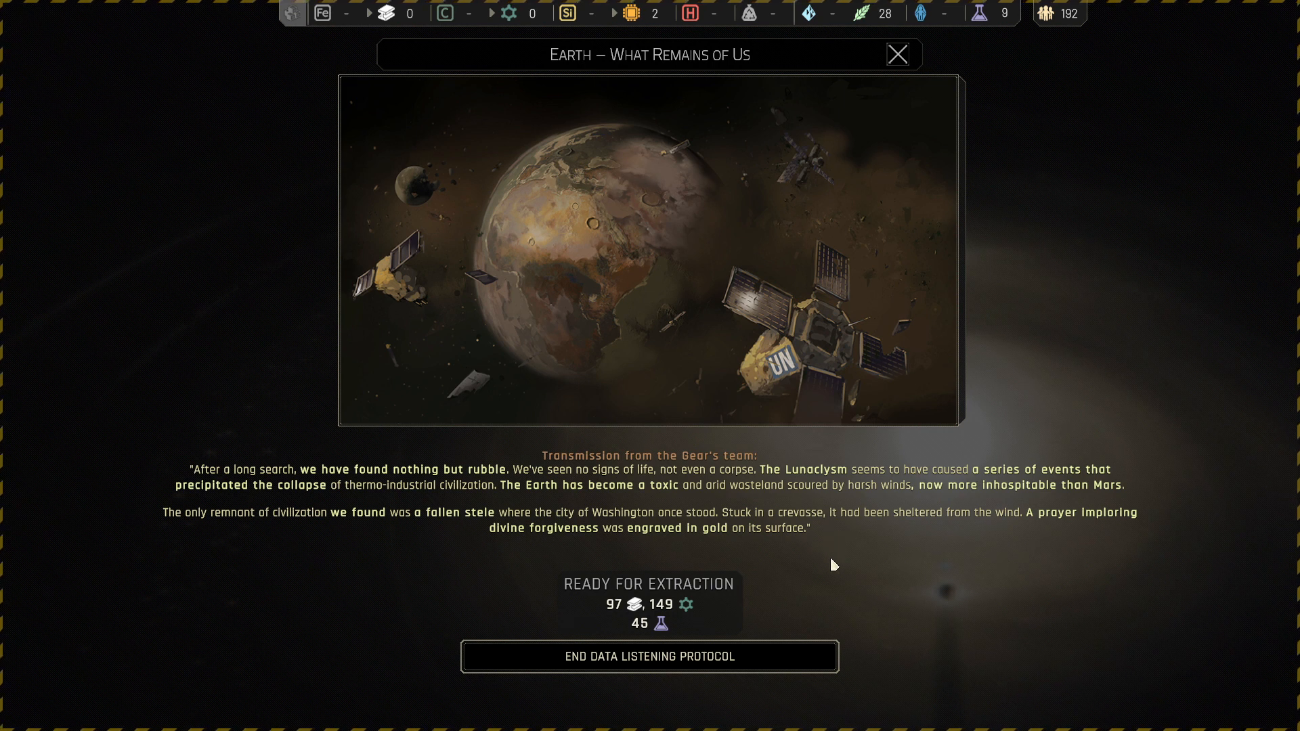
{"action": "mouse_move", "coordinate": [871, 643]}
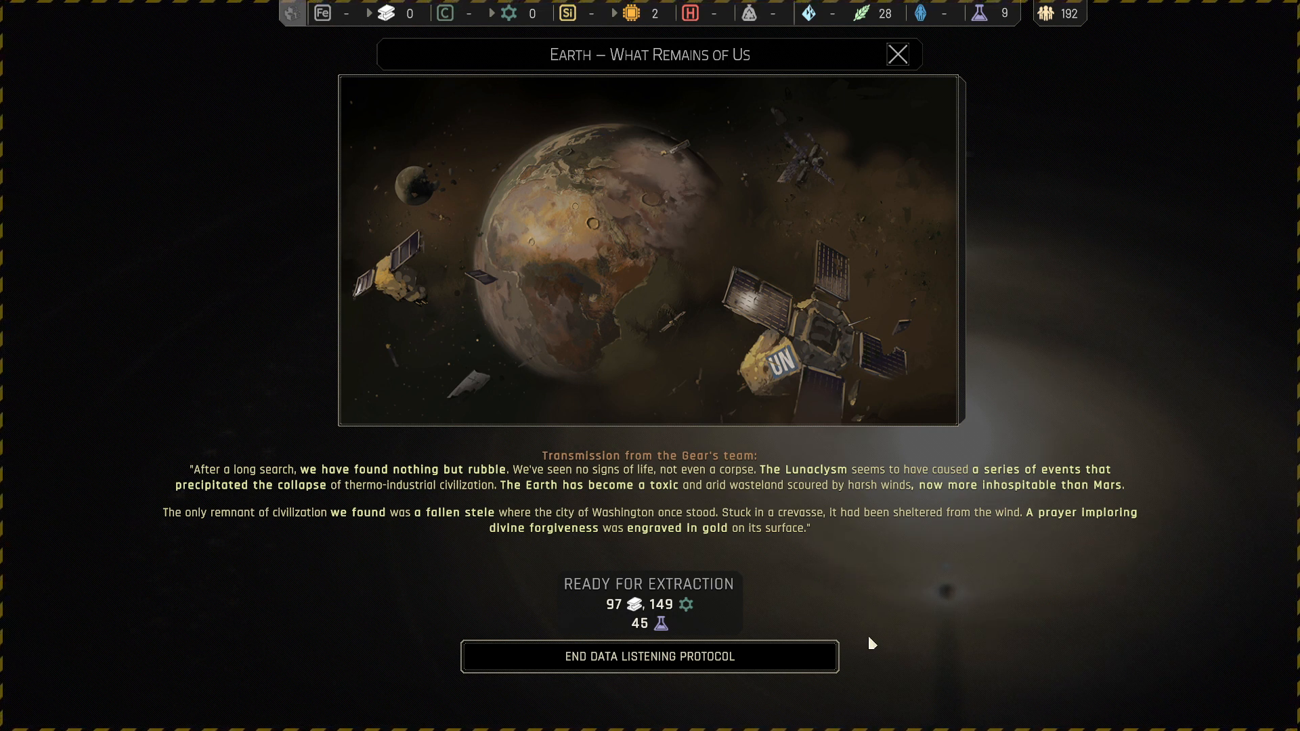
{"action": "mouse_move", "coordinate": [831, 580]}
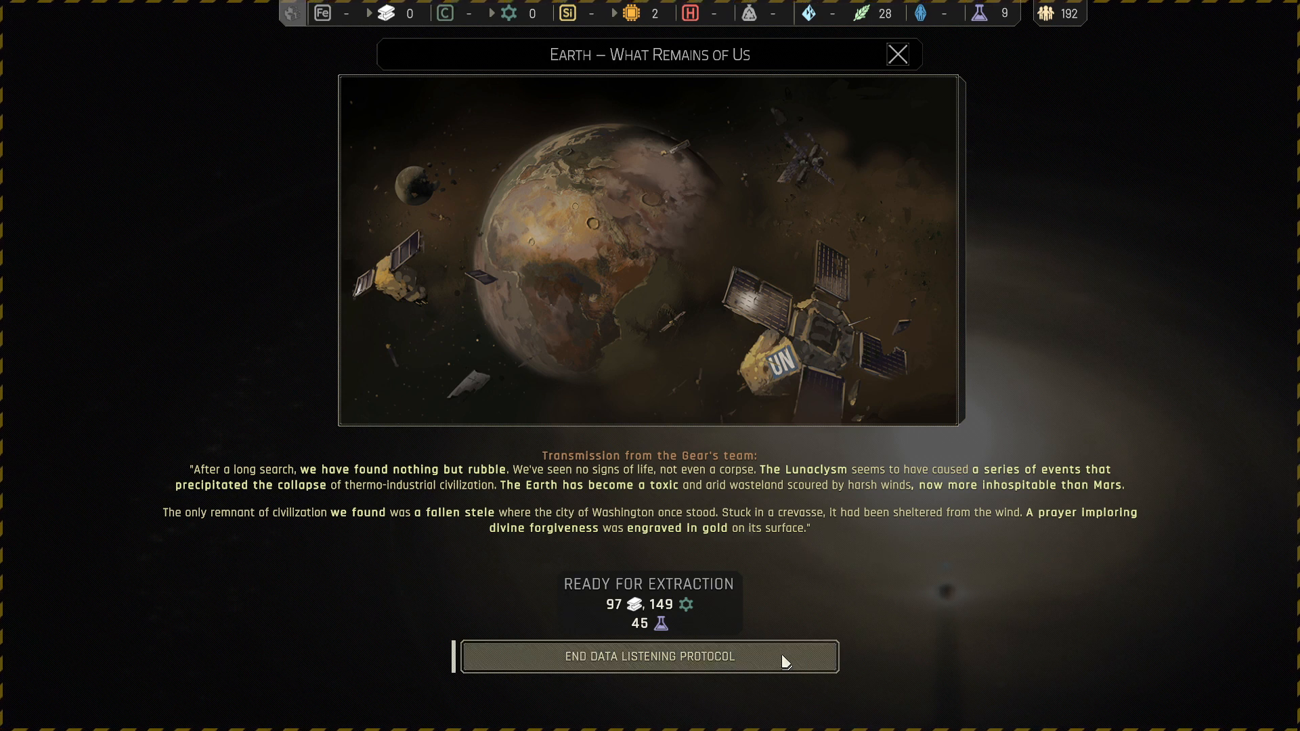
{"action": "mouse_move", "coordinate": [800, 657]}
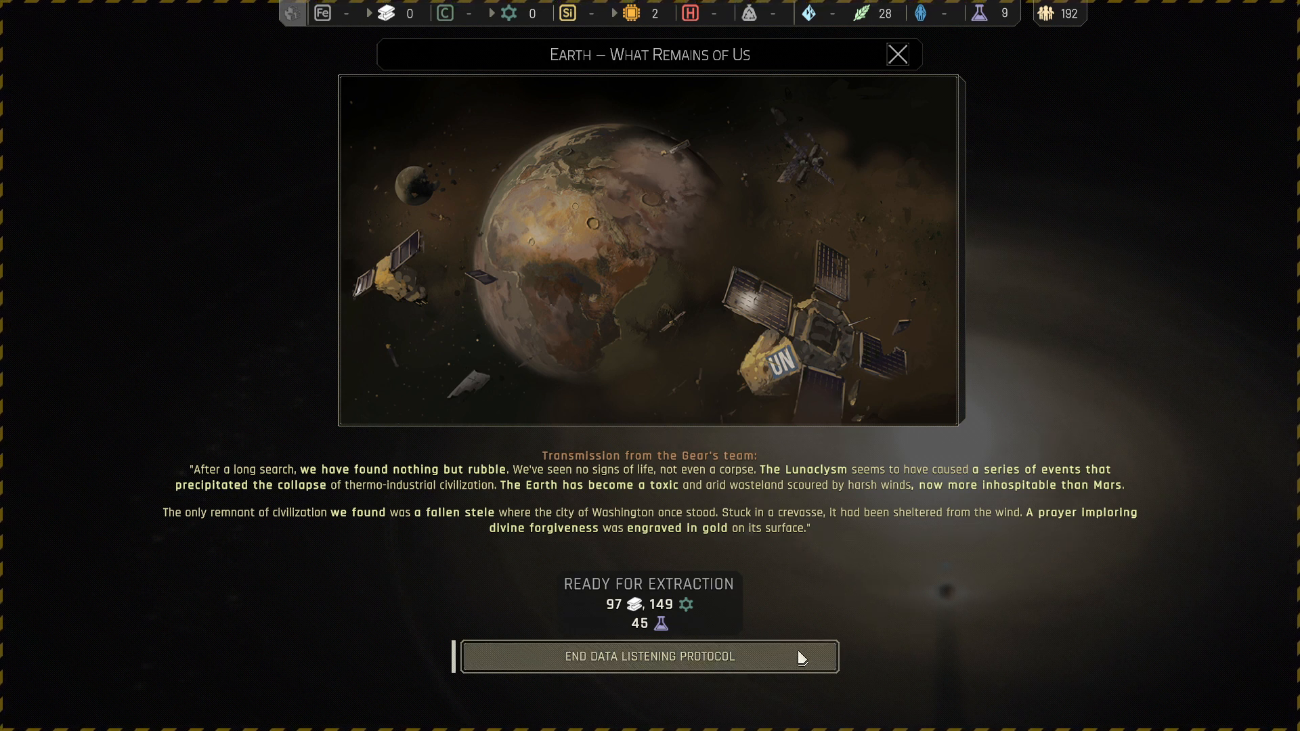
{"action": "left_click", "coordinate": [650, 656]}
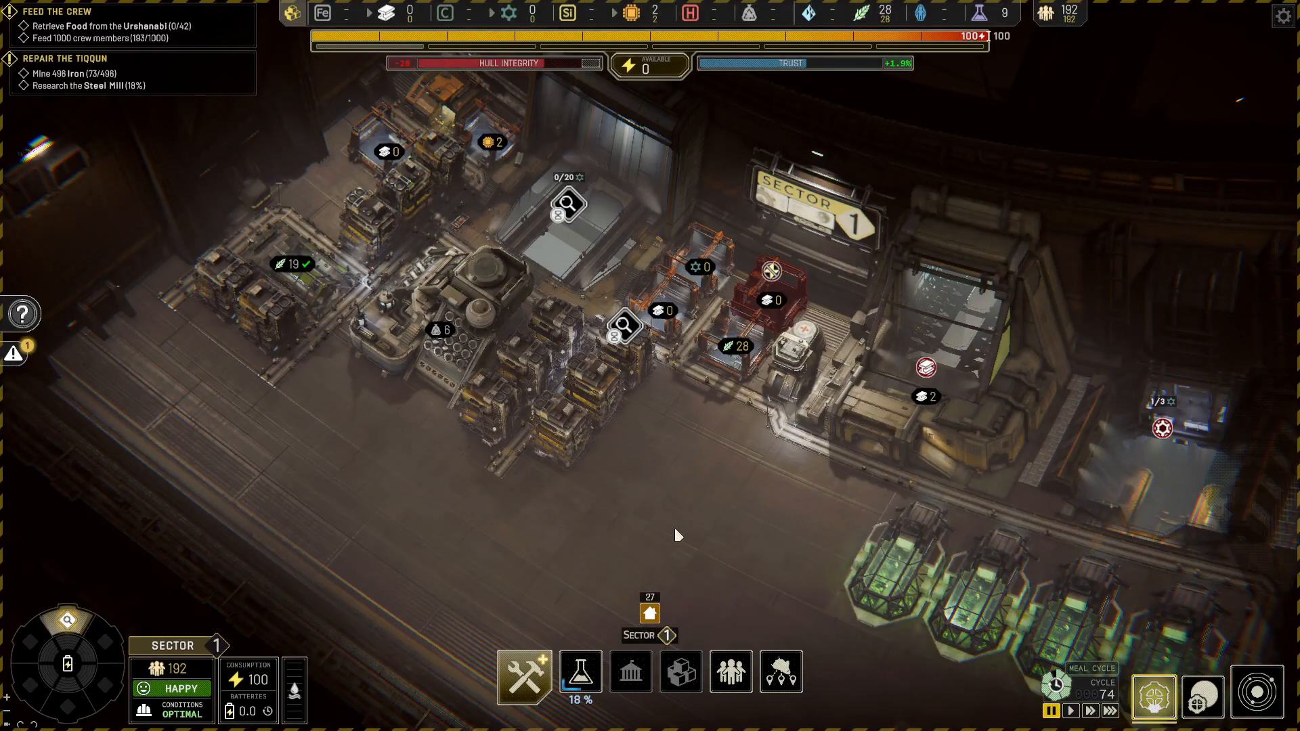
{"action": "mouse_move", "coordinate": [579, 617]}
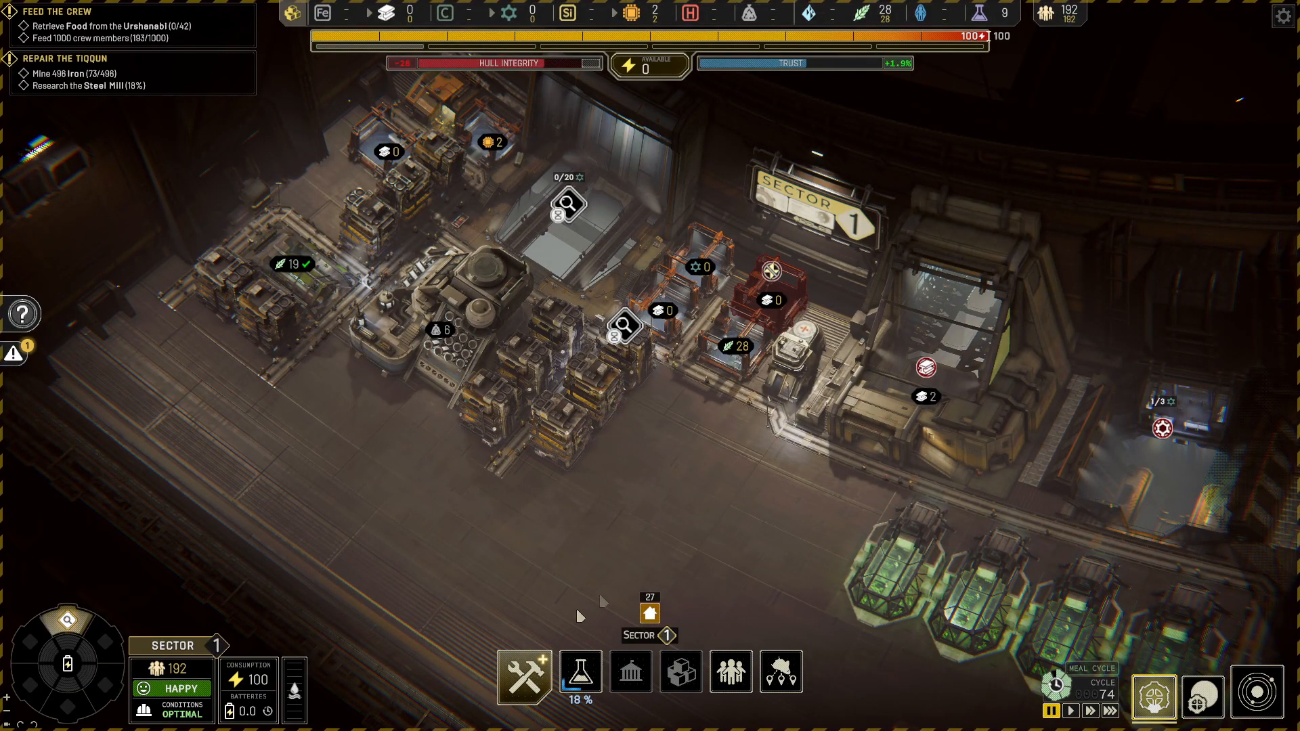
- Check the unassigned Szoty in Fleet Management and give it the Gothenburg bay in sector 1
{"action": "left_click", "coordinate": [1153, 697]}
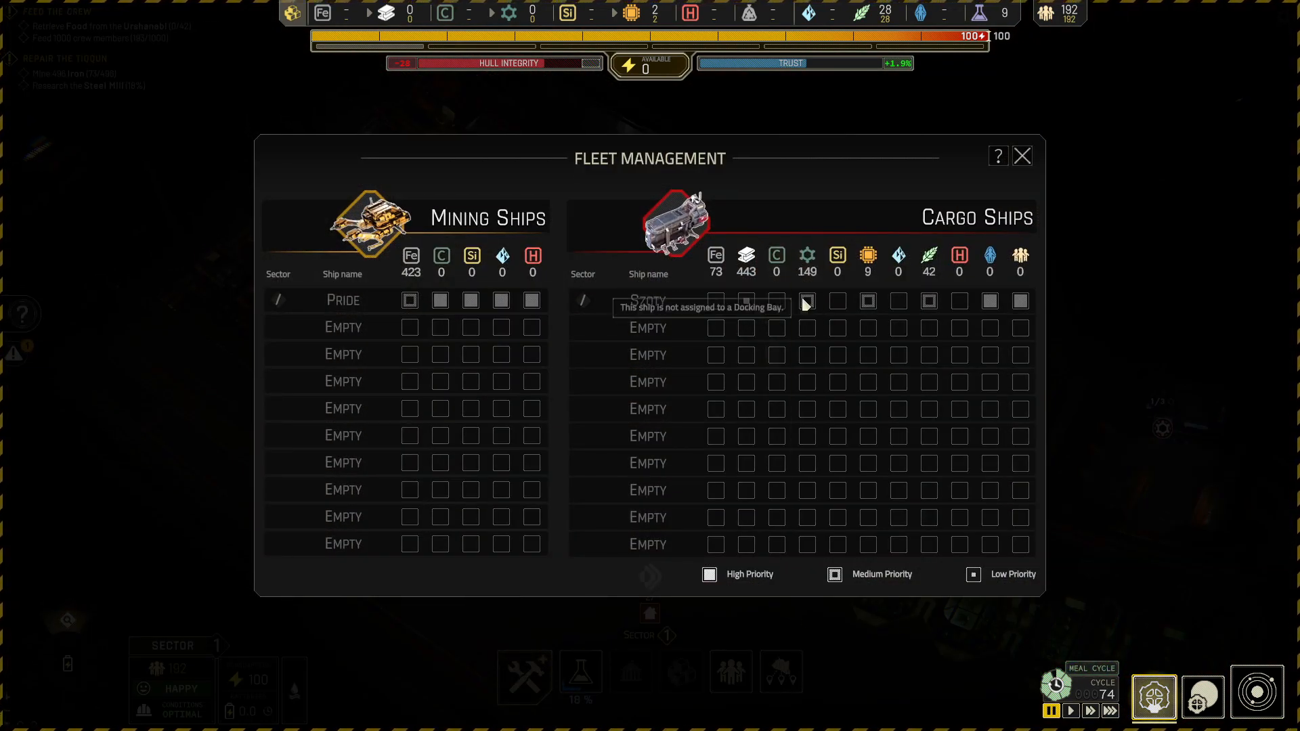
{"action": "left_click", "coordinate": [1023, 155]}
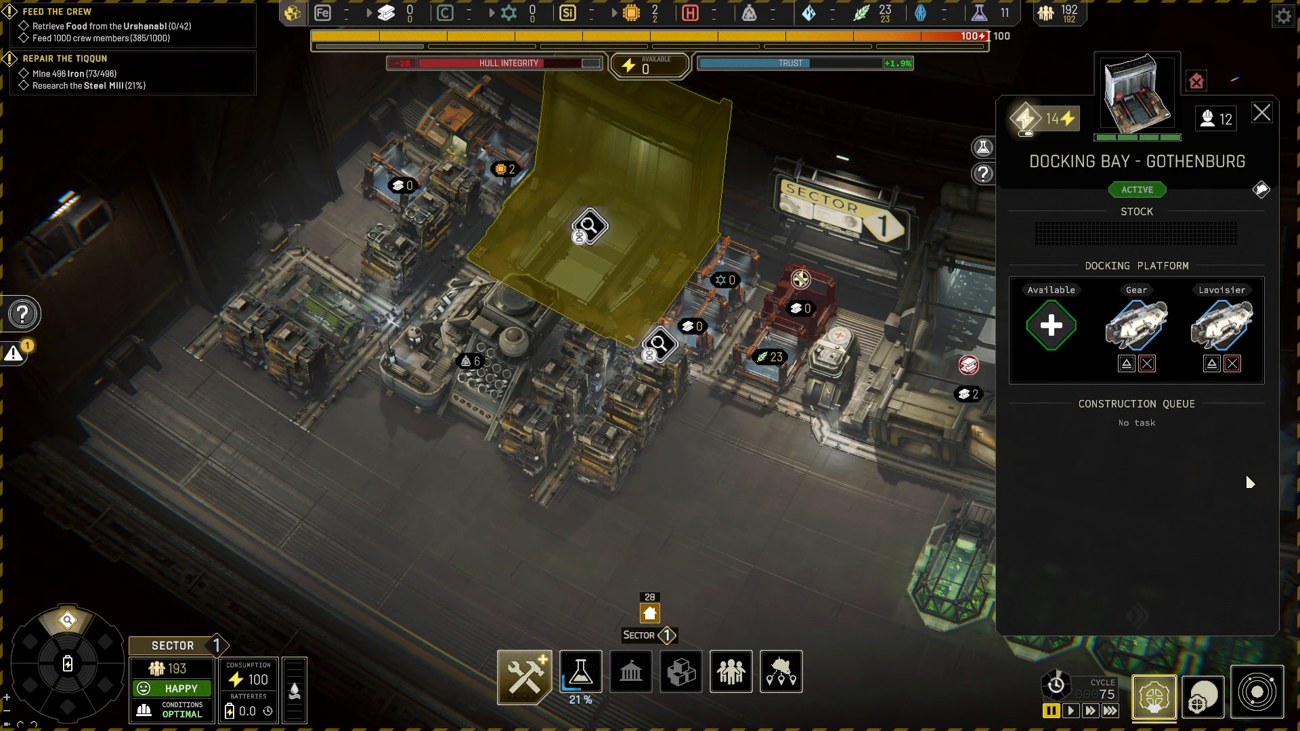
{"action": "left_click", "coordinate": [1049, 324]}
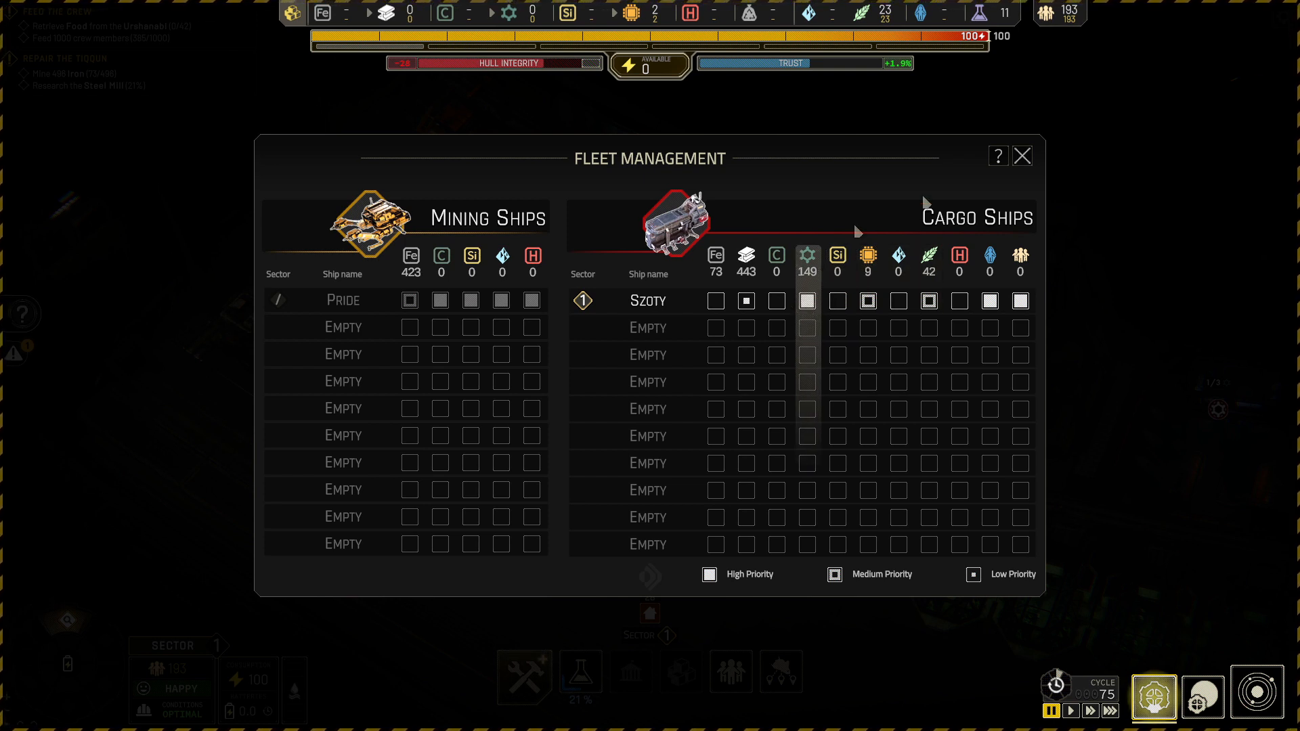
{"action": "left_click", "coordinate": [1023, 155]}
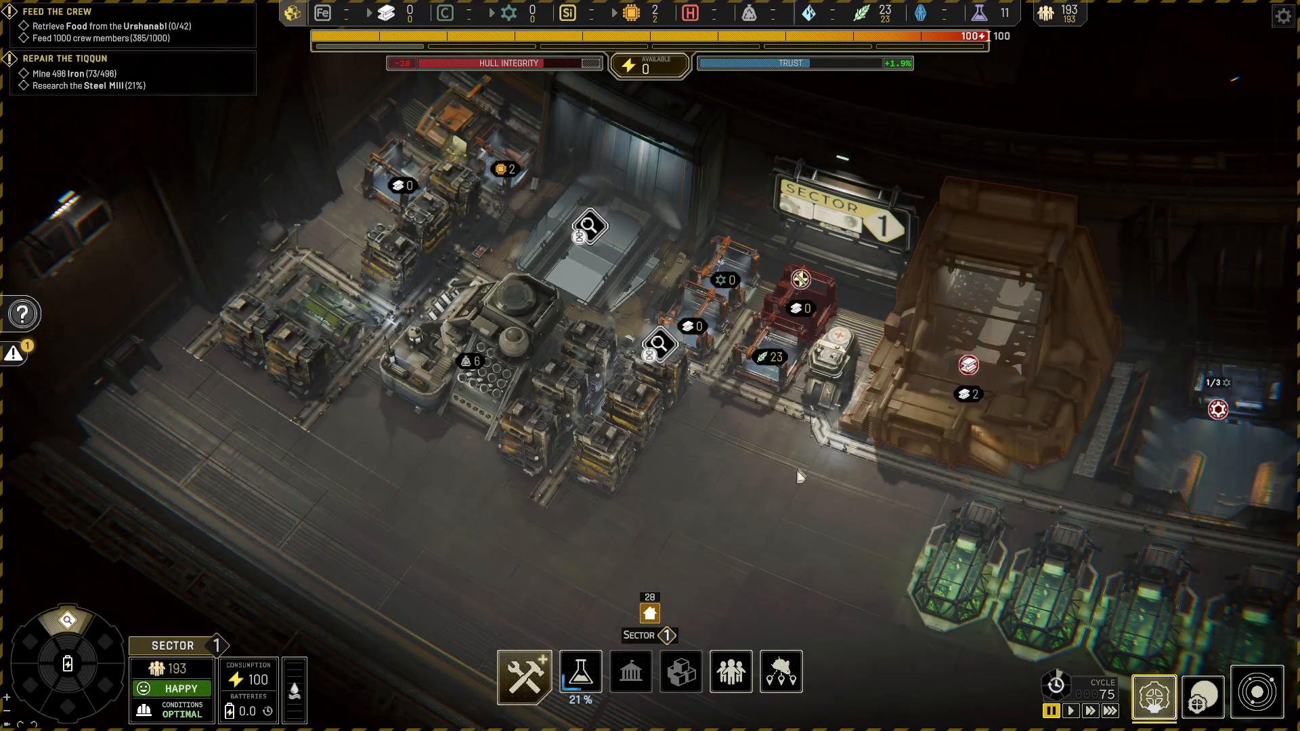
{"action": "left_click", "coordinate": [1257, 697]}
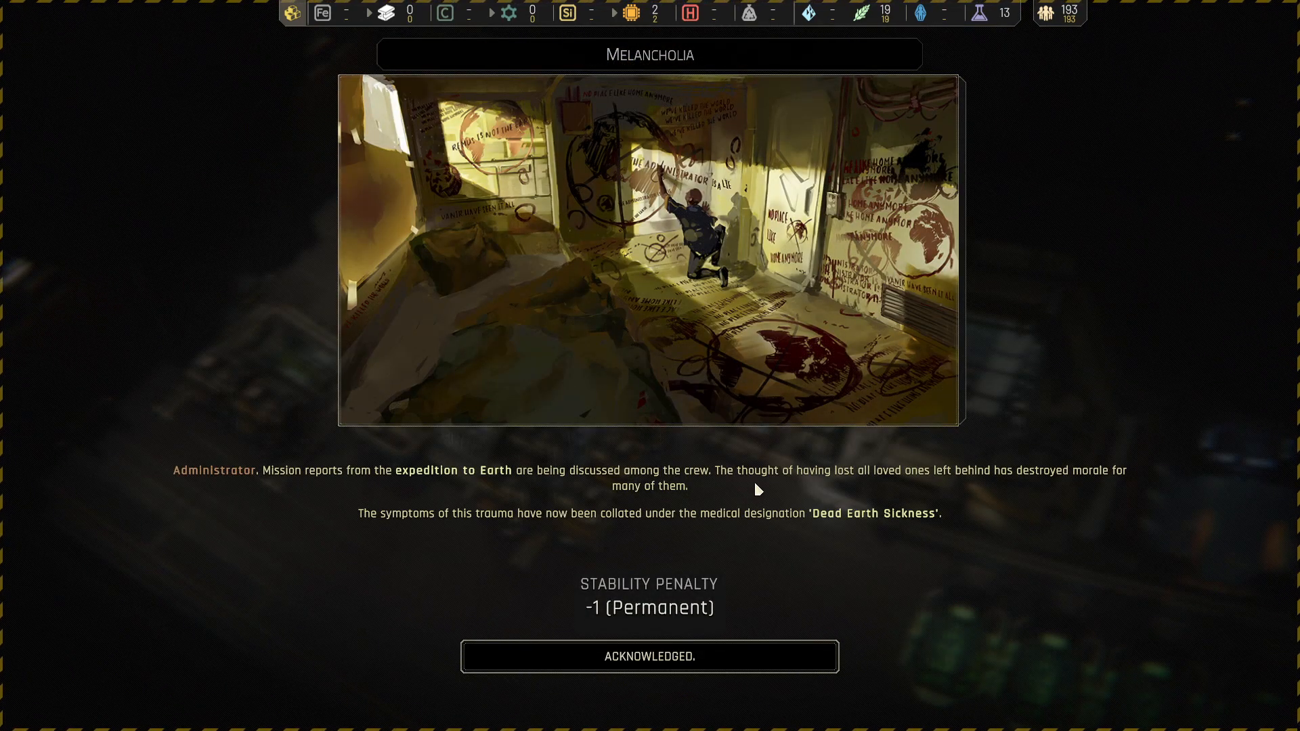
{"action": "mouse_move", "coordinate": [1115, 491]}
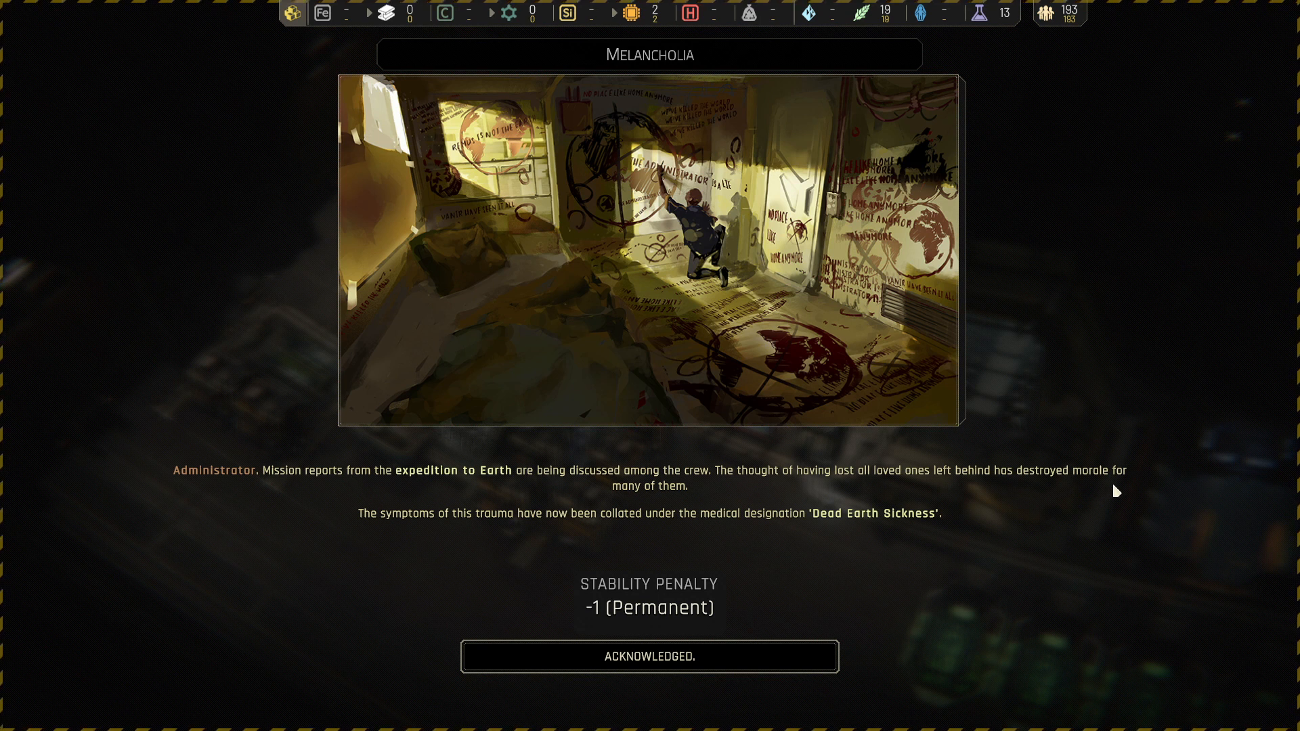
{"action": "mouse_move", "coordinate": [514, 524]}
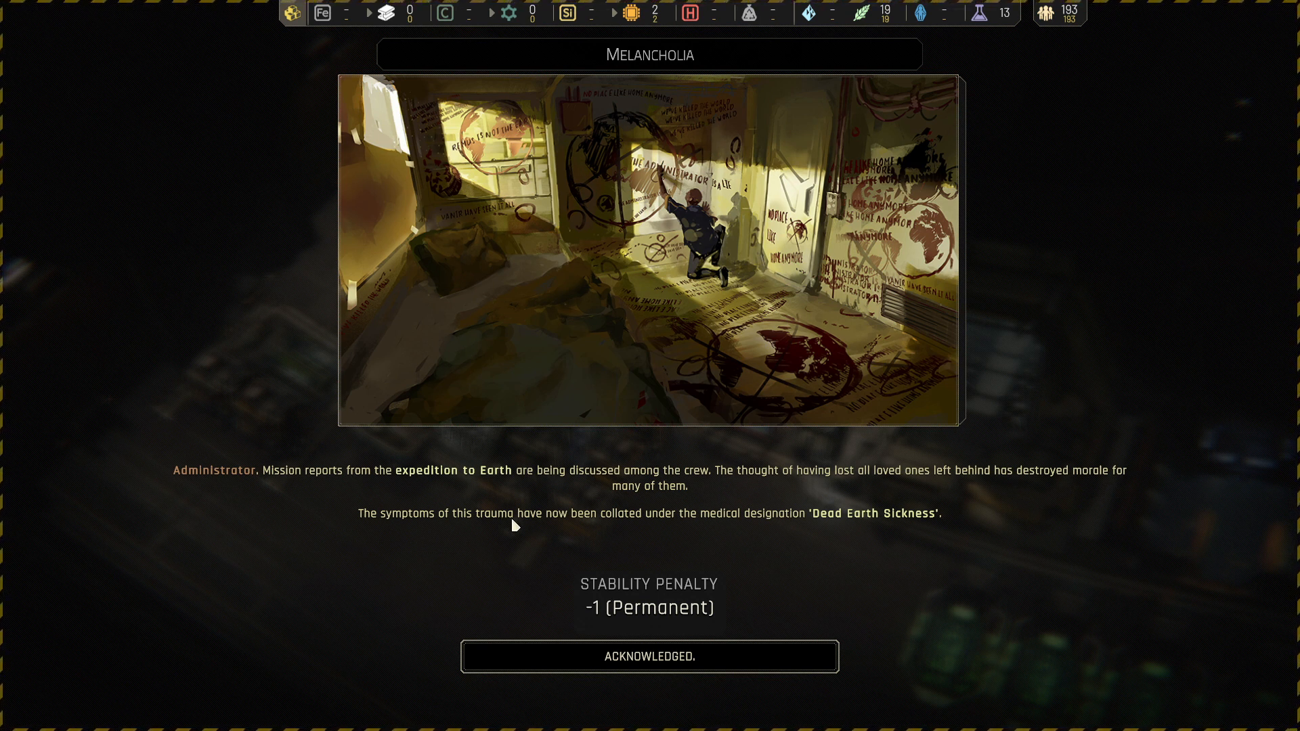
{"action": "mouse_move", "coordinate": [723, 536]}
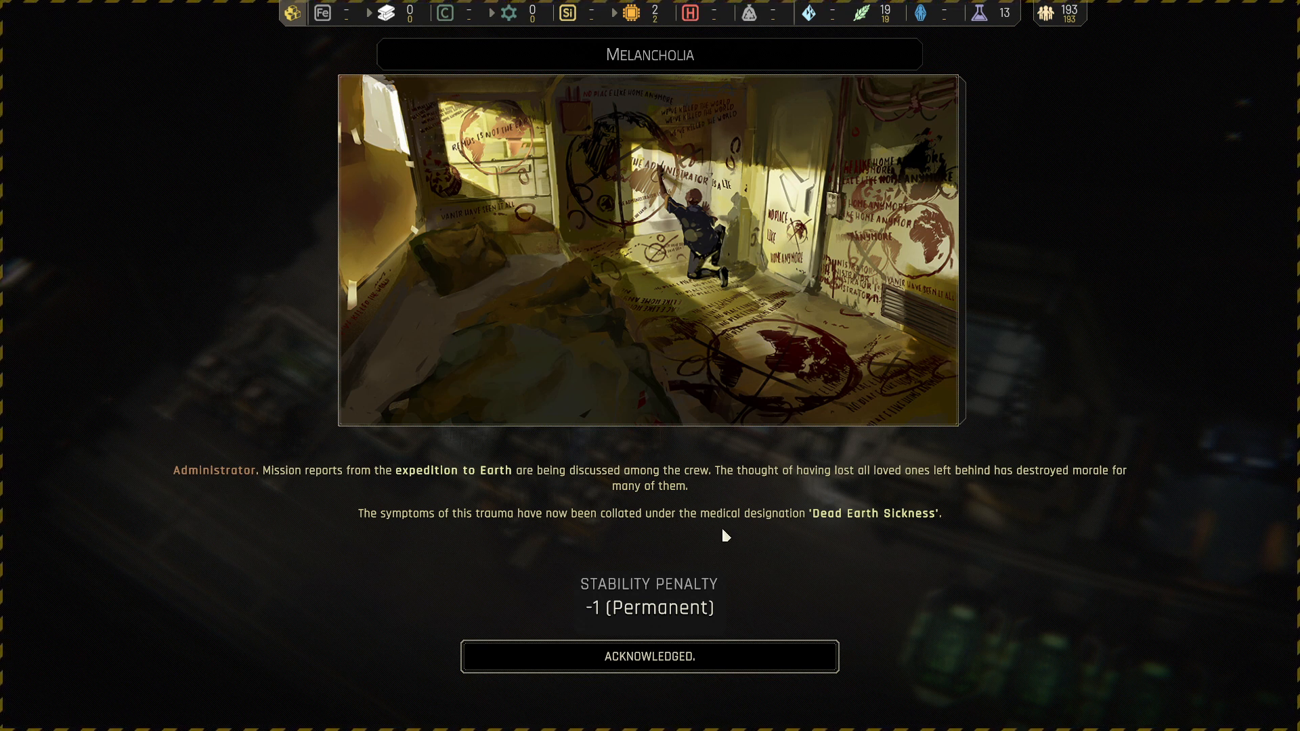
{"action": "mouse_move", "coordinate": [680, 613]}
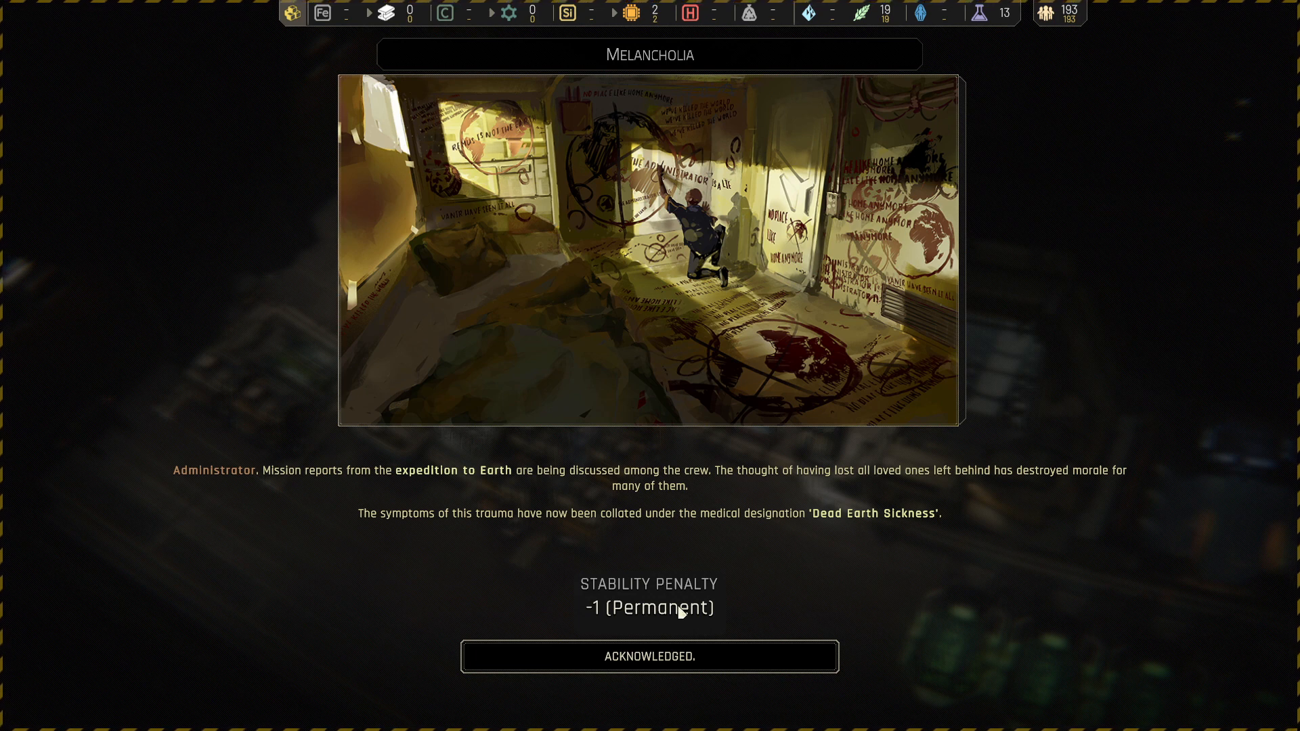
- Acknowledge Melancholia's Dead Earth Sickness, a permanent -1 stability penalty
{"action": "left_click", "coordinate": [649, 656]}
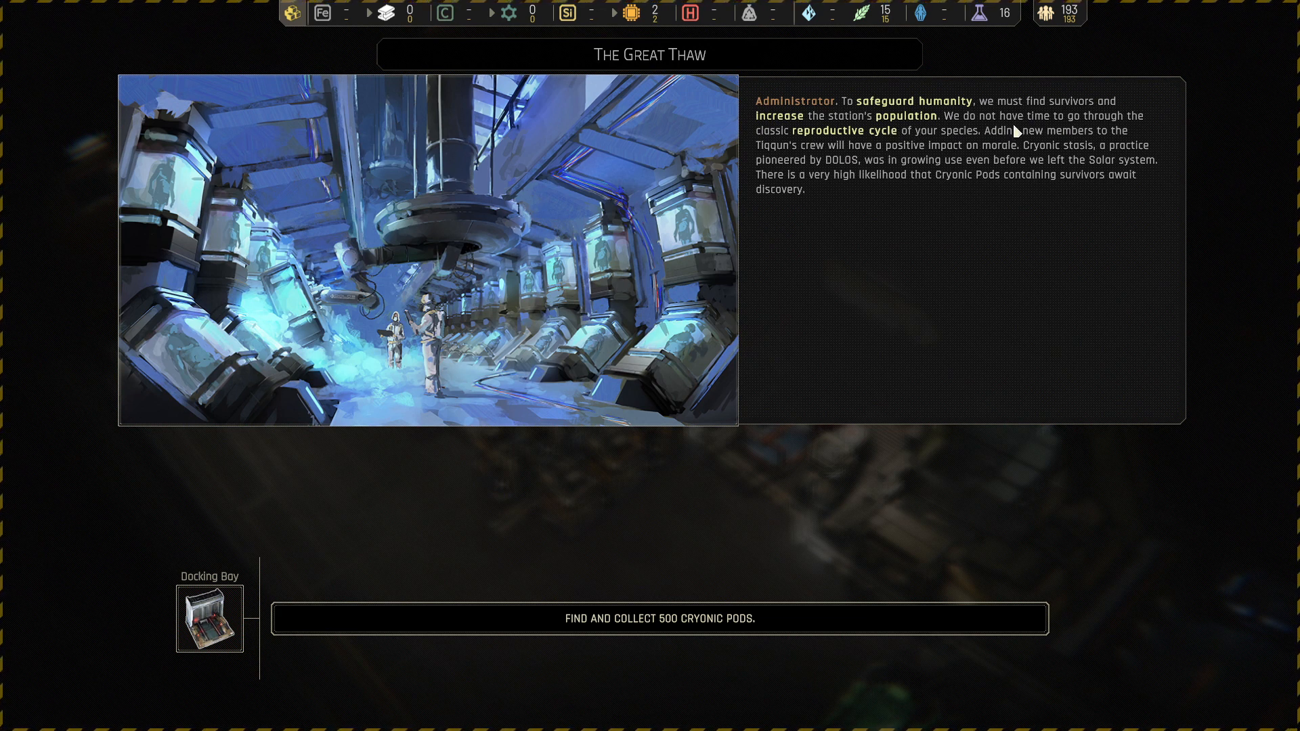
{"action": "mouse_move", "coordinate": [890, 147]}
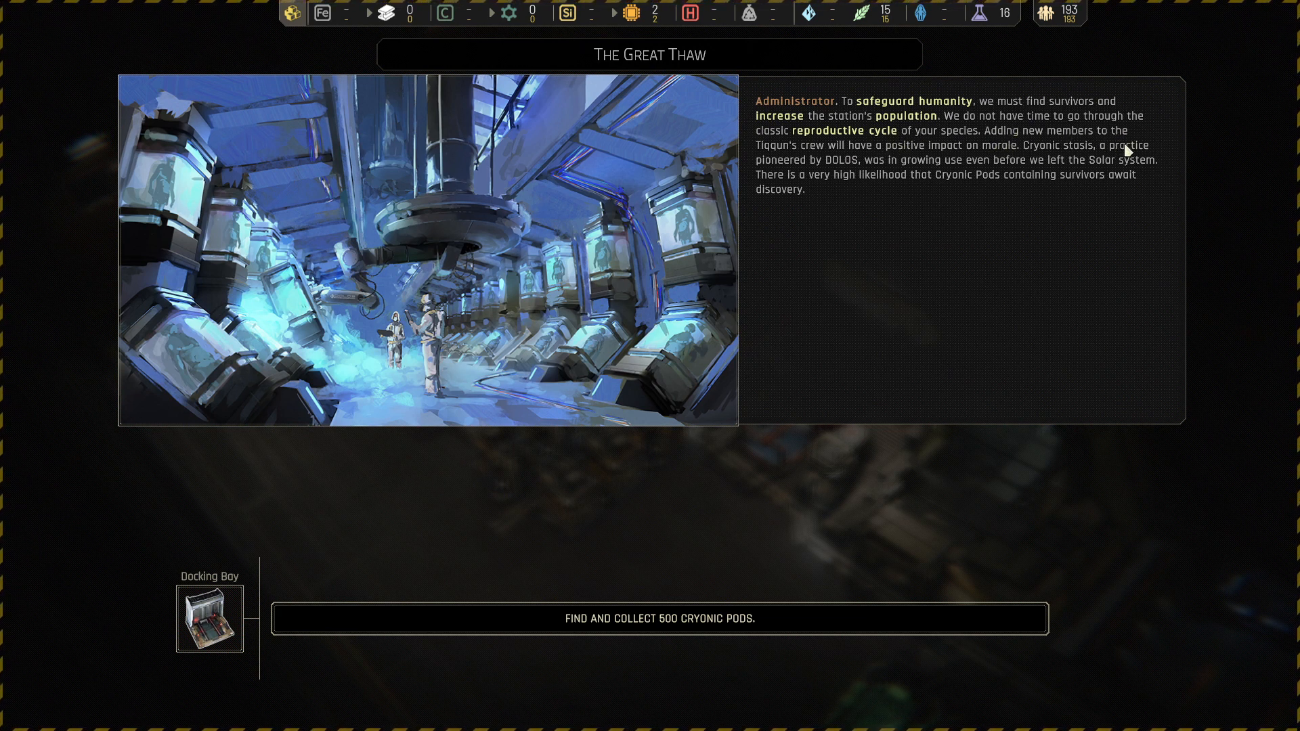
{"action": "mouse_move", "coordinate": [936, 170]}
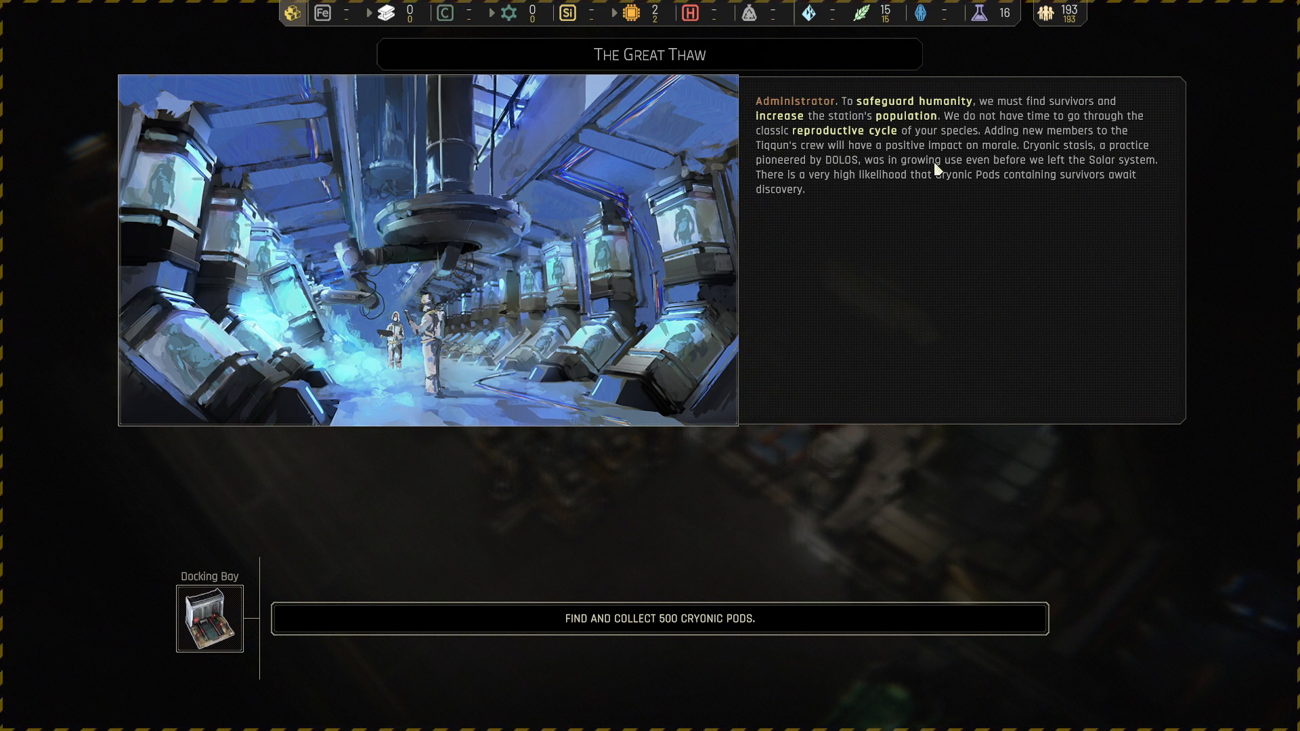
{"action": "mouse_move", "coordinate": [1119, 169]}
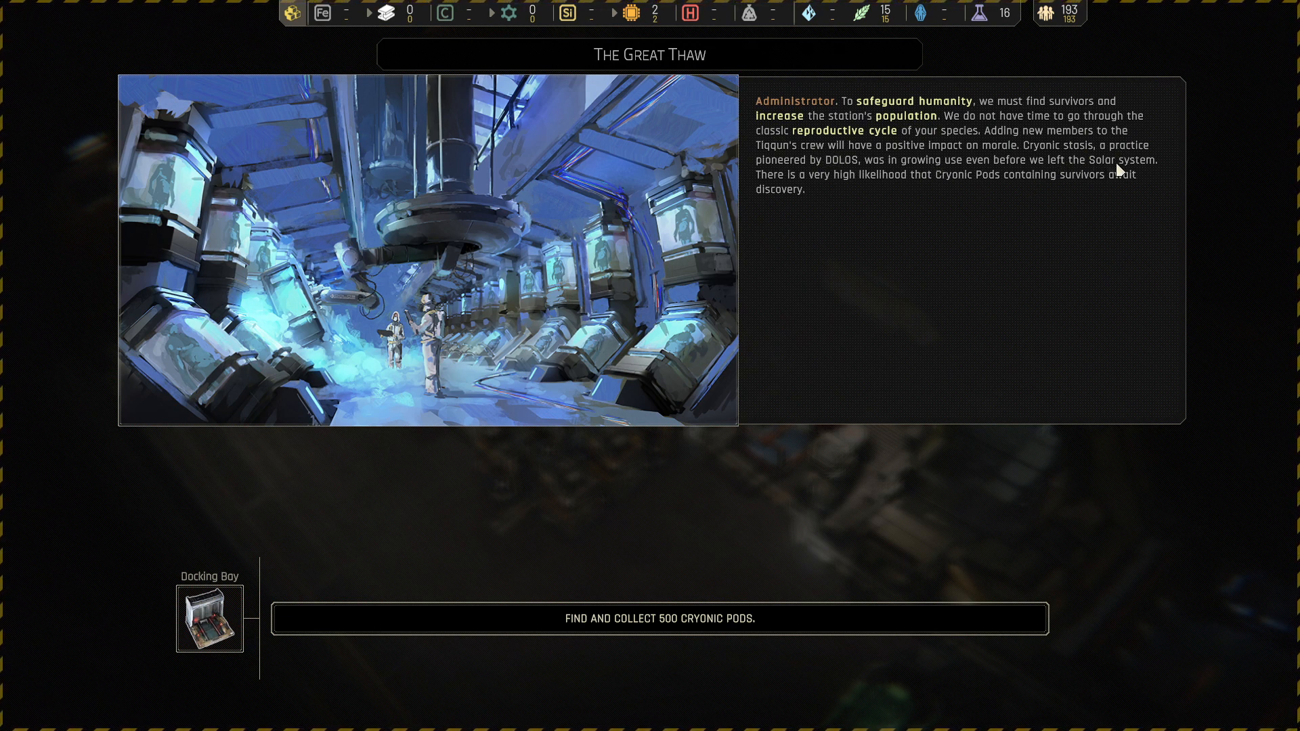
{"action": "mouse_move", "coordinate": [862, 186]}
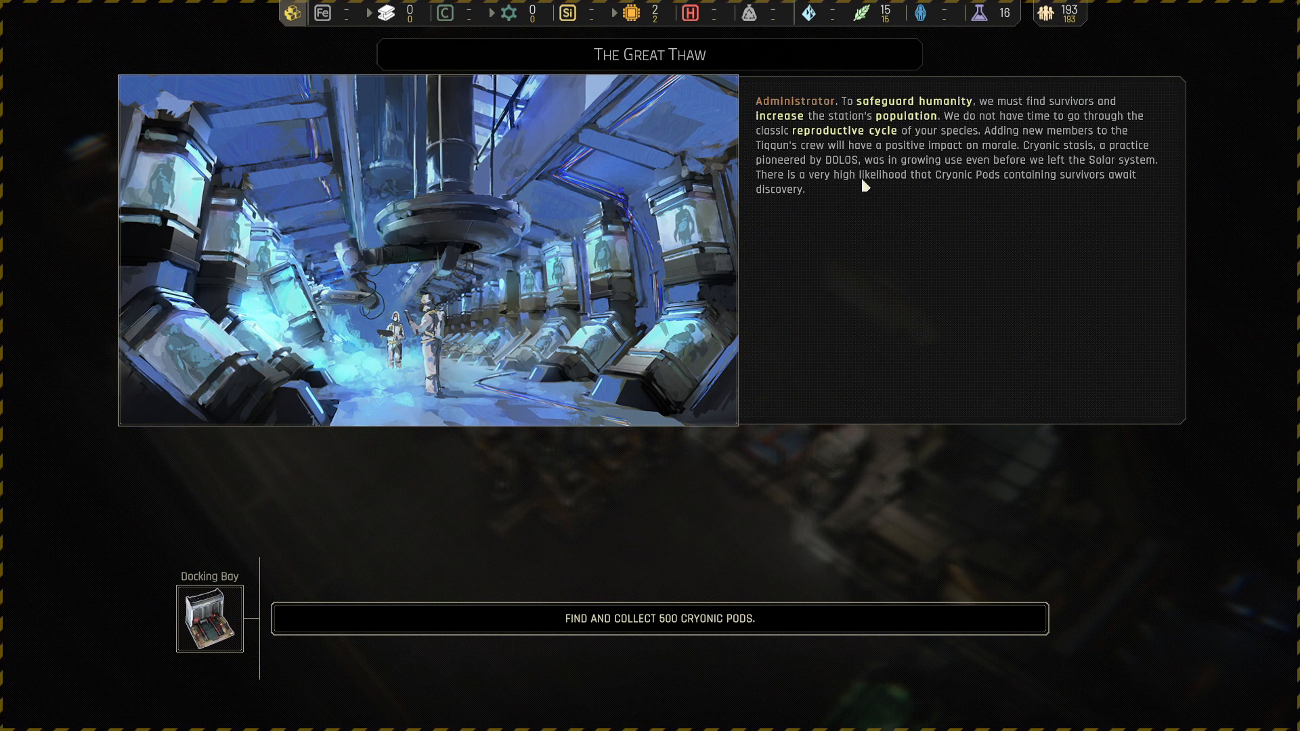
{"action": "mouse_move", "coordinate": [854, 184]}
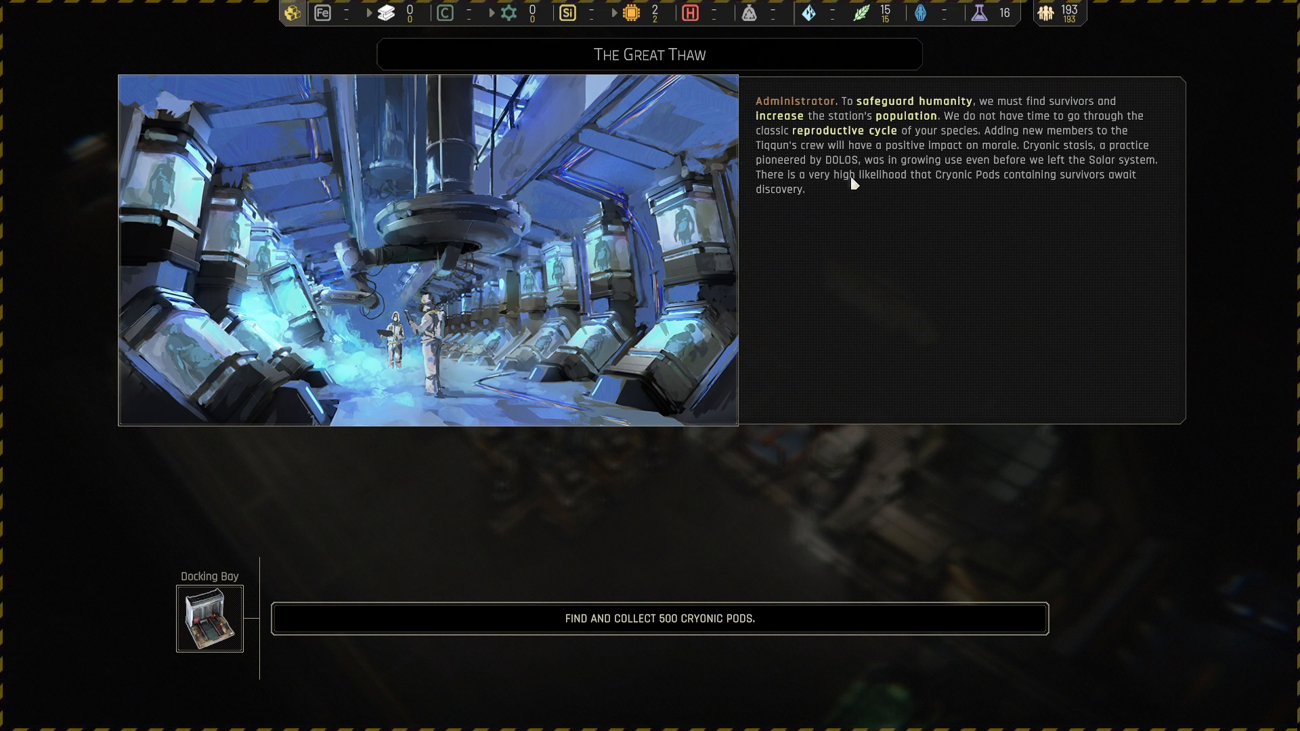
{"action": "mouse_move", "coordinate": [946, 173]}
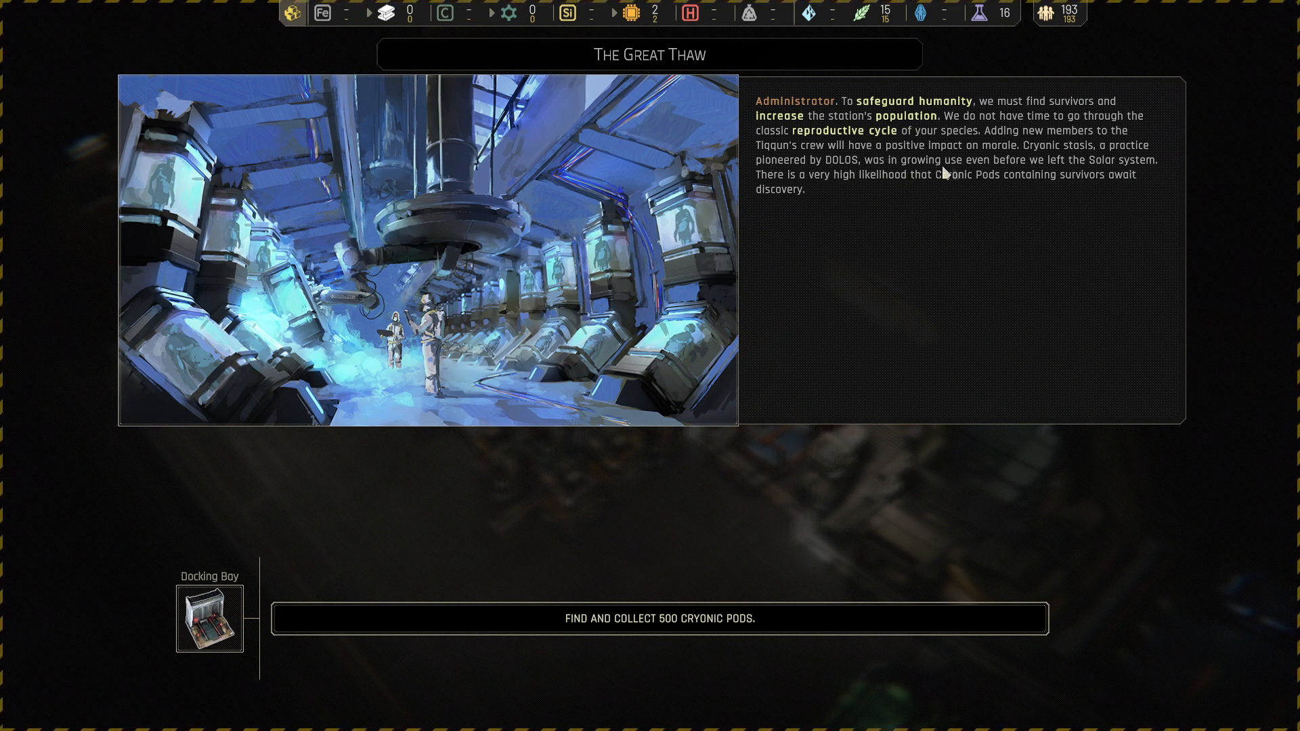
{"action": "mouse_move", "coordinate": [841, 195]}
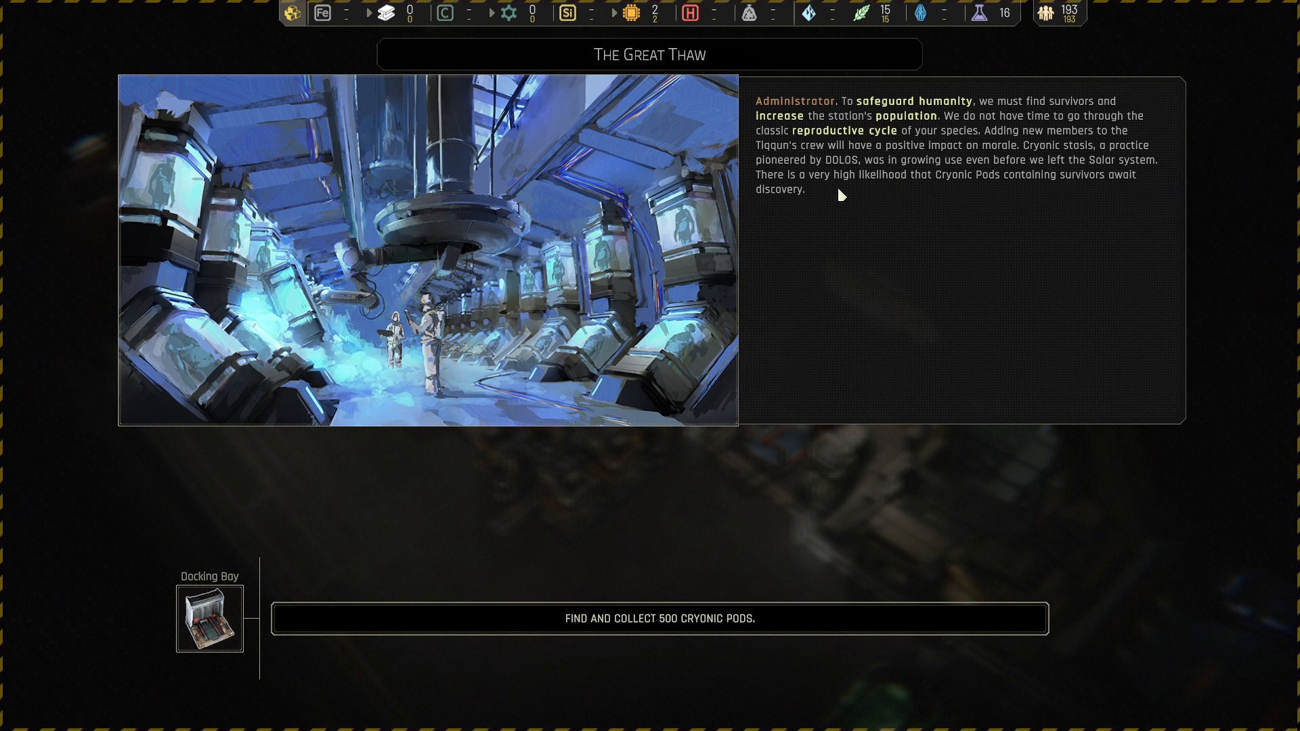
{"action": "mouse_move", "coordinate": [1039, 192]}
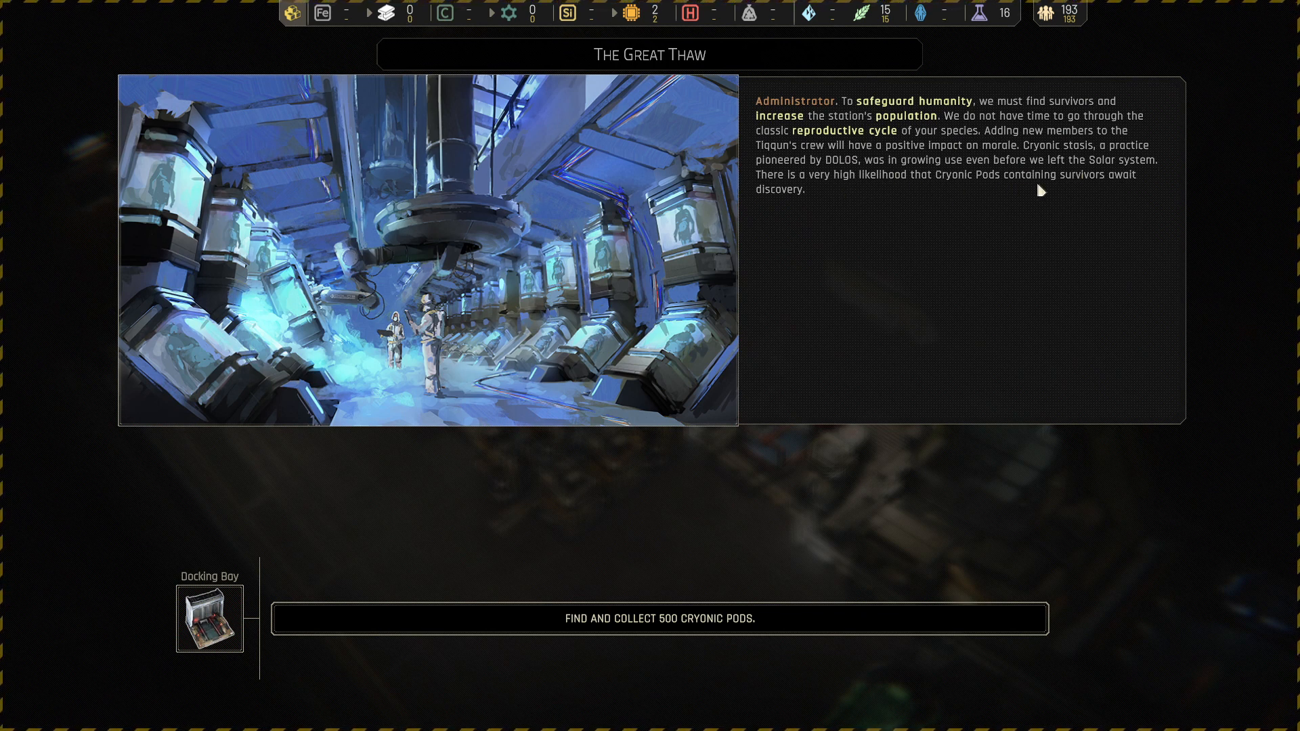
{"action": "mouse_move", "coordinate": [709, 577]}
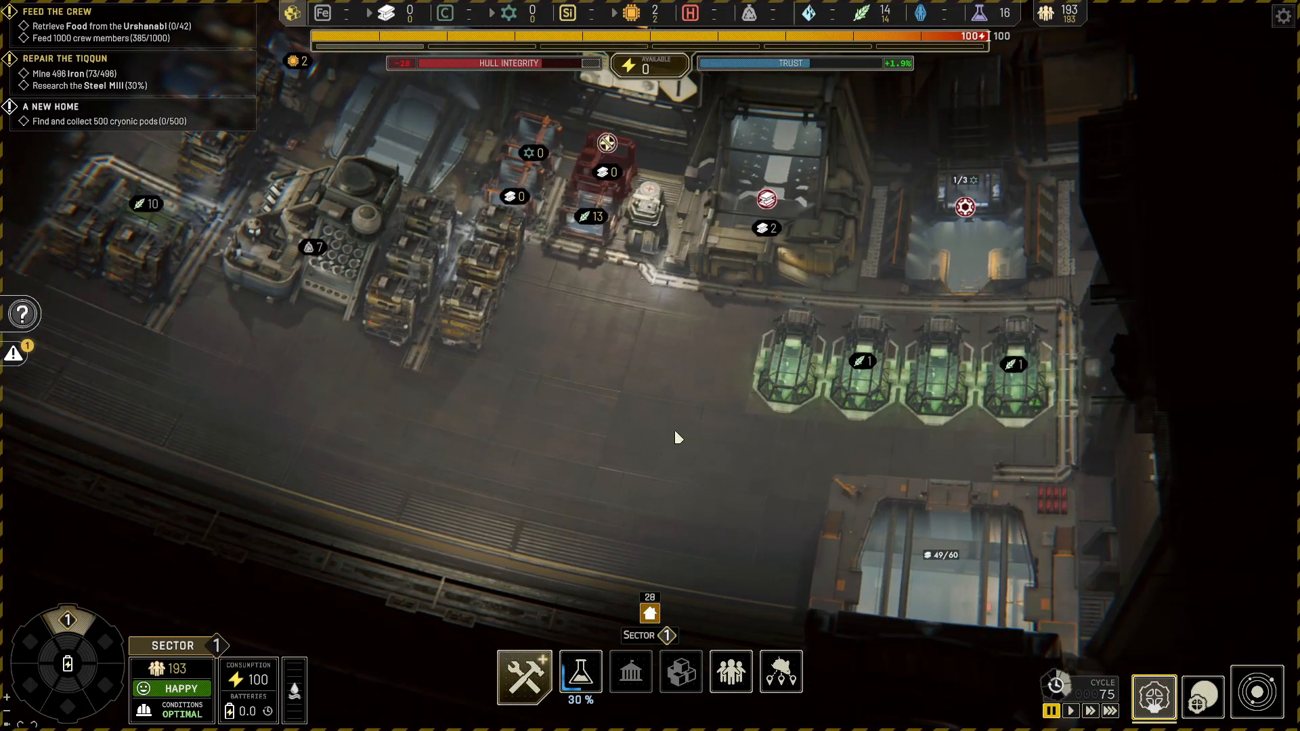
- Place a Cryonics Center and dismantle the unfinished Docking Bay - Hong Kong
{"action": "left_click", "coordinate": [524, 672]}
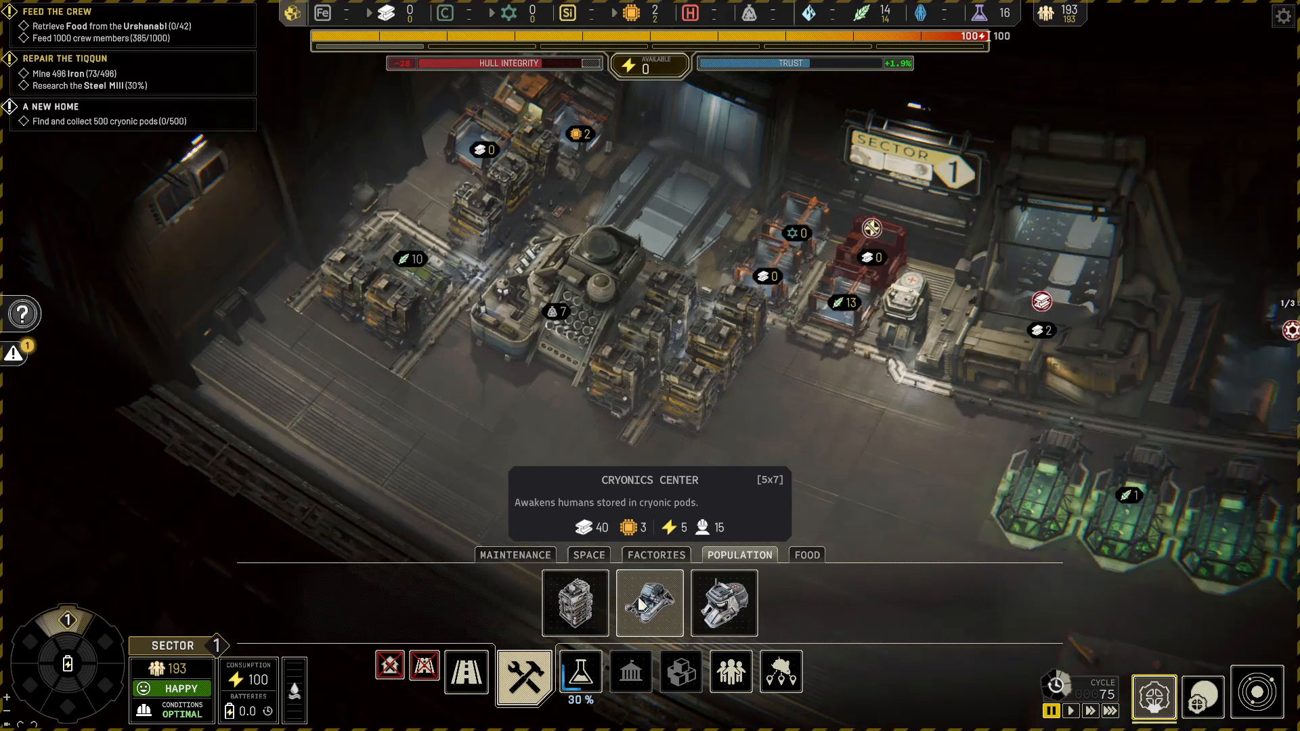
{"action": "left_click", "coordinate": [649, 603]}
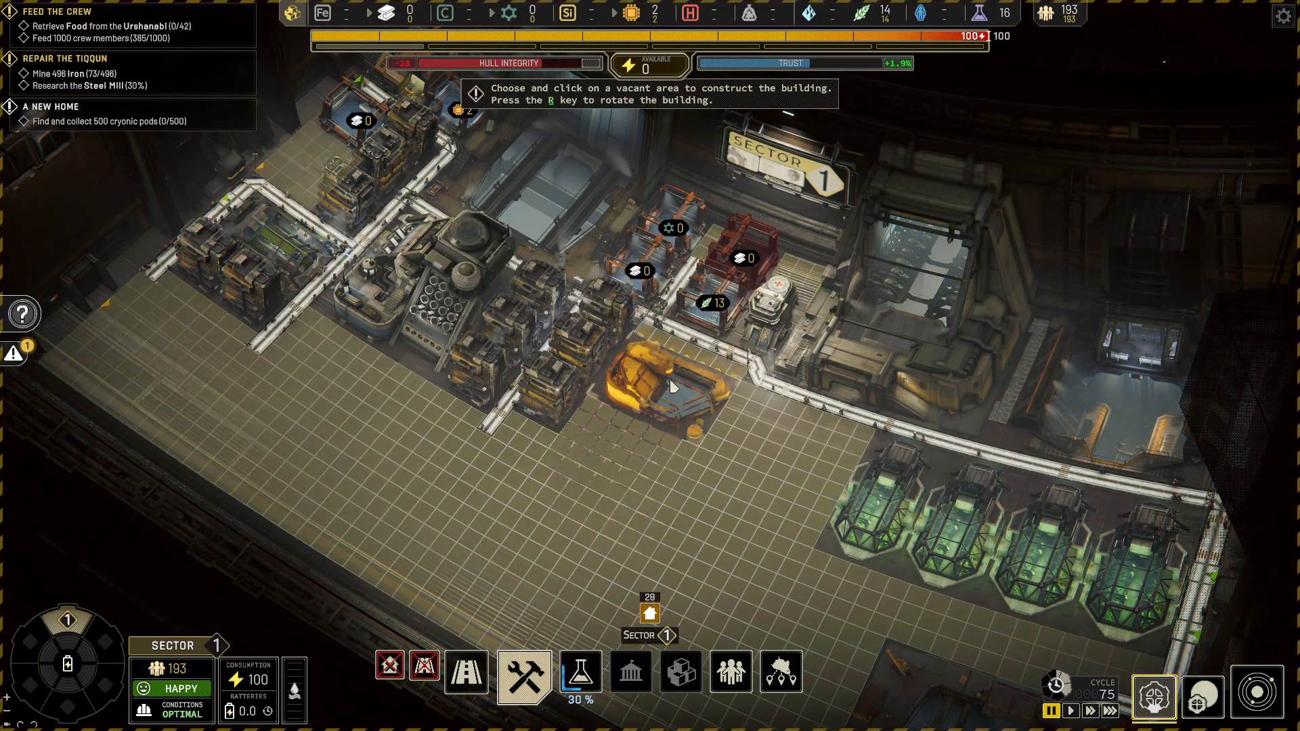
{"action": "mouse_move", "coordinate": [679, 380]}
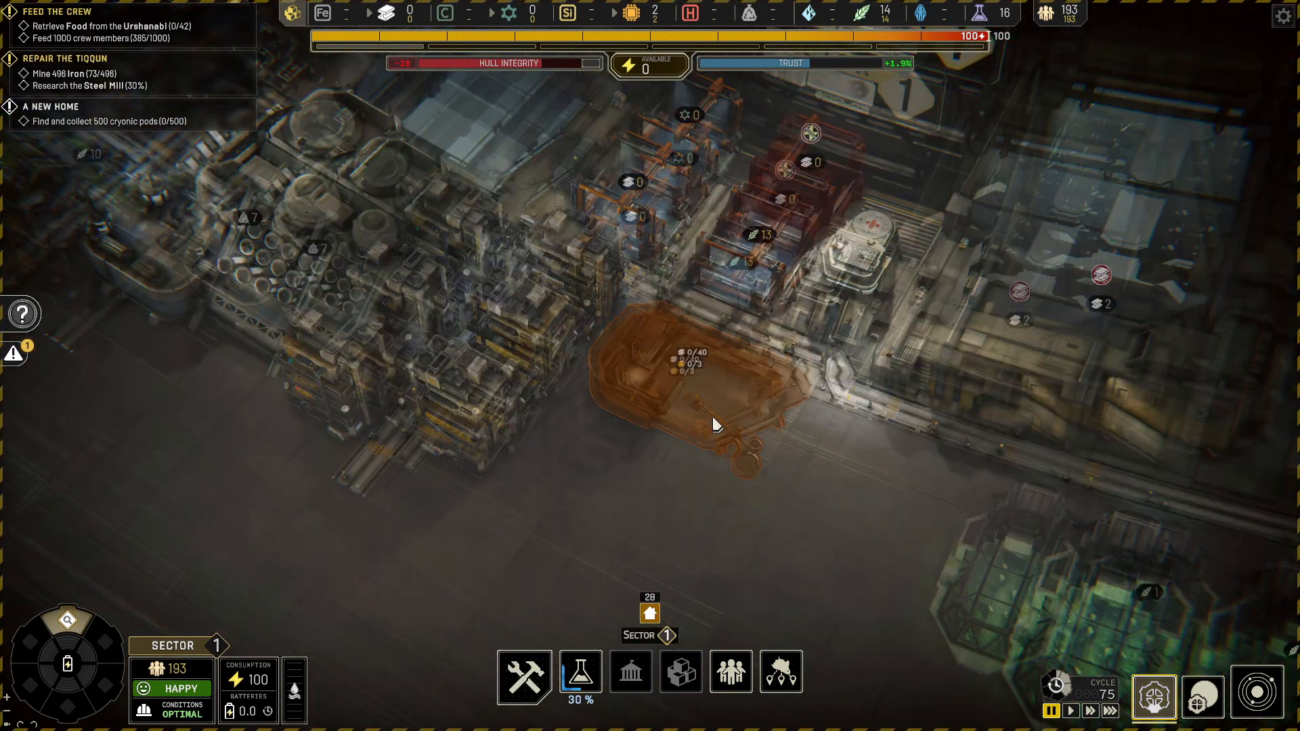
{"action": "left_click", "coordinate": [709, 406]}
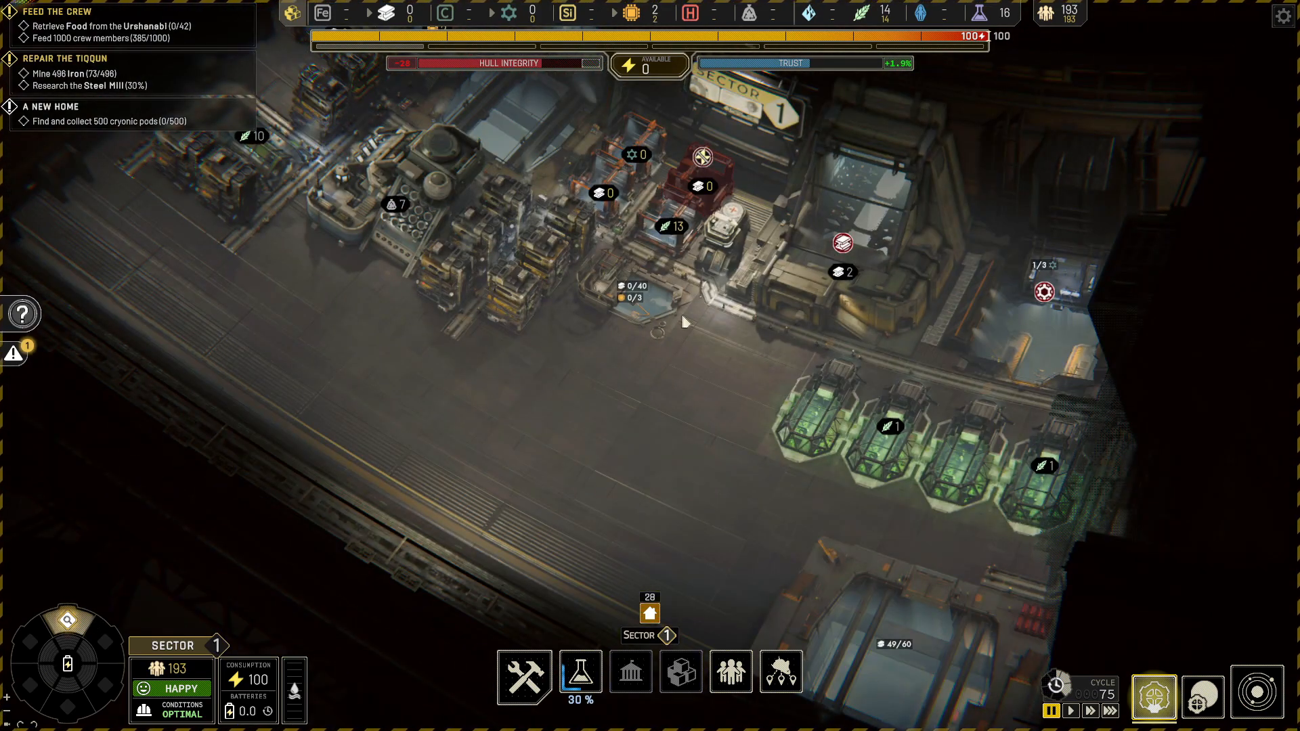
{"action": "left_click", "coordinate": [635, 295]}
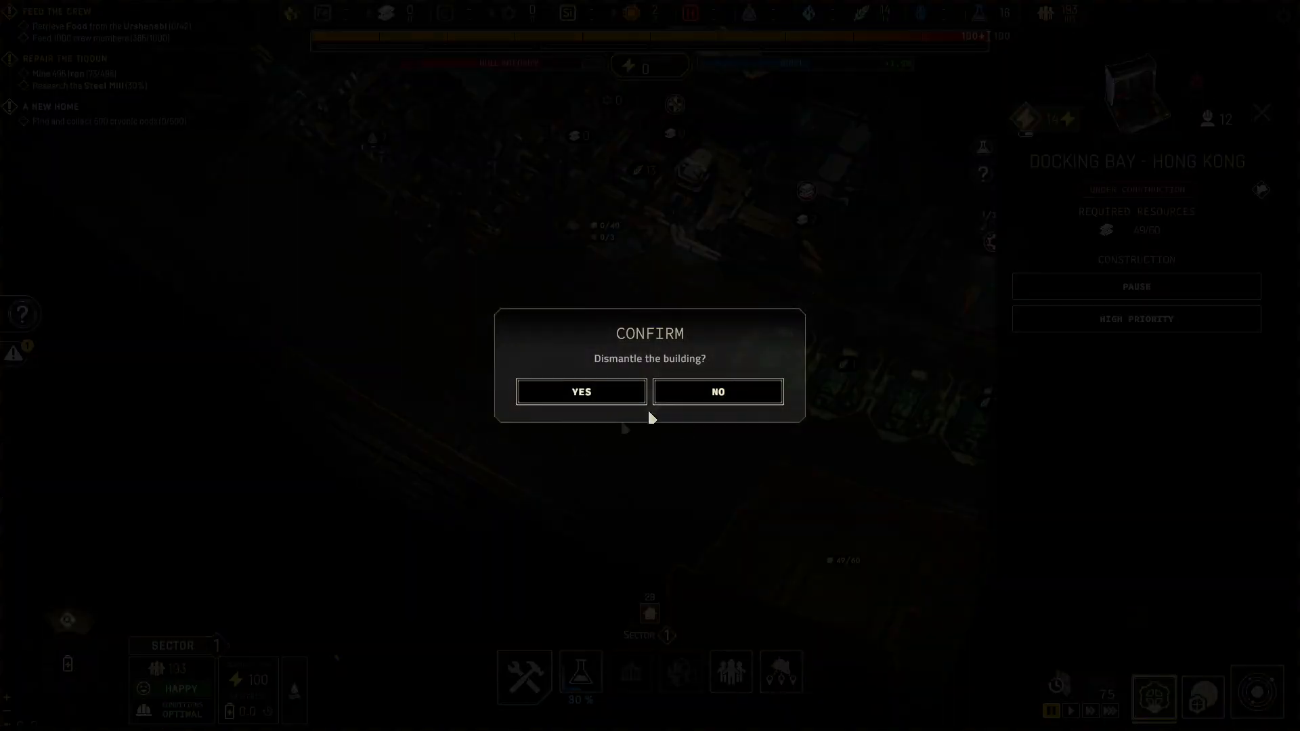
{"action": "left_click", "coordinate": [717, 391]}
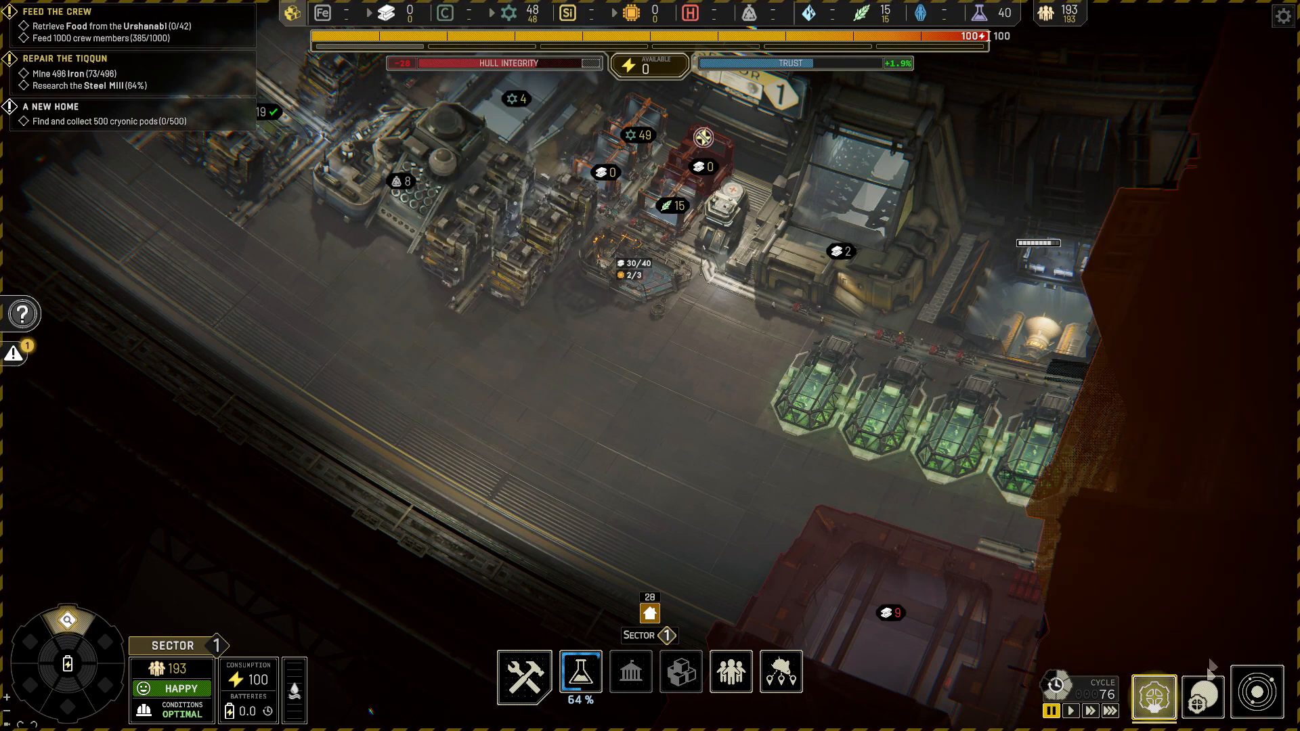
- From the Tiqqun exterior build menu, queue Small Solar Panel 1 as an EVA task
{"action": "left_click", "coordinate": [524, 672]}
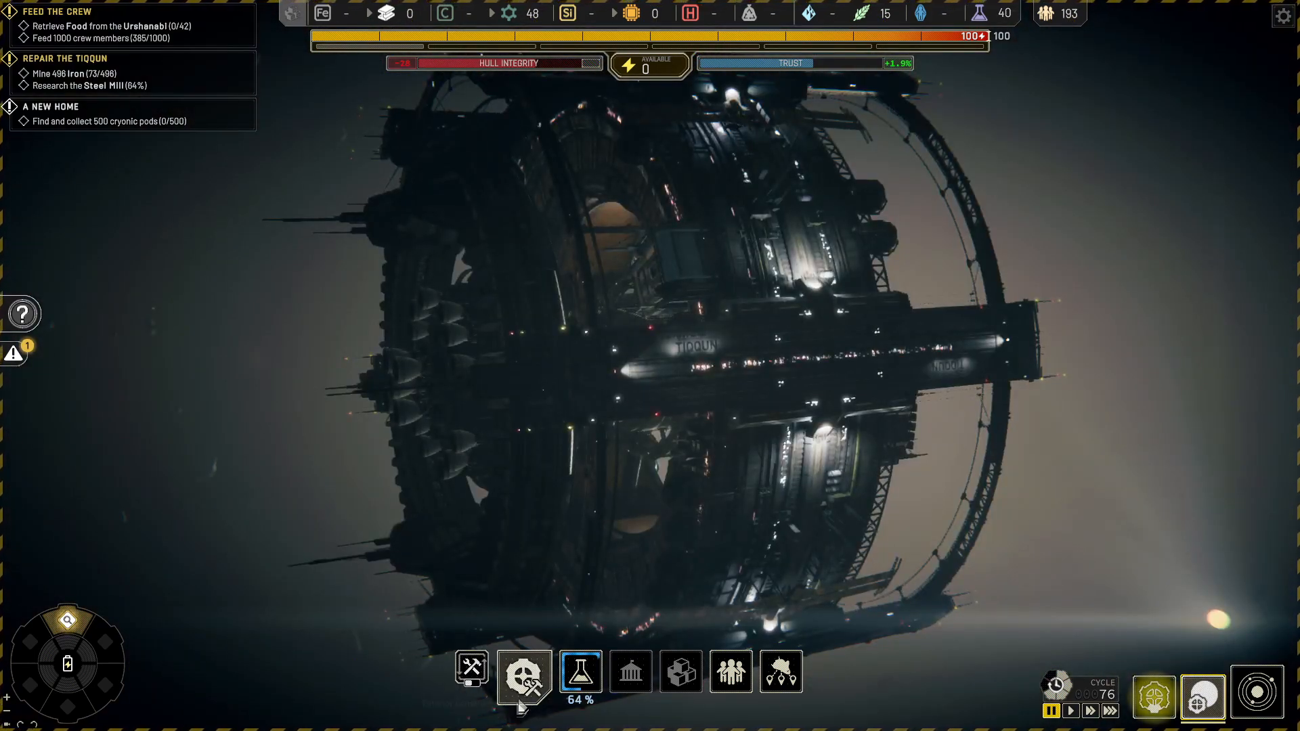
{"action": "left_click", "coordinate": [524, 672]}
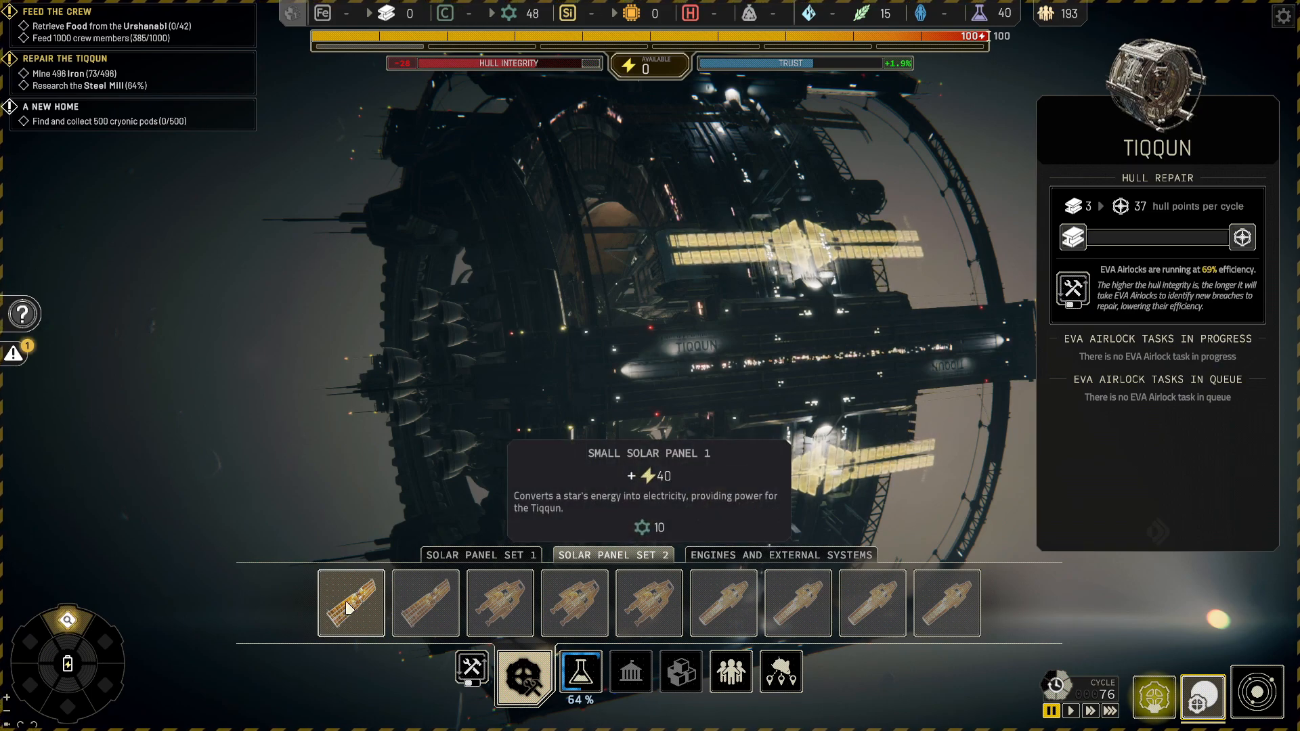
{"action": "left_click", "coordinate": [350, 603]}
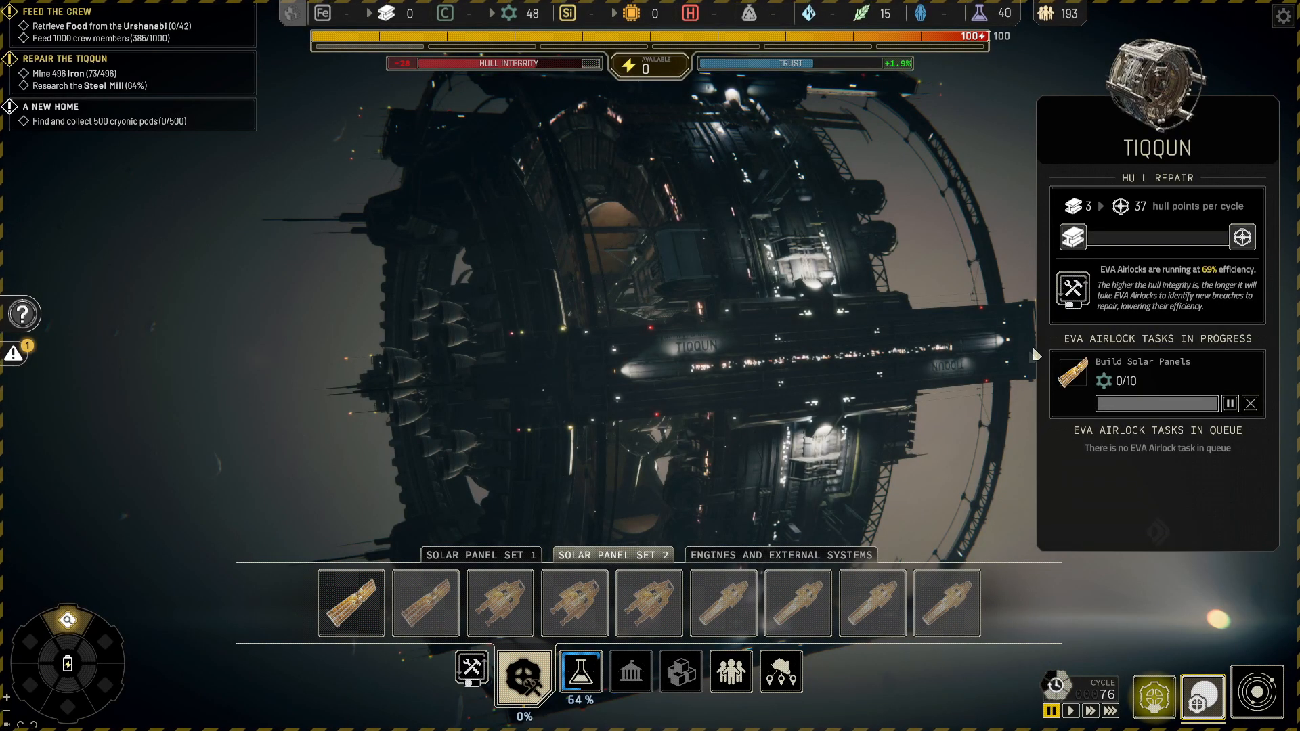
{"action": "mouse_move", "coordinate": [1072, 291]}
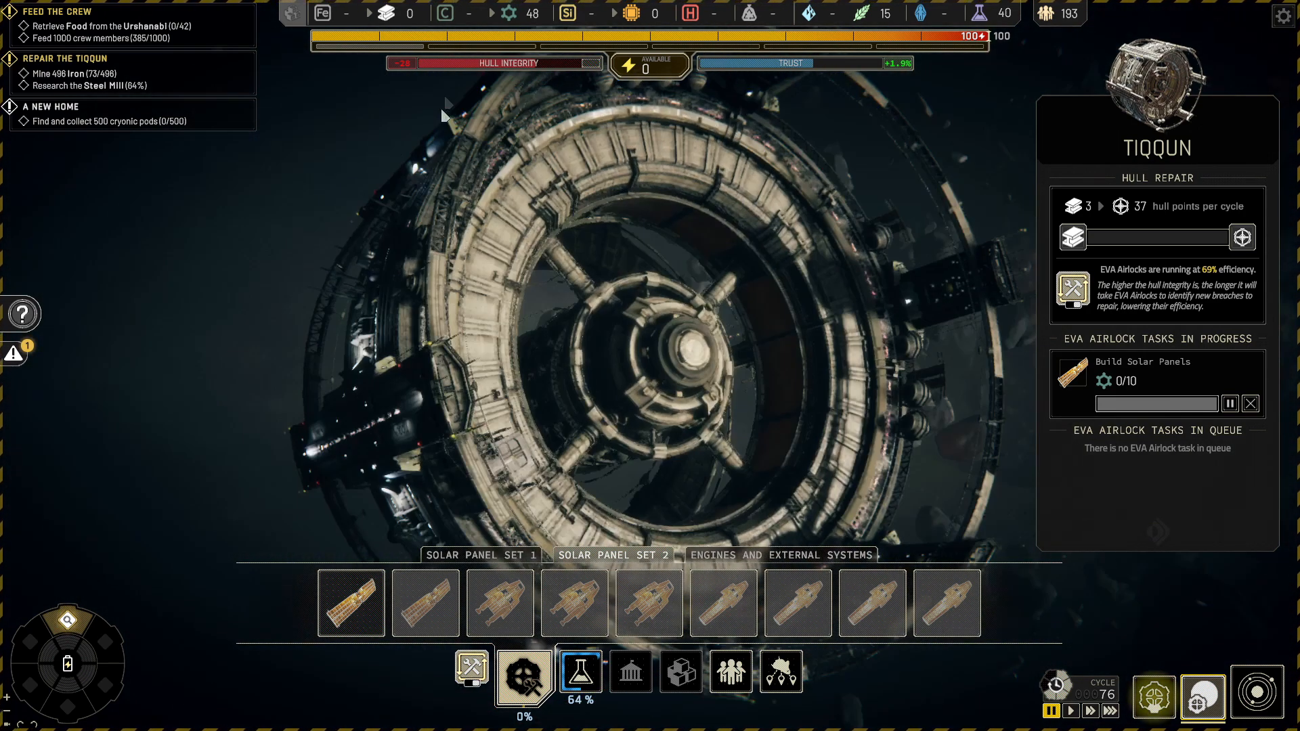
{"action": "mouse_move", "coordinate": [494, 63]}
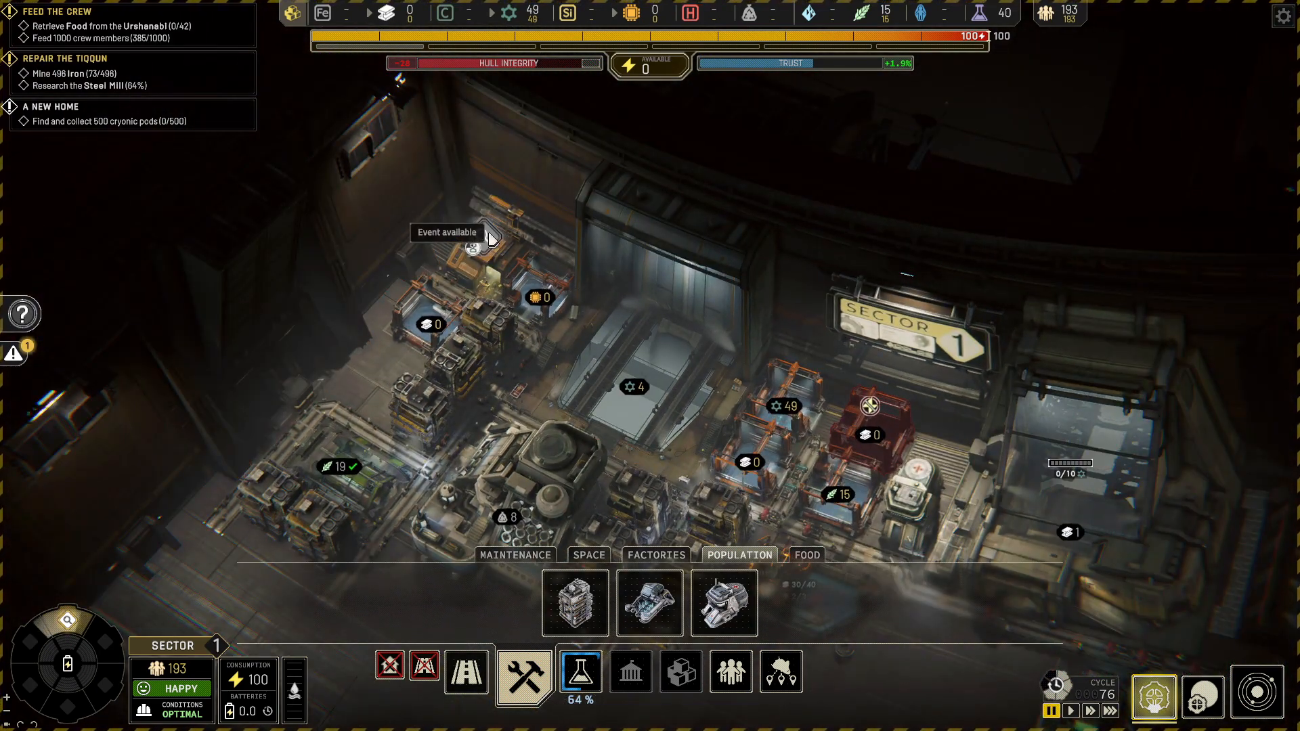
- Open the Sector Growth event warning that Sector 1 nears maximum load
{"action": "left_click", "coordinate": [475, 250]}
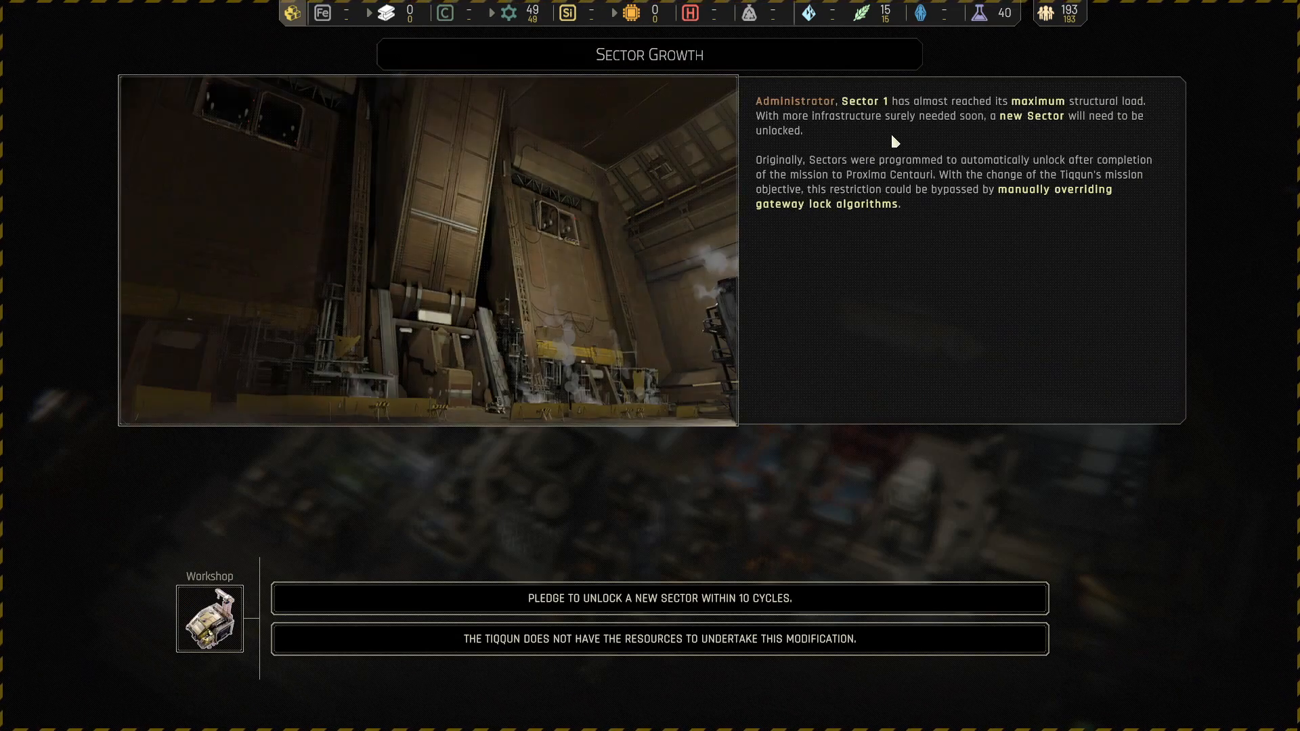
{"action": "mouse_move", "coordinate": [911, 129]}
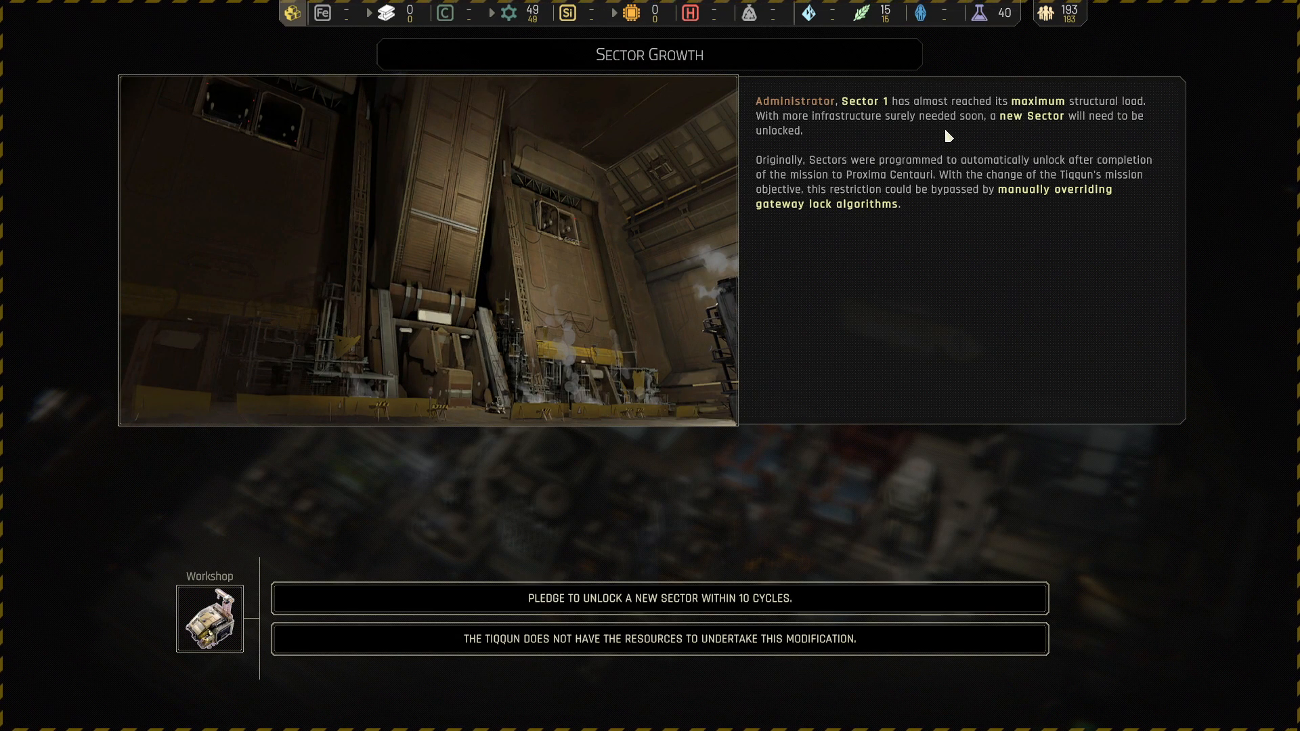
{"action": "mouse_move", "coordinate": [1105, 137]}
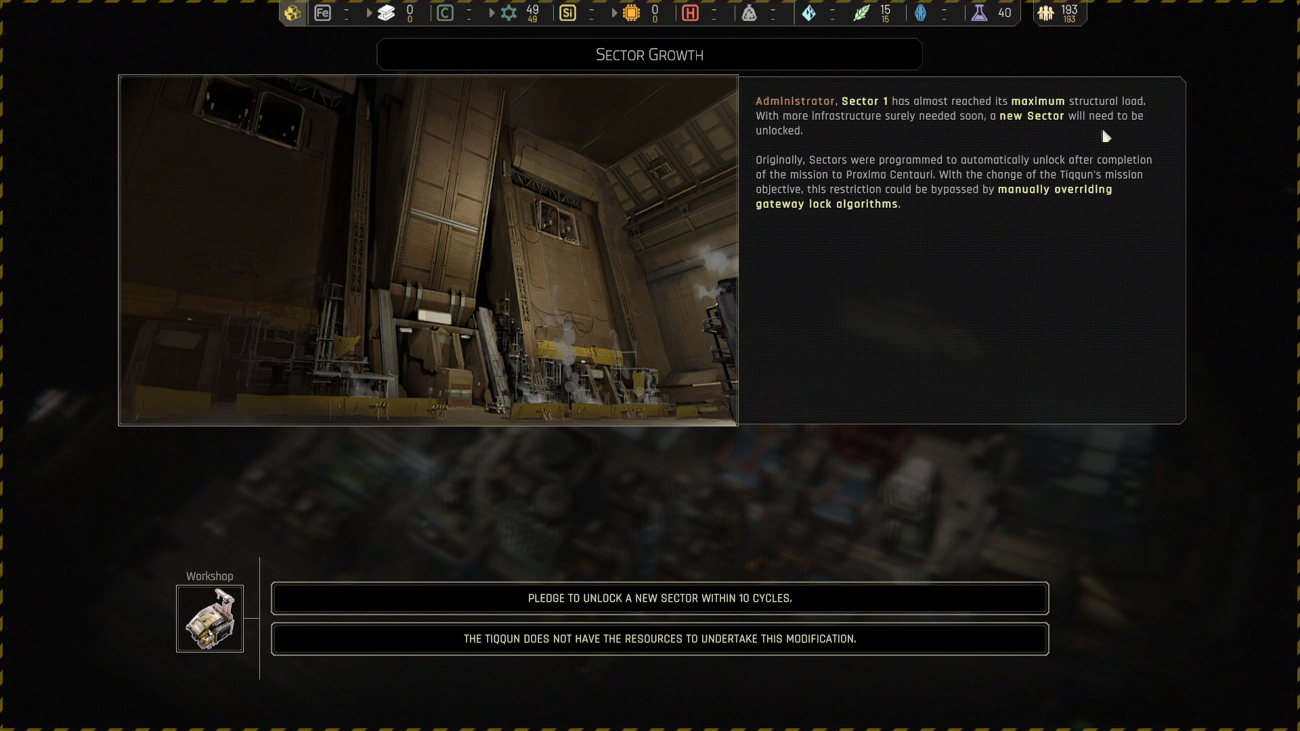
{"action": "mouse_move", "coordinate": [930, 184]}
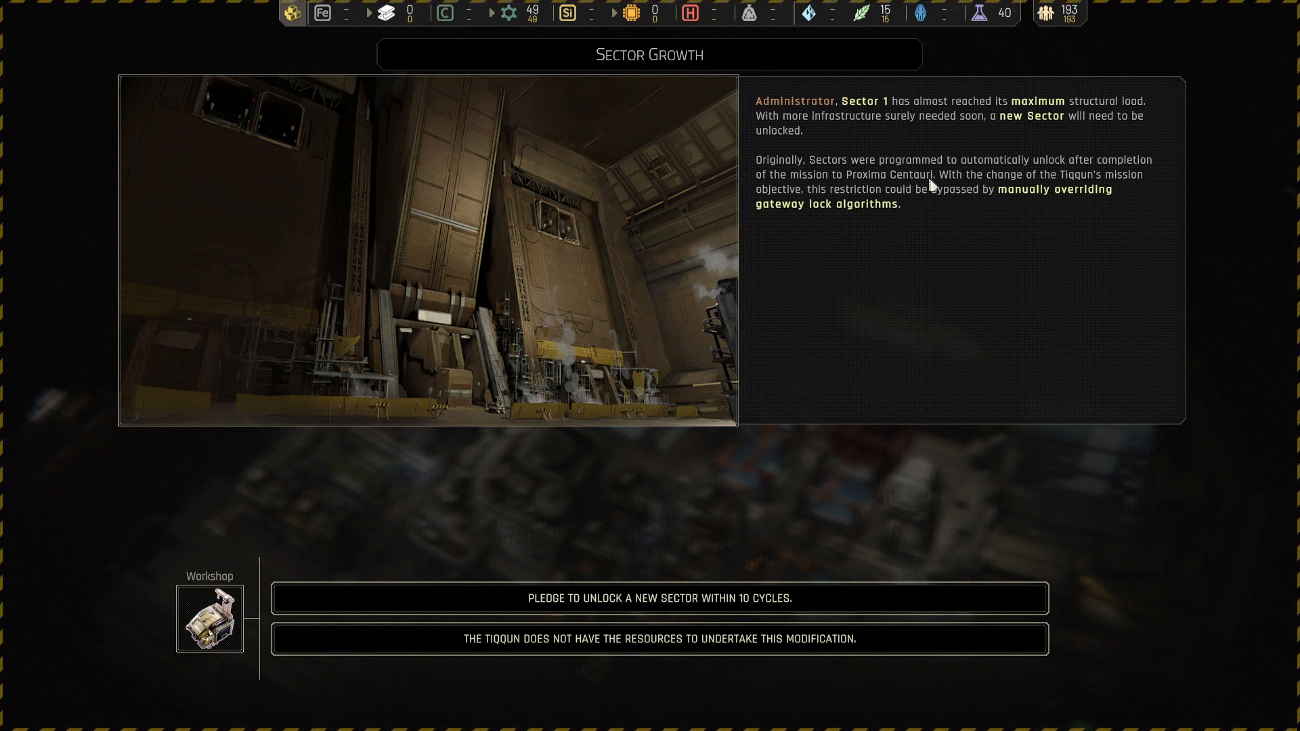
{"action": "mouse_move", "coordinate": [994, 169]}
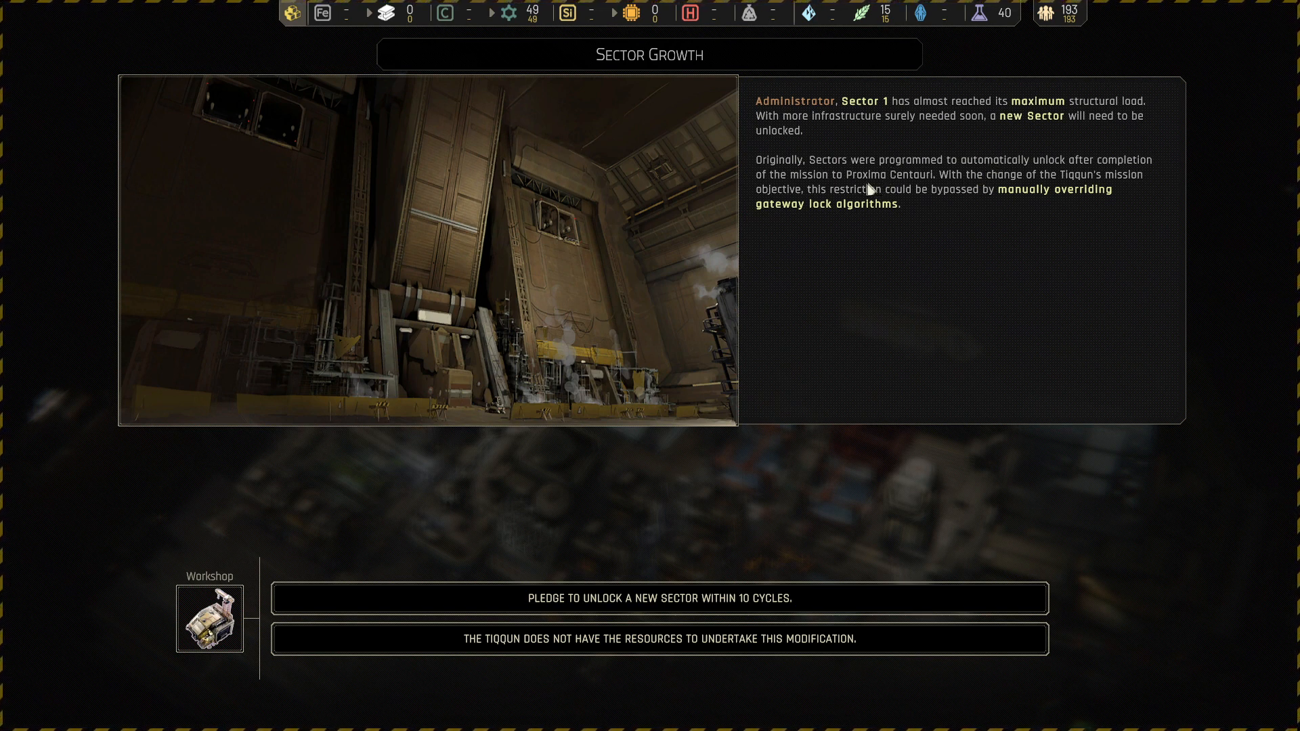
{"action": "mouse_move", "coordinate": [979, 191]}
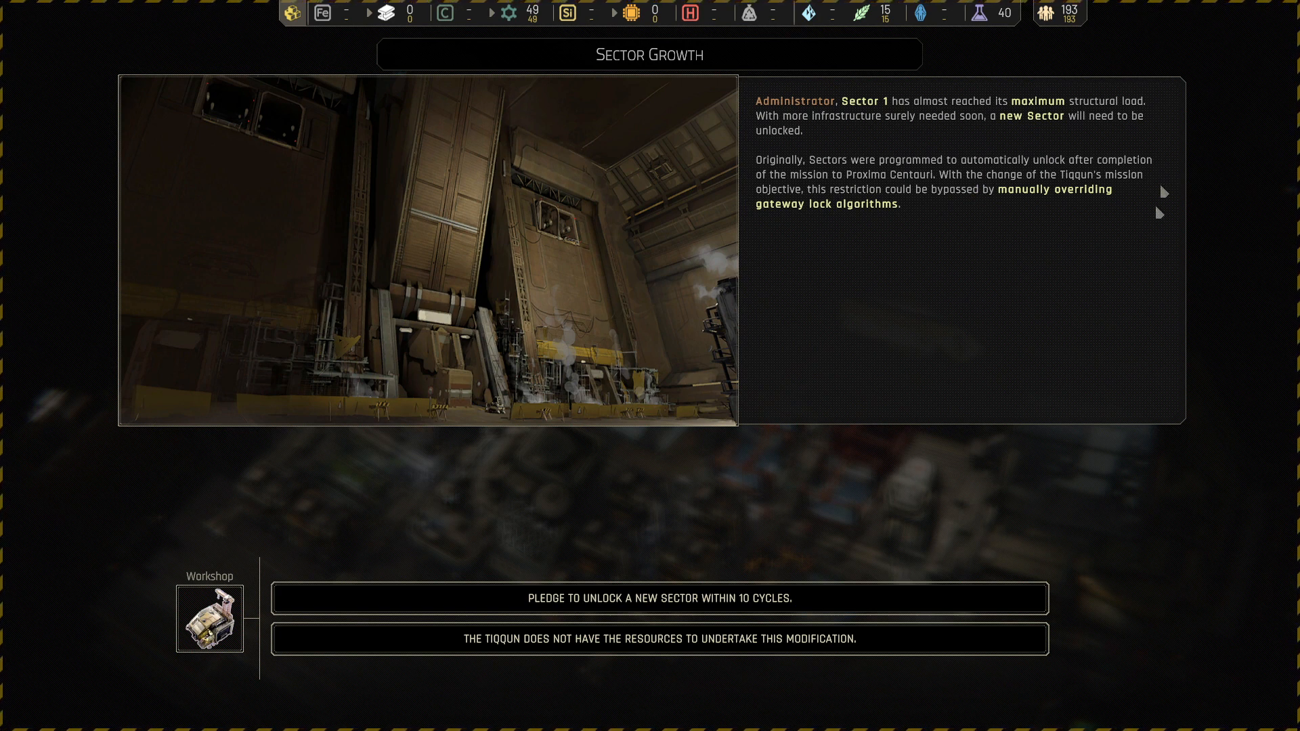
{"action": "mouse_move", "coordinate": [982, 277]}
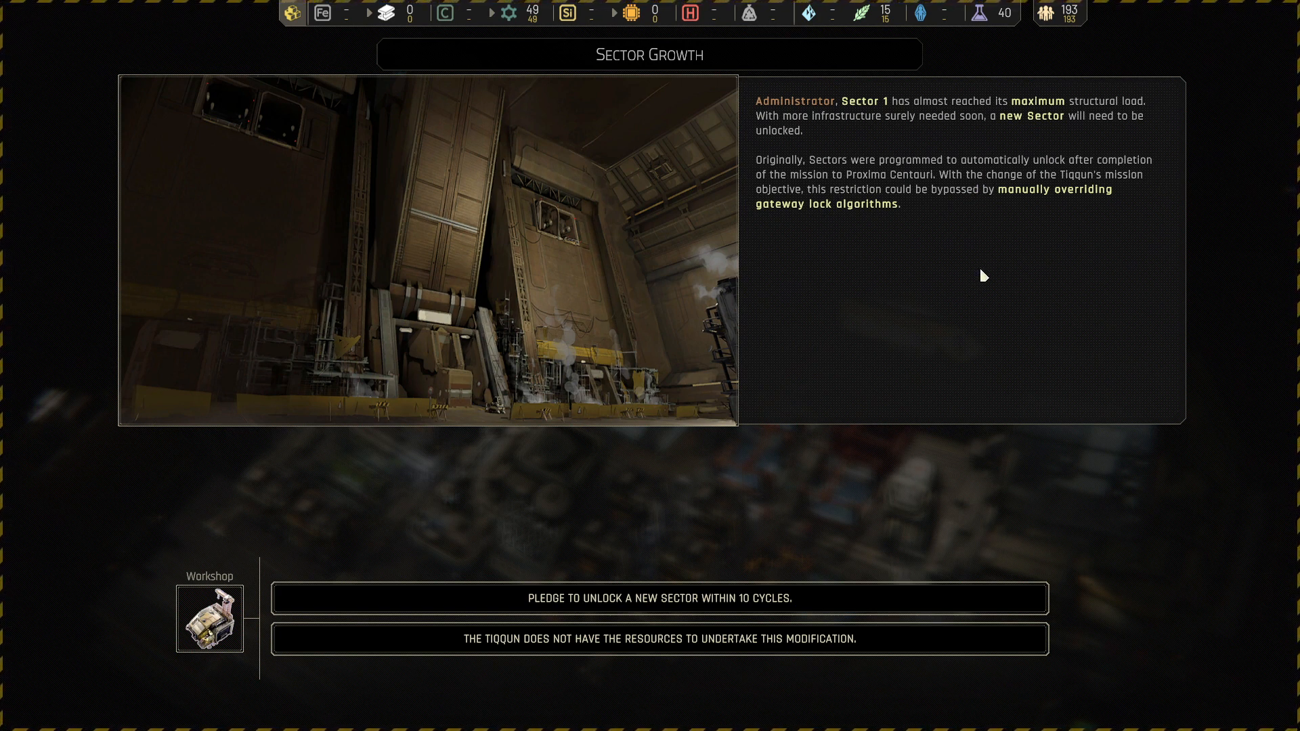
{"action": "mouse_move", "coordinate": [572, 405]}
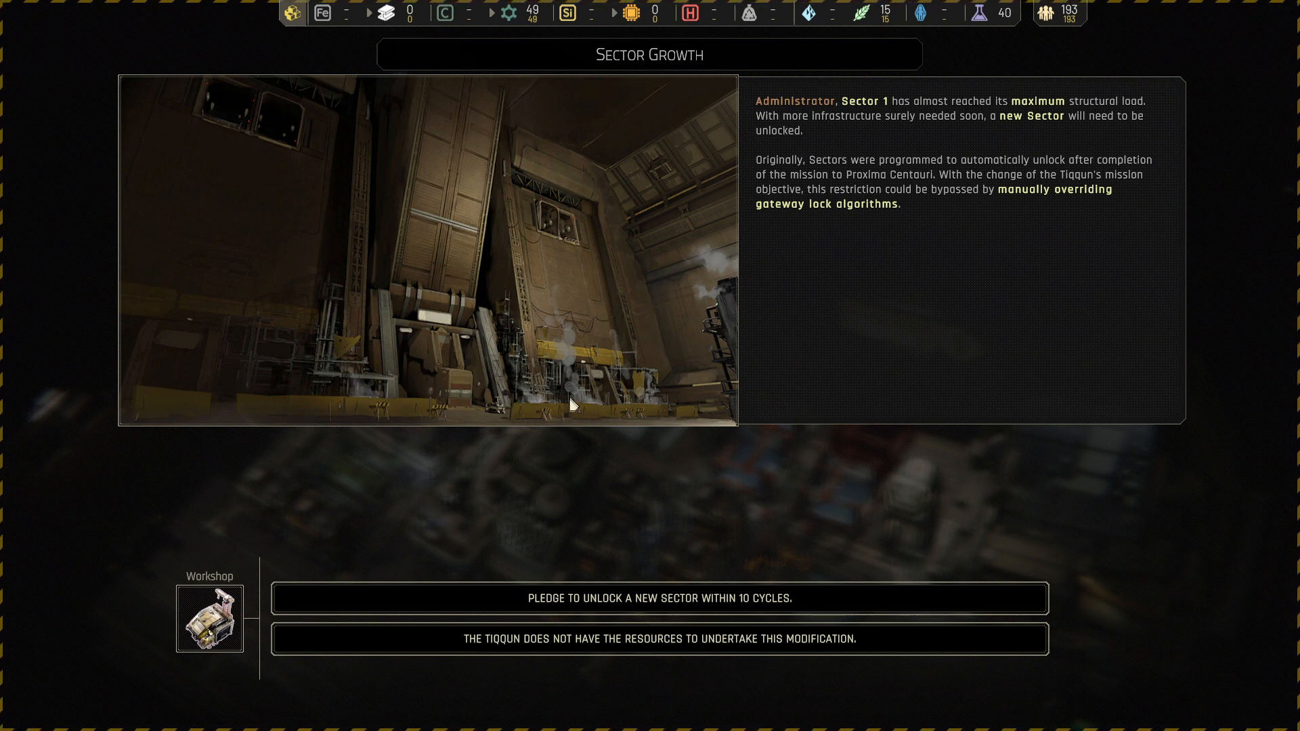
{"action": "mouse_move", "coordinate": [659, 597]}
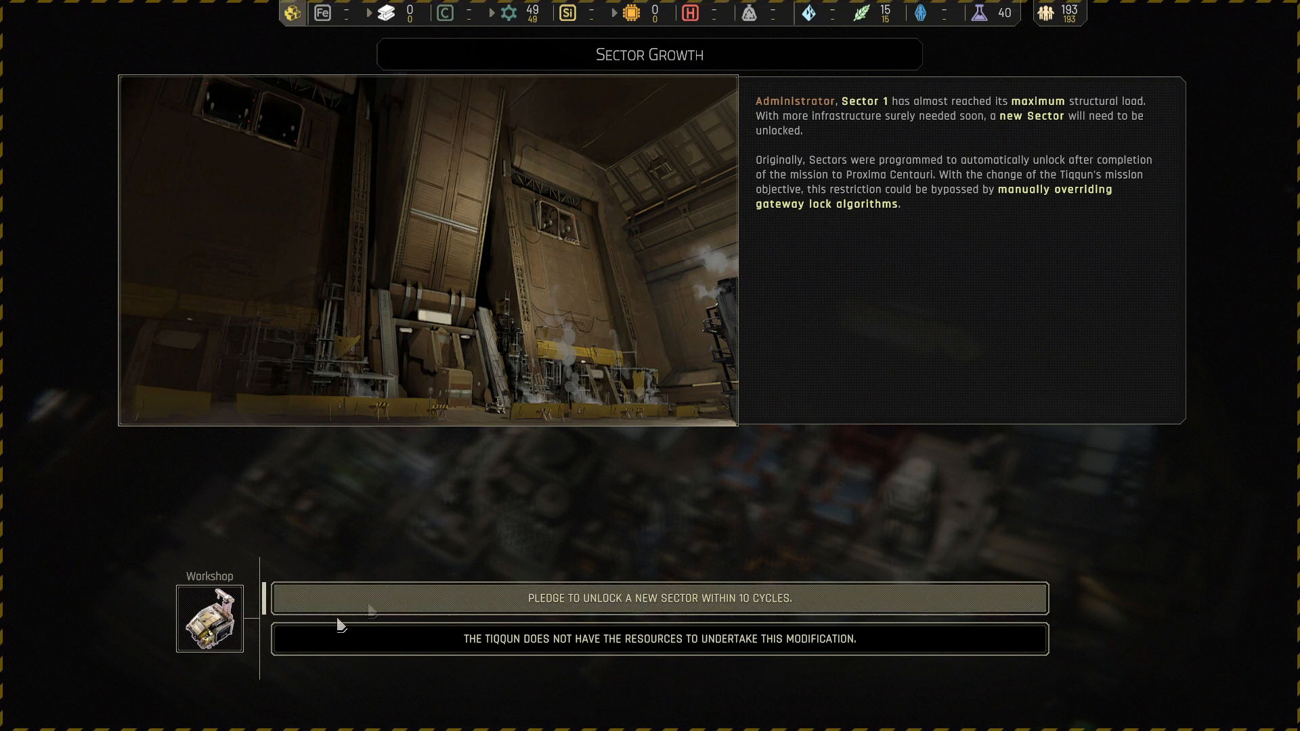
{"action": "mouse_move", "coordinate": [385, 658]}
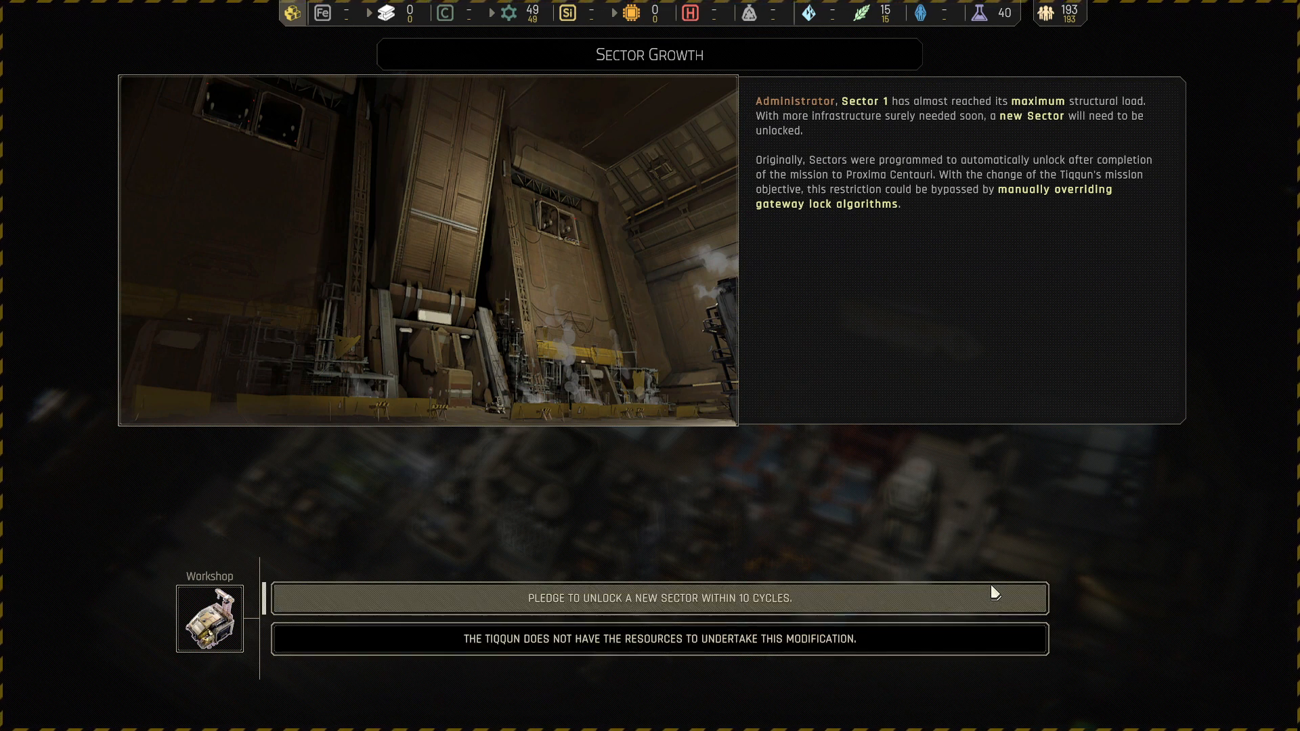
{"action": "mouse_move", "coordinate": [948, 638]}
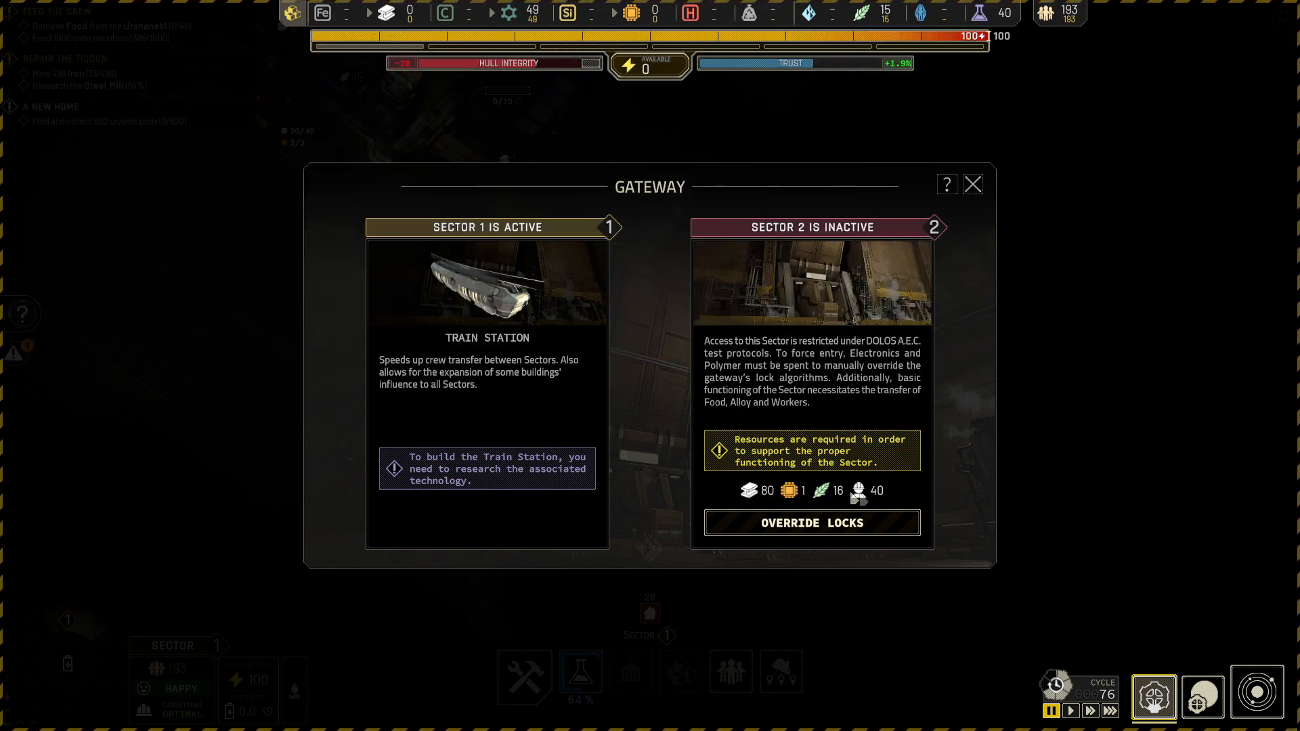
- Browse to another inactive sector's override costs, then close the Gateway window
{"action": "left_click", "coordinate": [972, 184]}
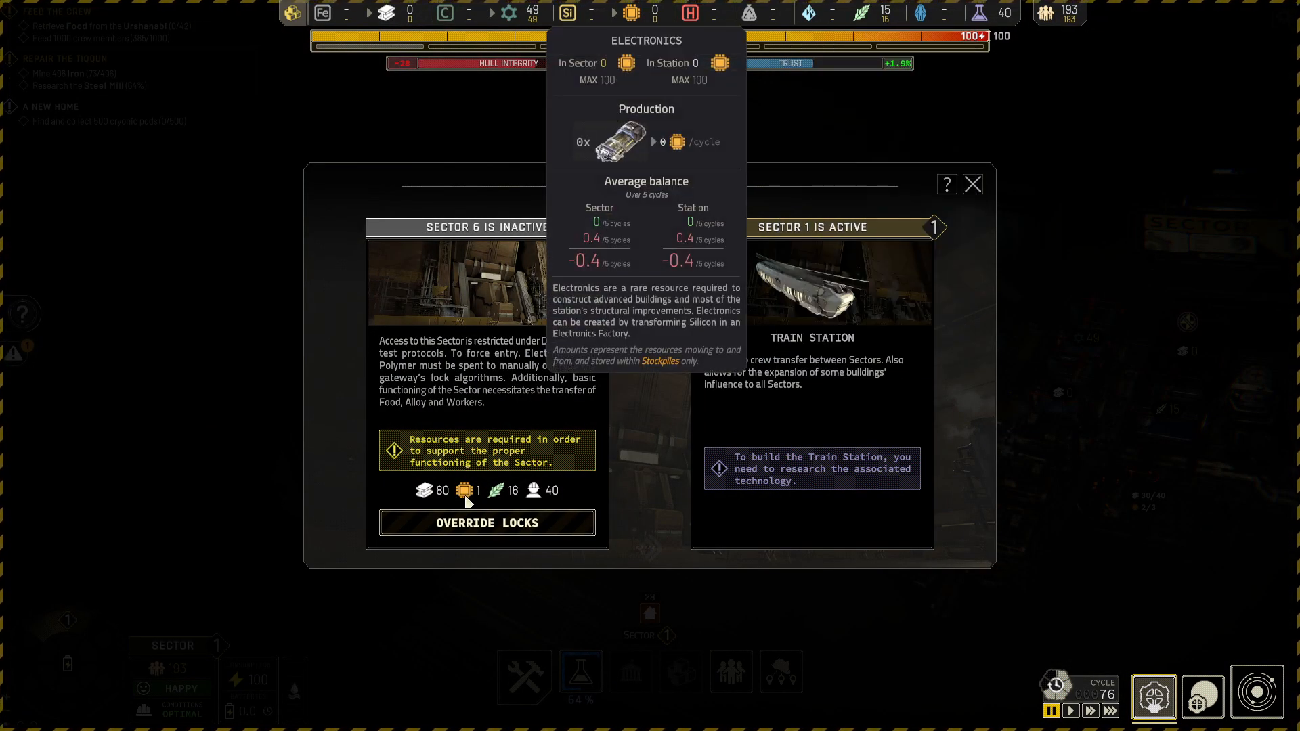
{"action": "mouse_move", "coordinate": [461, 496]}
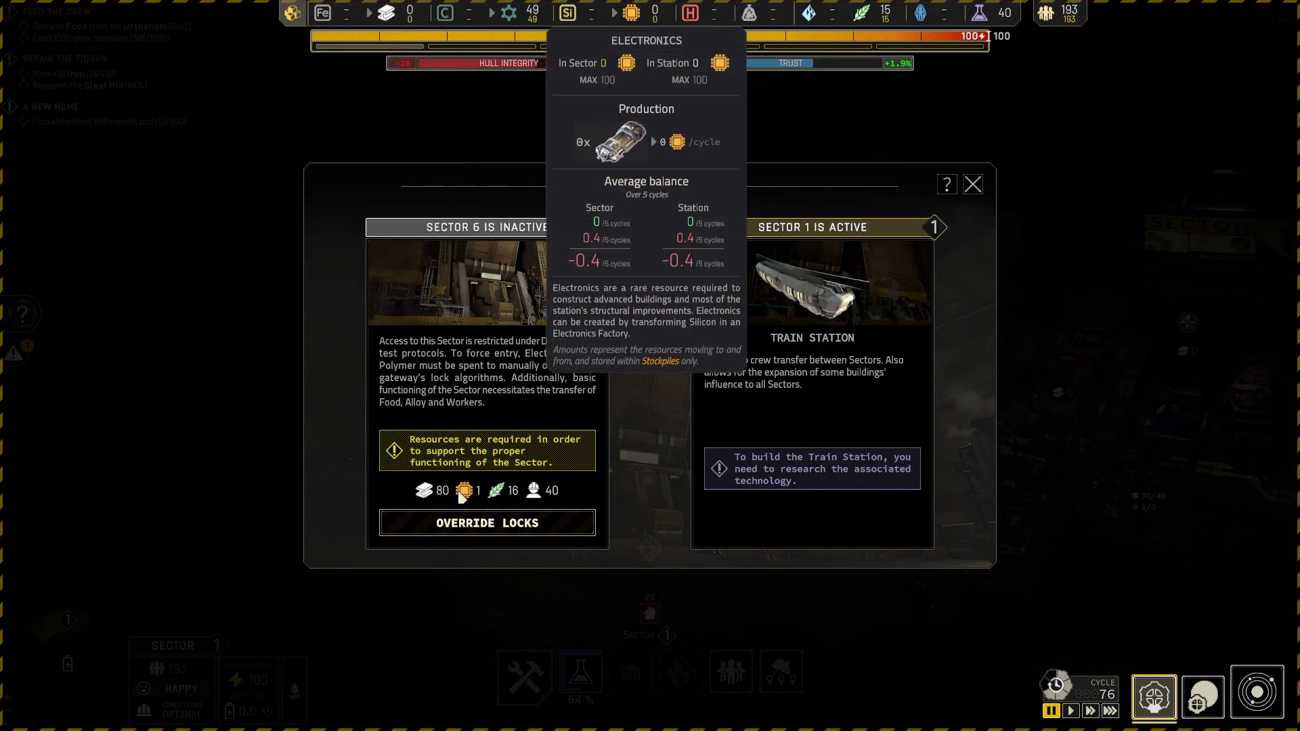
{"action": "left_click", "coordinate": [972, 184]}
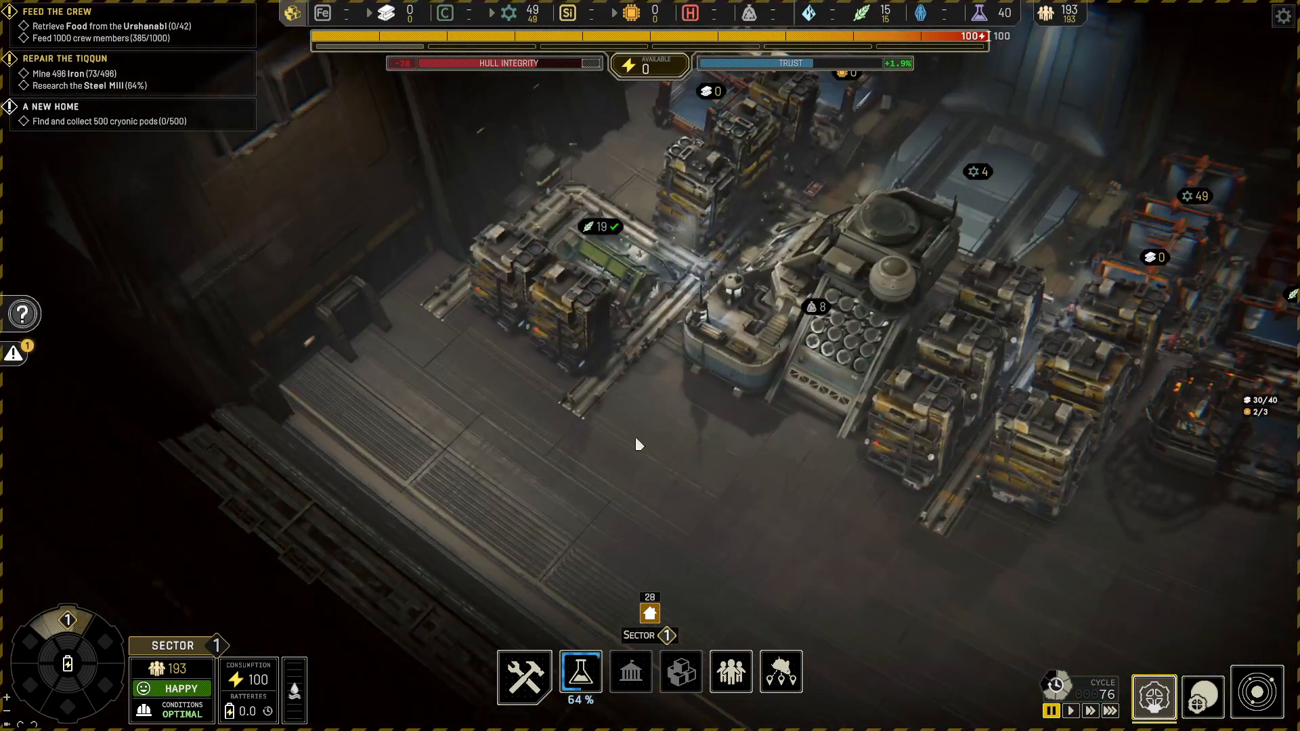
{"action": "left_click", "coordinate": [573, 282]}
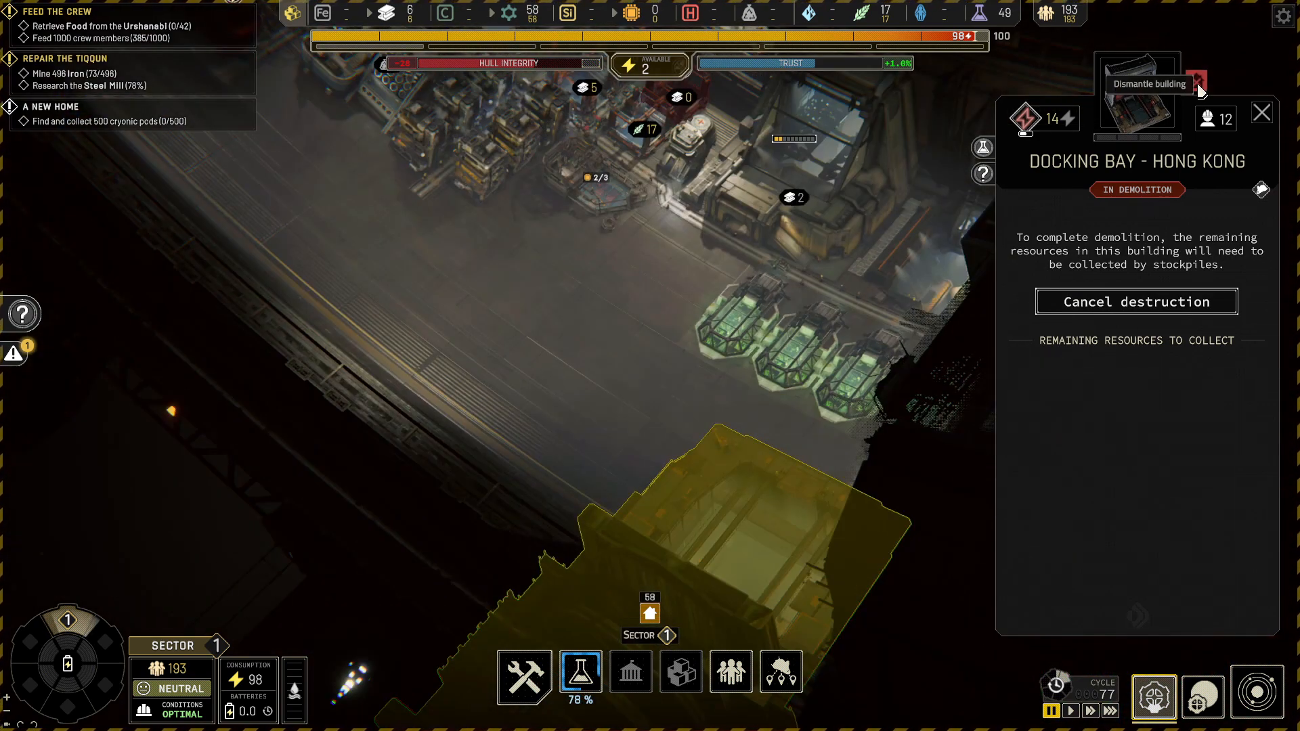
{"action": "left_click", "coordinate": [1136, 301]}
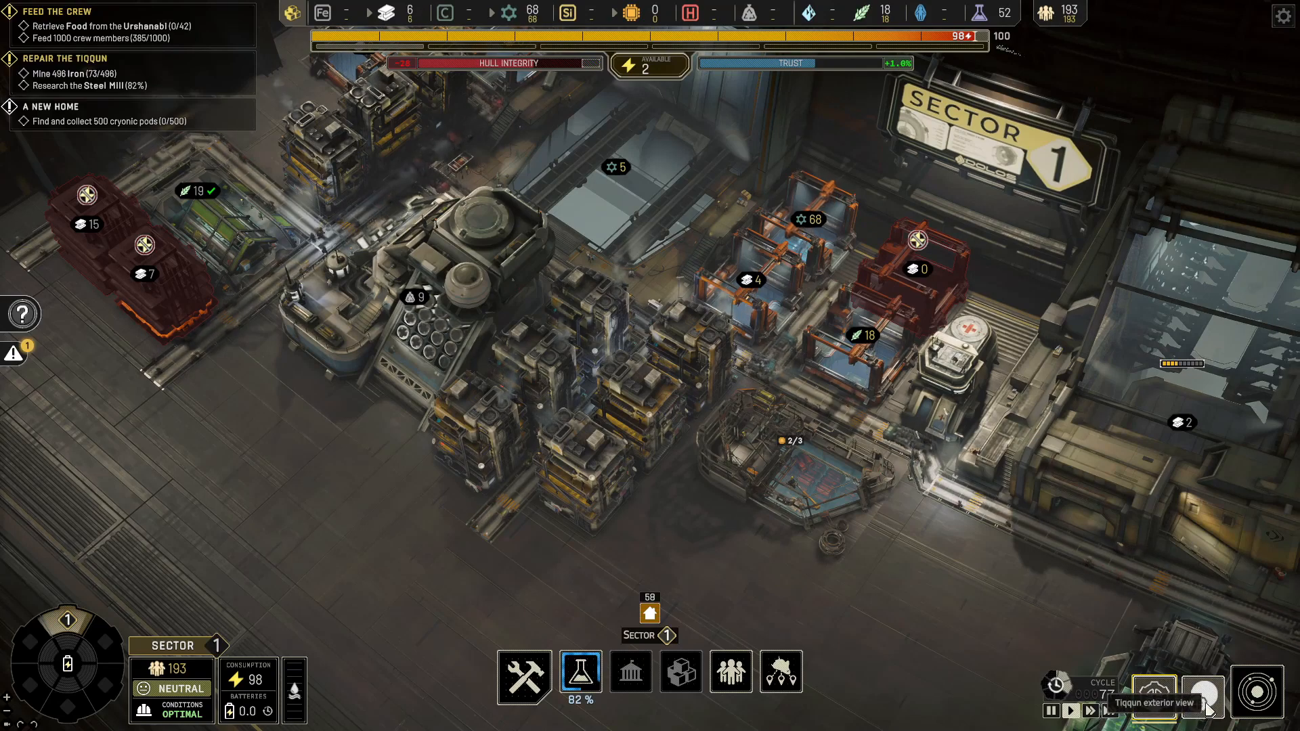
- Glance at Fleet Management cargo priorities, then switch to the solar system map
{"action": "left_click", "coordinate": [1152, 697]}
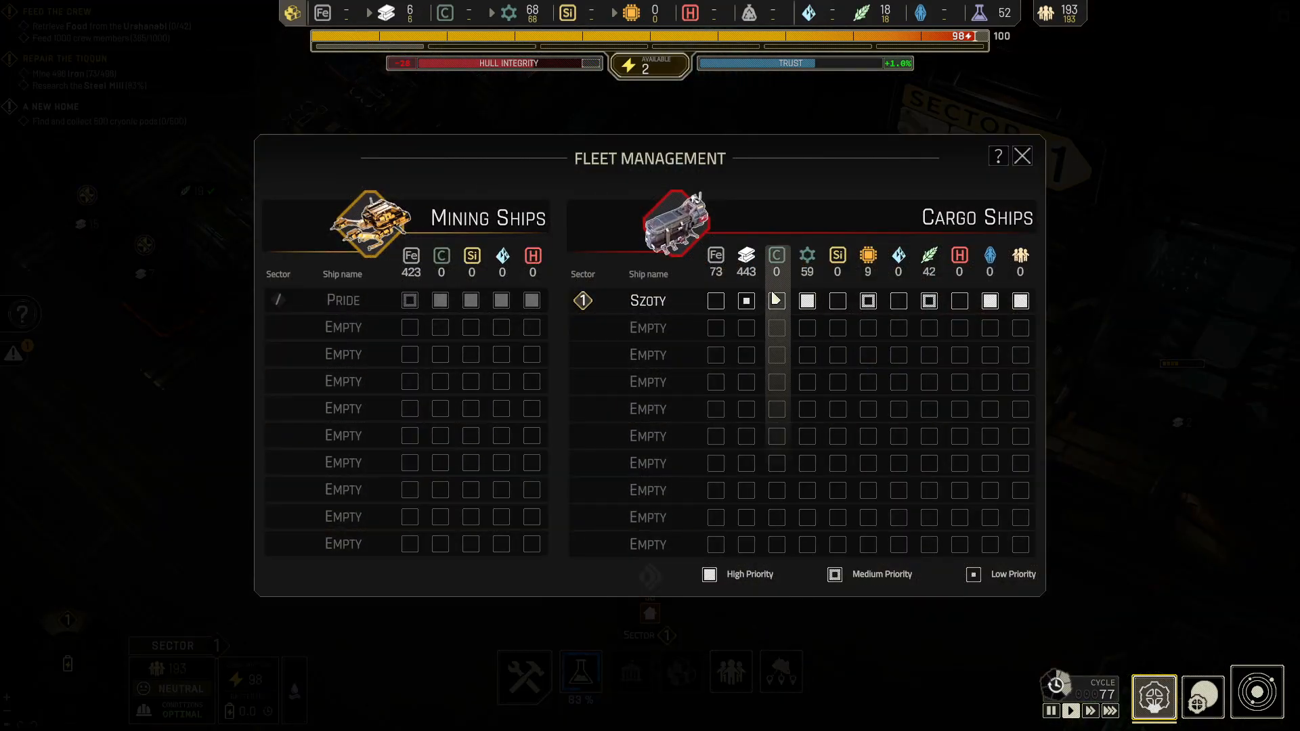
{"action": "left_click", "coordinate": [1022, 156]}
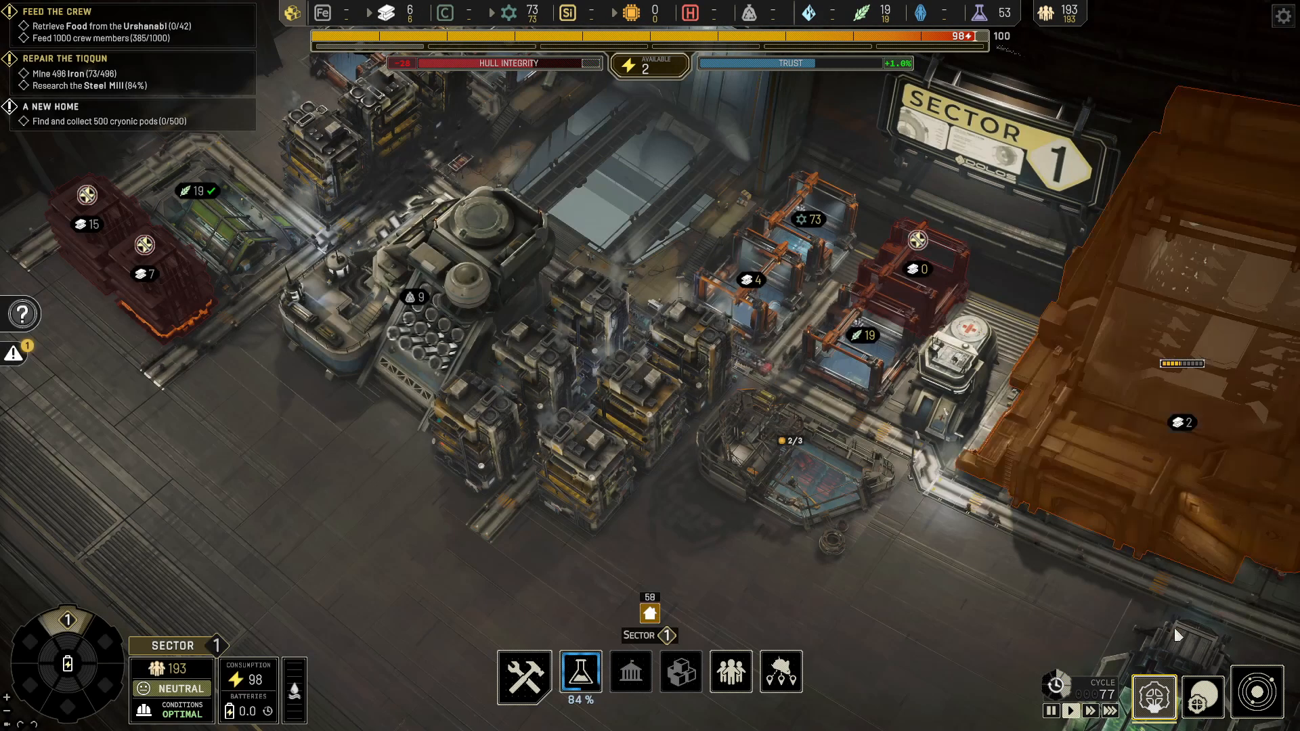
{"action": "left_click", "coordinate": [1257, 697]}
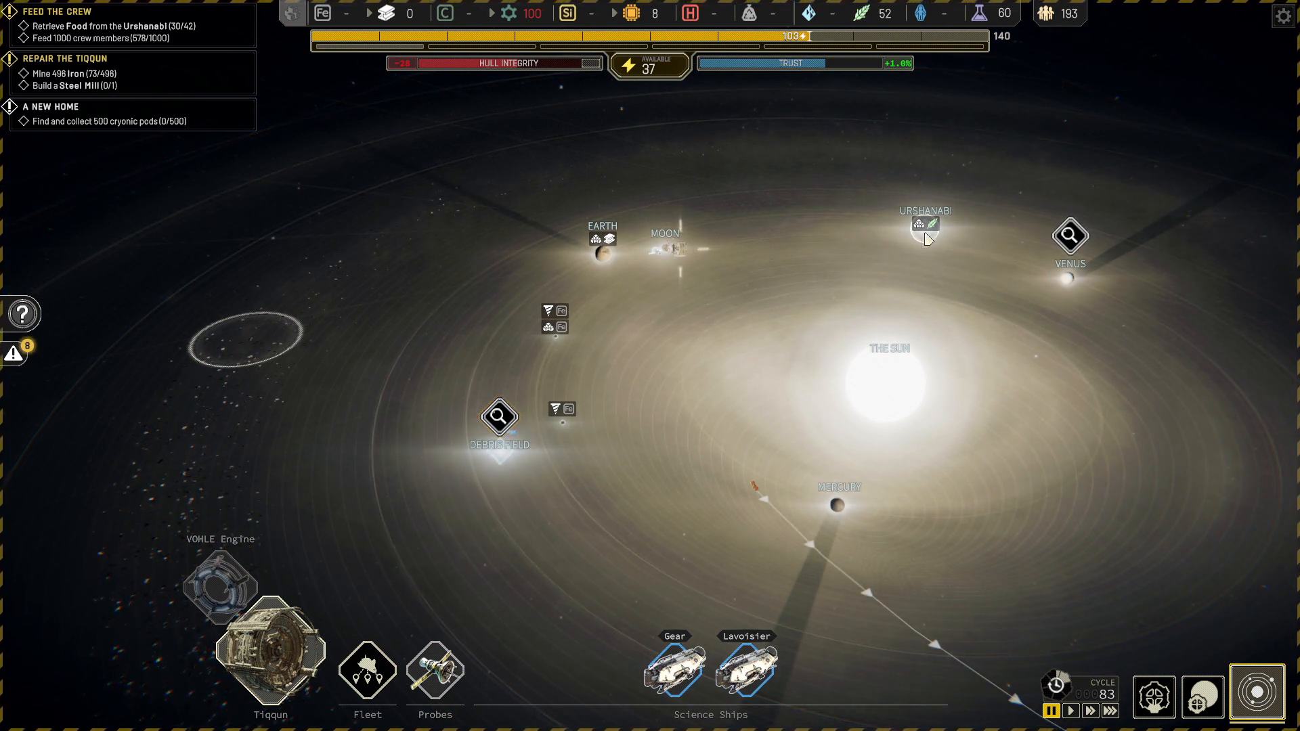
- Check Urshanabi's details, then open the Debris Field – Immensity investigation event
{"action": "left_click", "coordinate": [923, 226]}
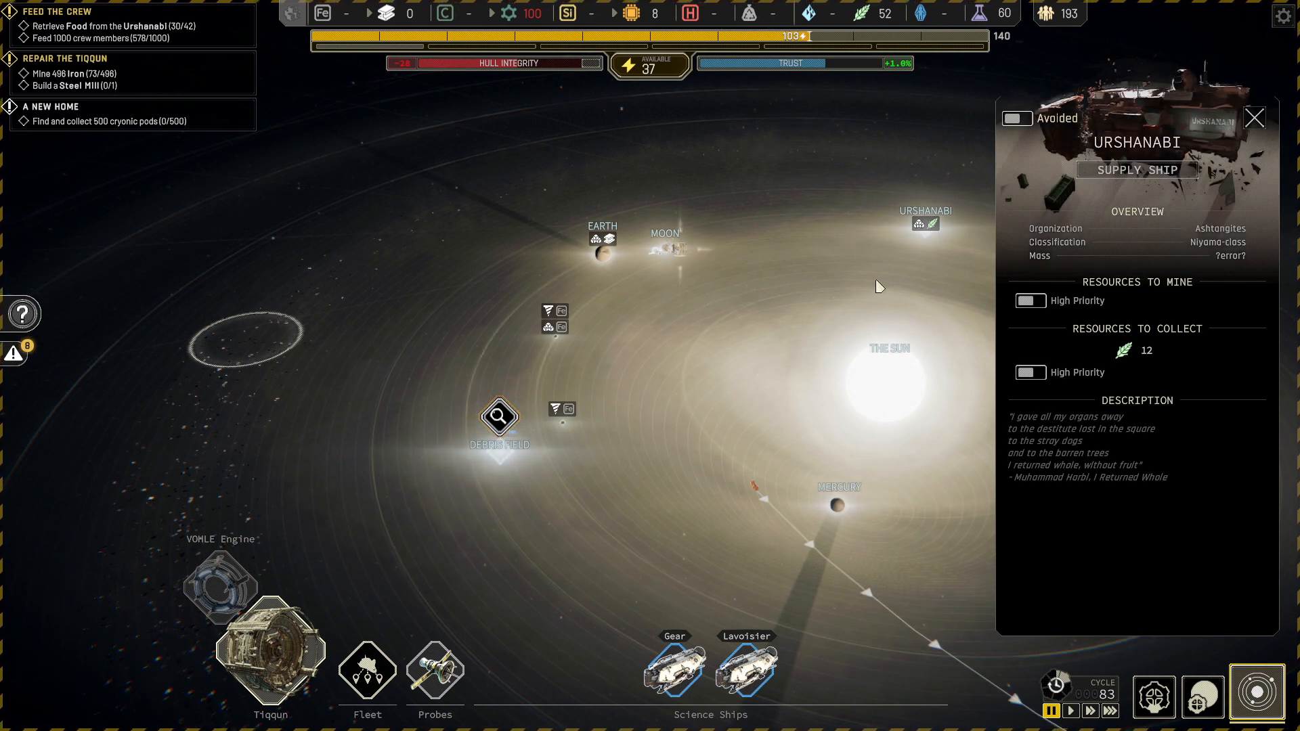
{"action": "left_click", "coordinate": [1253, 117]}
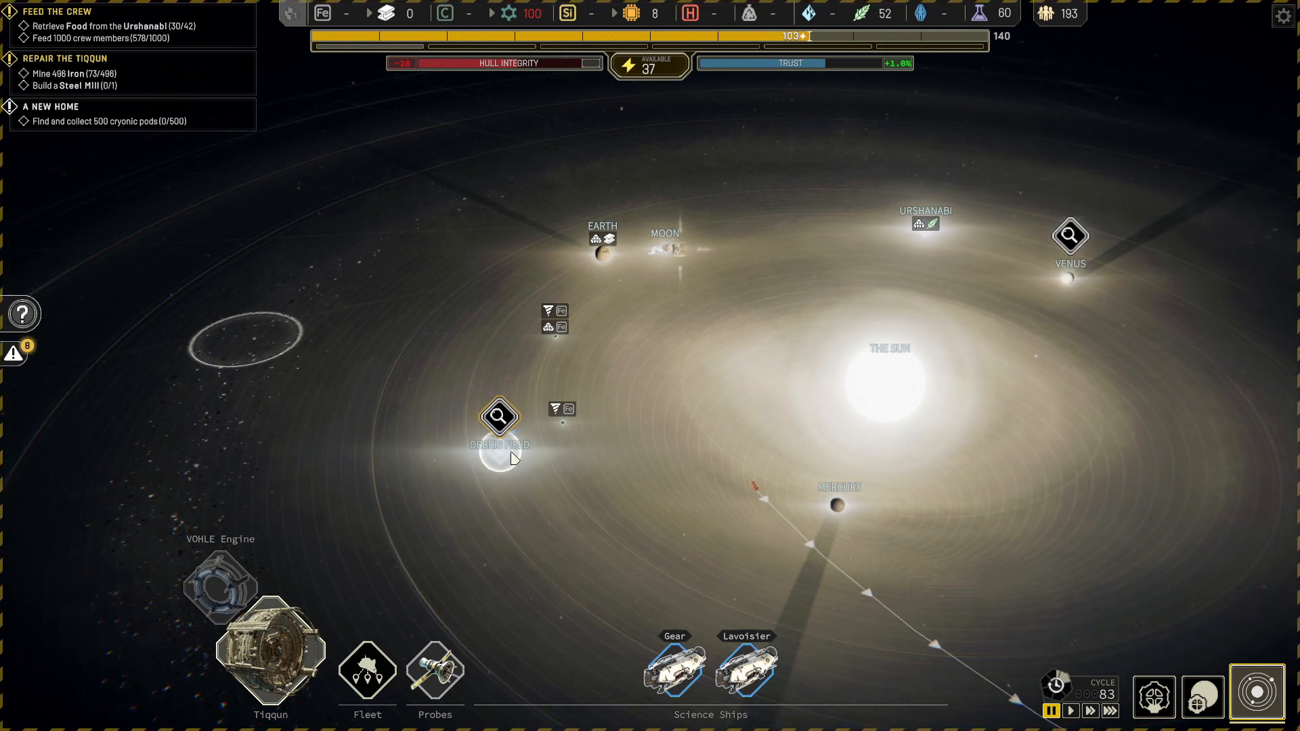
{"action": "left_click", "coordinate": [498, 417]}
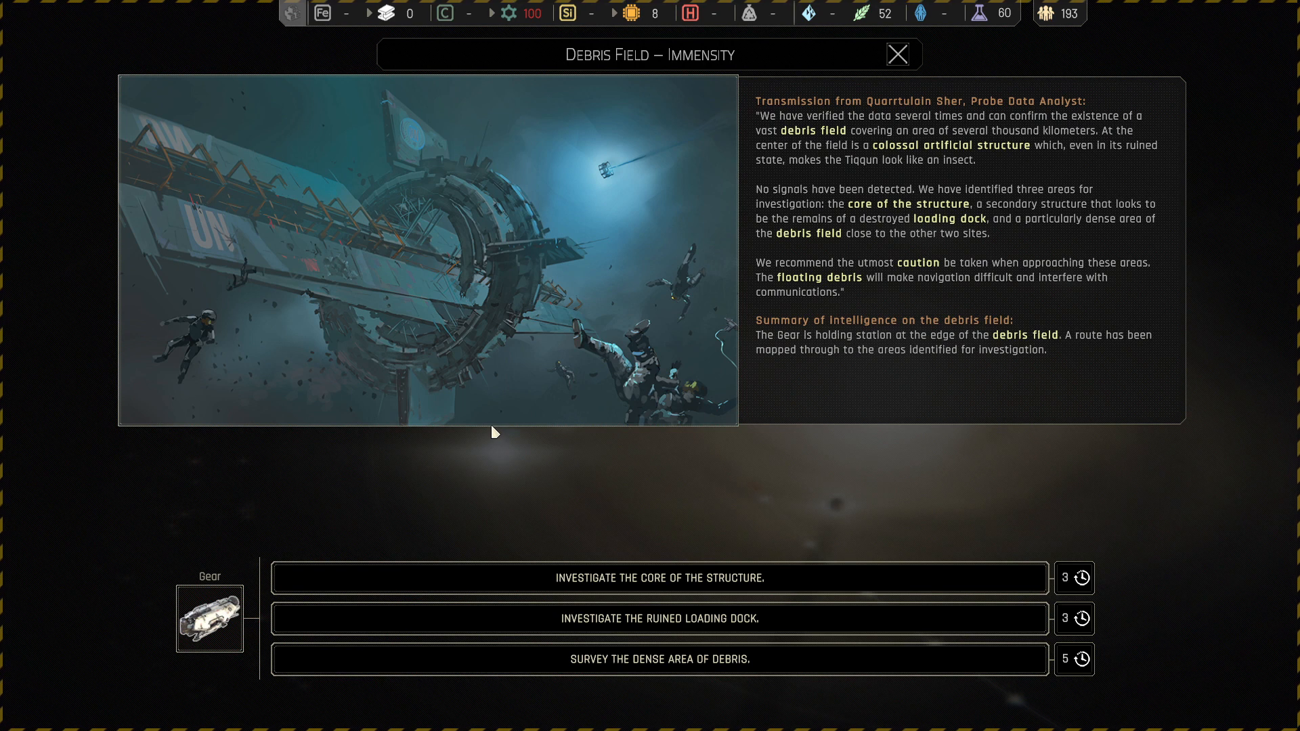
{"action": "mouse_move", "coordinate": [490, 440]}
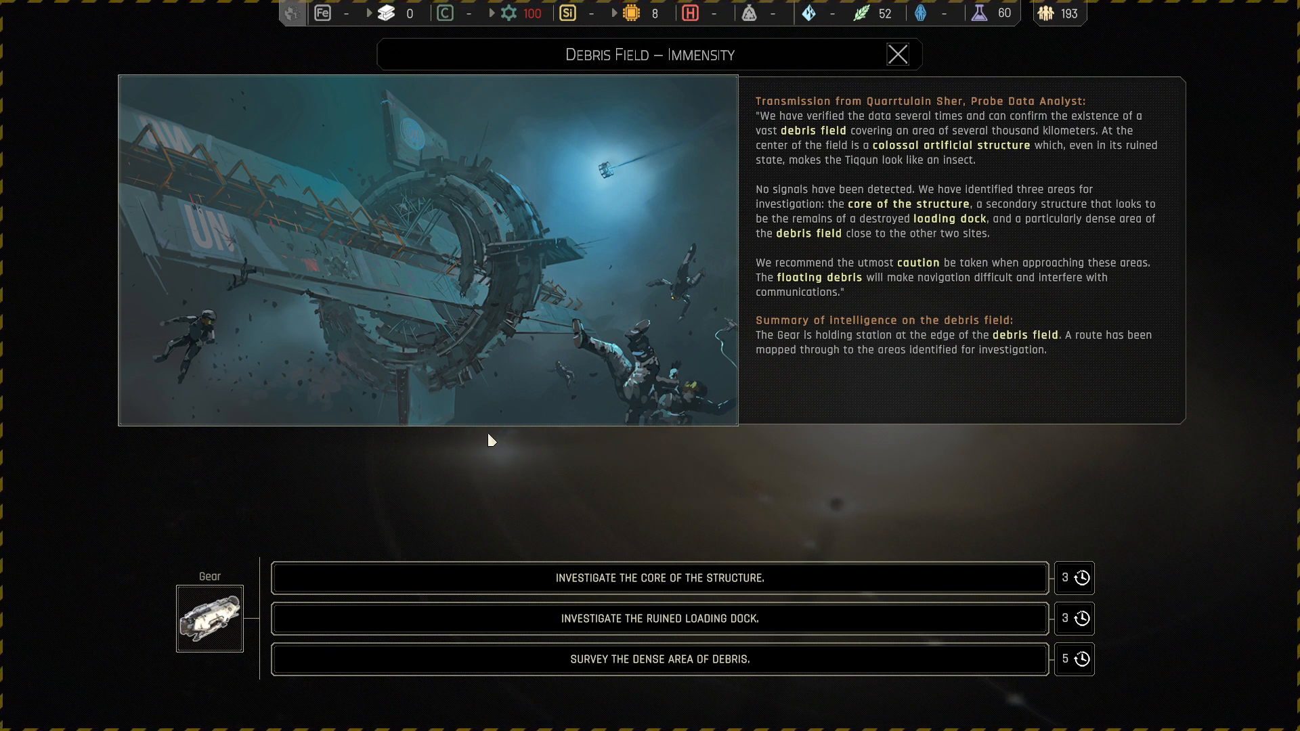
{"action": "mouse_move", "coordinate": [488, 448]}
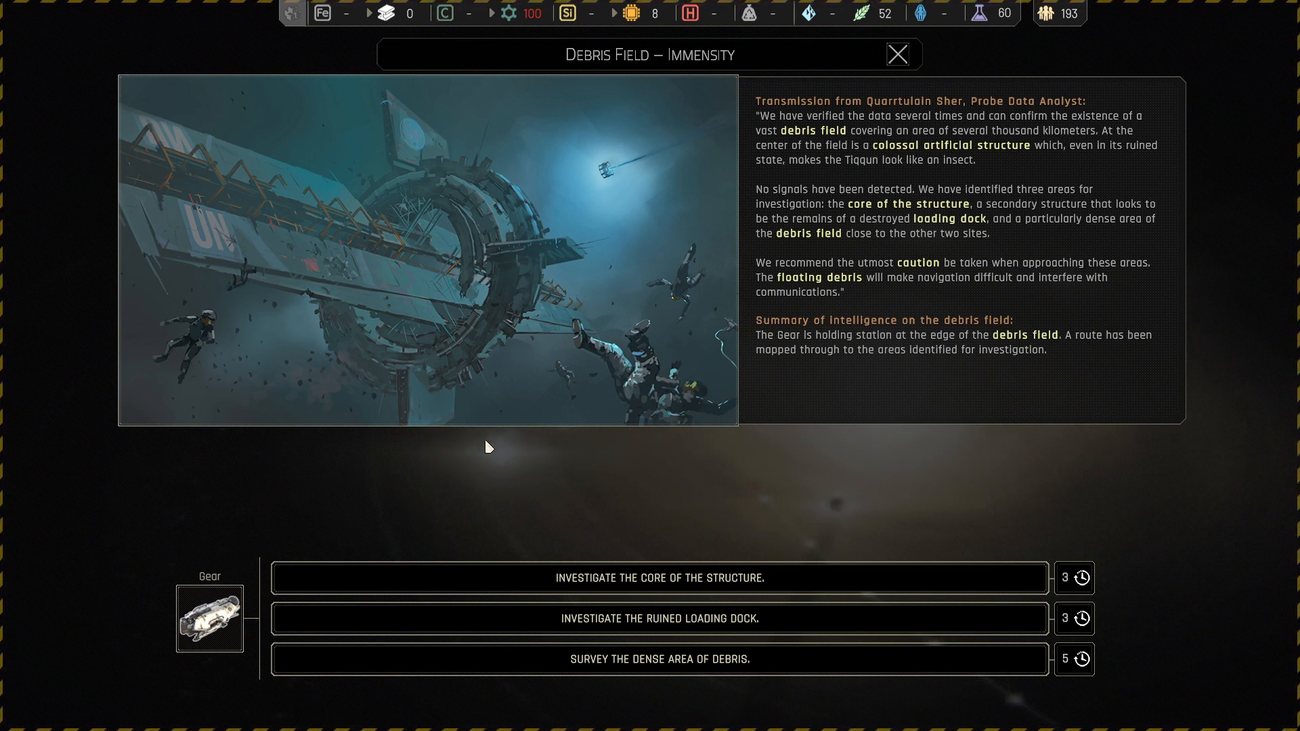
{"action": "mouse_move", "coordinate": [568, 480]}
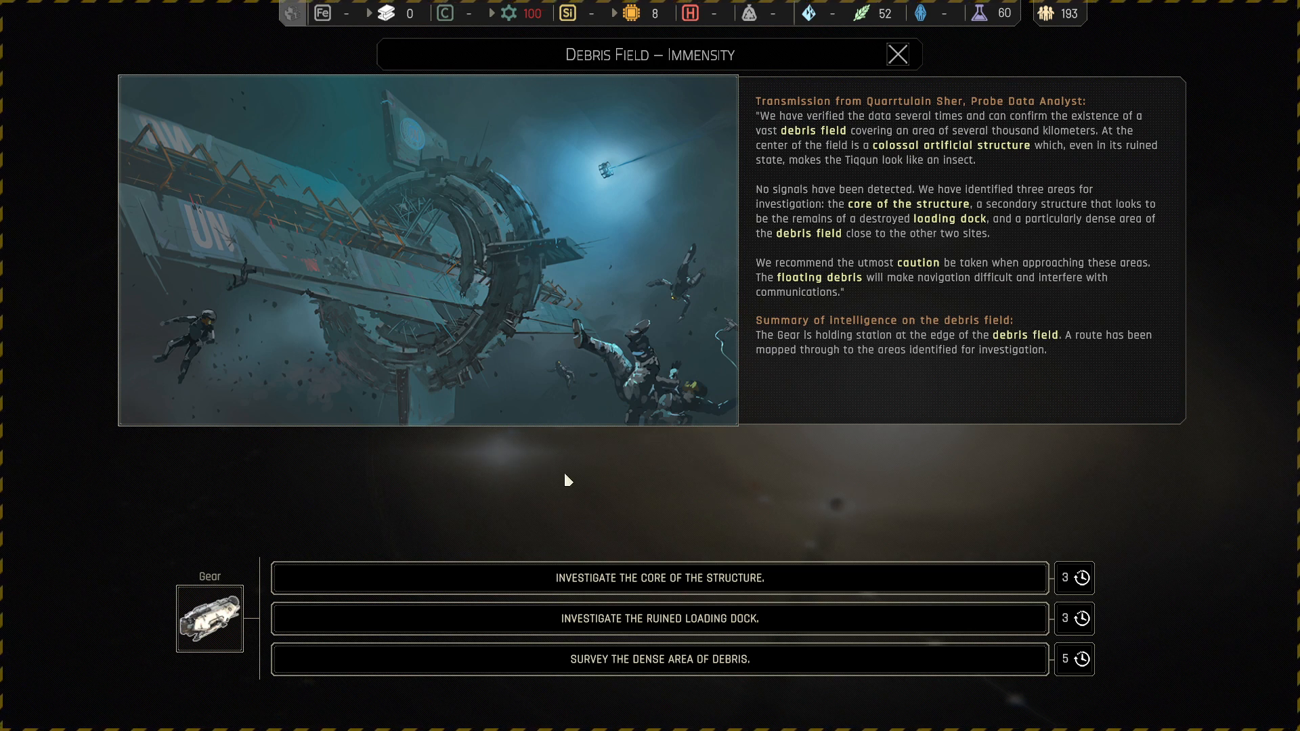
{"action": "mouse_move", "coordinate": [557, 491]}
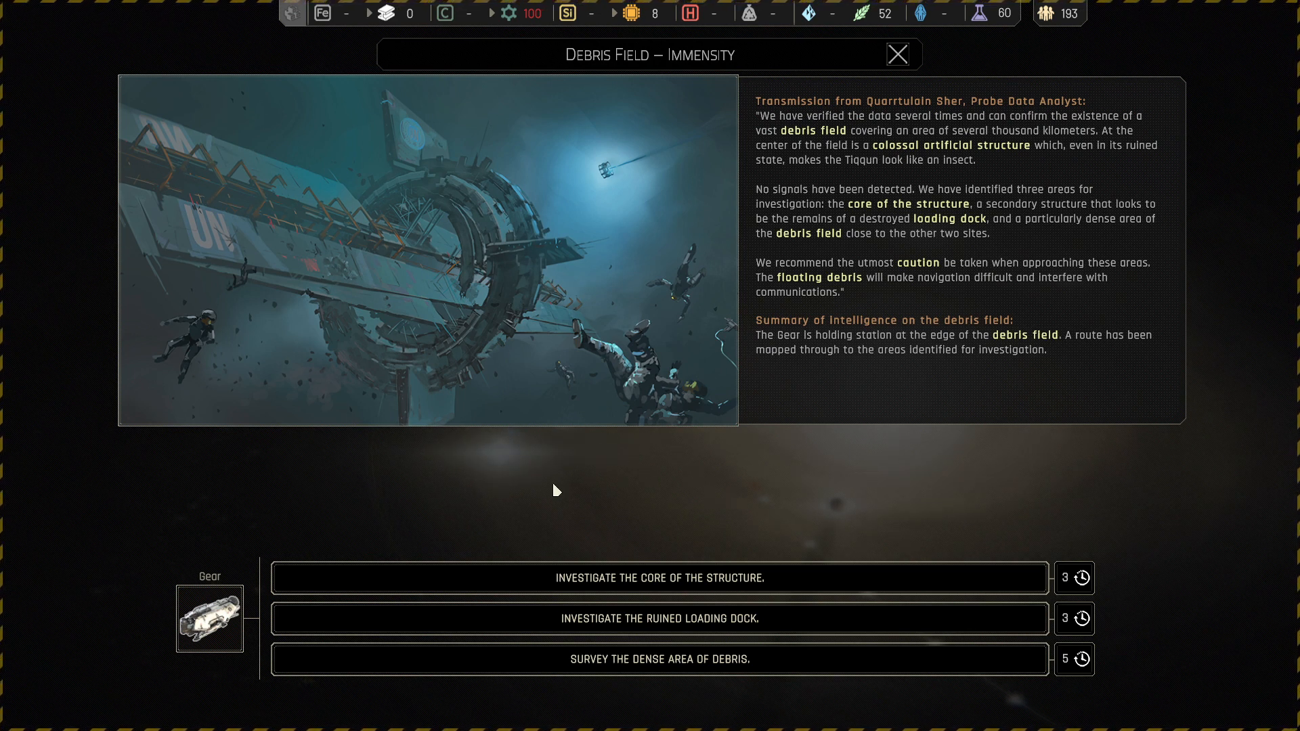
{"action": "mouse_move", "coordinate": [701, 514]}
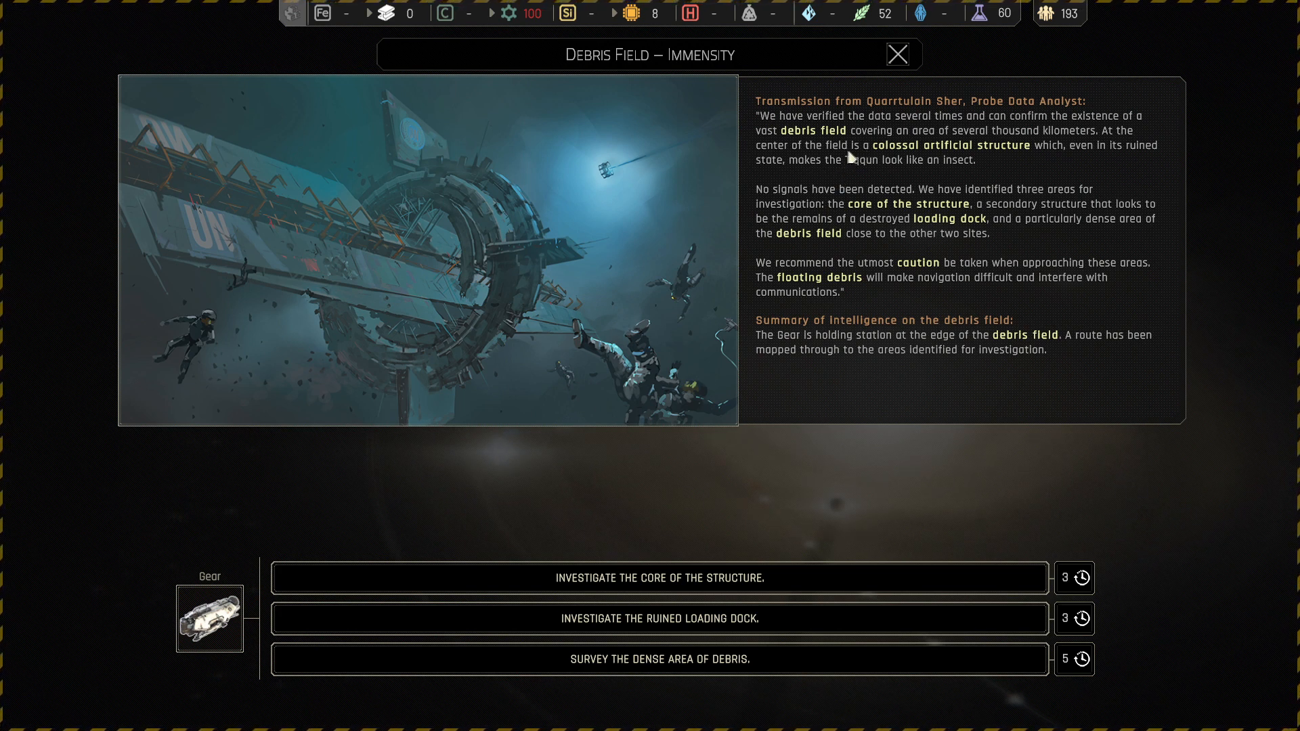
{"action": "mouse_move", "coordinate": [847, 157]}
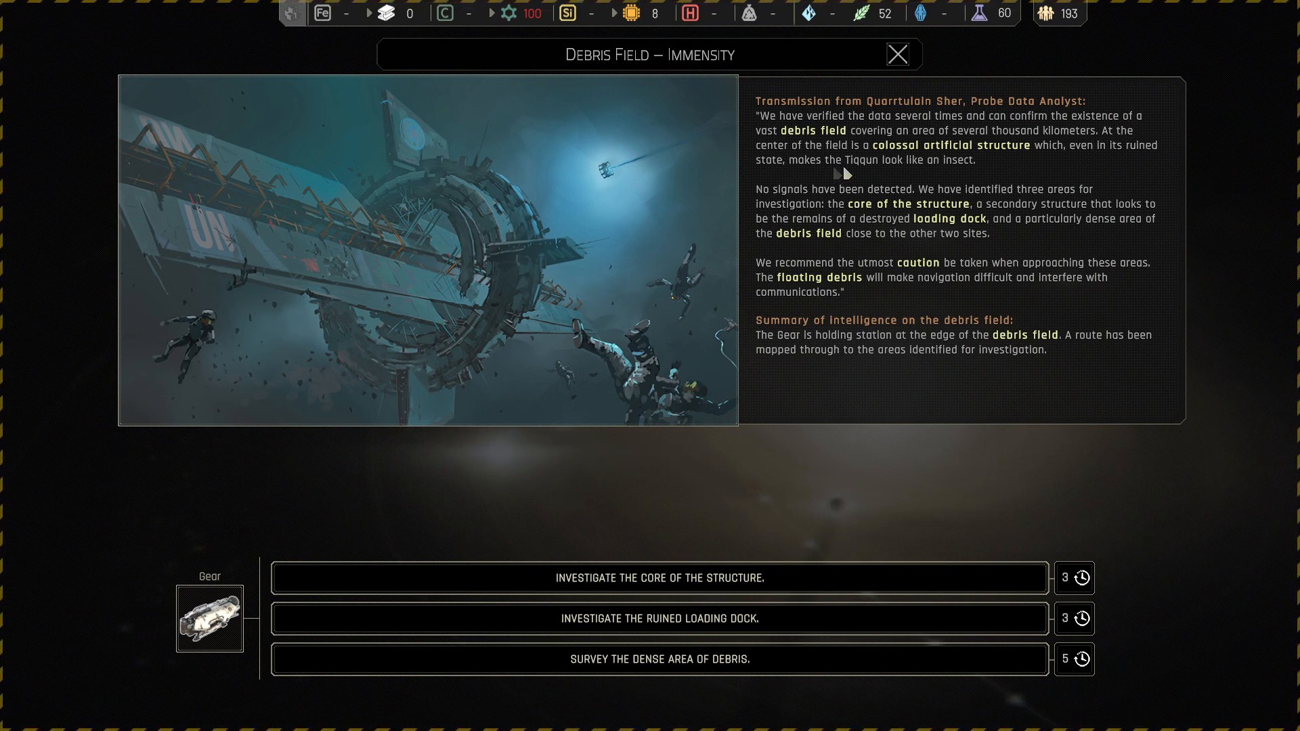
{"action": "mouse_move", "coordinate": [1000, 168]}
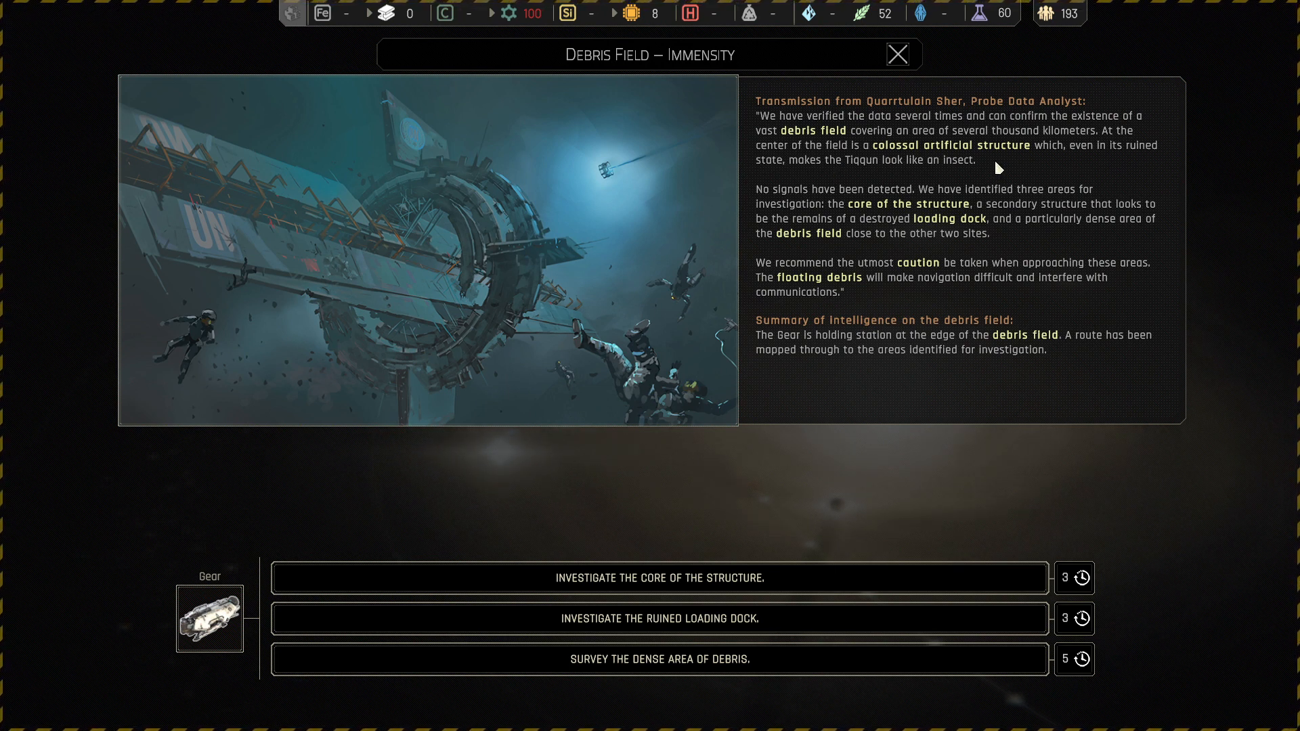
{"action": "mouse_move", "coordinate": [892, 184]}
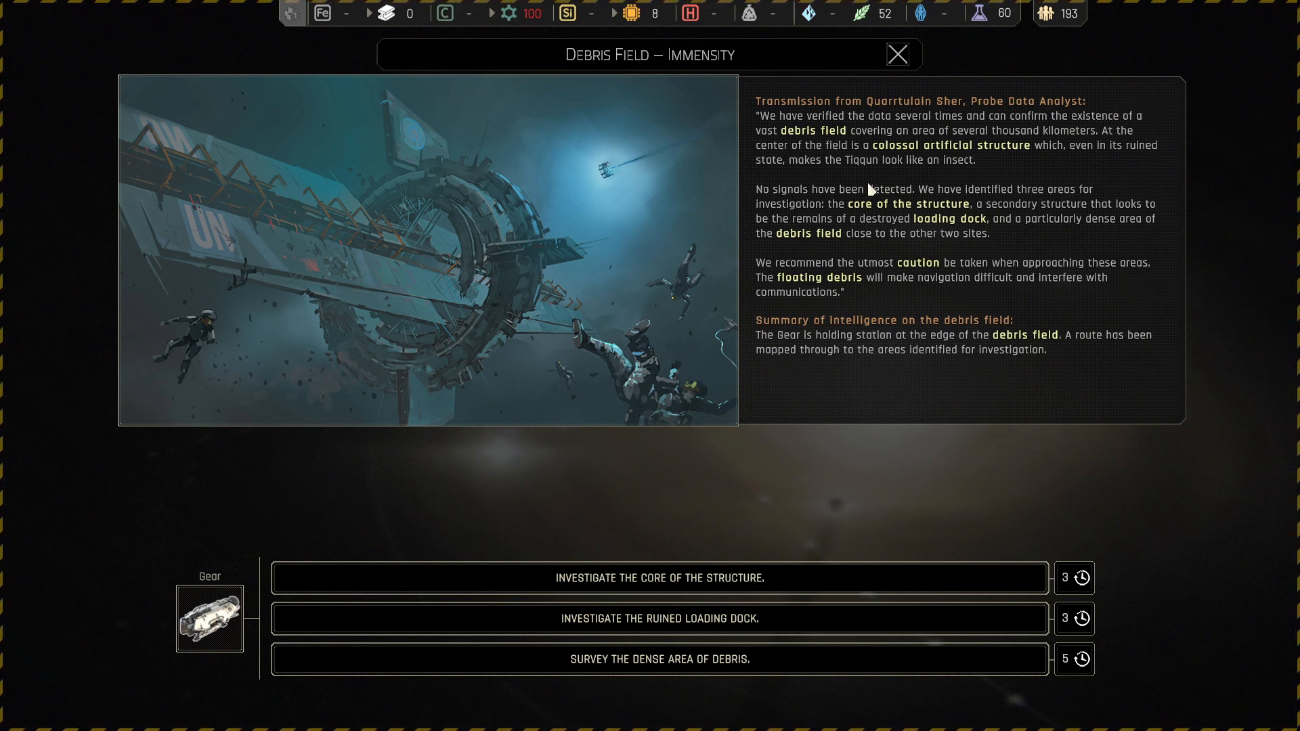
{"action": "mouse_move", "coordinate": [794, 195]}
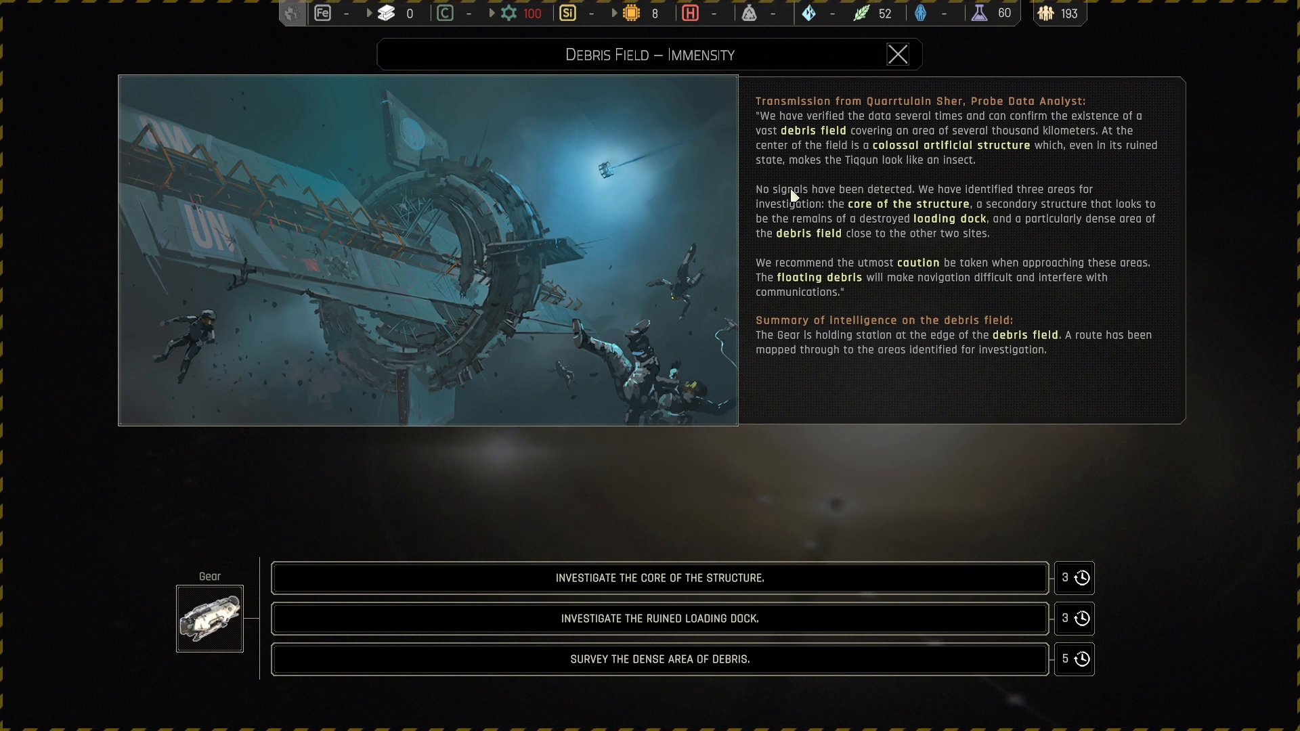
{"action": "mouse_move", "coordinate": [783, 210]}
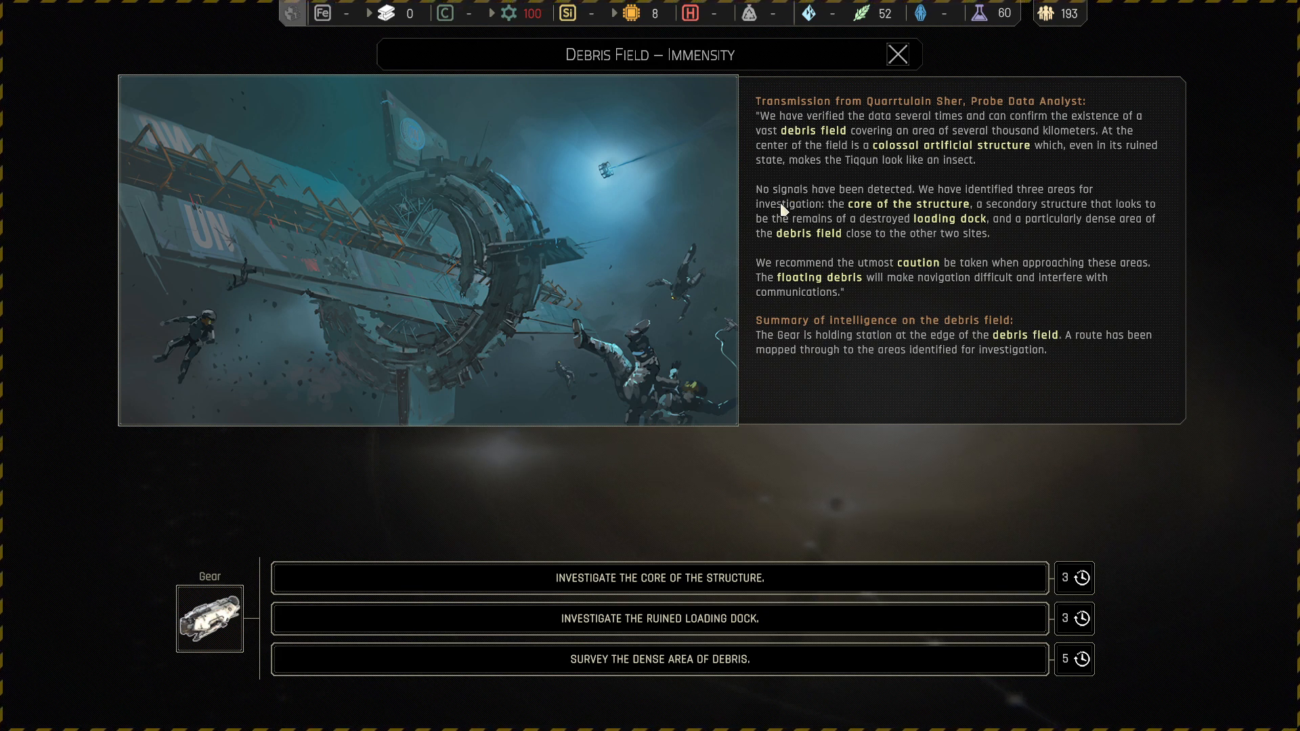
{"action": "mouse_move", "coordinate": [999, 250]}
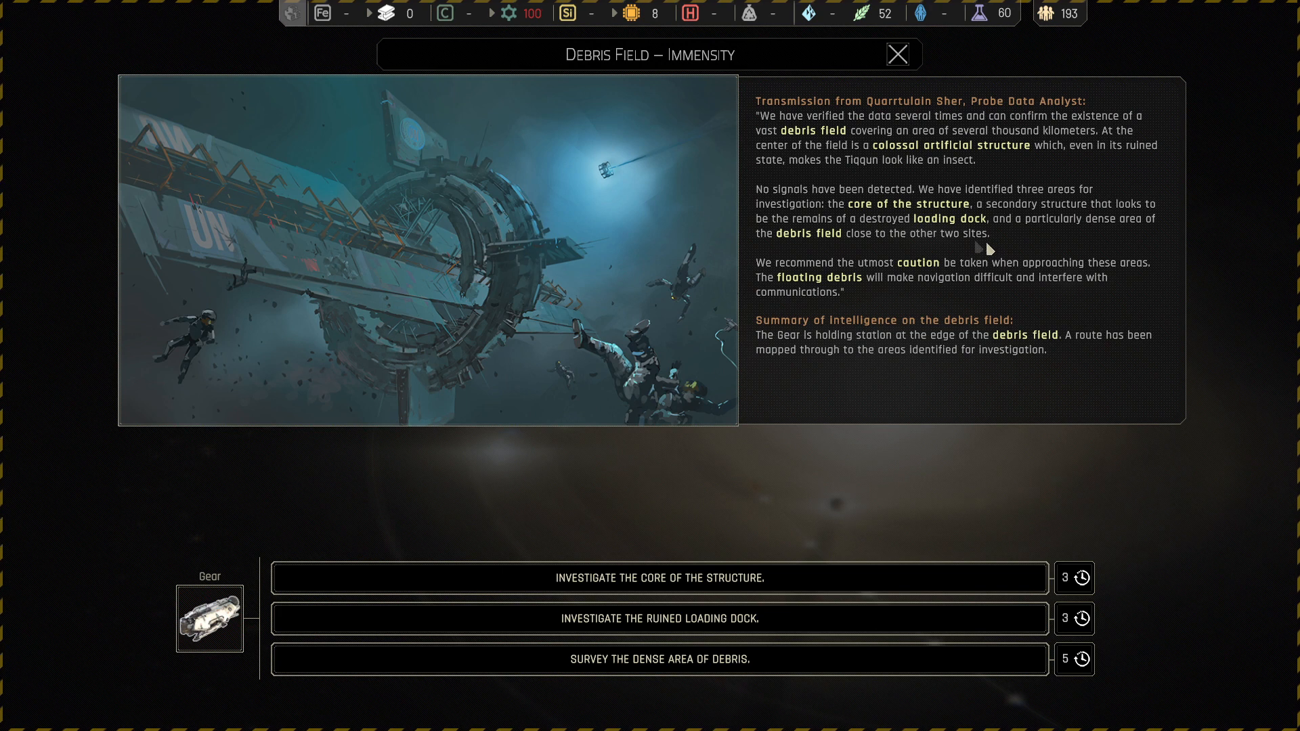
{"action": "mouse_move", "coordinate": [1001, 256]}
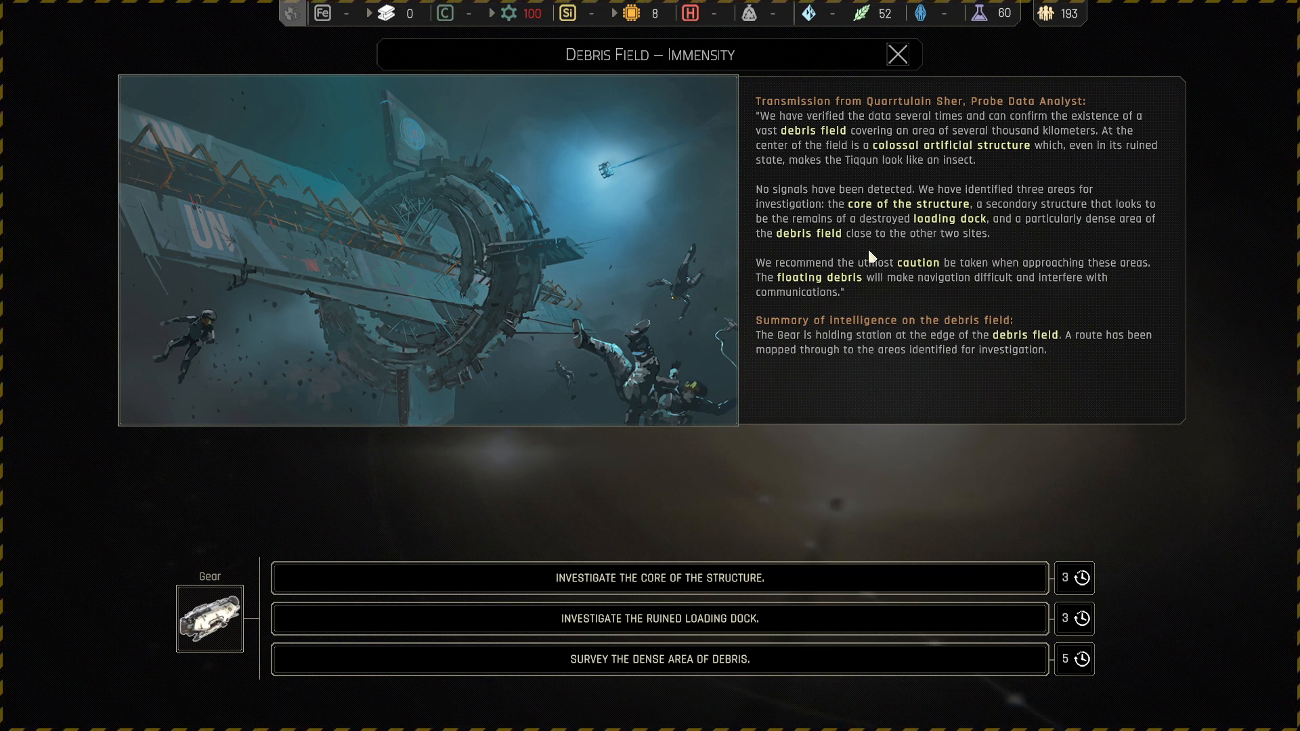
{"action": "mouse_move", "coordinate": [873, 301]}
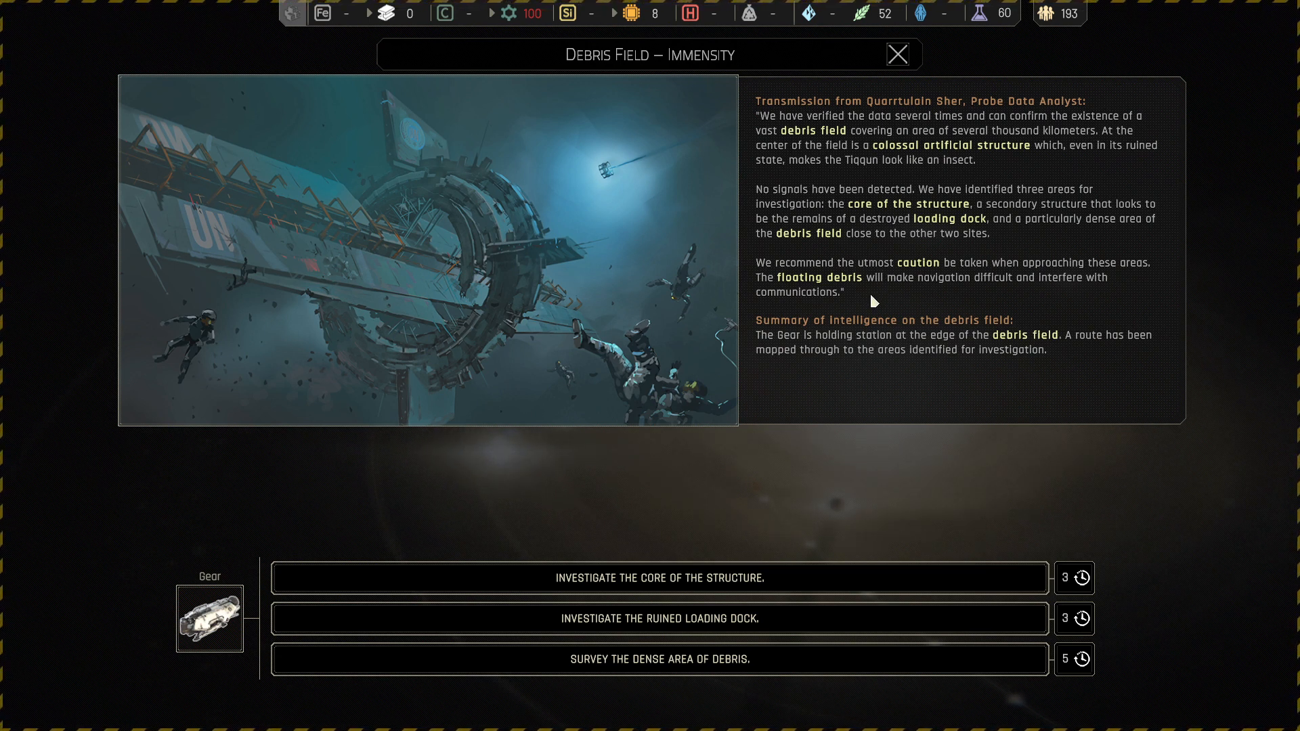
{"action": "mouse_move", "coordinate": [935, 299]}
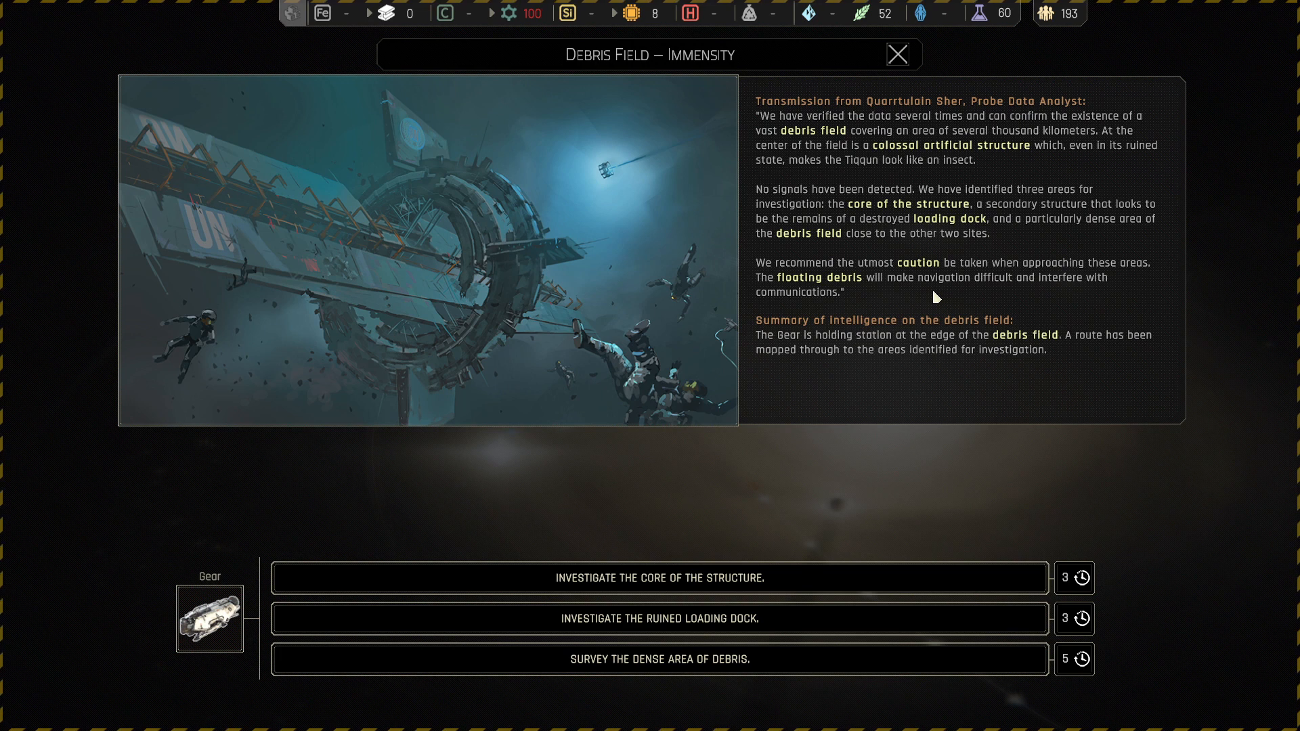
{"action": "mouse_move", "coordinate": [834, 352]}
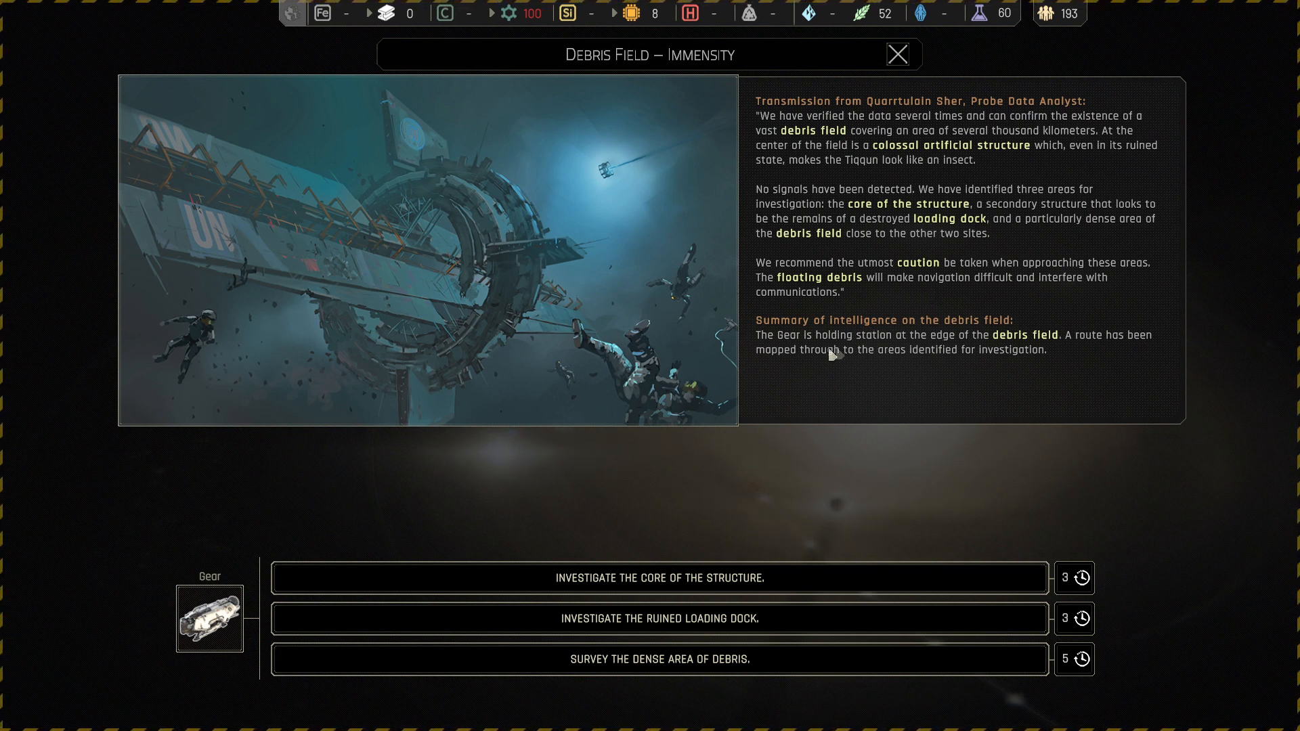
{"action": "mouse_move", "coordinate": [840, 367]}
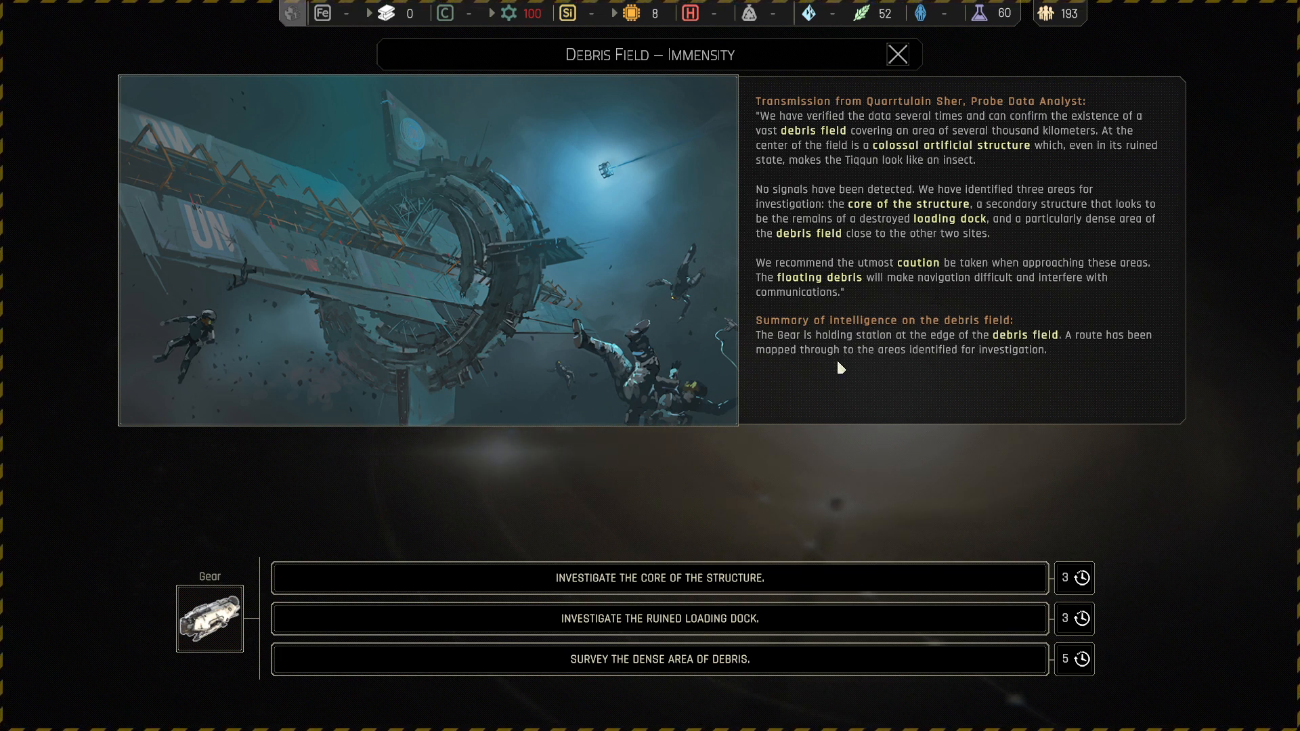
{"action": "mouse_move", "coordinate": [940, 378]}
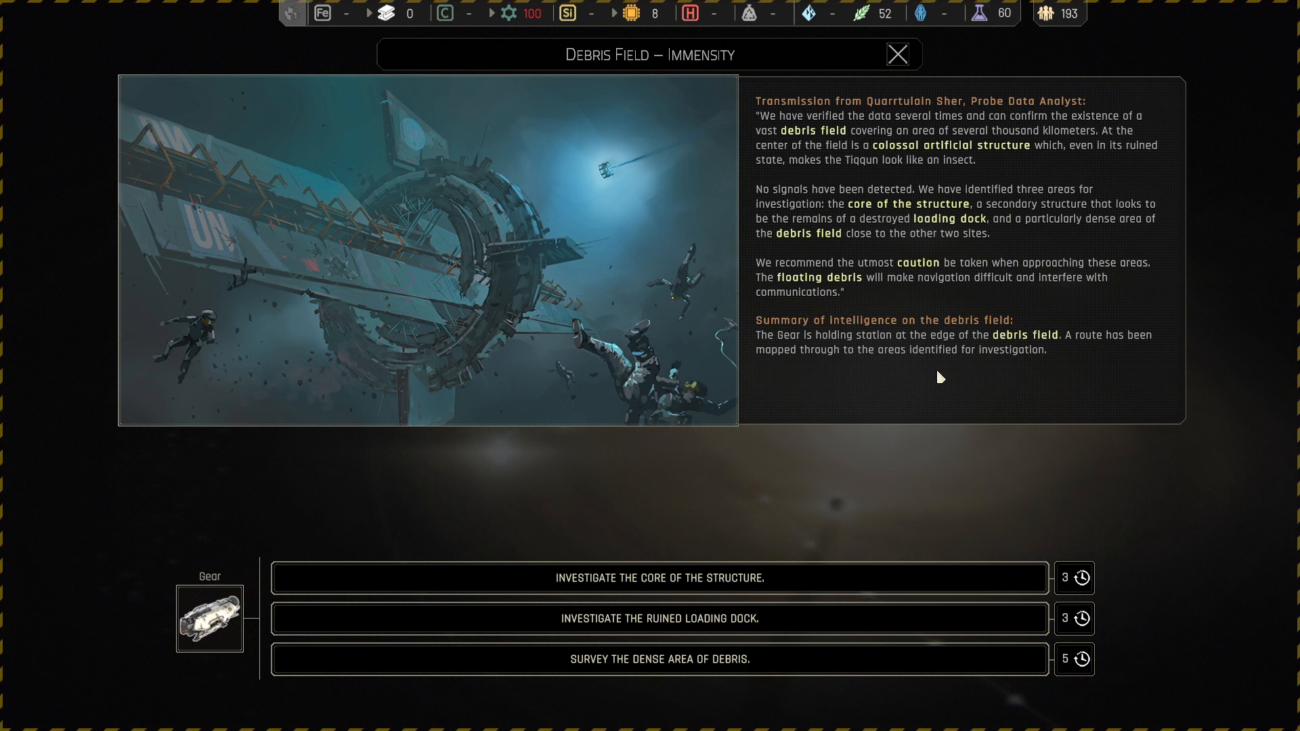
{"action": "mouse_move", "coordinate": [876, 373]}
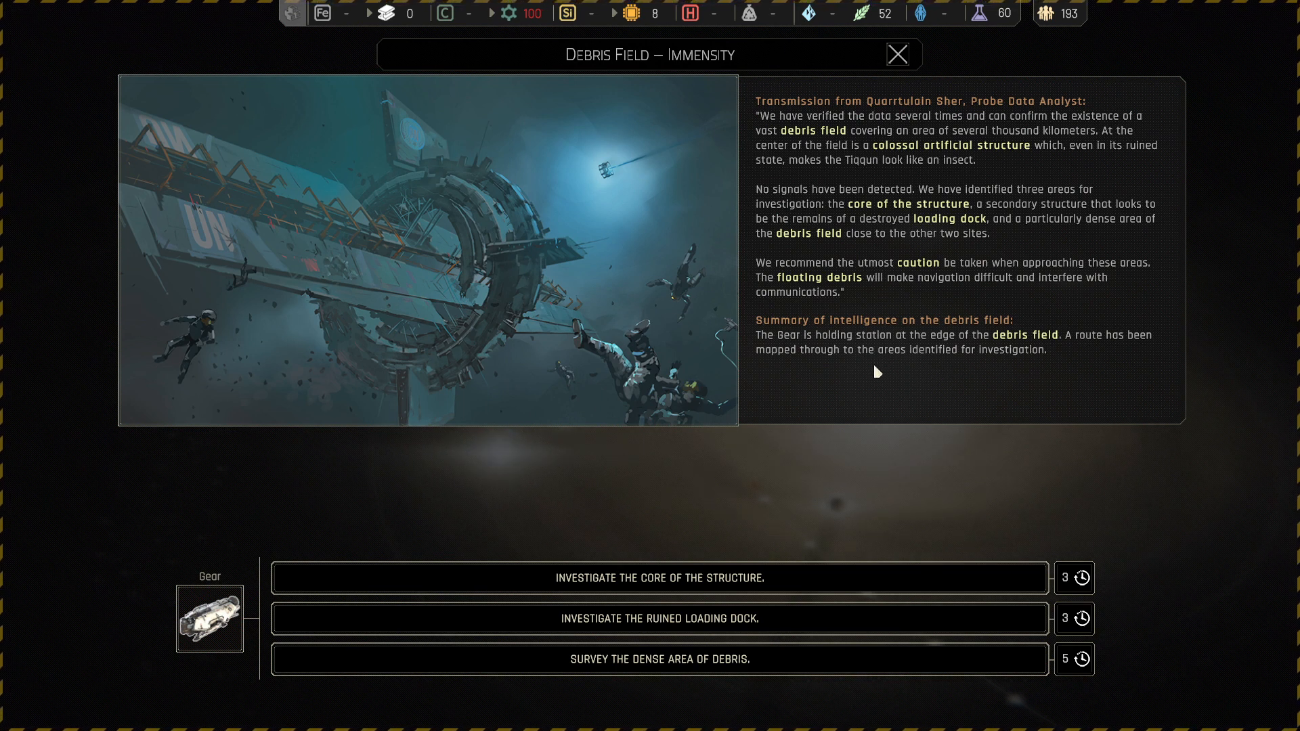
{"action": "mouse_move", "coordinate": [902, 457]}
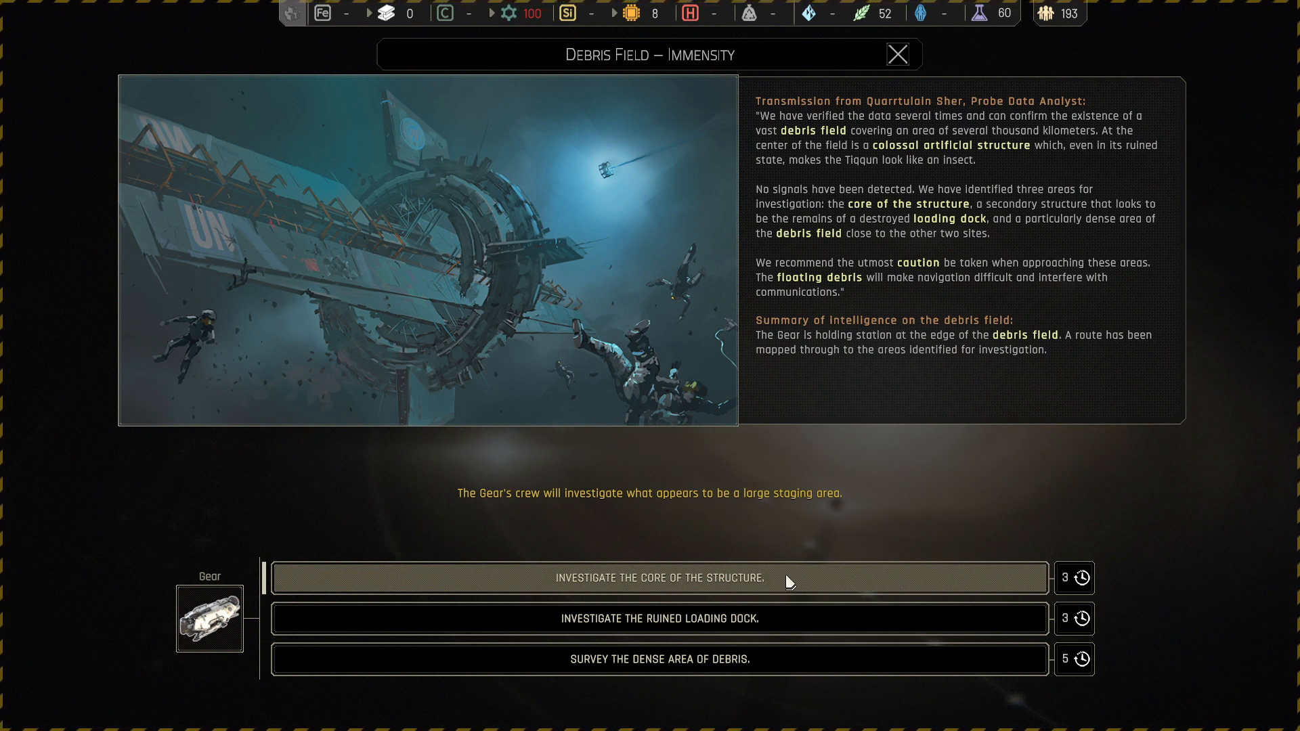
- Choose 'Investigate the core of the structure' for the Gear
{"action": "left_click", "coordinate": [896, 54]}
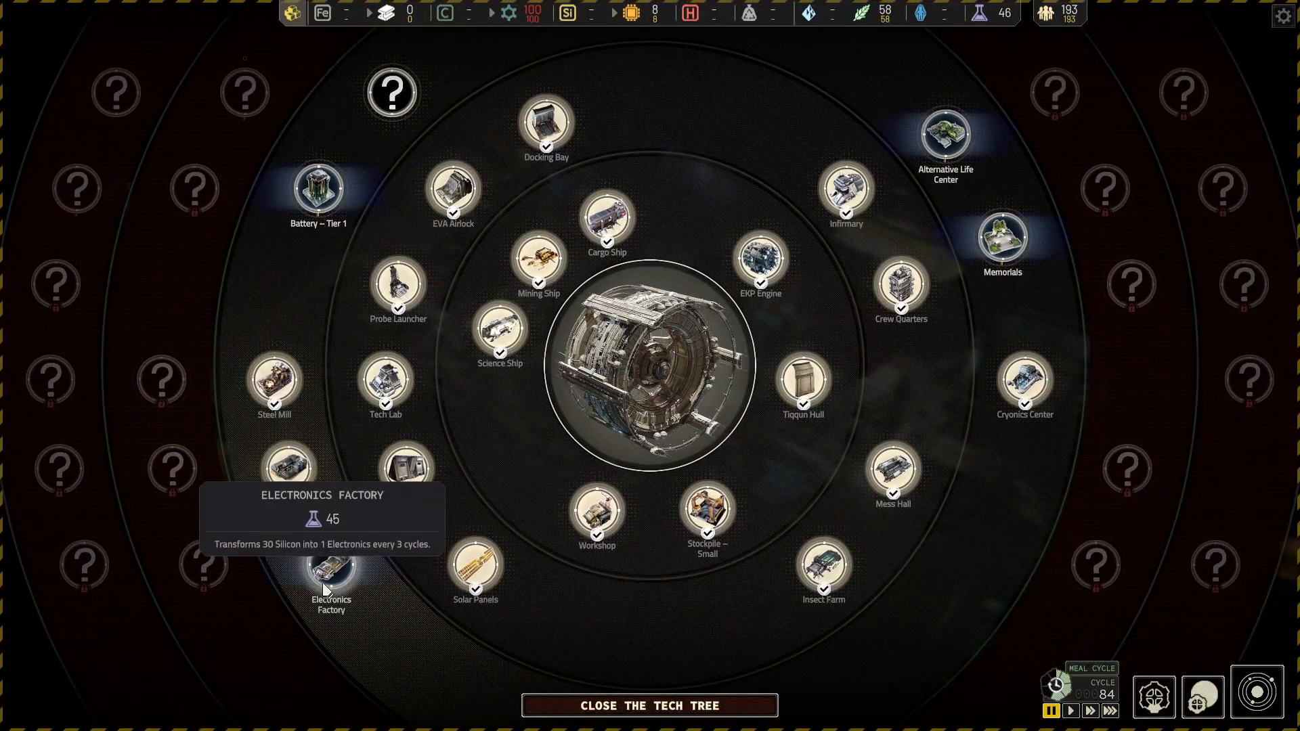
- Research the Electronics Factory for 45 science, then open Gear's finished Debris Field report
{"action": "left_click", "coordinate": [330, 572]}
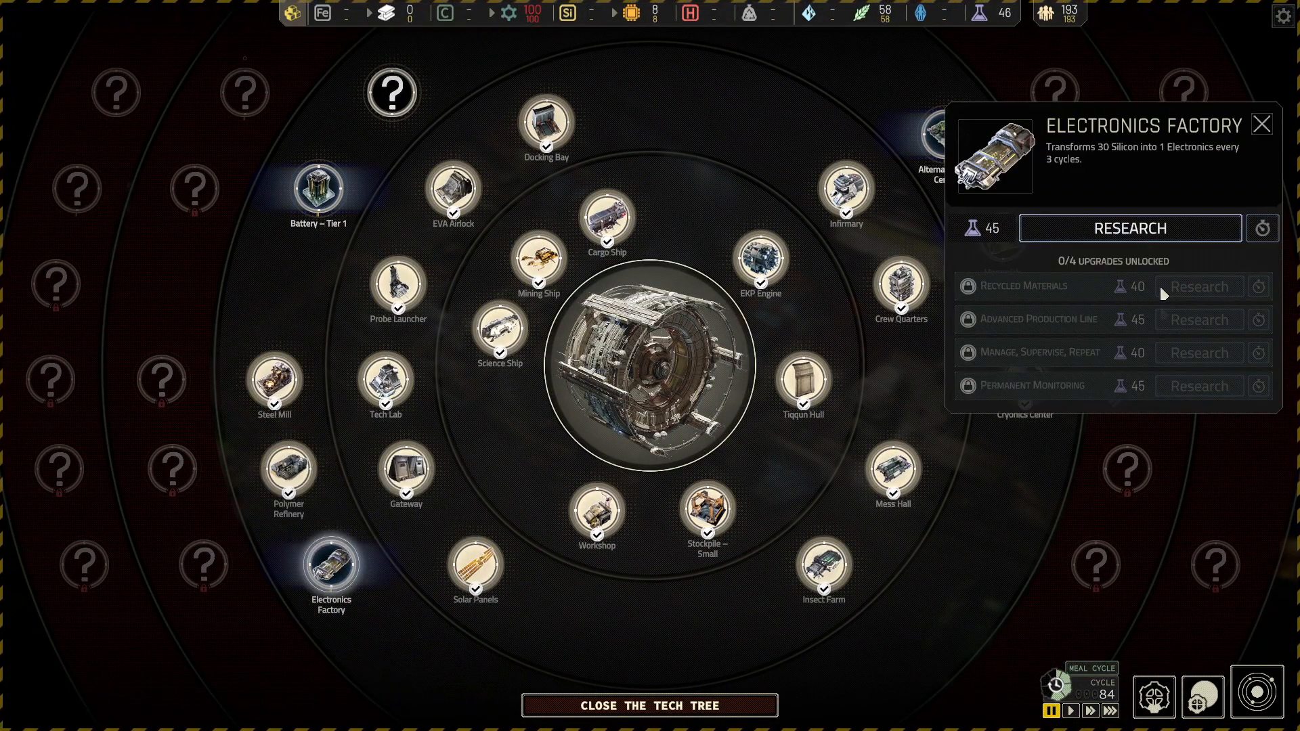
{"action": "left_click", "coordinate": [1129, 228]}
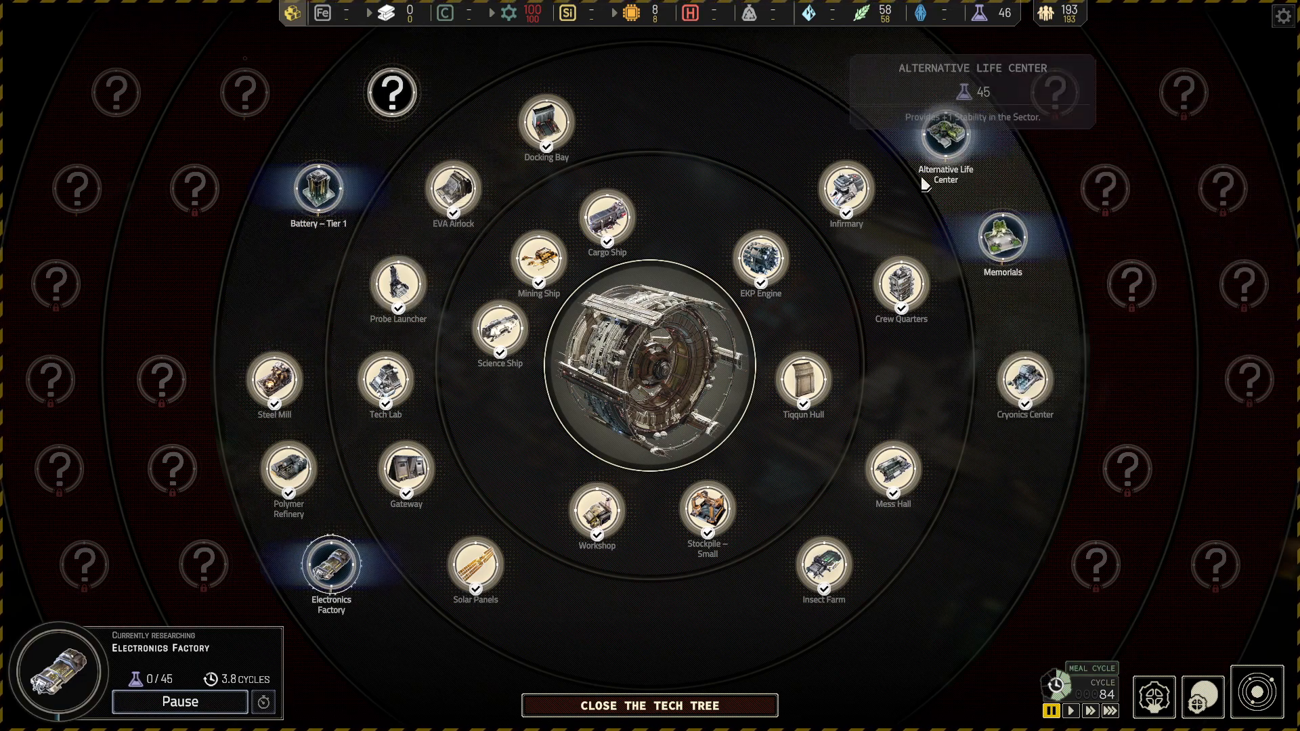
{"action": "mouse_move", "coordinate": [453, 197]}
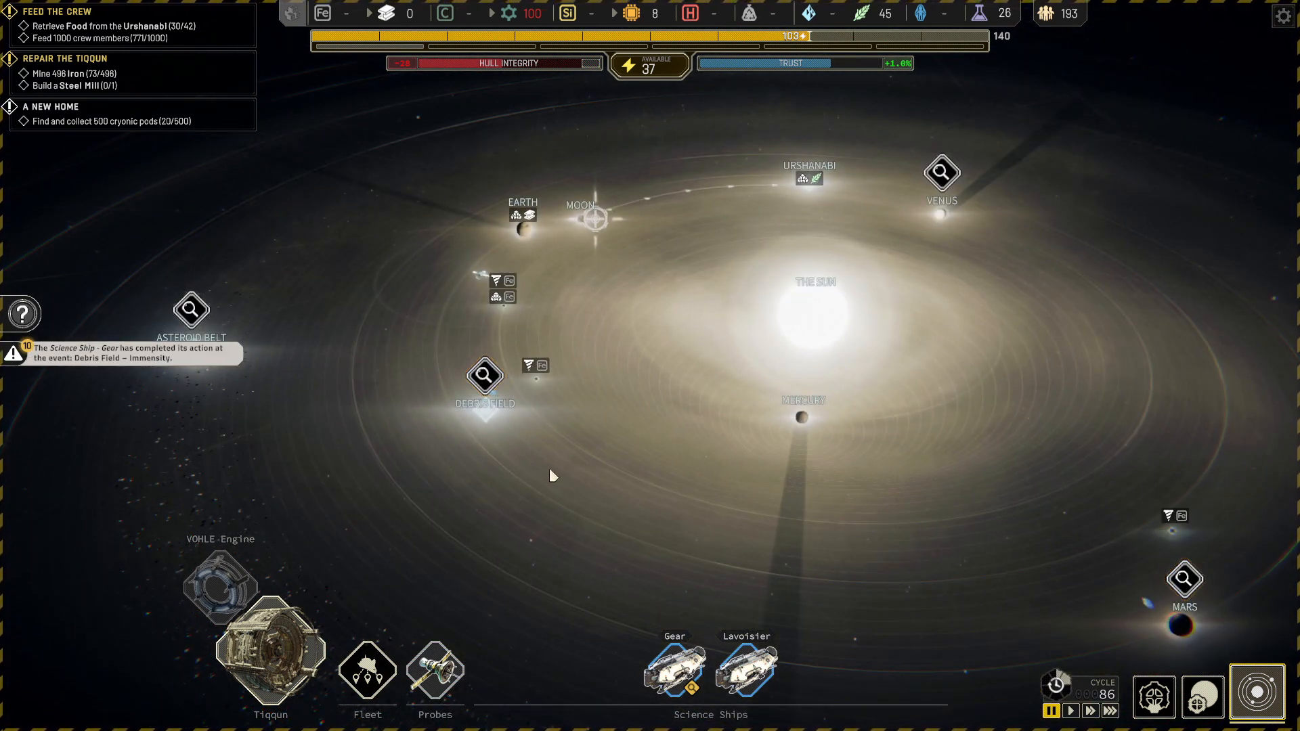
{"action": "mouse_move", "coordinate": [485, 382]}
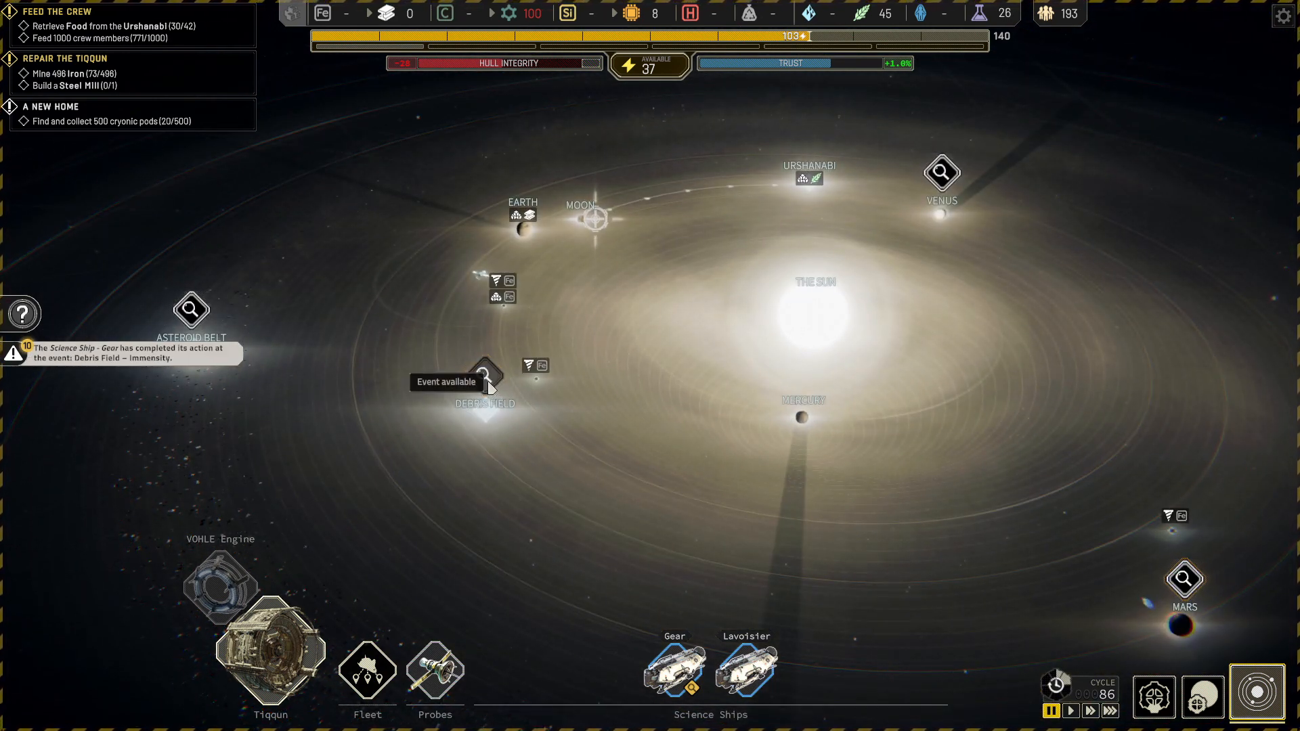
{"action": "left_click", "coordinate": [484, 373]}
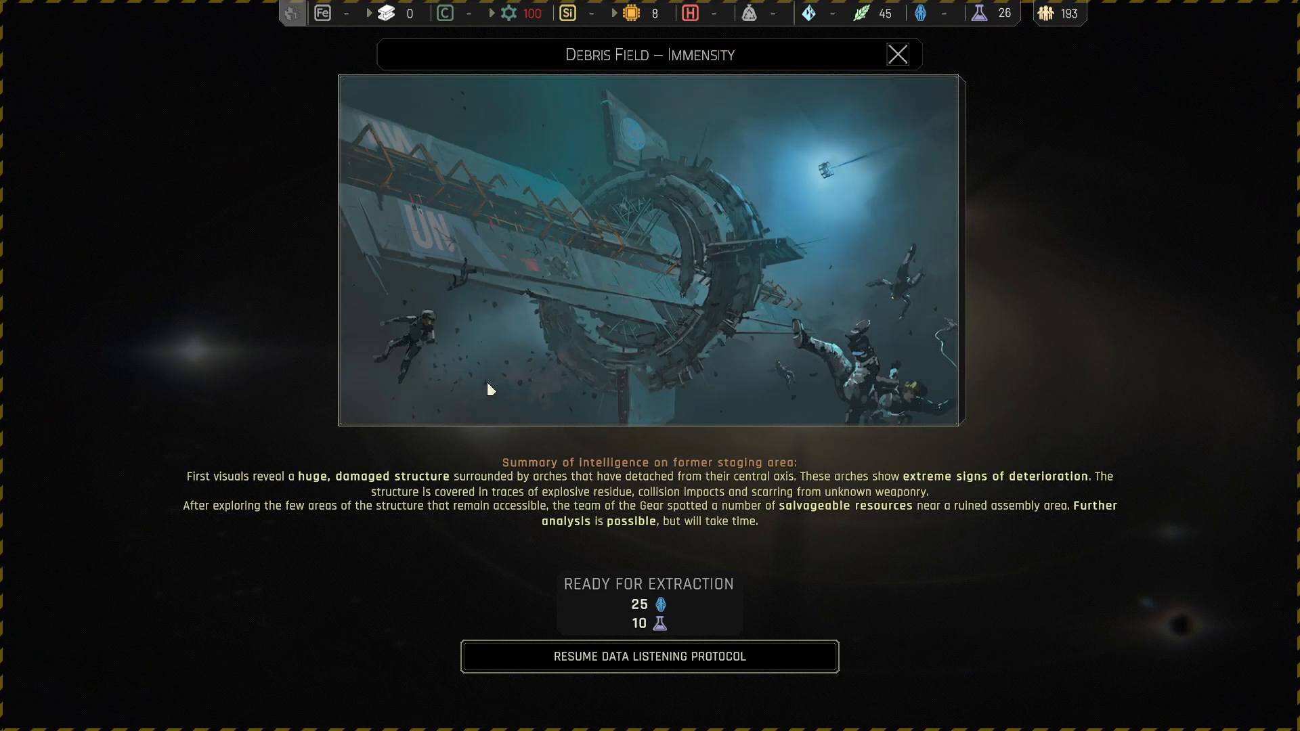
{"action": "mouse_move", "coordinate": [324, 496]}
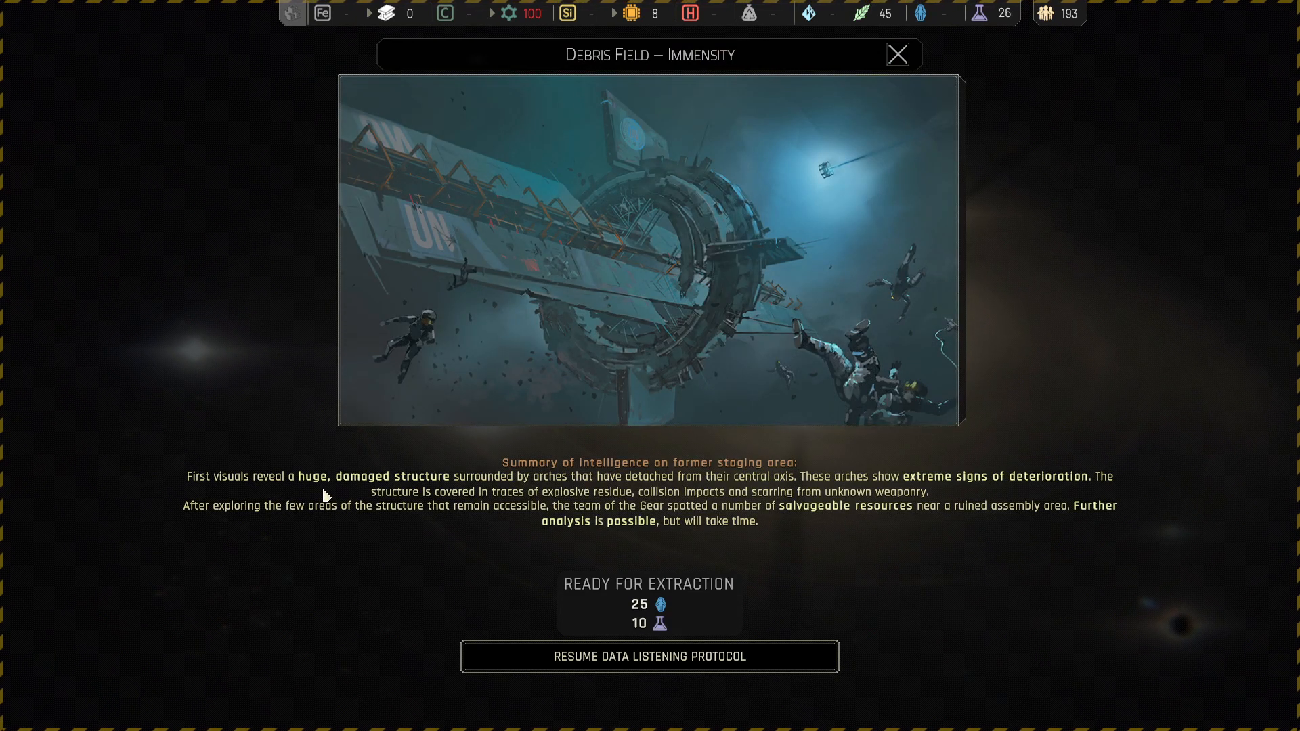
{"action": "mouse_move", "coordinate": [487, 495]}
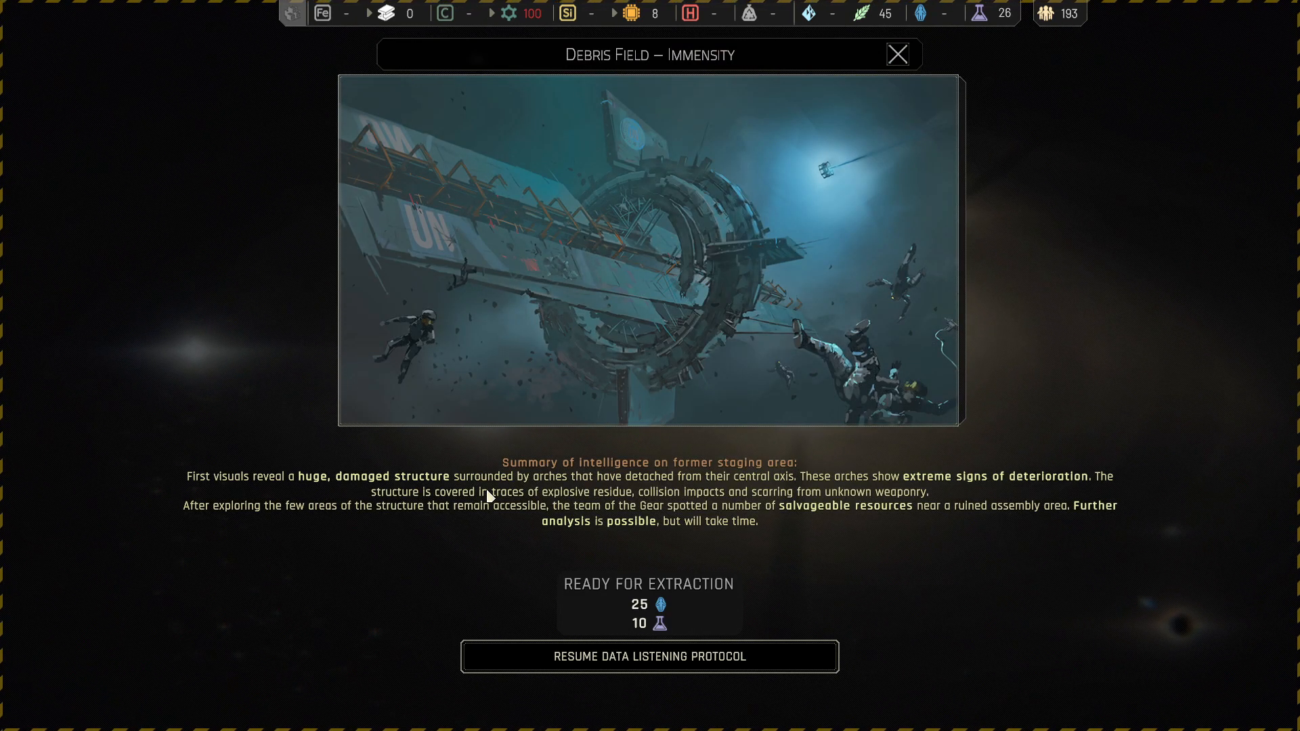
{"action": "mouse_move", "coordinate": [609, 504]}
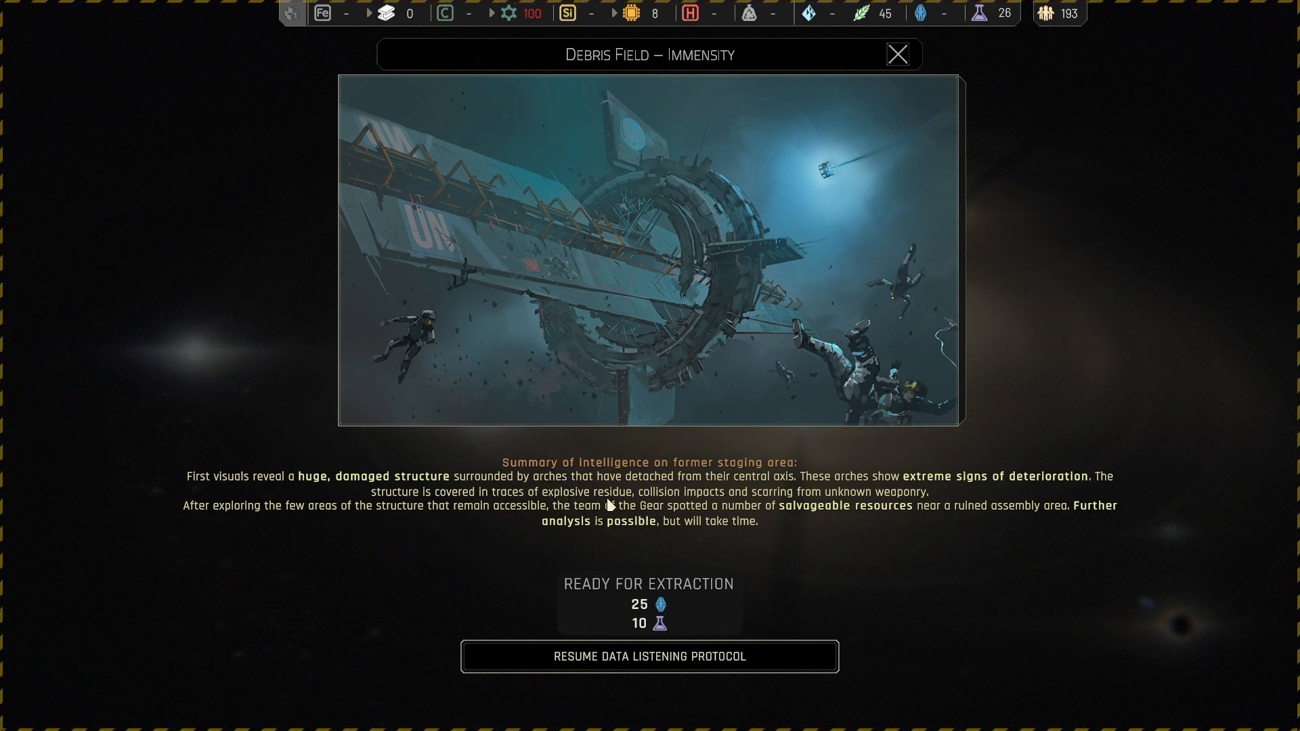
{"action": "mouse_move", "coordinate": [845, 507]}
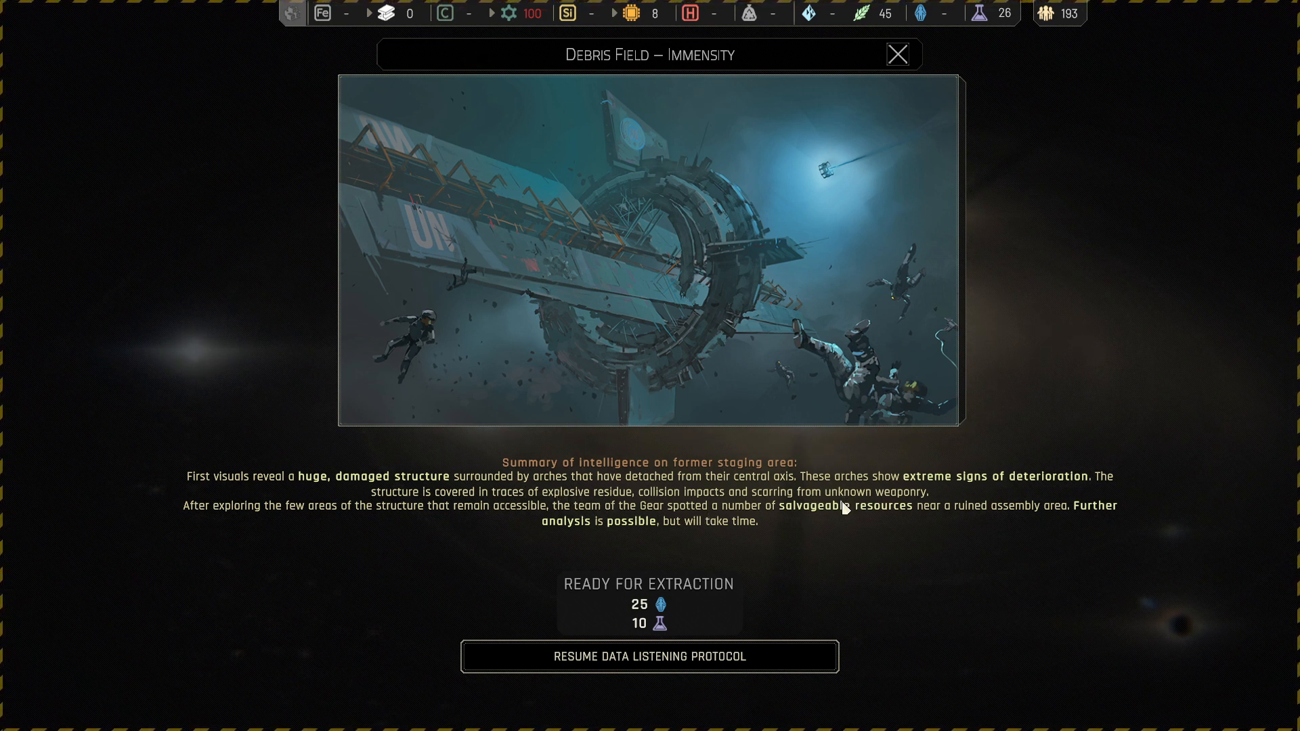
{"action": "mouse_move", "coordinate": [900, 551]}
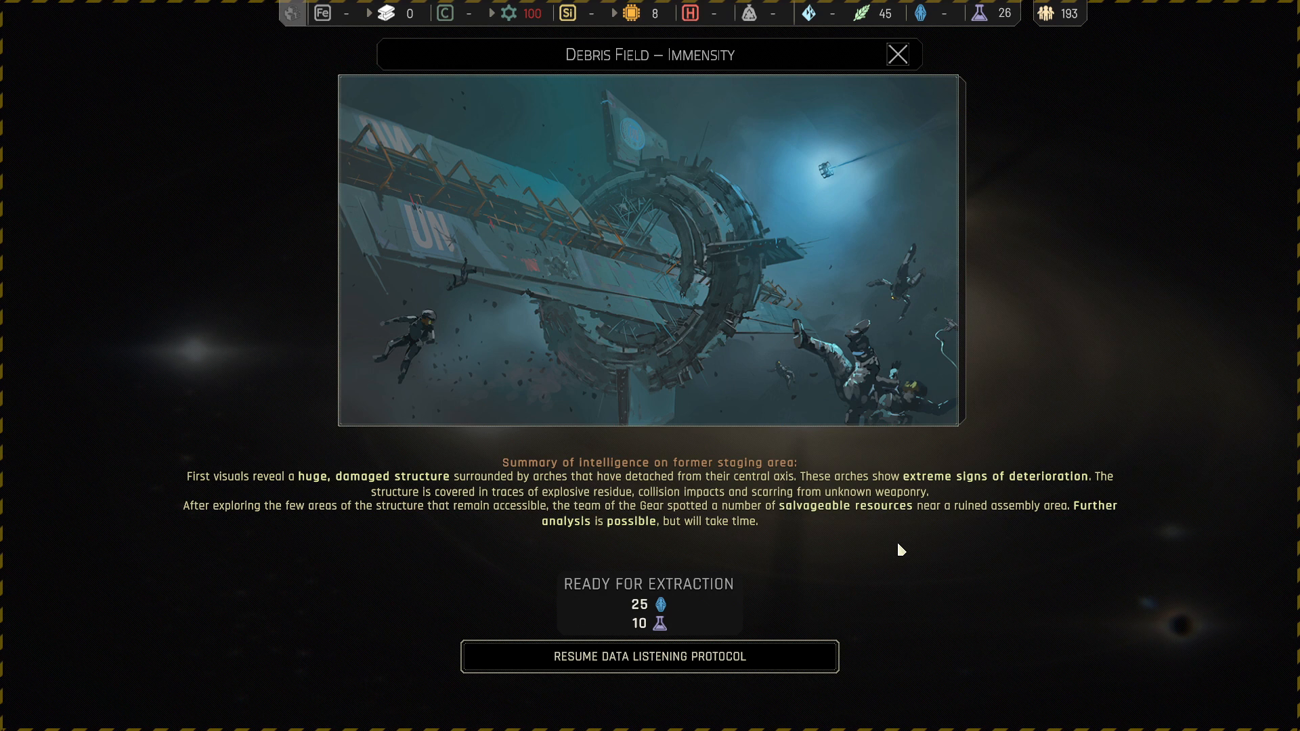
{"action": "mouse_move", "coordinate": [428, 539]}
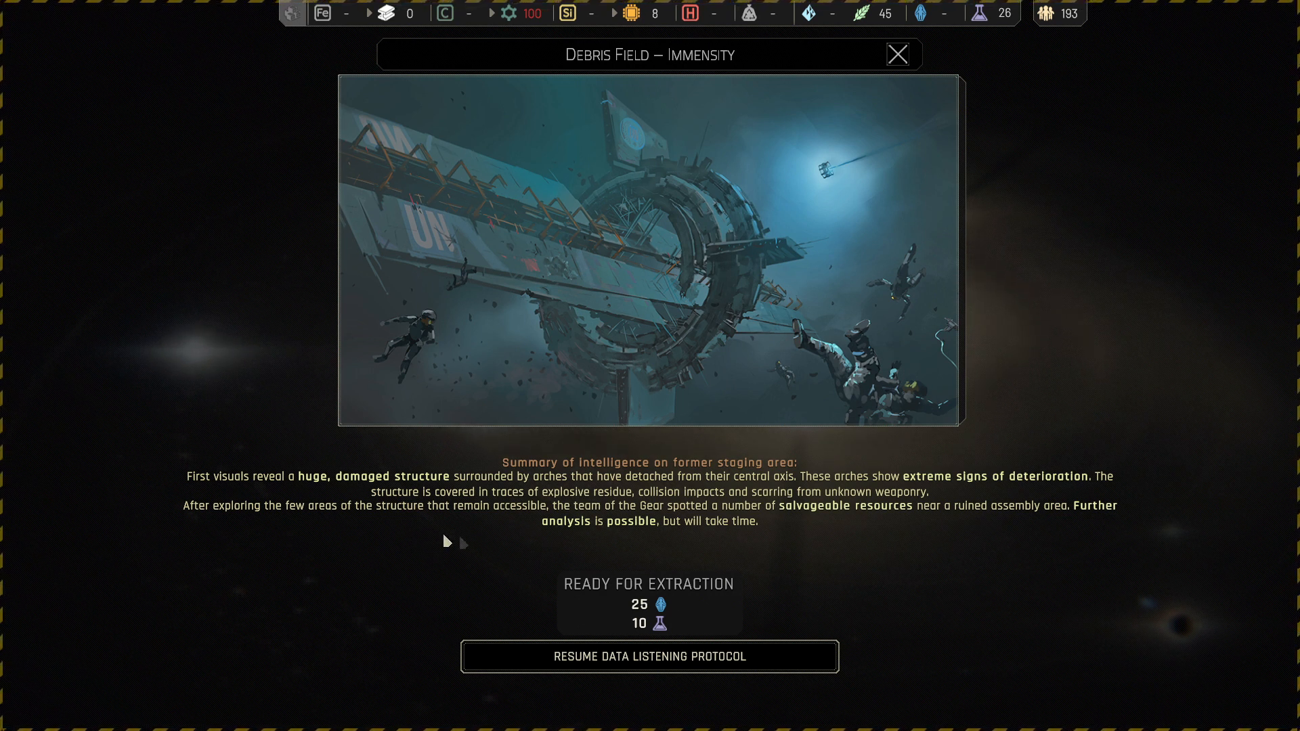
{"action": "mouse_move", "coordinate": [862, 540]}
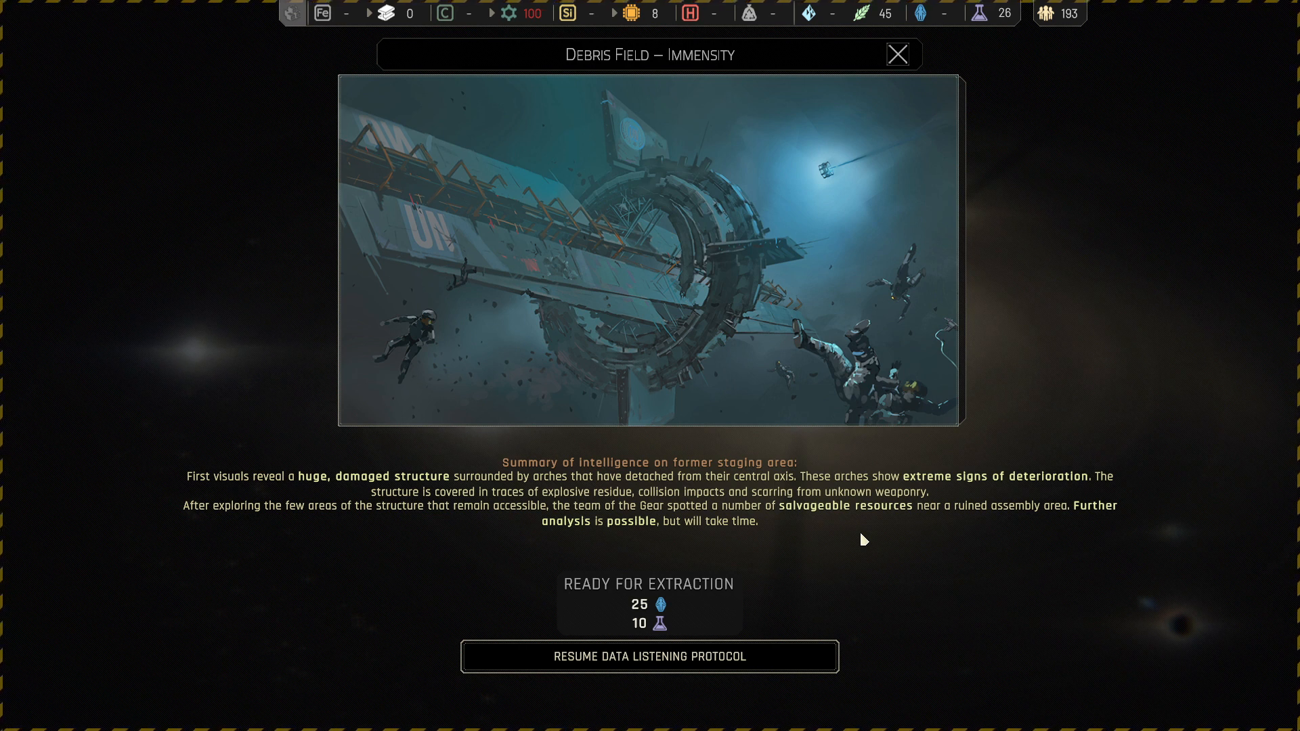
{"action": "mouse_move", "coordinate": [269, 568]}
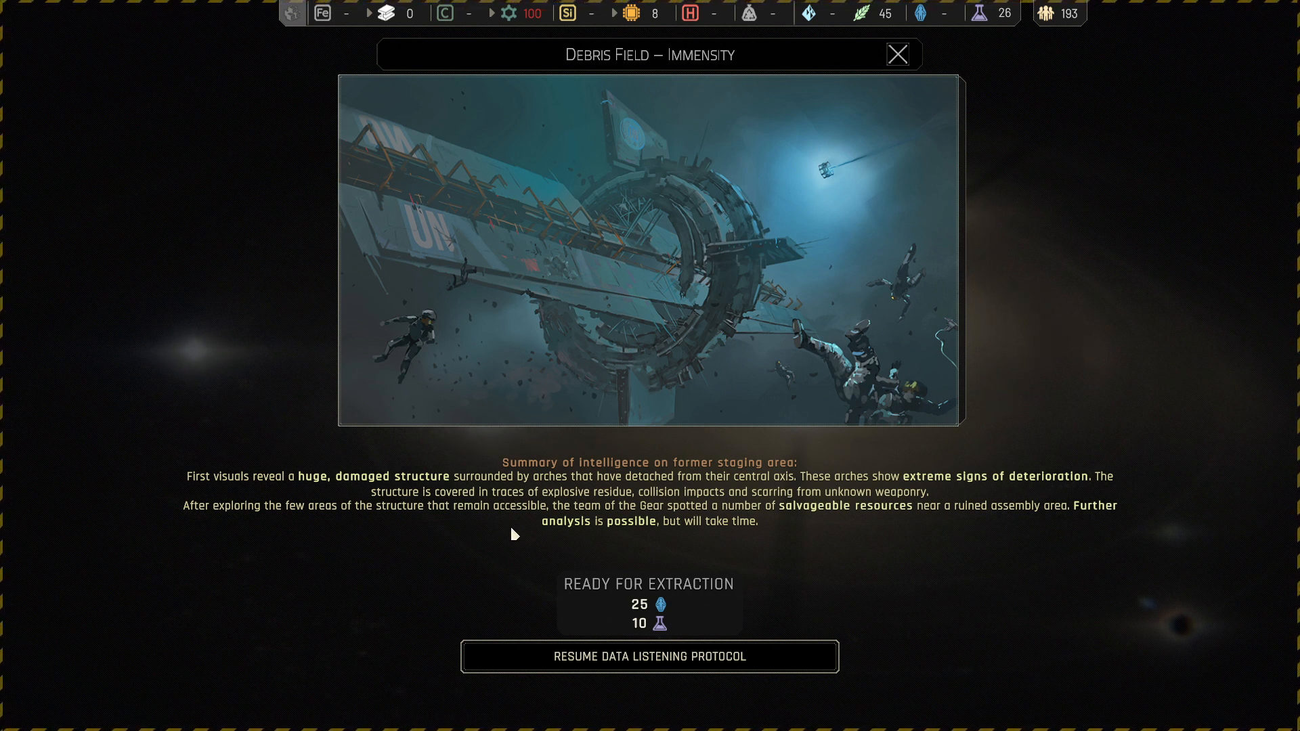
{"action": "mouse_move", "coordinate": [910, 595]}
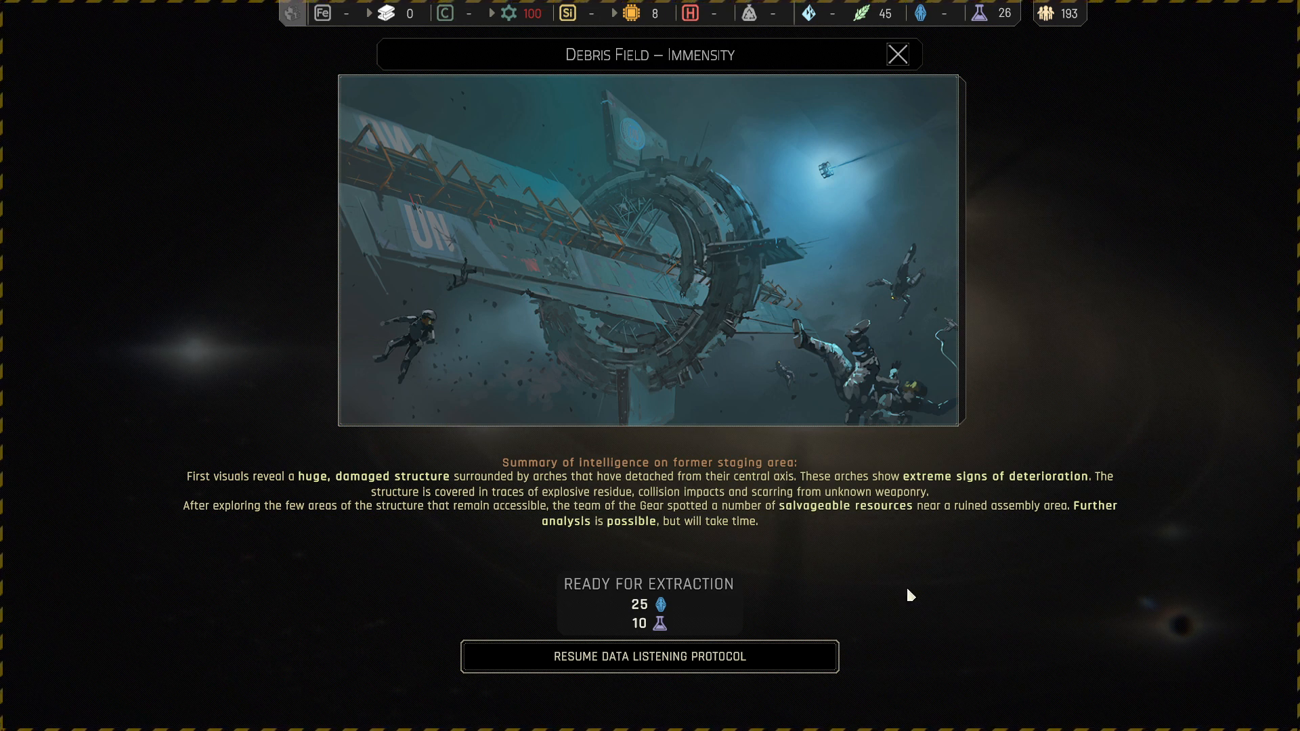
{"action": "mouse_move", "coordinate": [1041, 539]}
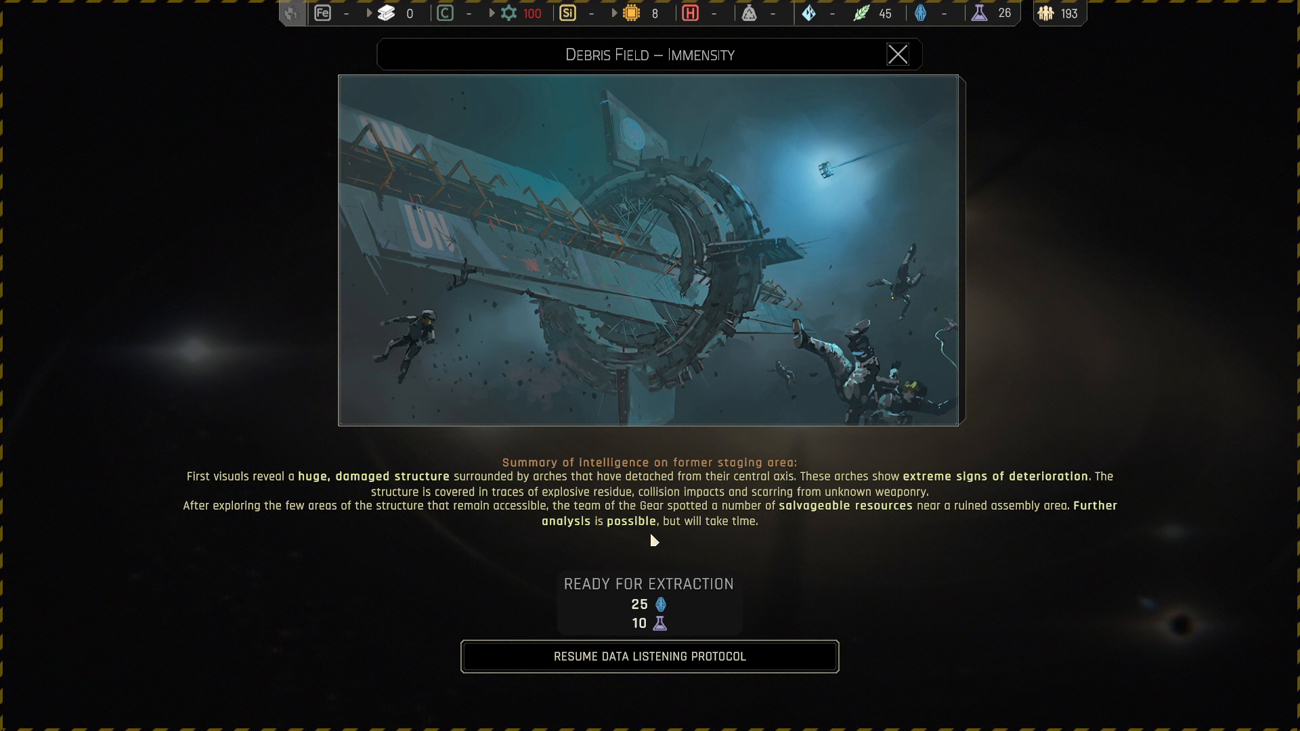
{"action": "mouse_move", "coordinate": [649, 609]}
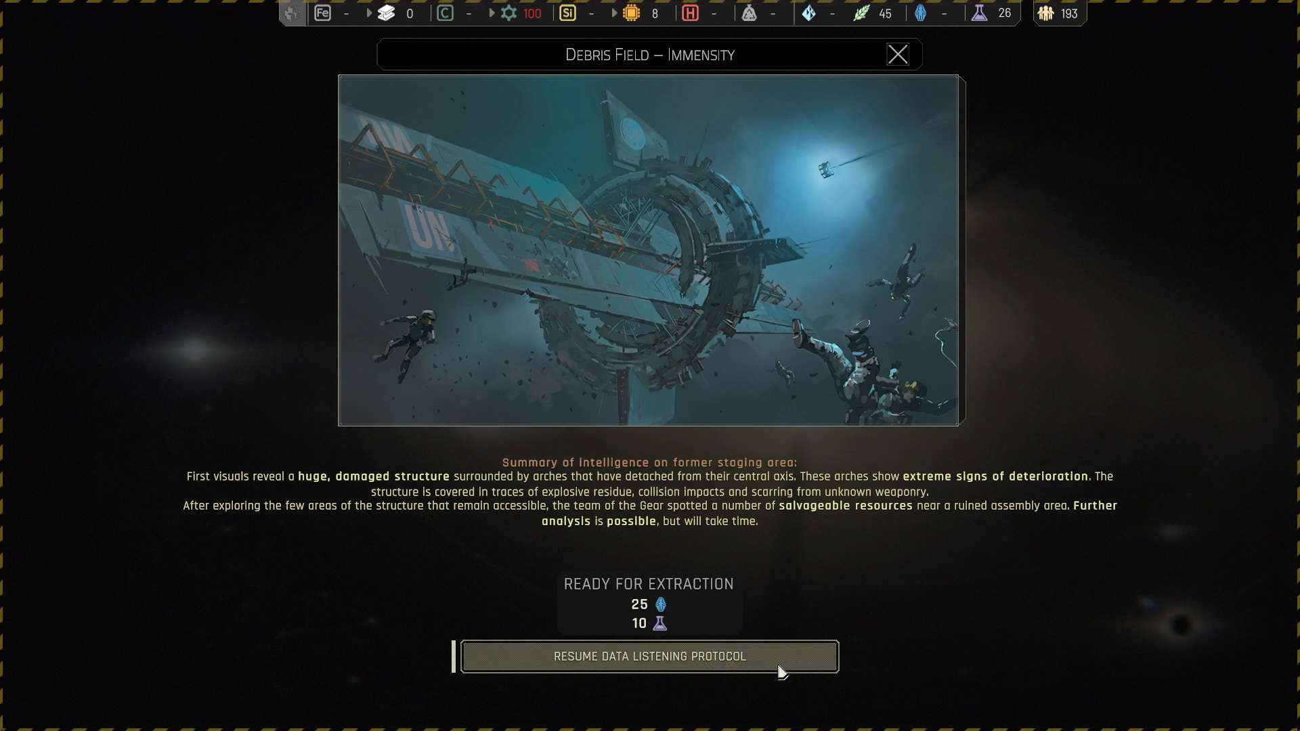
- Resume Data Listening Protocol after the 25-resource, 10-science extraction summary
{"action": "left_click", "coordinate": [648, 656]}
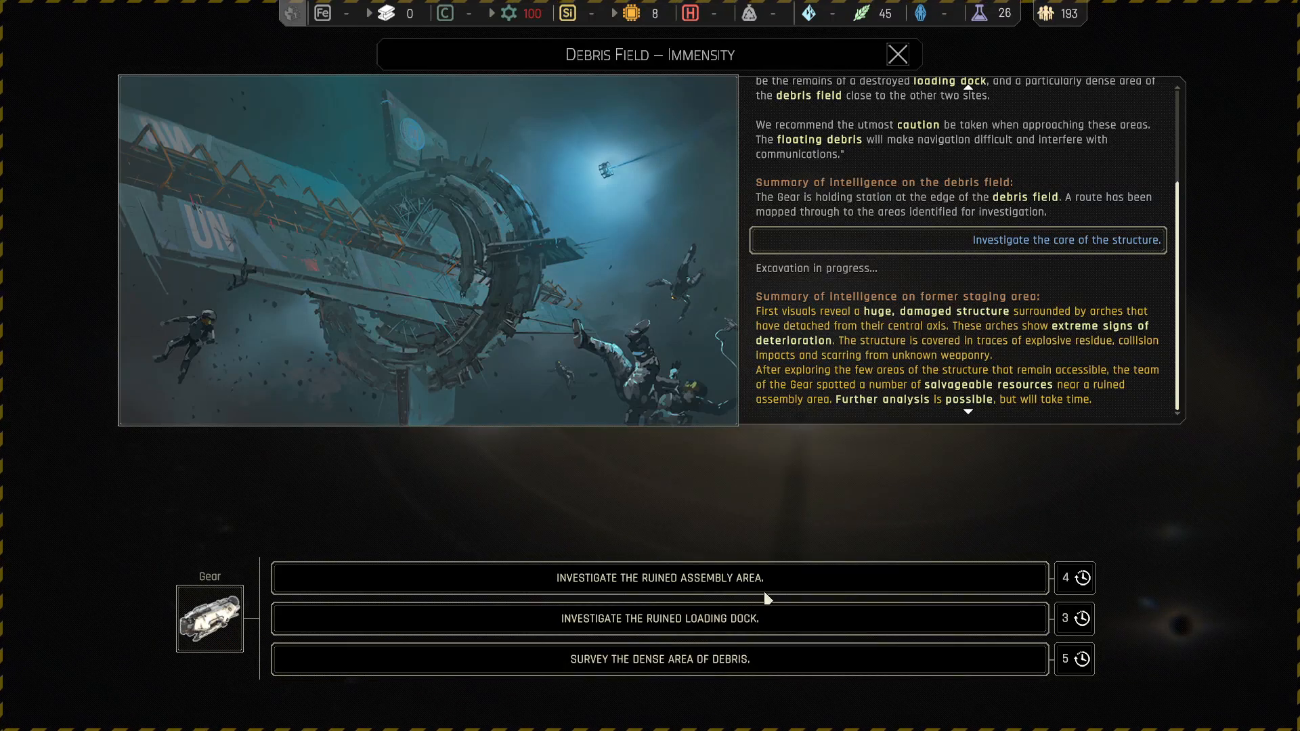
{"action": "mouse_move", "coordinate": [804, 570]}
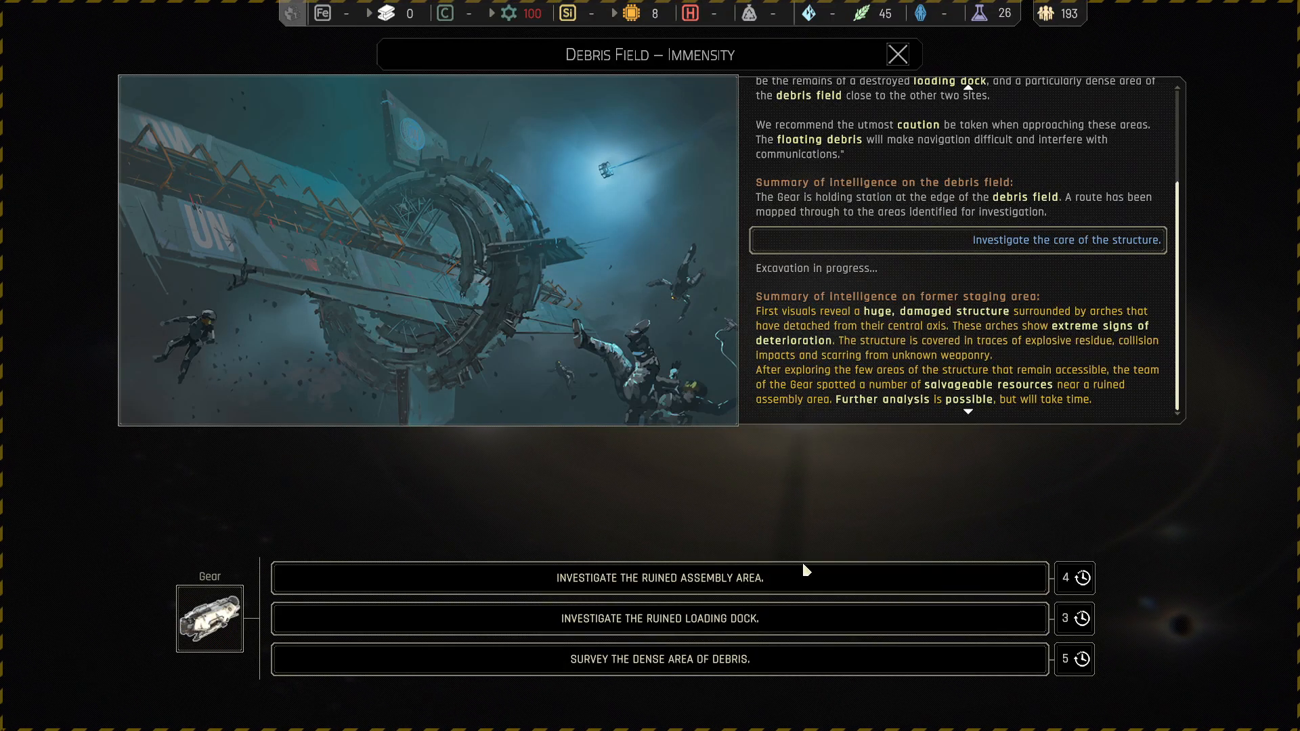
{"action": "mouse_move", "coordinate": [777, 439]}
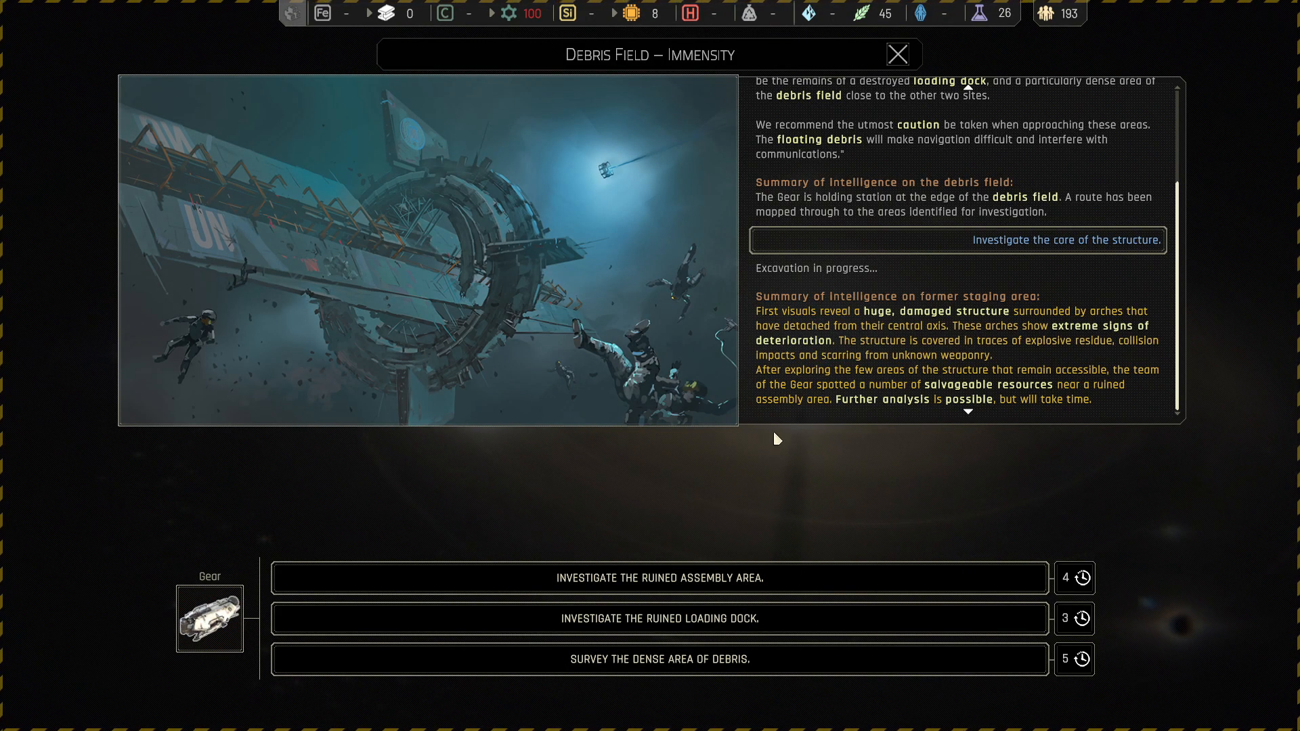
{"action": "mouse_move", "coordinate": [766, 461]}
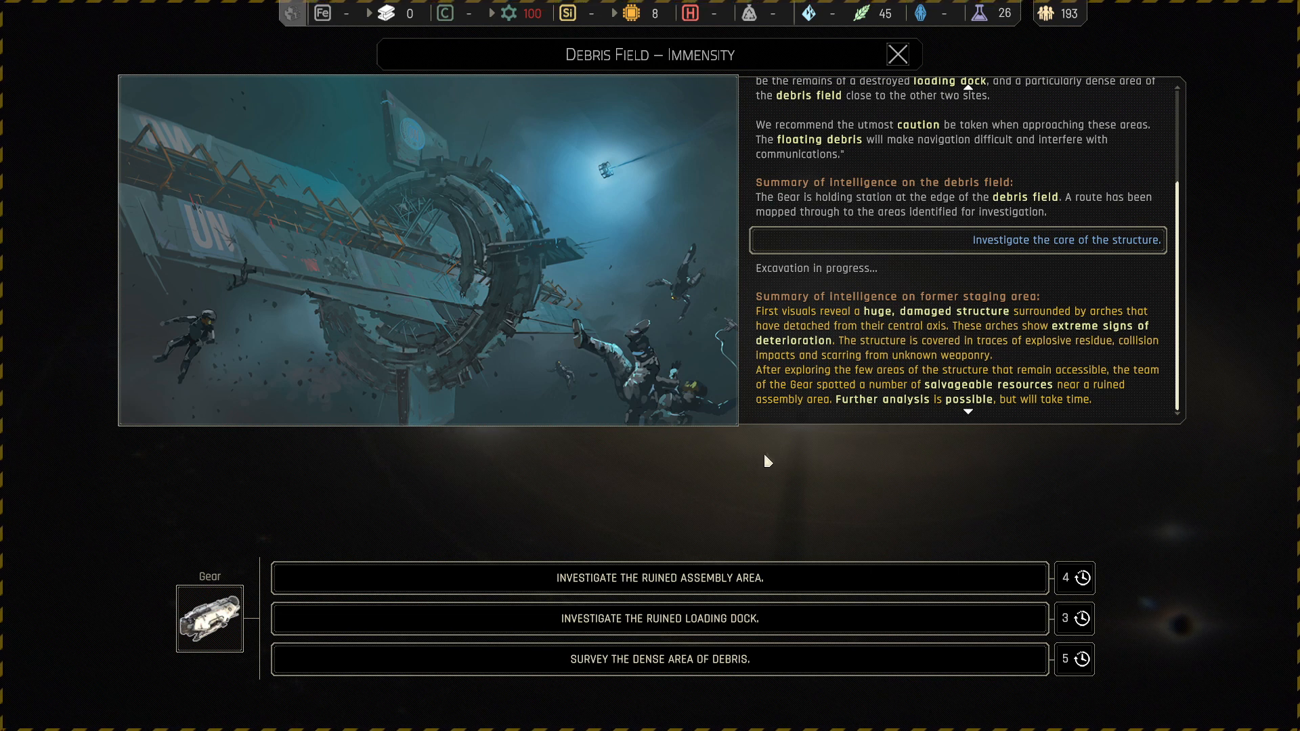
{"action": "mouse_move", "coordinate": [694, 598]}
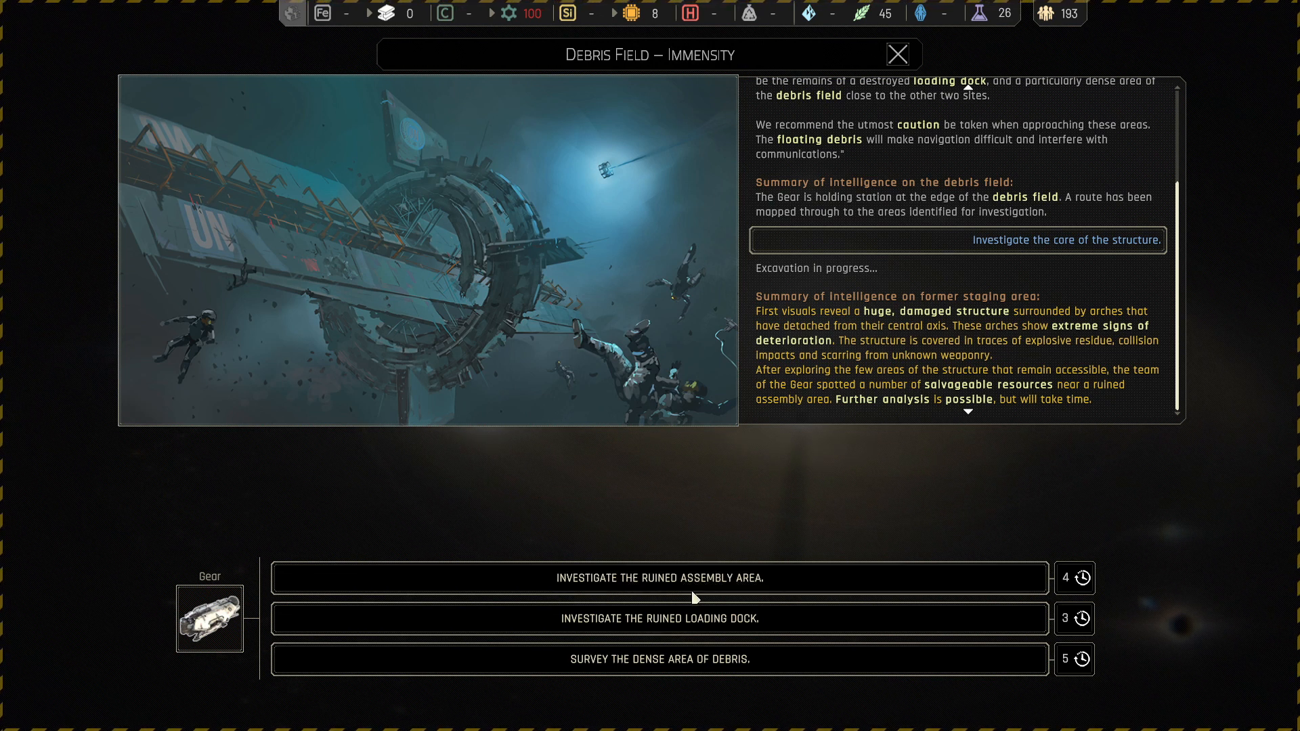
{"action": "mouse_move", "coordinate": [821, 509]}
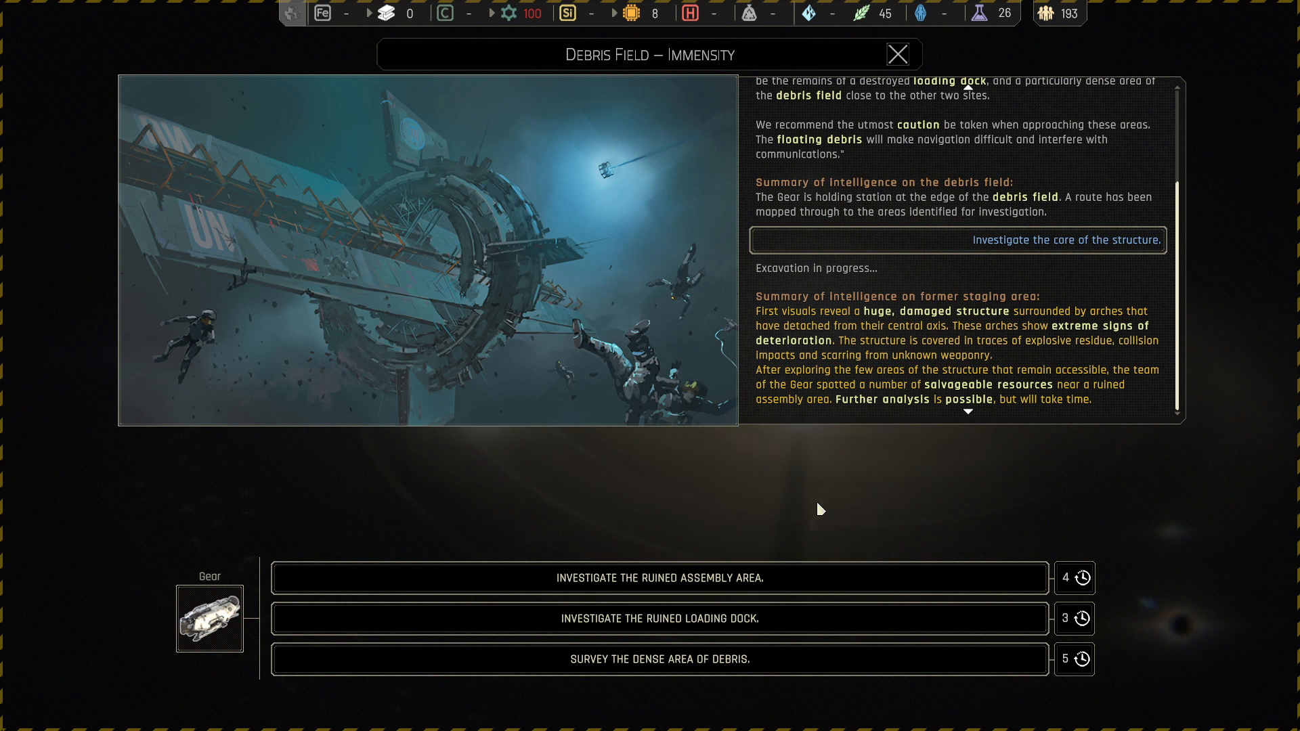
{"action": "mouse_move", "coordinate": [834, 529]}
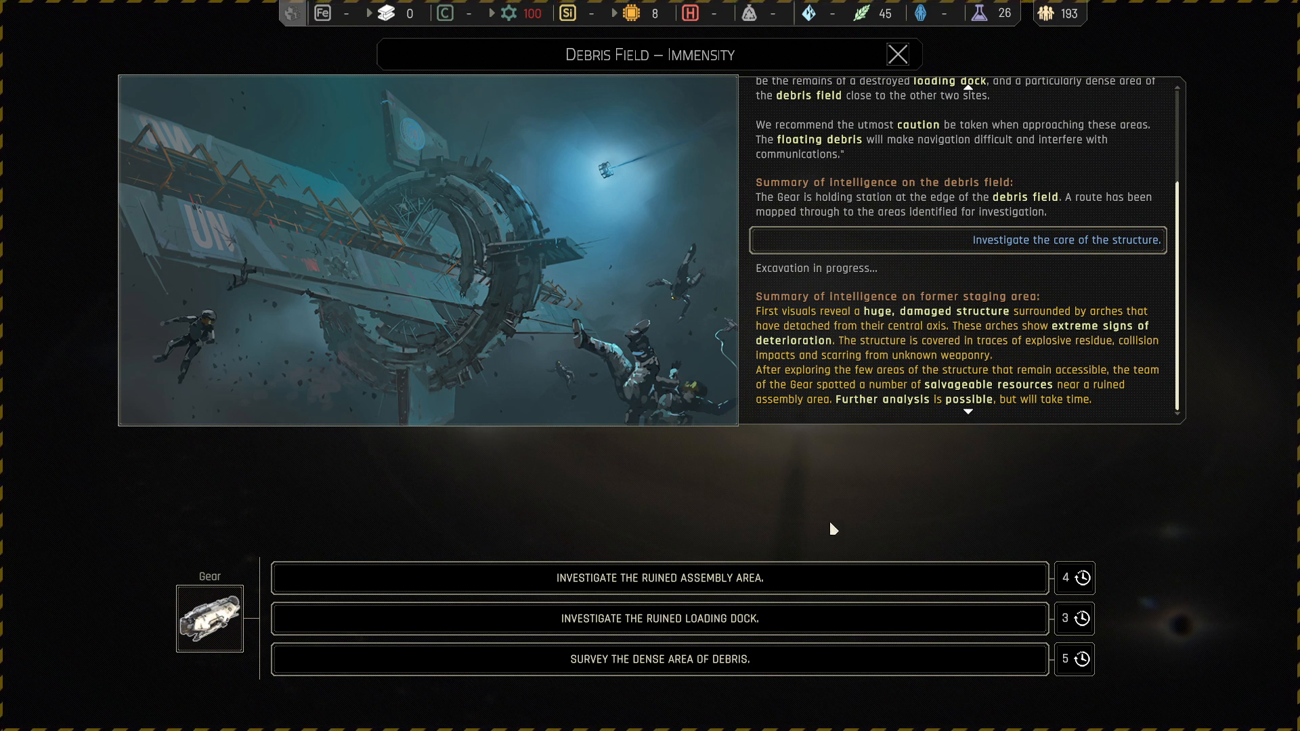
{"action": "mouse_move", "coordinate": [802, 604]}
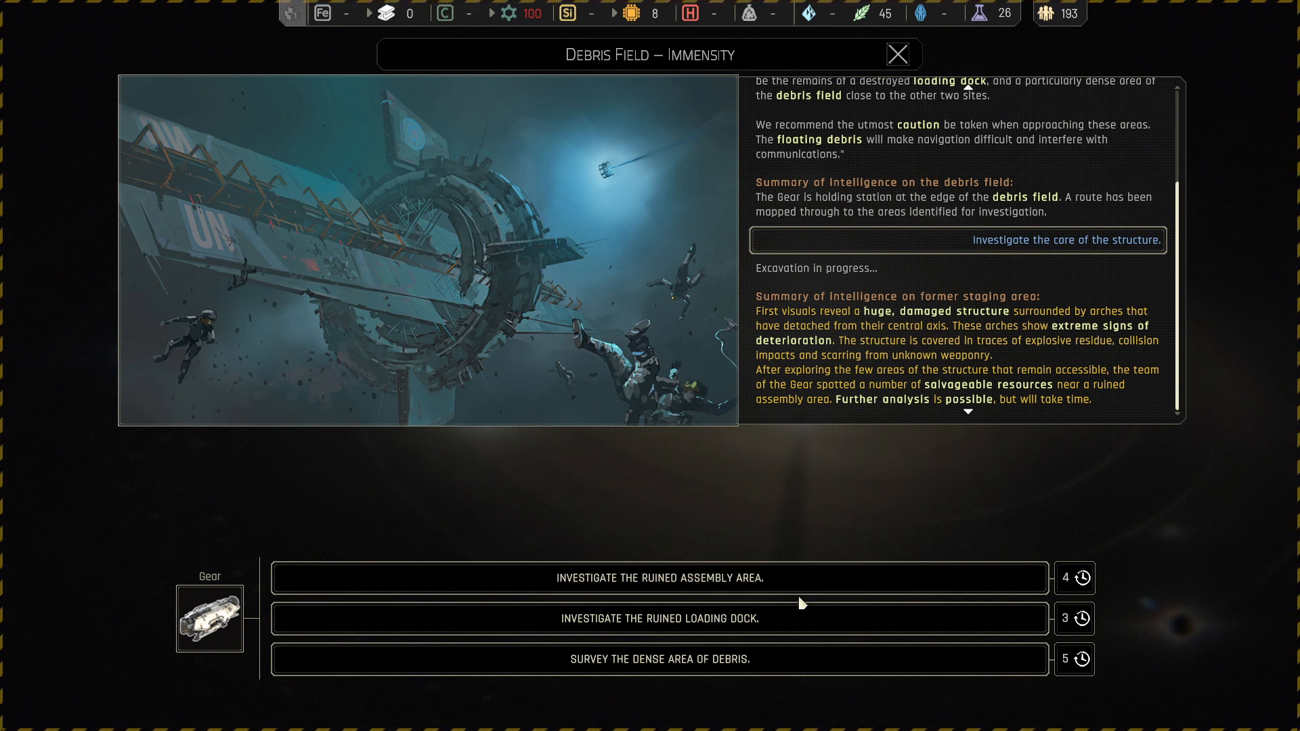
{"action": "mouse_move", "coordinate": [793, 598]}
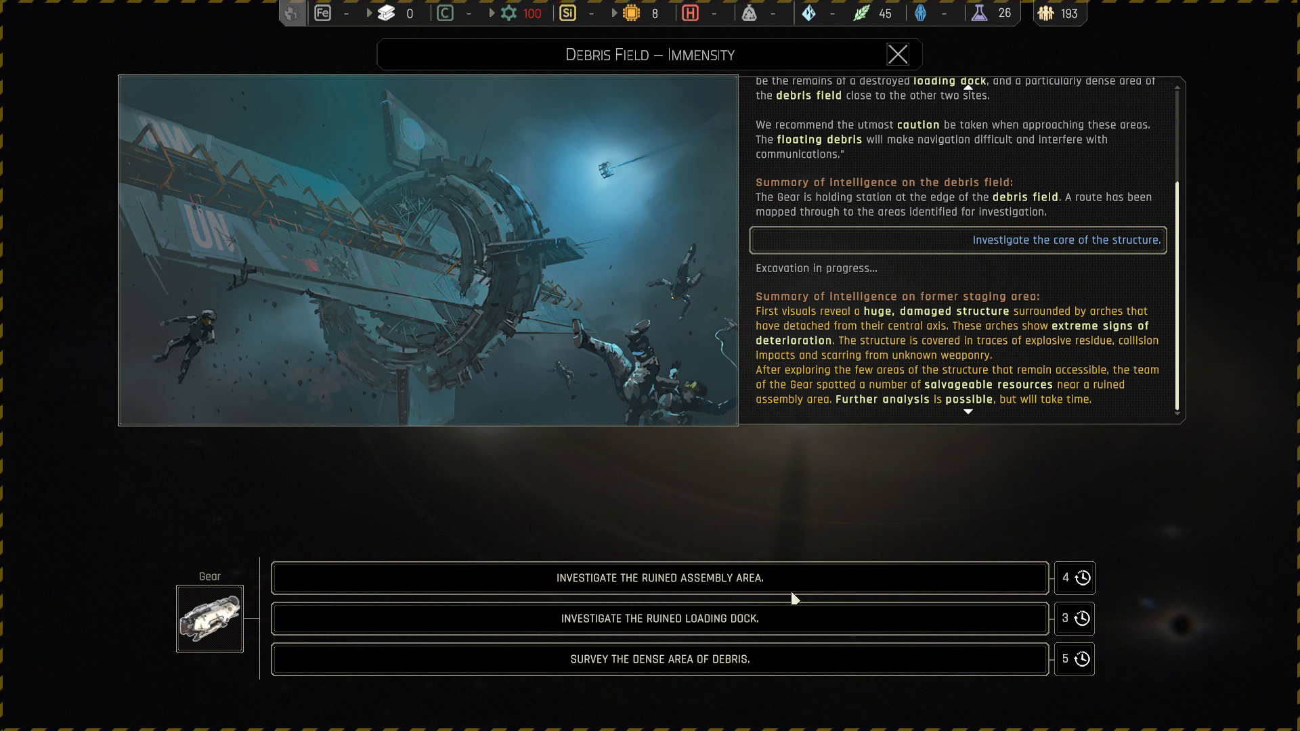
- Choose 'Investigate the ruined assembly area' as the Gear's next follow-up
{"action": "left_click", "coordinate": [659, 578]}
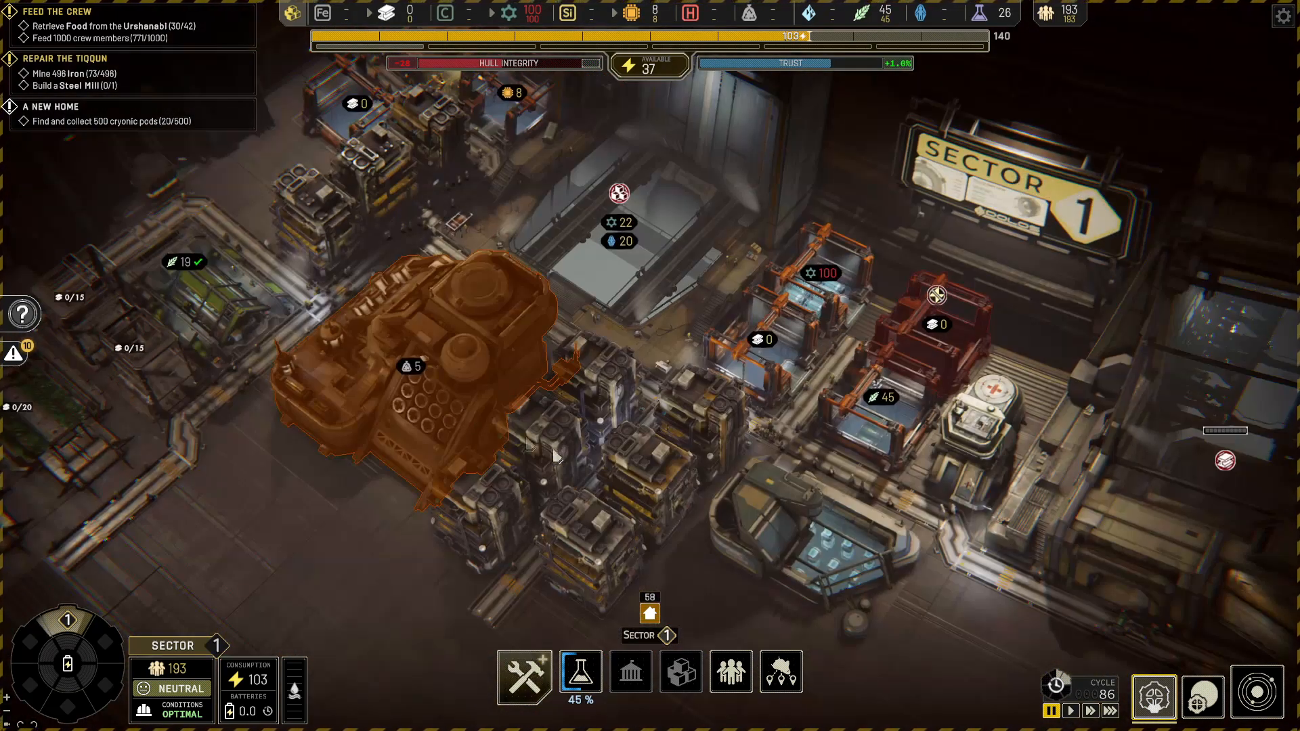
- Pan across Sector 1 and click a building, then switch to the solar system map
{"action": "left_click_drag", "start_coordinate": [547, 456], "coordinate": [792, 560]}
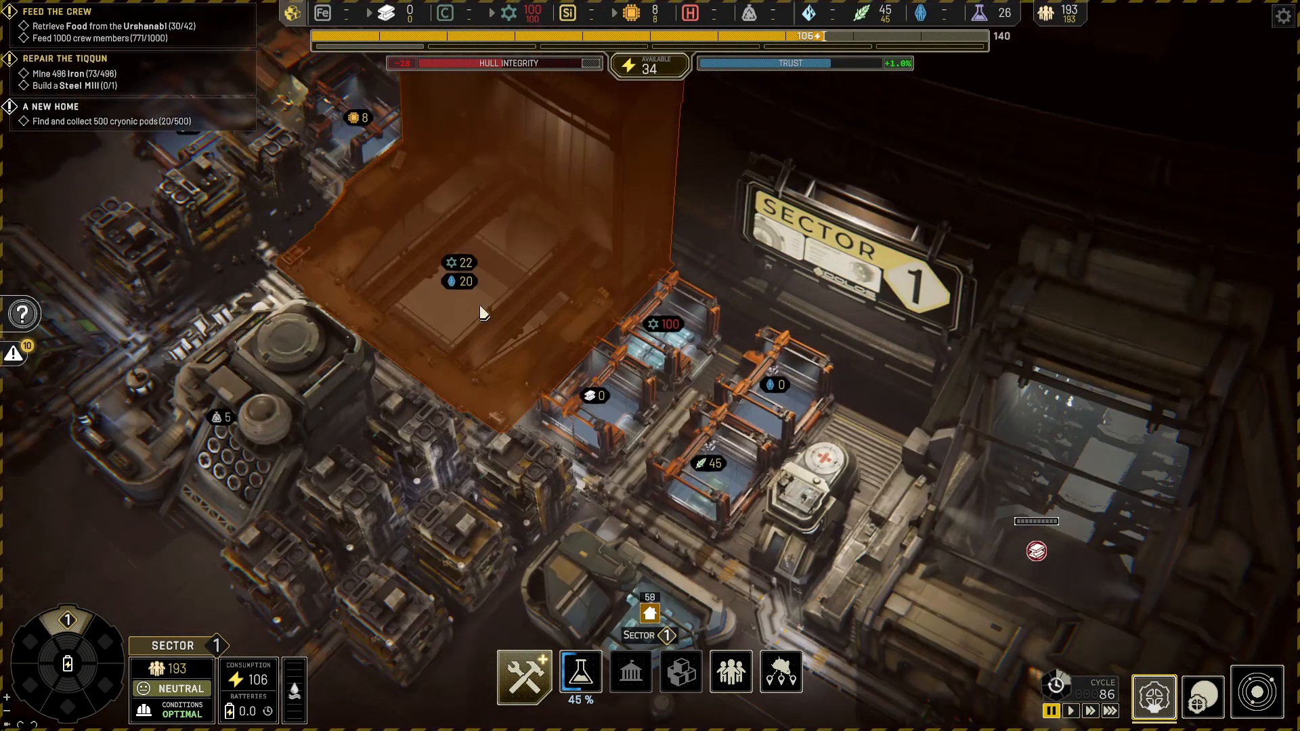
{"action": "mouse_move", "coordinate": [840, 347]}
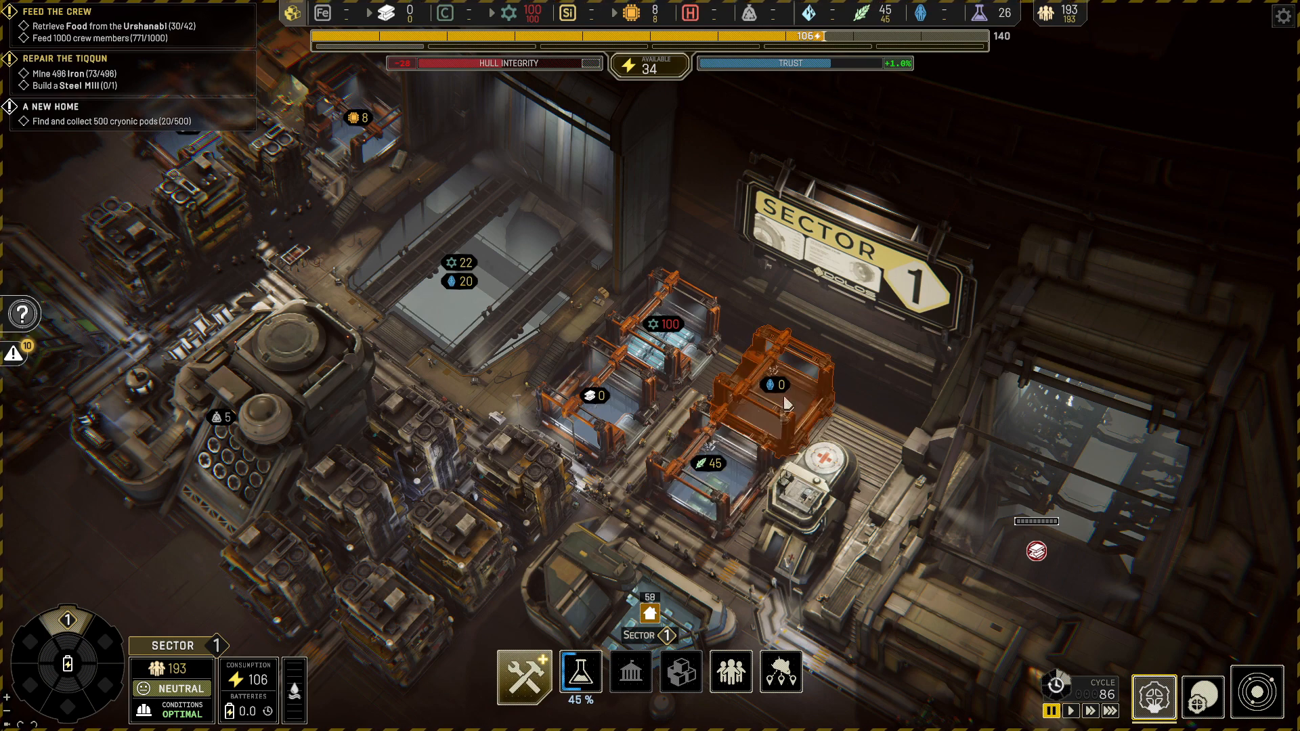
{"action": "left_click", "coordinate": [771, 390]}
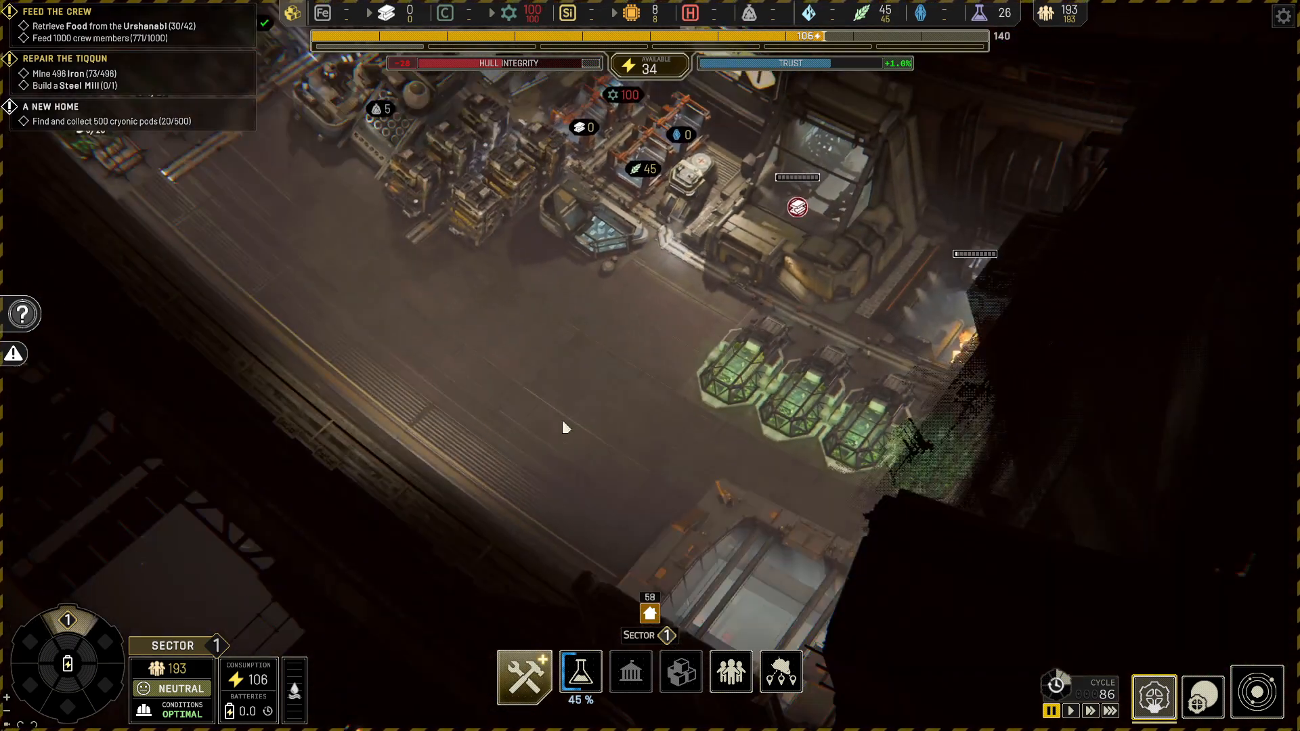
{"action": "left_click", "coordinate": [1257, 697]}
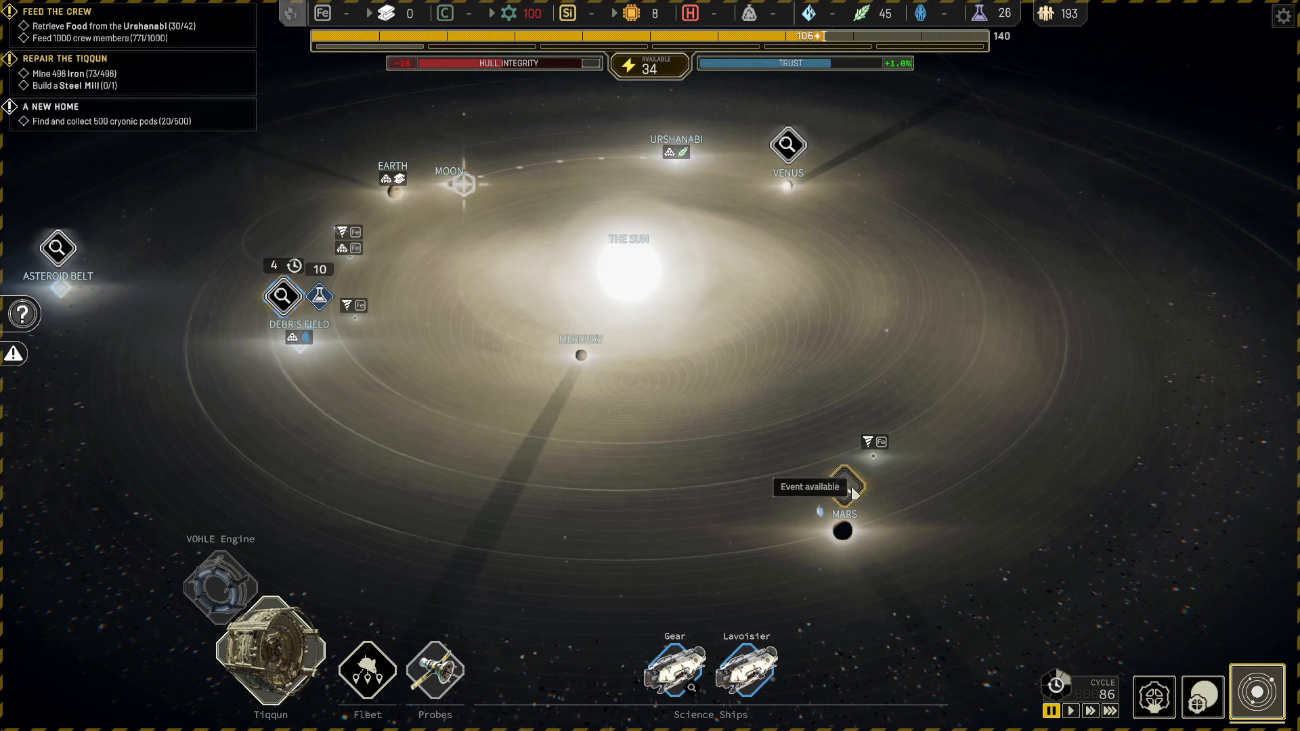
- Open the Mars event and have the Lavoisier enter Richter's Facility using DOLOS clearance codes
{"action": "left_click", "coordinate": [842, 487]}
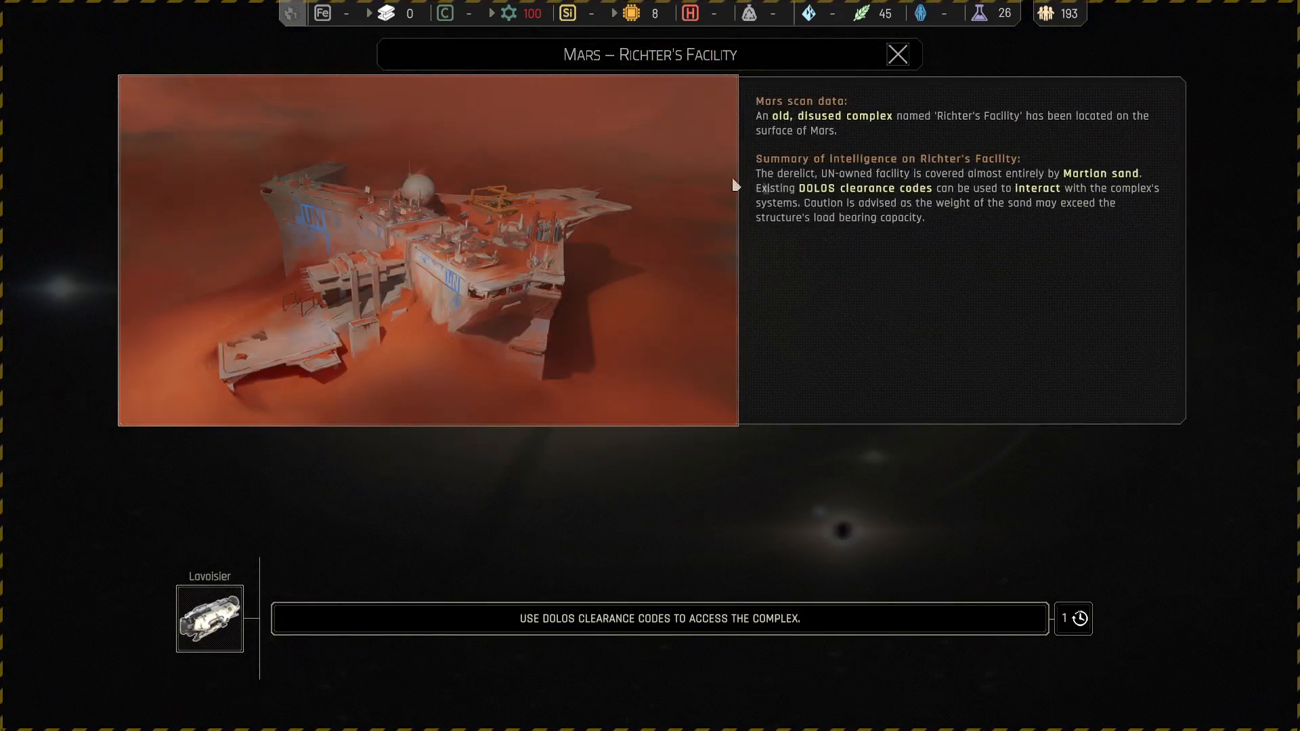
{"action": "mouse_move", "coordinate": [908, 149]}
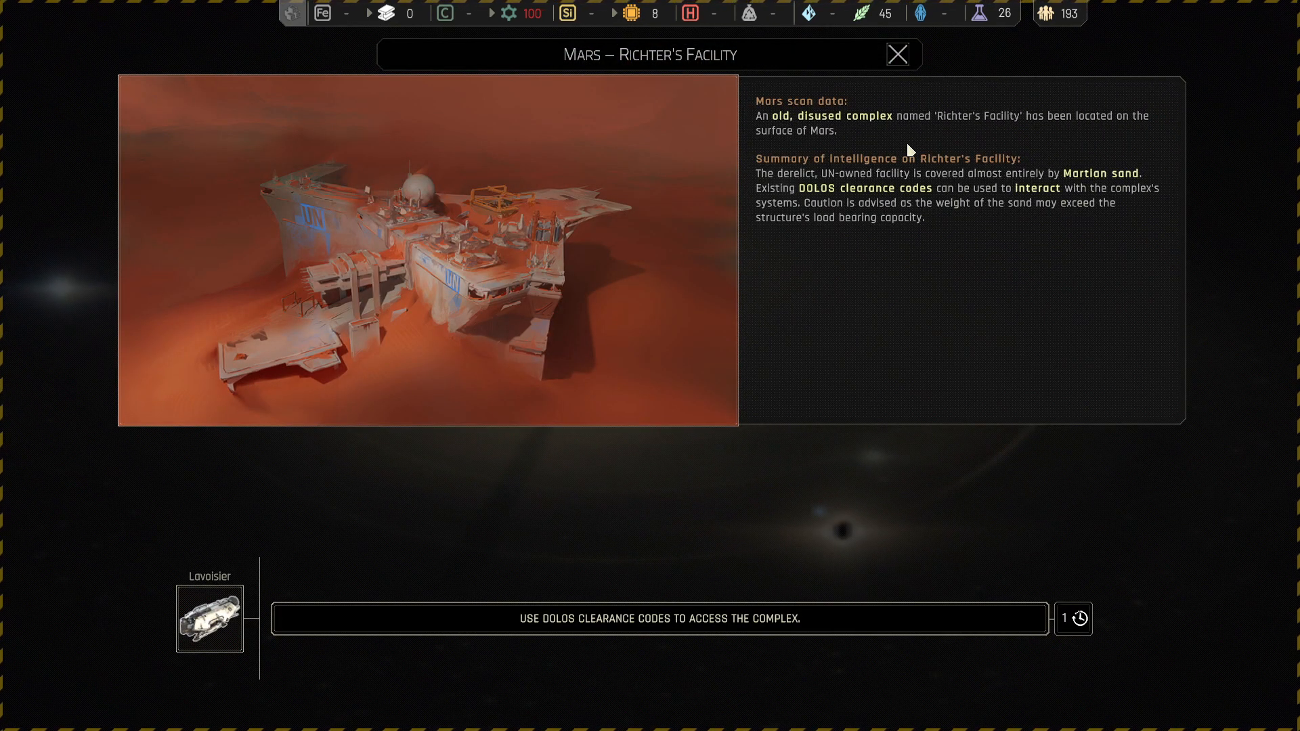
{"action": "mouse_move", "coordinate": [1081, 143]}
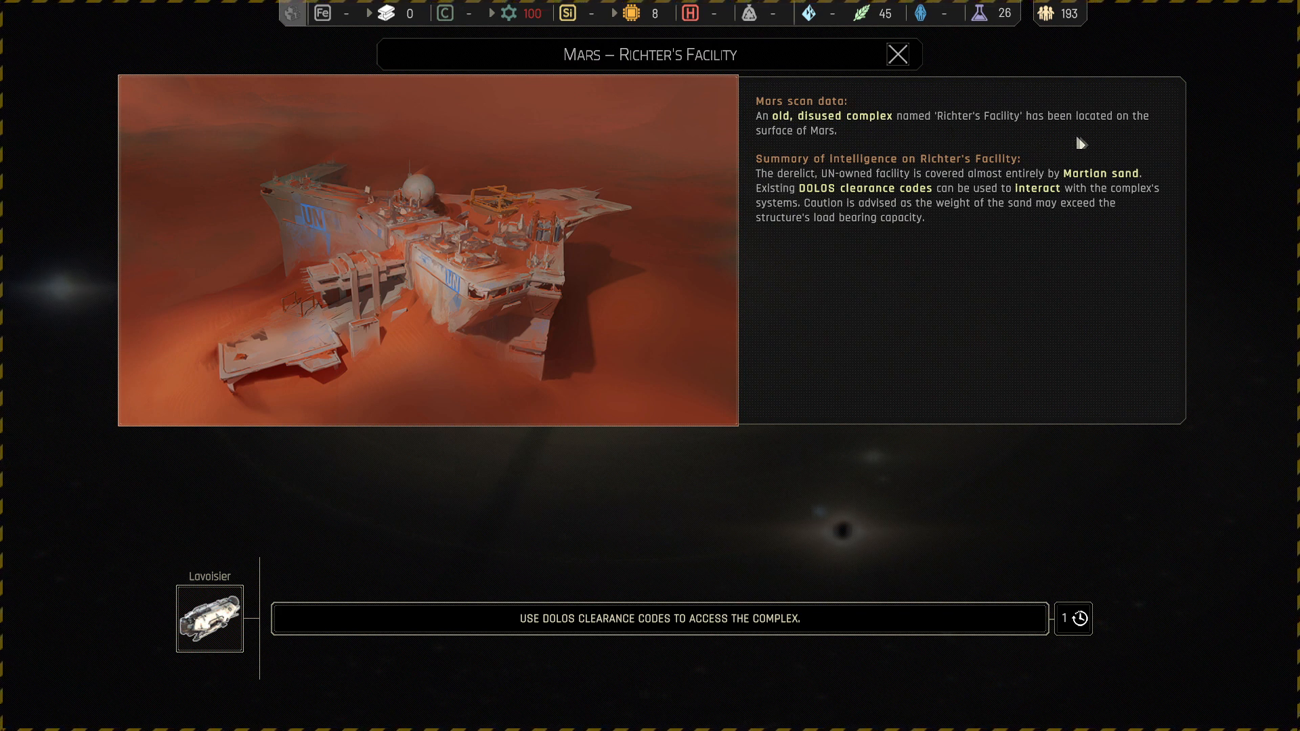
{"action": "mouse_move", "coordinate": [854, 200]}
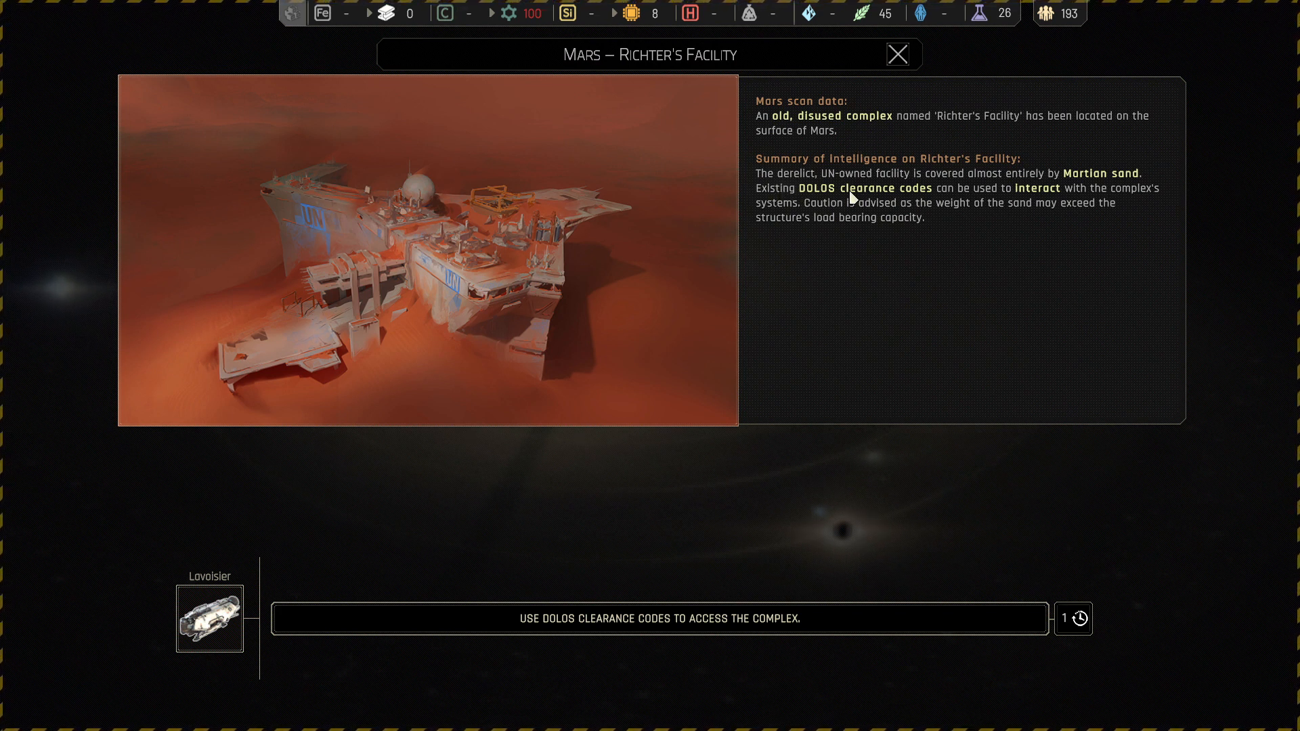
{"action": "mouse_move", "coordinate": [975, 216]}
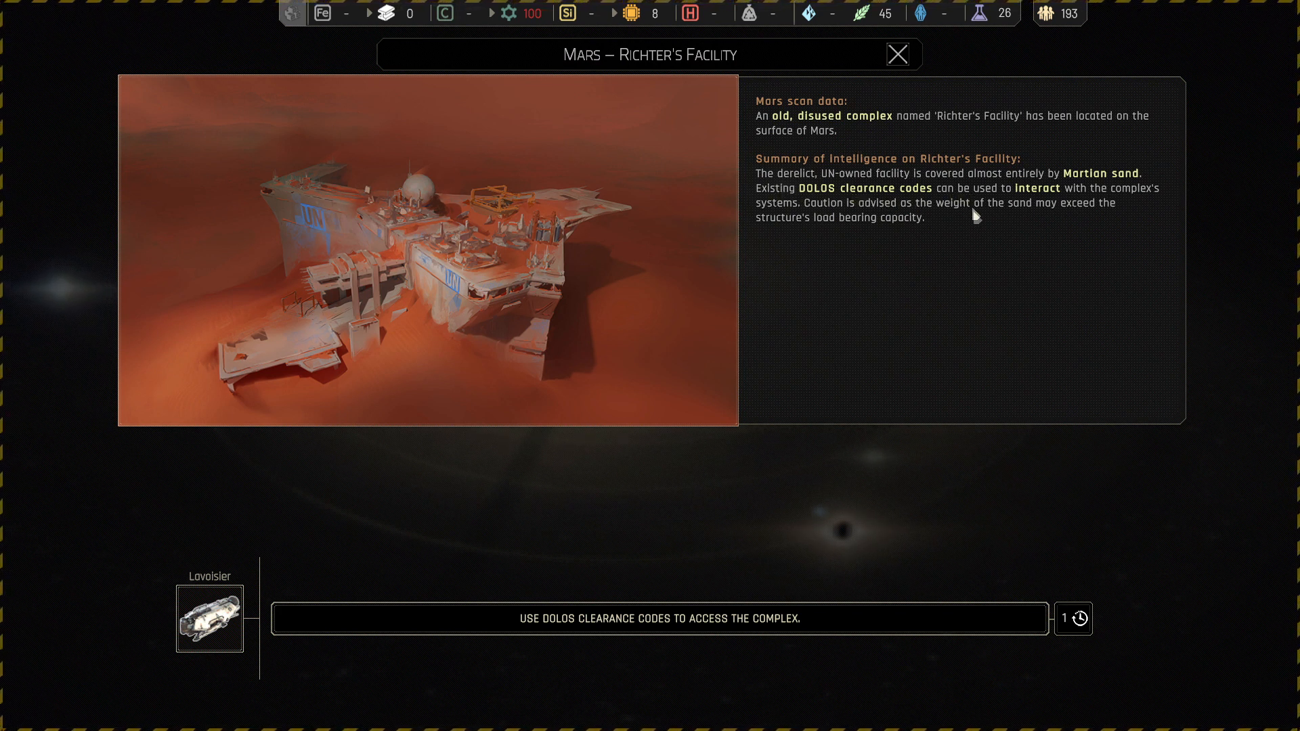
{"action": "mouse_move", "coordinate": [784, 247]}
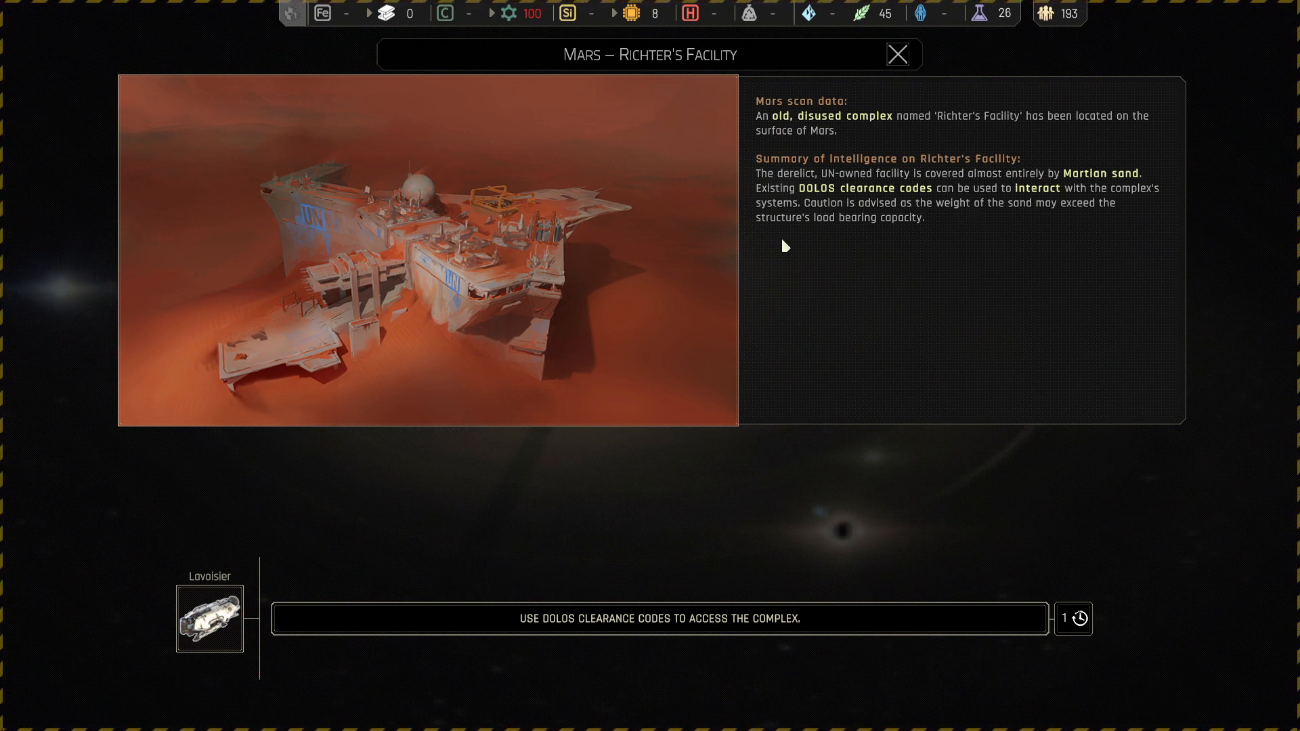
{"action": "mouse_move", "coordinate": [948, 237]}
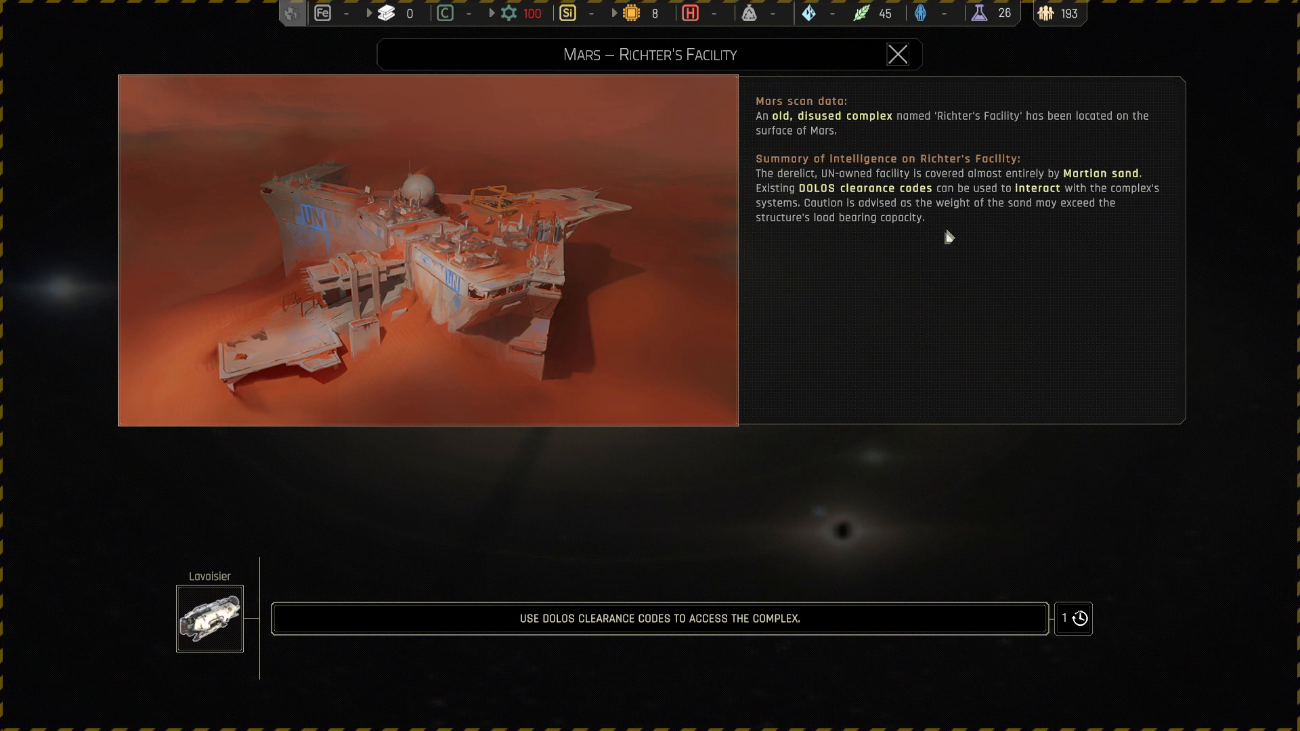
{"action": "mouse_move", "coordinate": [934, 241]}
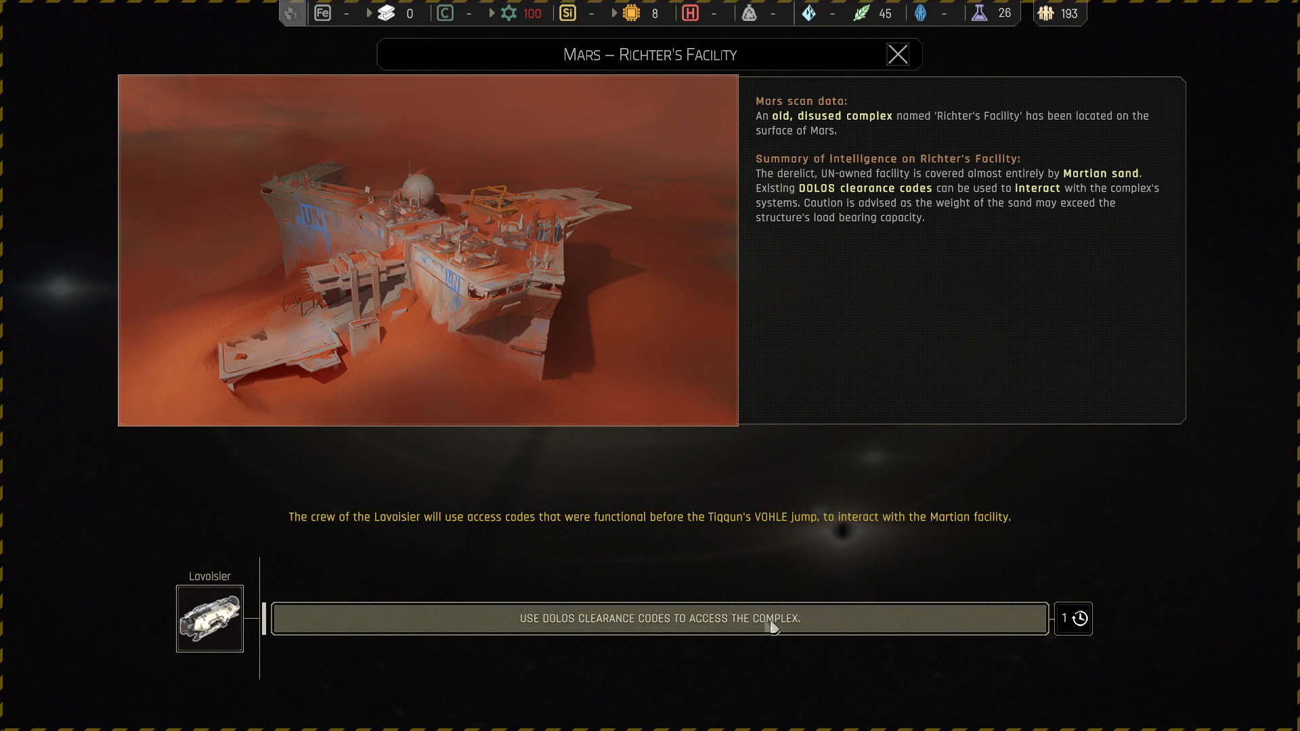
{"action": "left_click", "coordinate": [897, 55]}
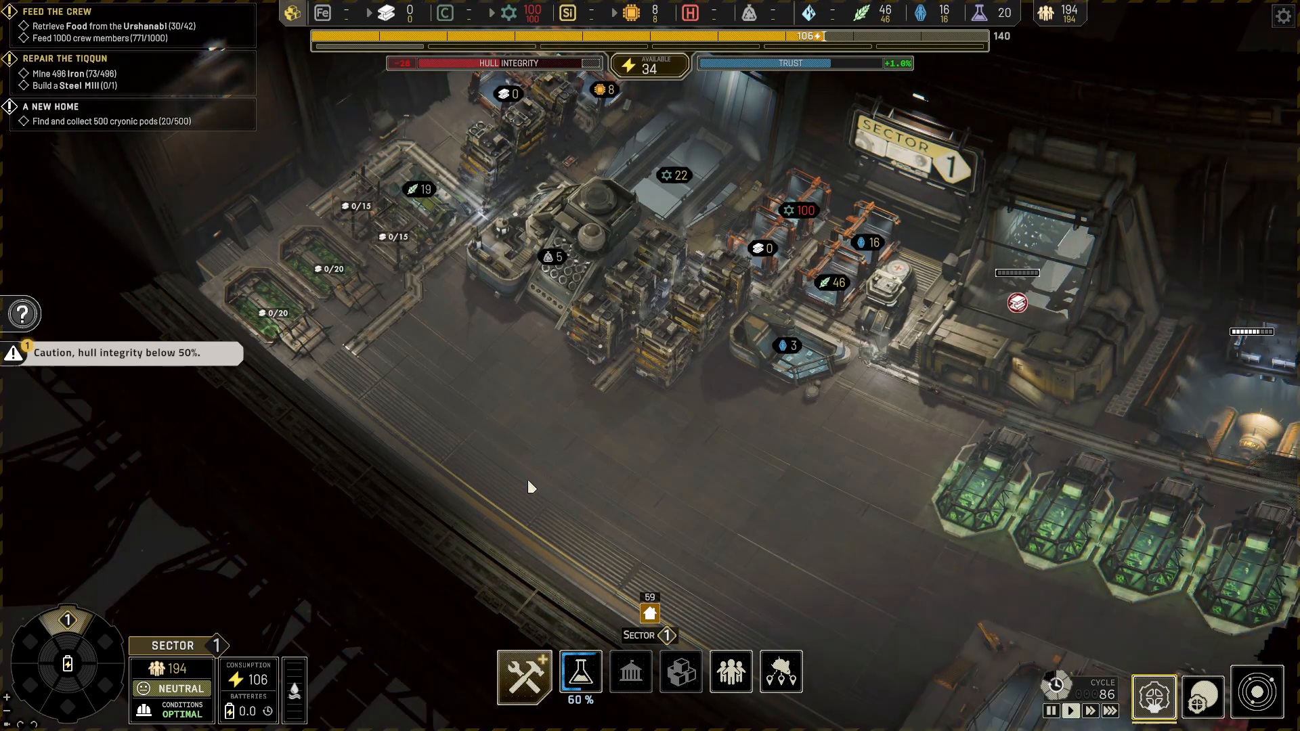
- Bring up the Richter's Facility results: base defenses overloaded, no Lavoisier losses
{"action": "left_click", "coordinate": [1256, 695]}
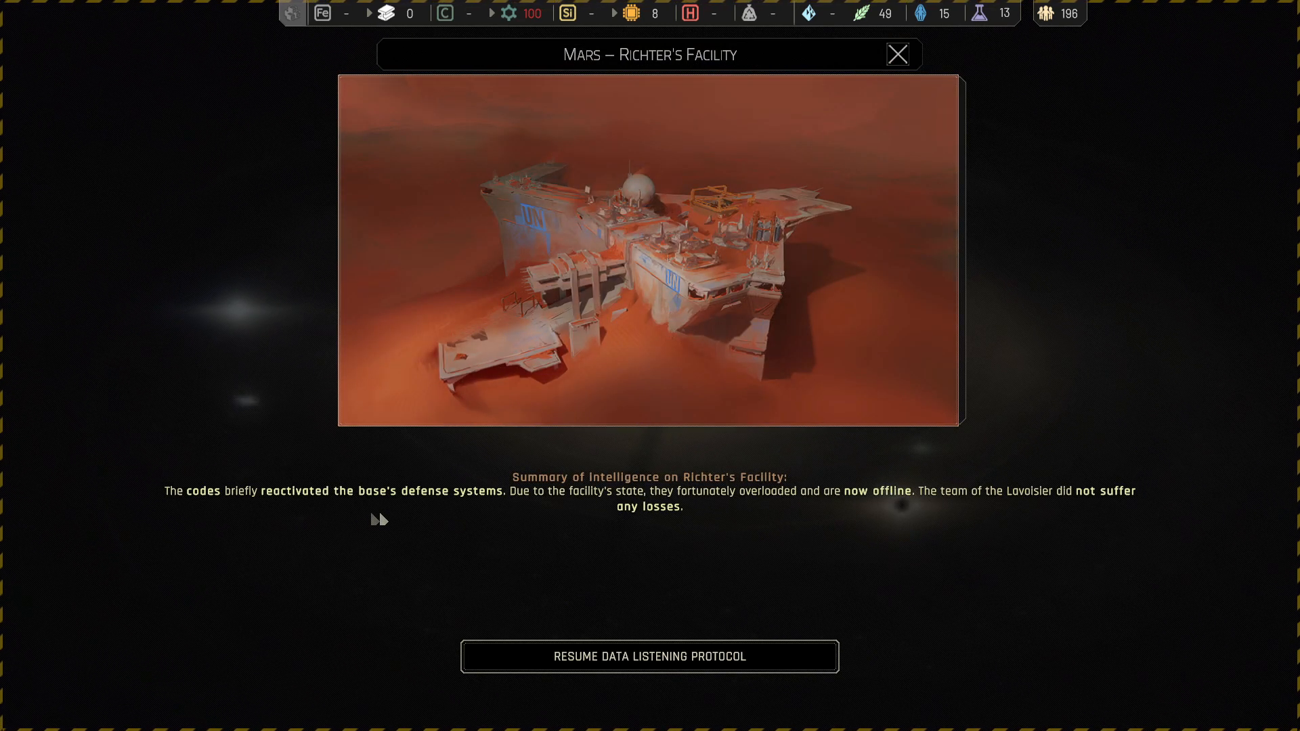
{"action": "mouse_move", "coordinate": [389, 514]}
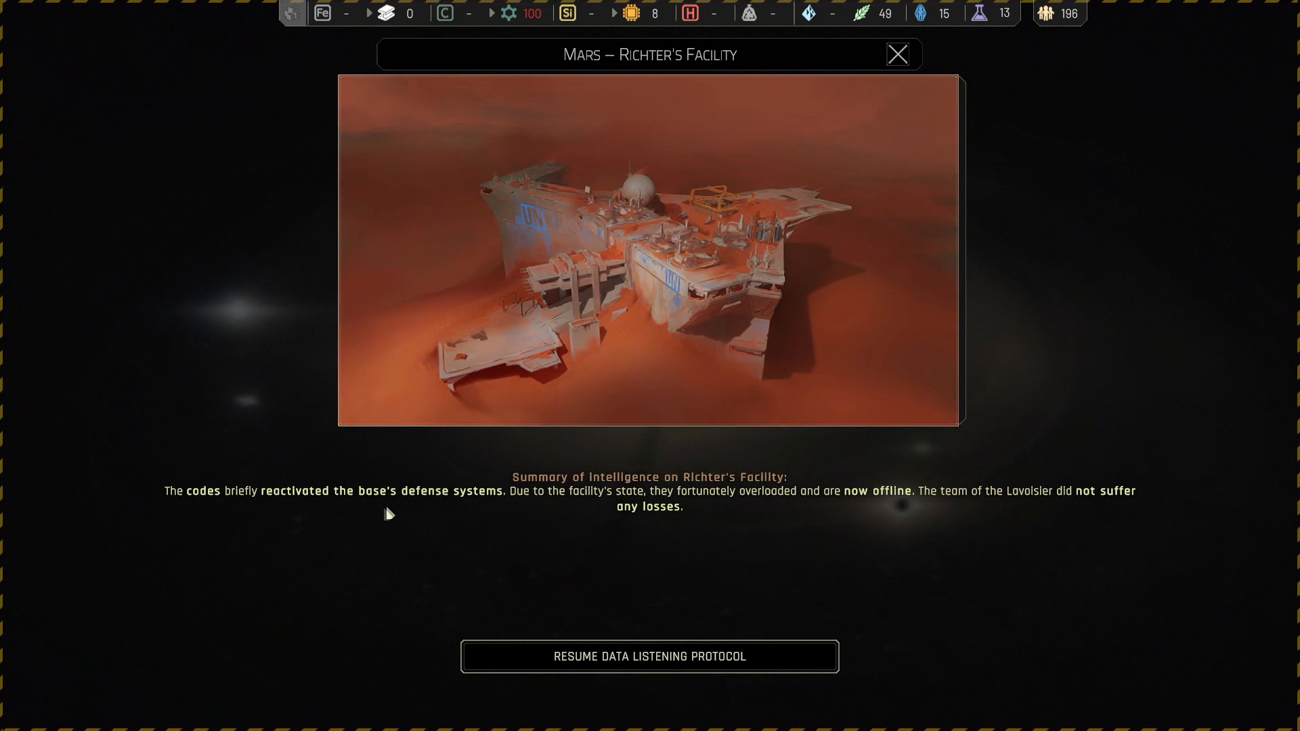
{"action": "mouse_move", "coordinate": [736, 533]}
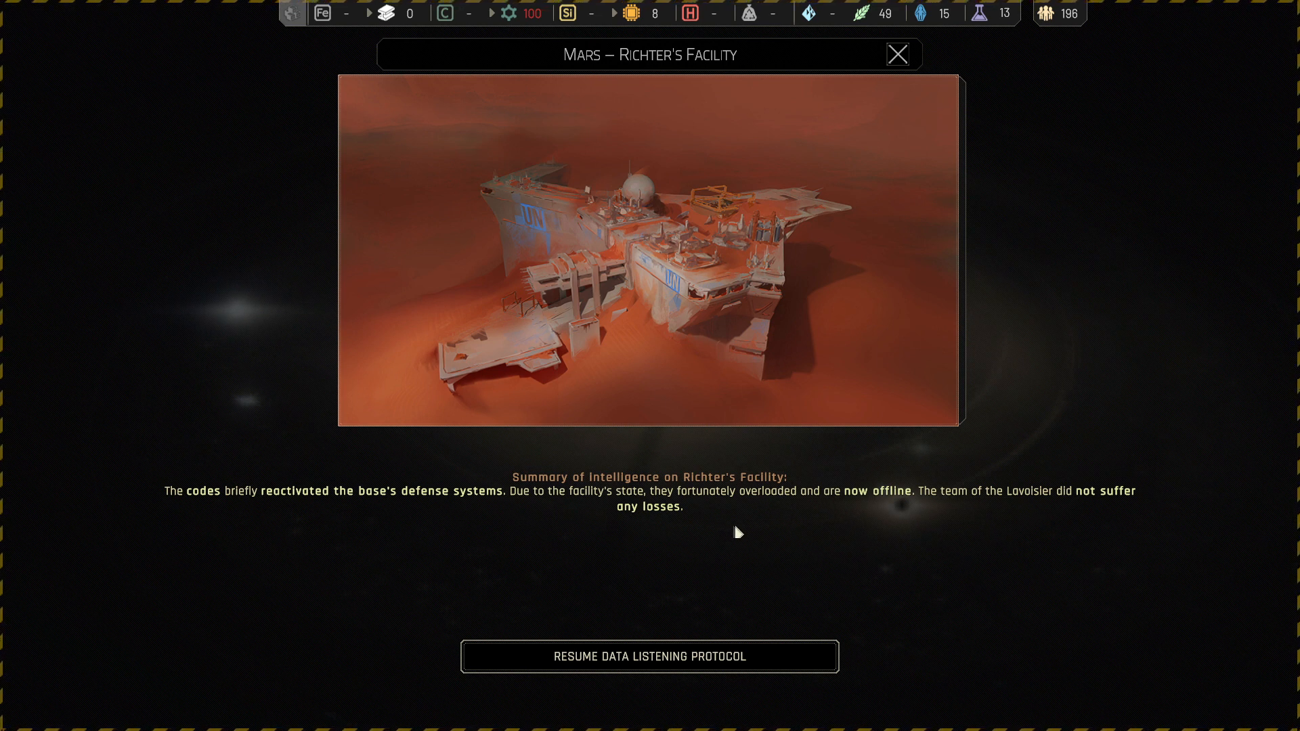
{"action": "mouse_move", "coordinate": [1022, 513]}
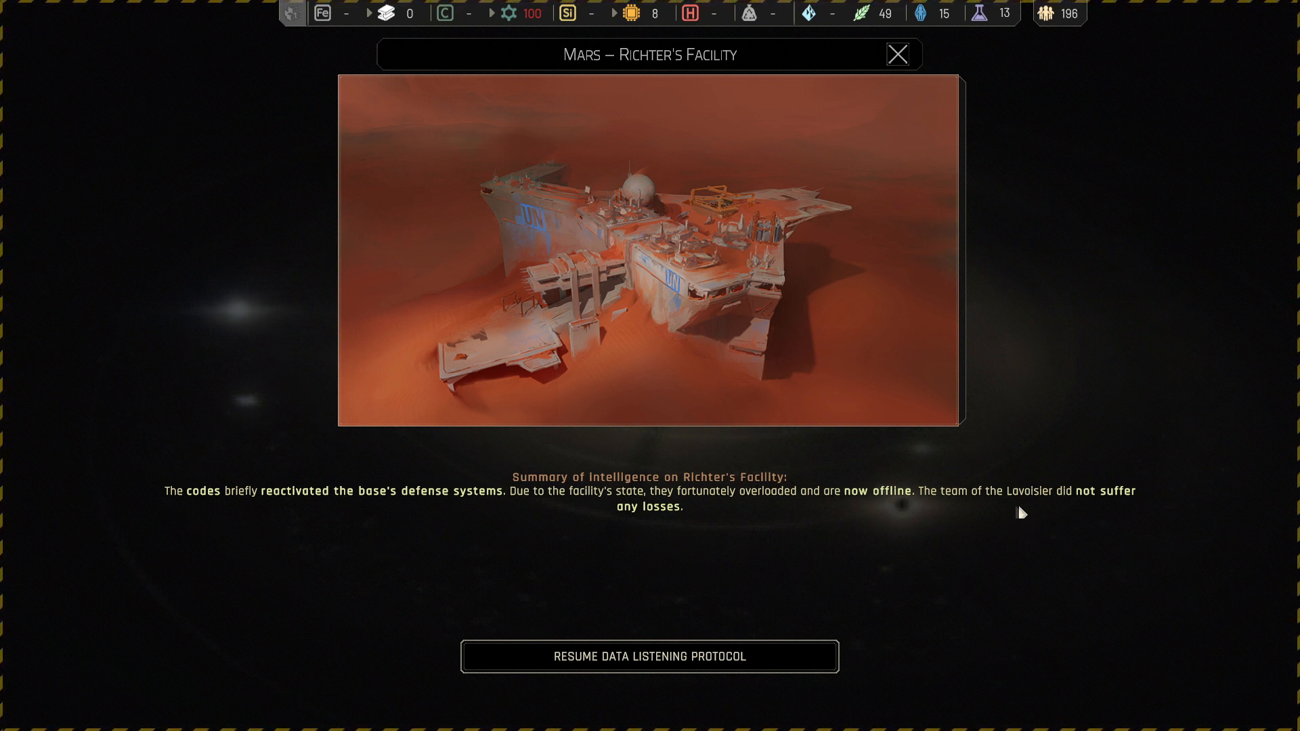
{"action": "mouse_move", "coordinate": [1041, 516]}
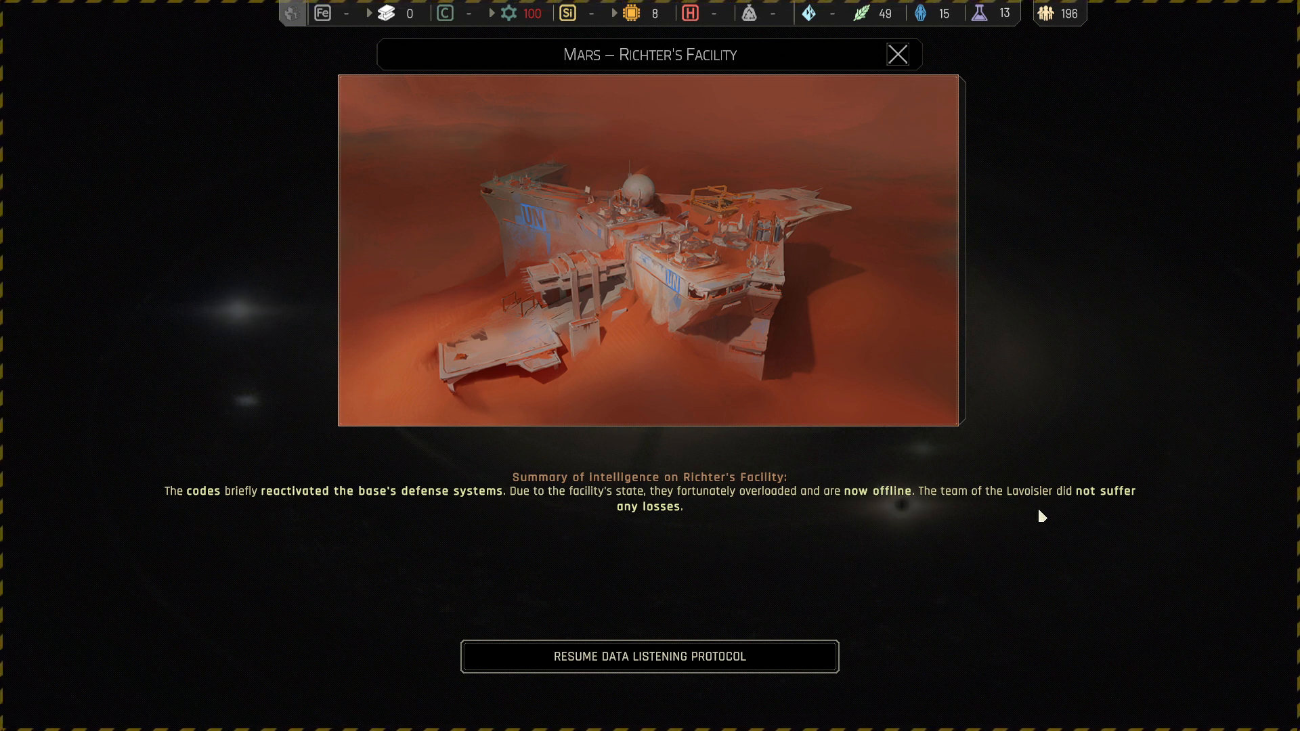
{"action": "mouse_move", "coordinate": [680, 524]}
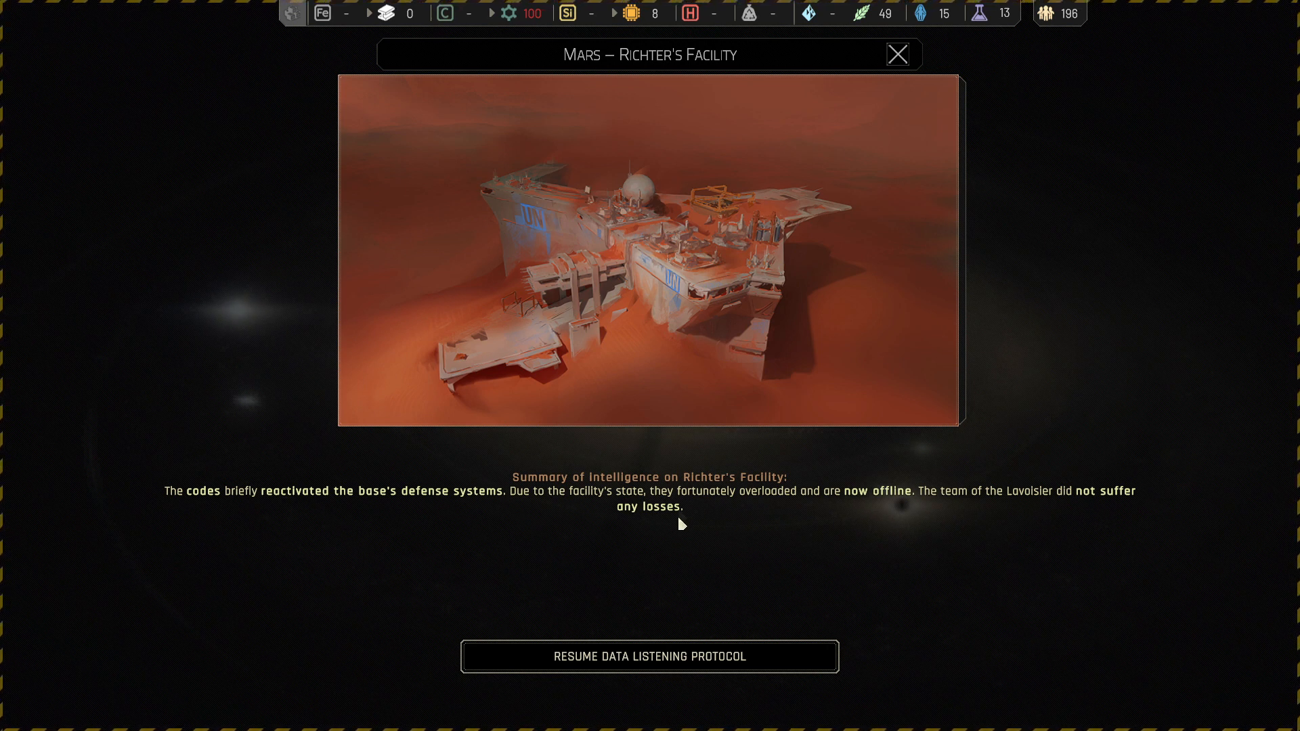
{"action": "mouse_move", "coordinate": [649, 656]}
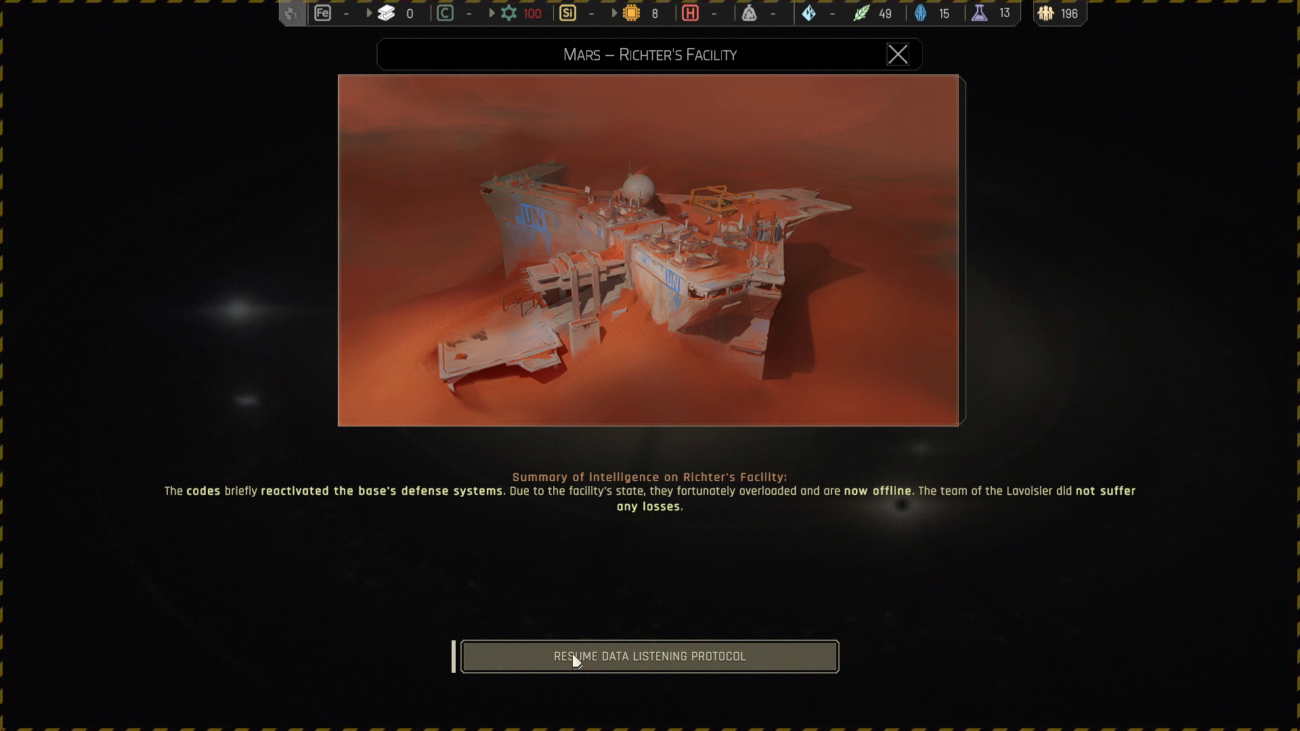
{"action": "mouse_move", "coordinate": [764, 650]}
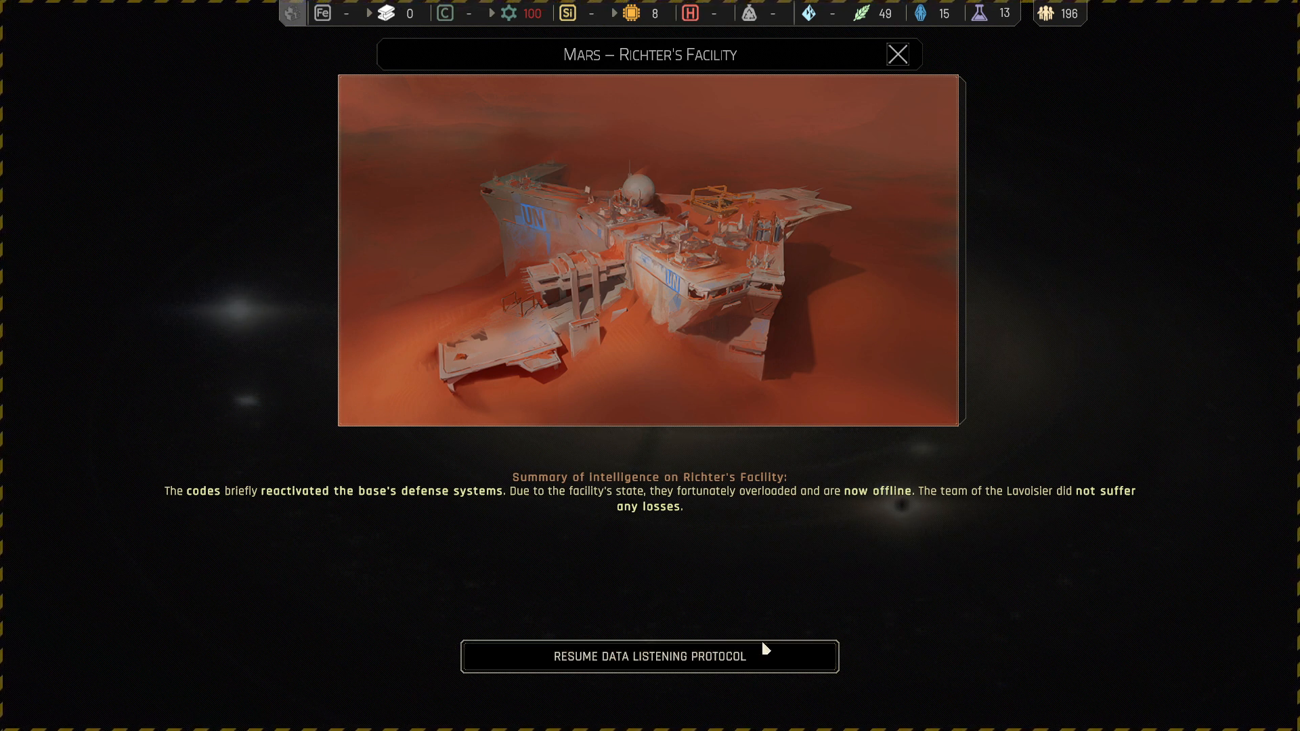
{"action": "mouse_move", "coordinate": [778, 633]}
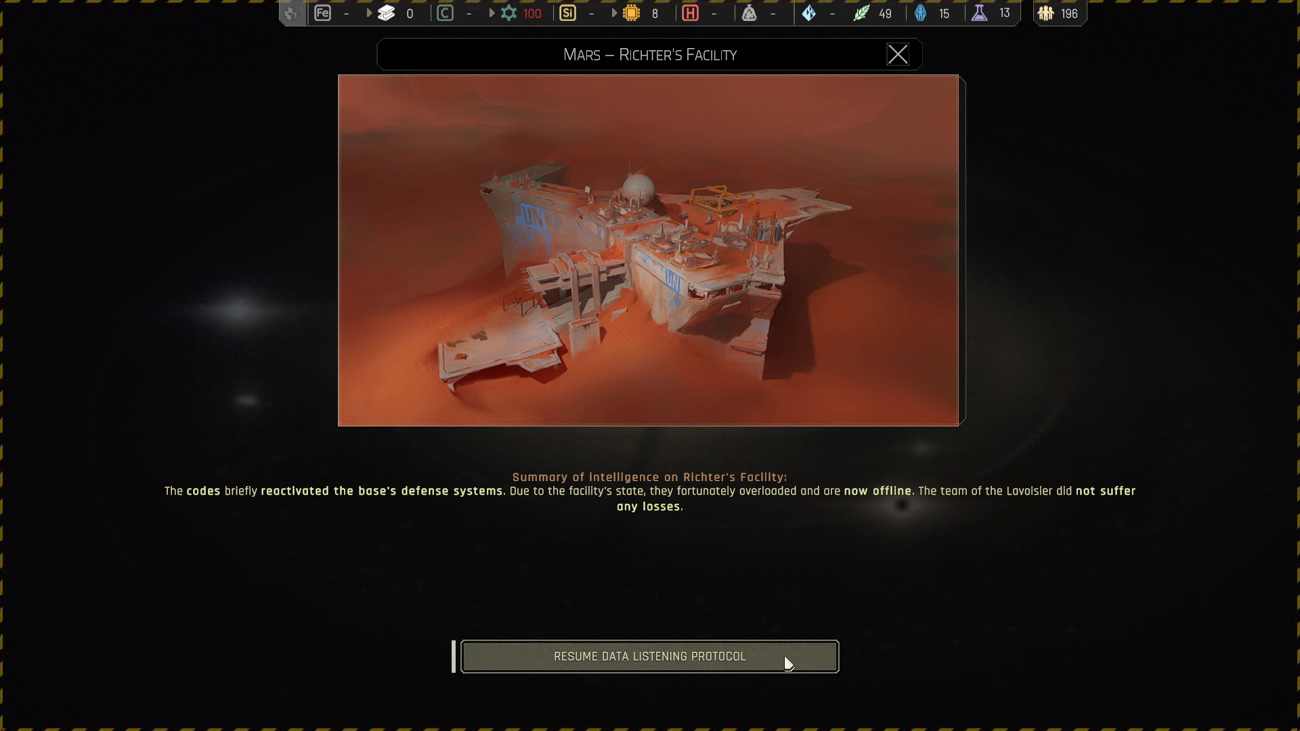
- Resume the Richter's Facility report to reveal the Lavoisier's four follow-up options
{"action": "left_click", "coordinate": [650, 656]}
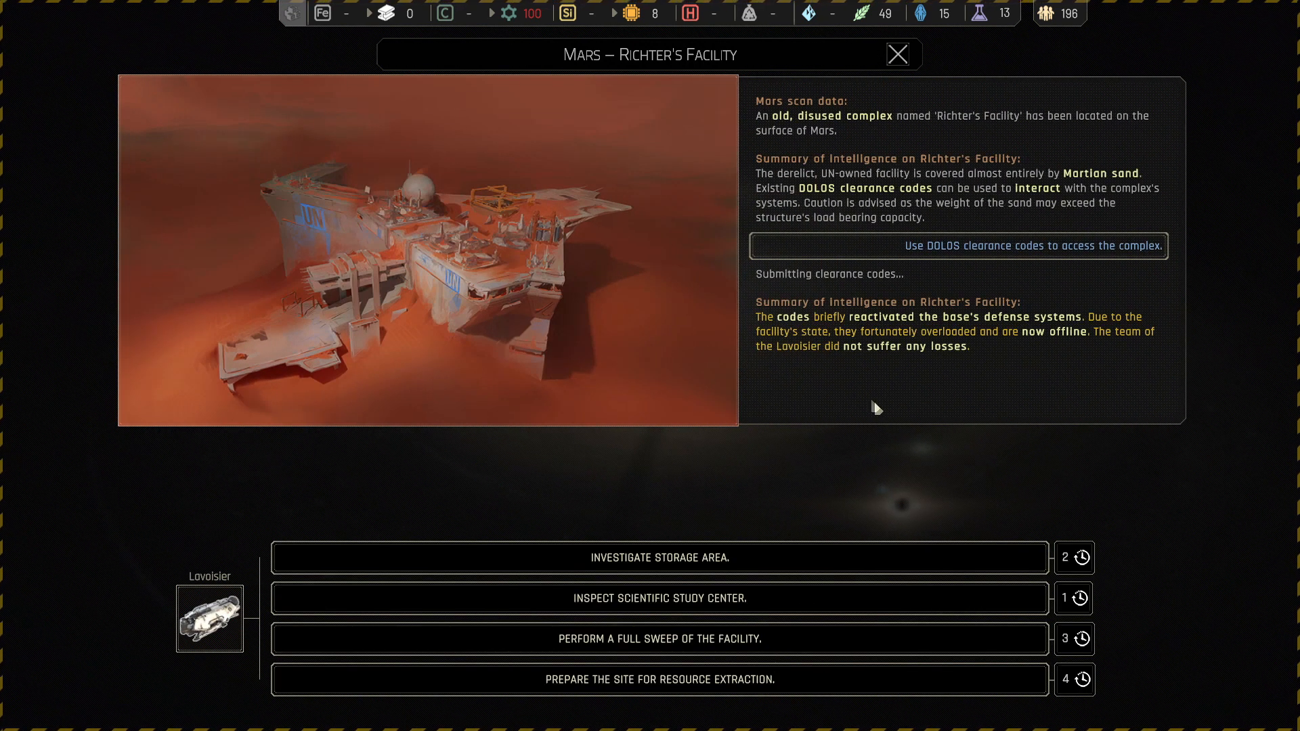
{"action": "mouse_move", "coordinate": [791, 469]}
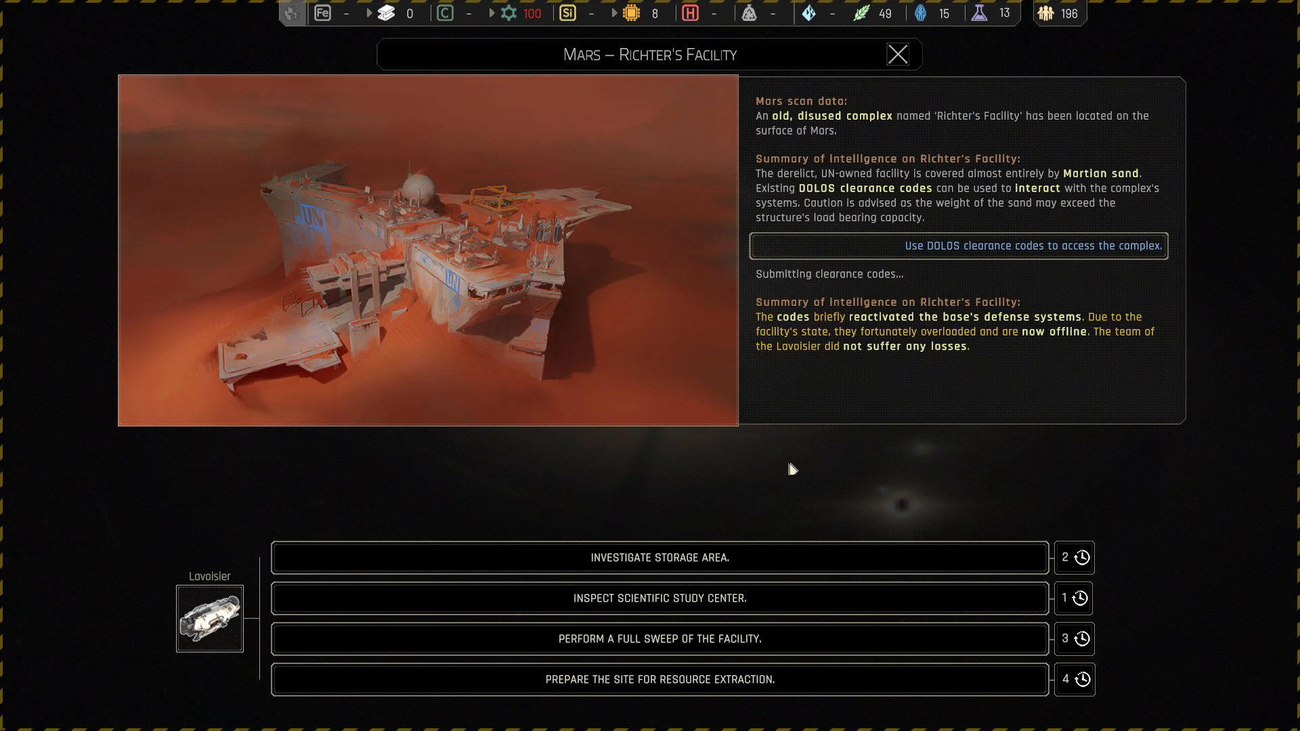
{"action": "mouse_move", "coordinate": [871, 289]}
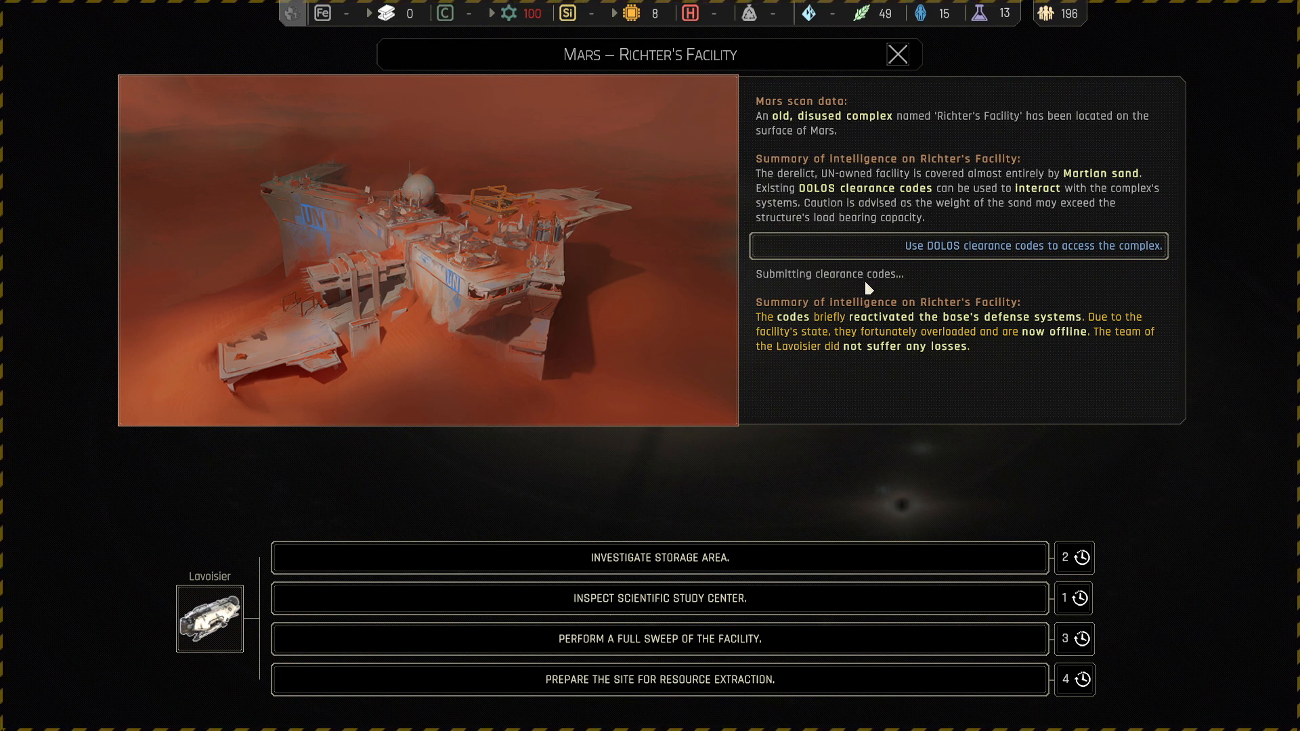
{"action": "mouse_move", "coordinate": [783, 580]}
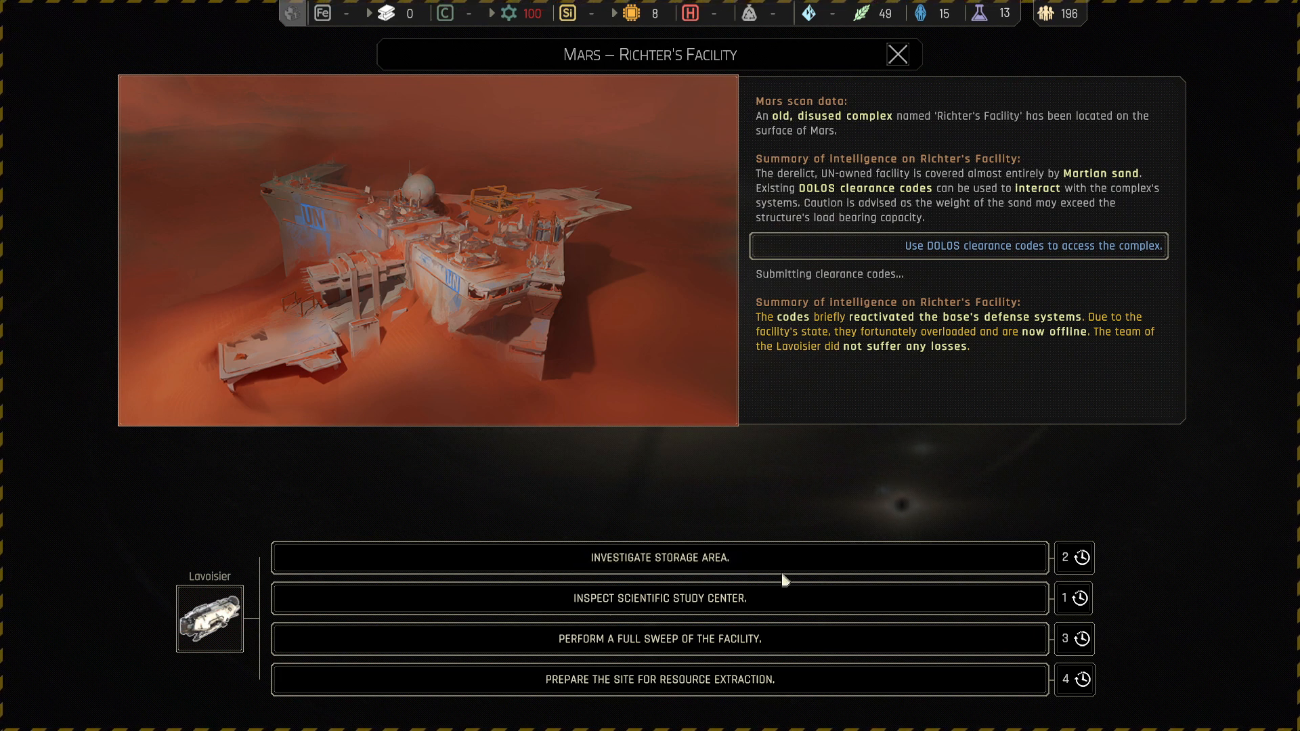
- Choose and confirm a full sweep of Richter's Facility for the Lavoisier's team
{"action": "left_click", "coordinate": [661, 598]}
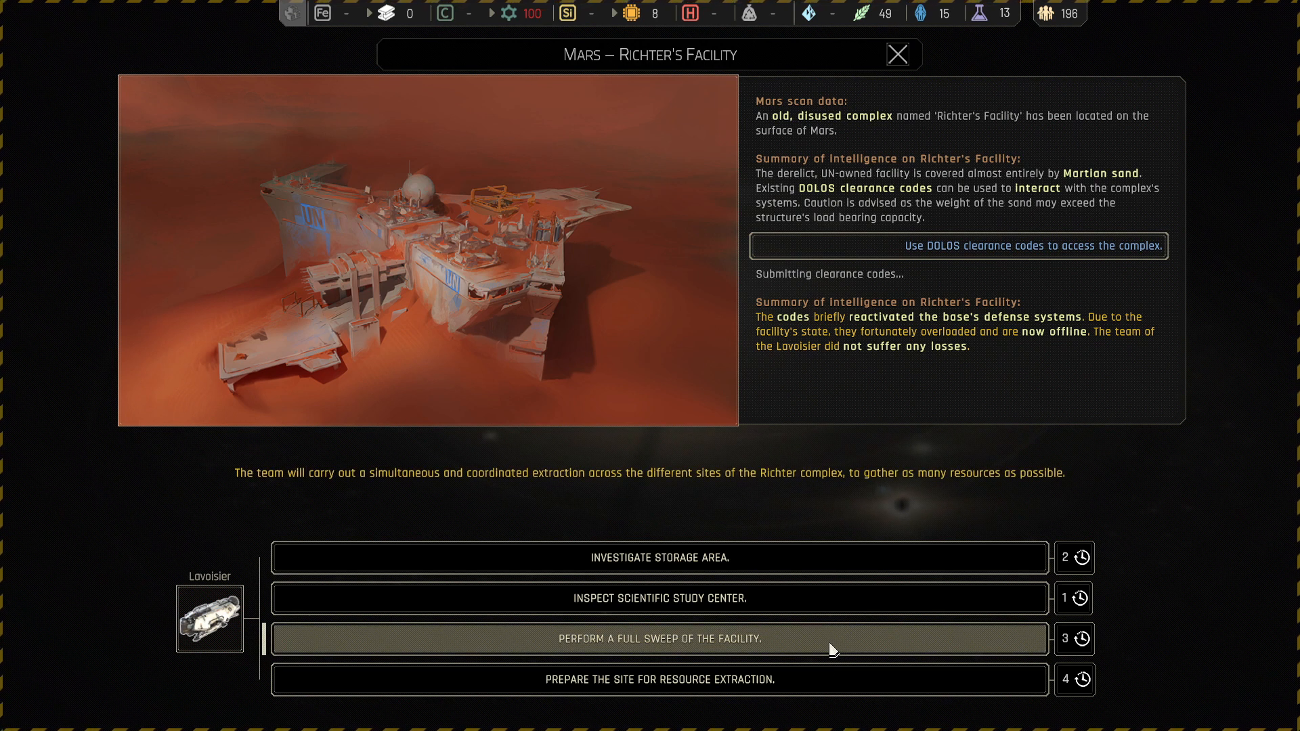
{"action": "left_click", "coordinate": [660, 679]}
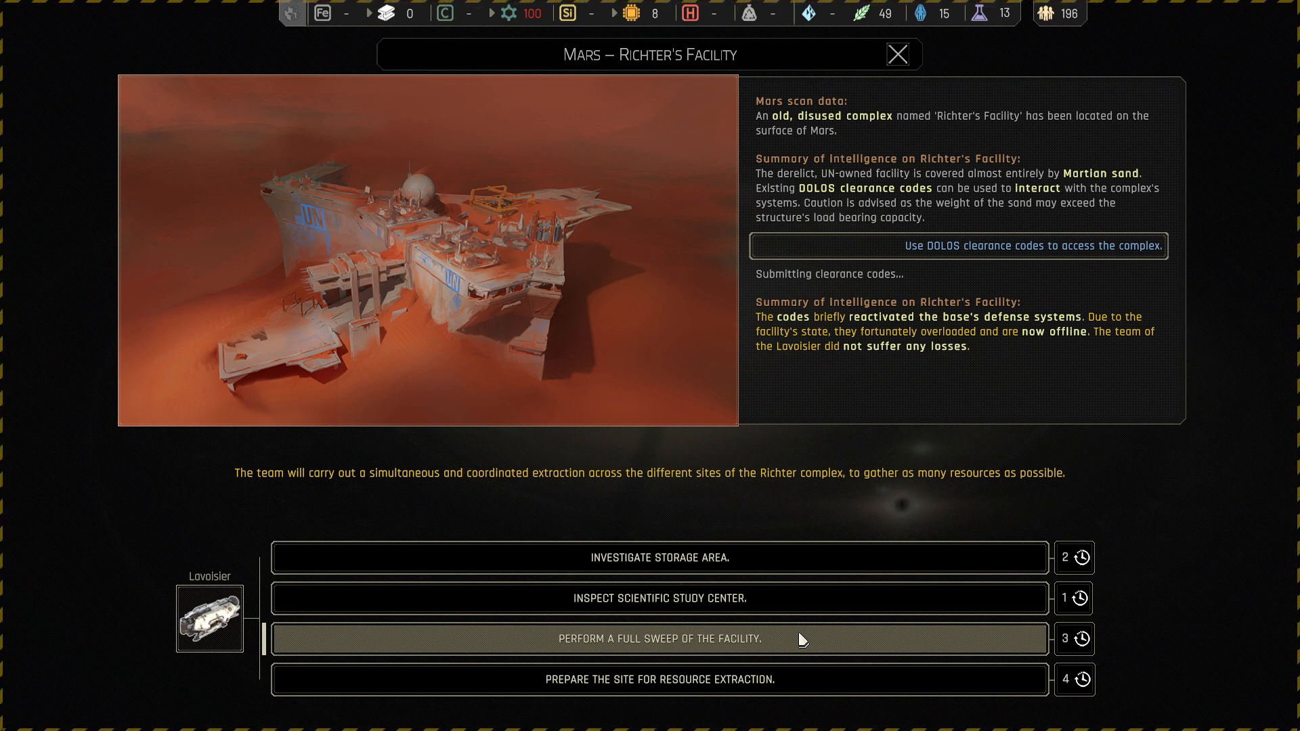
{"action": "left_click", "coordinate": [897, 54]}
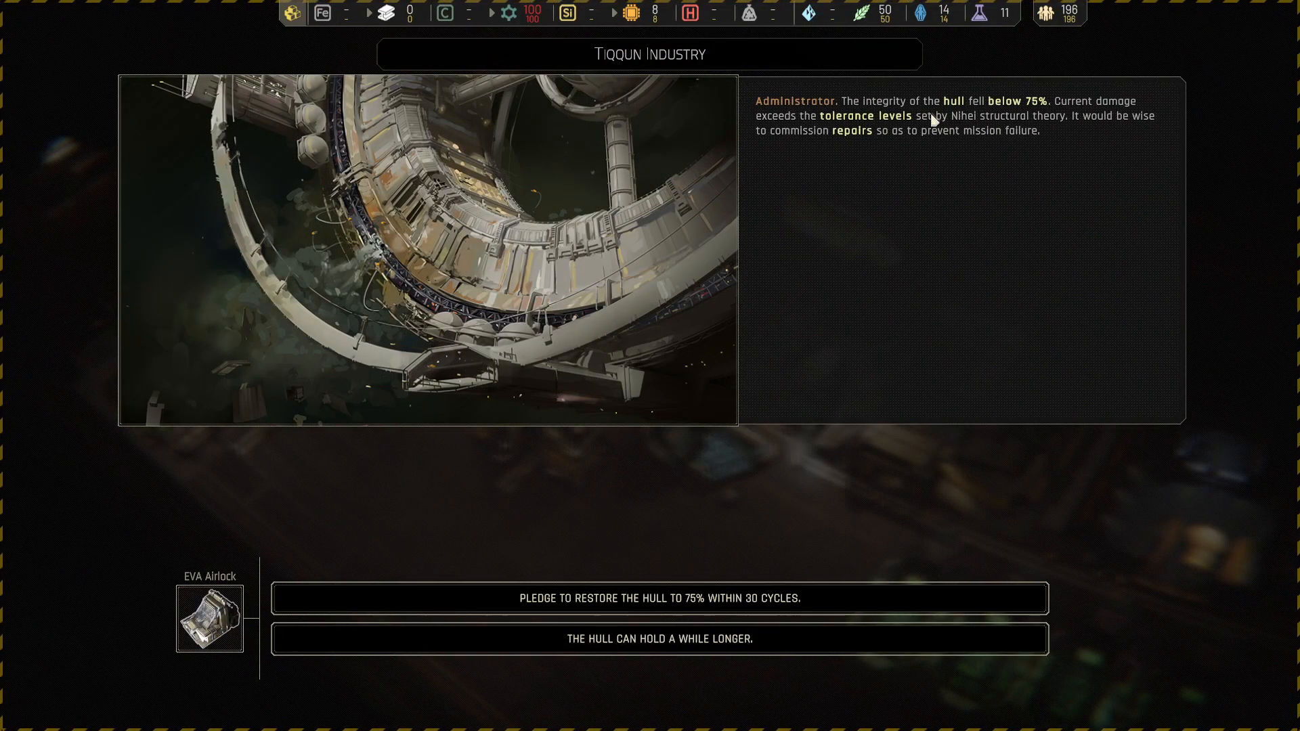
{"action": "mouse_move", "coordinate": [926, 138]}
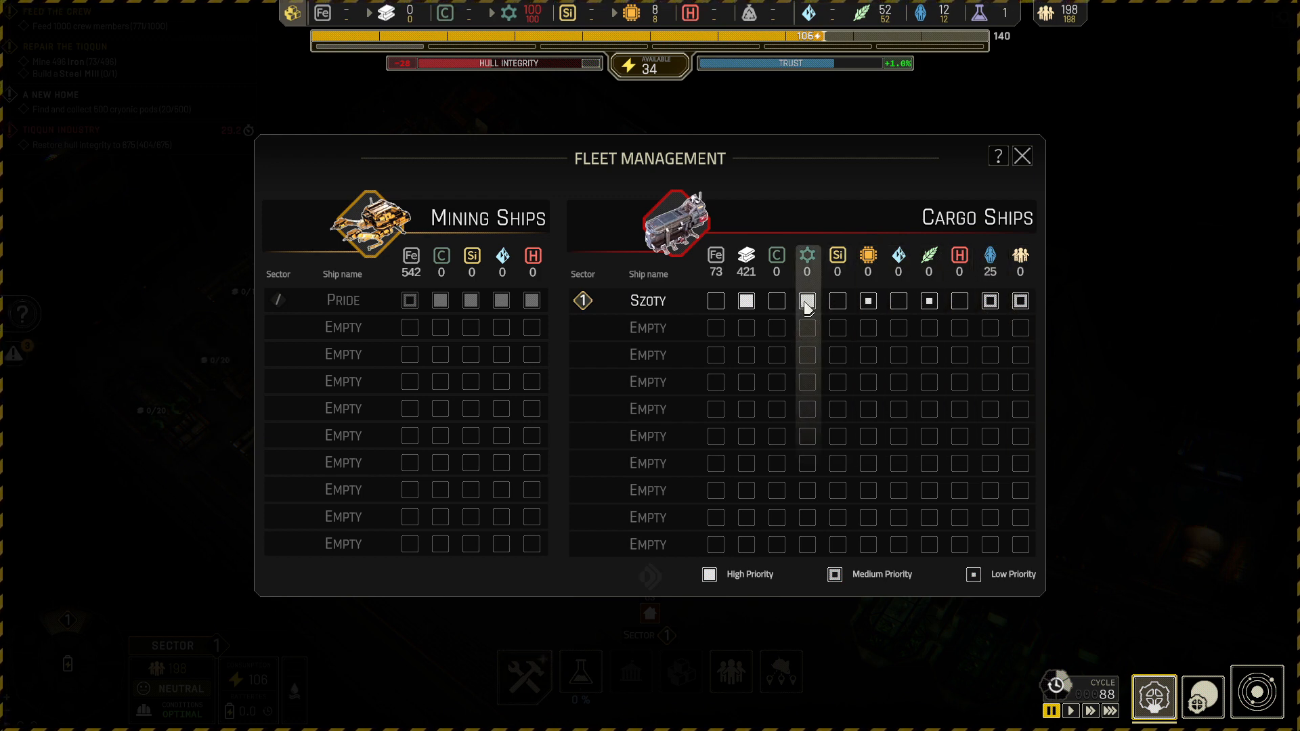
- Close the Fleet Management window to return to the Sector 1 interior
{"action": "left_click", "coordinate": [1023, 156]}
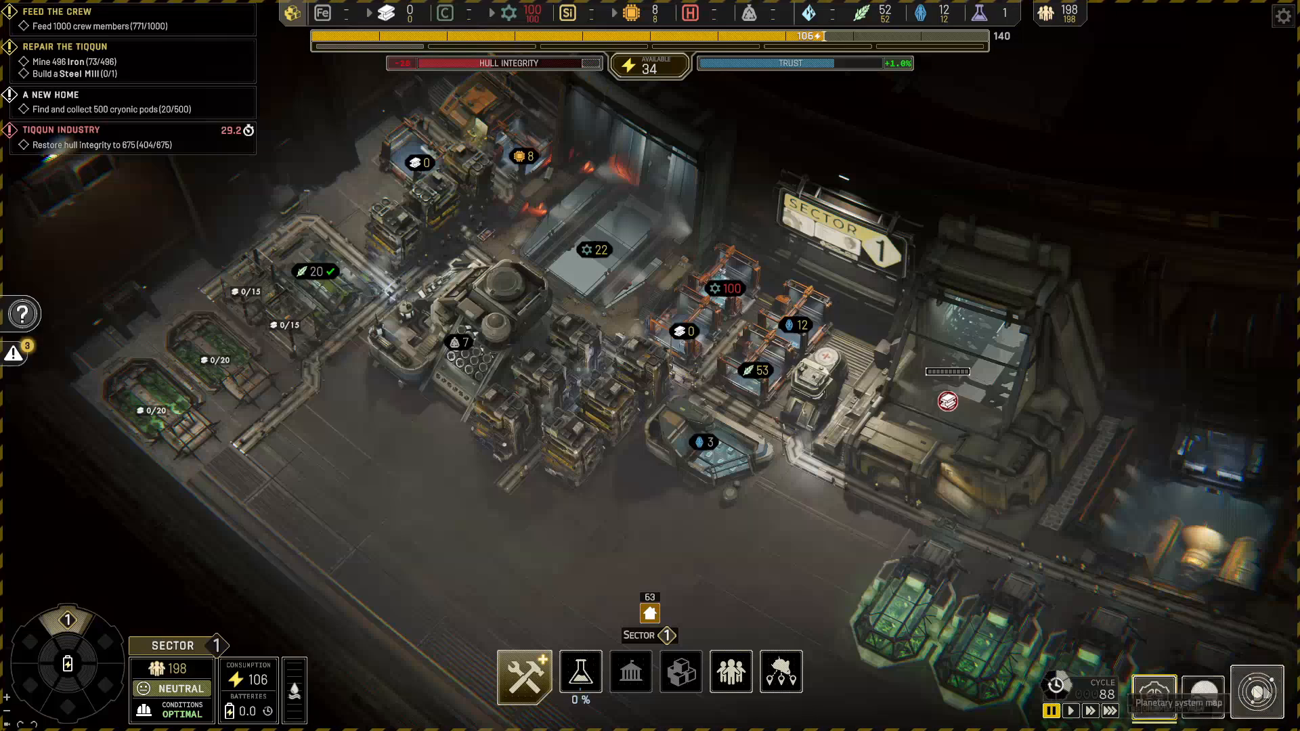
- Order the Tiqqun to Earth from the planetary map and open the Debris Field event
{"action": "left_click", "coordinate": [1256, 695]}
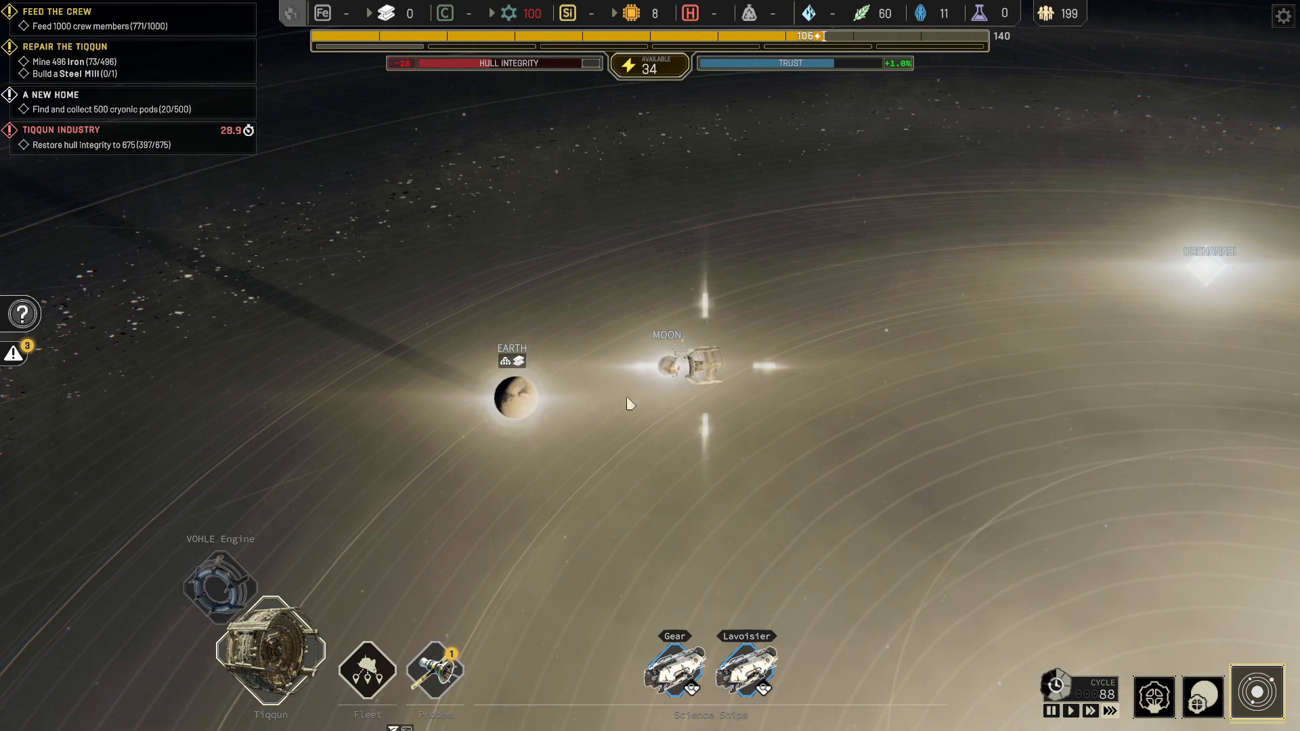
{"action": "left_click", "coordinate": [514, 398]}
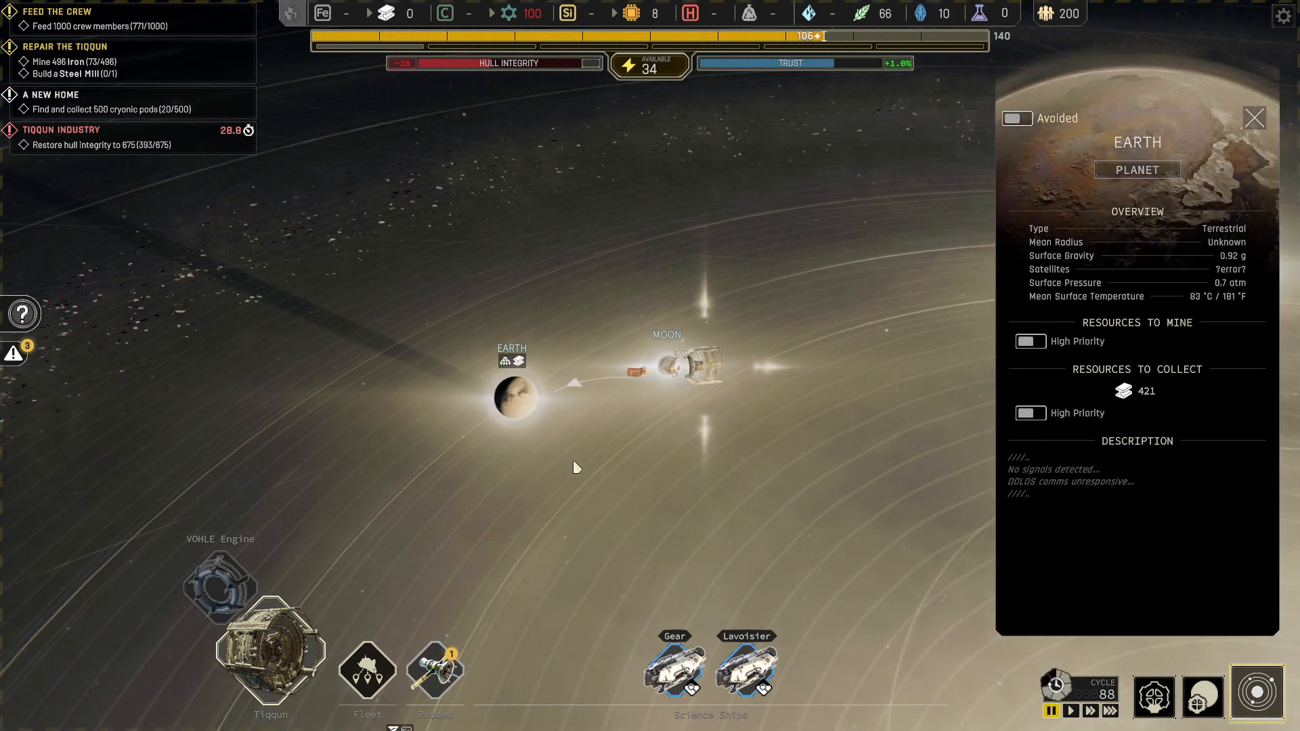
{"action": "left_click", "coordinate": [1253, 118]}
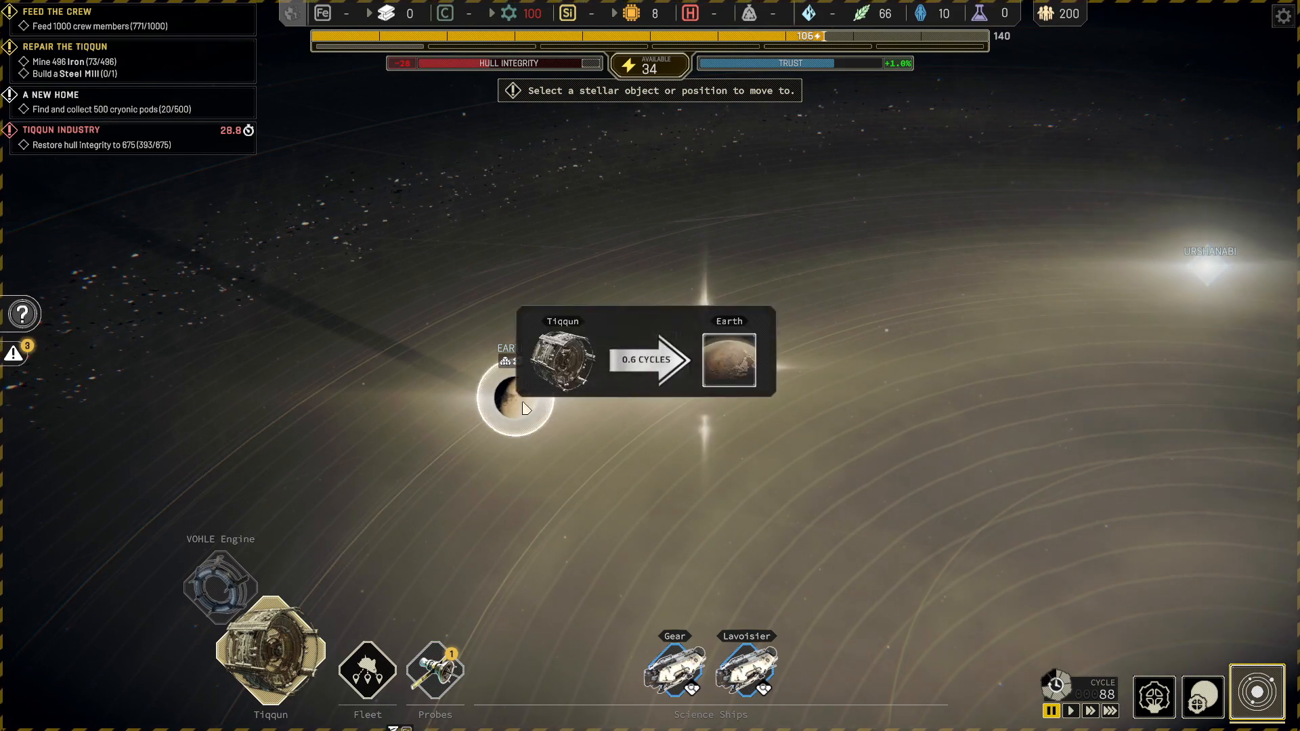
{"action": "left_click", "coordinate": [514, 399]}
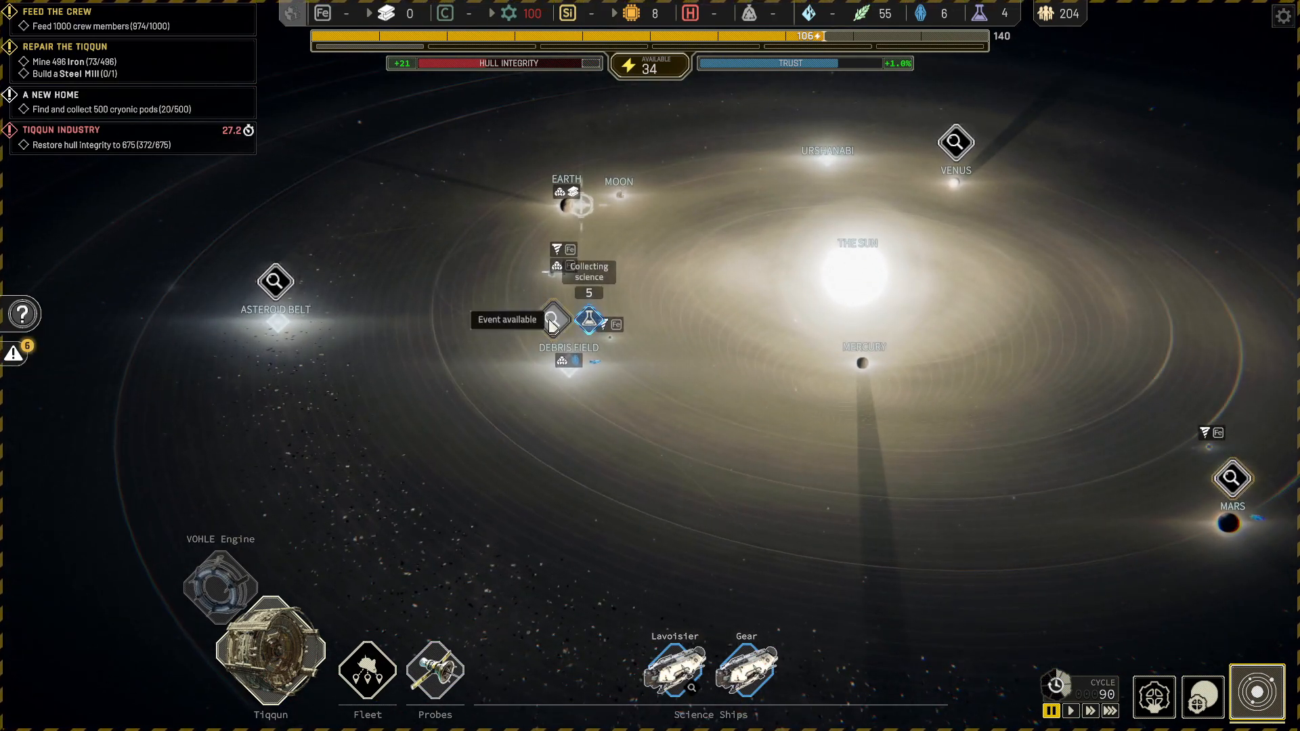
{"action": "left_click", "coordinate": [555, 320]}
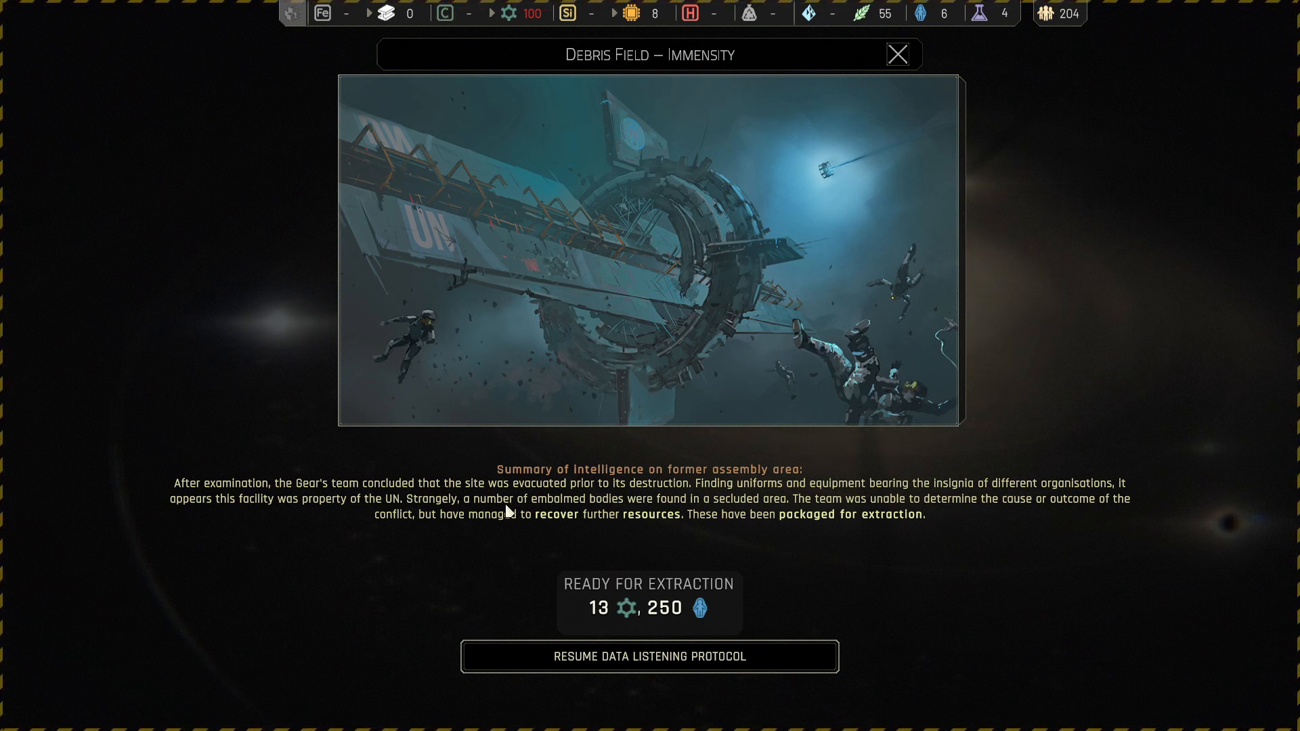
{"action": "mouse_move", "coordinate": [758, 552]}
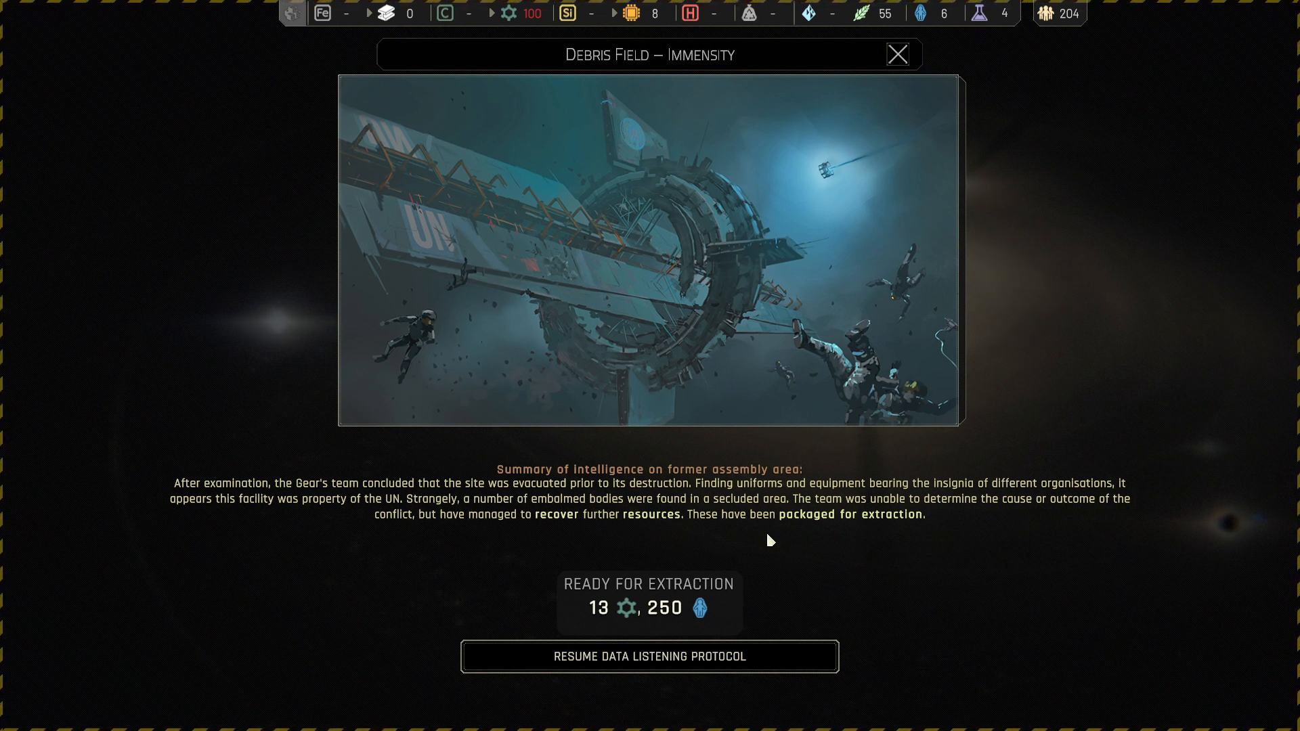
{"action": "mouse_move", "coordinate": [437, 546]}
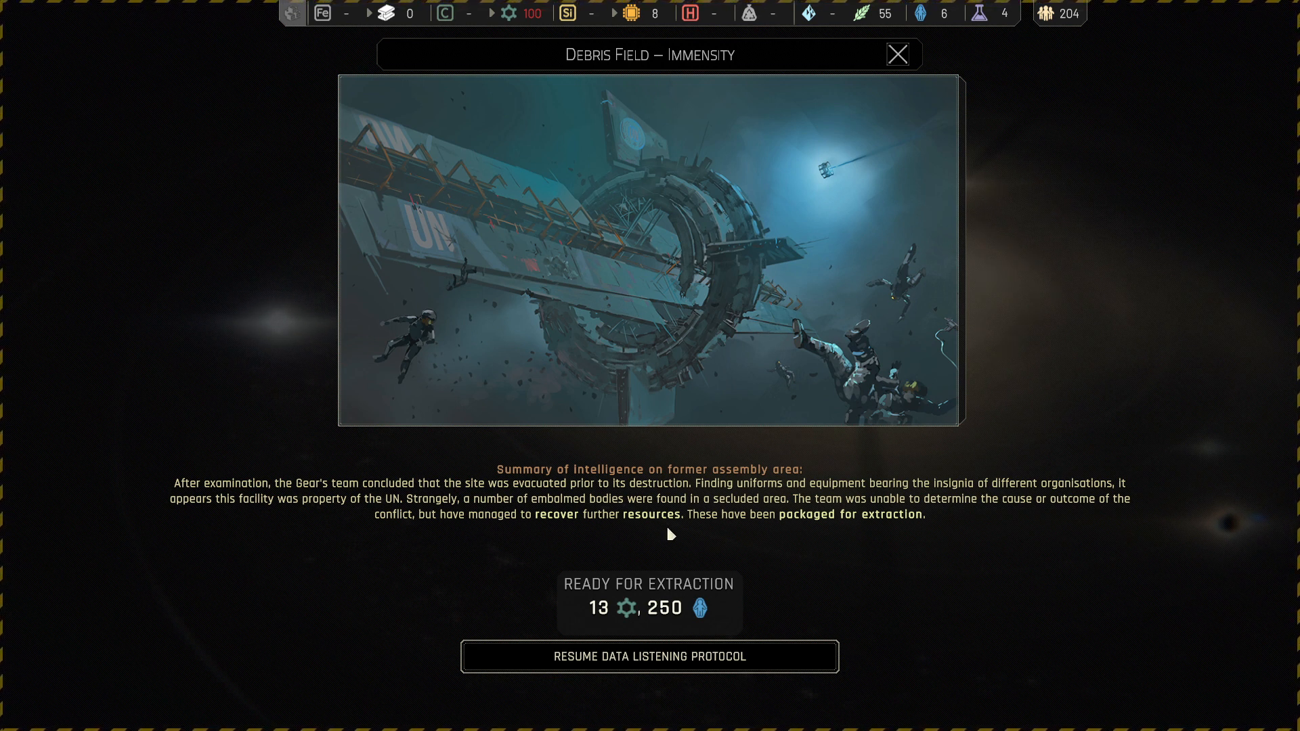
{"action": "mouse_move", "coordinate": [651, 528]}
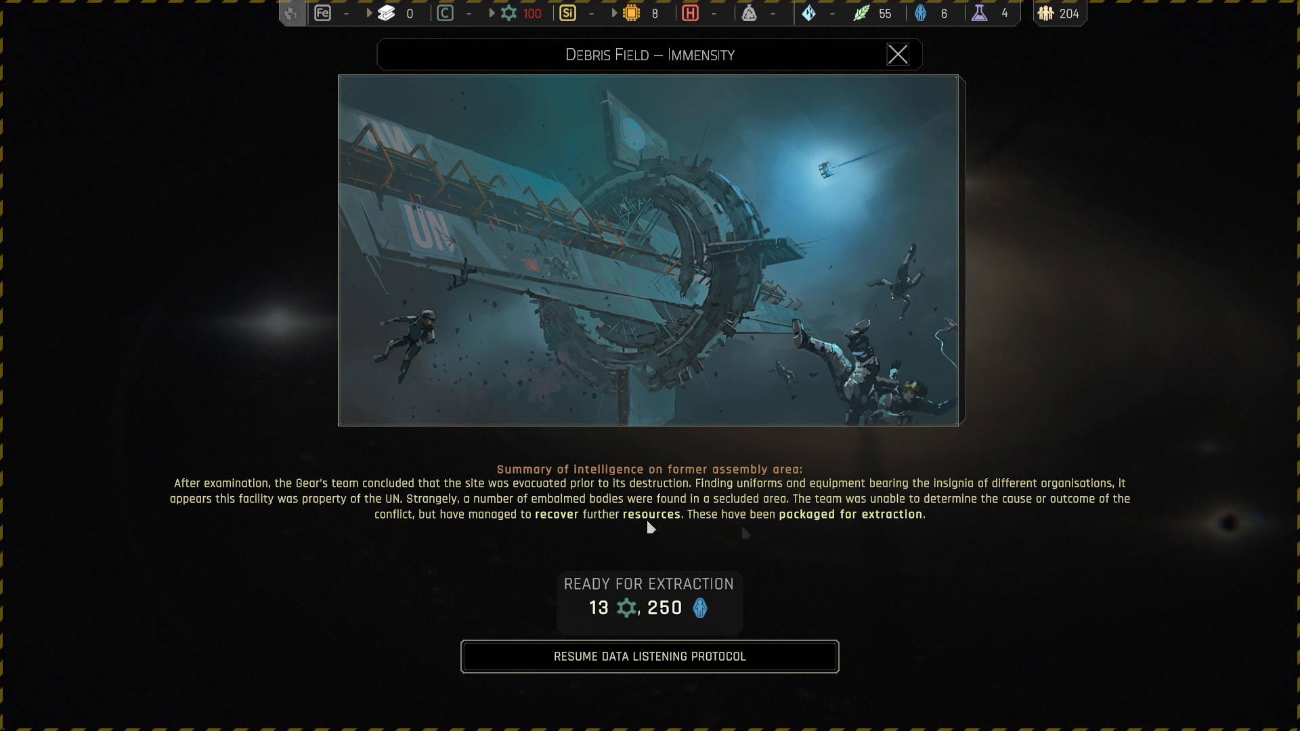
{"action": "mouse_move", "coordinate": [703, 624]}
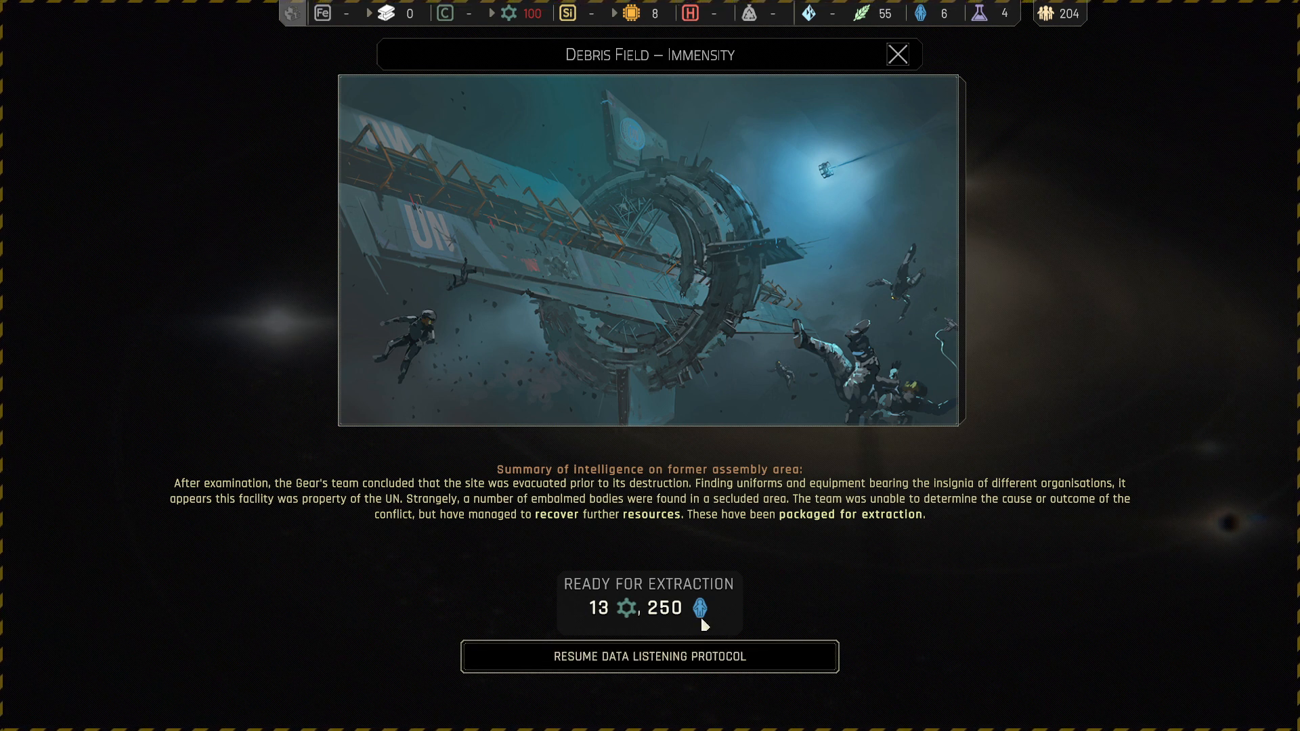
- Continue the Gear's Debris Field report to its loading dock and dense debris follow-ups
{"action": "left_click", "coordinate": [650, 657]}
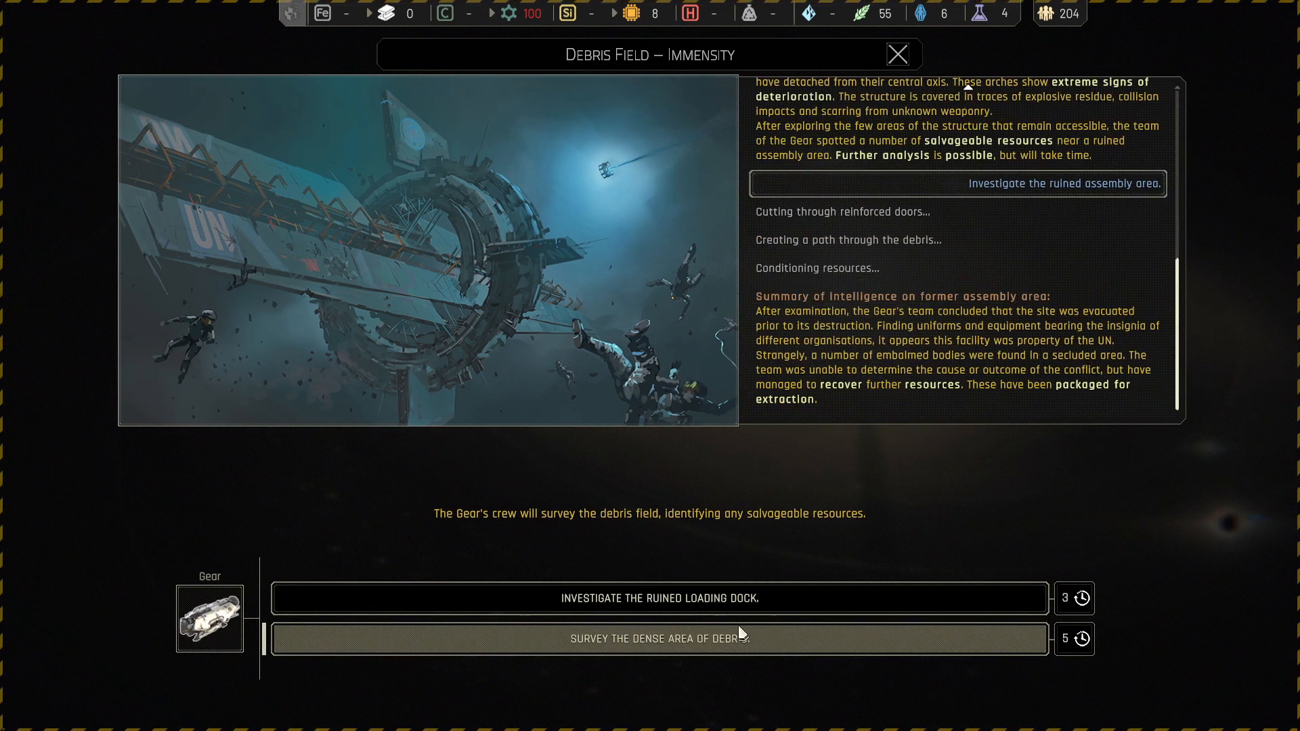
{"action": "mouse_move", "coordinate": [692, 517]}
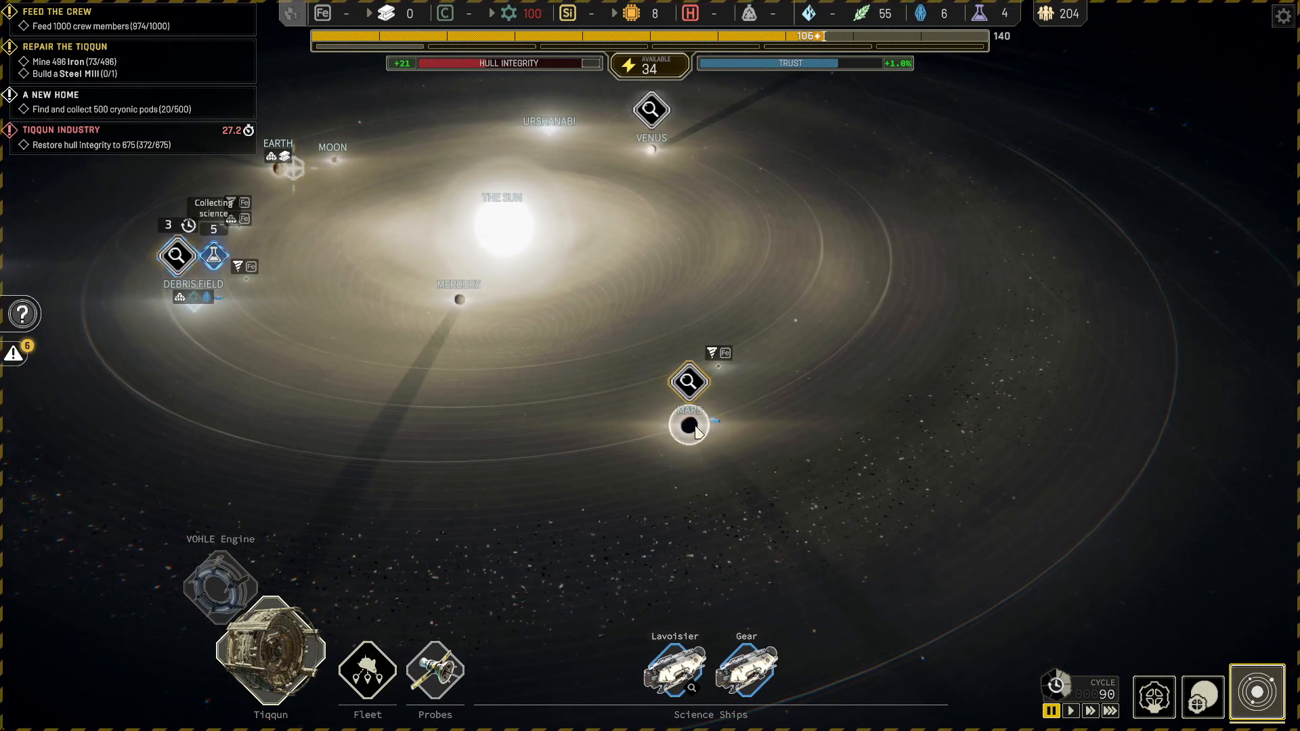
{"action": "mouse_move", "coordinate": [690, 382]}
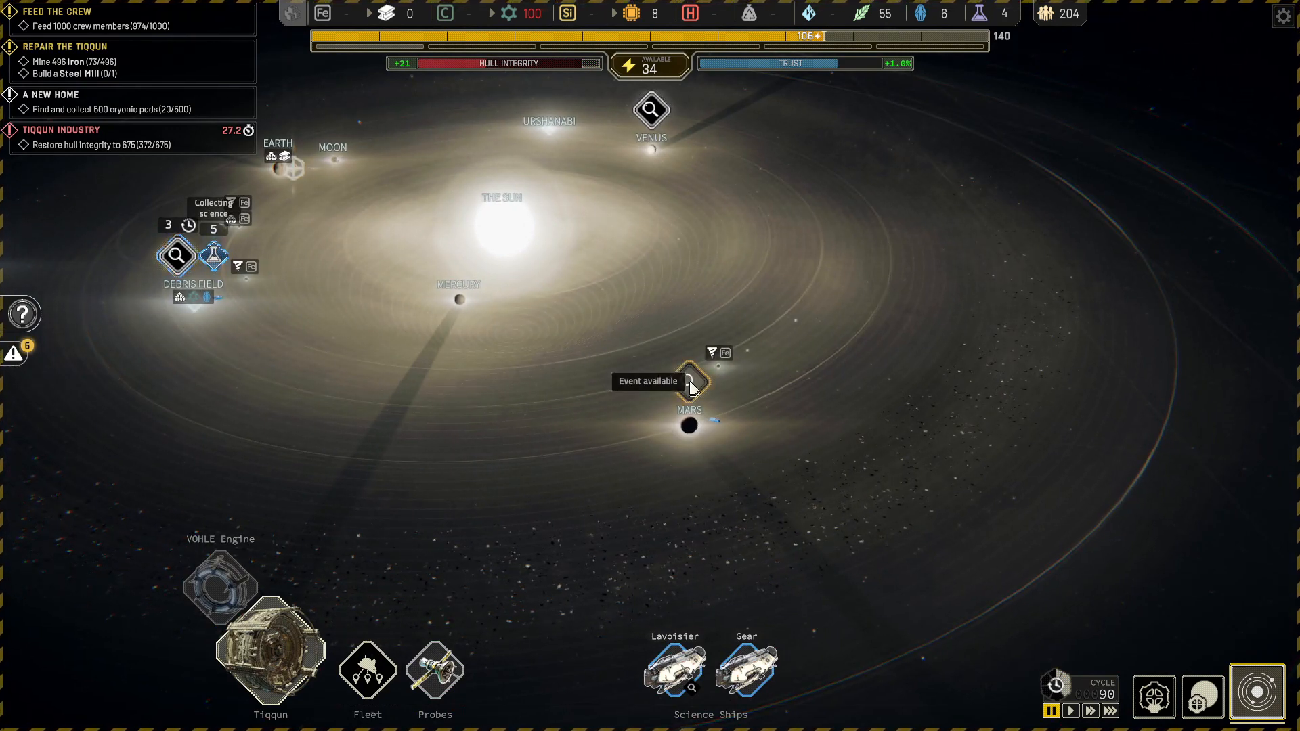
- Open the Mars event and finish the sweep report: two crew lost, 9 and 25 resources
{"action": "left_click", "coordinate": [687, 381]}
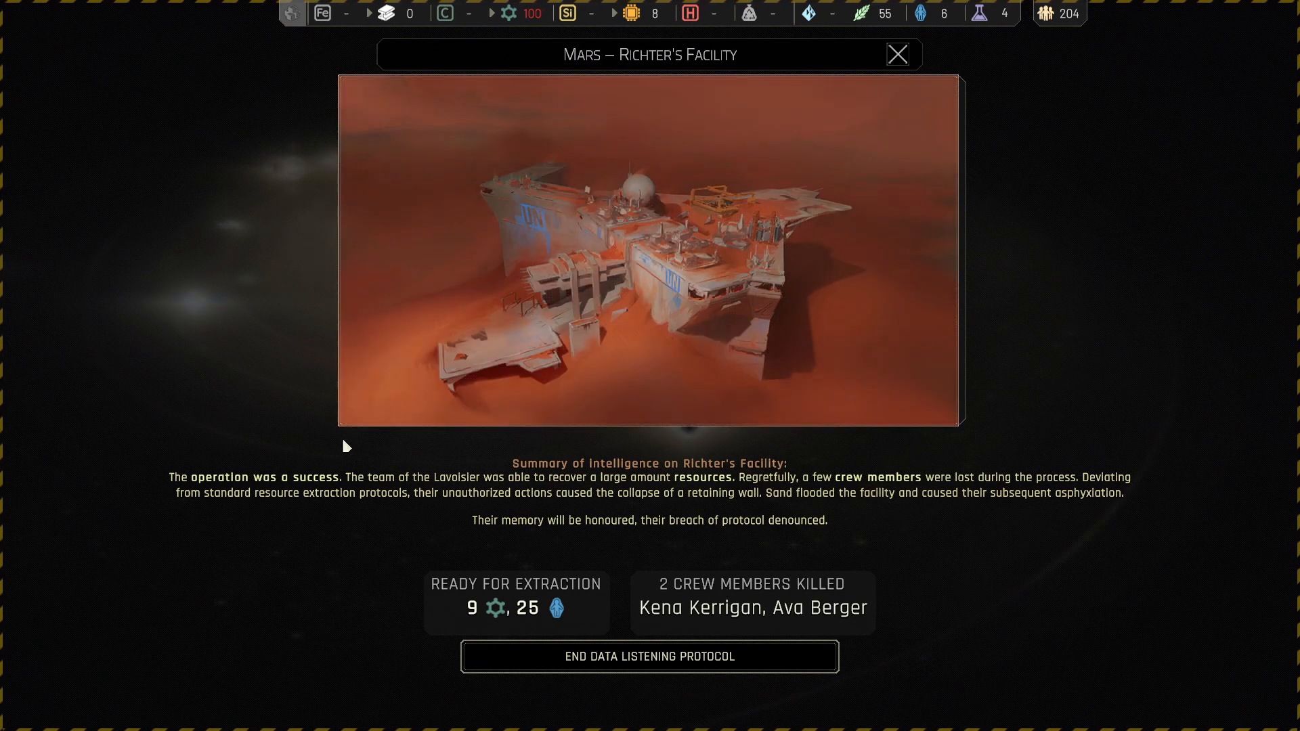
{"action": "mouse_move", "coordinate": [458, 499]}
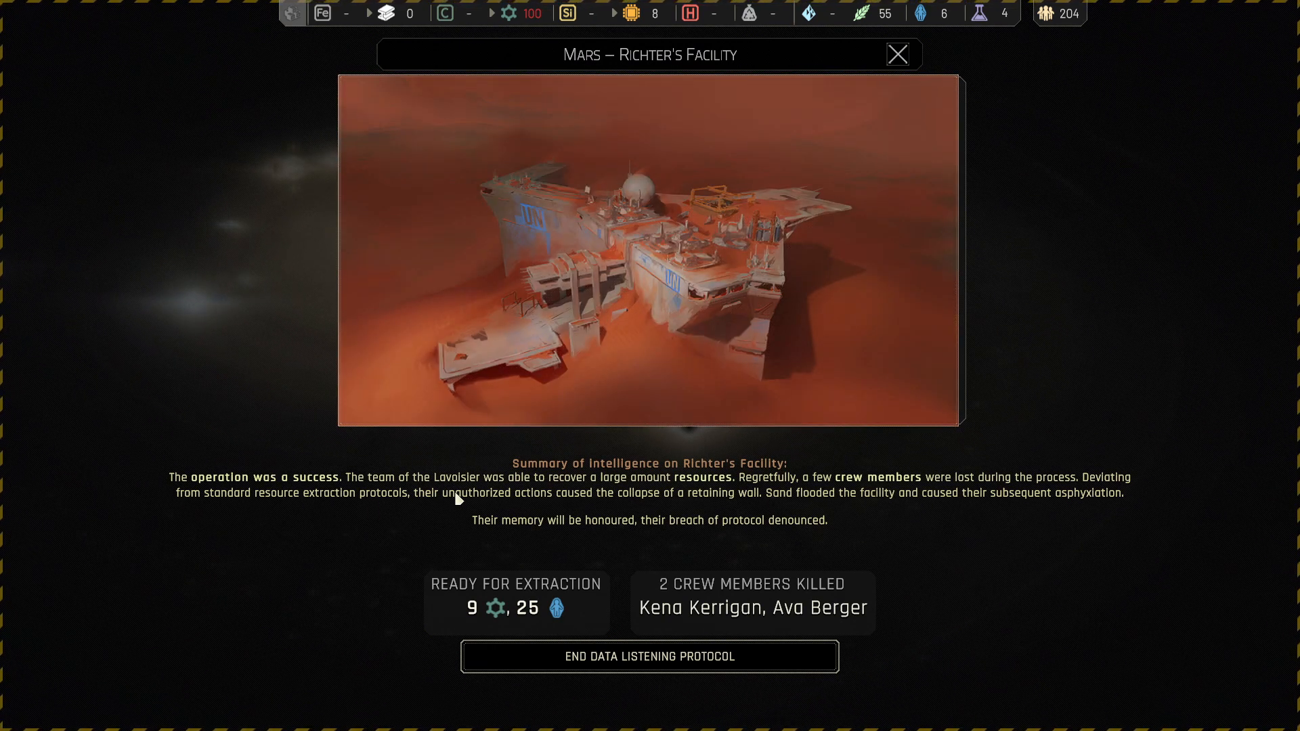
{"action": "mouse_move", "coordinate": [788, 485]}
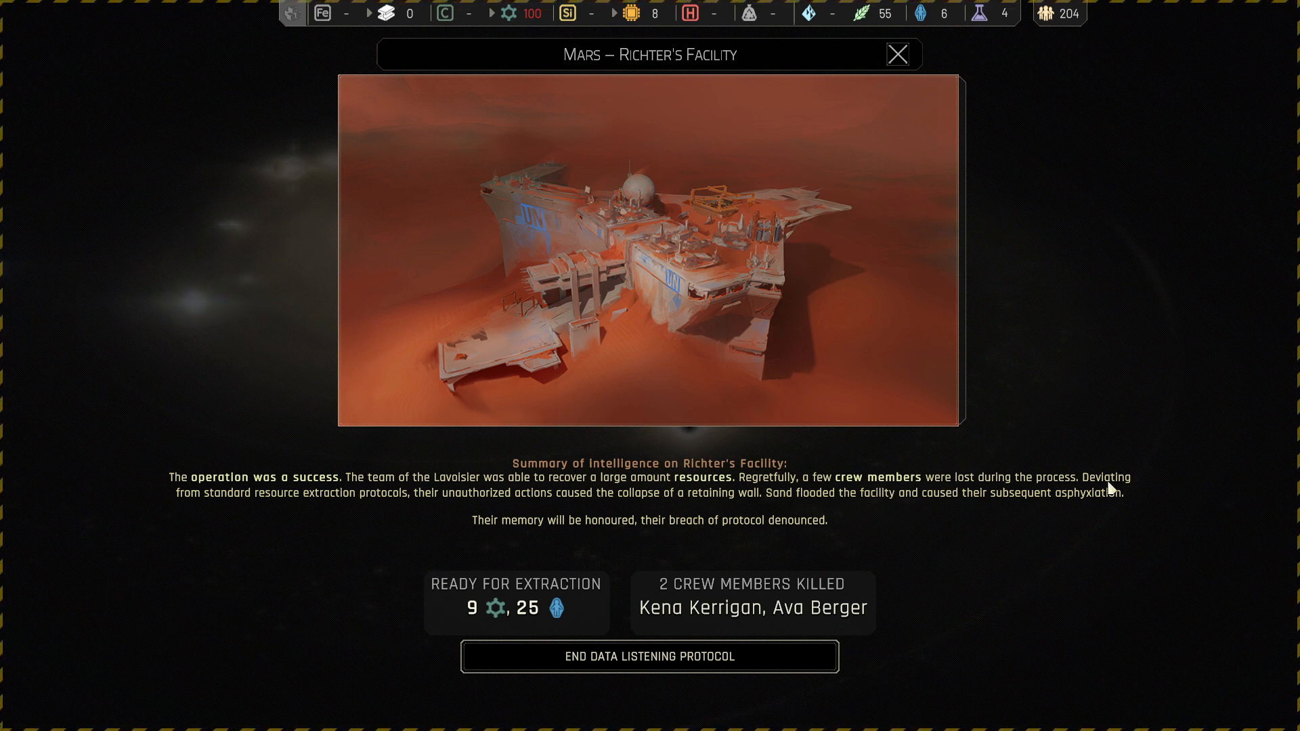
{"action": "mouse_move", "coordinate": [259, 513]}
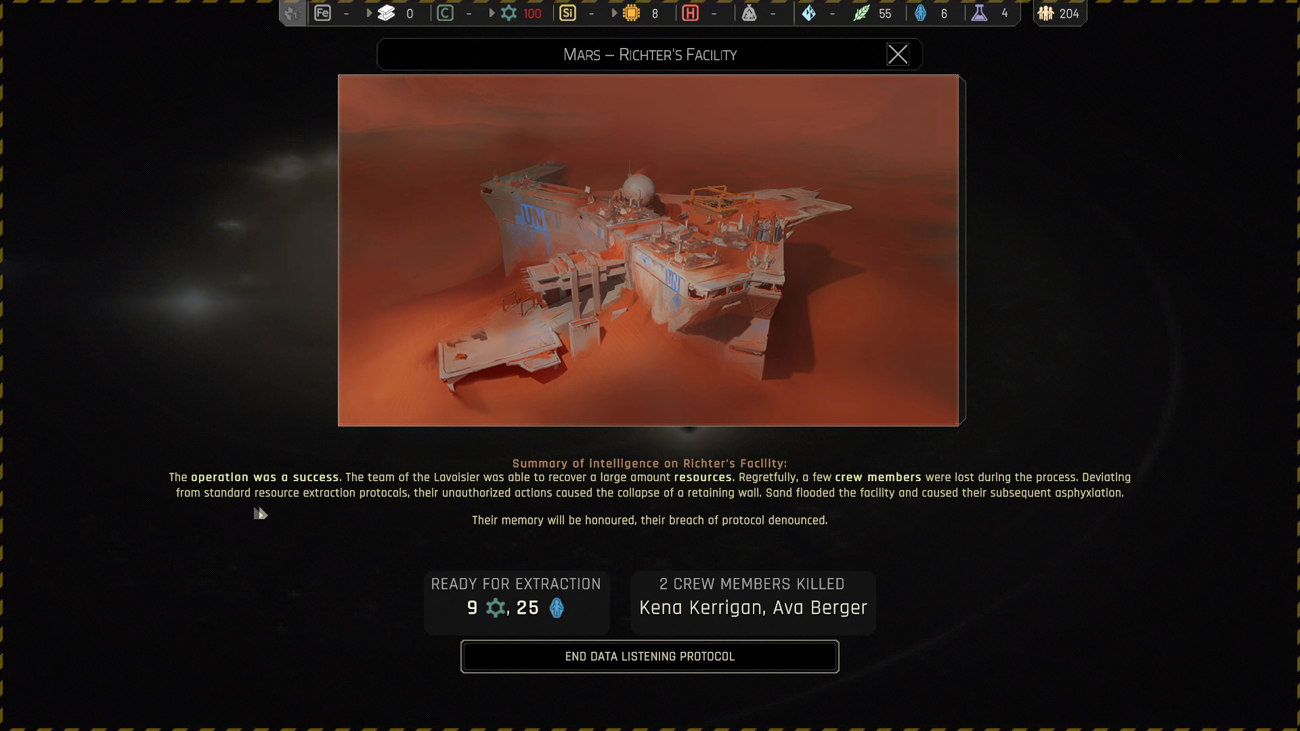
{"action": "mouse_move", "coordinate": [580, 509]}
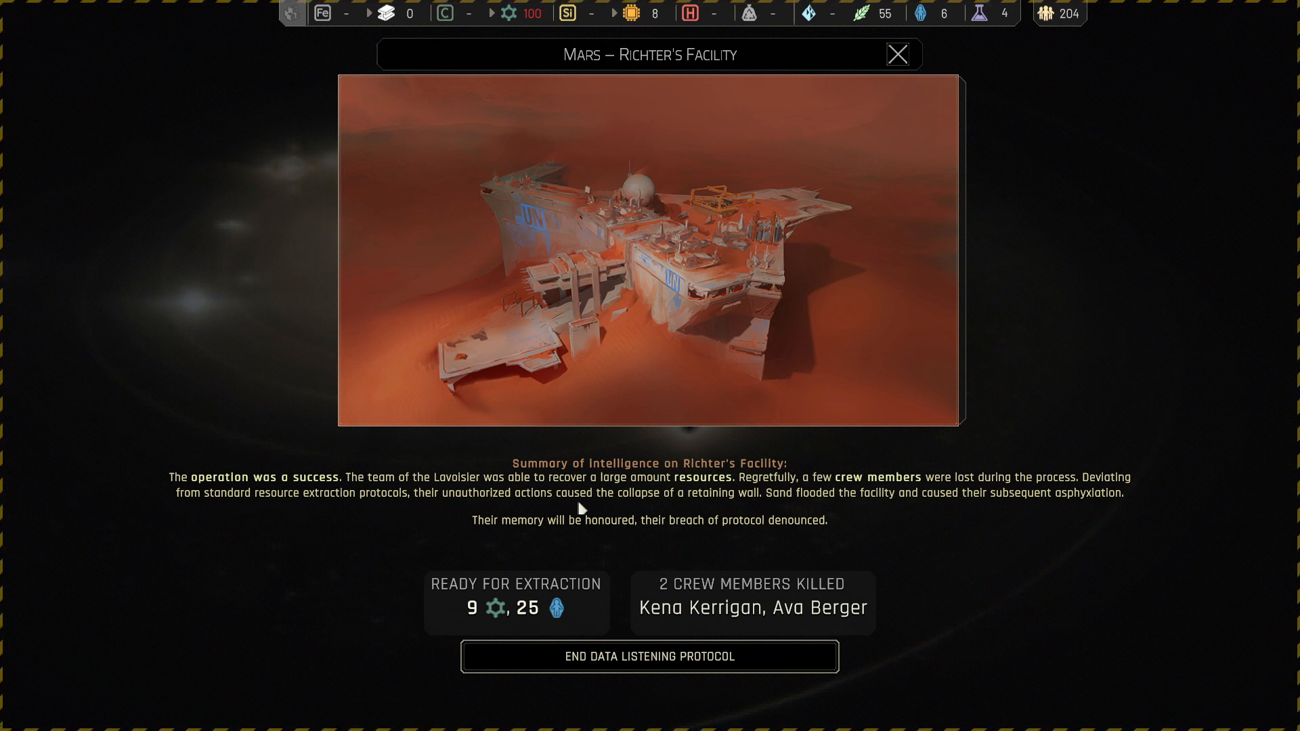
{"action": "mouse_move", "coordinate": [764, 513]}
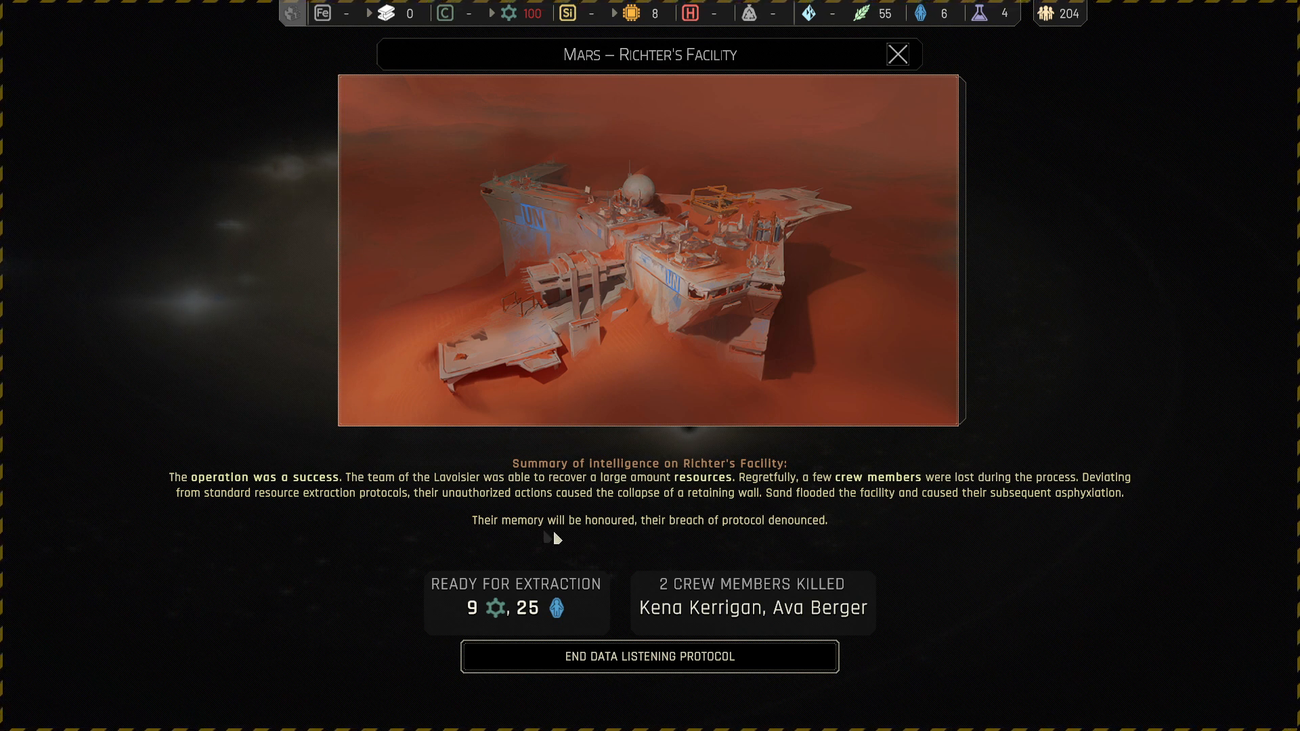
{"action": "mouse_move", "coordinate": [790, 536]}
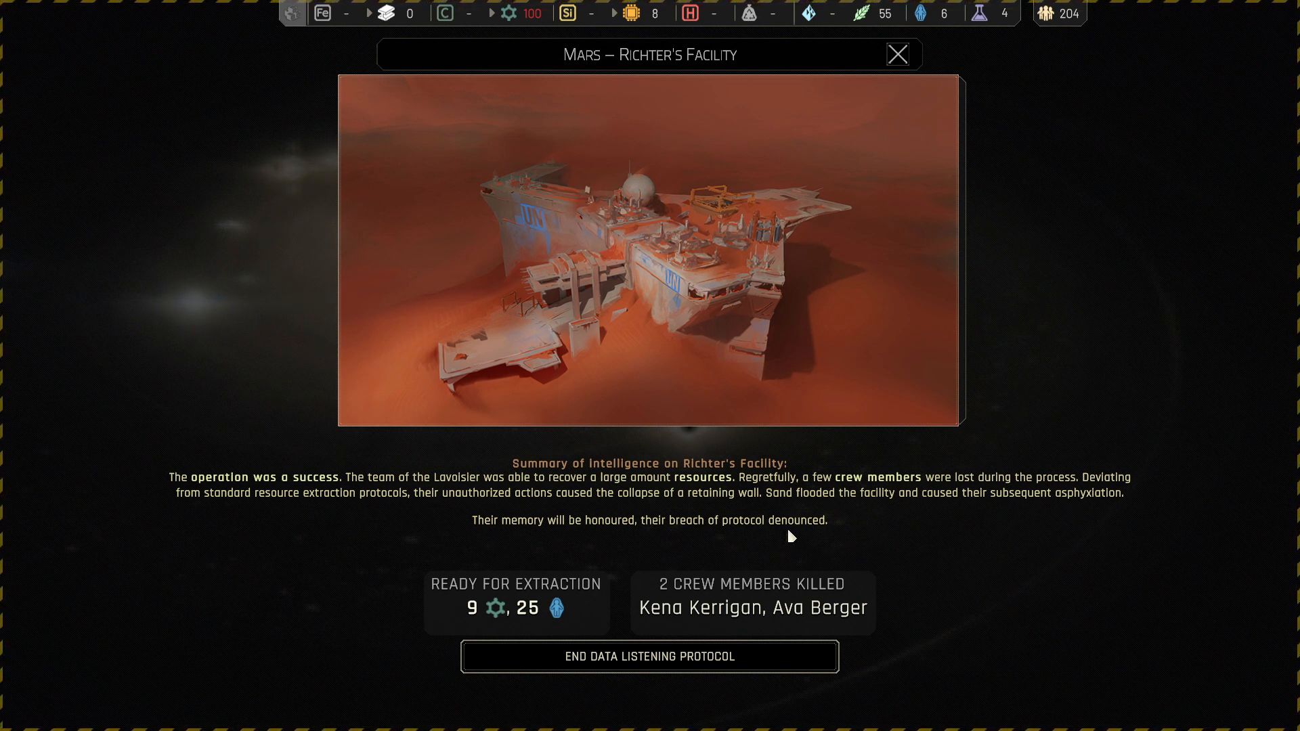
{"action": "mouse_move", "coordinate": [782, 614]}
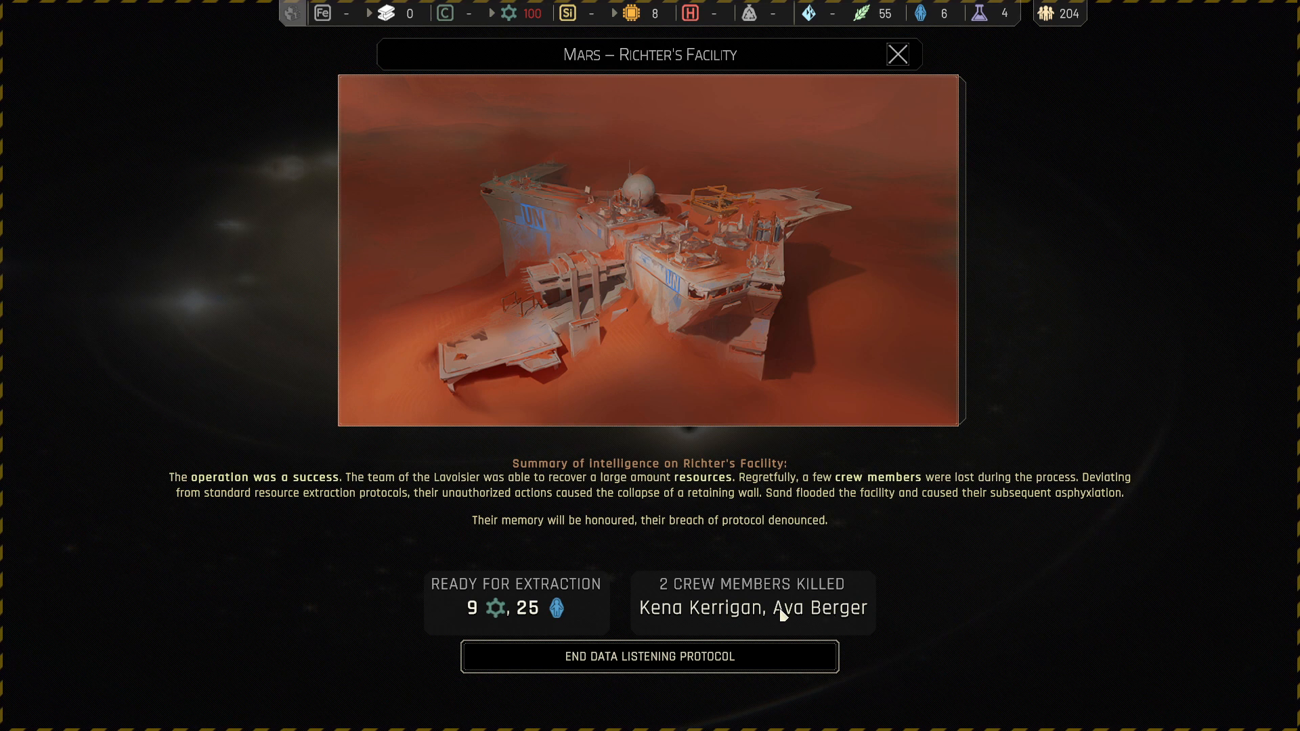
{"action": "mouse_move", "coordinate": [554, 621]}
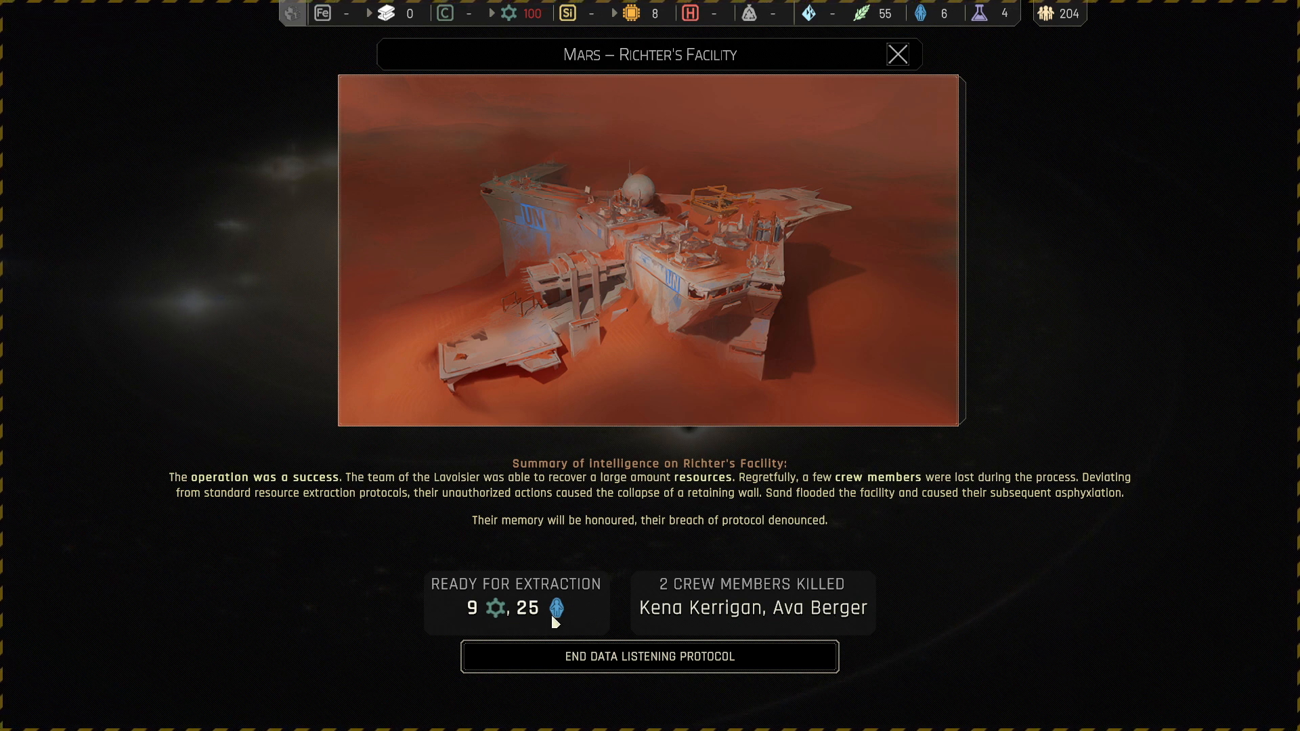
{"action": "left_click", "coordinate": [649, 657]}
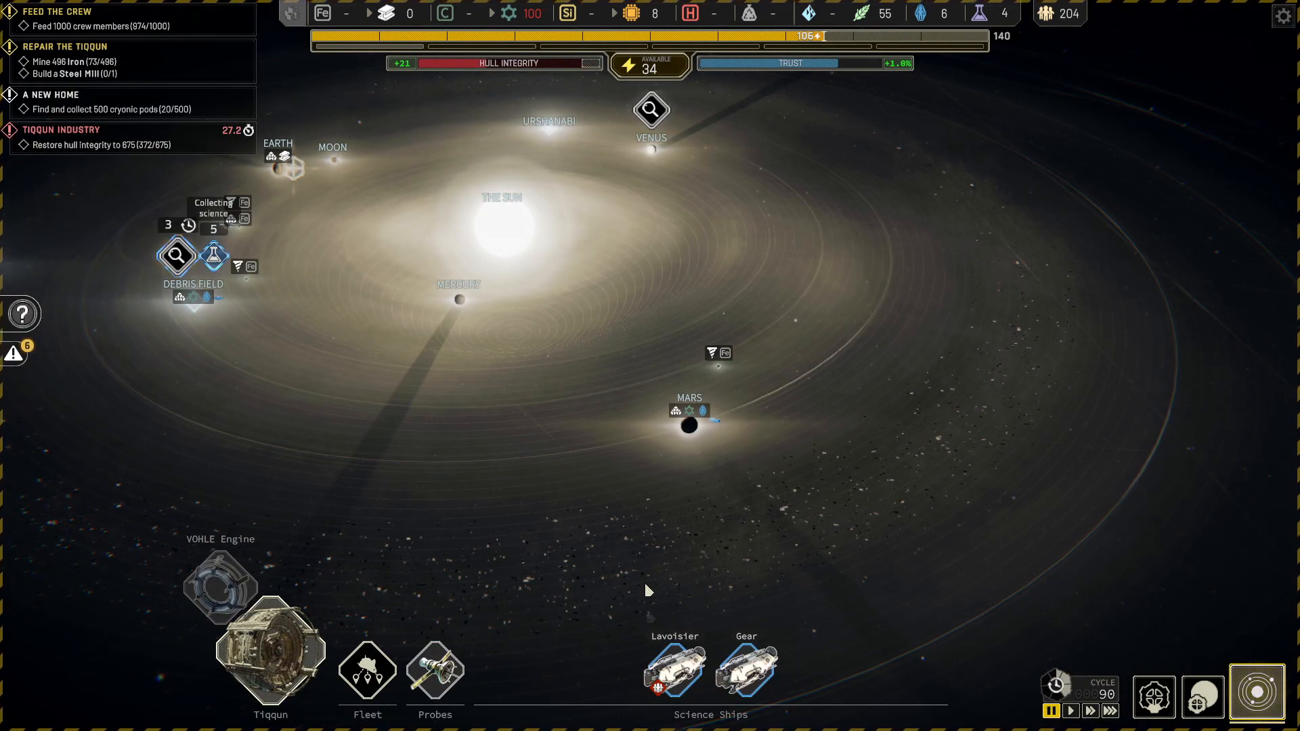
- Select the Lavoisier science ship and send it back to the Tiqqun
{"action": "left_click", "coordinate": [674, 668]}
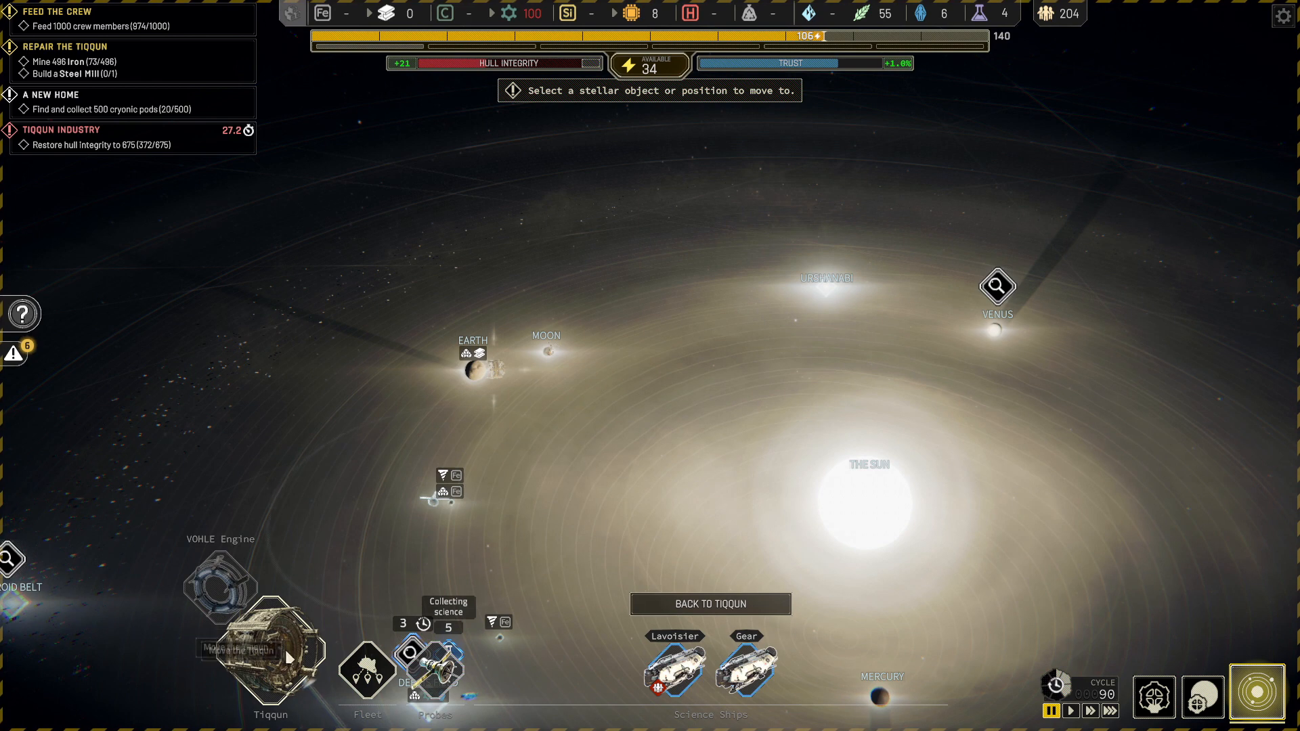
{"action": "left_click", "coordinate": [675, 669]}
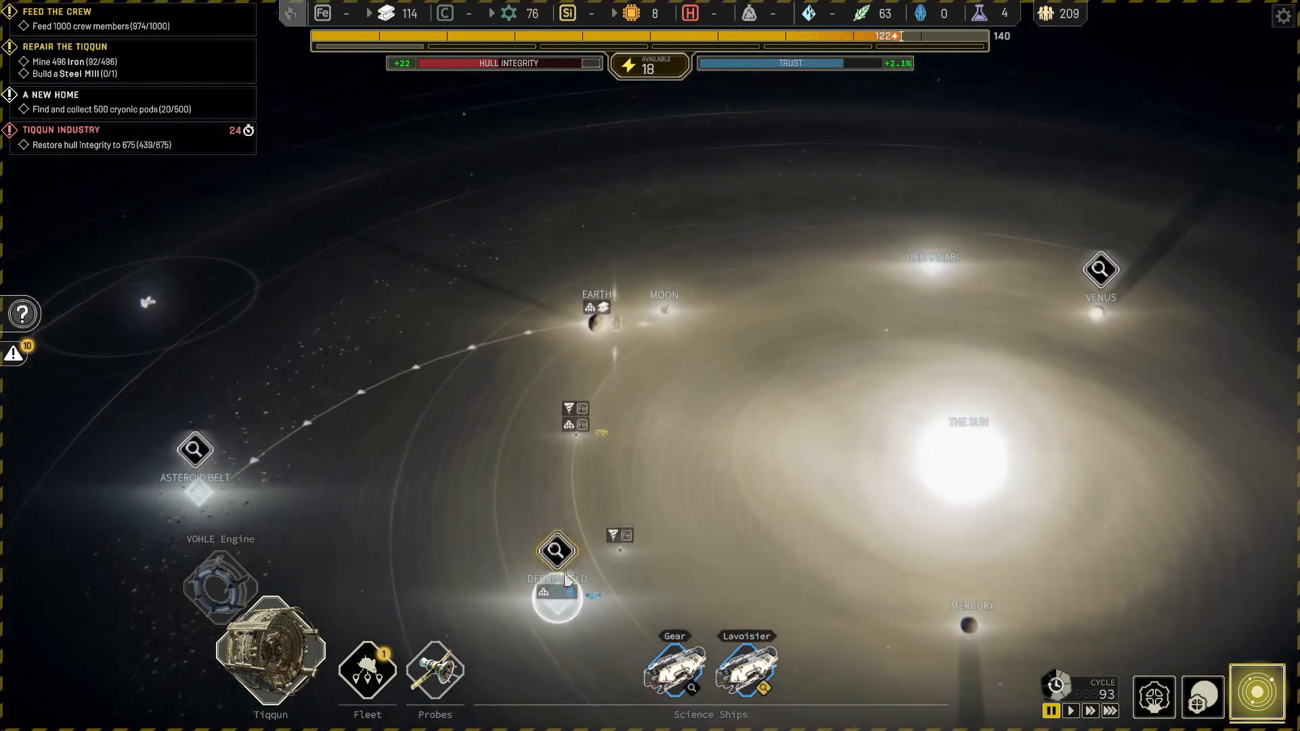
- Resume the Debris Field report and have the Gear survey the dense area of debris
{"action": "left_click", "coordinate": [556, 551]}
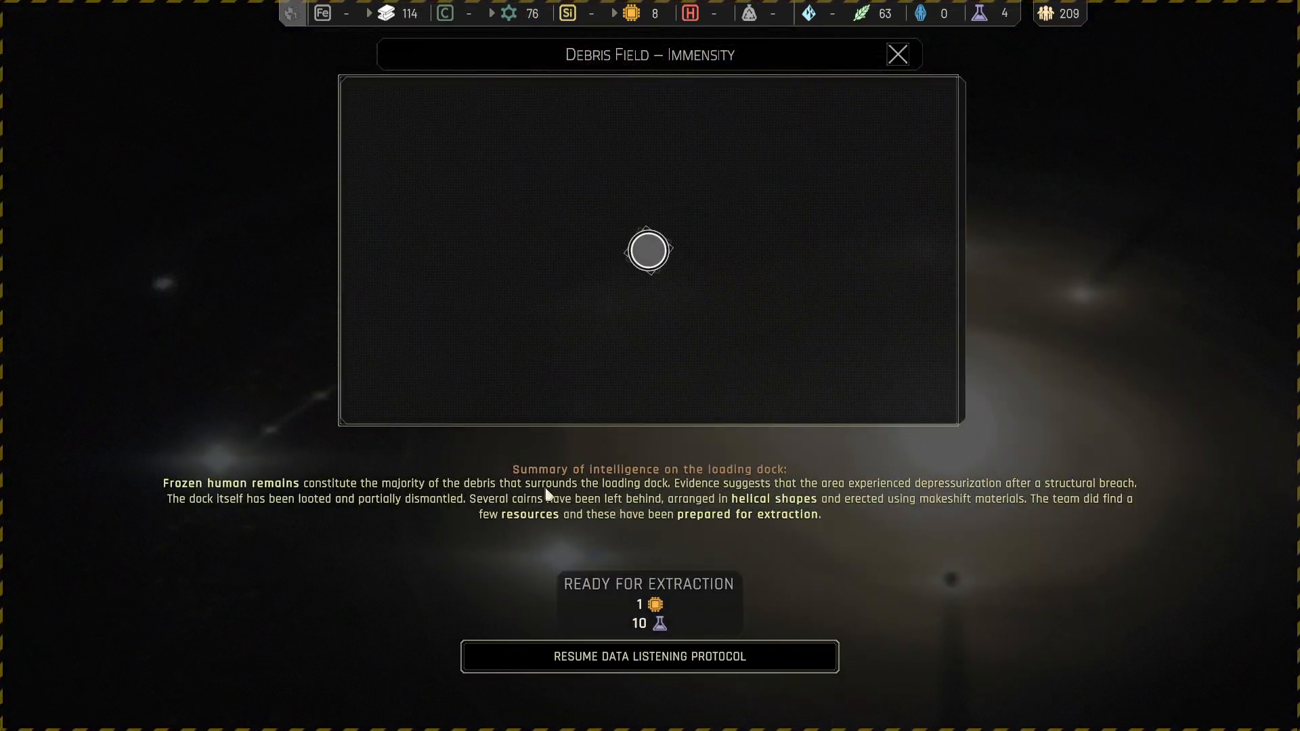
{"action": "left_click", "coordinate": [649, 249]}
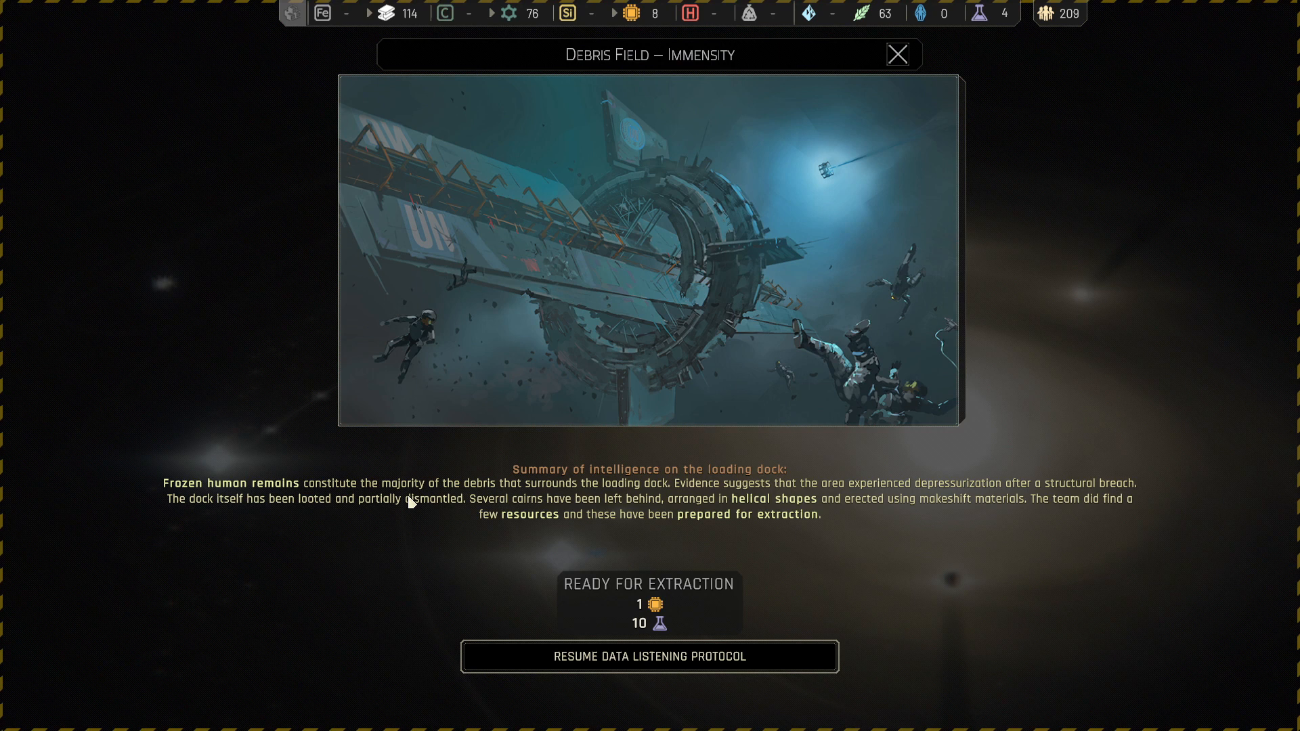
{"action": "mouse_move", "coordinate": [373, 496]}
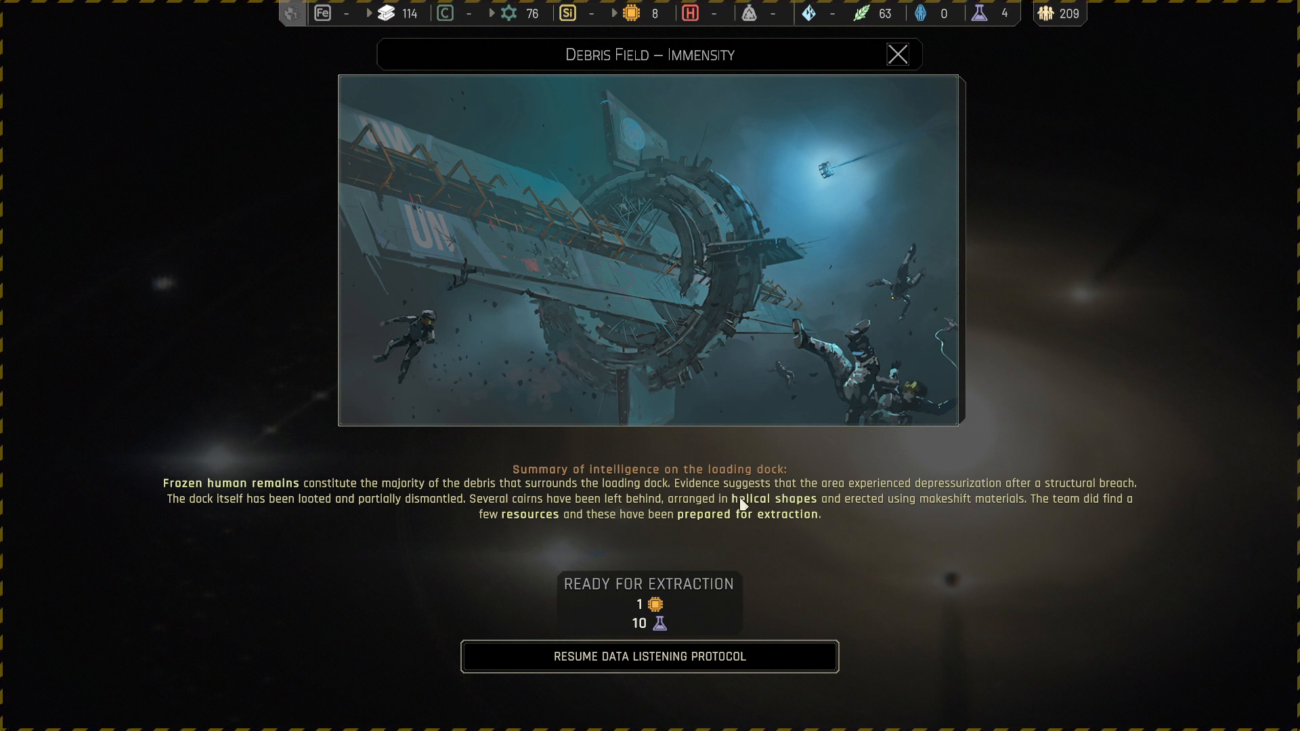
{"action": "mouse_move", "coordinate": [891, 527]}
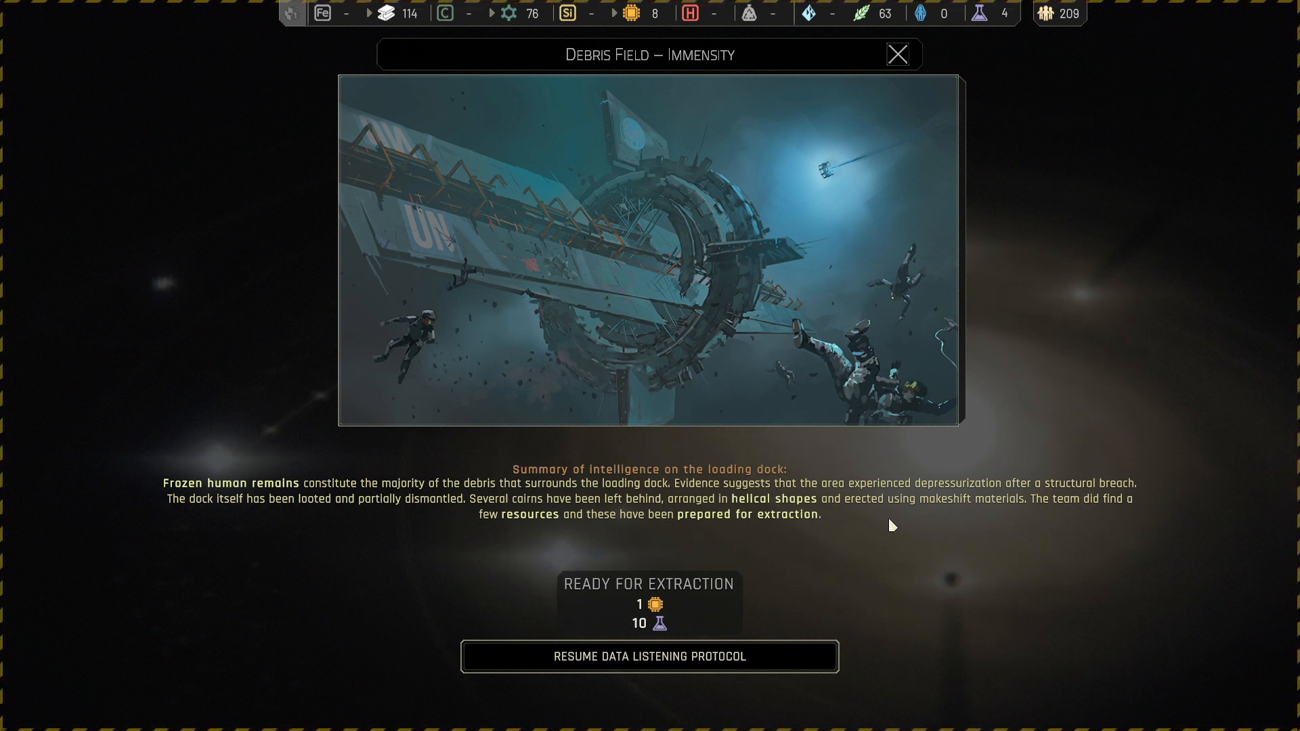
{"action": "mouse_move", "coordinate": [372, 521]}
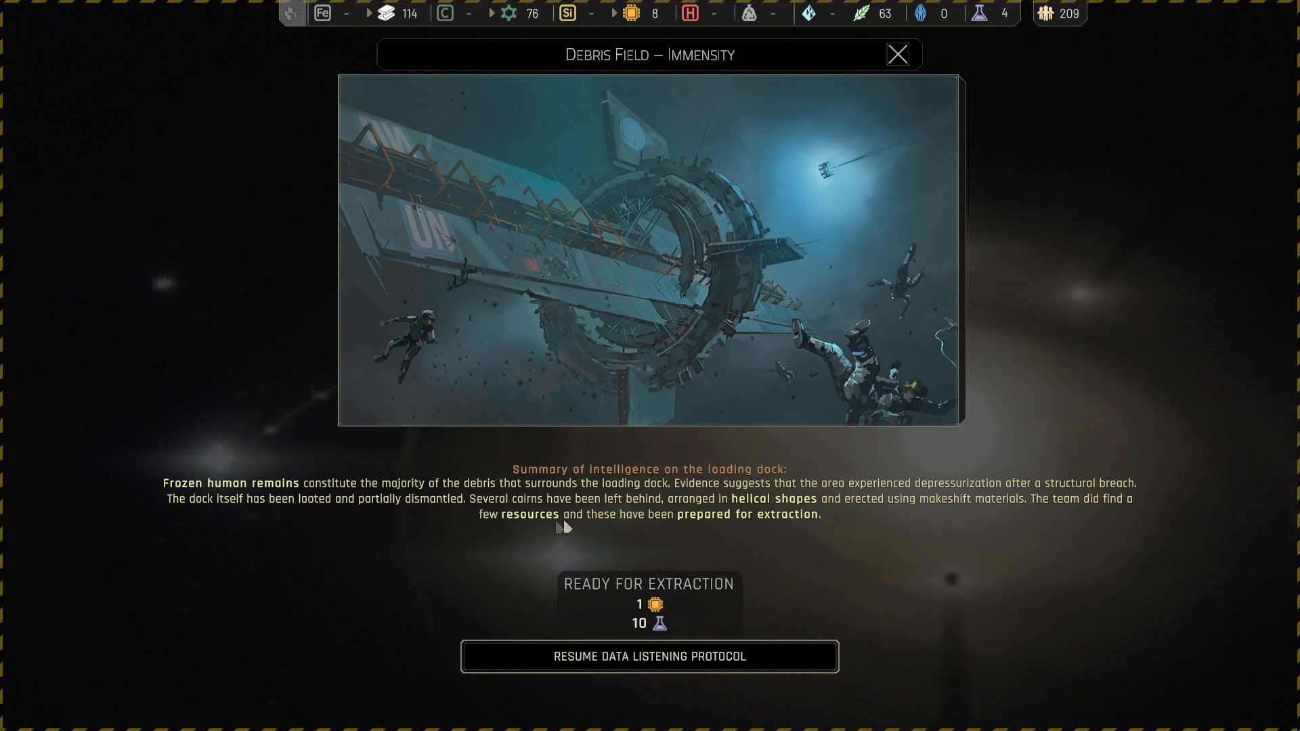
{"action": "mouse_move", "coordinate": [842, 539]}
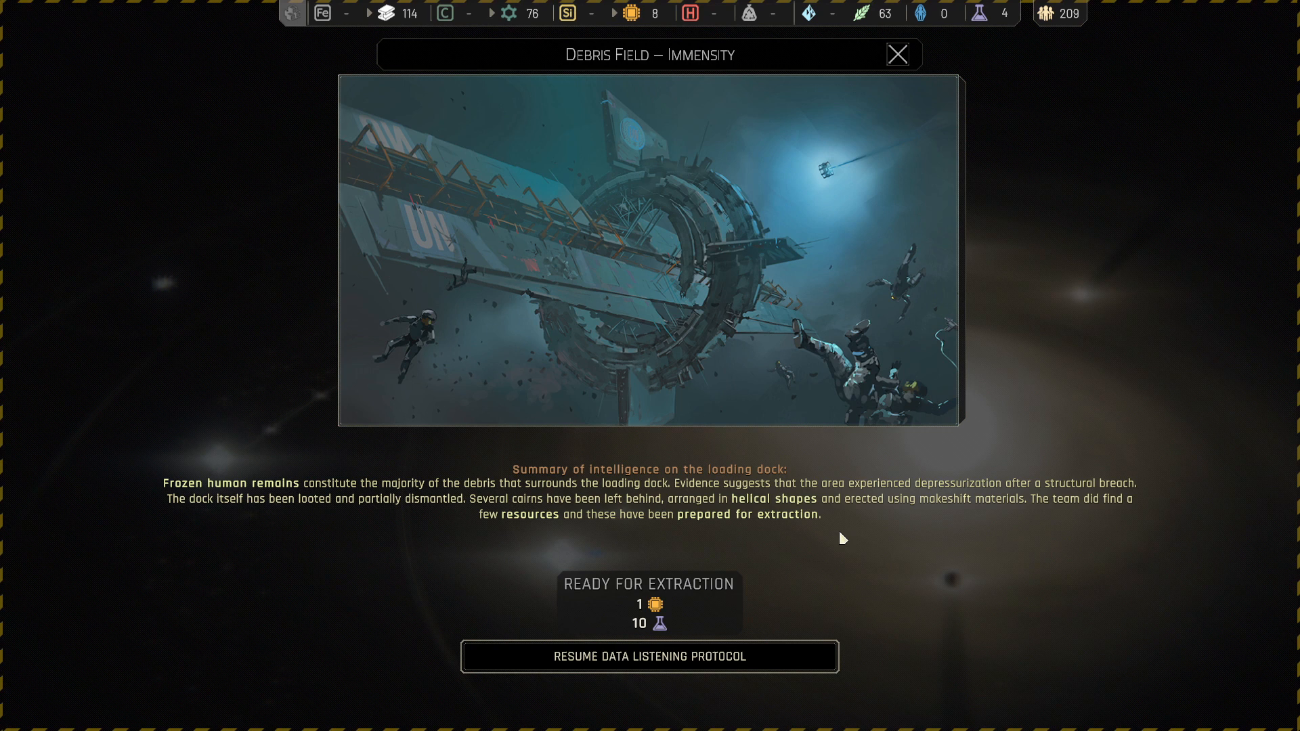
{"action": "mouse_move", "coordinate": [958, 543]}
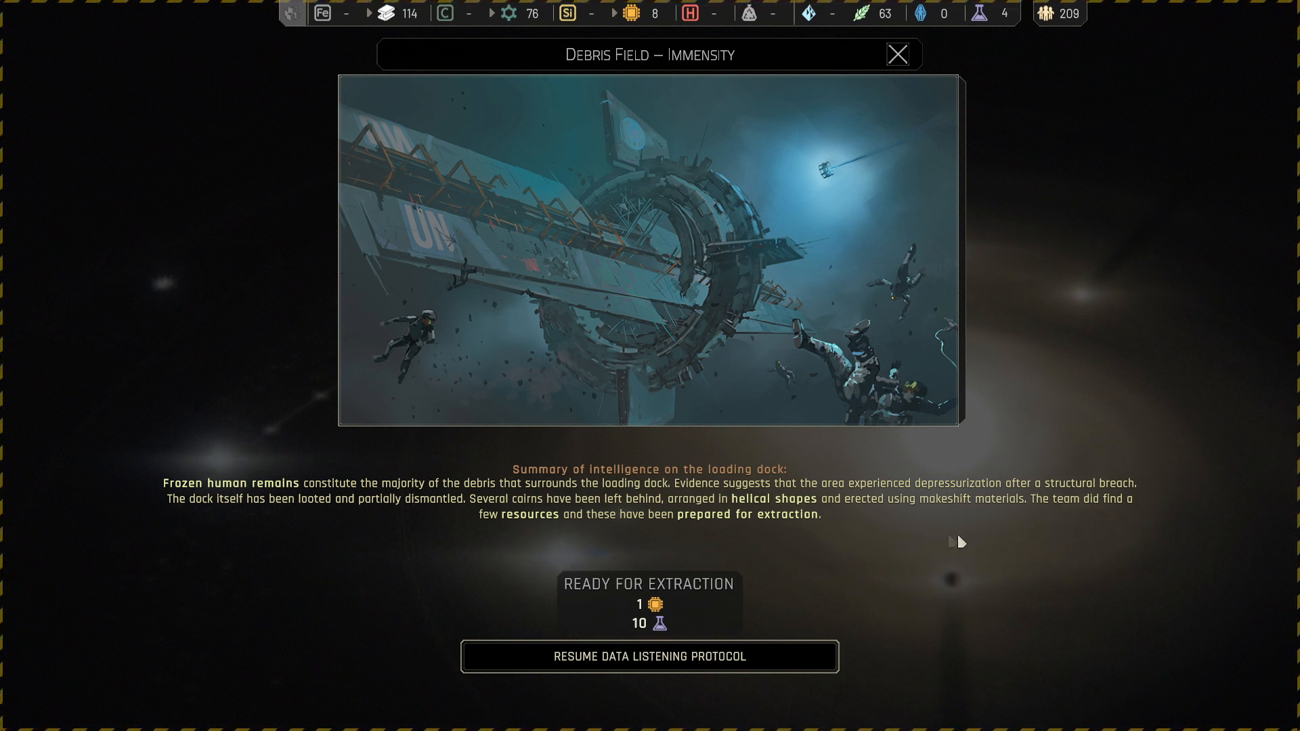
{"action": "mouse_move", "coordinate": [454, 588]}
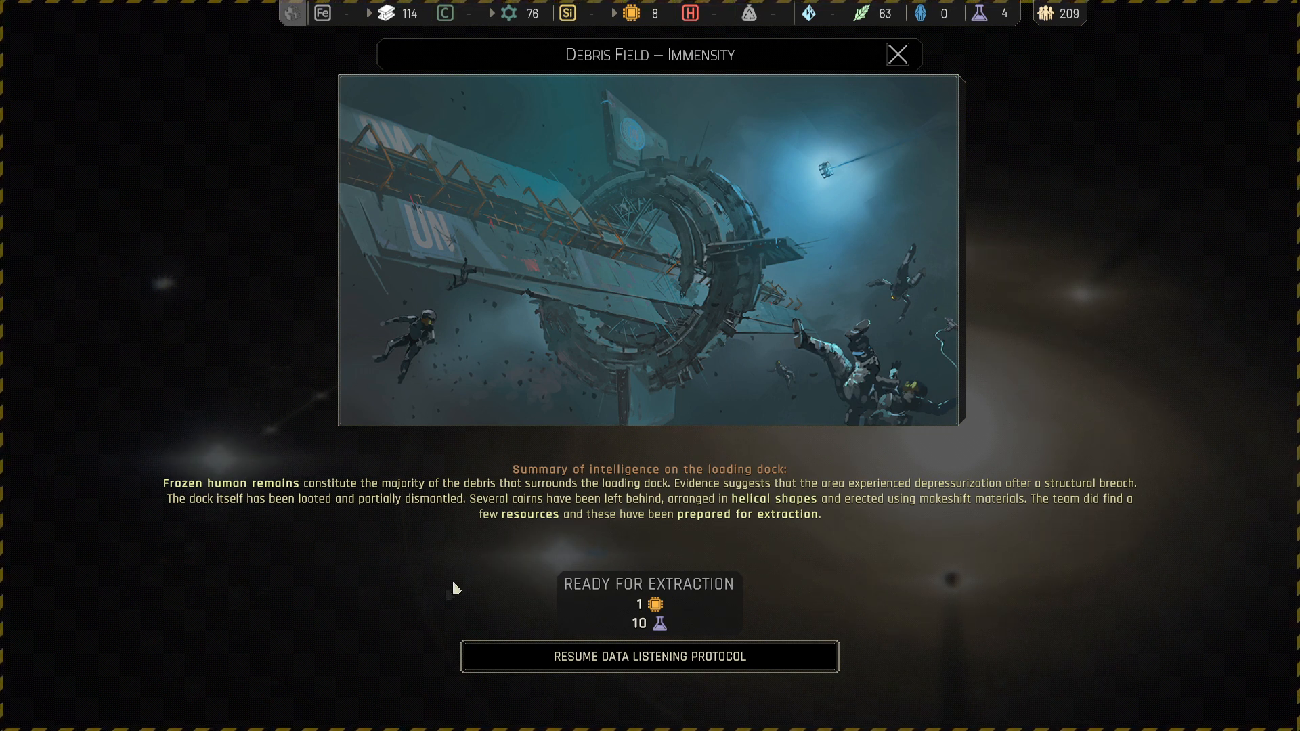
{"action": "mouse_move", "coordinate": [1054, 548]}
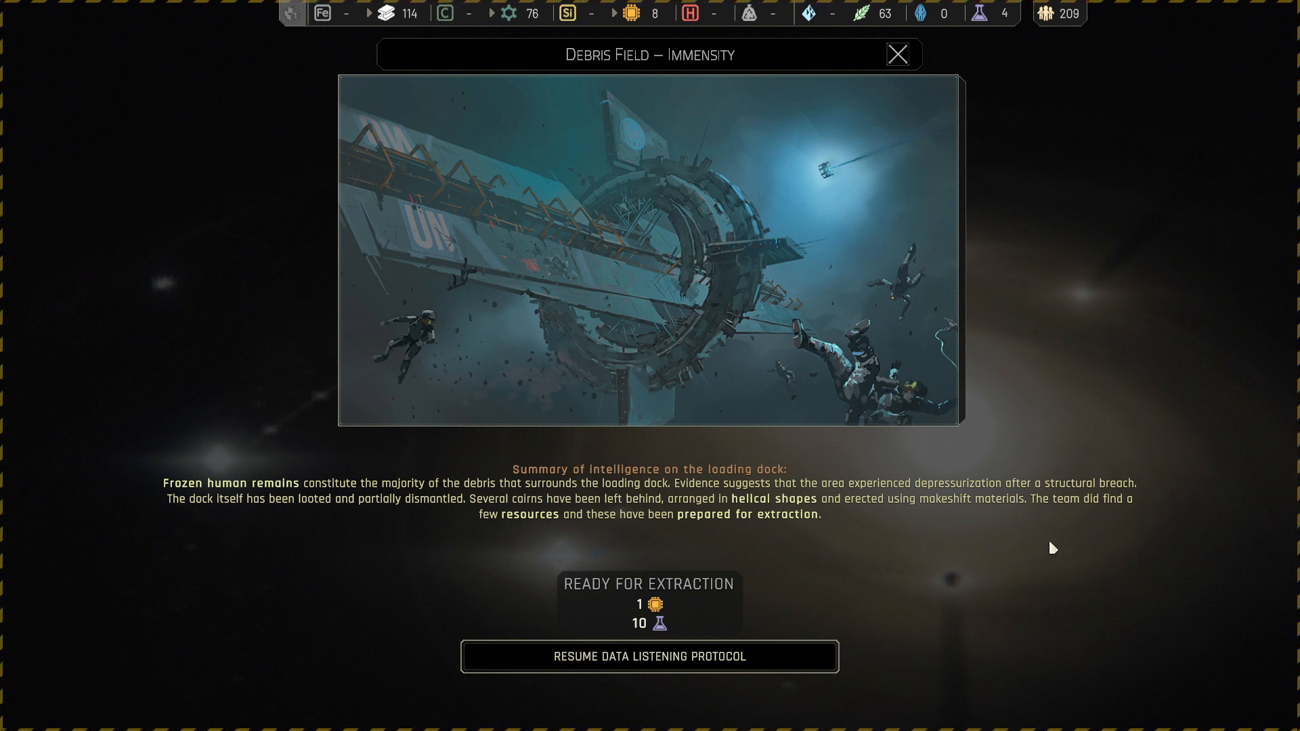
{"action": "mouse_move", "coordinate": [731, 540]}
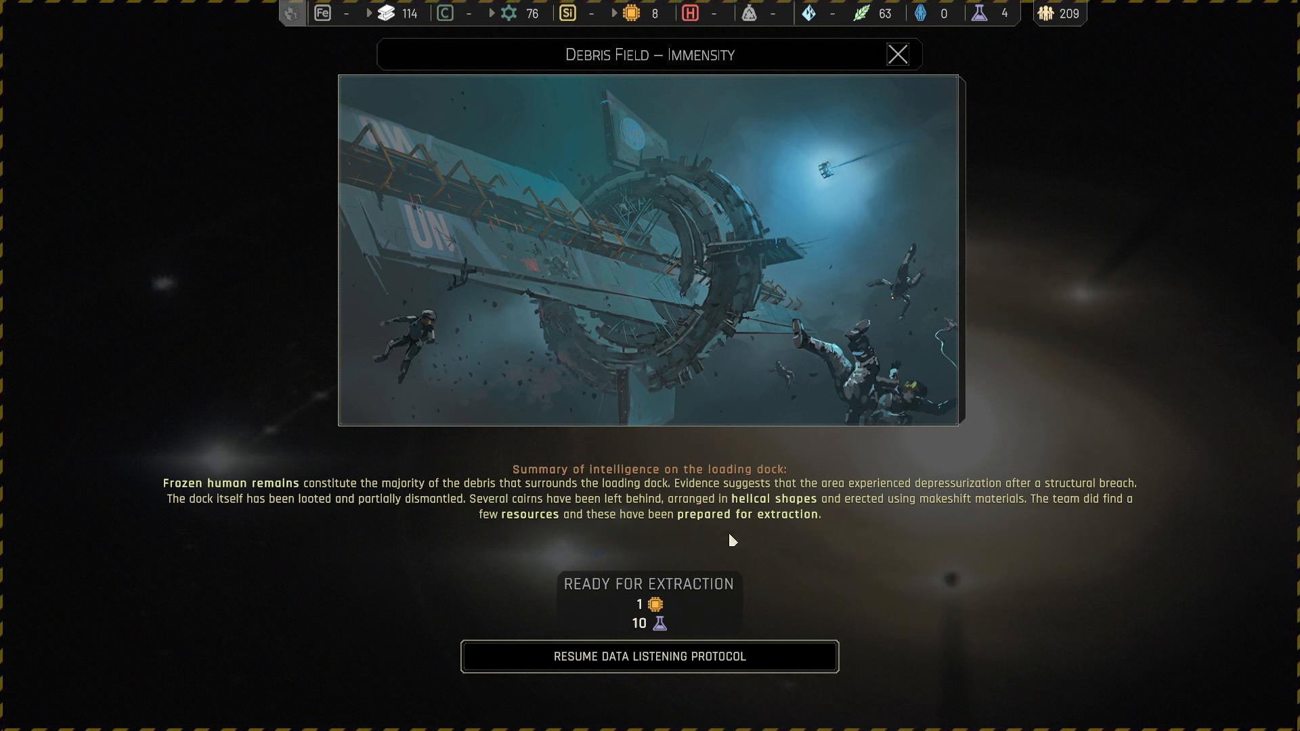
{"action": "mouse_move", "coordinate": [659, 629]}
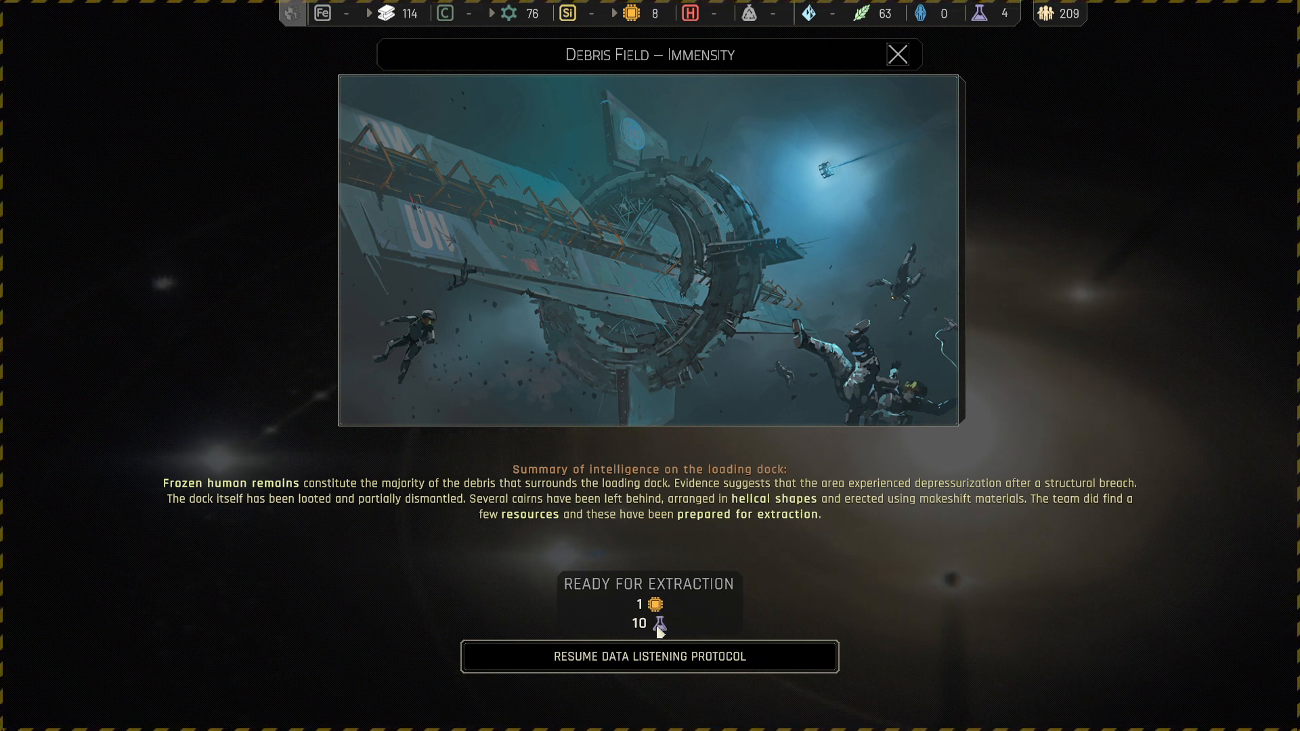
{"action": "left_click", "coordinate": [650, 657]}
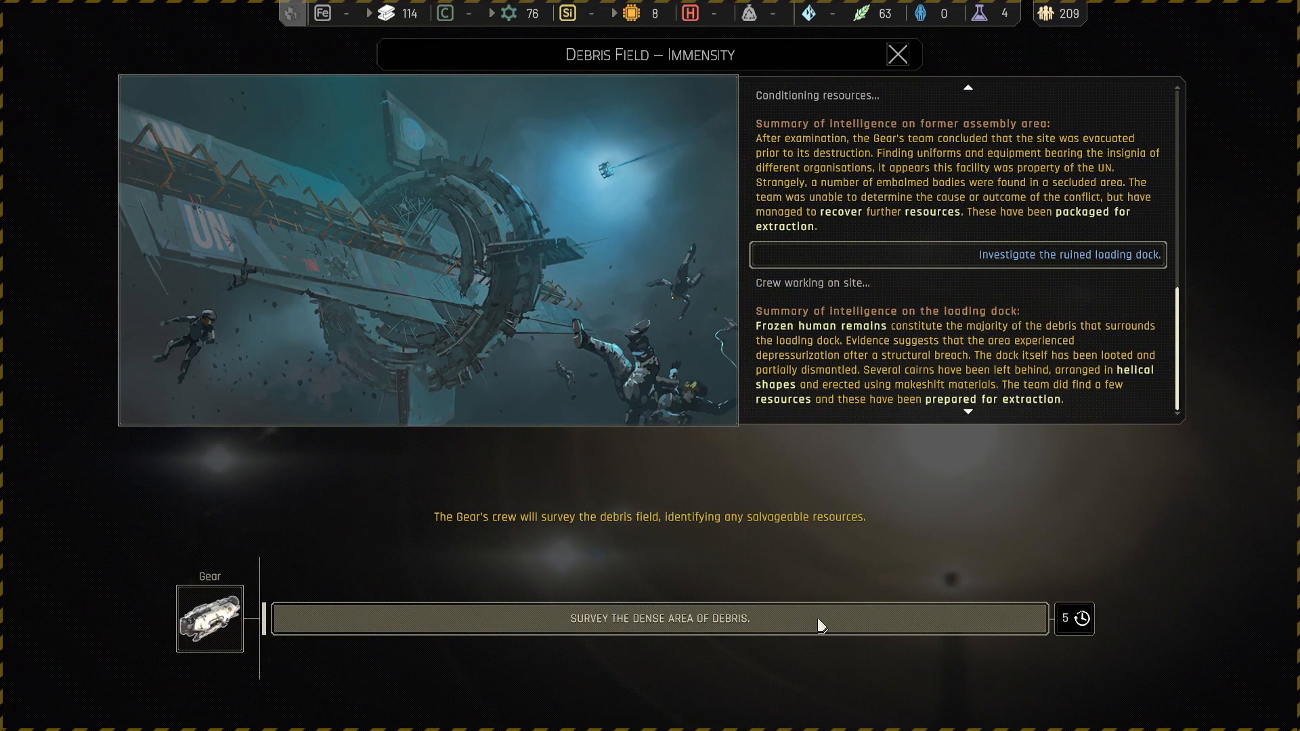
{"action": "left_click", "coordinate": [897, 54]}
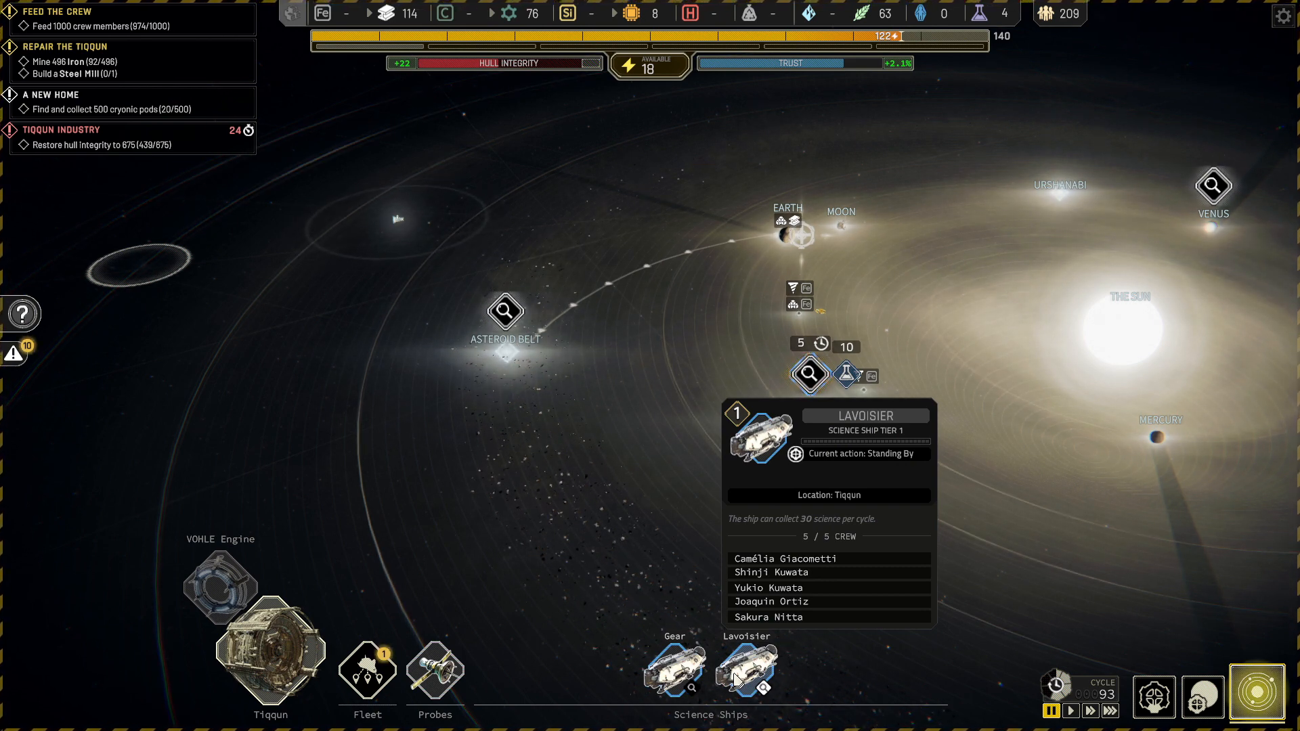
- Direct Lavoisier to the Asteroid Belt marker and bring up the fleet management overview
{"action": "left_click", "coordinate": [675, 670]}
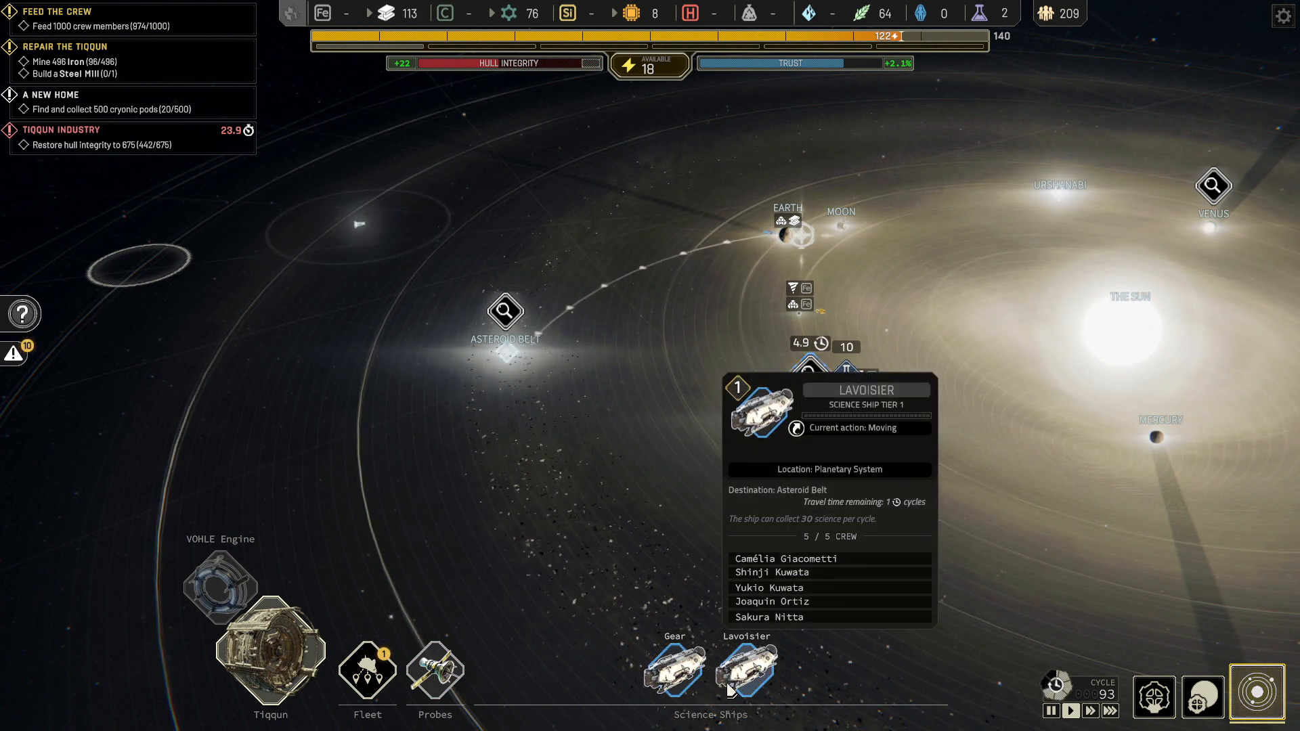
{"action": "left_click", "coordinate": [366, 672]}
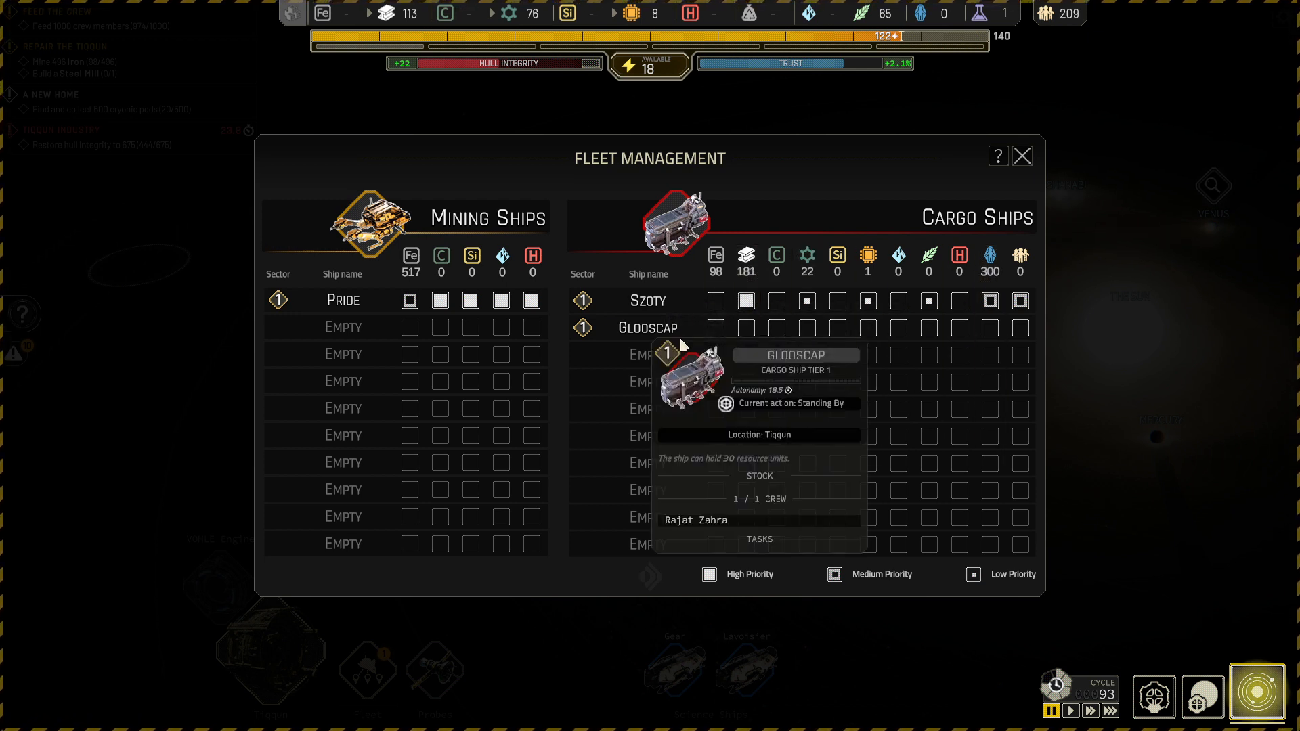
{"action": "mouse_move", "coordinate": [898, 342]}
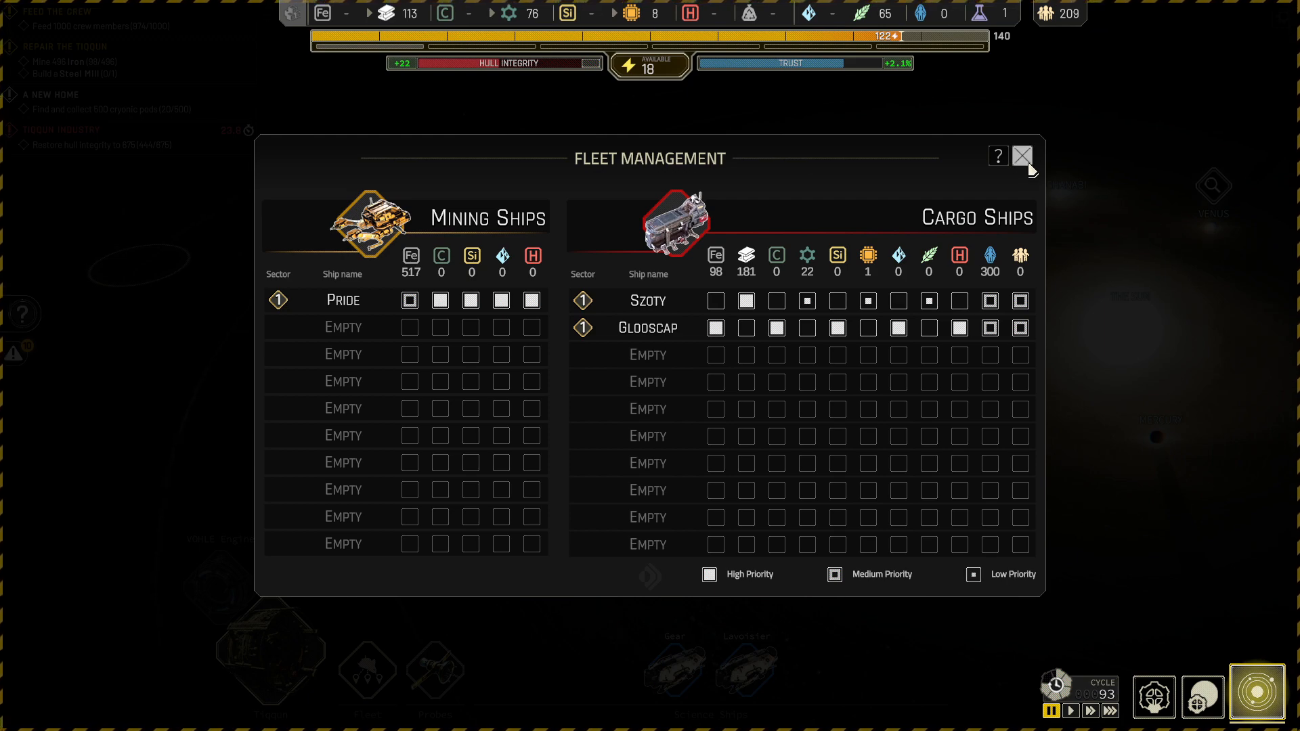
- Close the fleet overview to return to Lavoisier's Asteroid Belt control-center event
{"action": "left_click", "coordinate": [1022, 157]}
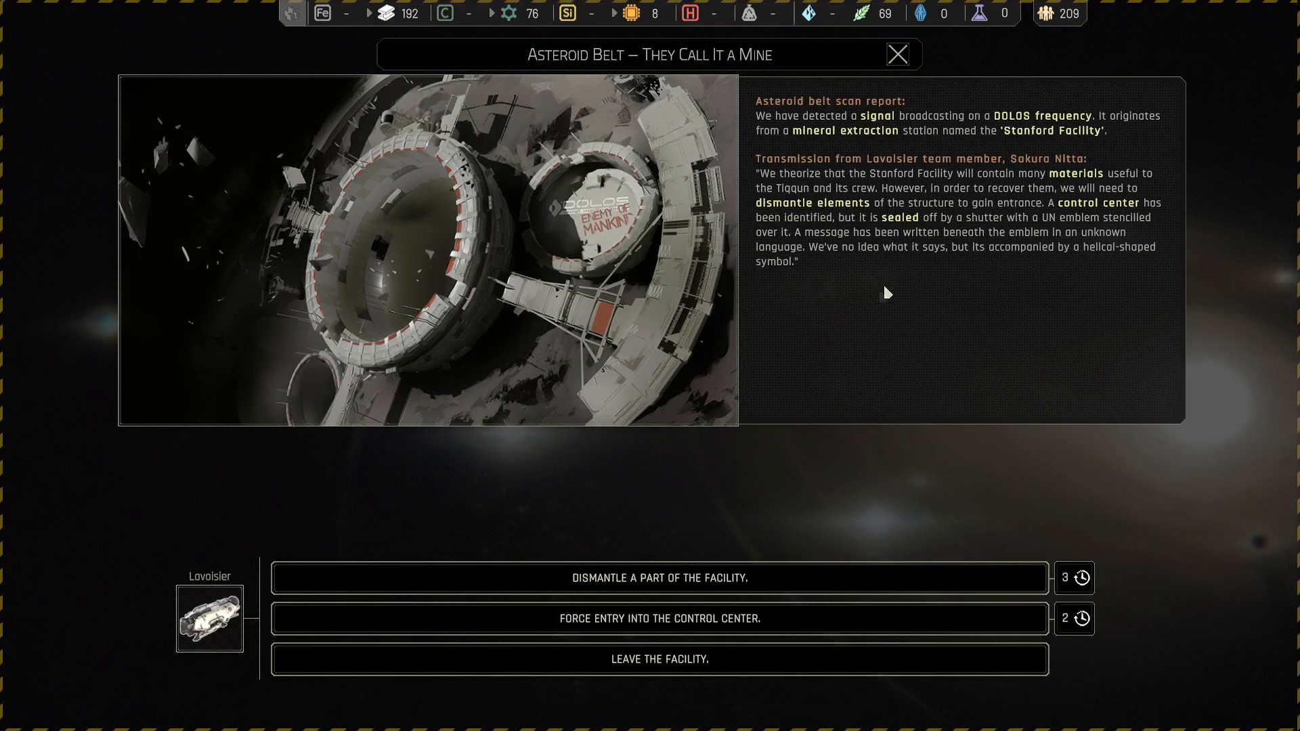
{"action": "mouse_move", "coordinate": [995, 145]}
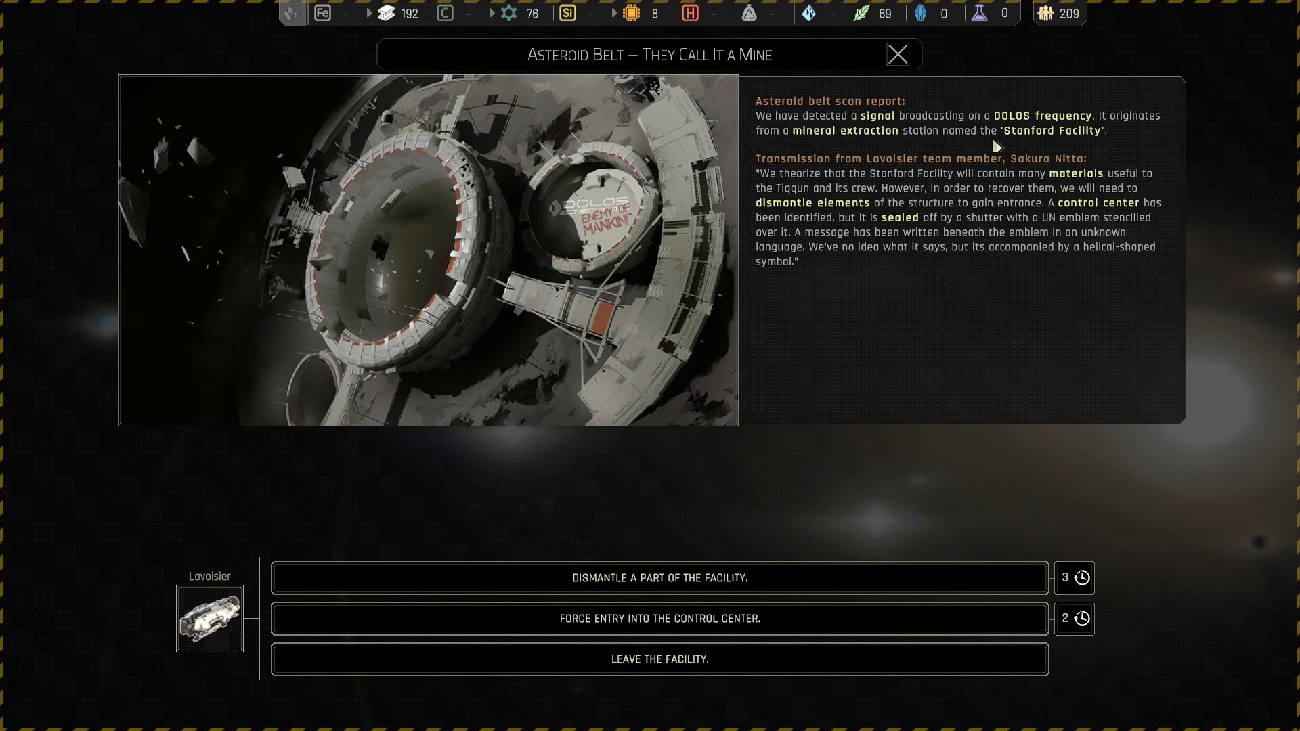
{"action": "mouse_move", "coordinate": [866, 151]}
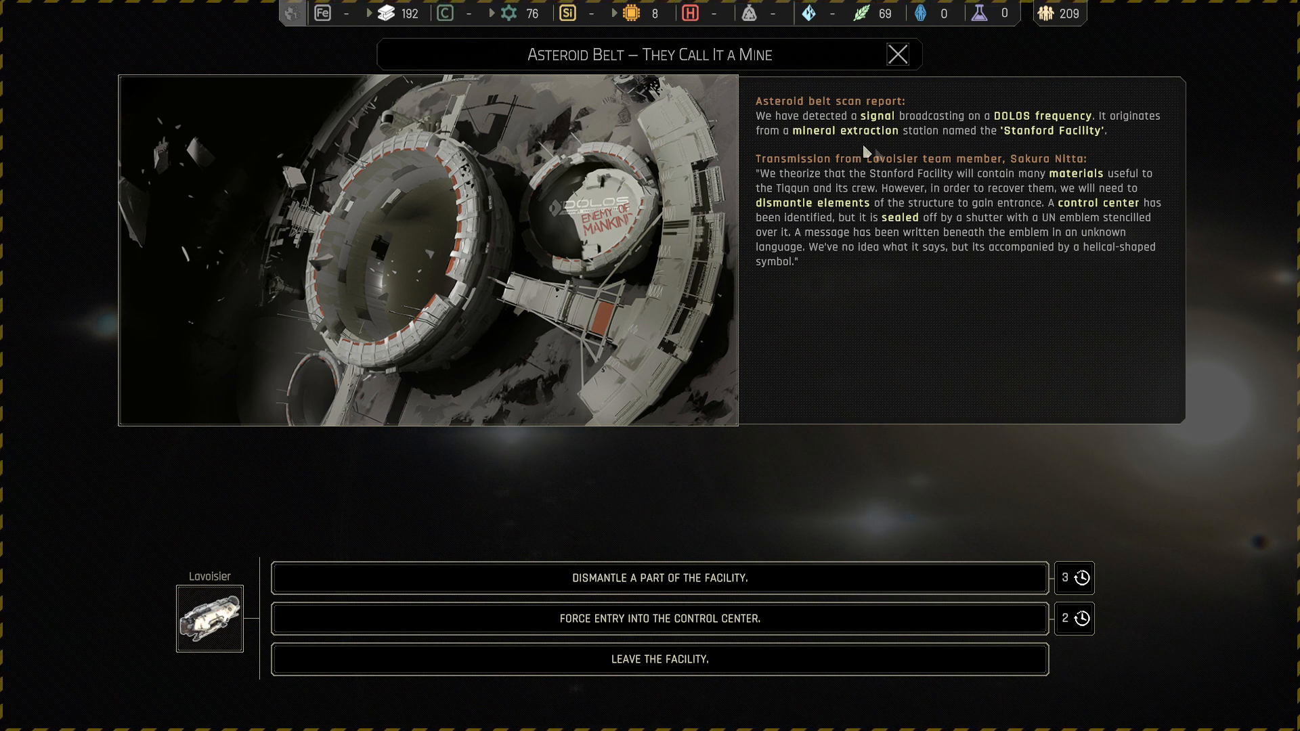
{"action": "mouse_move", "coordinate": [1093, 152]}
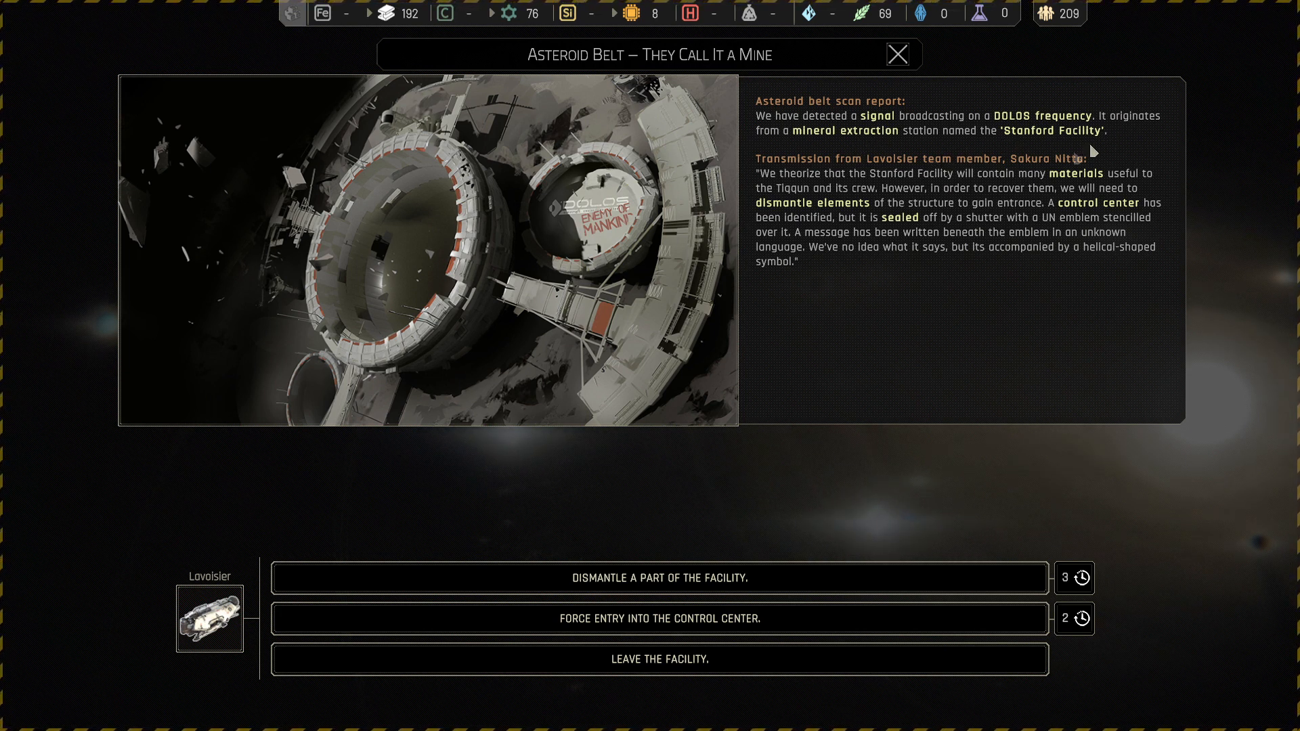
{"action": "mouse_move", "coordinate": [1034, 193]}
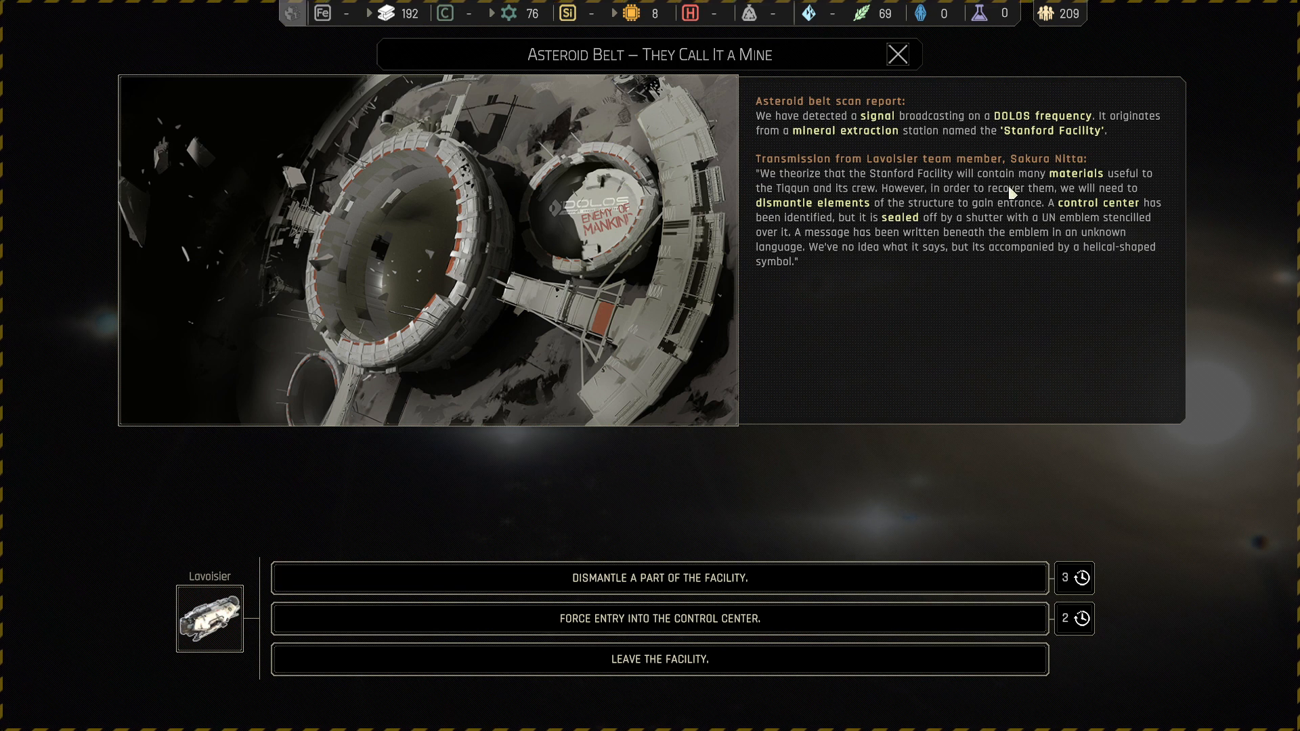
{"action": "mouse_move", "coordinate": [1094, 193]}
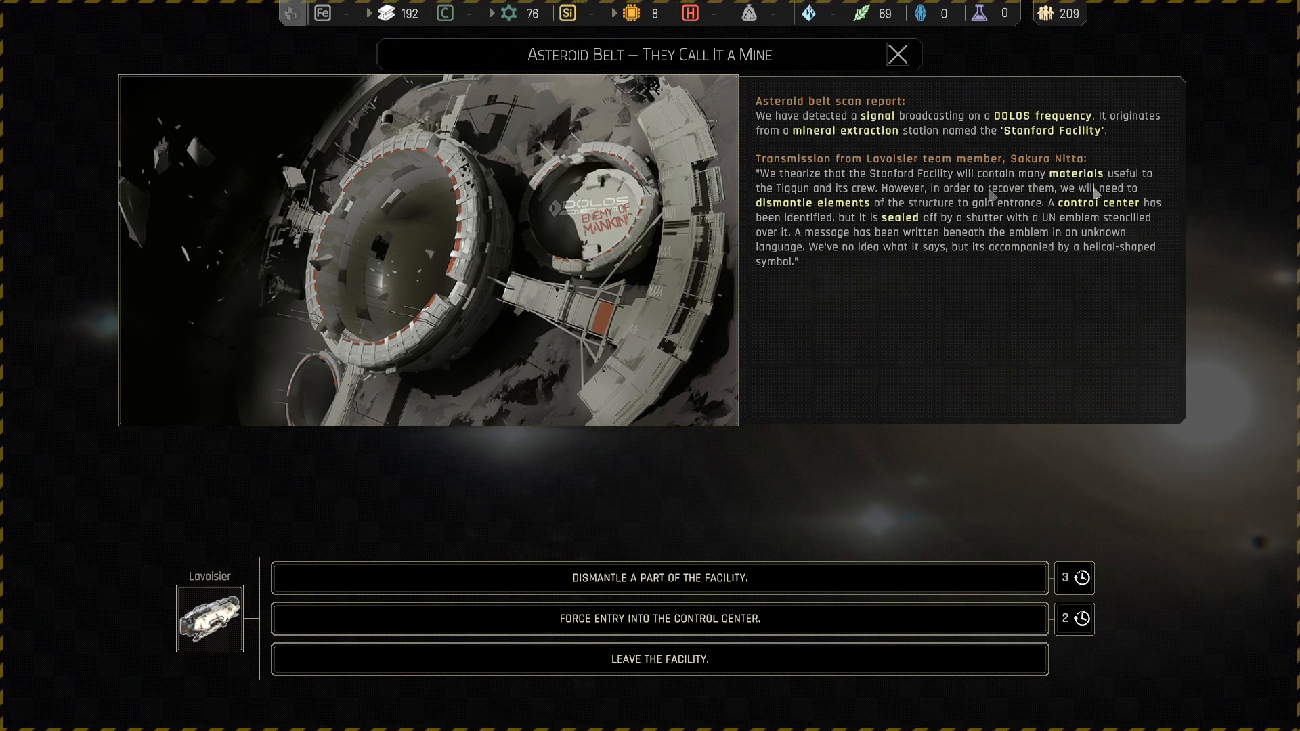
{"action": "mouse_move", "coordinate": [952, 311]}
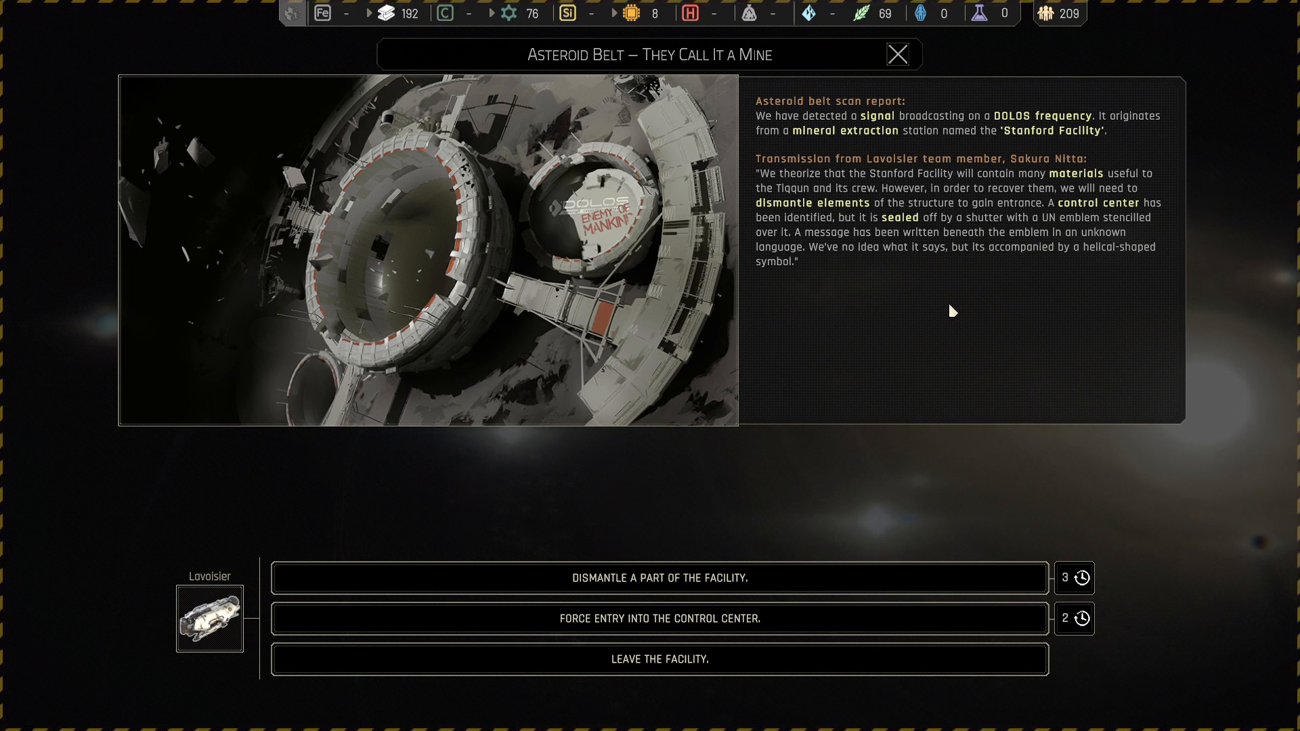
{"action": "mouse_move", "coordinate": [975, 245]}
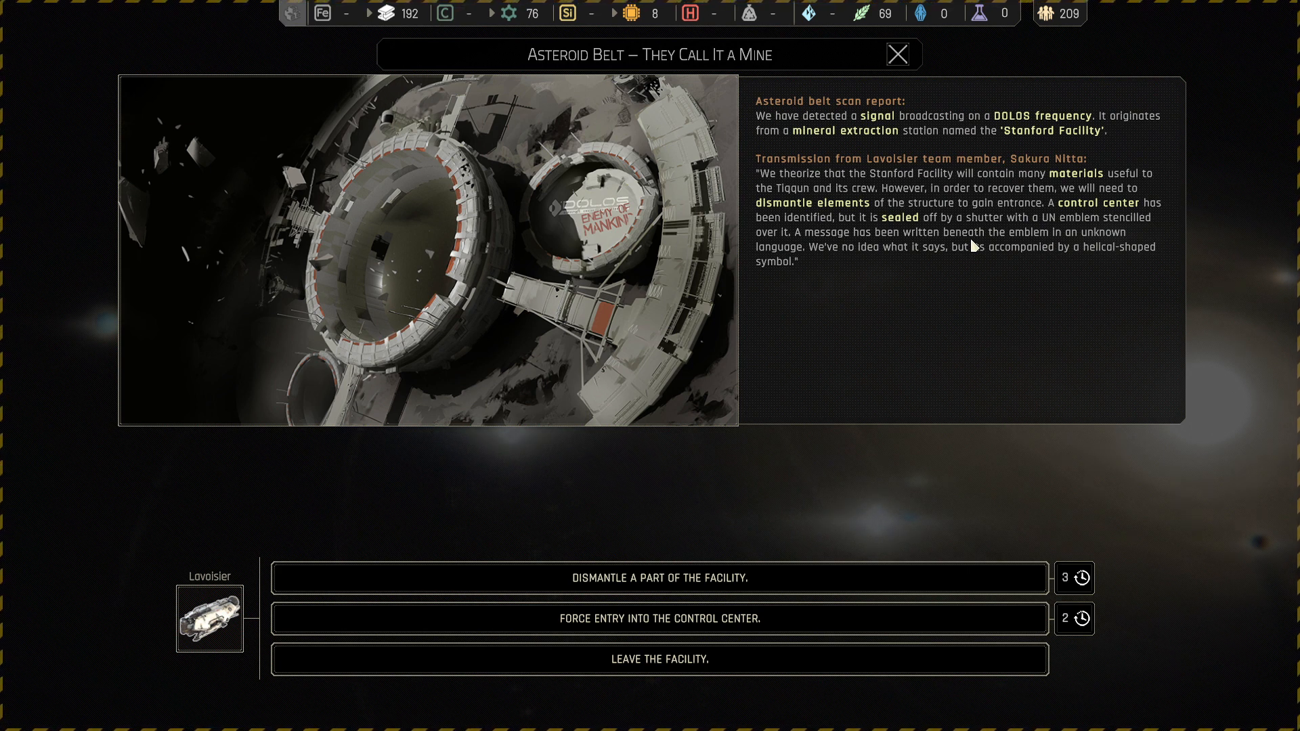
{"action": "mouse_move", "coordinate": [871, 286]}
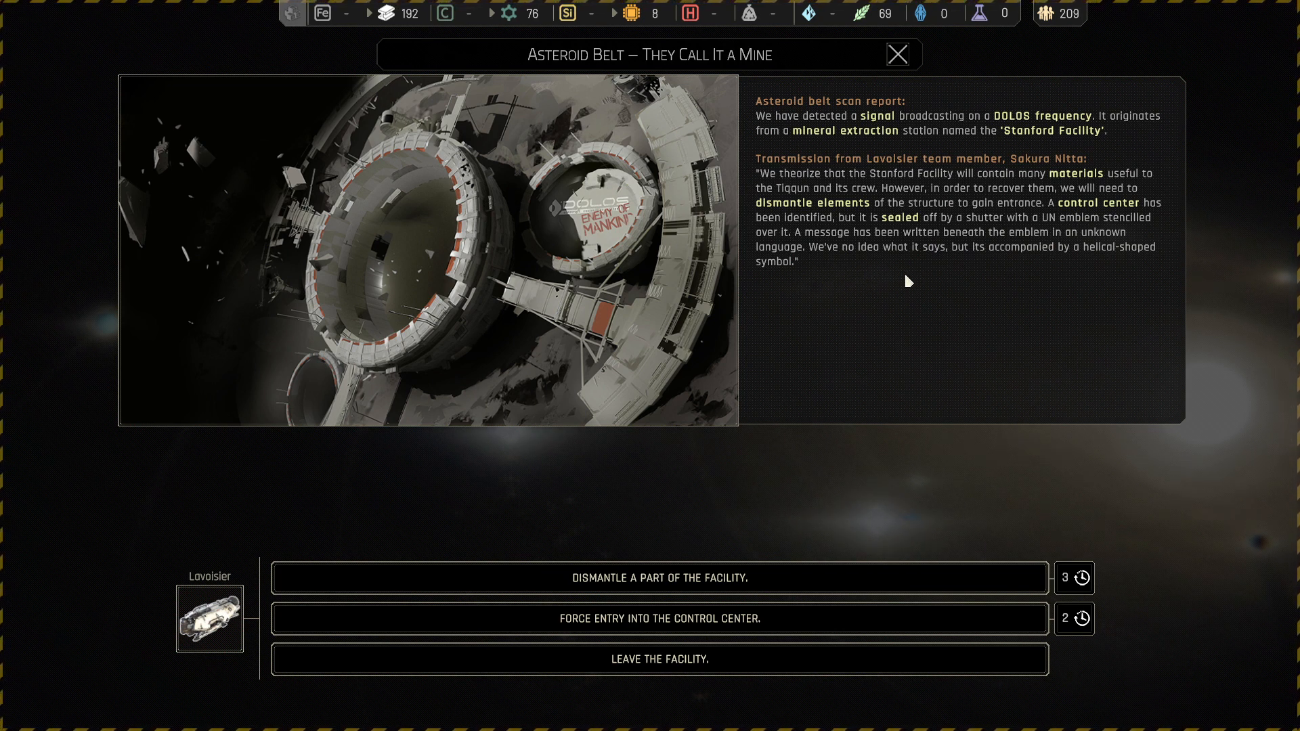
{"action": "mouse_move", "coordinate": [895, 276]}
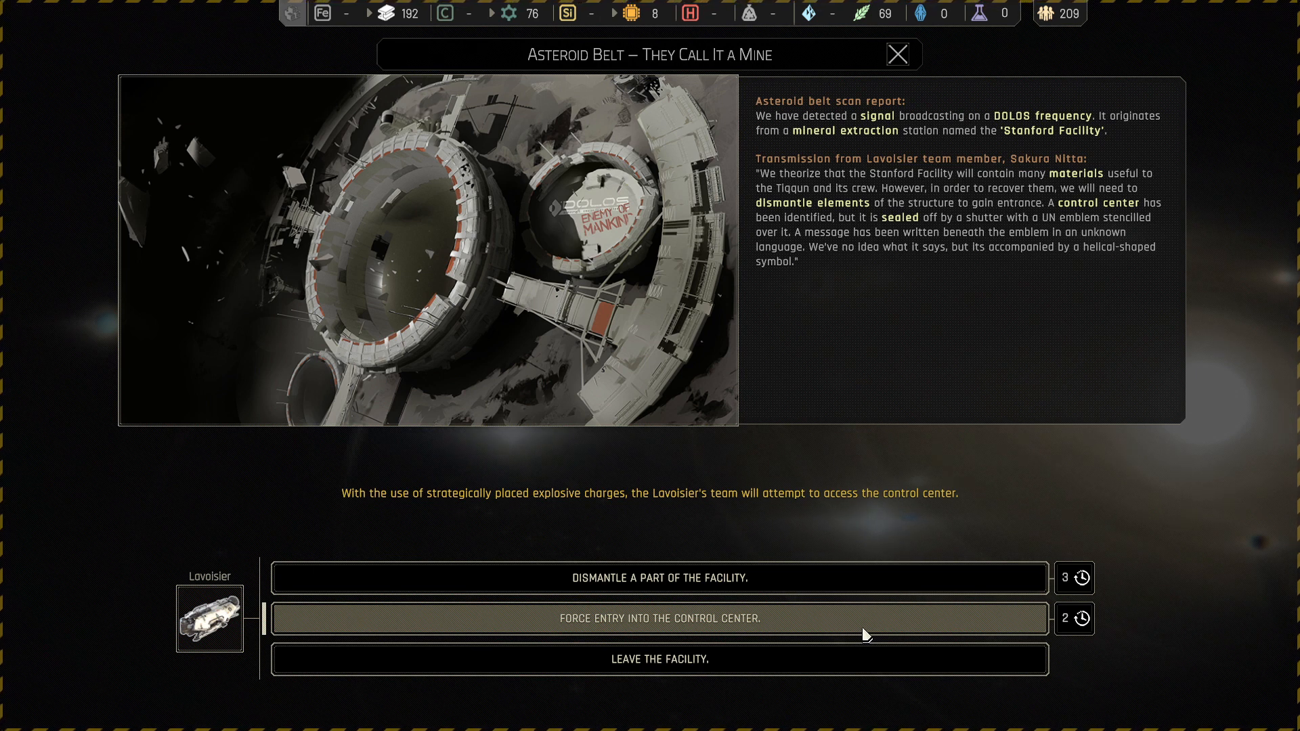
{"action": "mouse_move", "coordinate": [811, 635]}
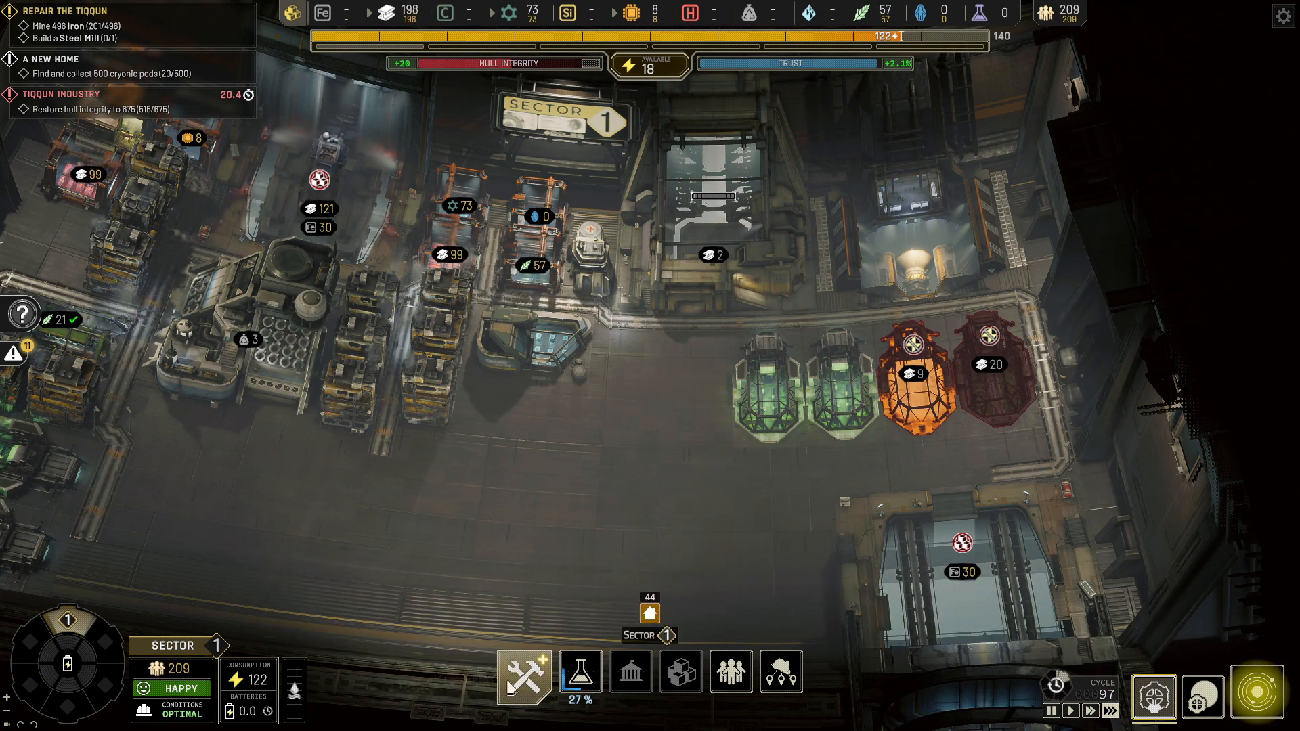
- After Lavoisier's forced entry completes, switch to the planetary system map
{"action": "left_click", "coordinate": [523, 673]}
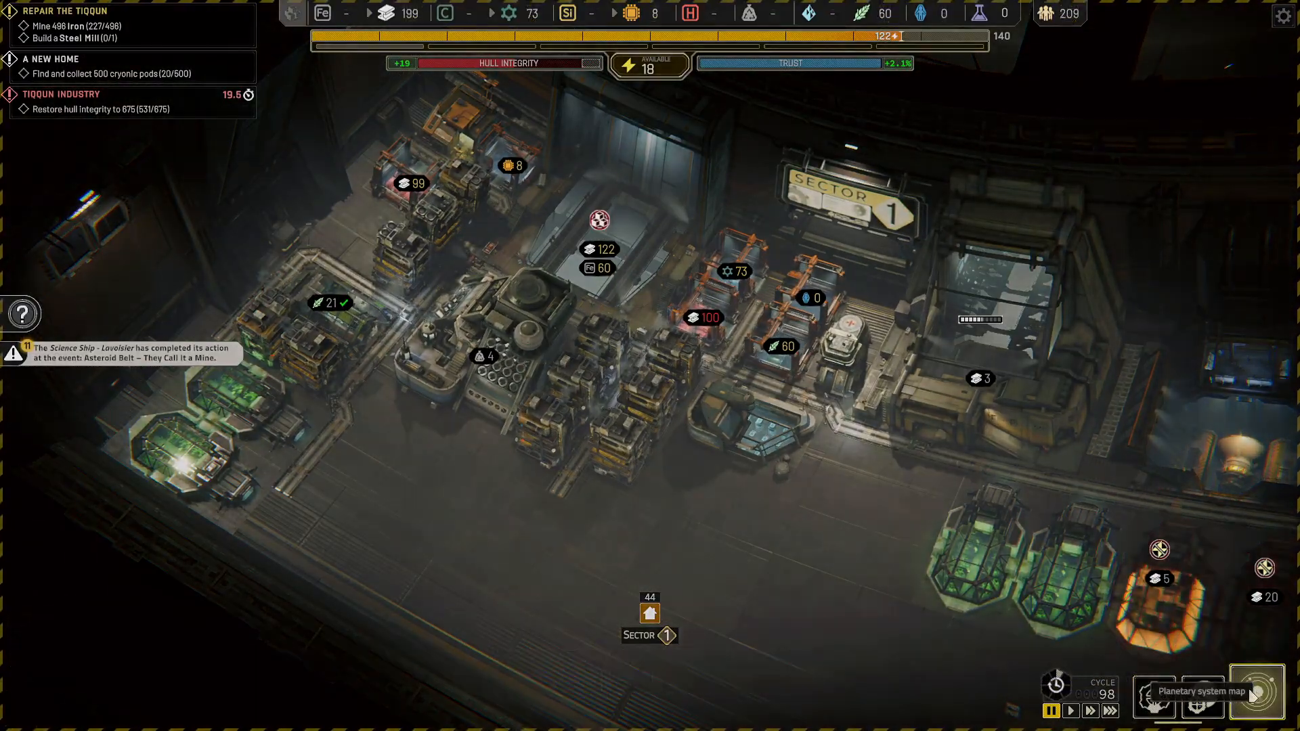
{"action": "left_click", "coordinate": [1257, 695]}
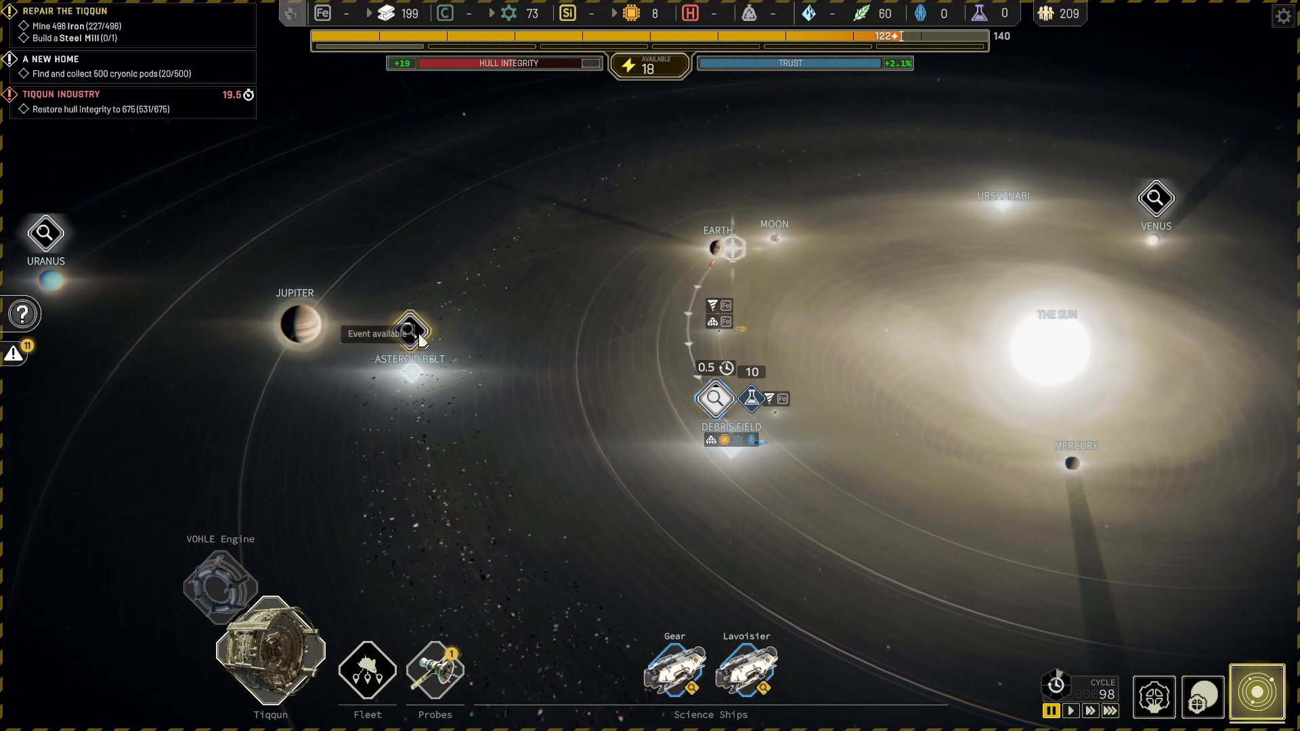
- Close the finished Stanford Facility report, pan the map, and set time to very fast
{"action": "left_click", "coordinate": [410, 332]}
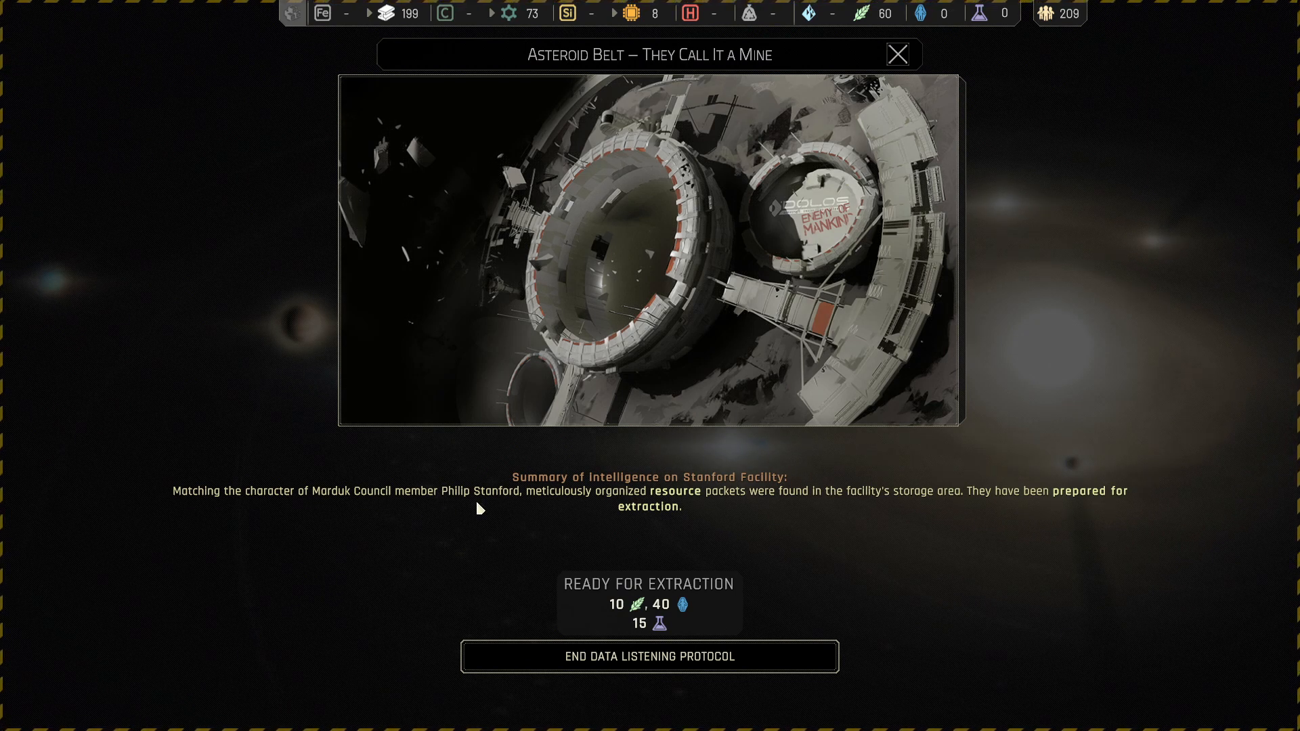
{"action": "mouse_move", "coordinate": [738, 509]}
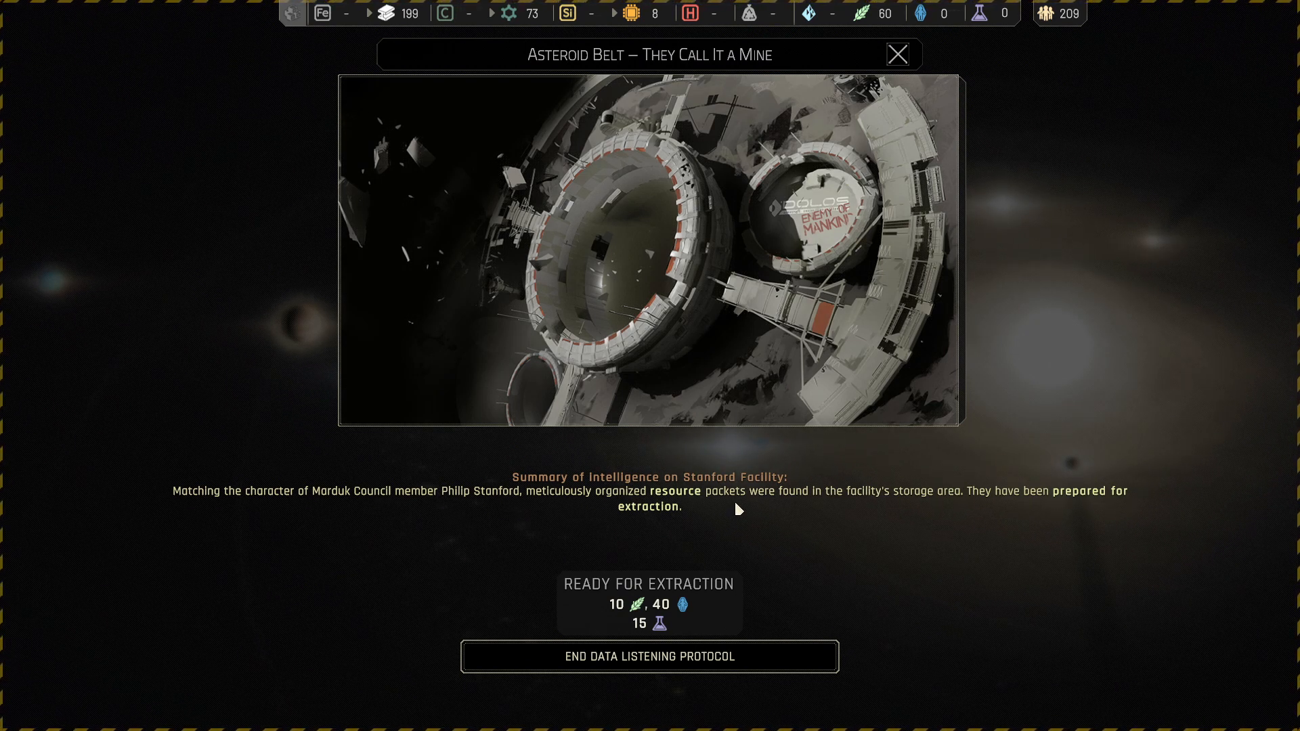
{"action": "mouse_move", "coordinate": [956, 510]}
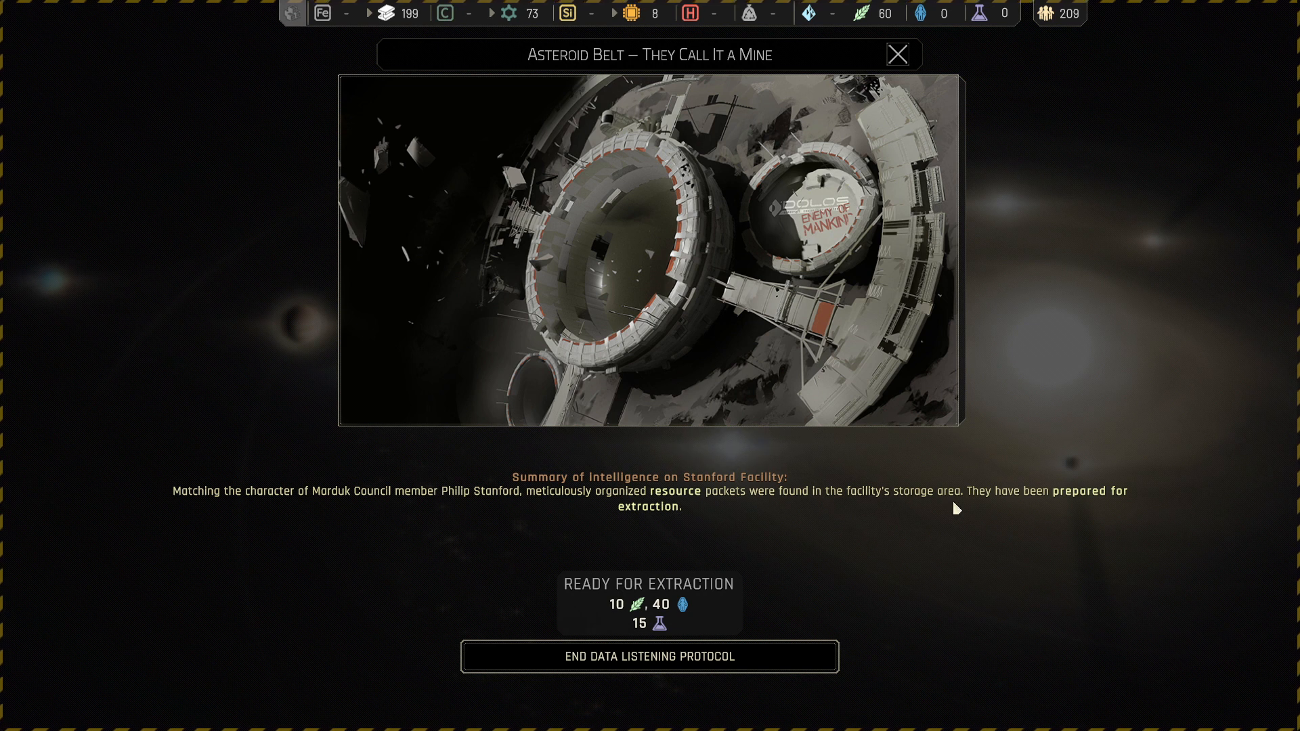
{"action": "mouse_move", "coordinate": [575, 635]}
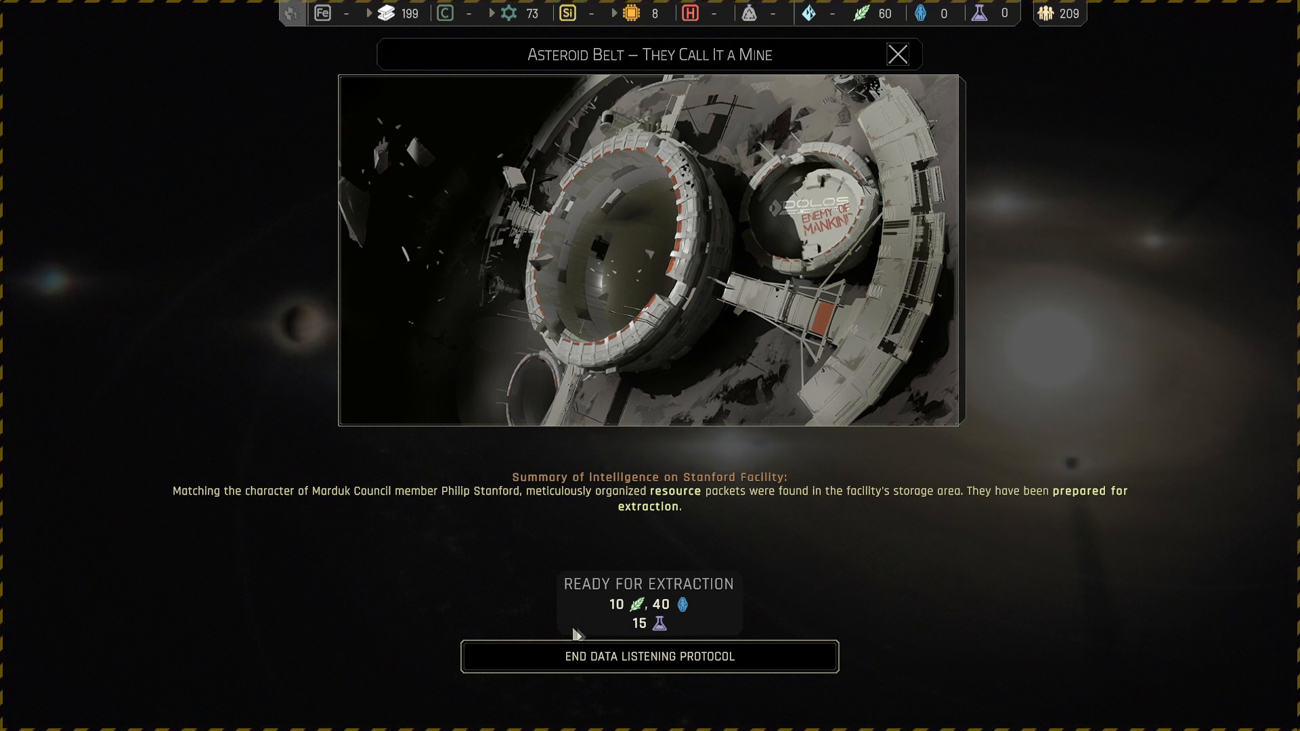
{"action": "mouse_move", "coordinate": [664, 630]}
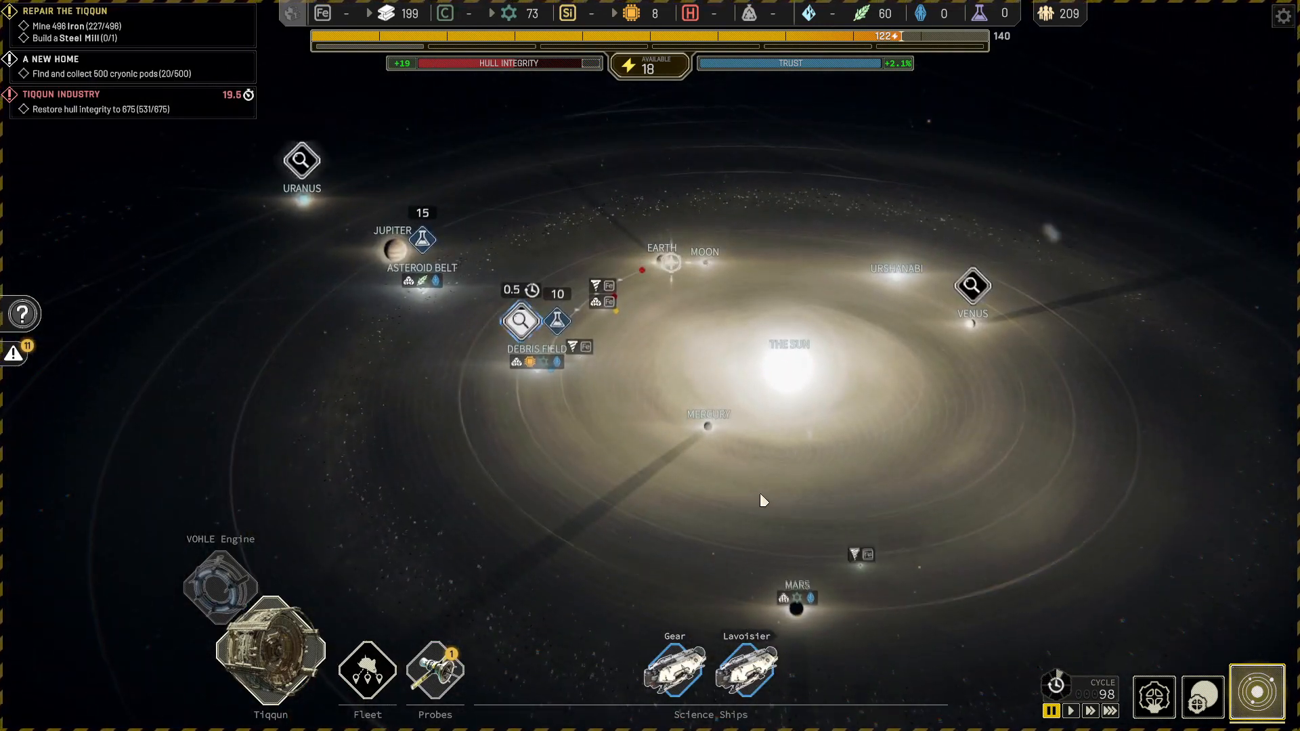
{"action": "left_click_drag", "start_coordinate": [763, 501], "coordinate": [569, 489]}
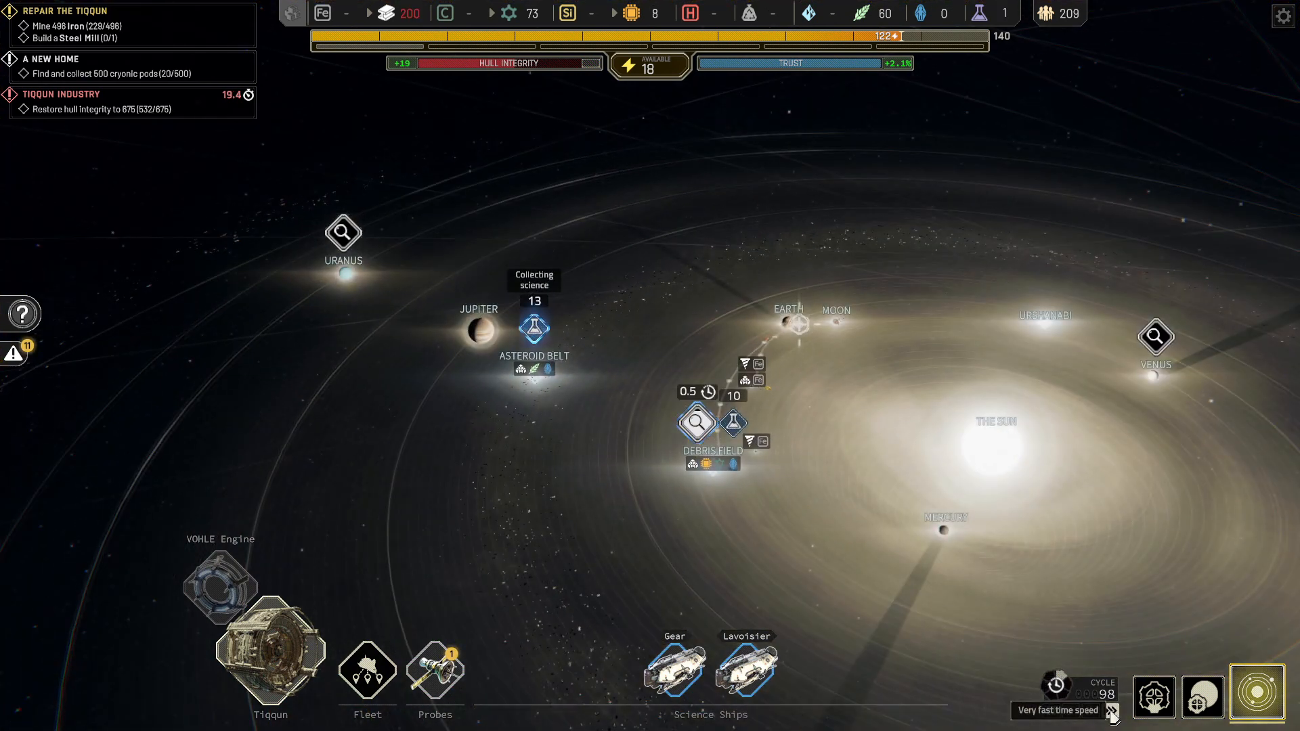
{"action": "left_click", "coordinate": [745, 667]}
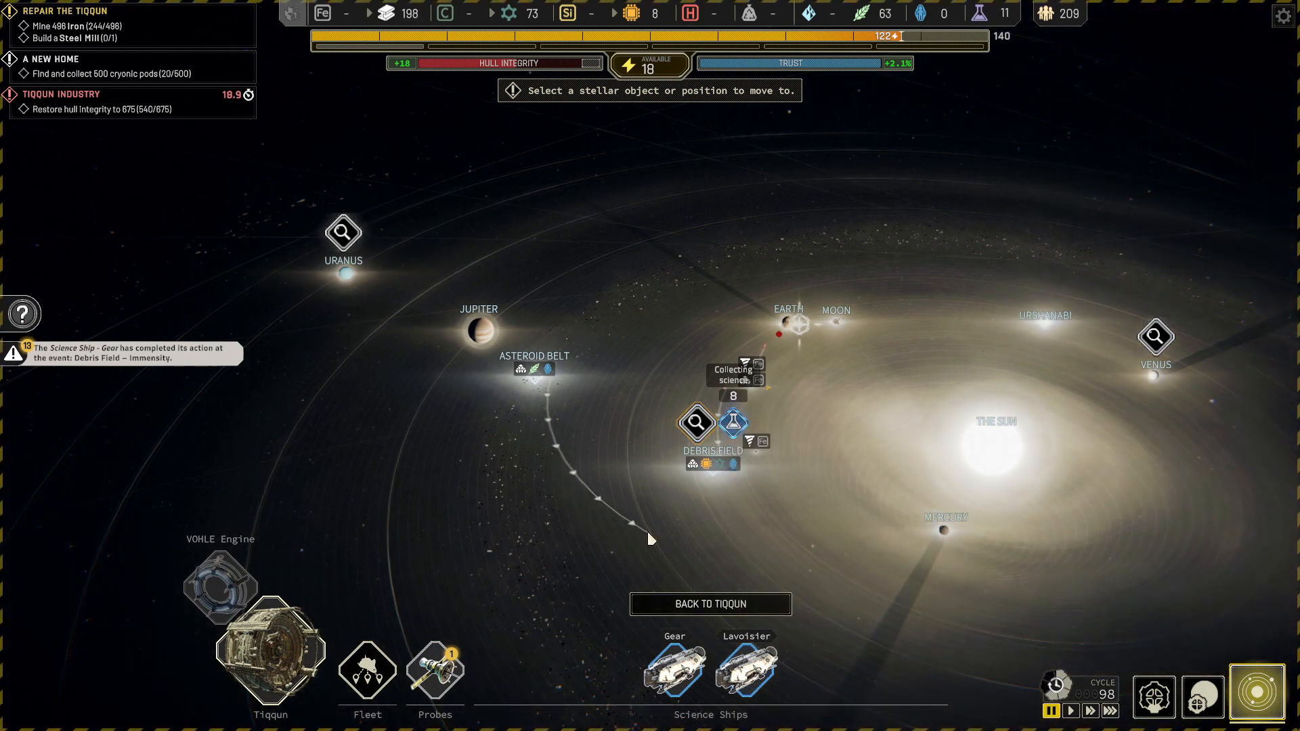
- Open Gear's Debris Field report (33 and 25 resources, 10 science) and resume data listening
{"action": "left_click", "coordinate": [675, 668]}
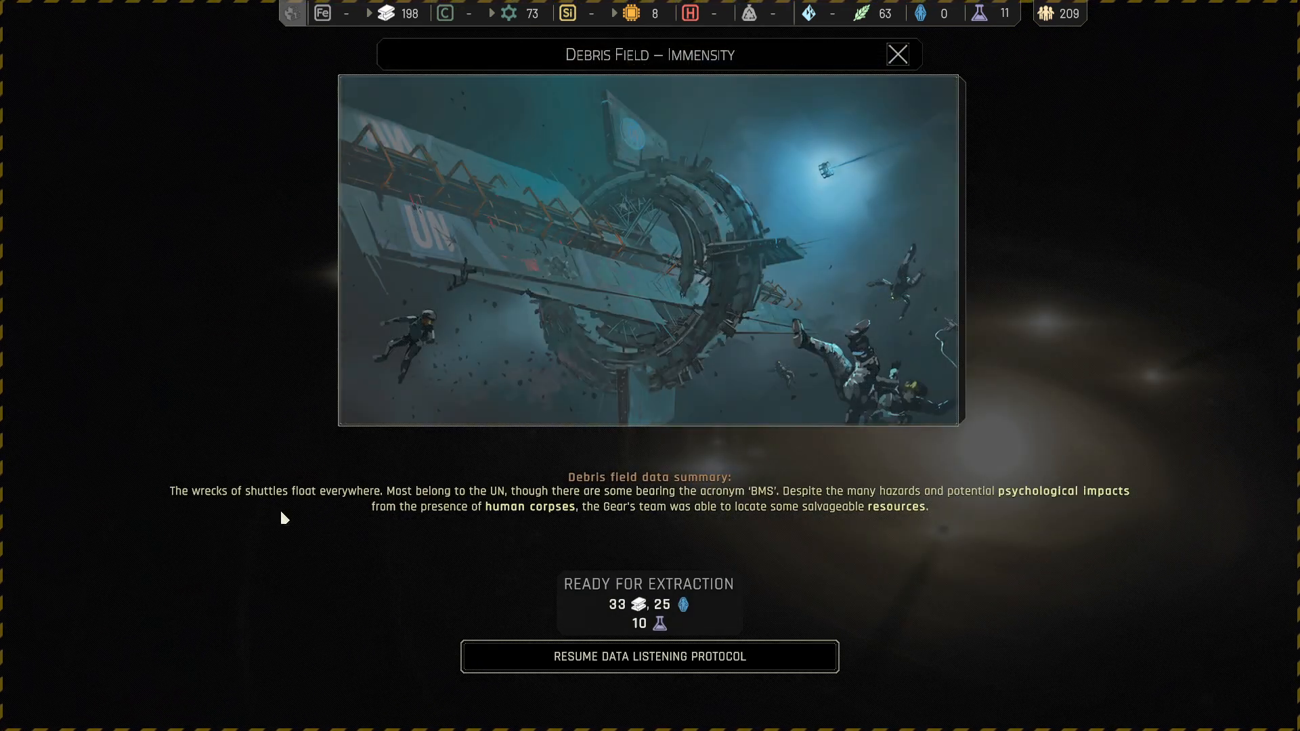
{"action": "mouse_move", "coordinate": [682, 533]}
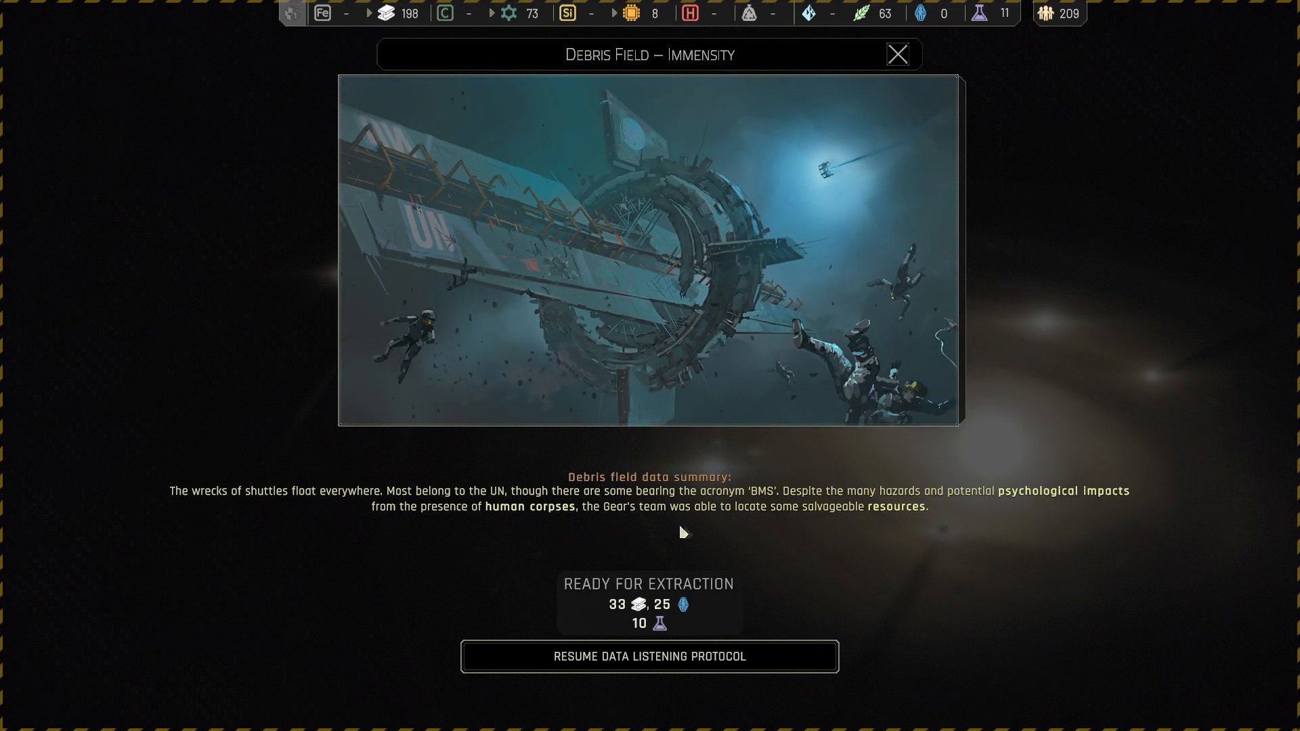
{"action": "mouse_move", "coordinate": [862, 536]}
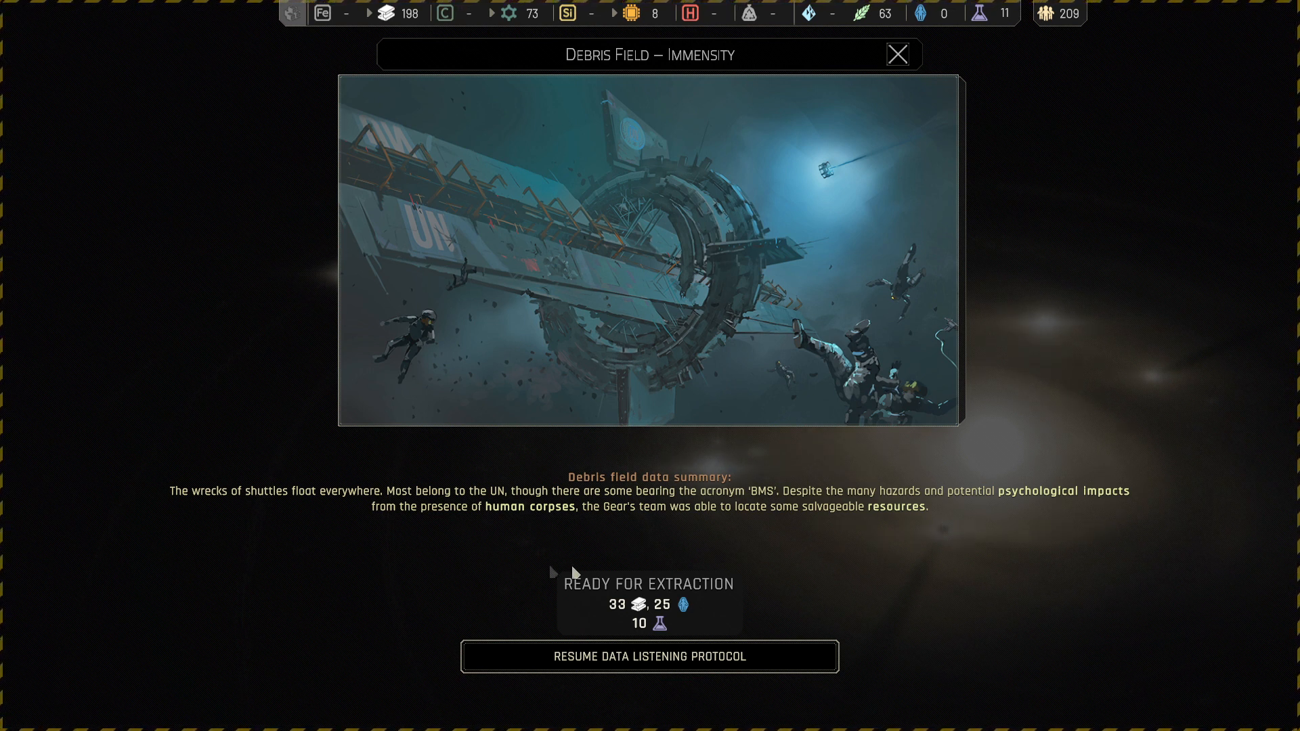
{"action": "mouse_move", "coordinate": [581, 535]}
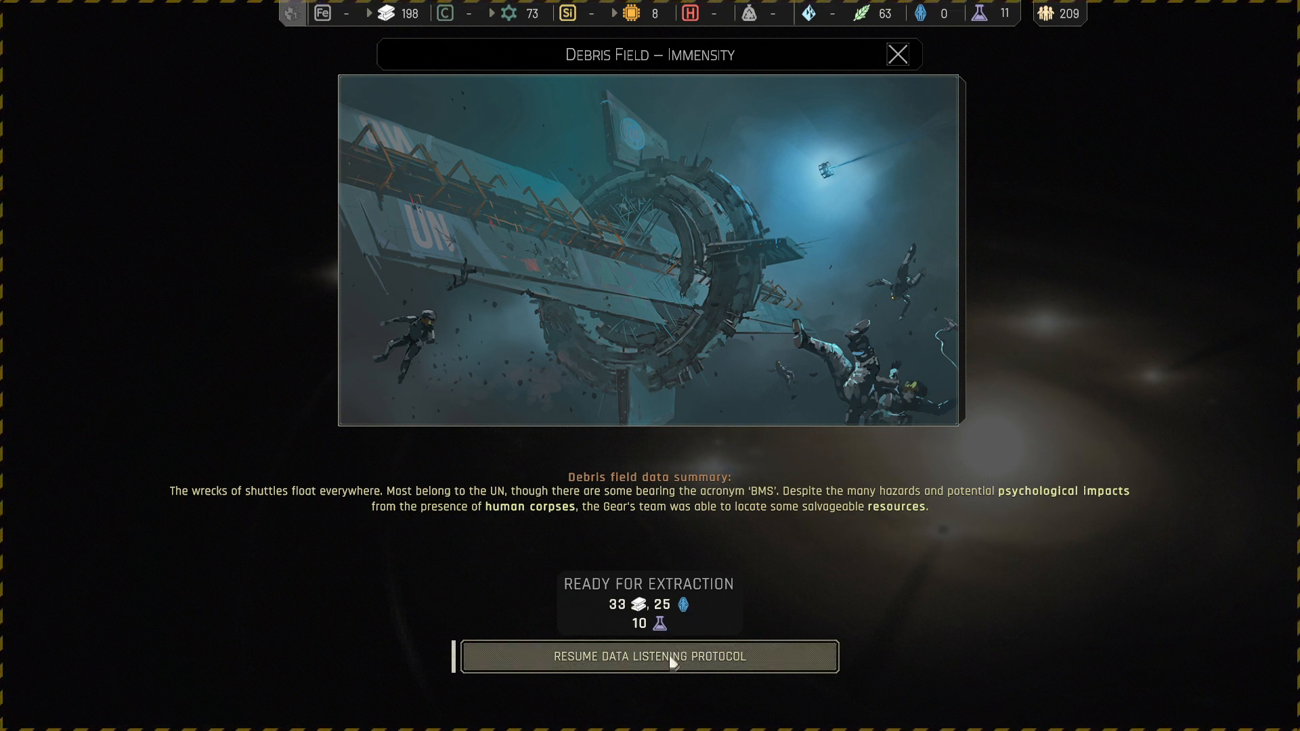
{"action": "left_click", "coordinate": [650, 656]}
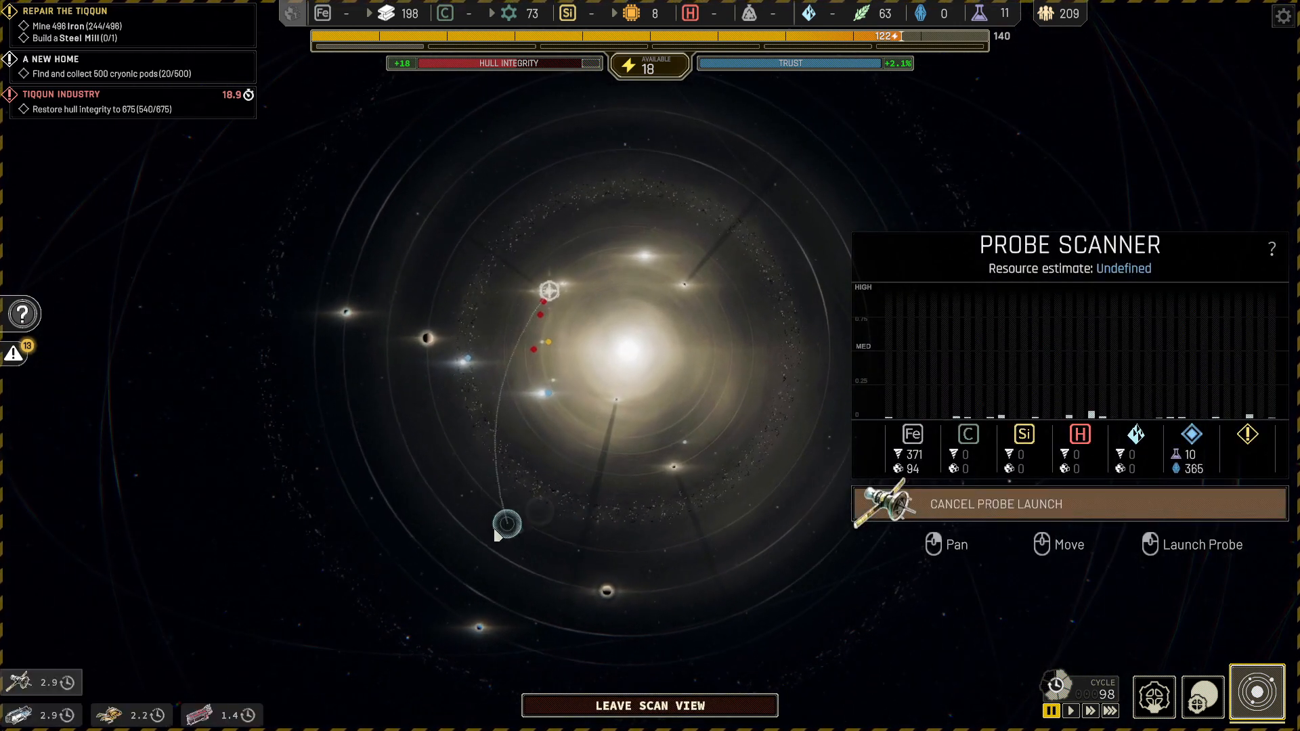
- Launch a probe at the selected scanner position
{"action": "left_click", "coordinate": [650, 706]}
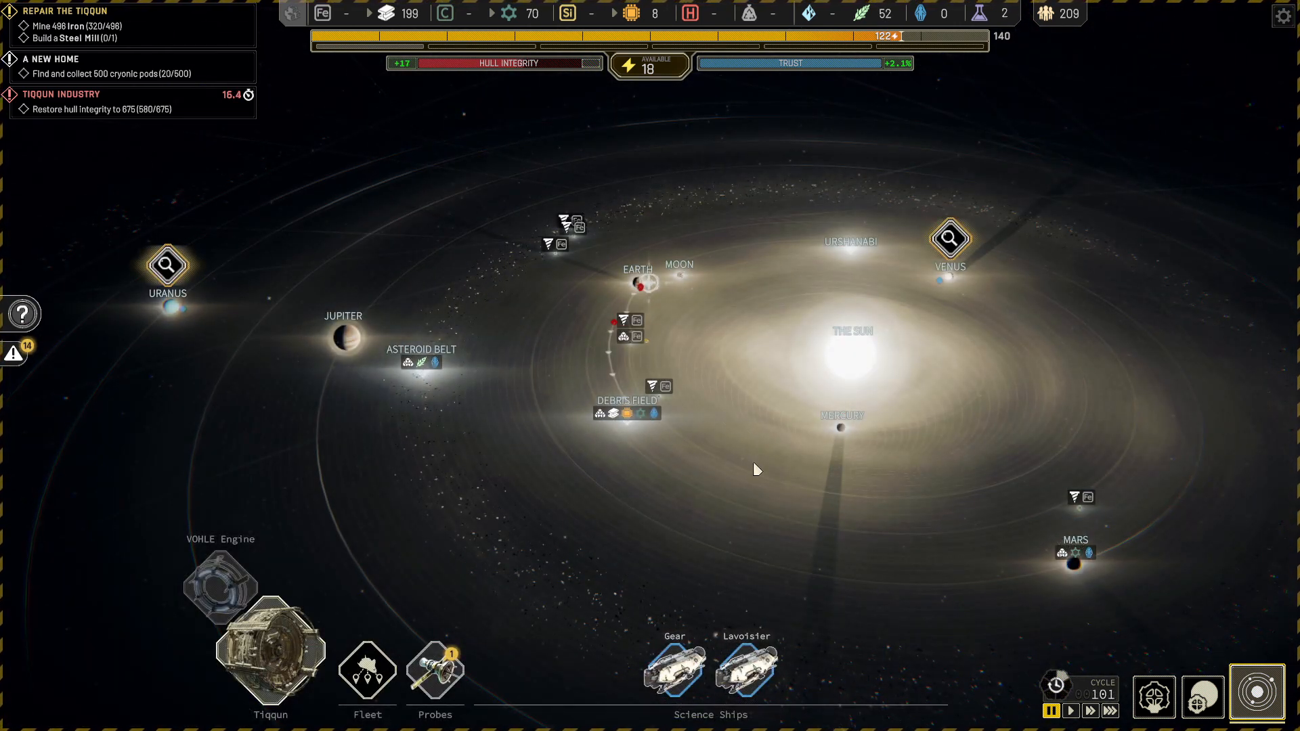
{"action": "mouse_move", "coordinate": [838, 385]}
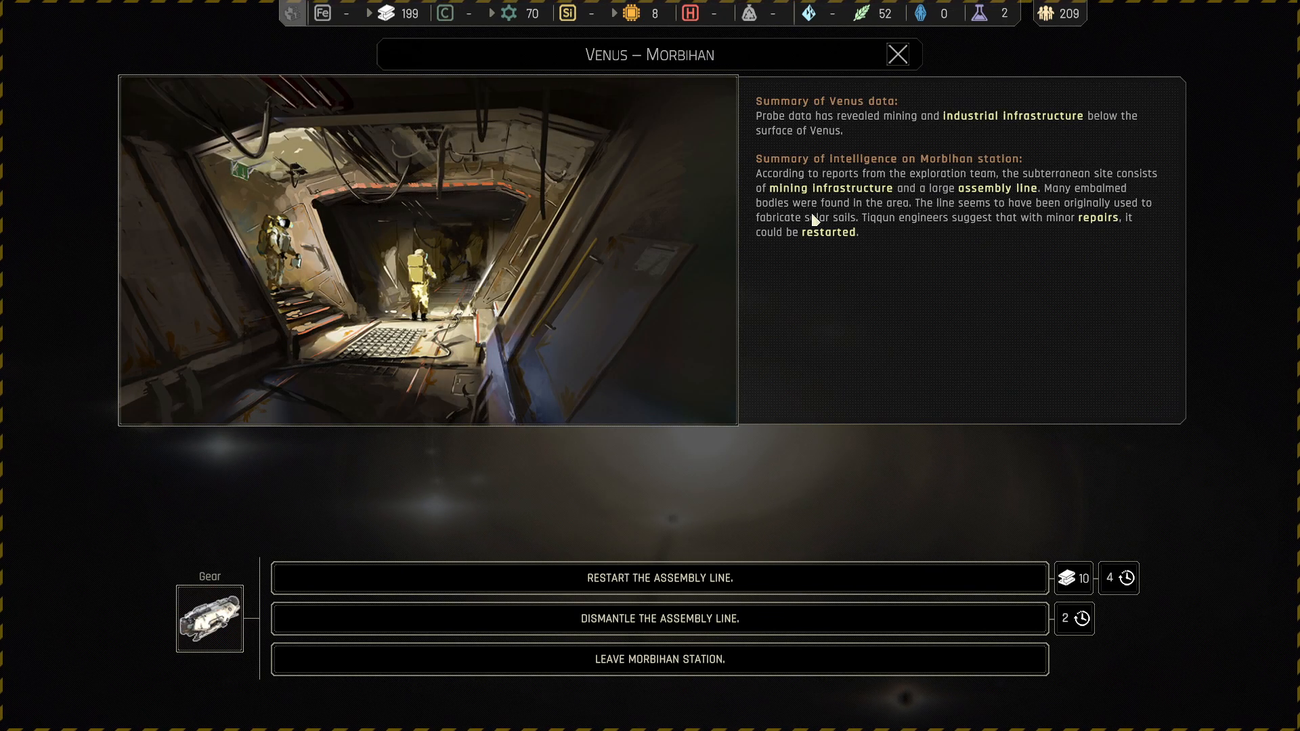
{"action": "mouse_move", "coordinate": [816, 184]}
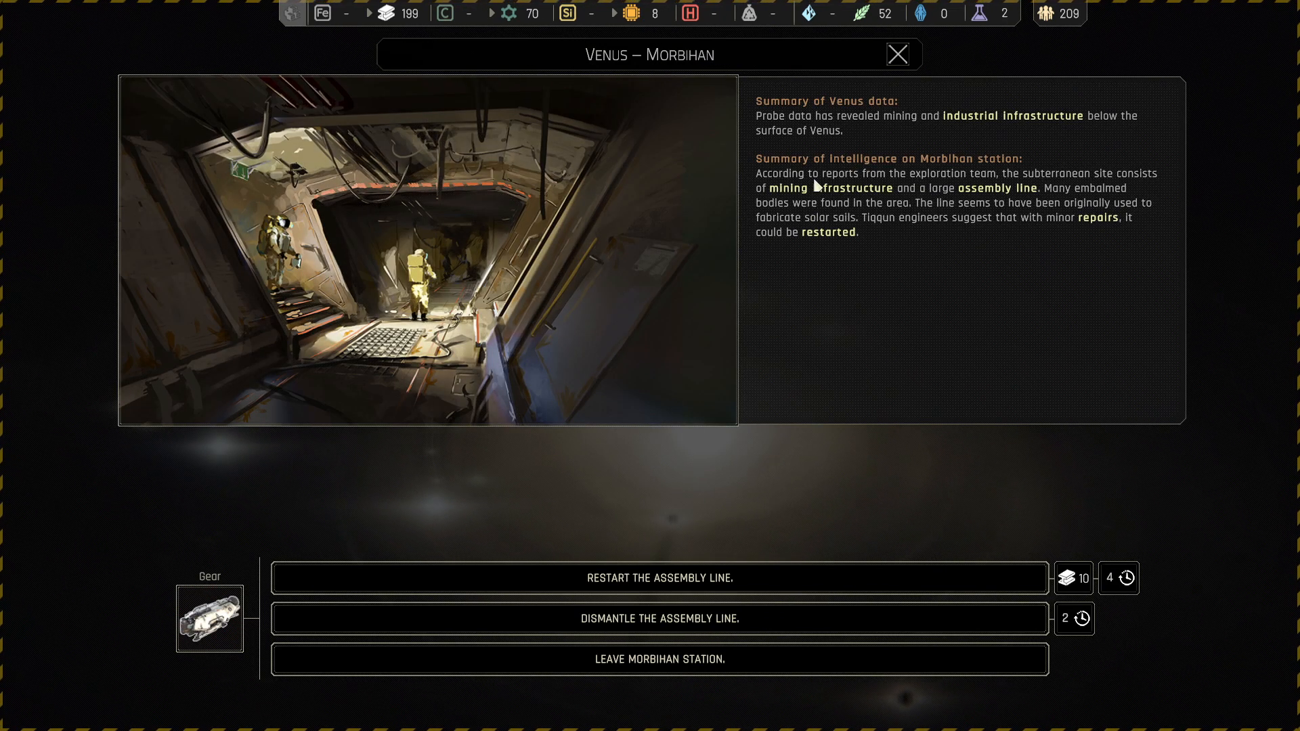
{"action": "mouse_move", "coordinate": [979, 277]}
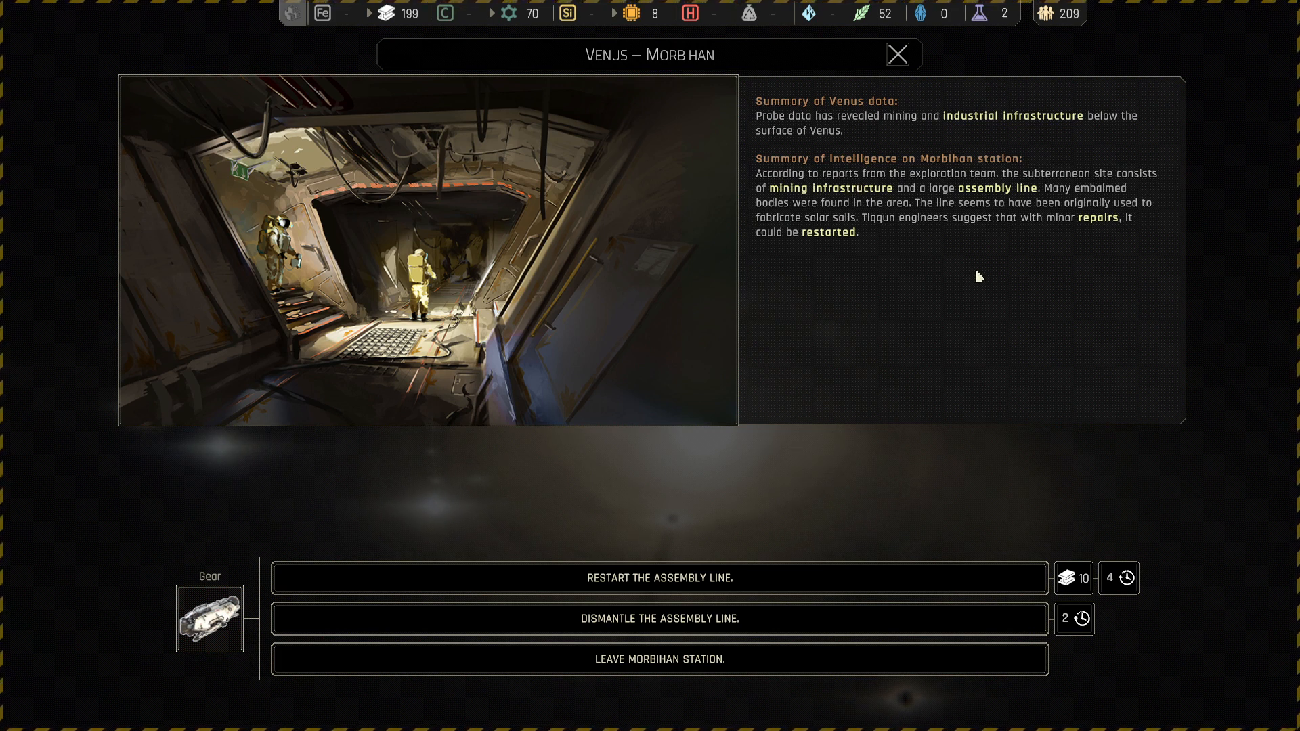
{"action": "mouse_move", "coordinate": [923, 251]}
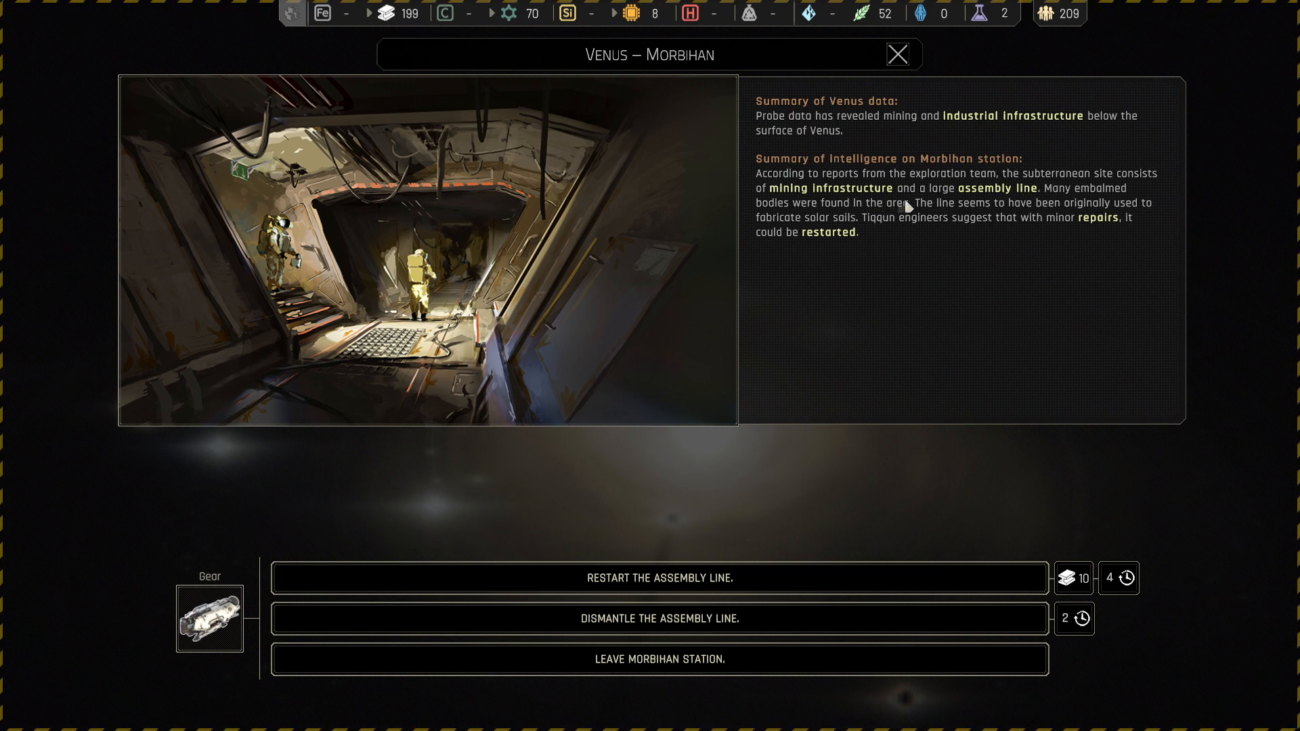
{"action": "mouse_move", "coordinate": [954, 223]}
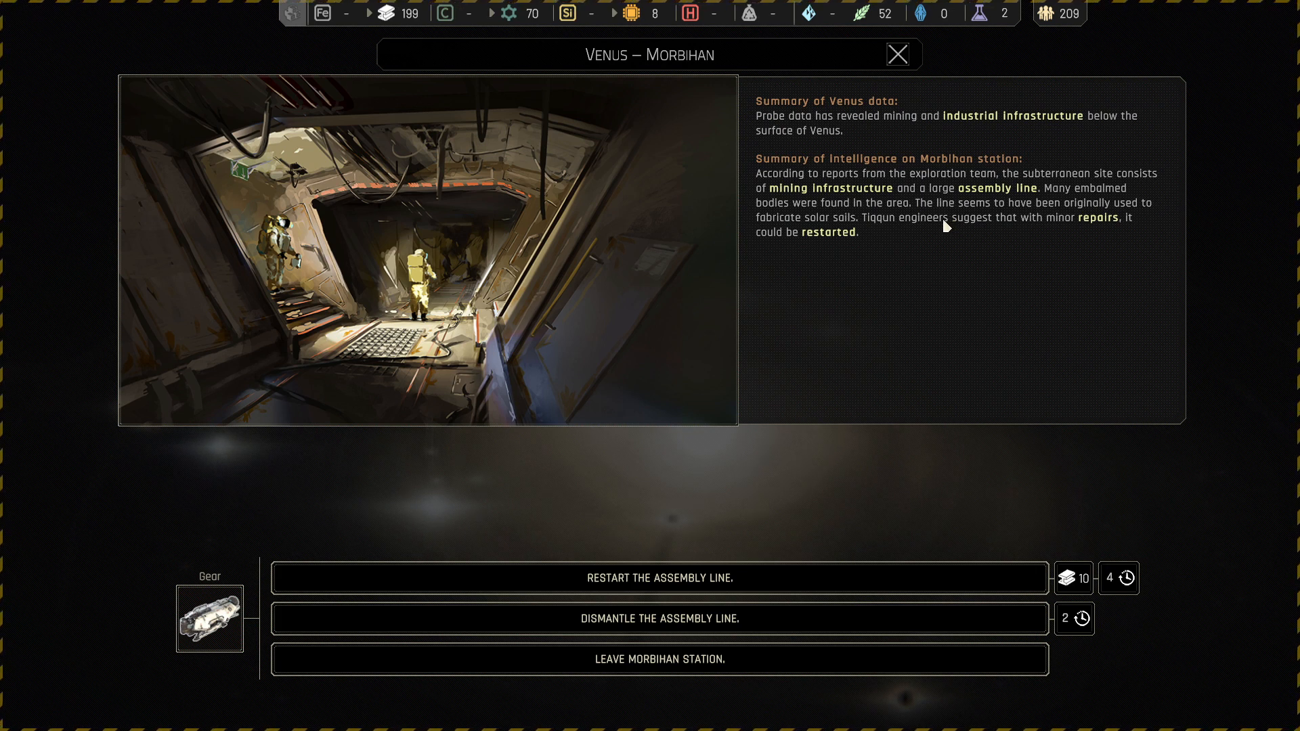
{"action": "mouse_move", "coordinate": [942, 232]}
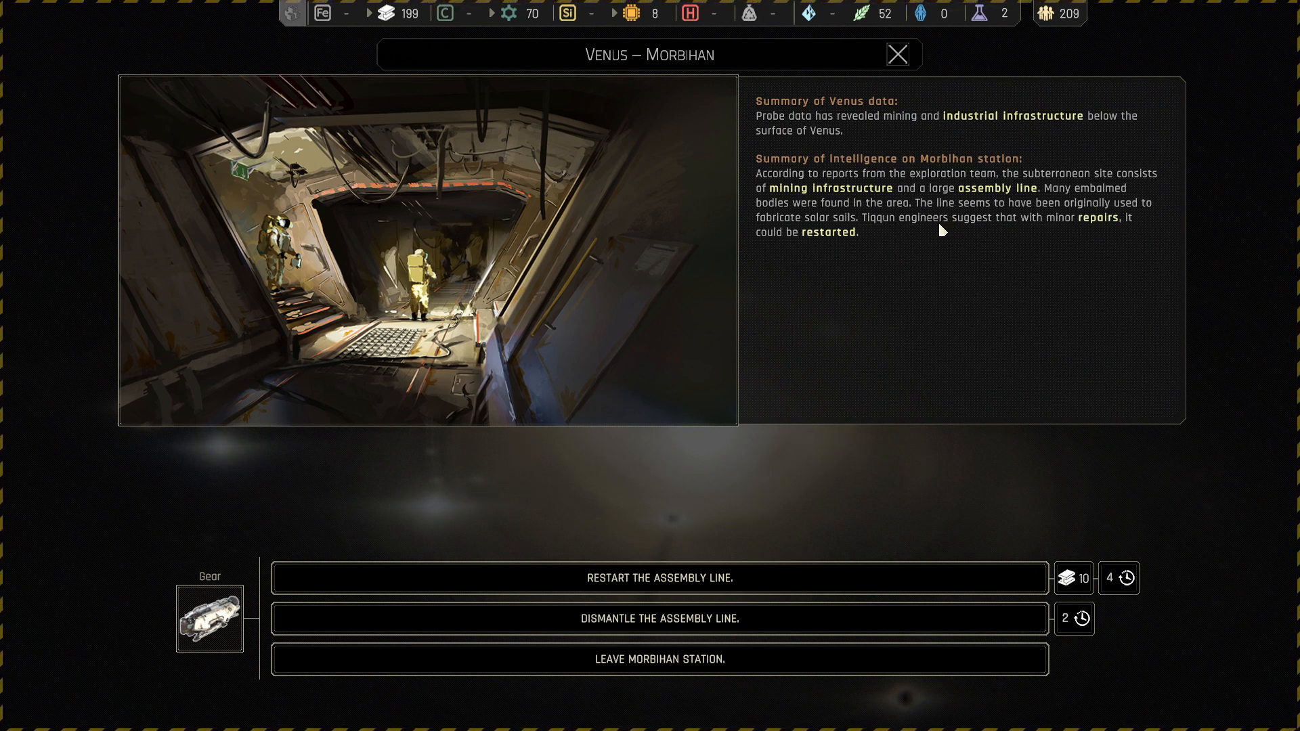
{"action": "mouse_move", "coordinate": [939, 252]}
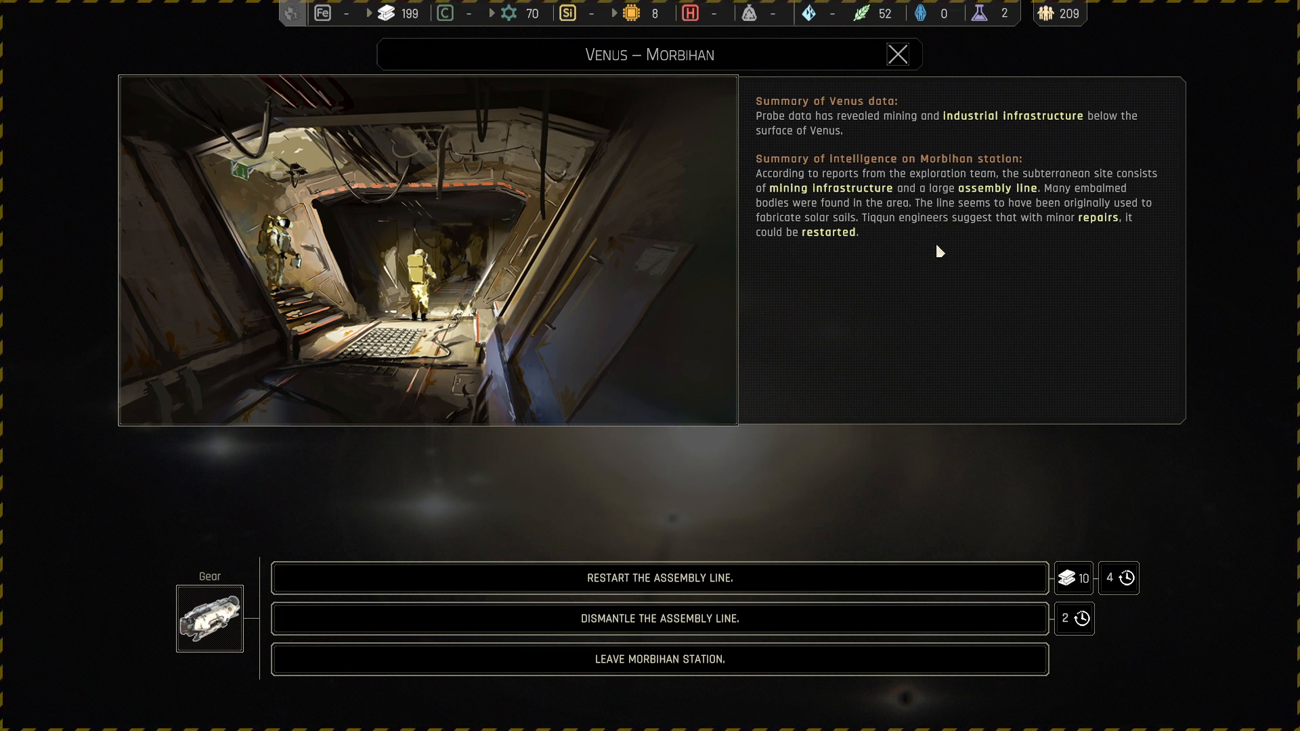
{"action": "mouse_move", "coordinate": [1045, 241]}
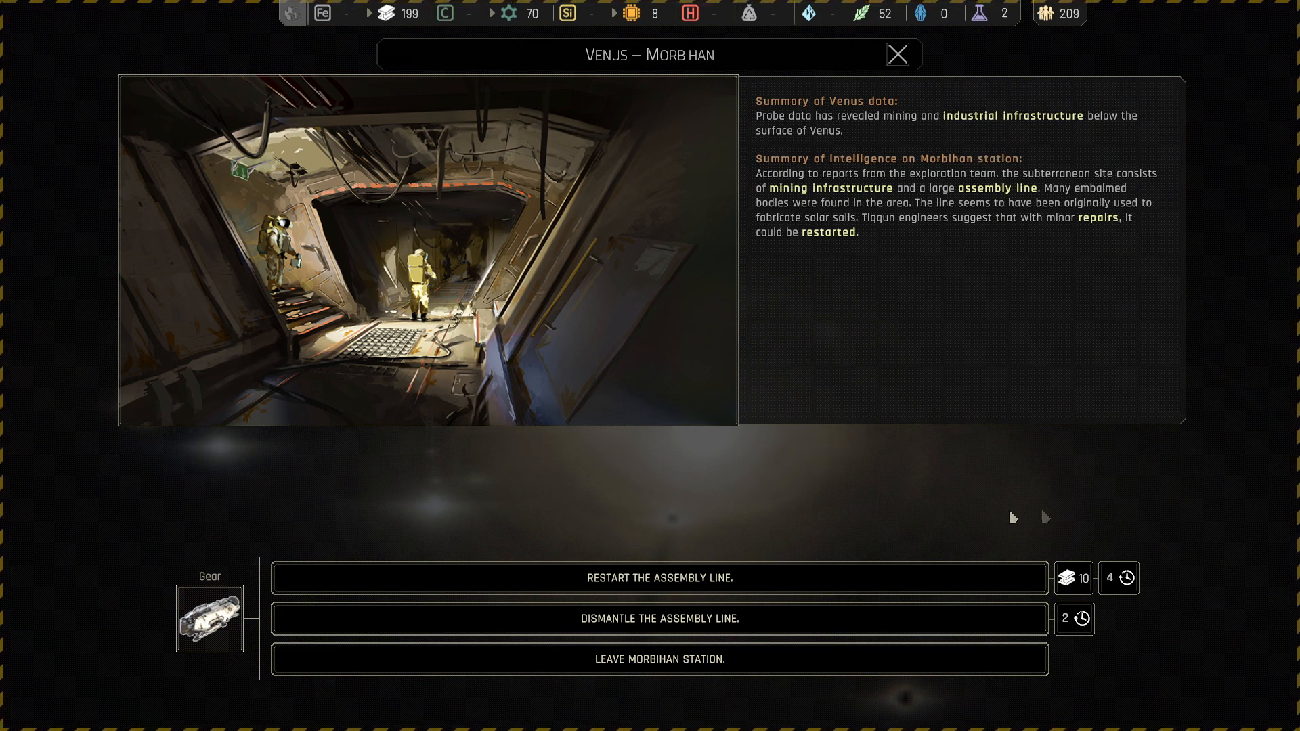
{"action": "mouse_move", "coordinate": [1127, 578]}
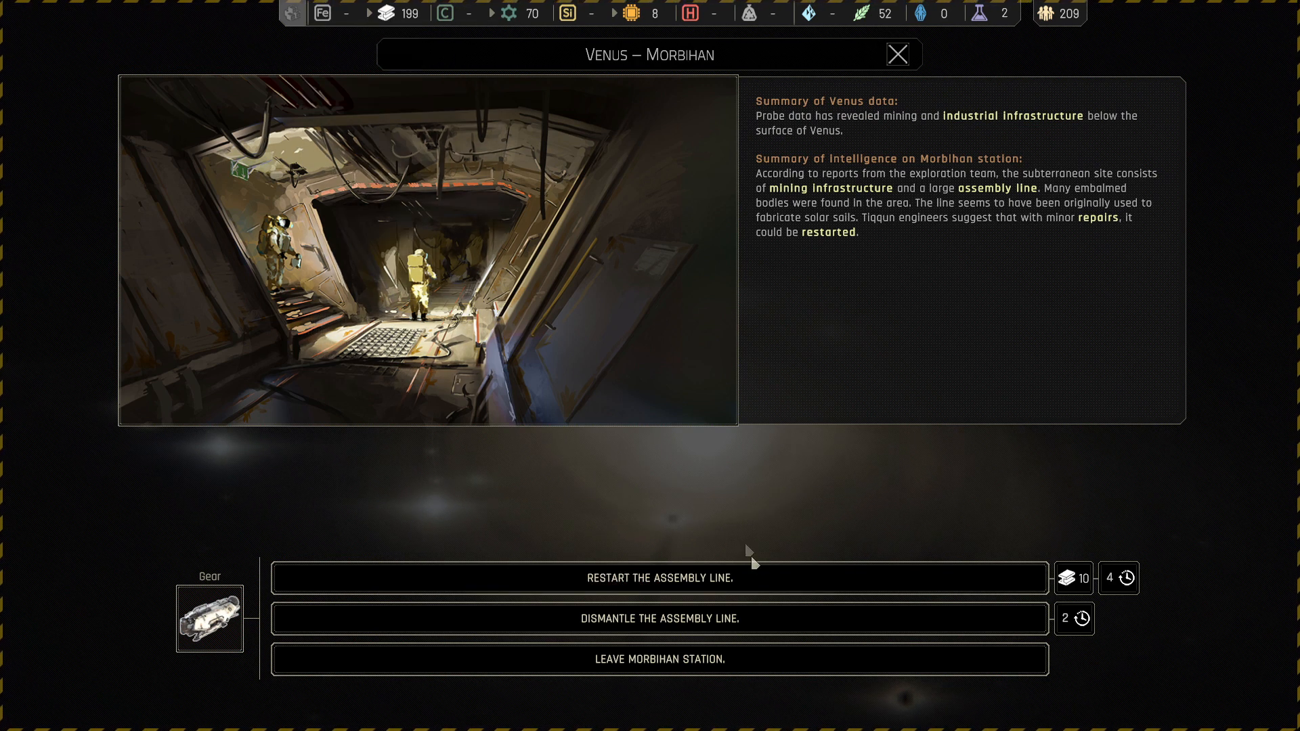
- Restart the Morbihan assembly line, confirming Szoty hauls the 10 materials
{"action": "left_click", "coordinate": [659, 578]}
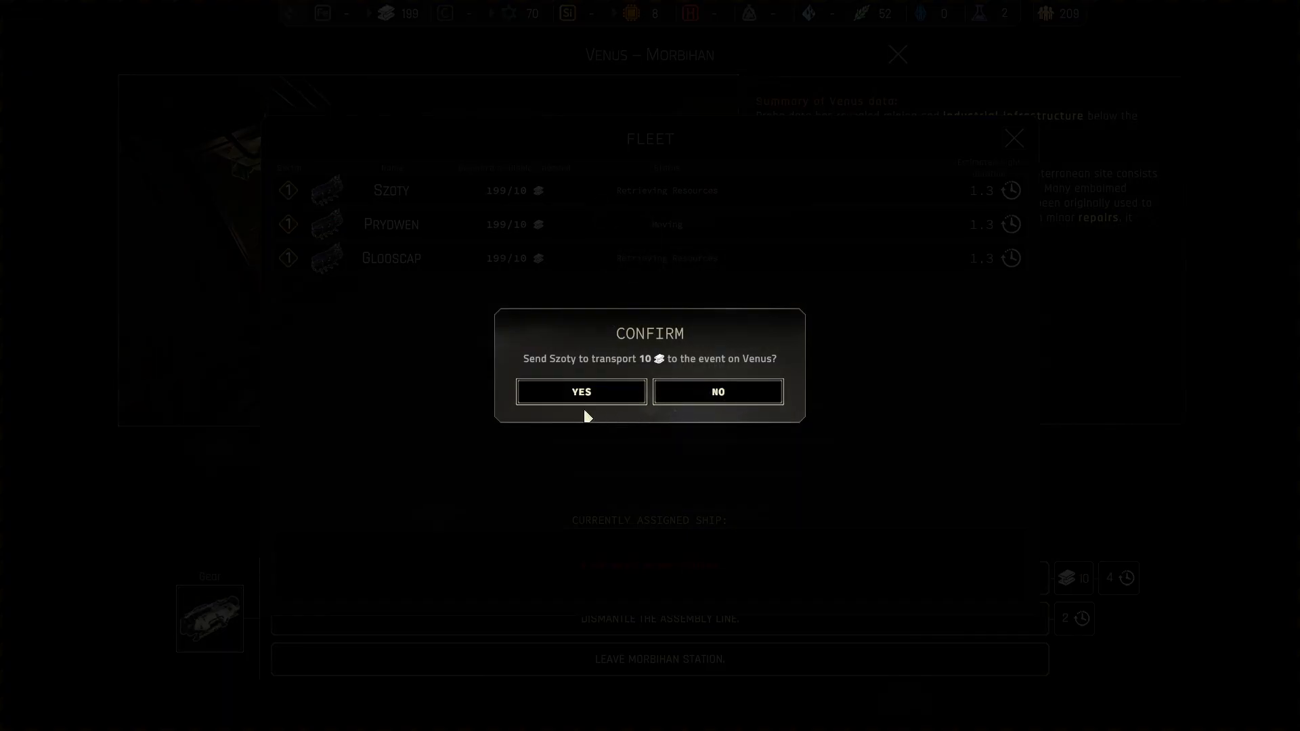
{"action": "left_click", "coordinate": [580, 391]}
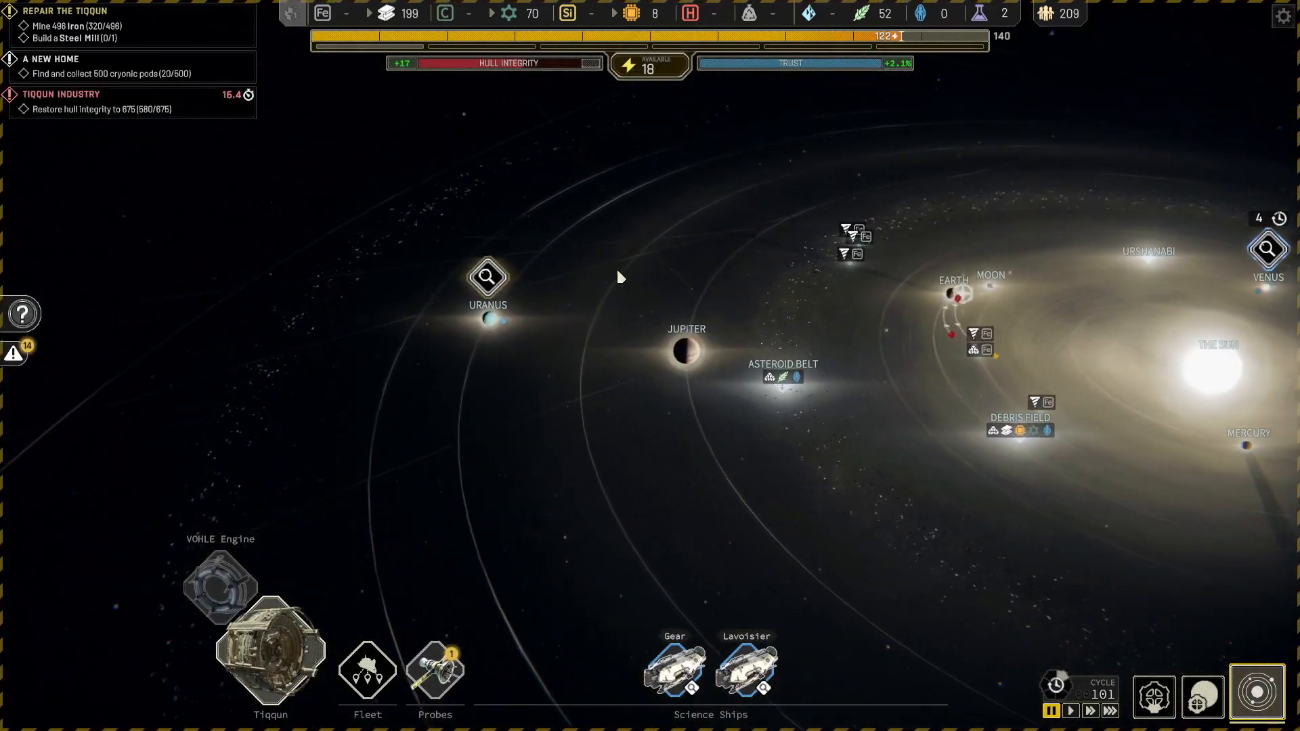
- Open the Tane Mahuta event and start Lavoisier's ecological analysis of the tree
{"action": "left_click", "coordinate": [487, 276]}
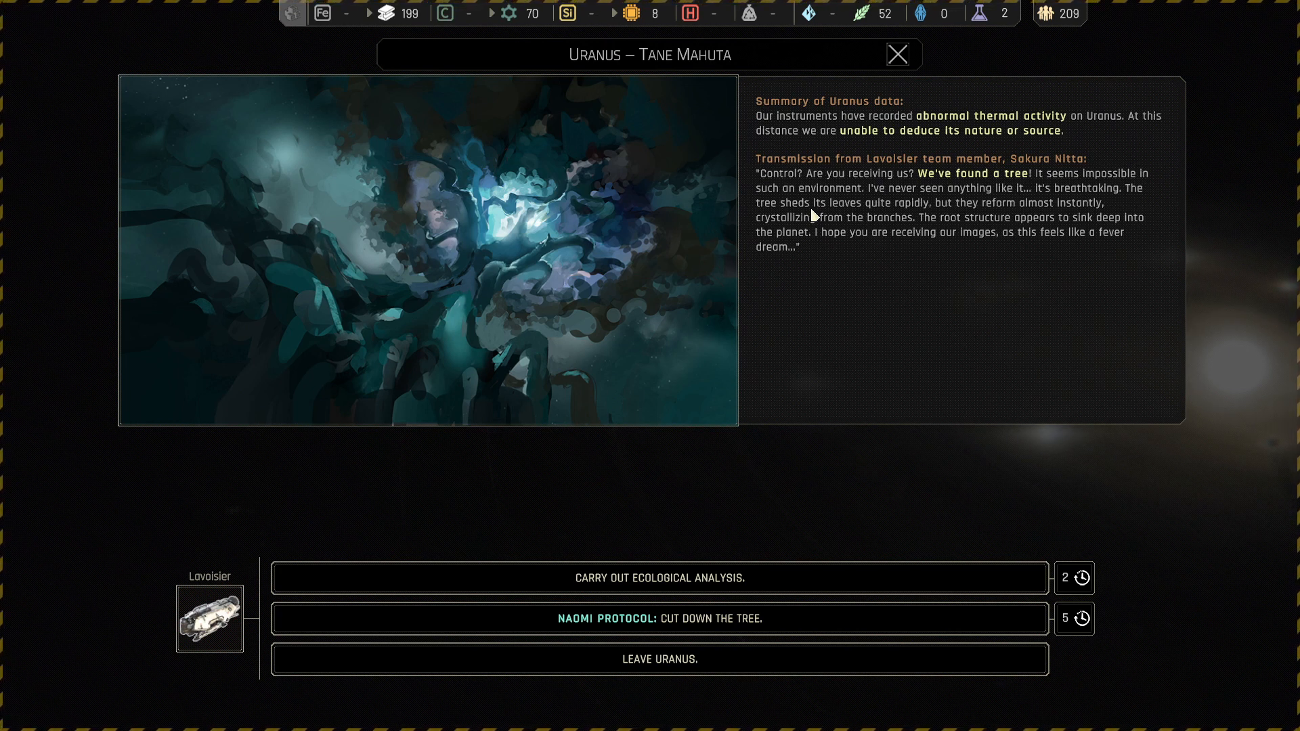
{"action": "mouse_move", "coordinate": [861, 268]}
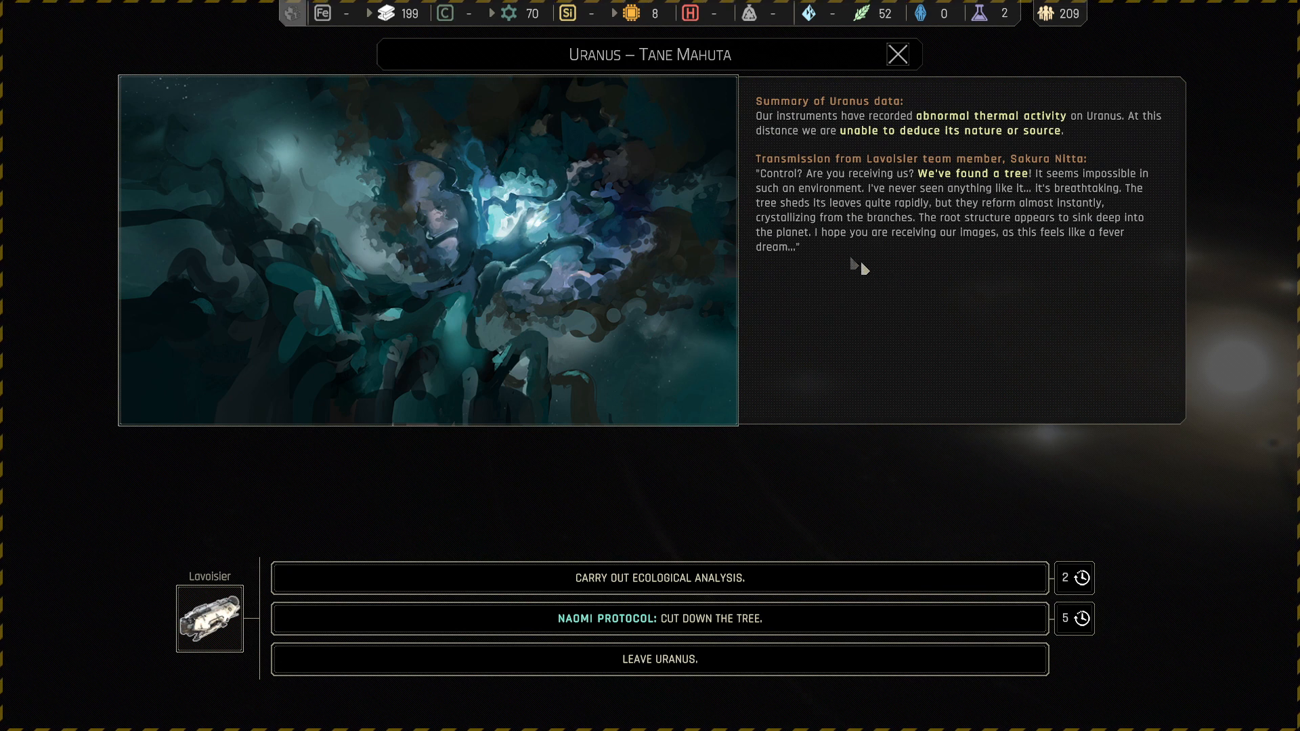
{"action": "mouse_move", "coordinate": [966, 208]}
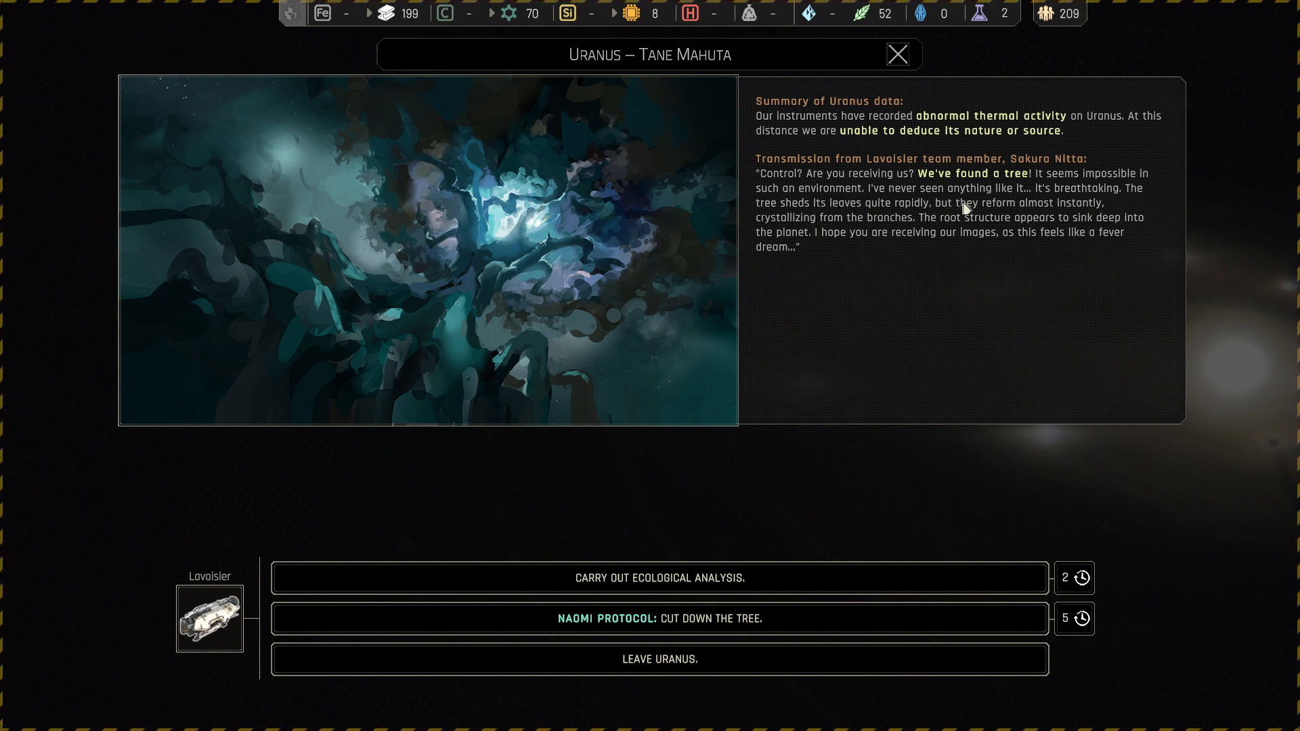
{"action": "mouse_move", "coordinate": [910, 240]}
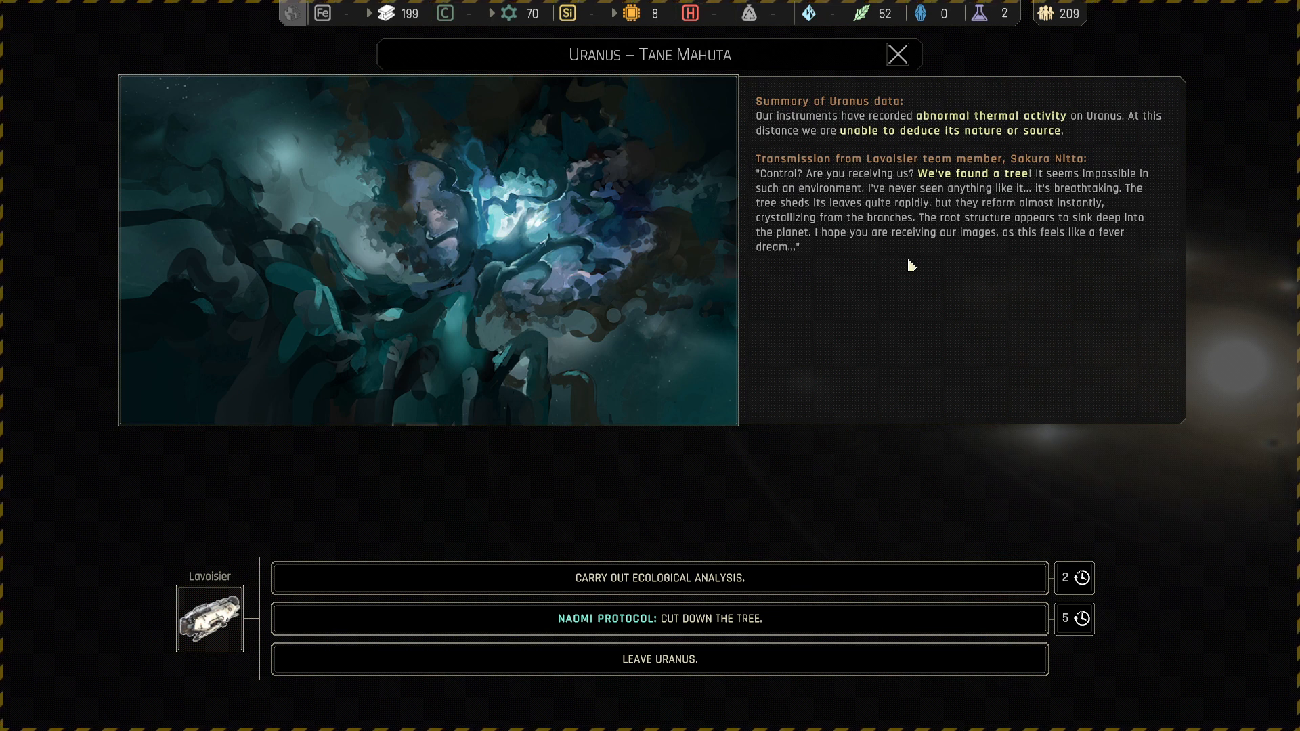
{"action": "mouse_move", "coordinate": [817, 226]}
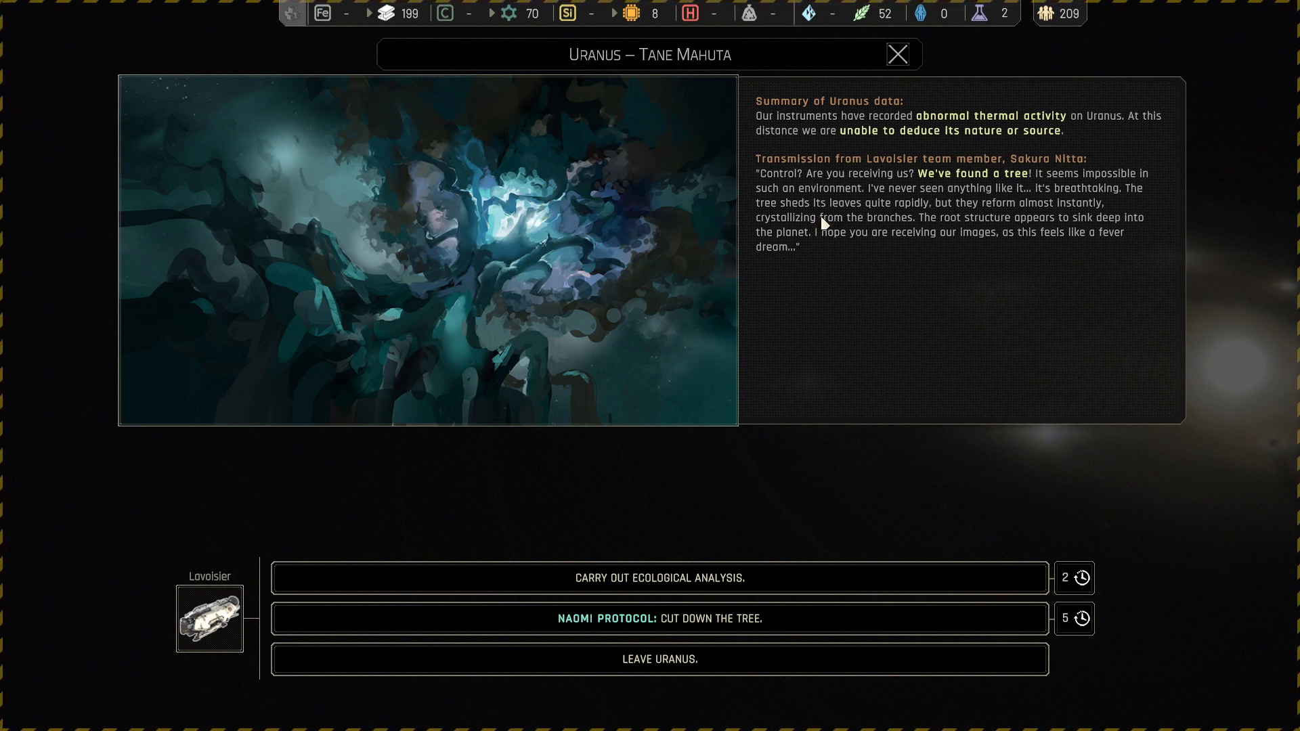
{"action": "mouse_move", "coordinate": [900, 218]}
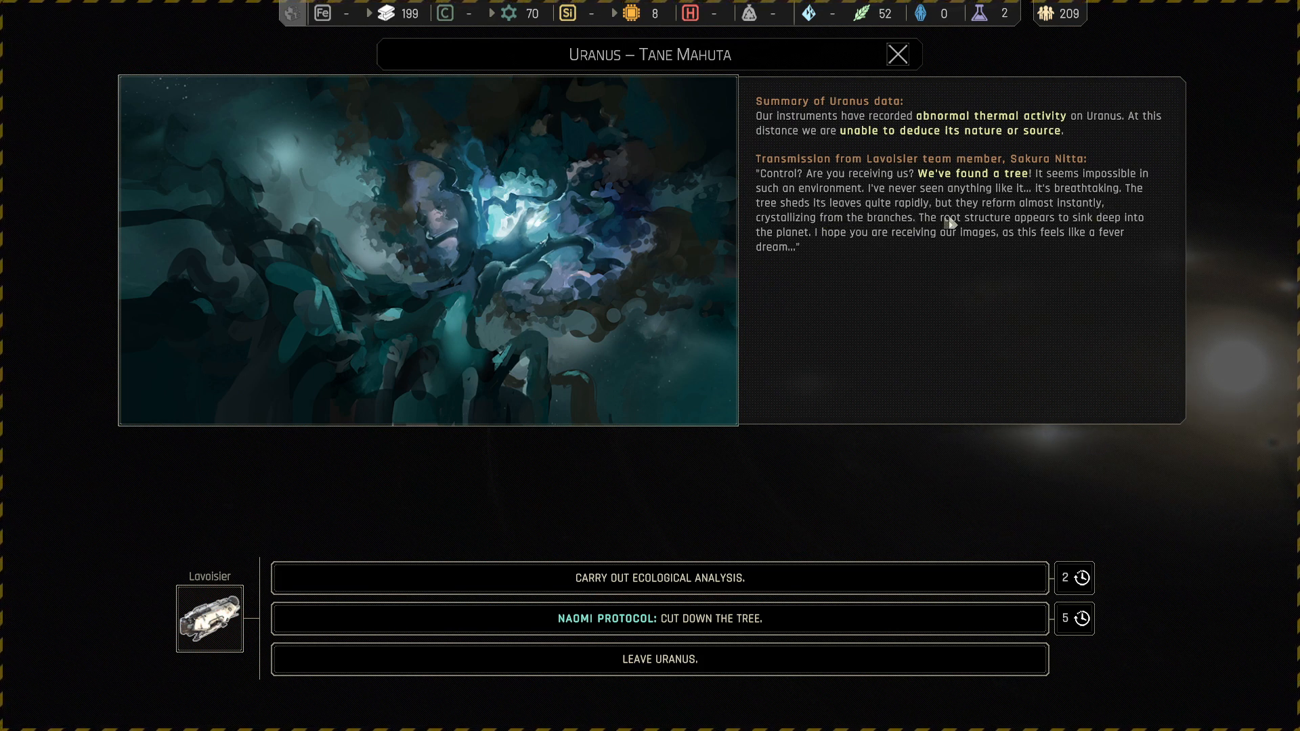
{"action": "mouse_move", "coordinate": [857, 235]}
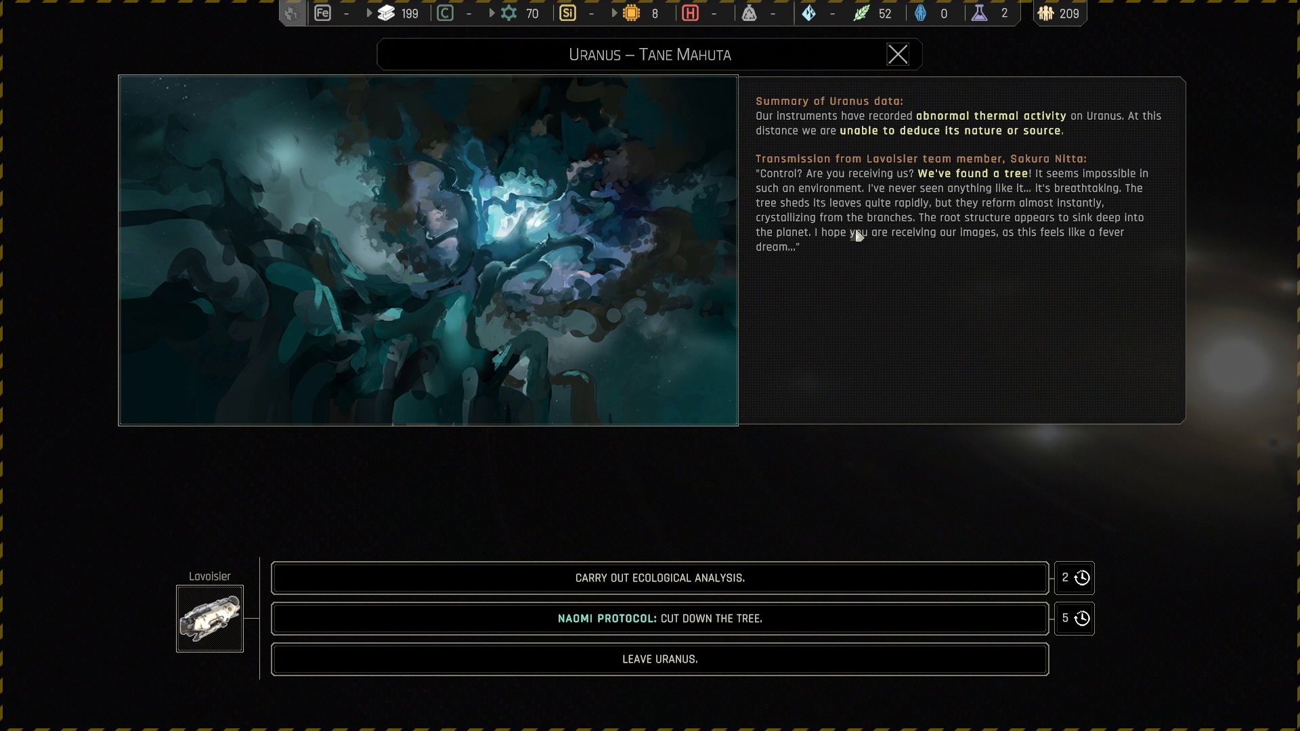
{"action": "mouse_move", "coordinate": [991, 263]}
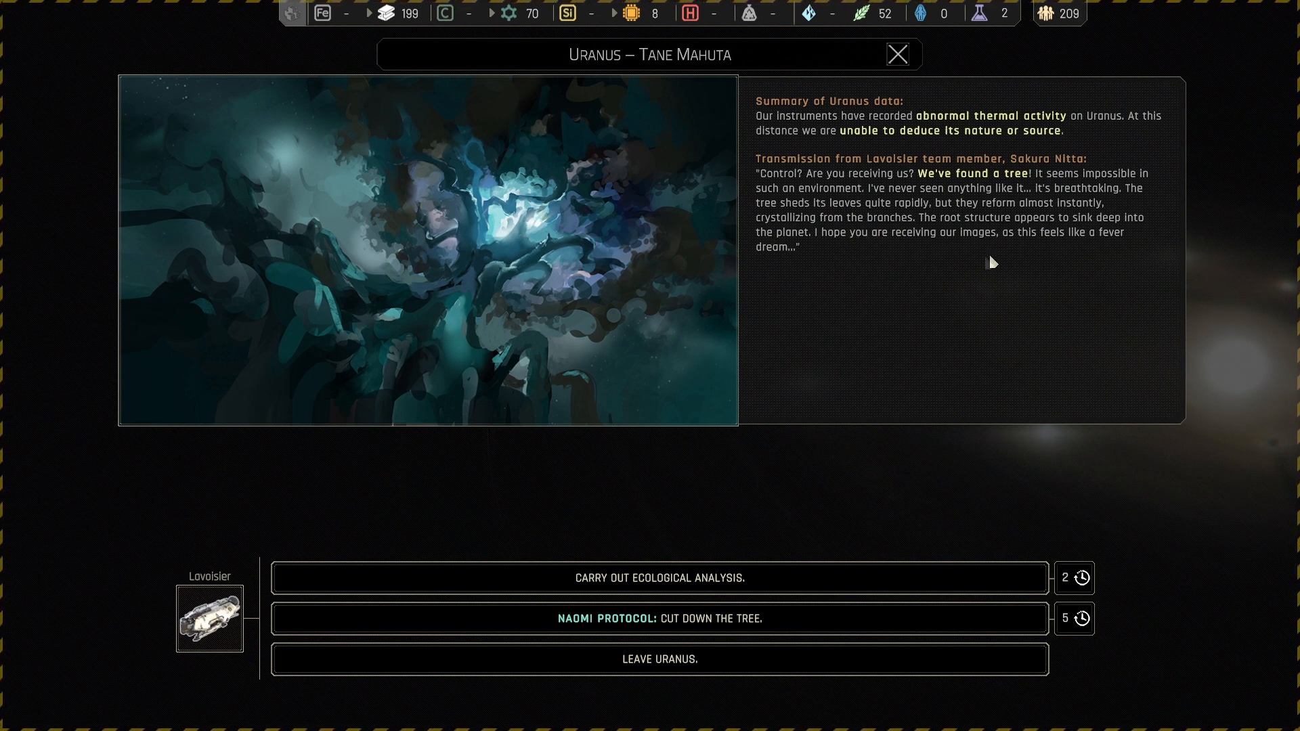
{"action": "mouse_move", "coordinate": [836, 254]}
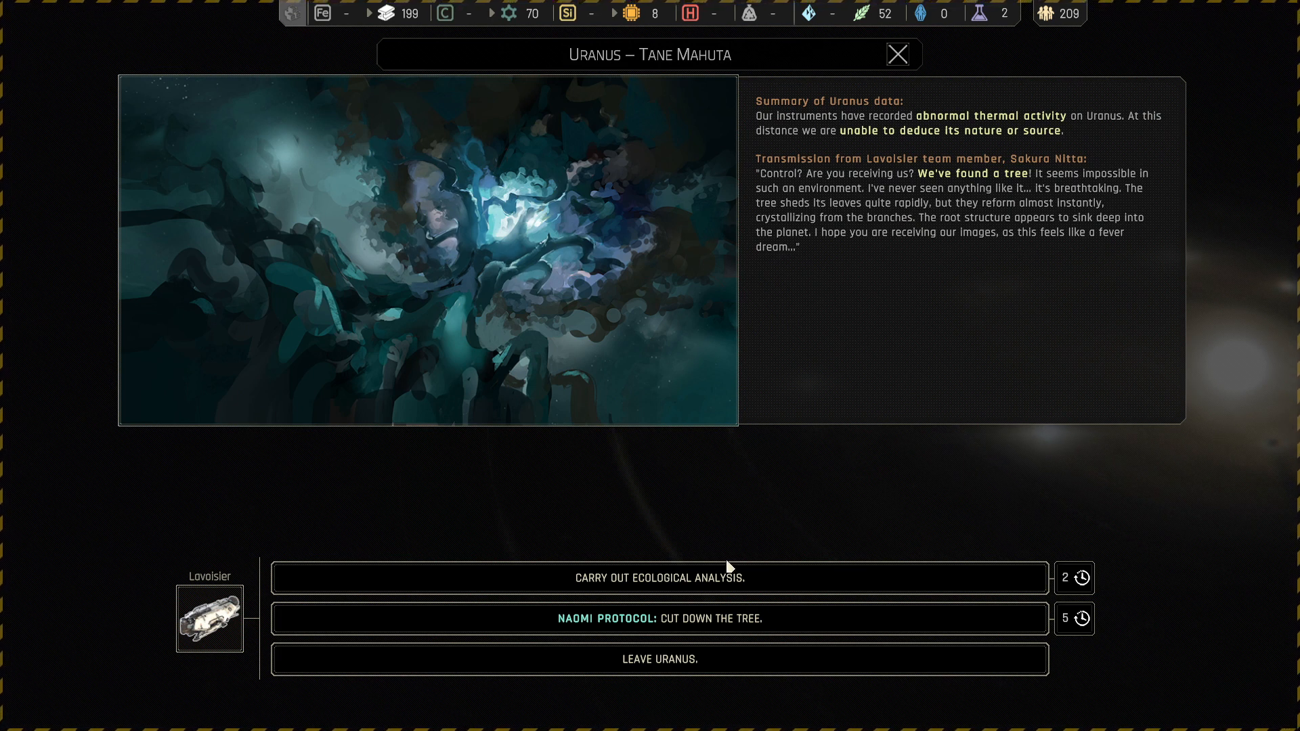
{"action": "left_click", "coordinate": [897, 54]}
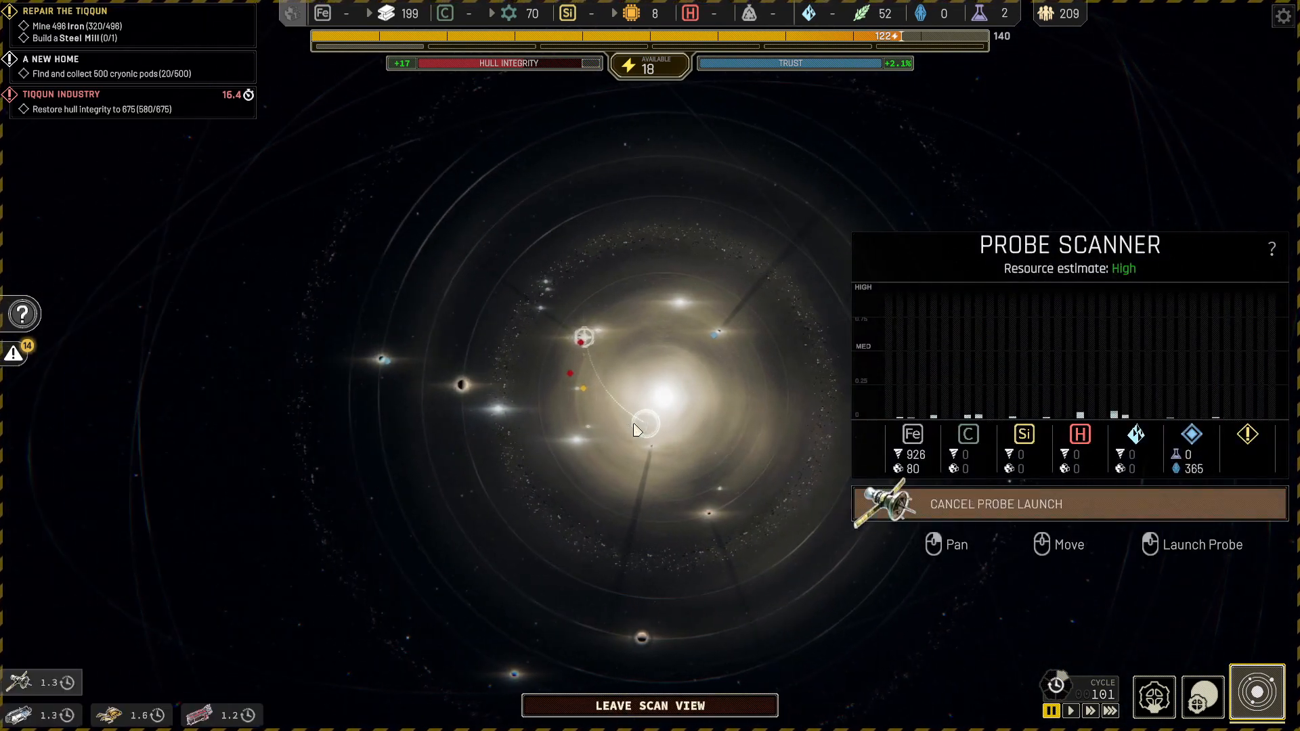
{"action": "mouse_move", "coordinate": [622, 286]}
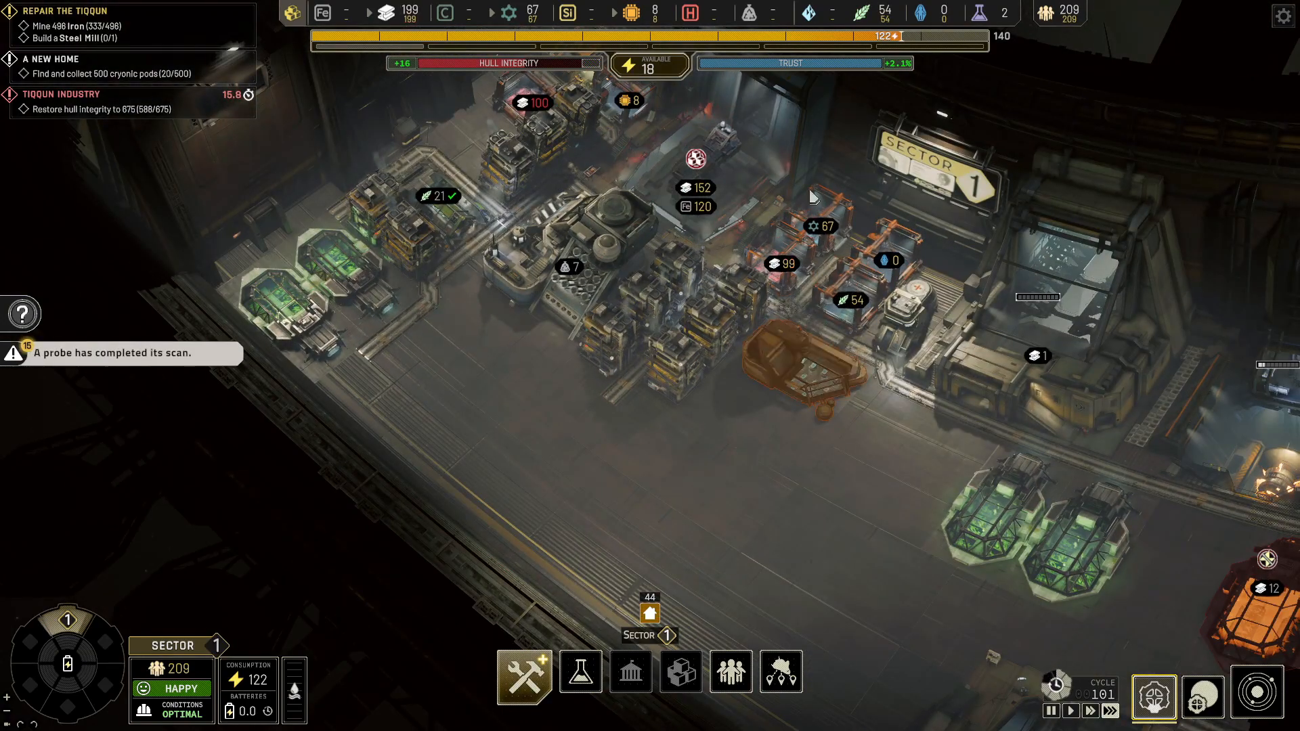
{"action": "mouse_move", "coordinate": [860, 14]}
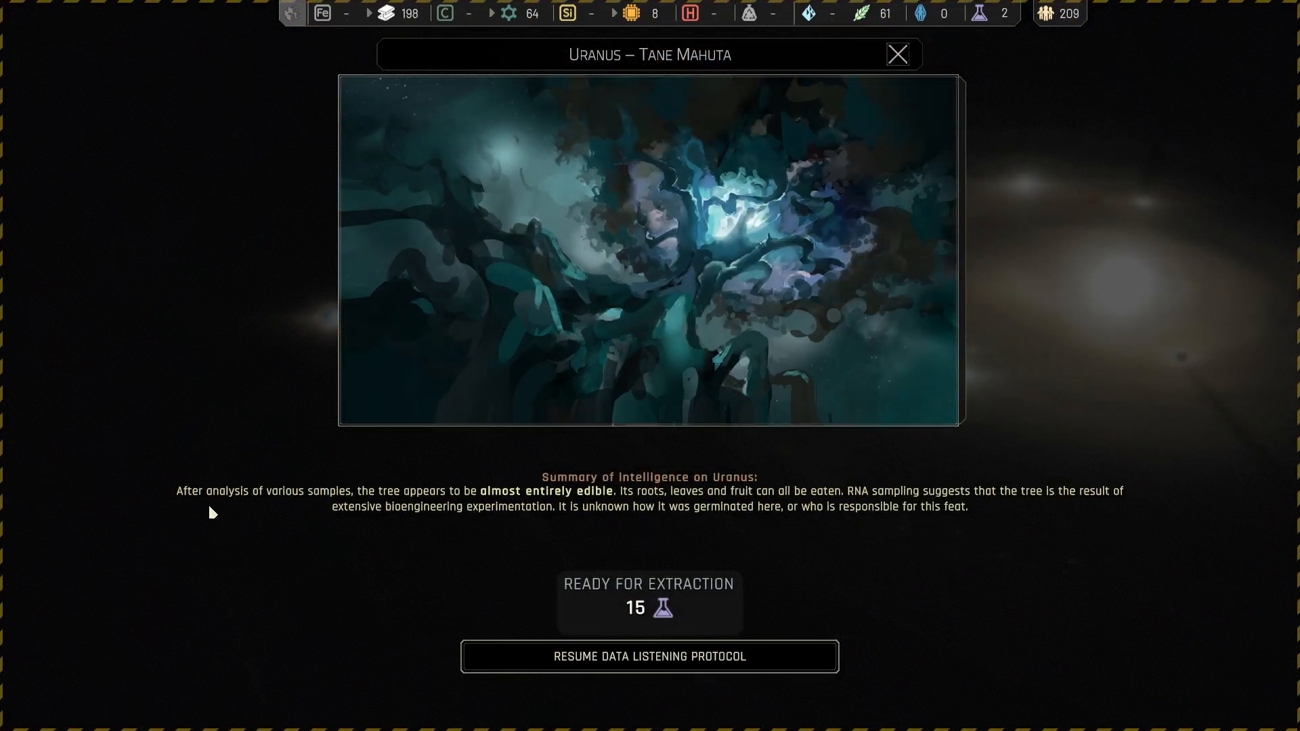
{"action": "mouse_move", "coordinate": [584, 522]}
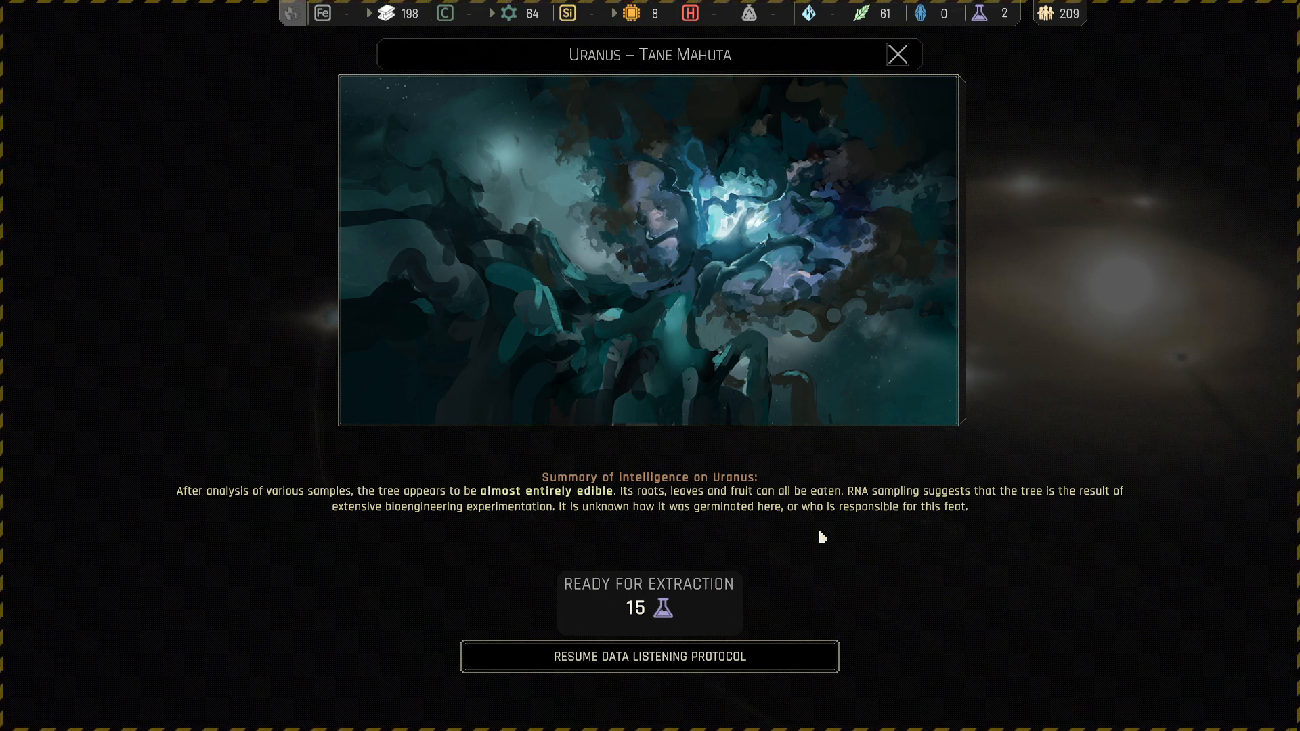
{"action": "mouse_move", "coordinate": [904, 536]}
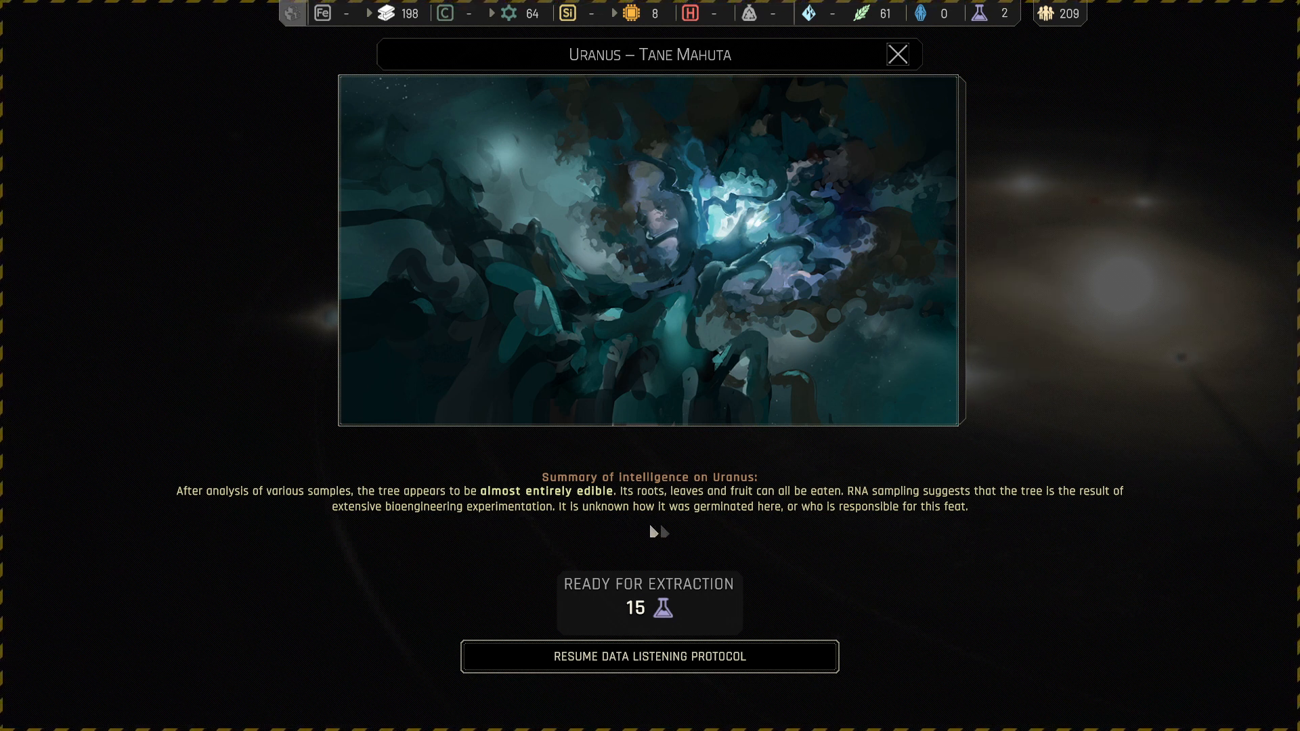
{"action": "mouse_move", "coordinate": [831, 535]}
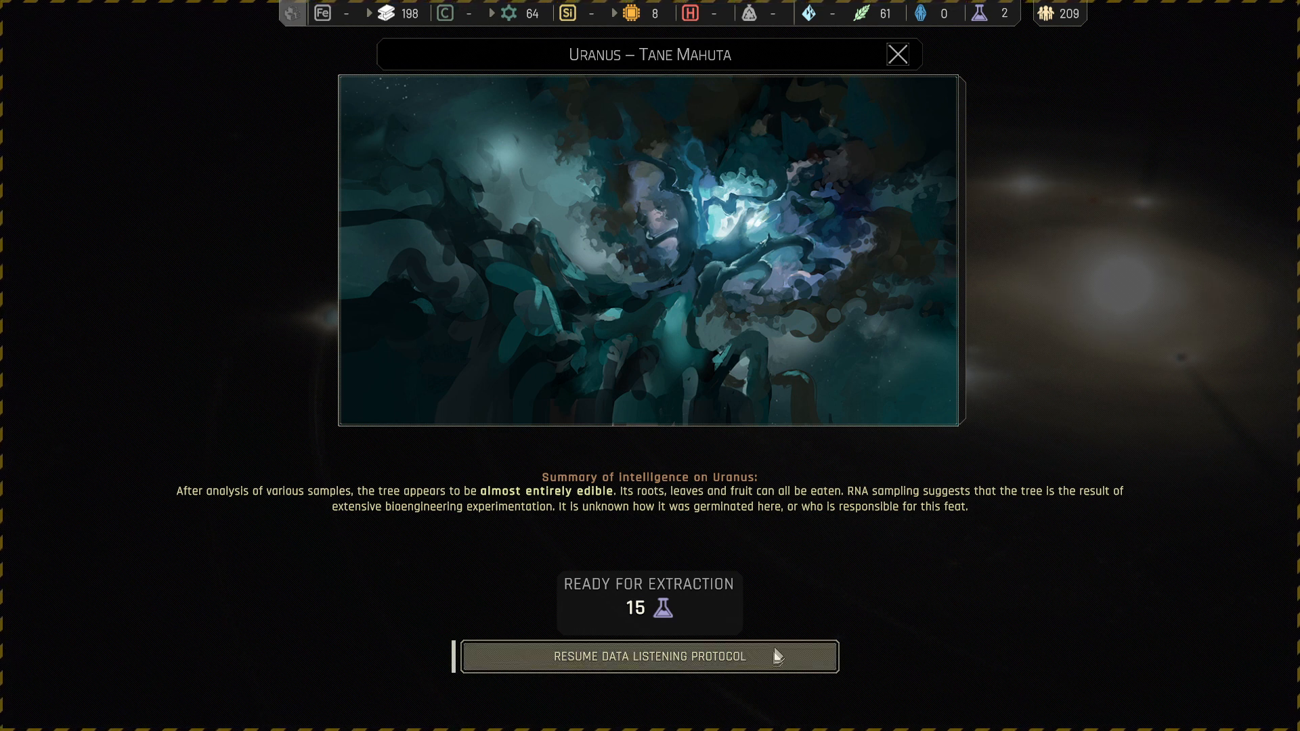
- Harvest the Uranus tree's edible parts for 25 food, then return to the event options
{"action": "left_click", "coordinate": [648, 656]}
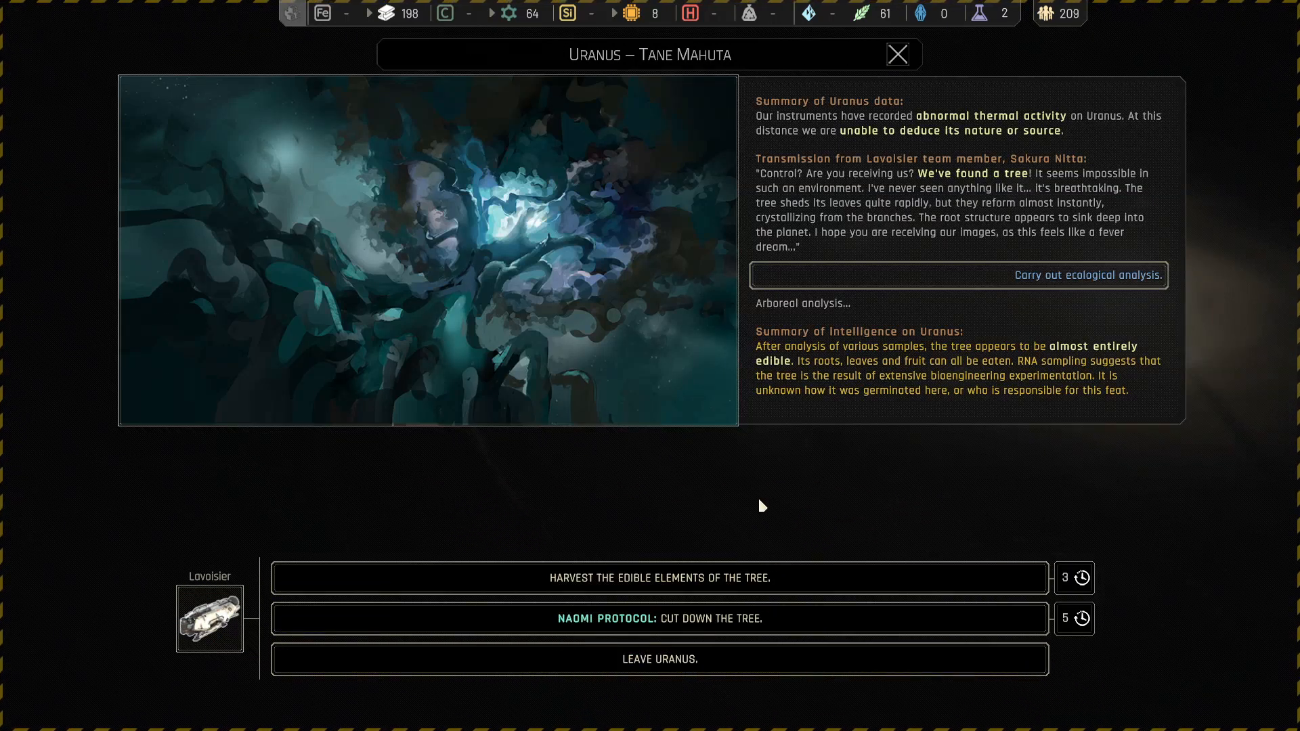
{"action": "left_click", "coordinate": [659, 578]}
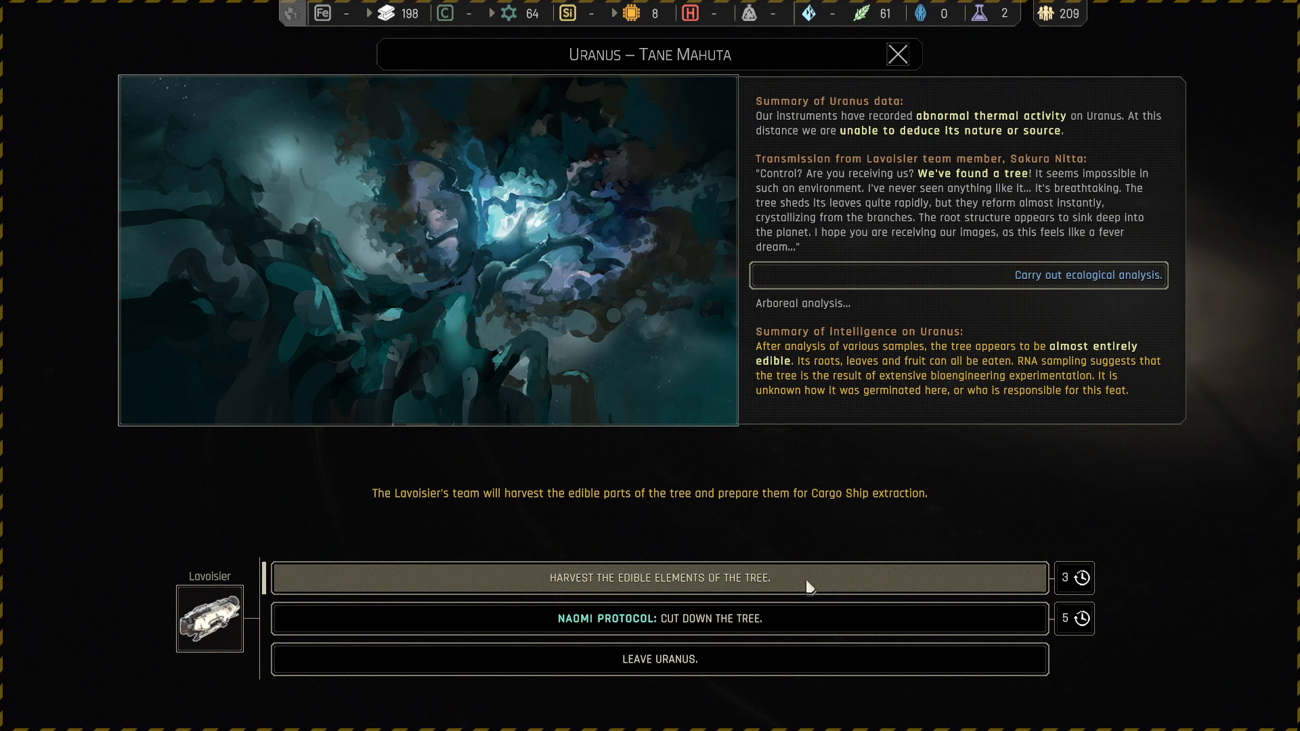
{"action": "left_click", "coordinate": [658, 578]}
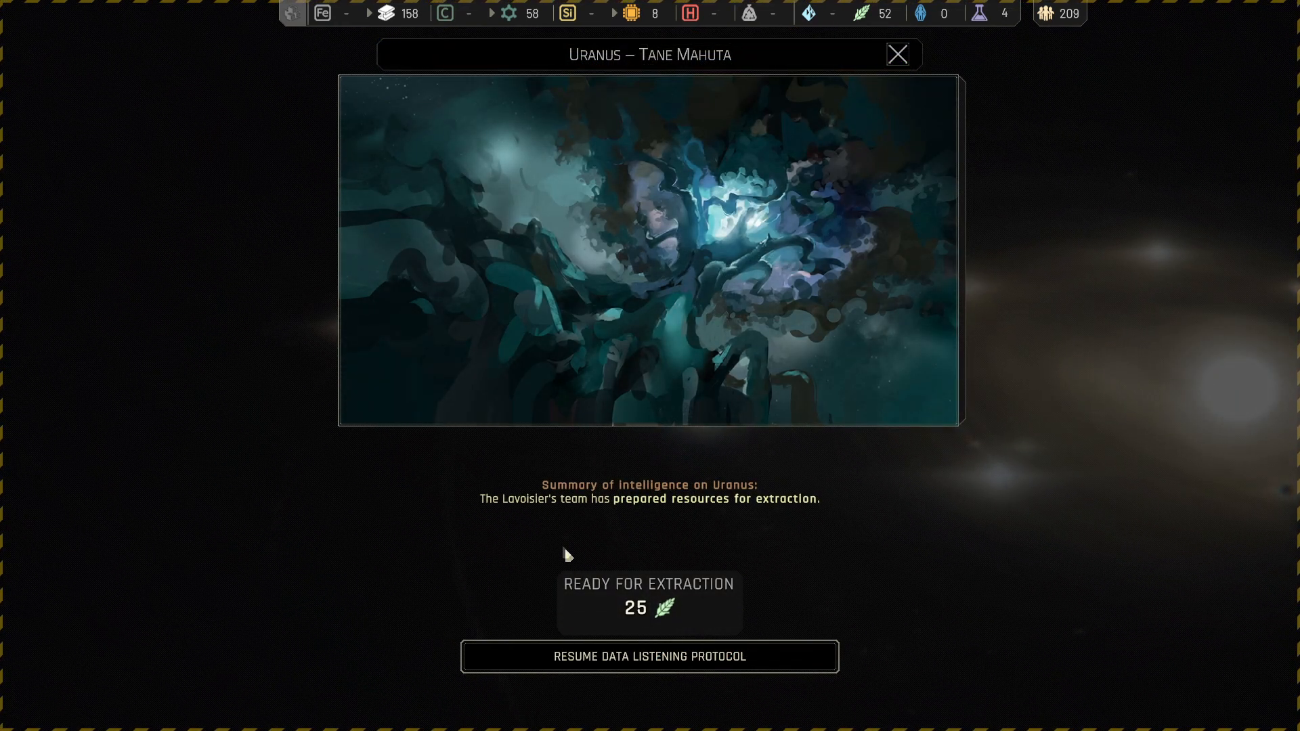
{"action": "mouse_move", "coordinate": [531, 522]}
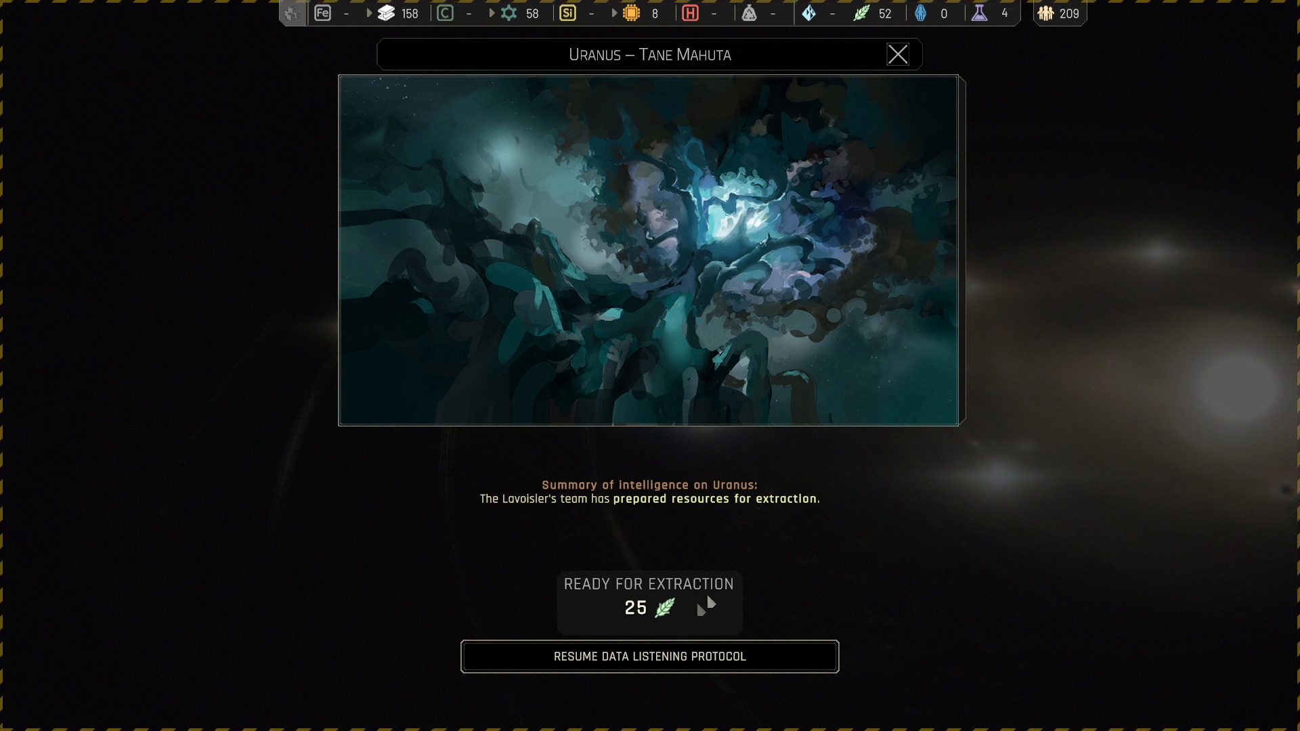
{"action": "left_click", "coordinate": [649, 656]}
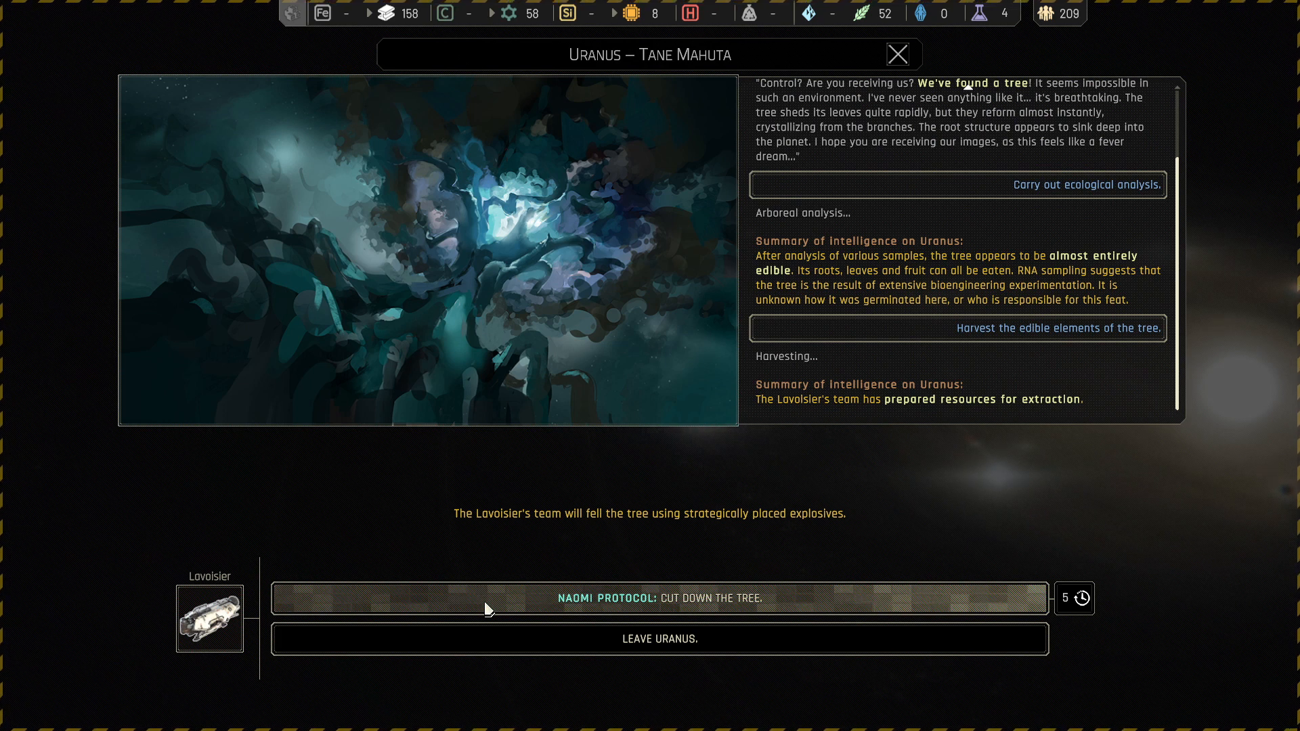
{"action": "mouse_move", "coordinate": [498, 602]}
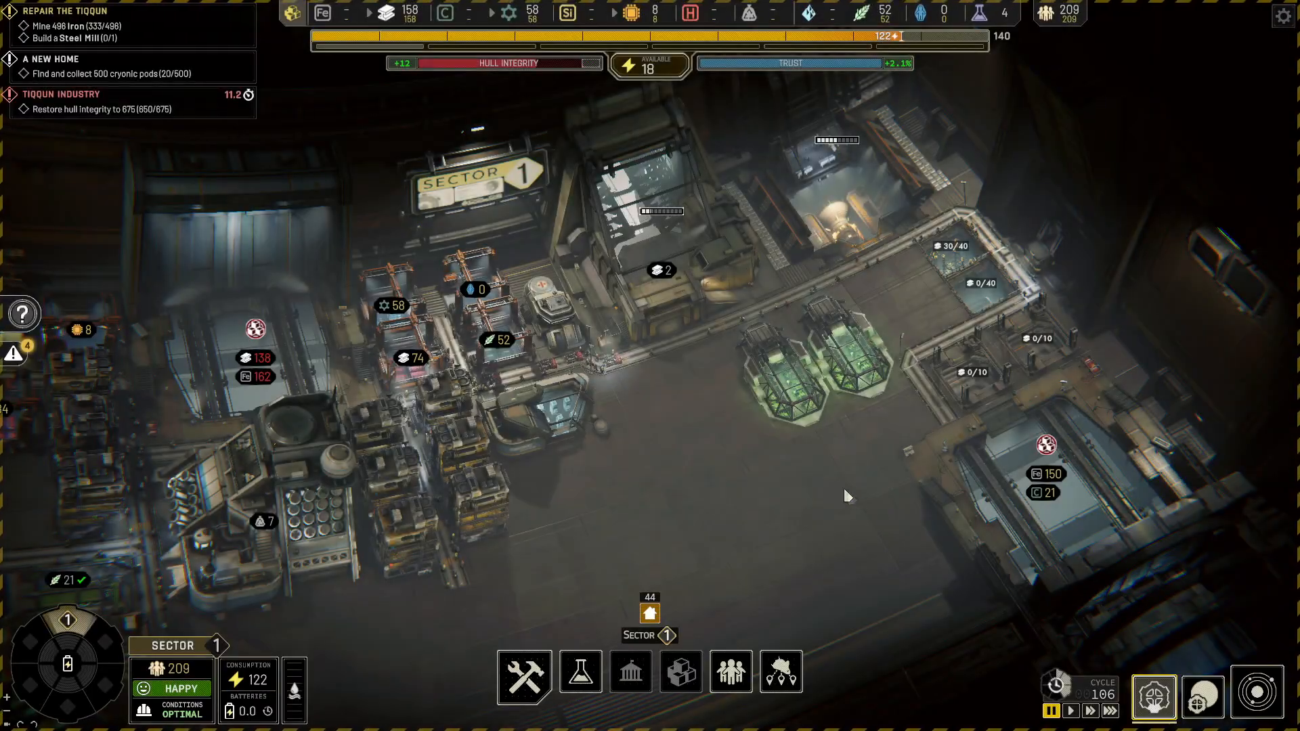
{"action": "left_click_drag", "start_coordinate": [845, 498], "coordinate": [763, 494]}
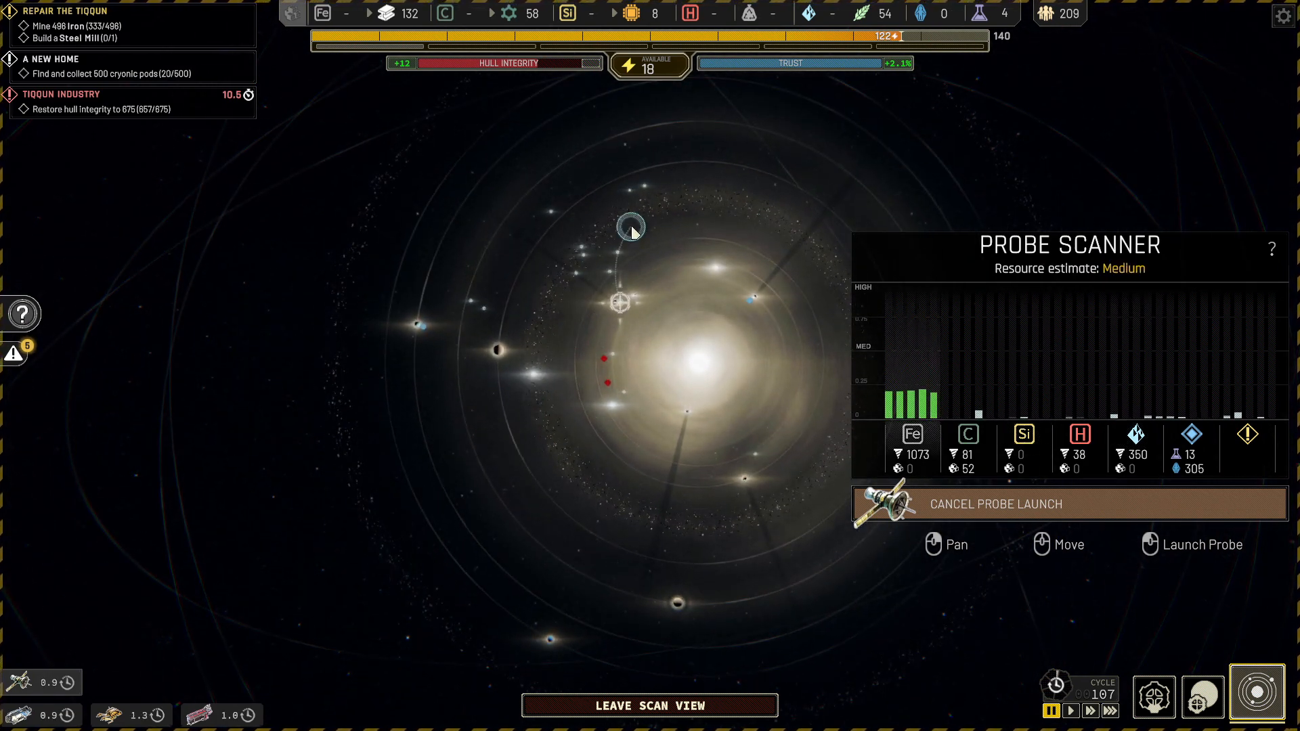
{"action": "mouse_move", "coordinate": [609, 234]}
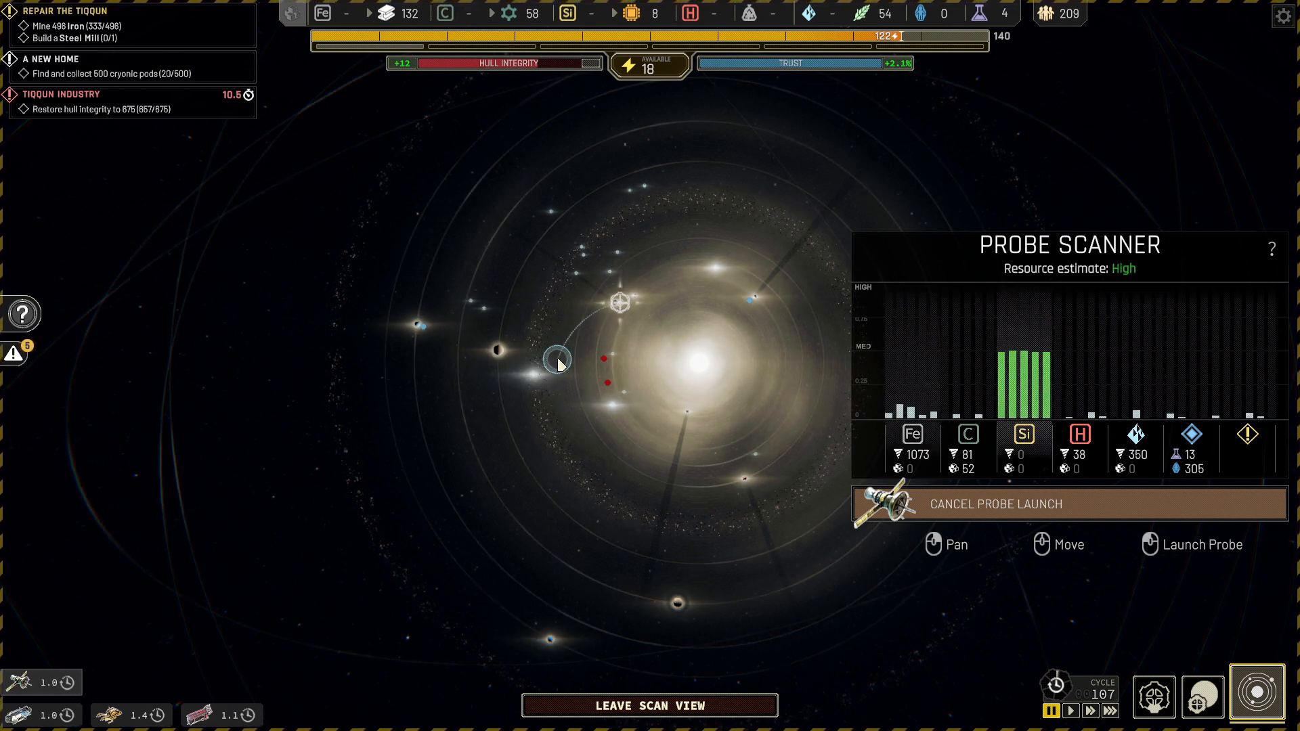
- Launch a probe at the high-silicon reading and scroll back to Sector 1
{"action": "left_click", "coordinate": [649, 706]}
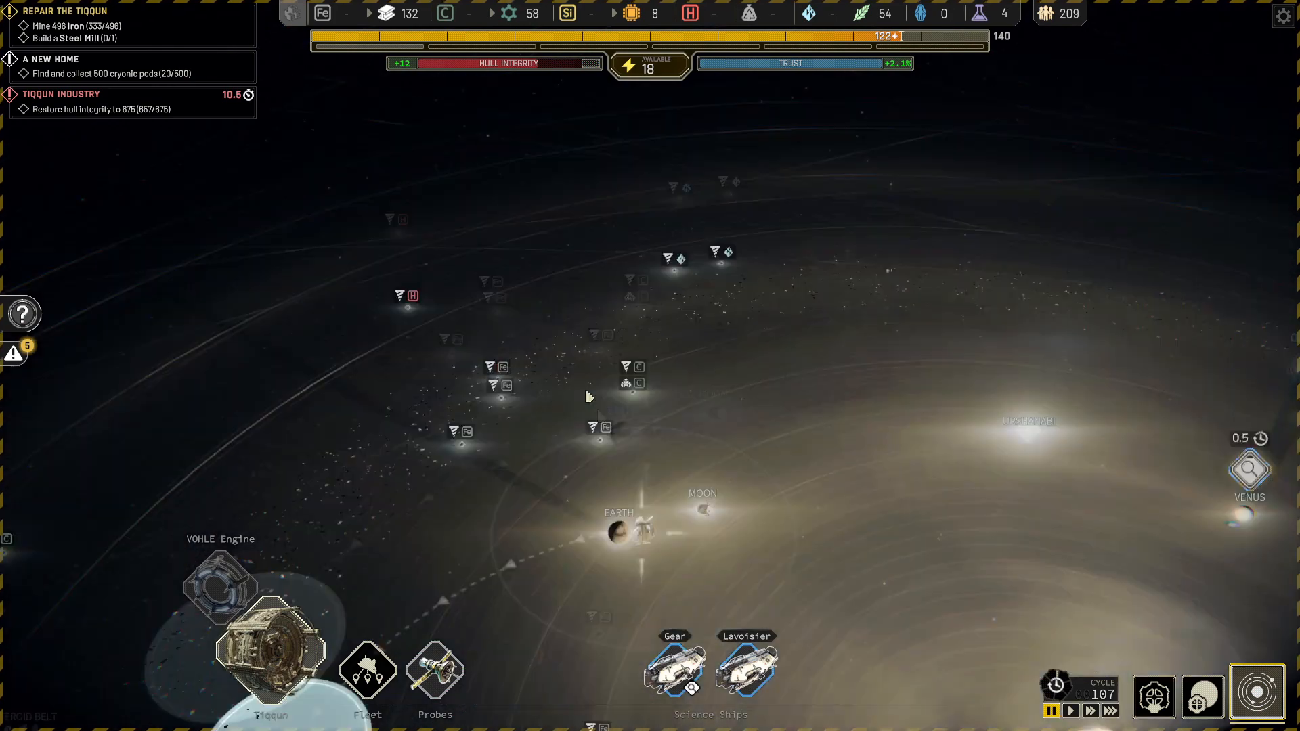
{"action": "scroll", "scroll_direction": "down", "scroll_amount": 3}
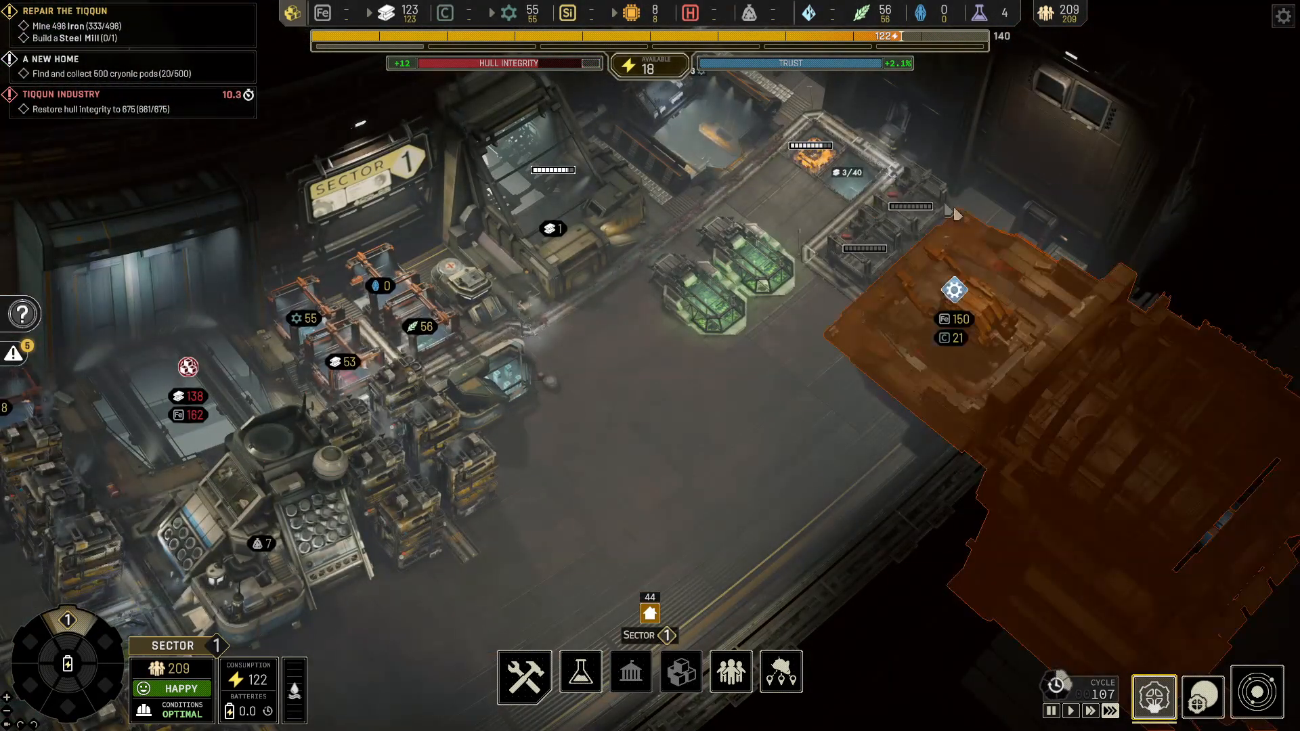
- Check the small stockpile under construction, then switch to the solar system map
{"action": "left_click", "coordinate": [956, 289]}
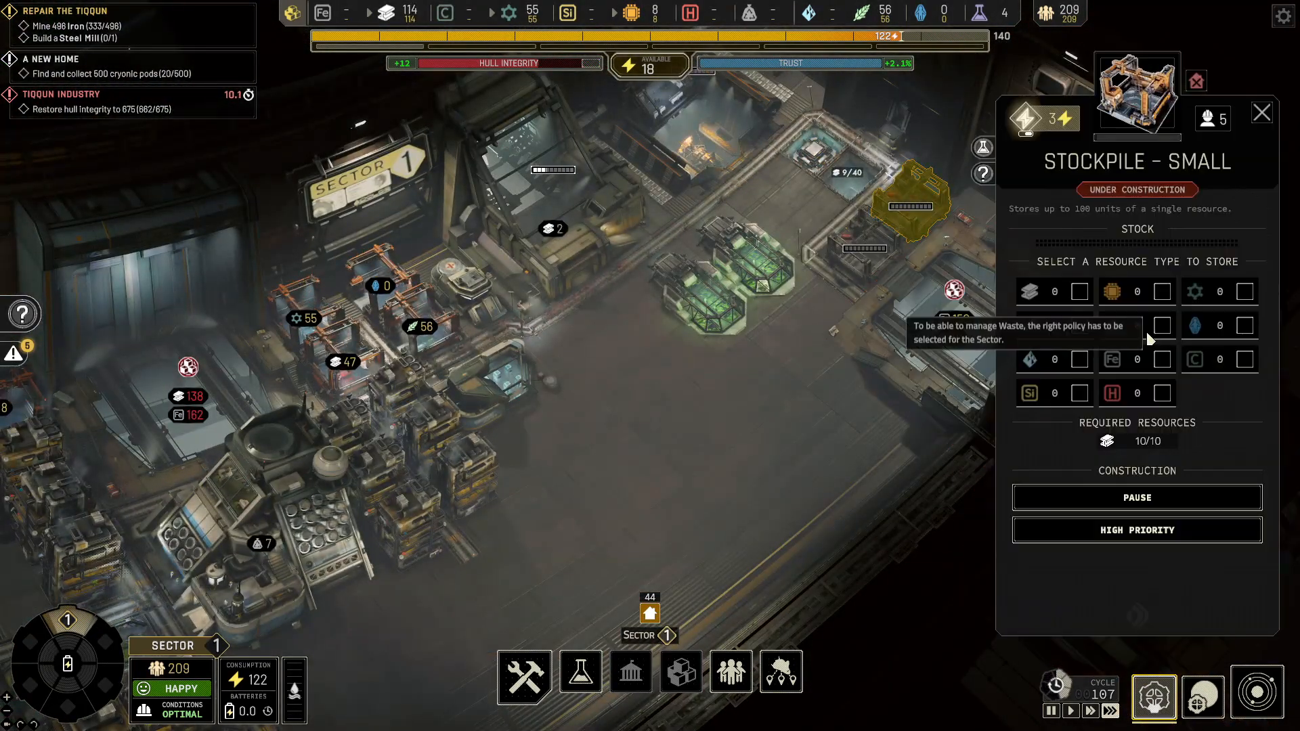
{"action": "left_click", "coordinate": [1261, 112]}
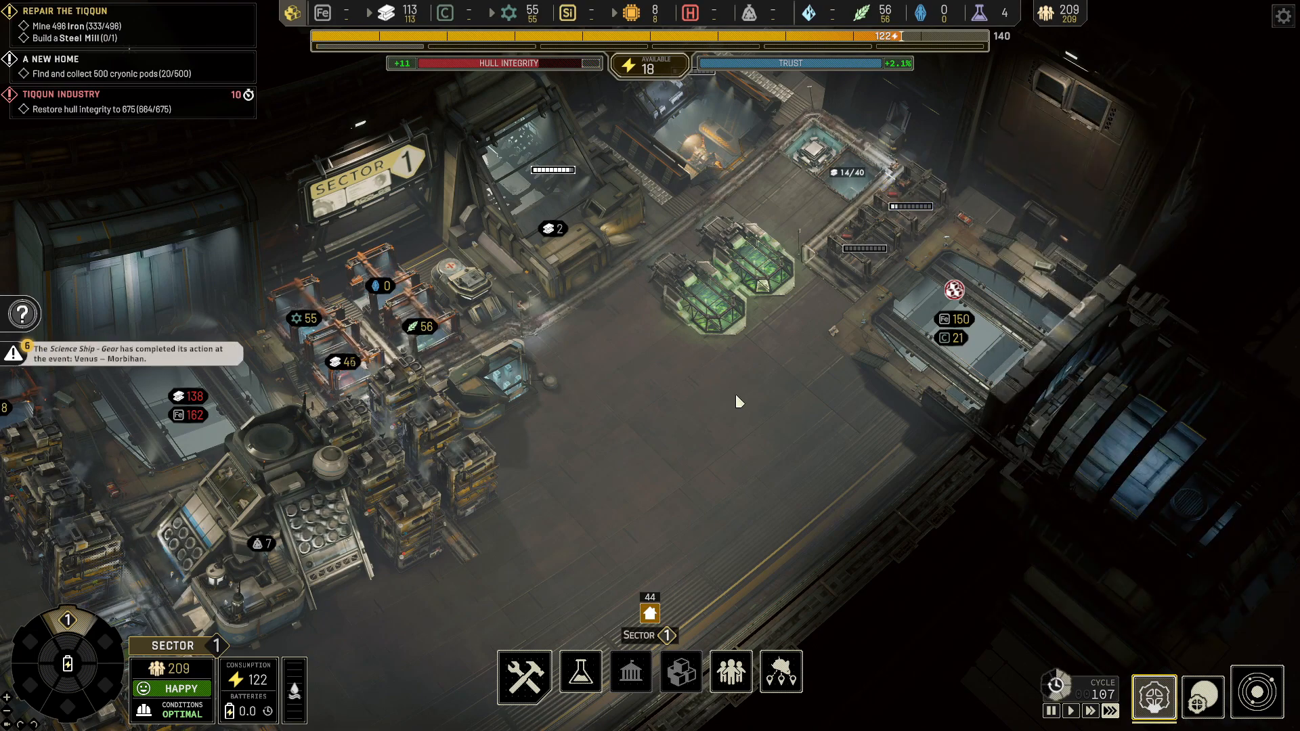
{"action": "left_click", "coordinate": [1255, 697]}
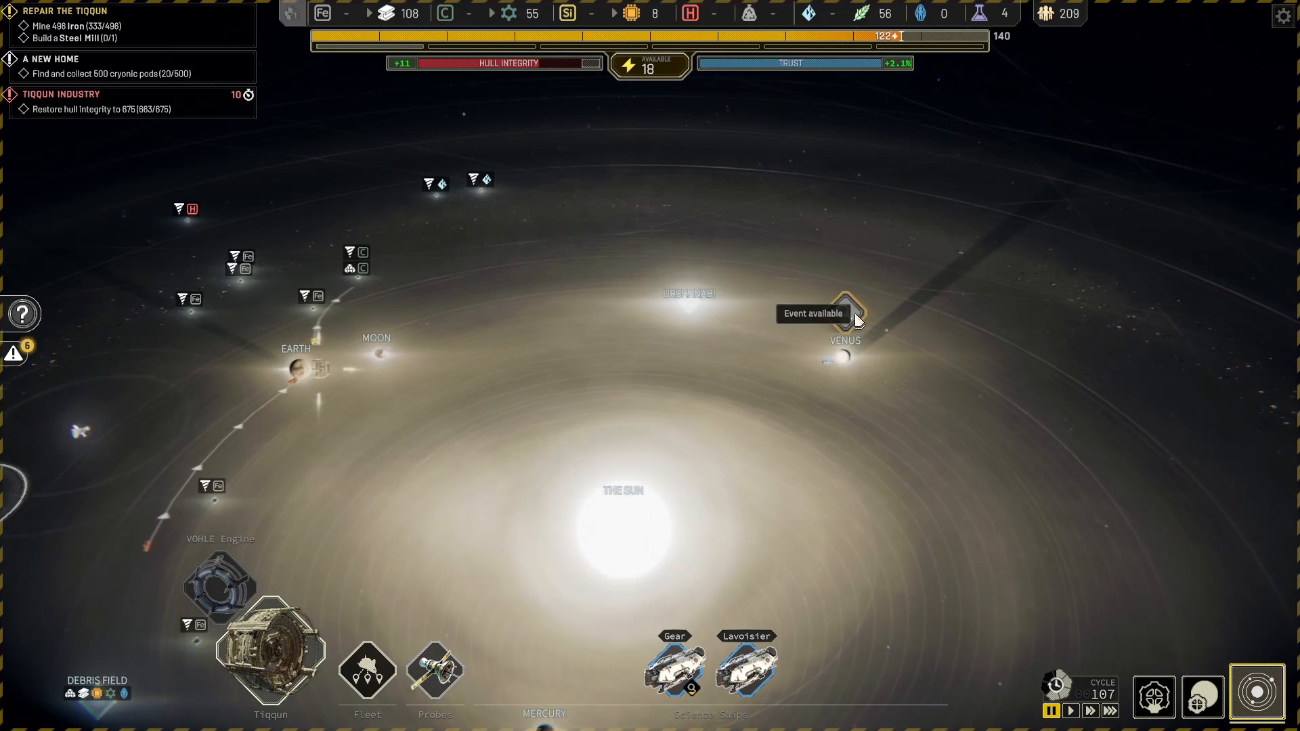
- Open the Venus Morbihan event to view the data listening protocol report
{"action": "left_click", "coordinate": [845, 300]}
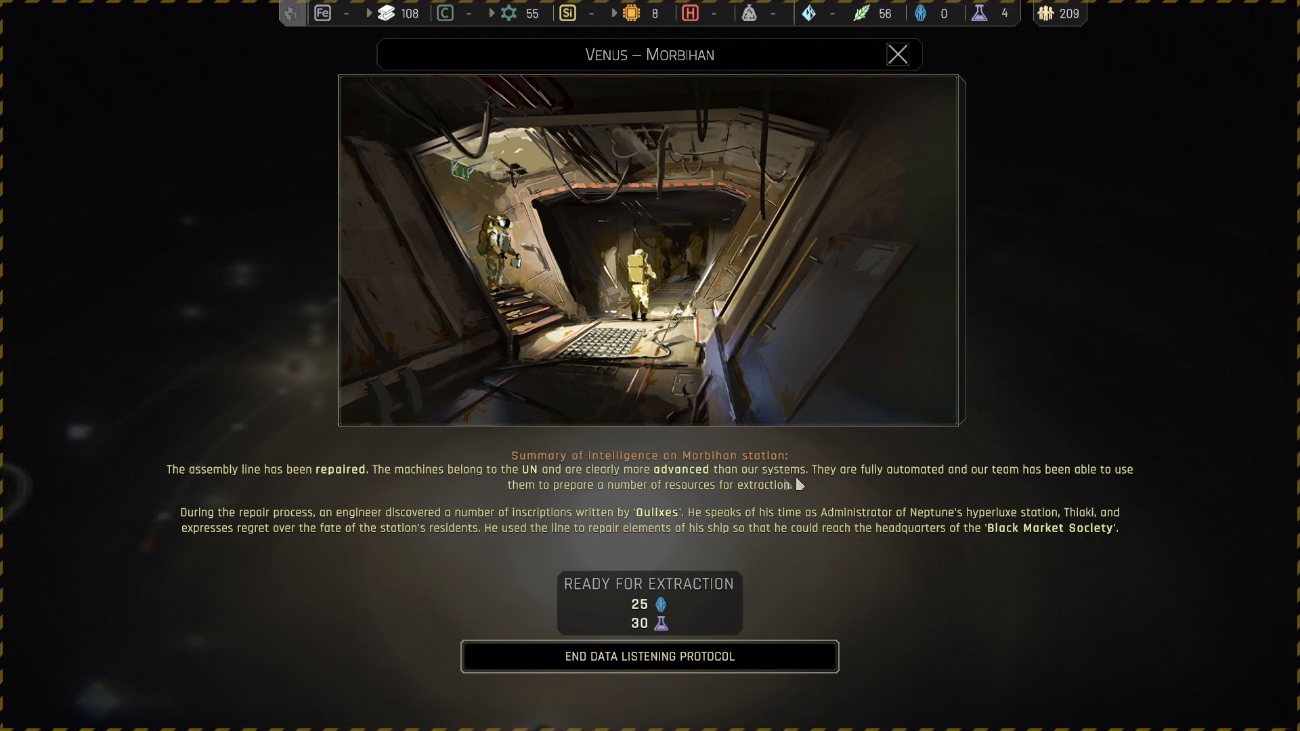
{"action": "mouse_move", "coordinate": [834, 488]}
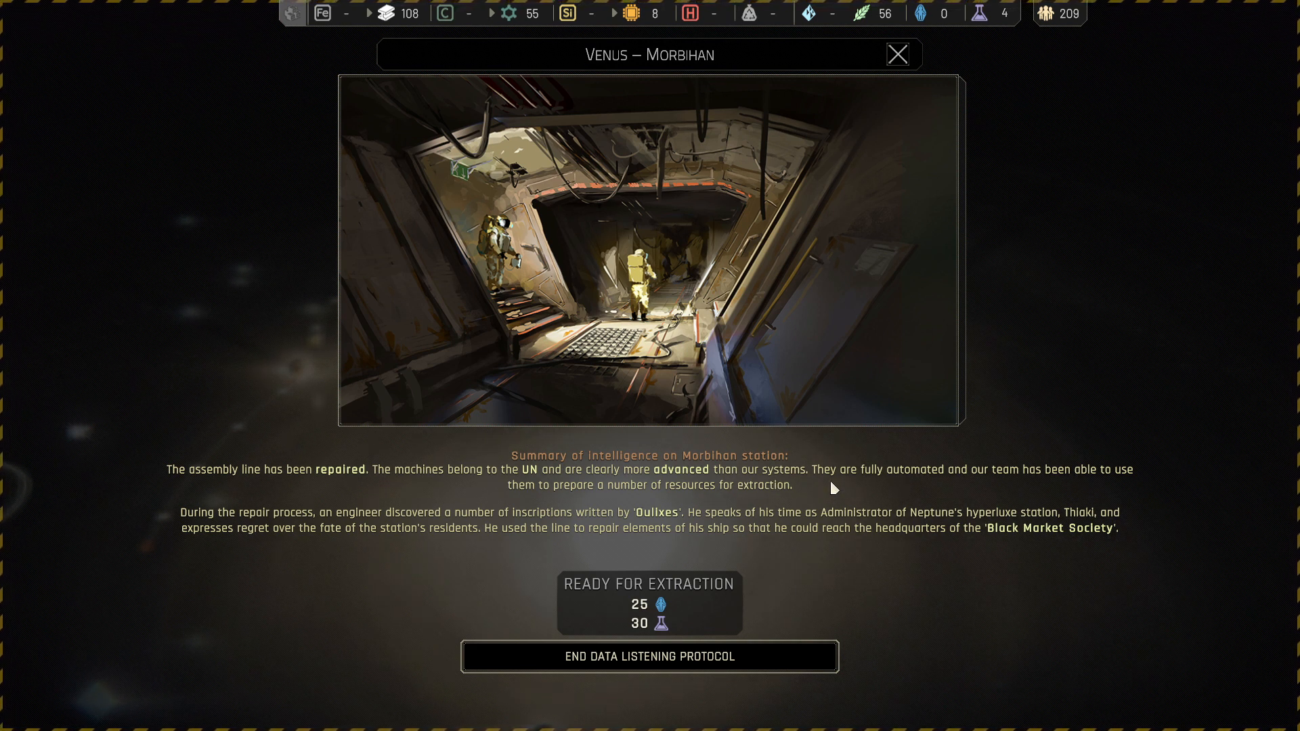
{"action": "mouse_move", "coordinate": [233, 538]}
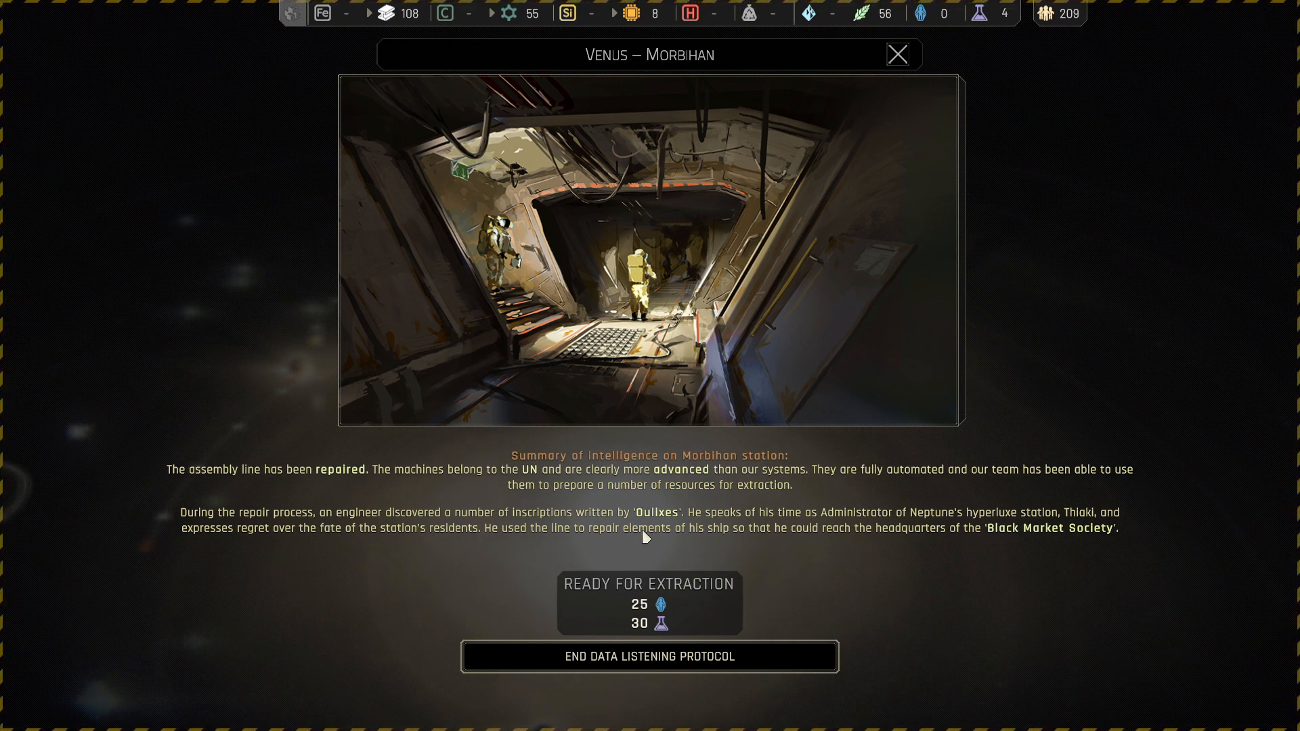
{"action": "mouse_move", "coordinate": [673, 545]}
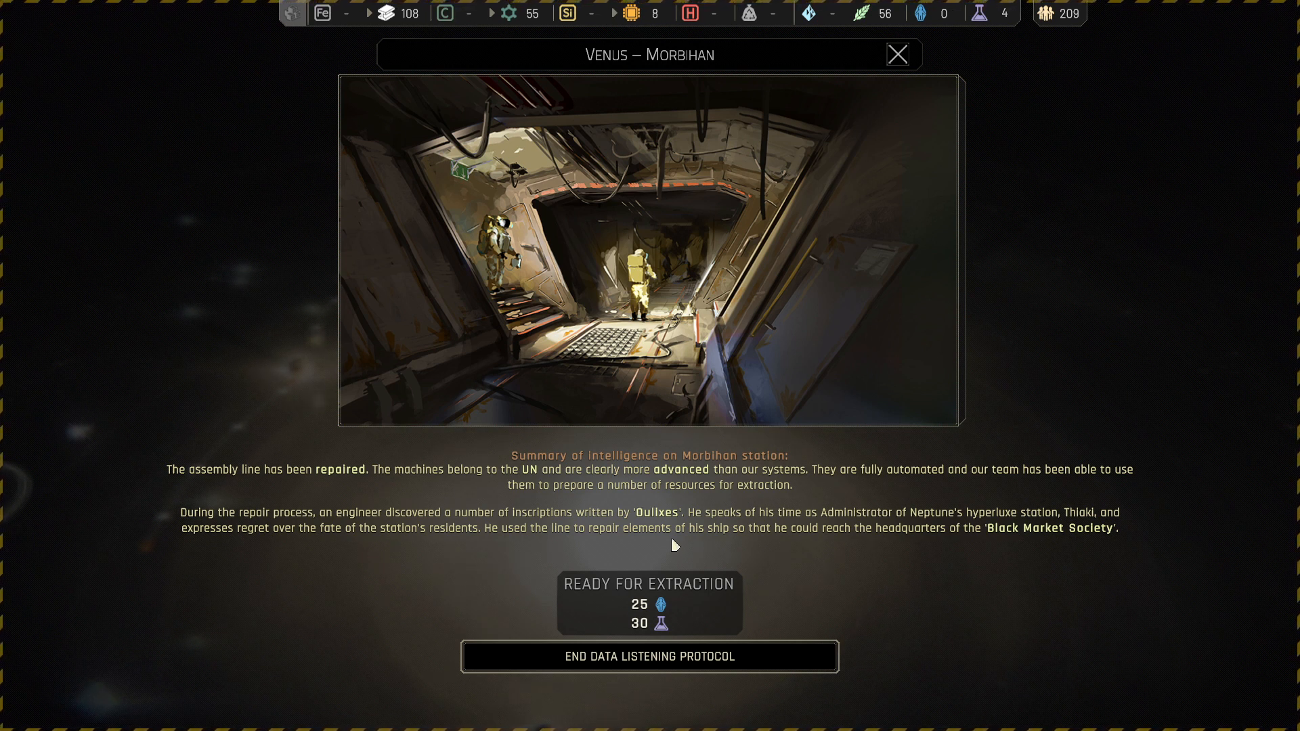
{"action": "mouse_move", "coordinate": [995, 547]}
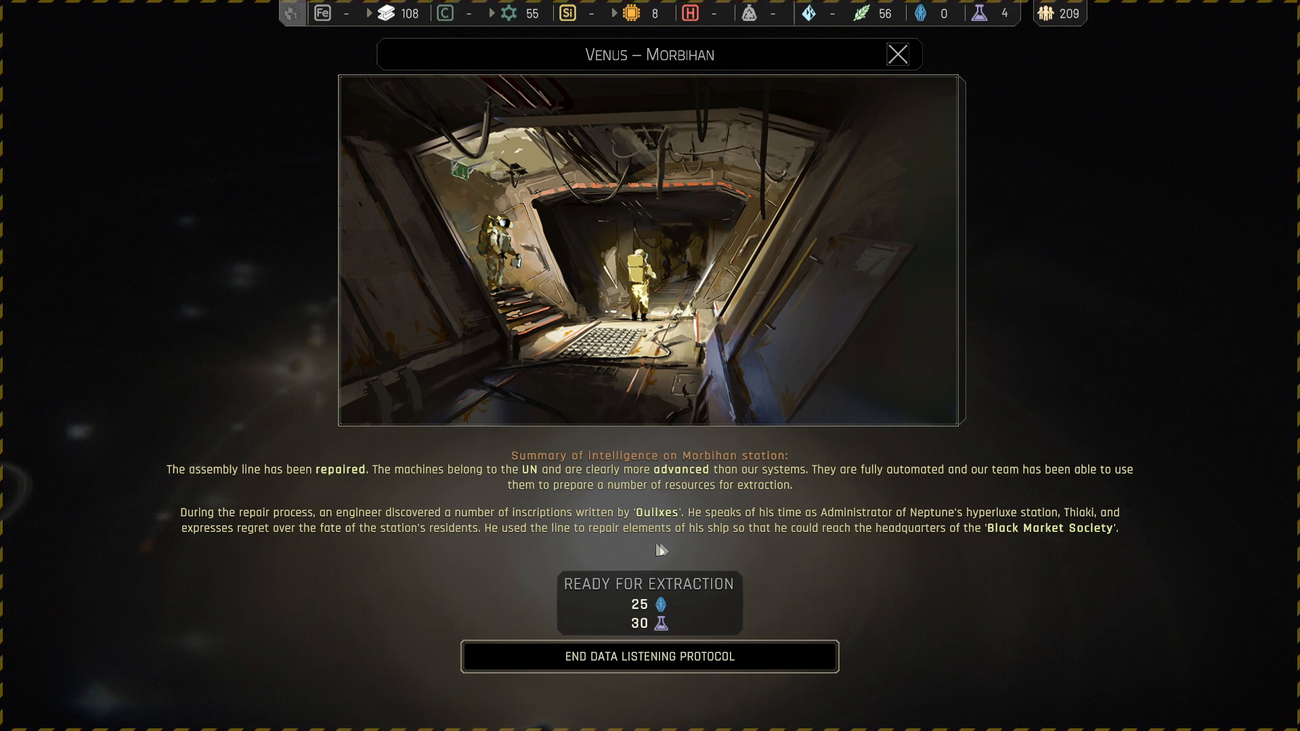
{"action": "mouse_move", "coordinate": [968, 547]}
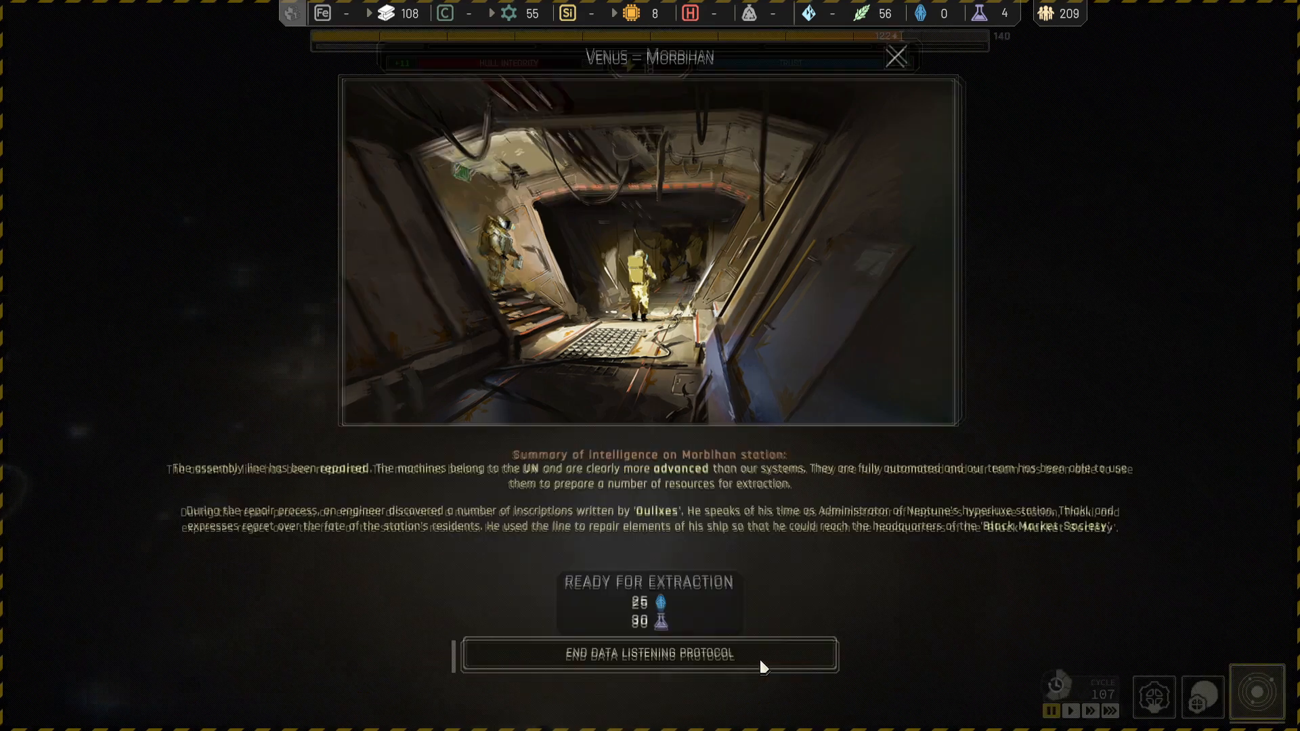
- End the Venus data listening protocol, then check the Lavoisier science ship's current task
{"action": "left_click", "coordinate": [650, 654]}
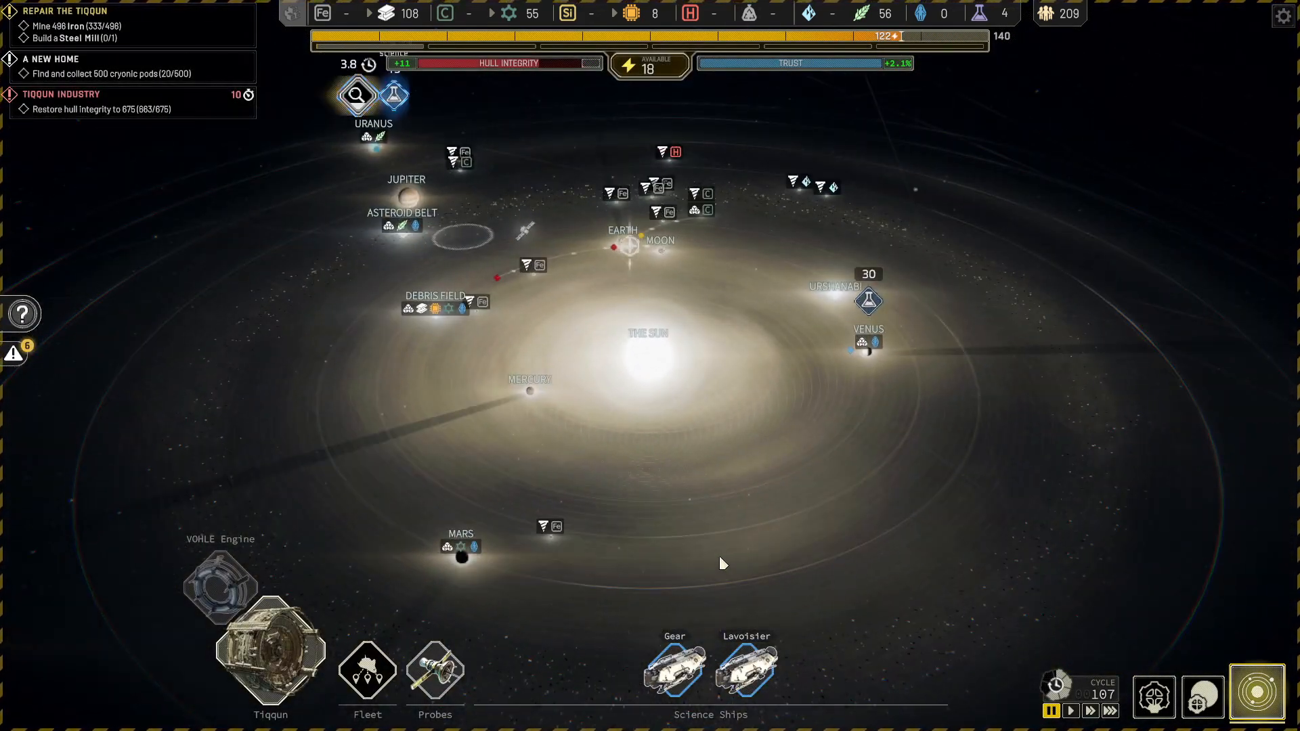
{"action": "scroll", "scroll_direction": "down", "scroll_amount": 3}
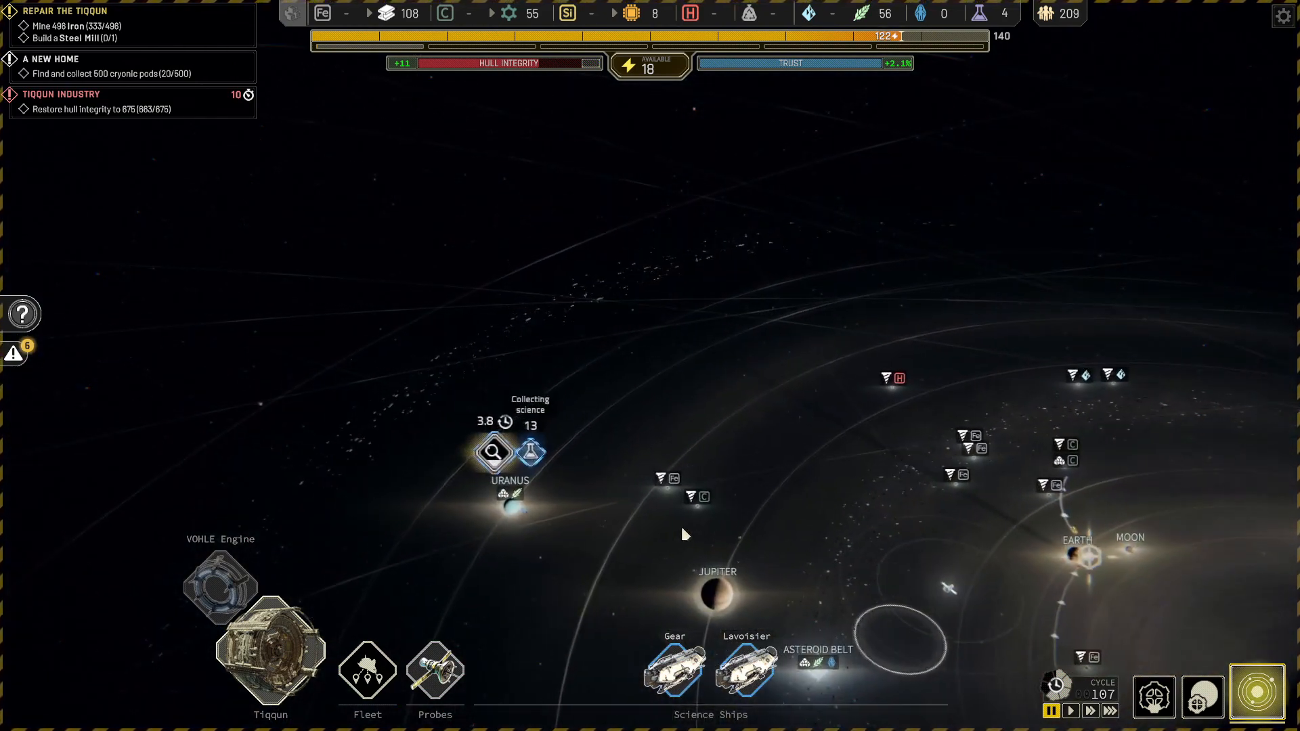
{"action": "scroll", "scroll_direction": "down", "scroll_amount": 3}
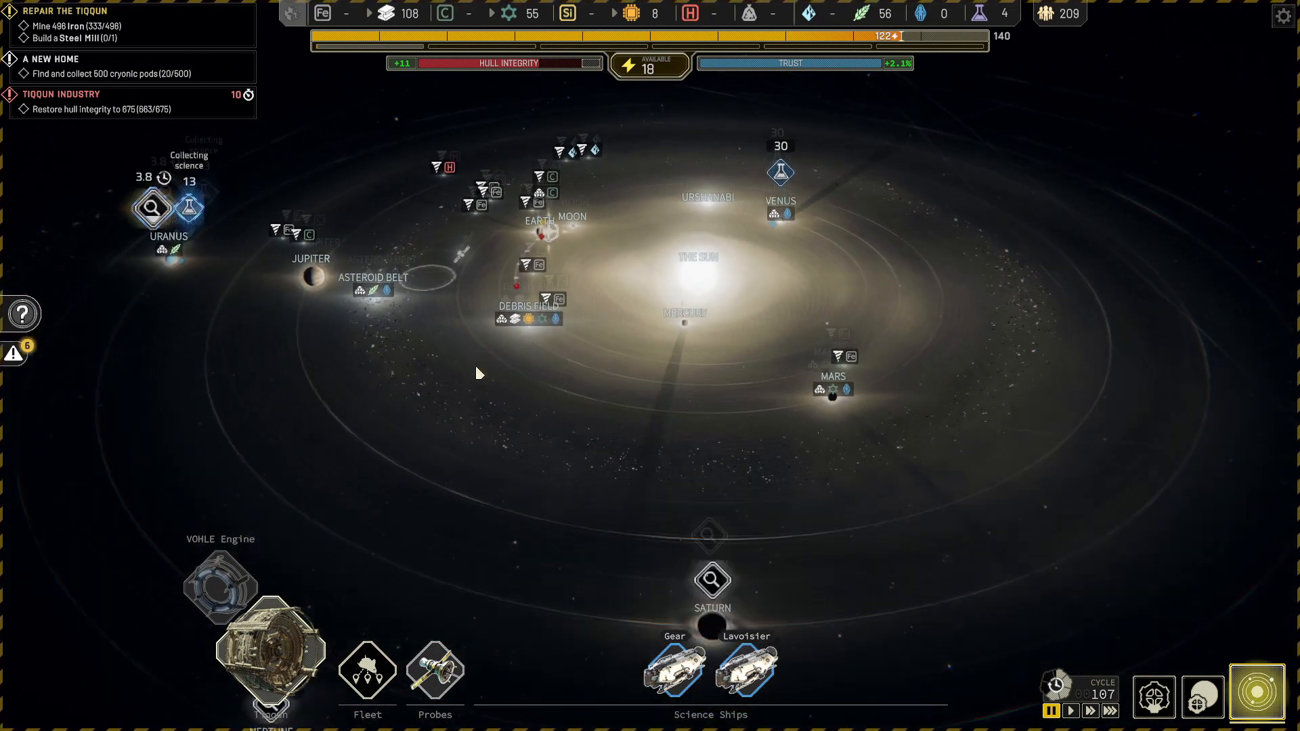
{"action": "scroll", "scroll_direction": "down", "scroll_amount": 3}
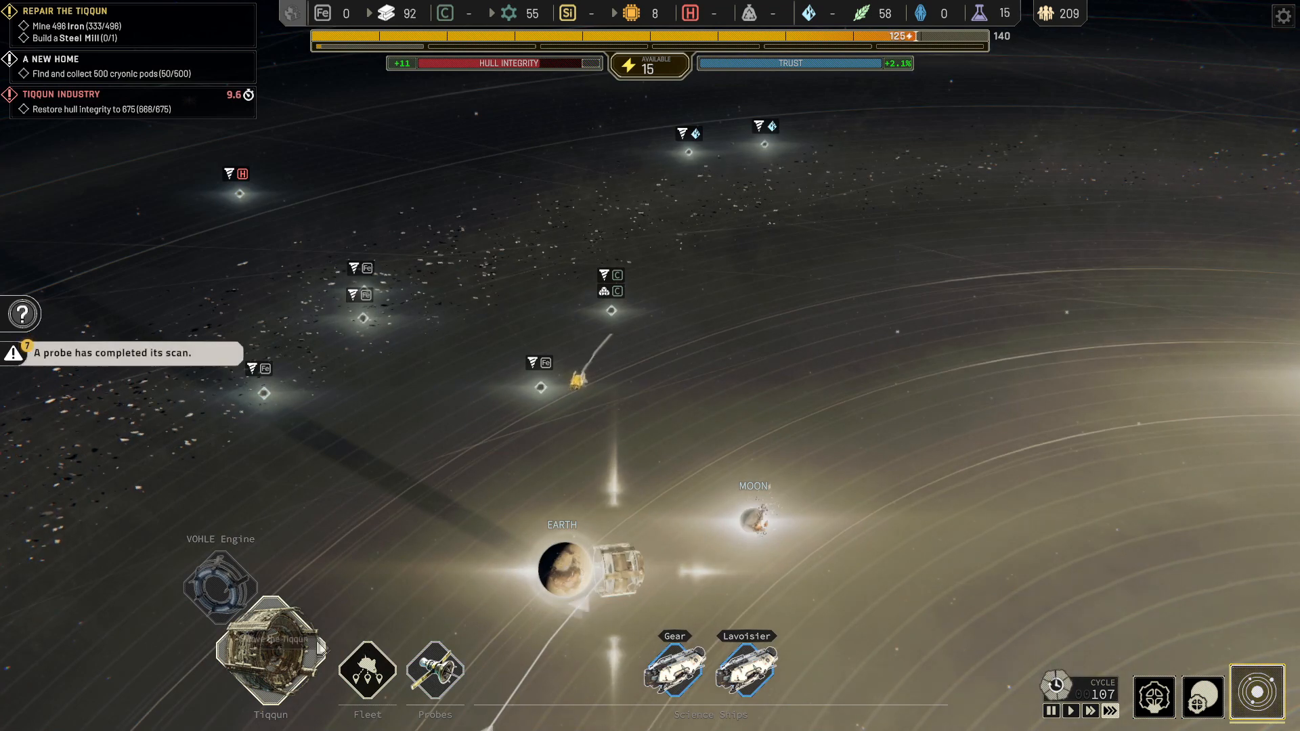
{"action": "left_click", "coordinate": [269, 647]}
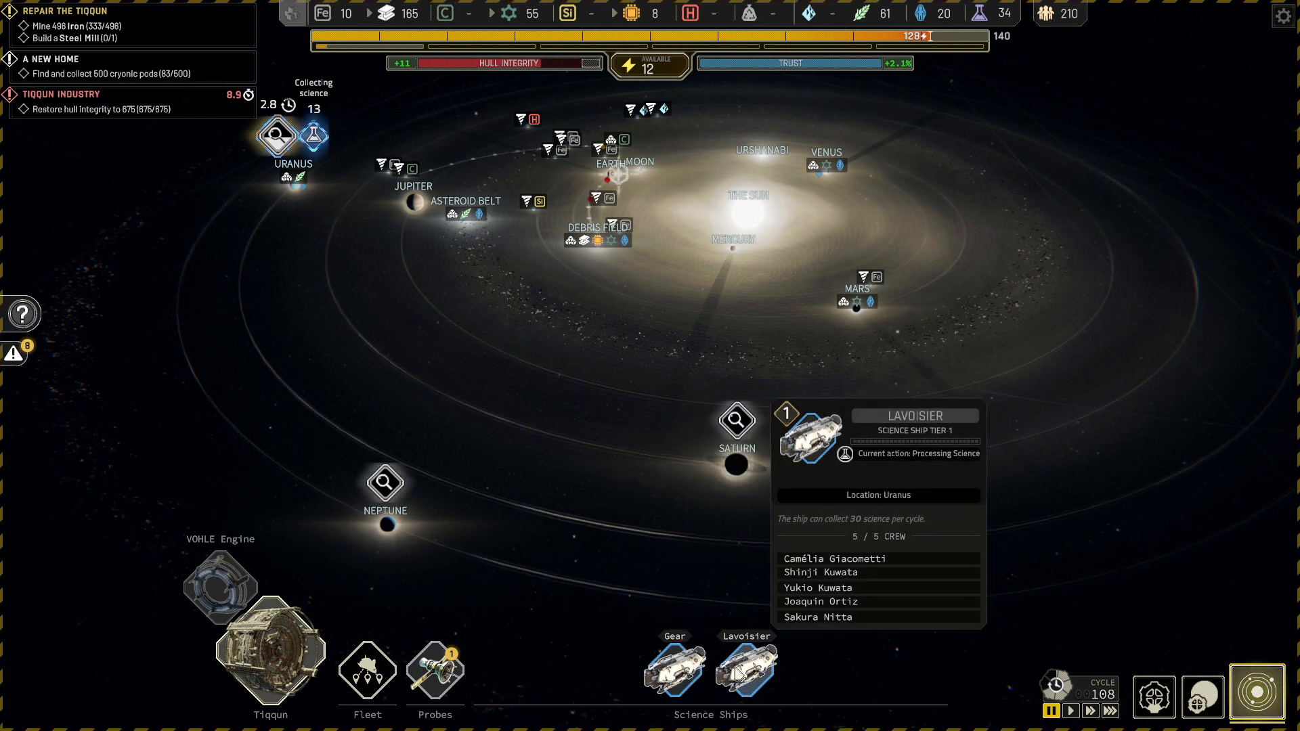
{"action": "left_click", "coordinate": [673, 664]}
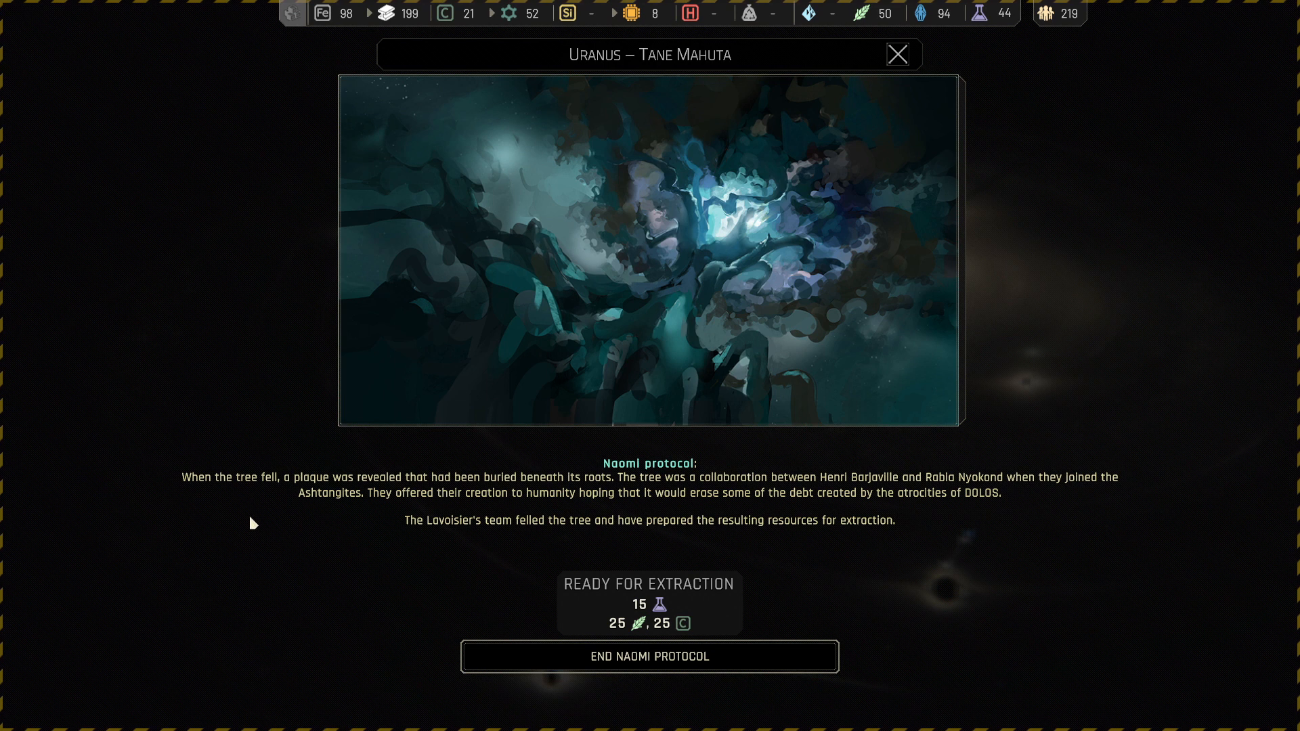
{"action": "mouse_move", "coordinate": [323, 496]}
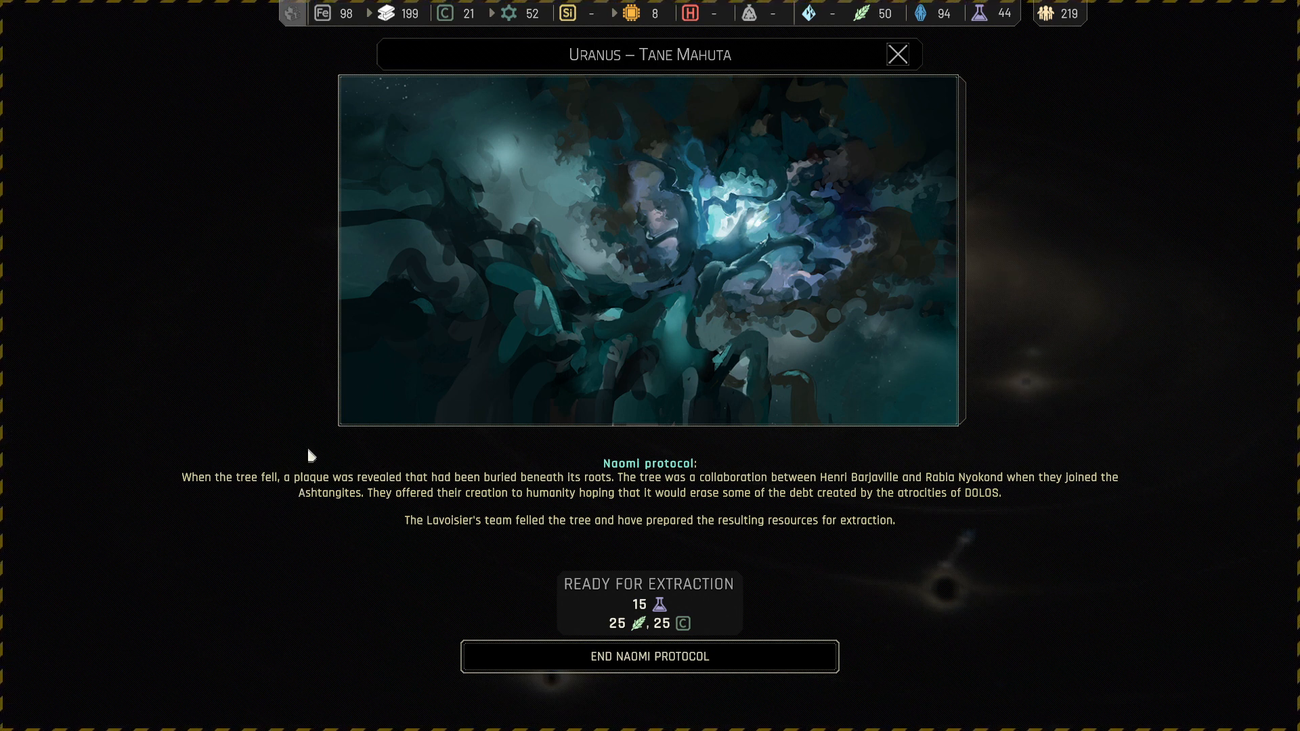
{"action": "mouse_move", "coordinate": [276, 495]}
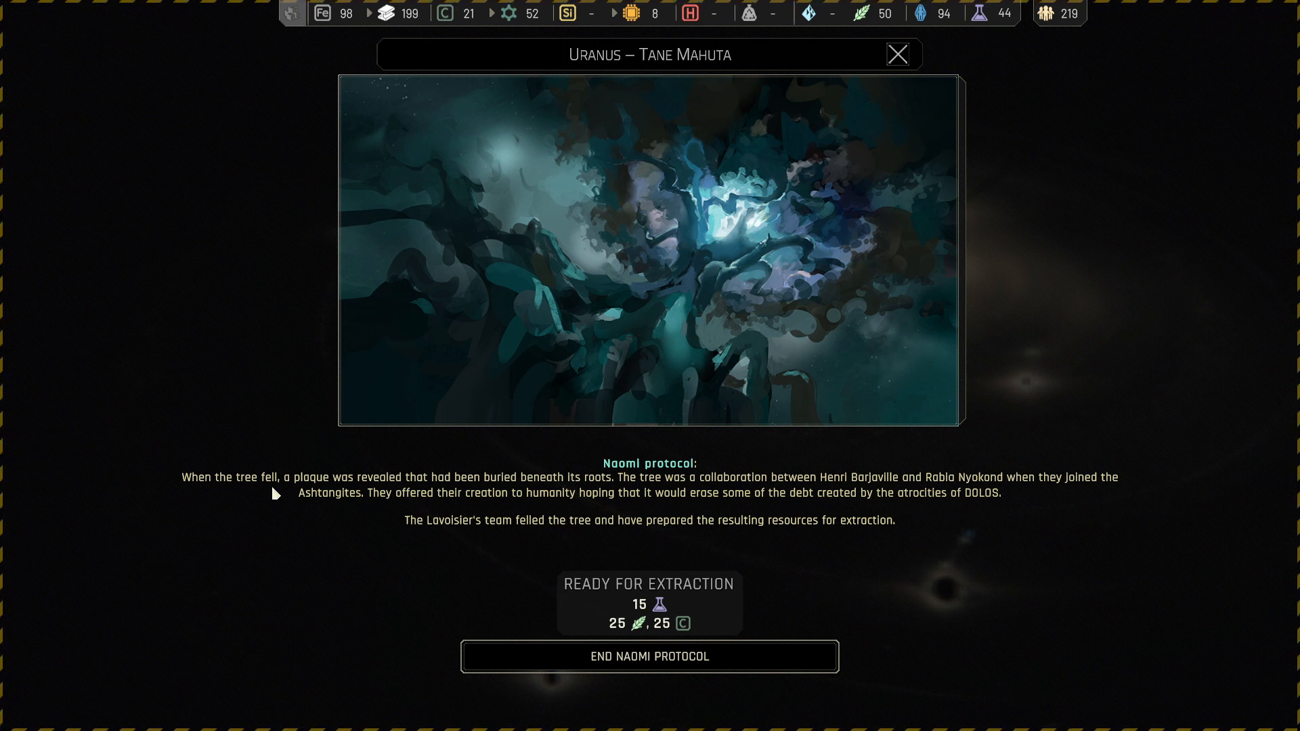
{"action": "mouse_move", "coordinate": [292, 461]}
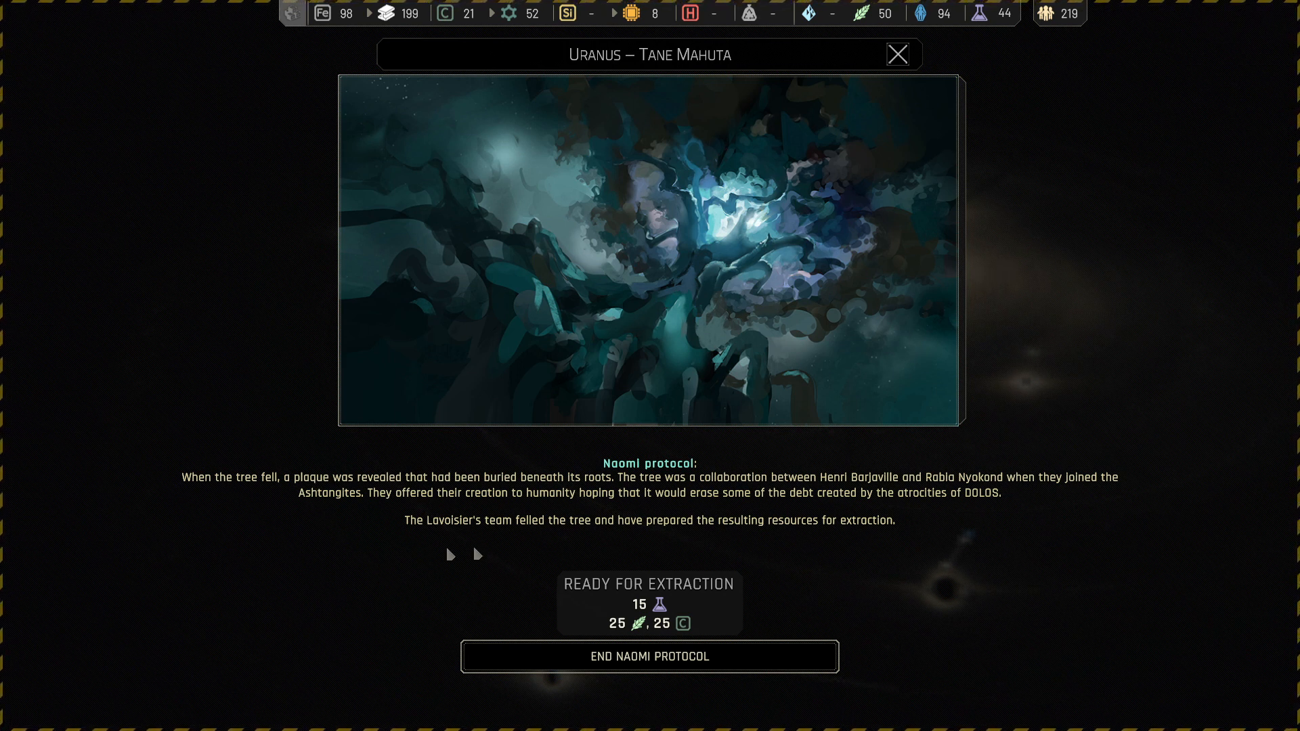
{"action": "mouse_move", "coordinate": [871, 517]}
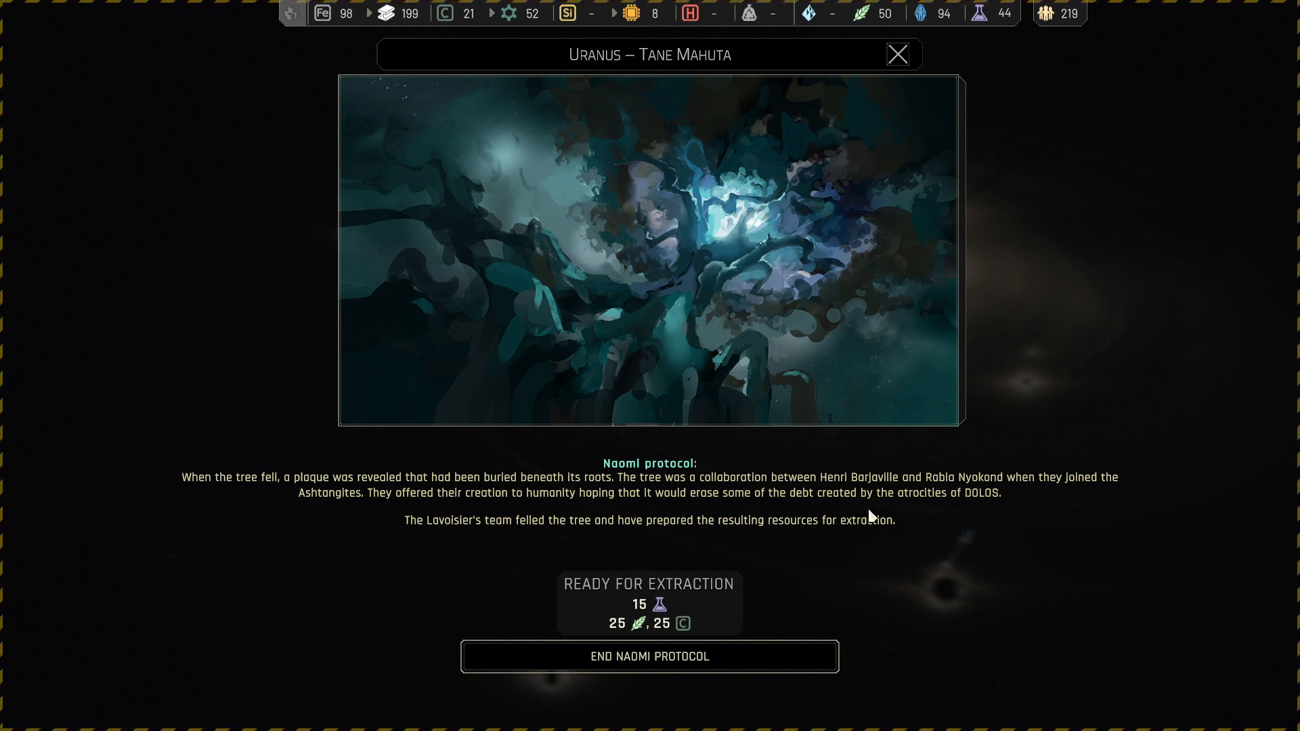
{"action": "mouse_move", "coordinate": [948, 499]}
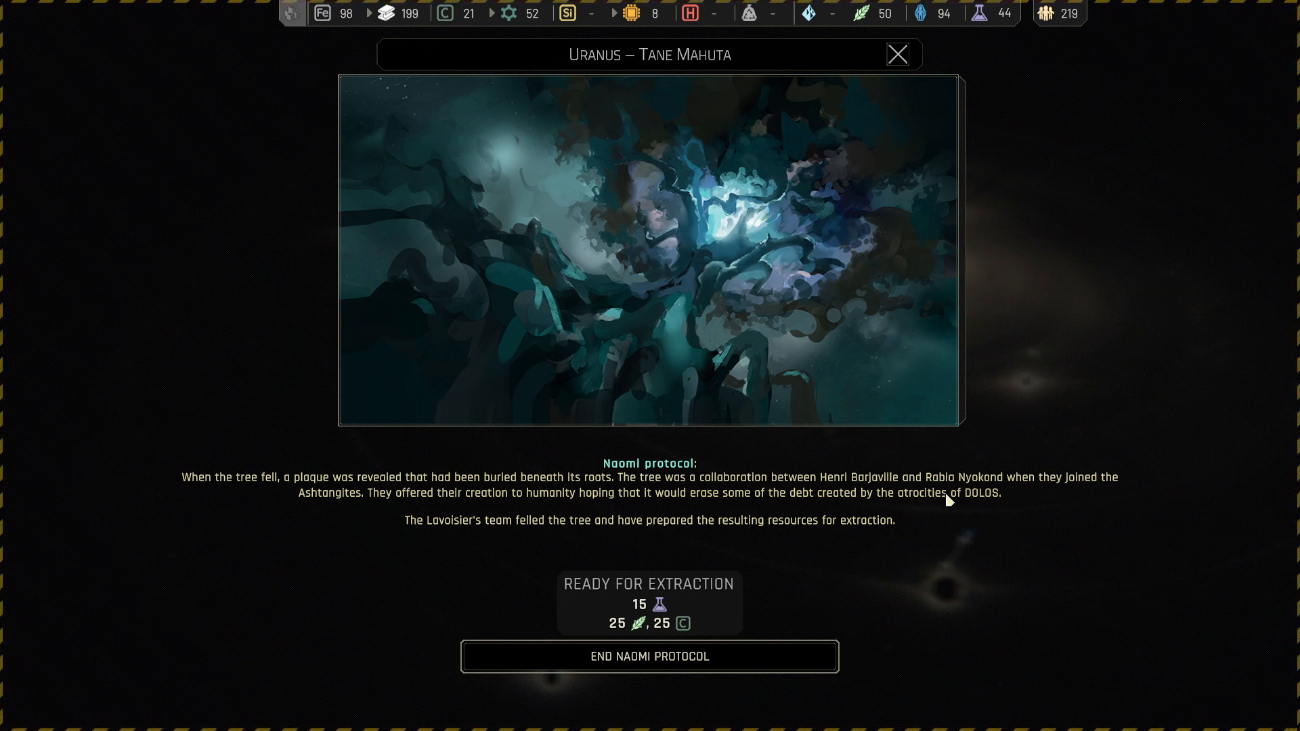
{"action": "mouse_move", "coordinate": [1056, 506]}
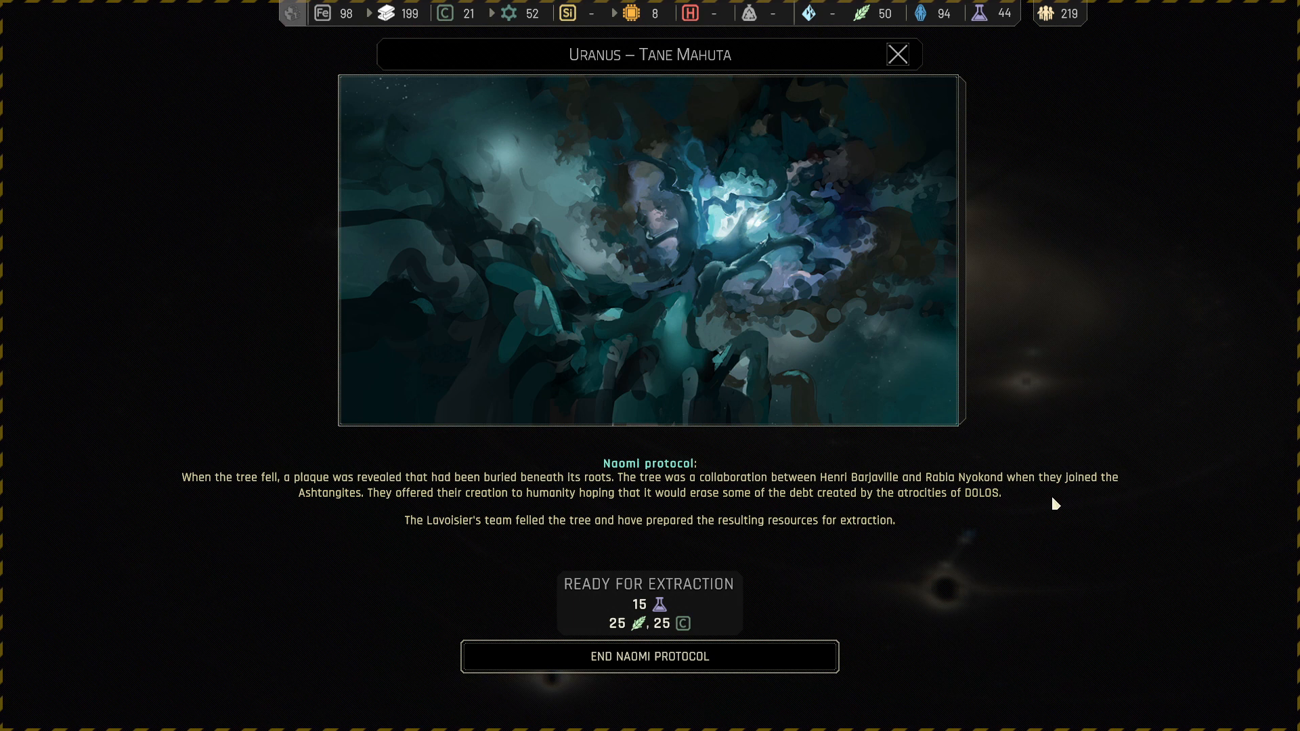
{"action": "mouse_move", "coordinate": [330, 520]}
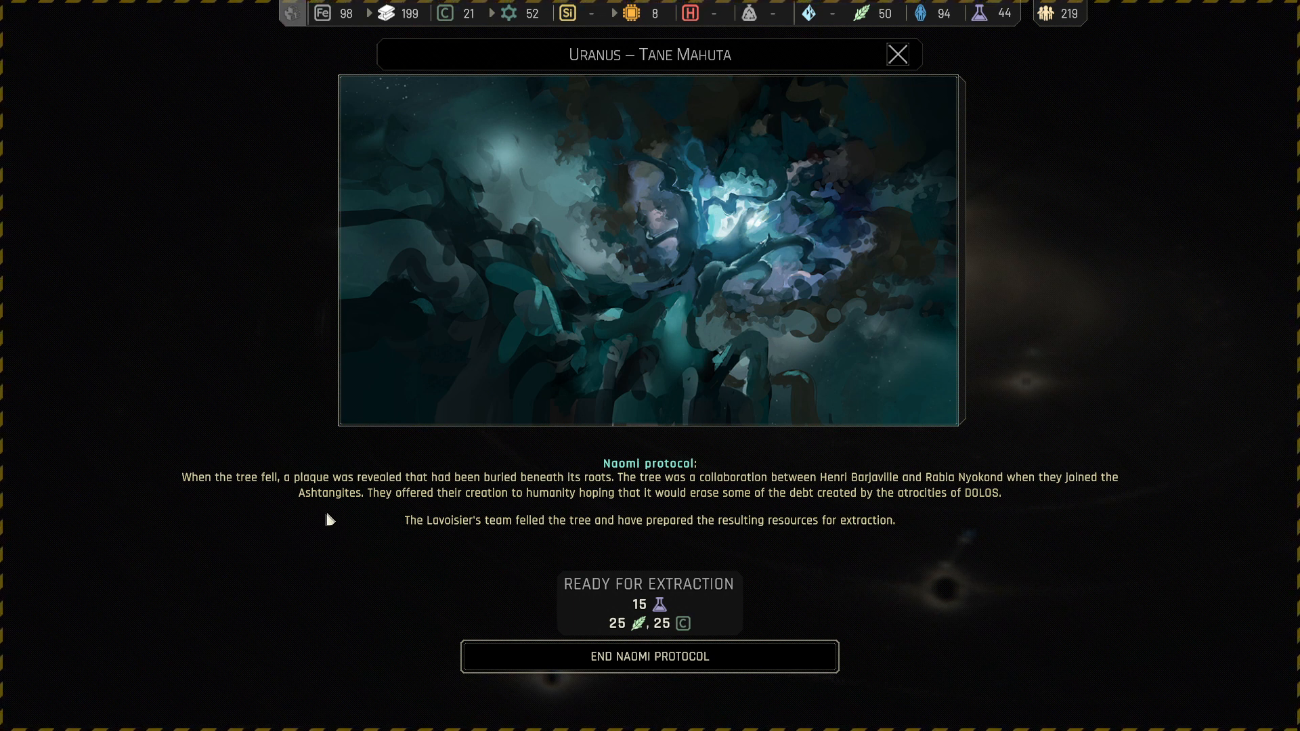
{"action": "mouse_move", "coordinate": [348, 517]}
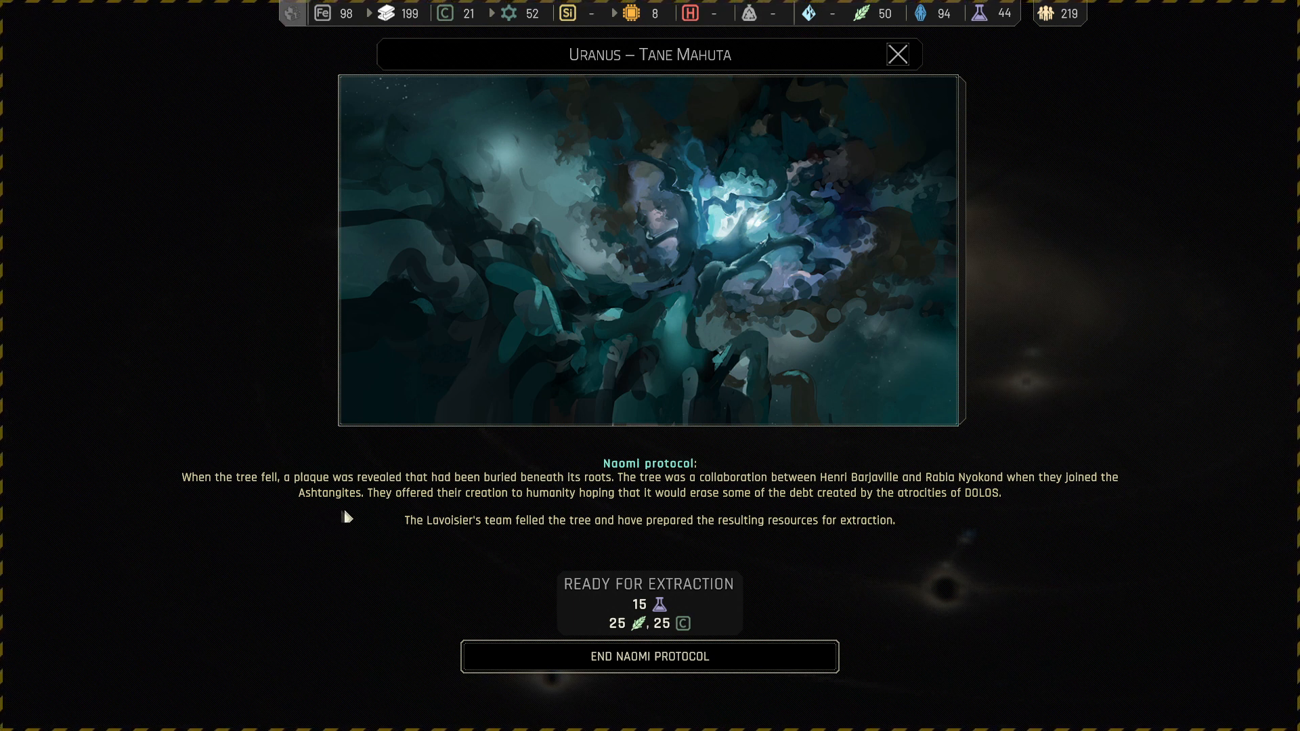
{"action": "mouse_move", "coordinate": [669, 553]}
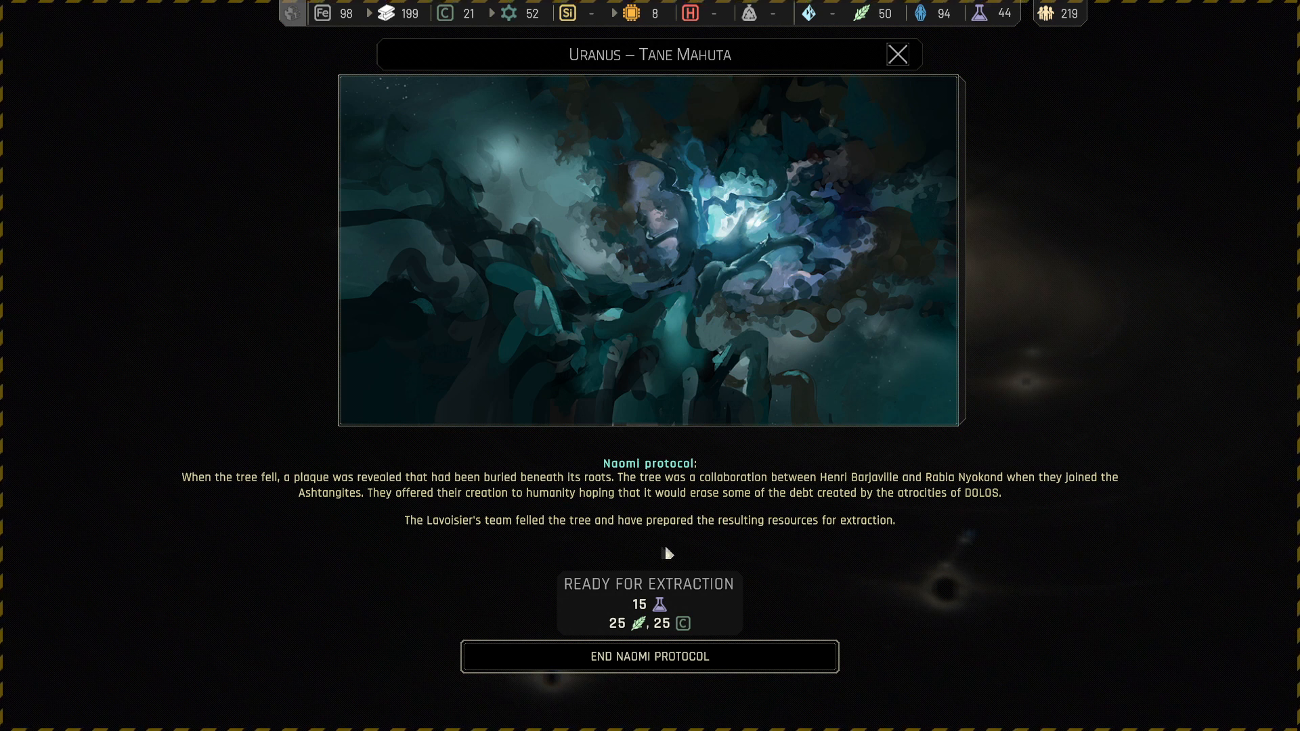
{"action": "mouse_move", "coordinate": [871, 551]}
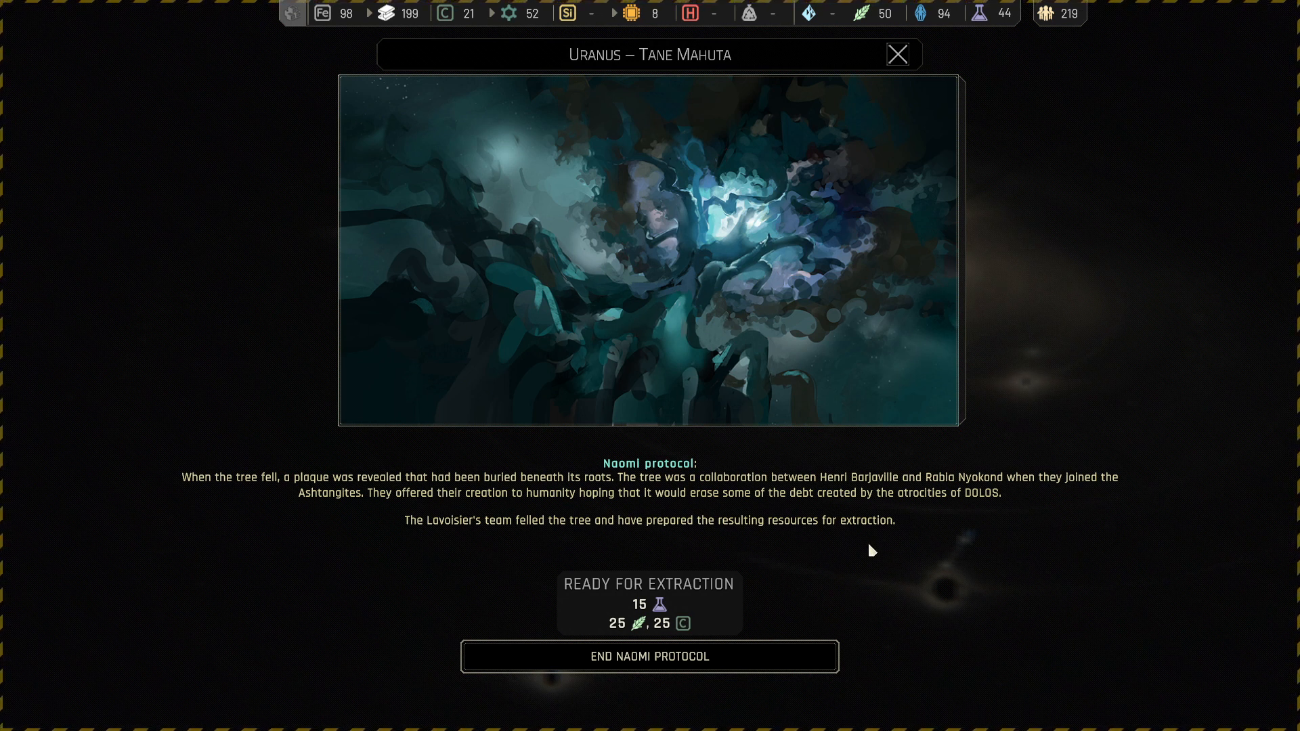
{"action": "mouse_move", "coordinate": [945, 554]}
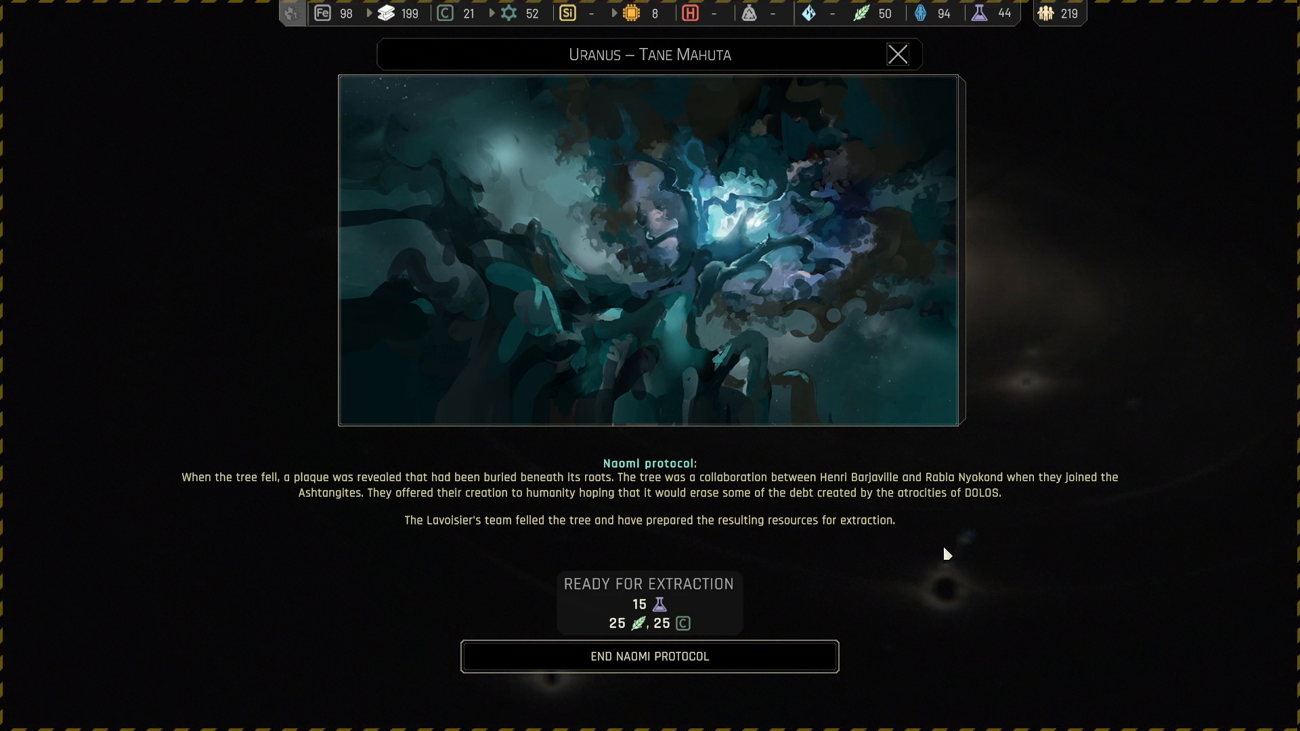
{"action": "mouse_move", "coordinate": [524, 548]}
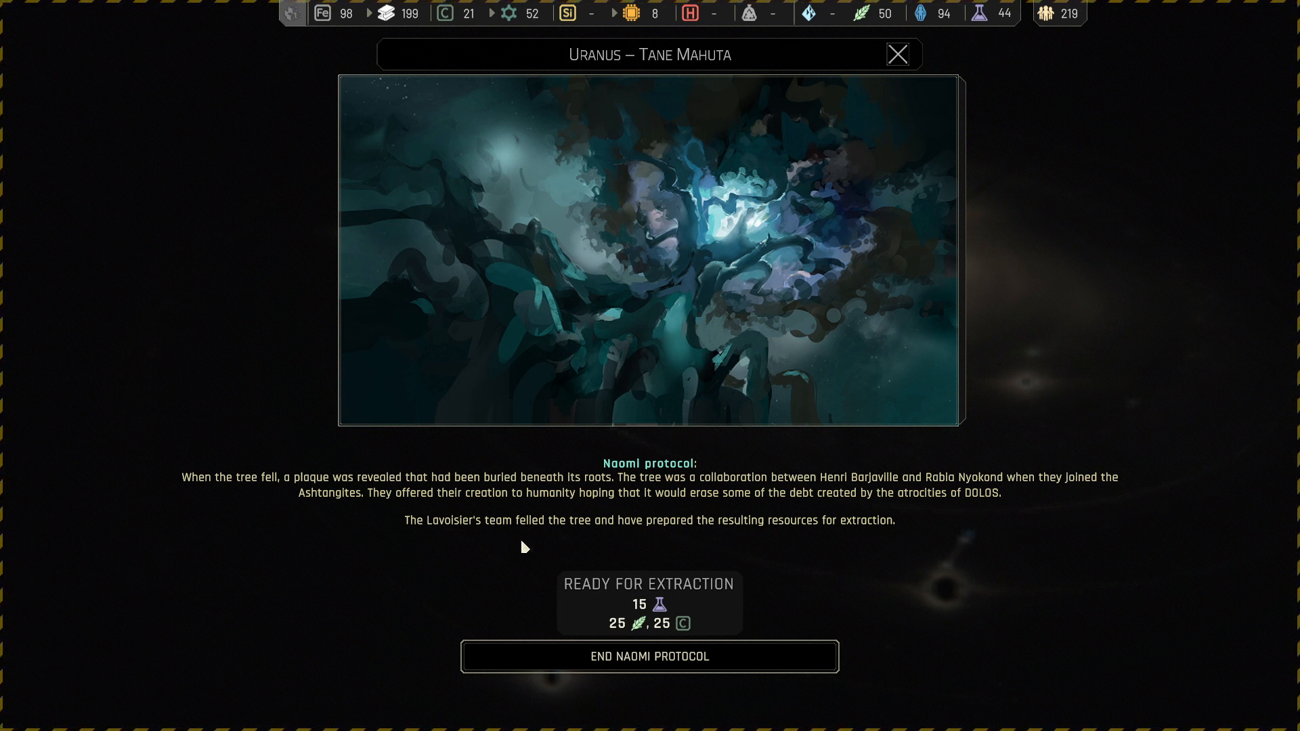
{"action": "mouse_move", "coordinate": [826, 545]}
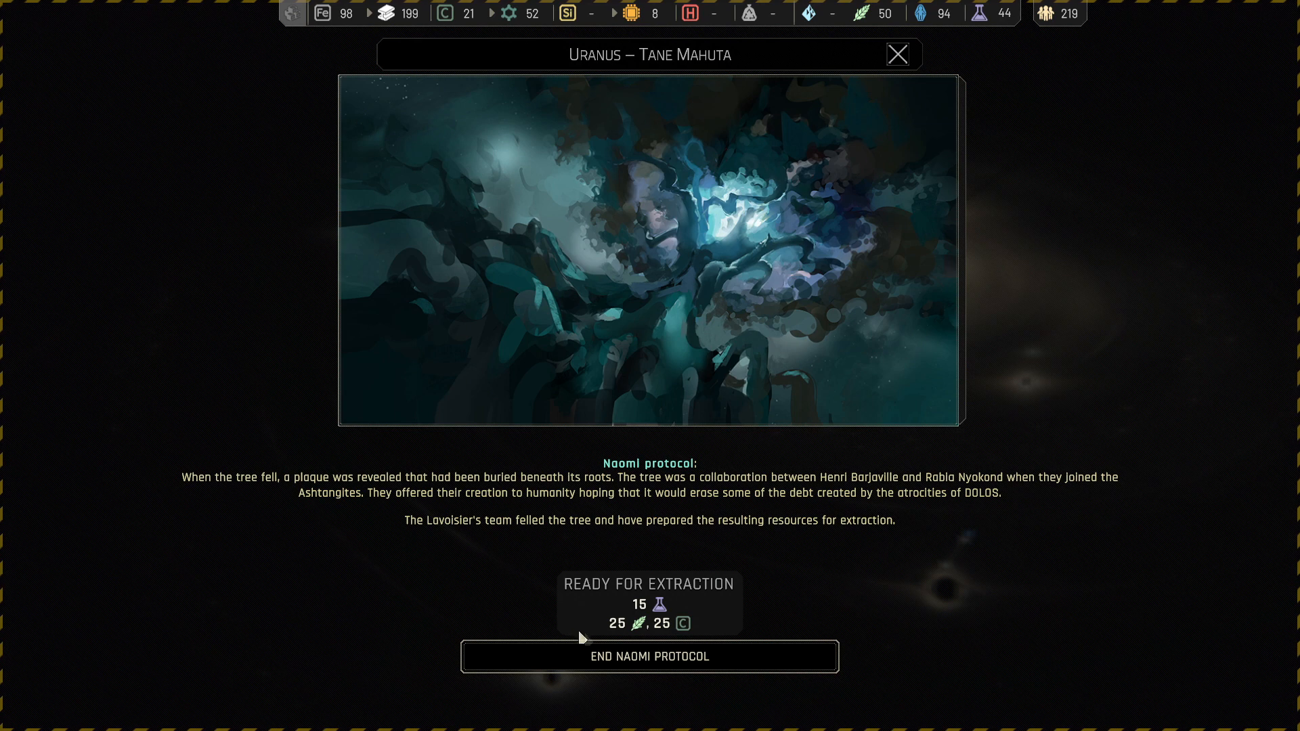
- End the Naomi protocol to collect the tree's resources, then view the science ships
{"action": "left_click", "coordinate": [649, 656]}
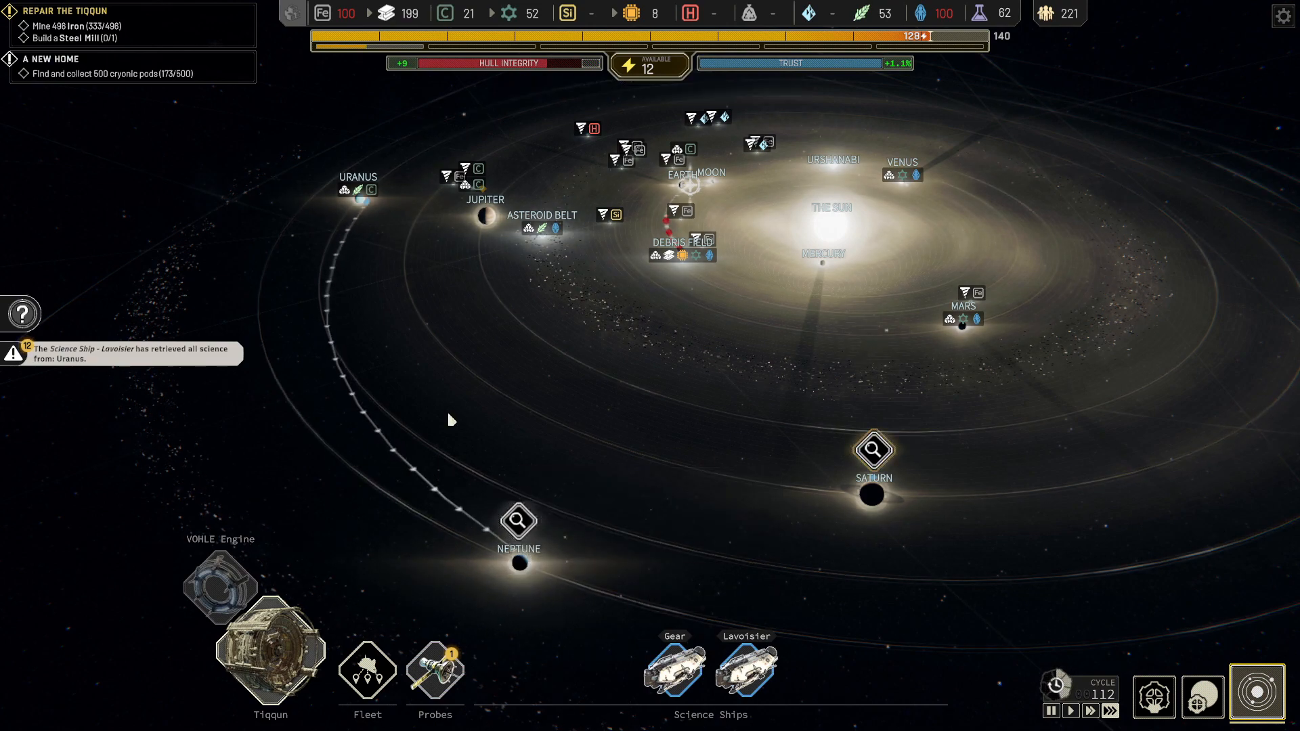
{"action": "scroll", "scroll_direction": "down", "scroll_amount": 3}
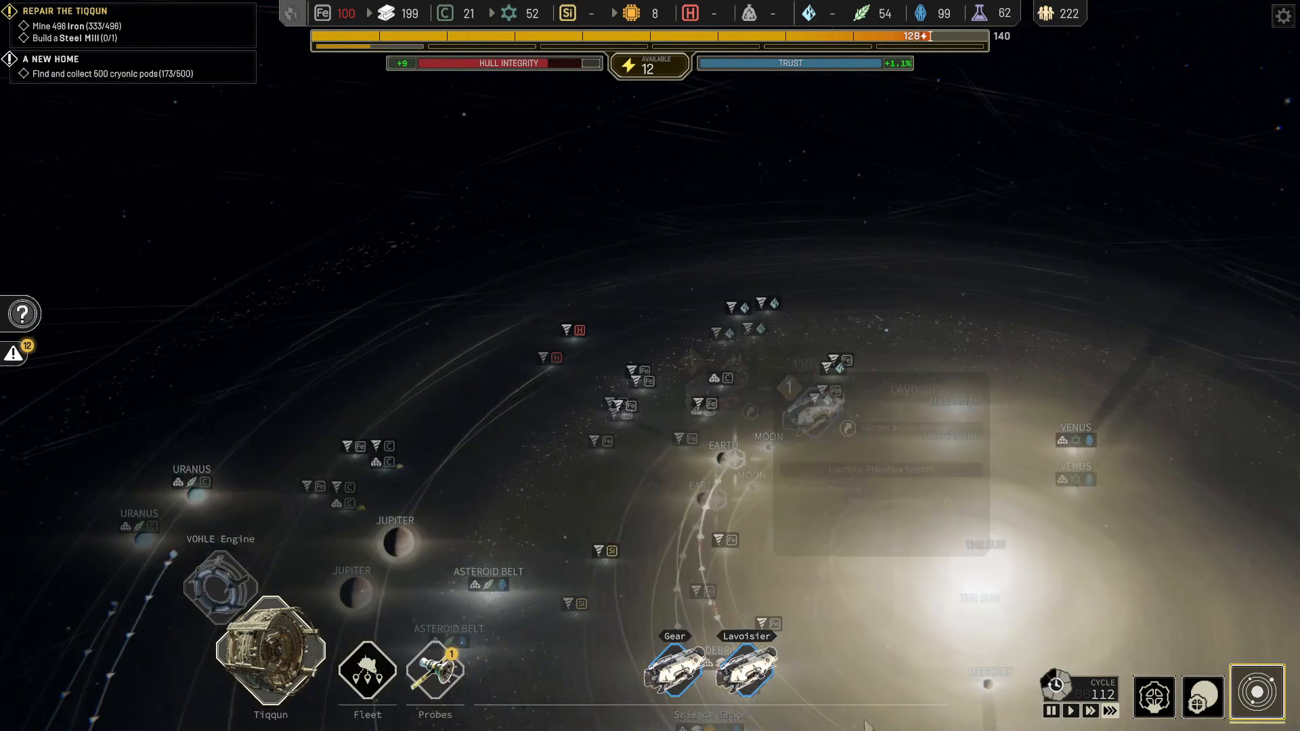
{"action": "left_click", "coordinate": [434, 672]}
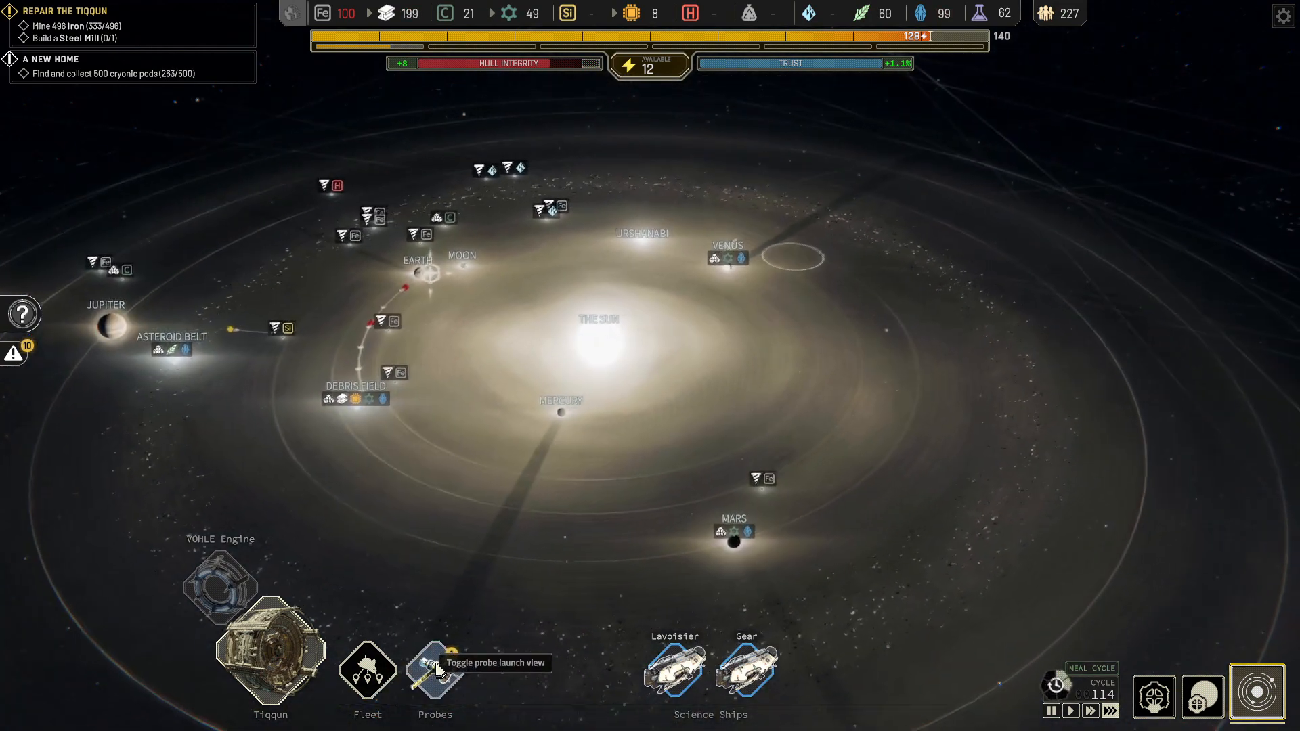
- Open the probe scanner and launch a probe at the medium-estimate spot
{"action": "left_click", "coordinate": [435, 672]}
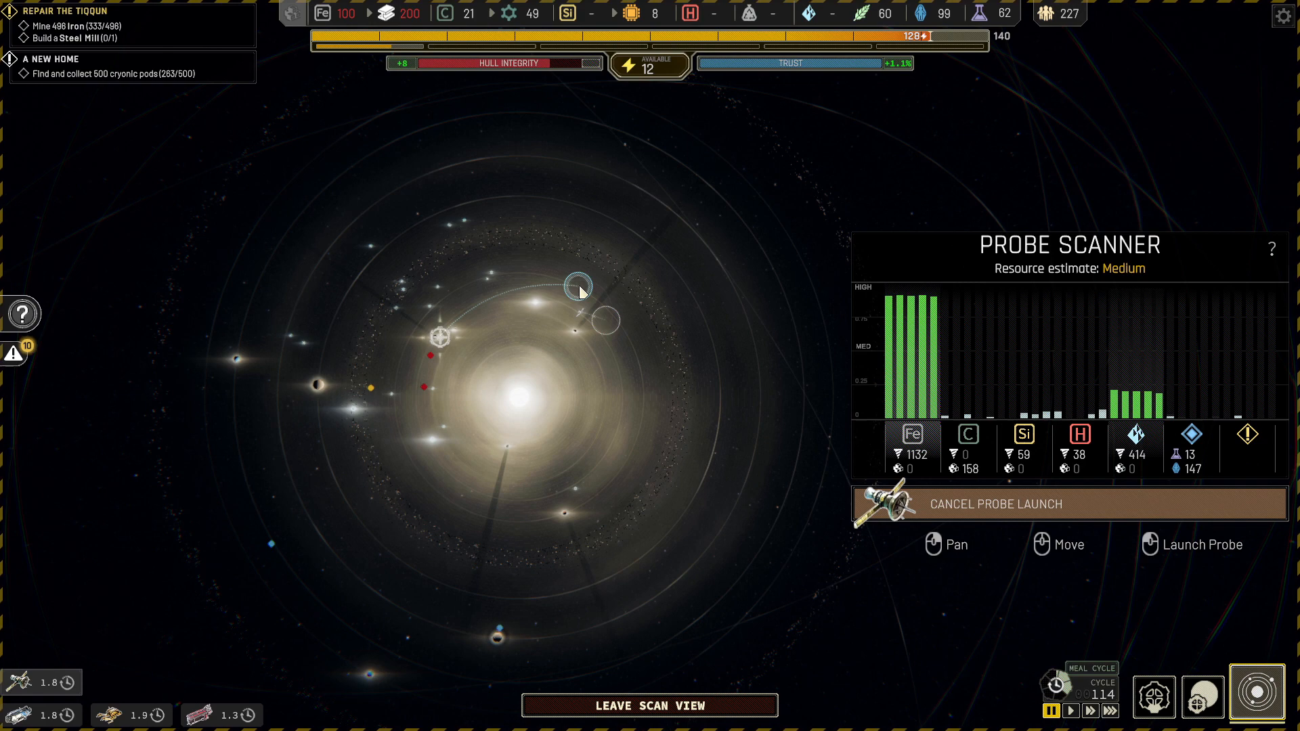
{"action": "left_click", "coordinate": [650, 705]}
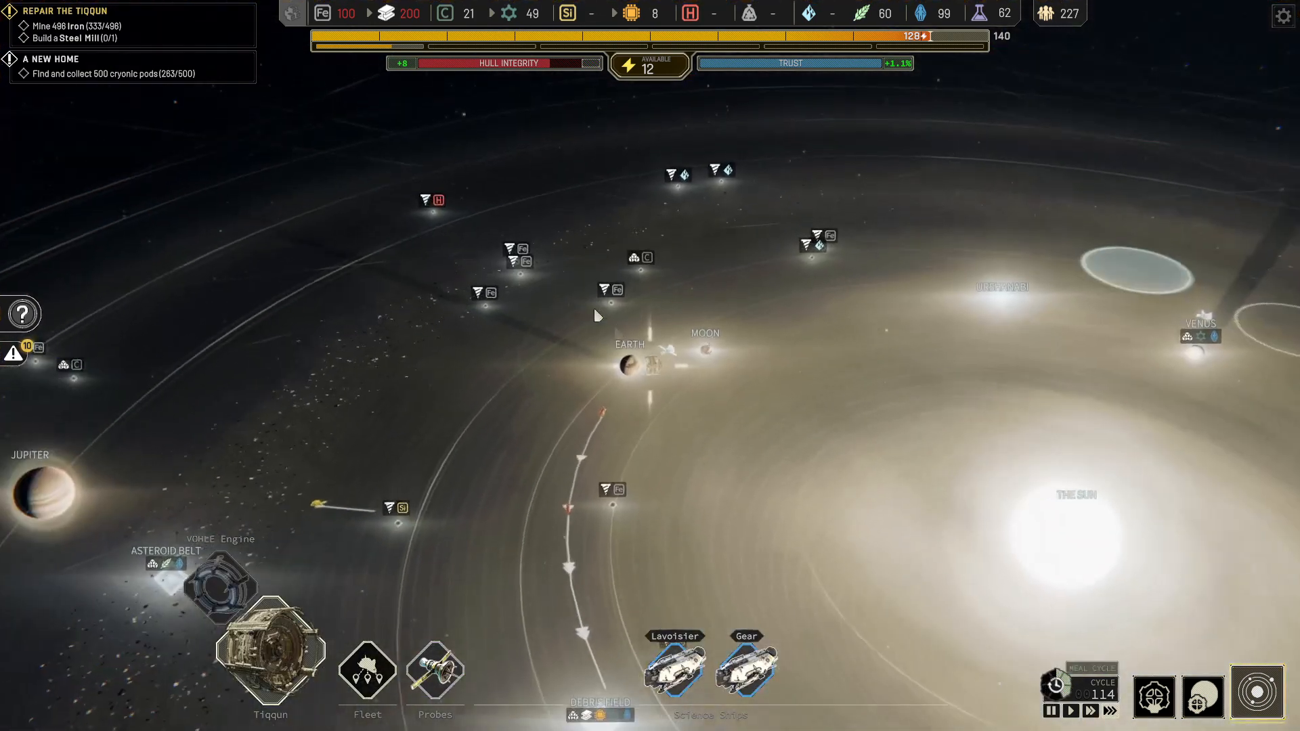